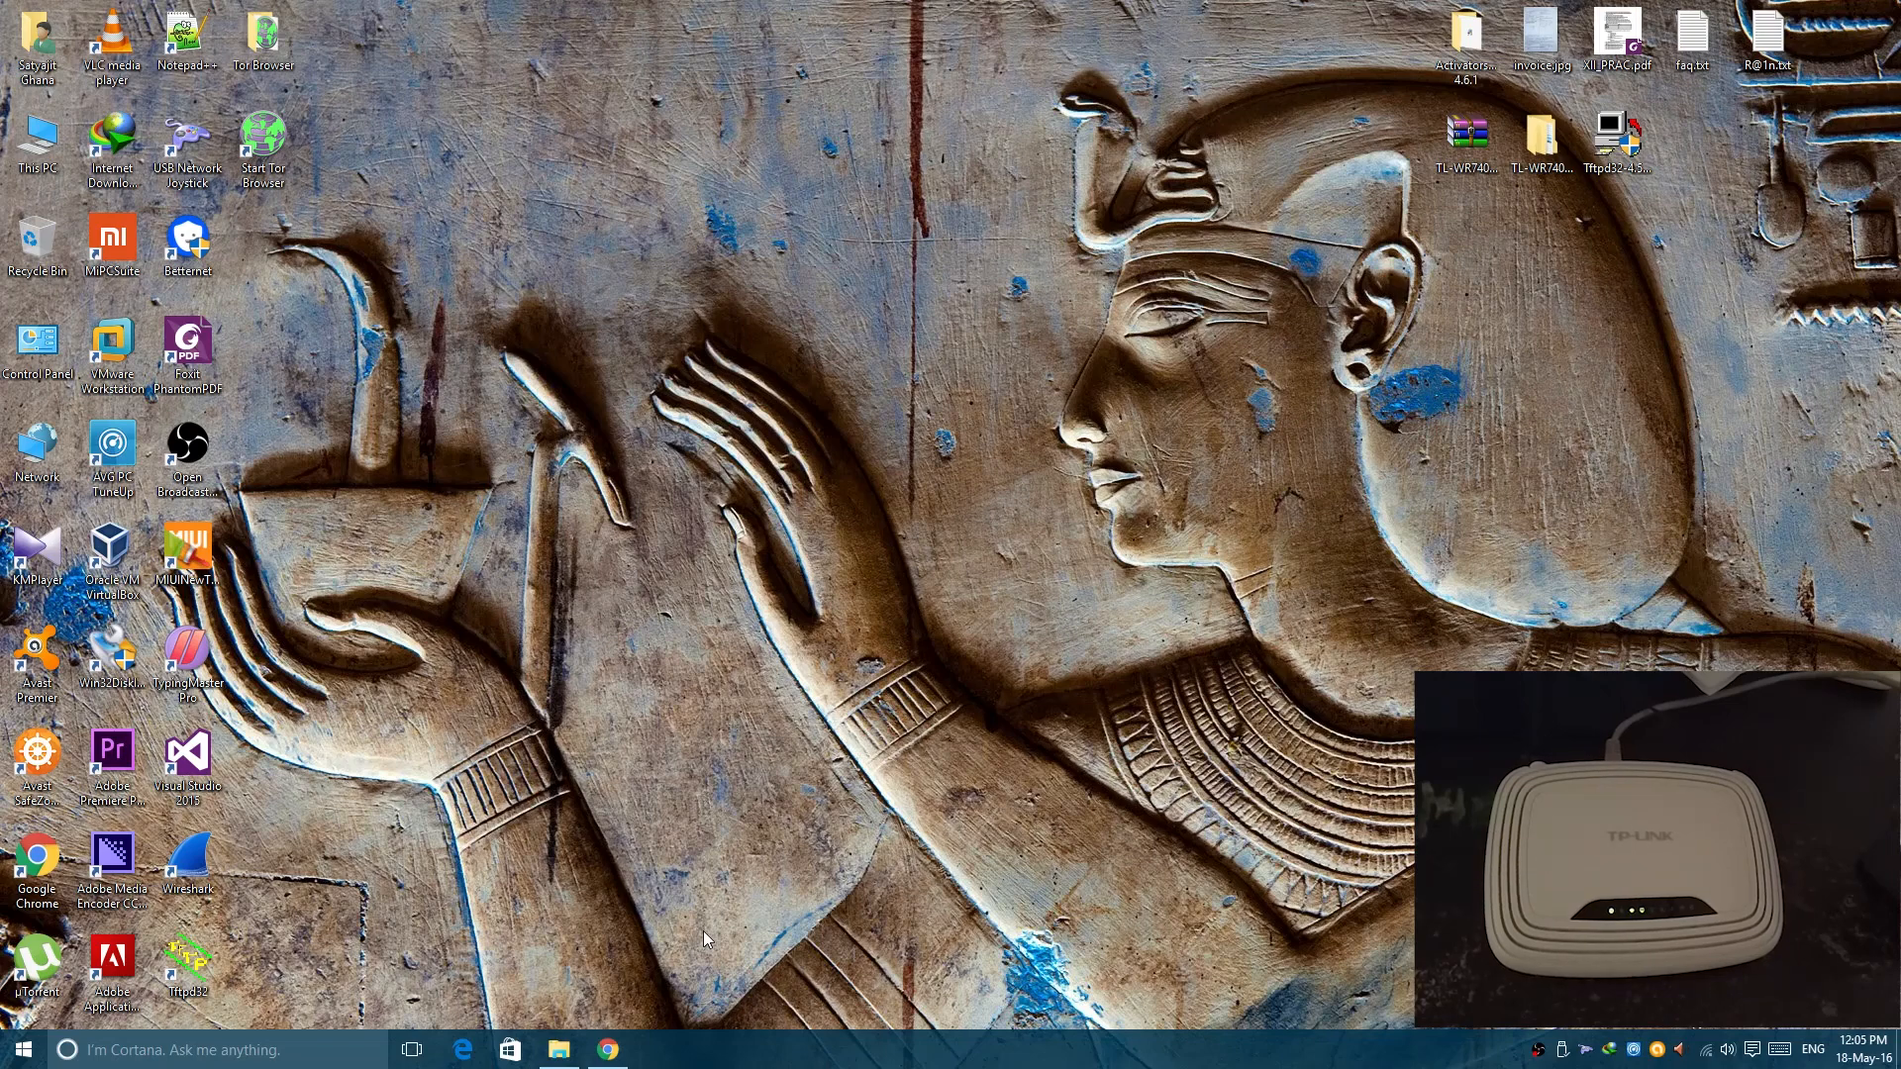
pyautogui.moveTo(665, 947)
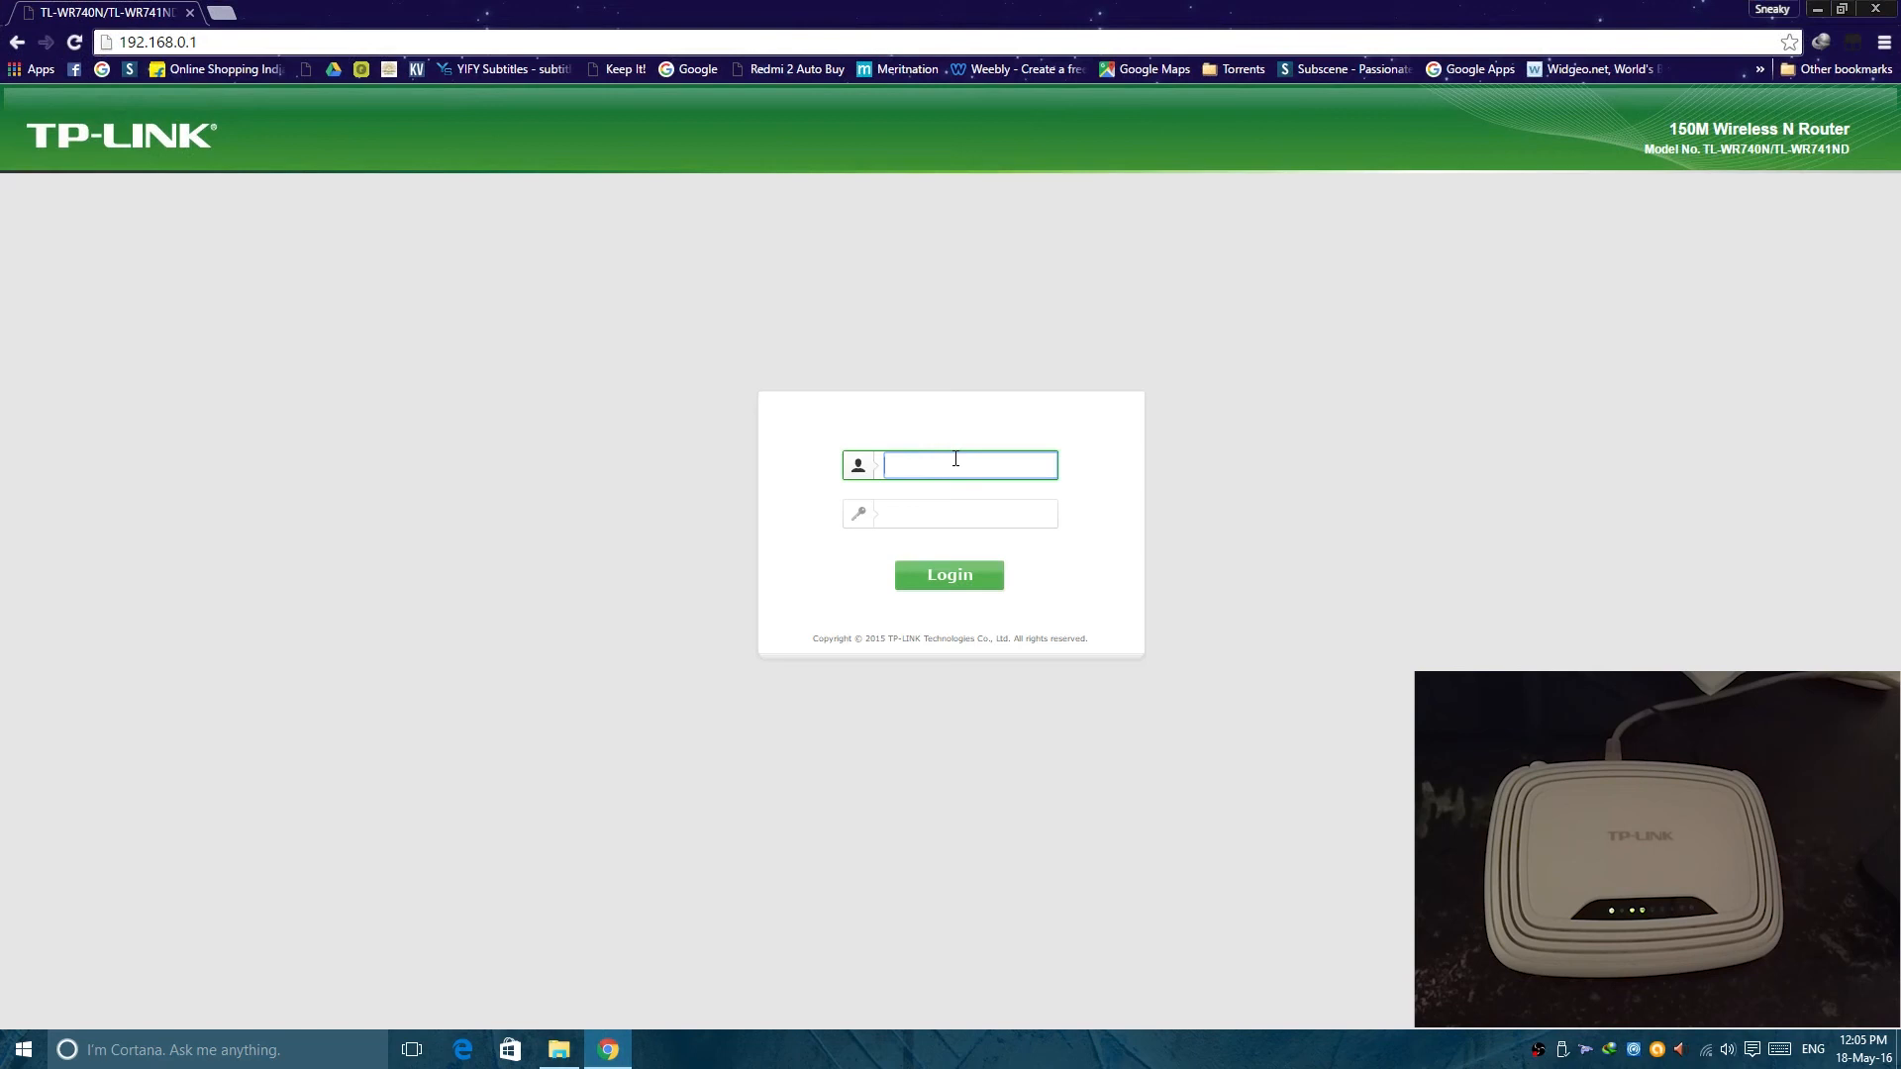
# Step: Log in to the router at 192.168.0.1 with username admin and its password
pyautogui.write('admin')
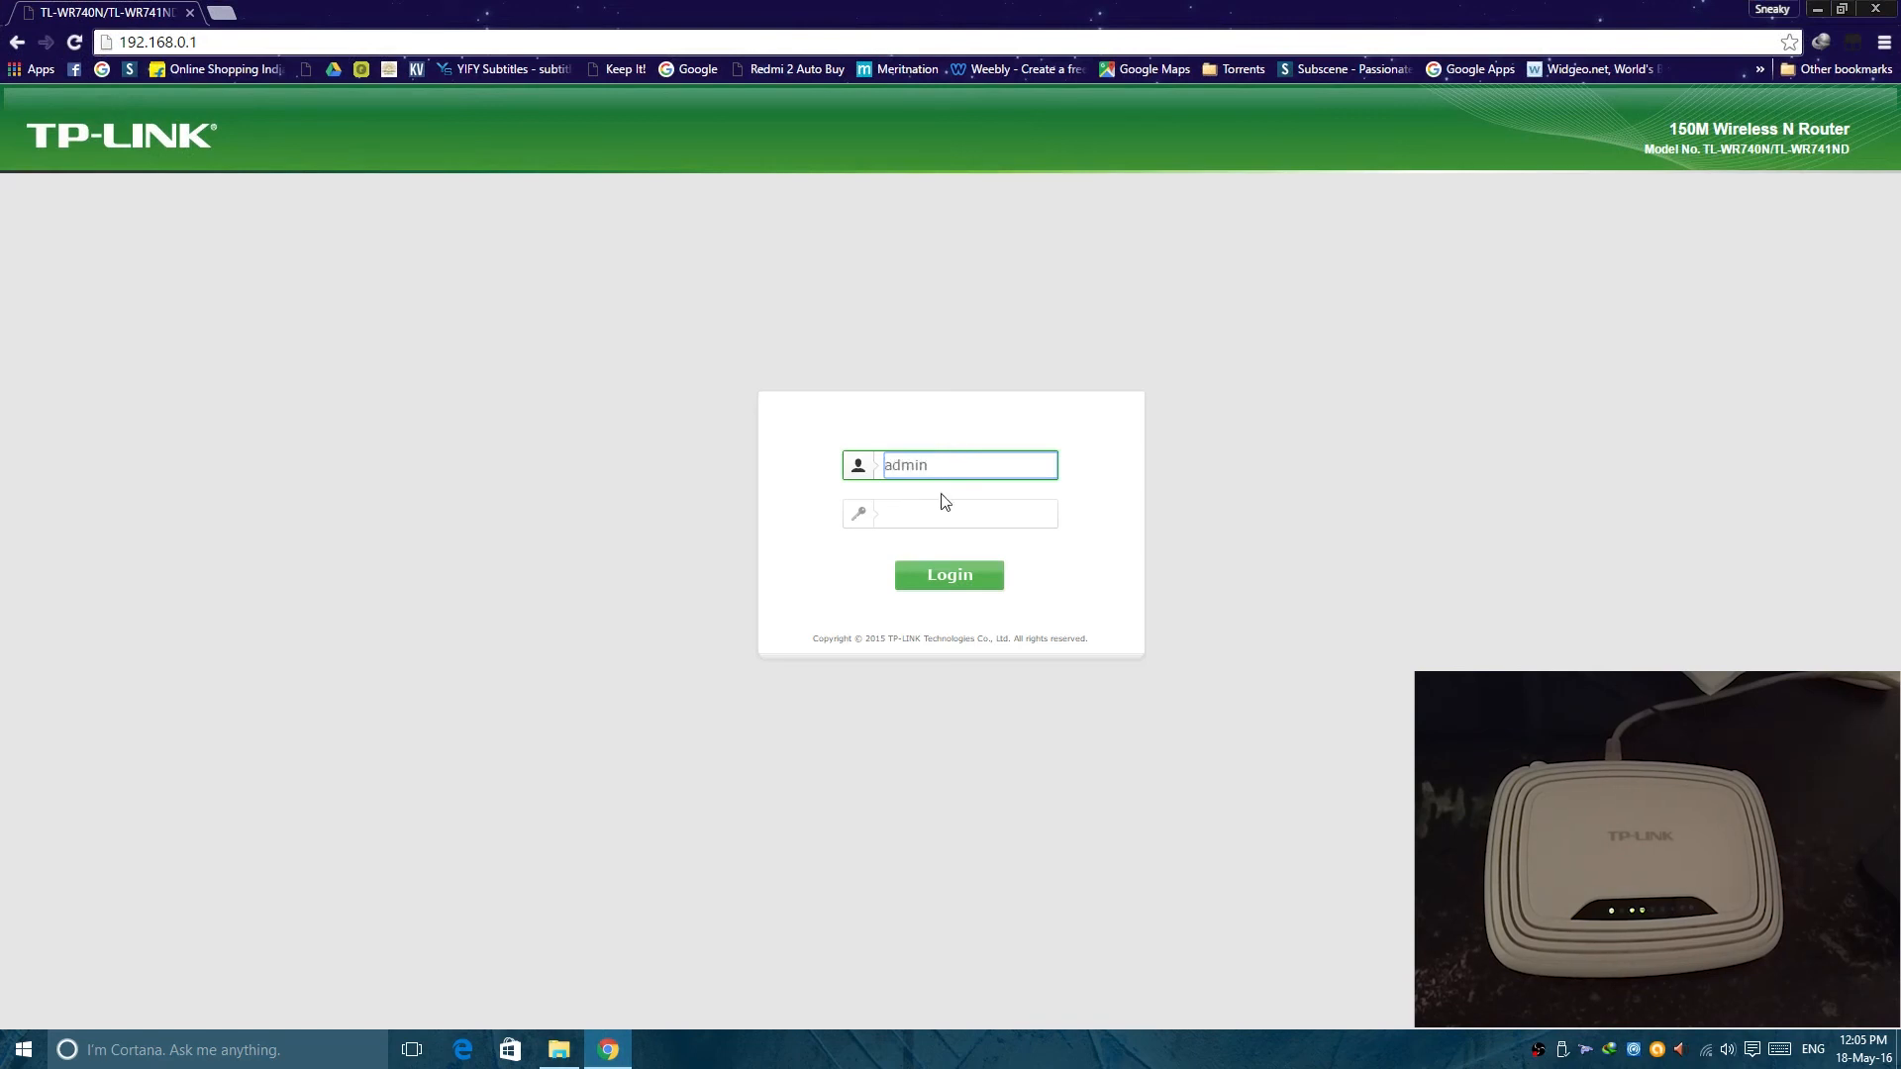
pyautogui.click(949, 514)
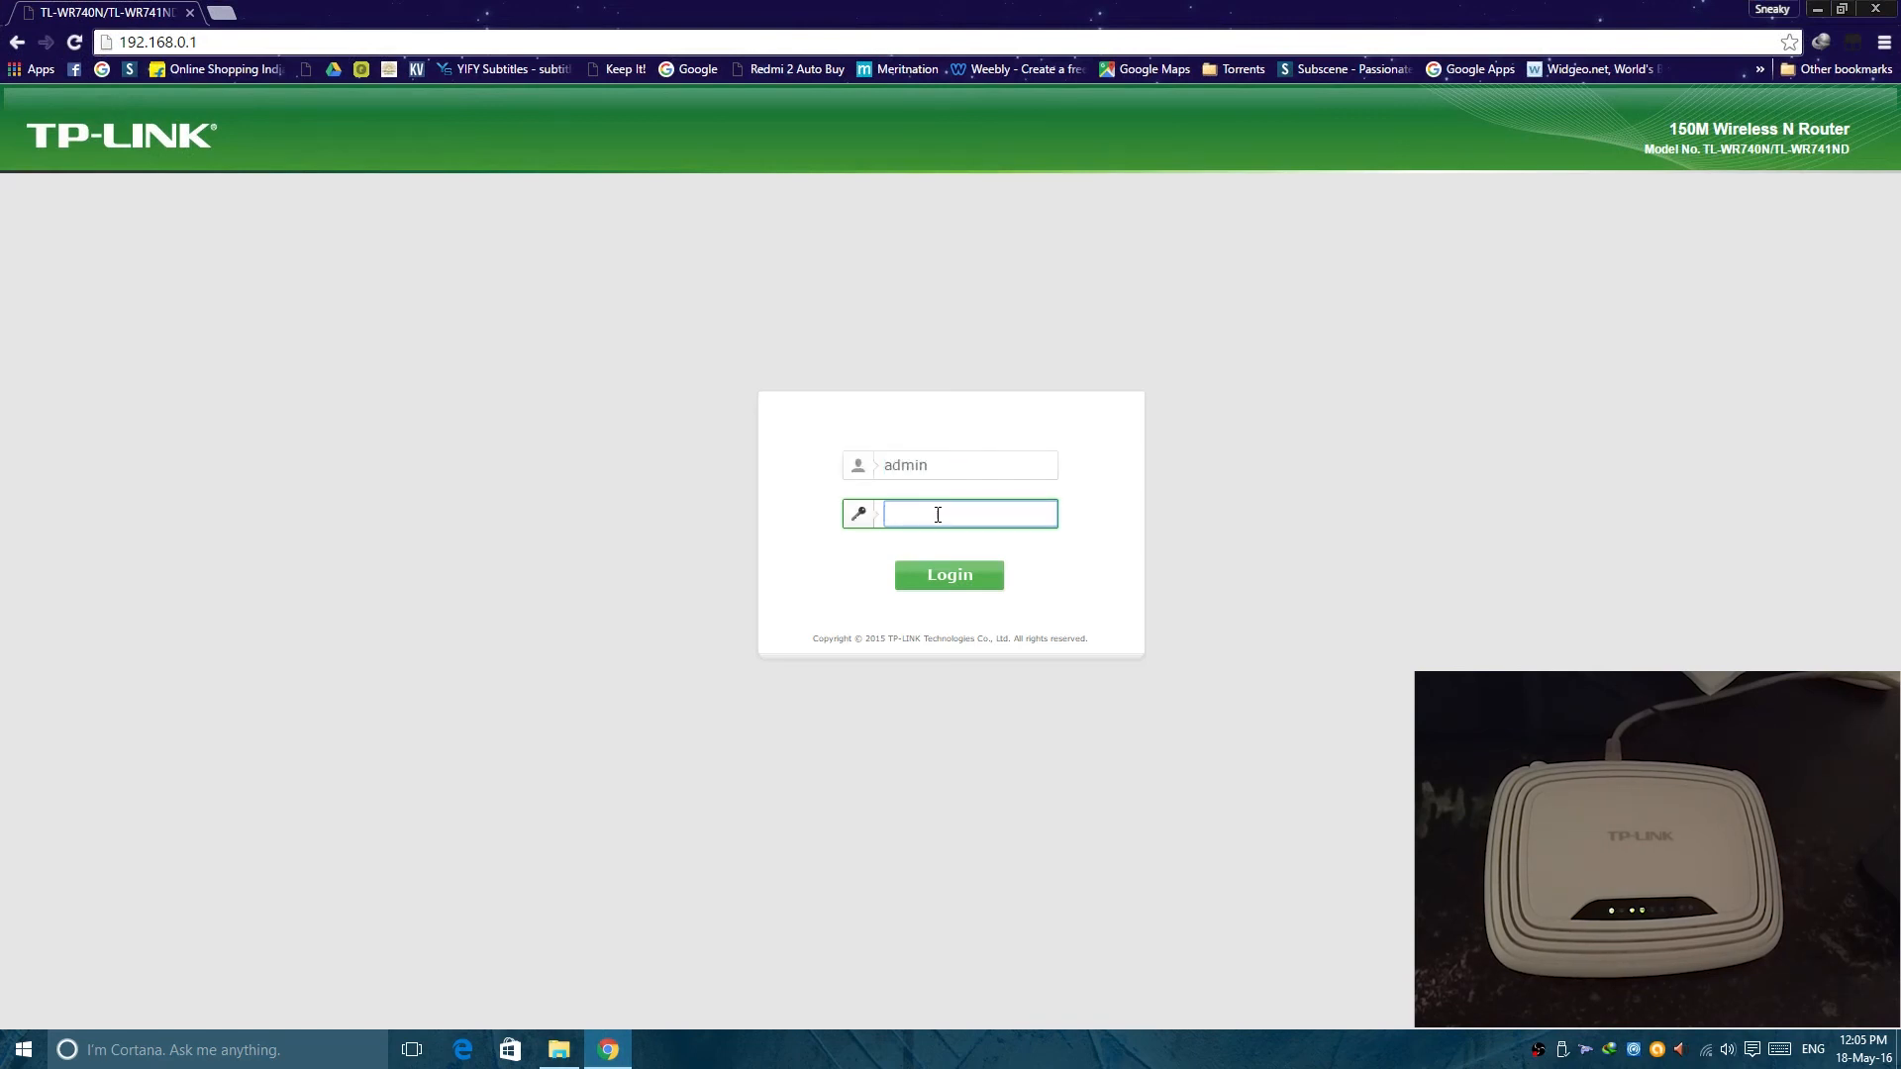
pyautogui.click(949, 574)
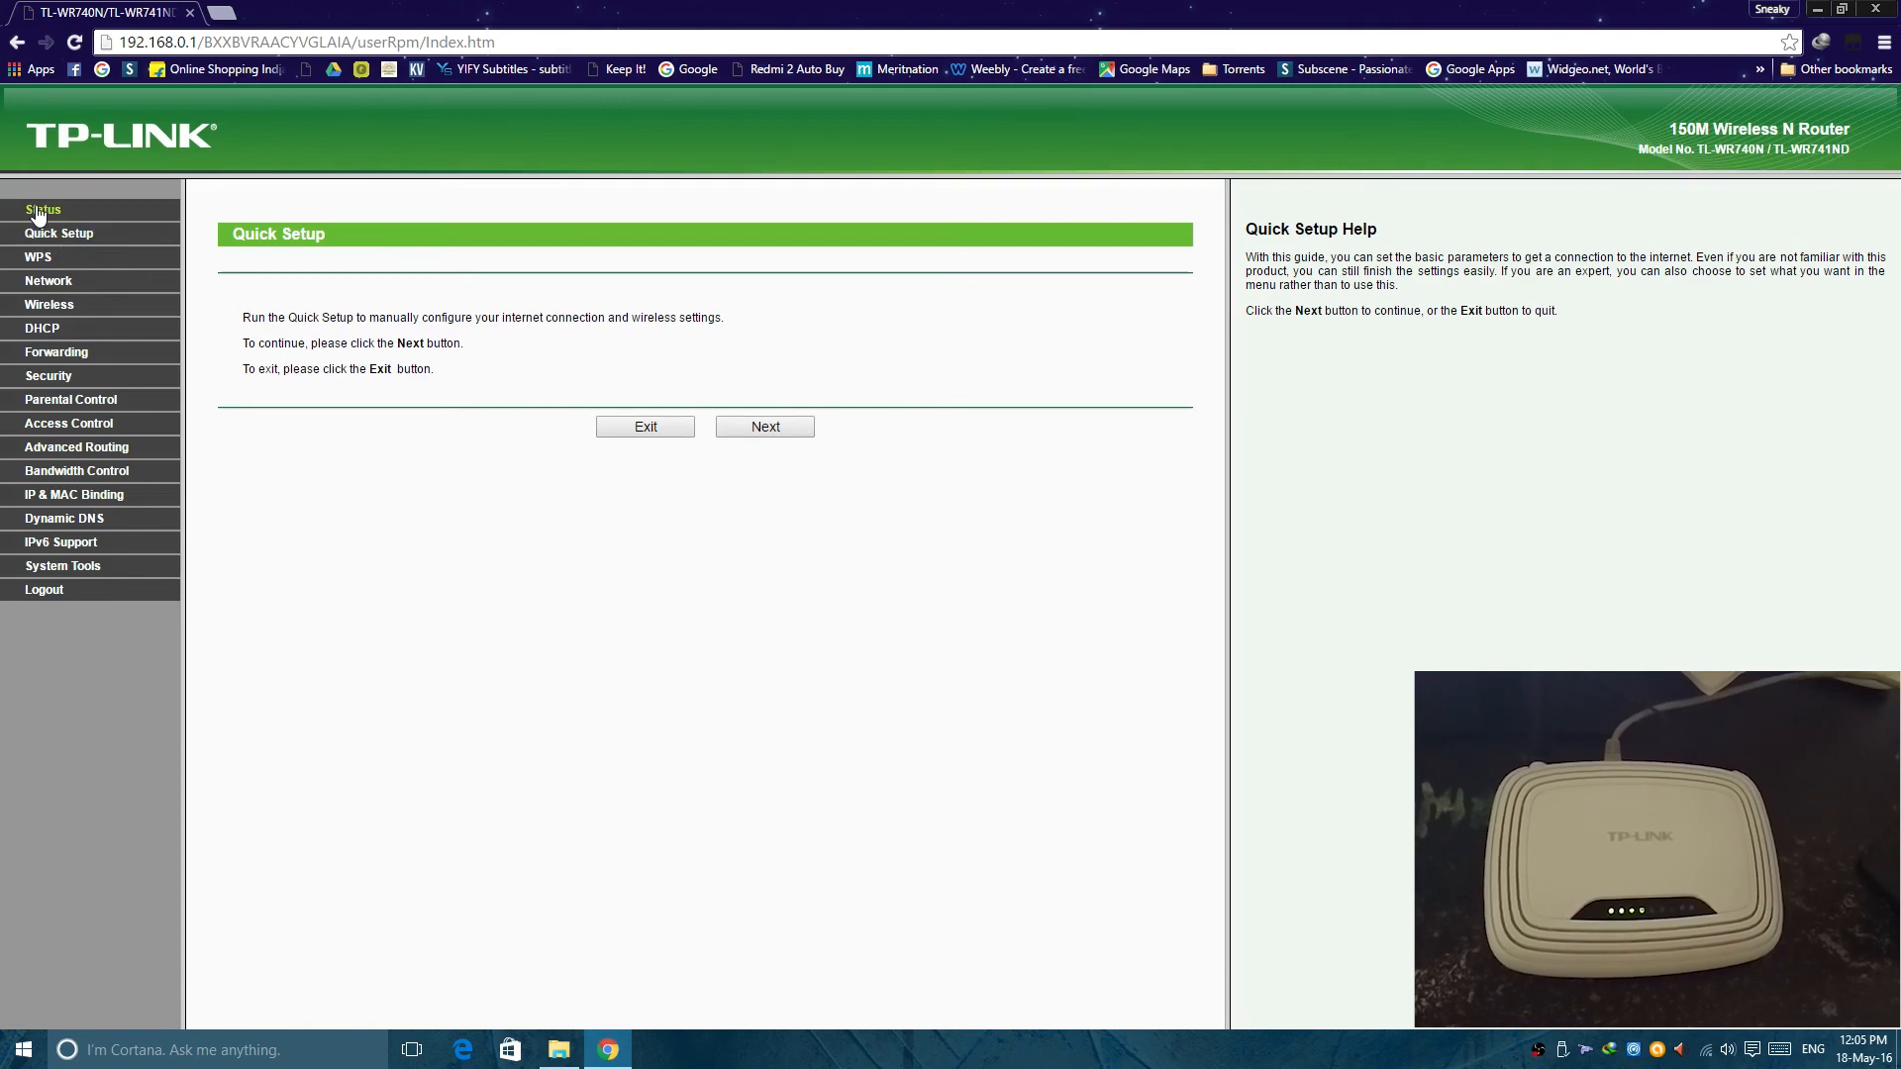
# Step: Show the Status page with firmware, hardware, LAN, wireless and WAN details
pyautogui.click(43, 210)
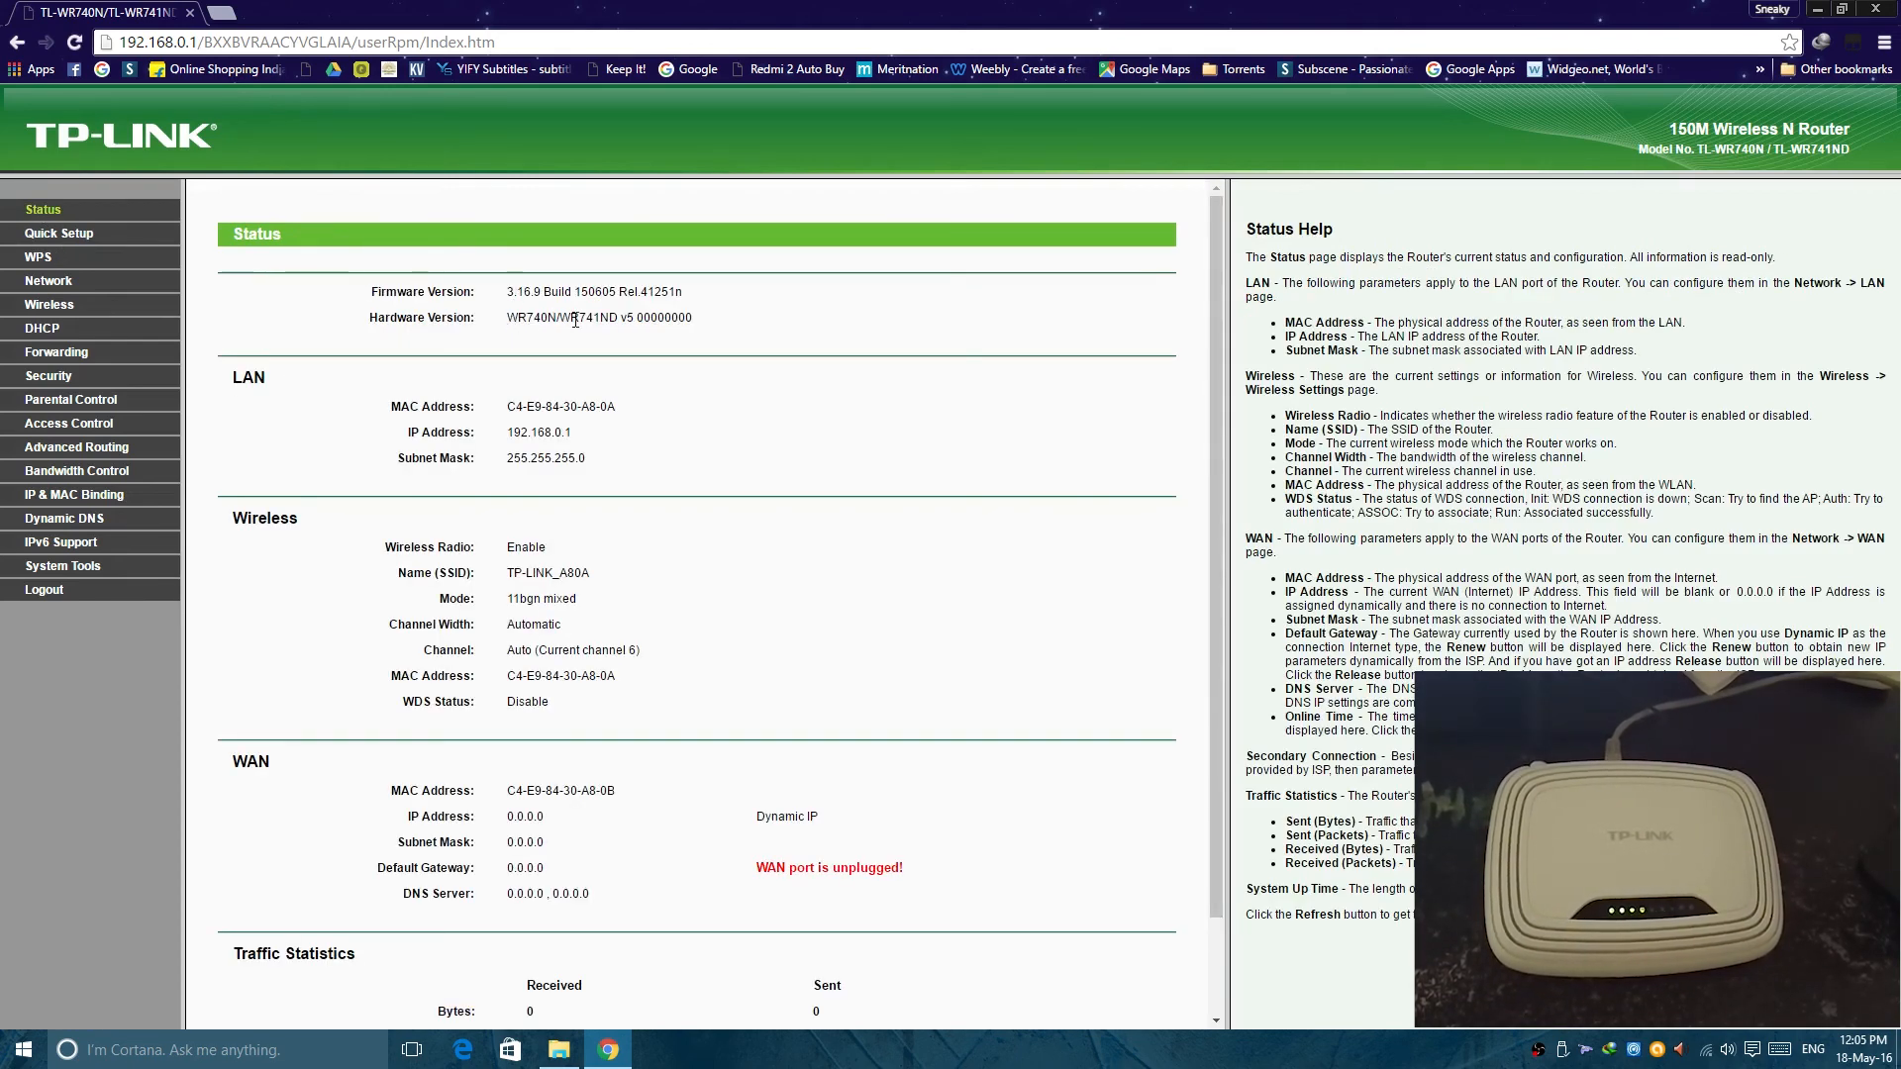
pyautogui.moveTo(595, 345)
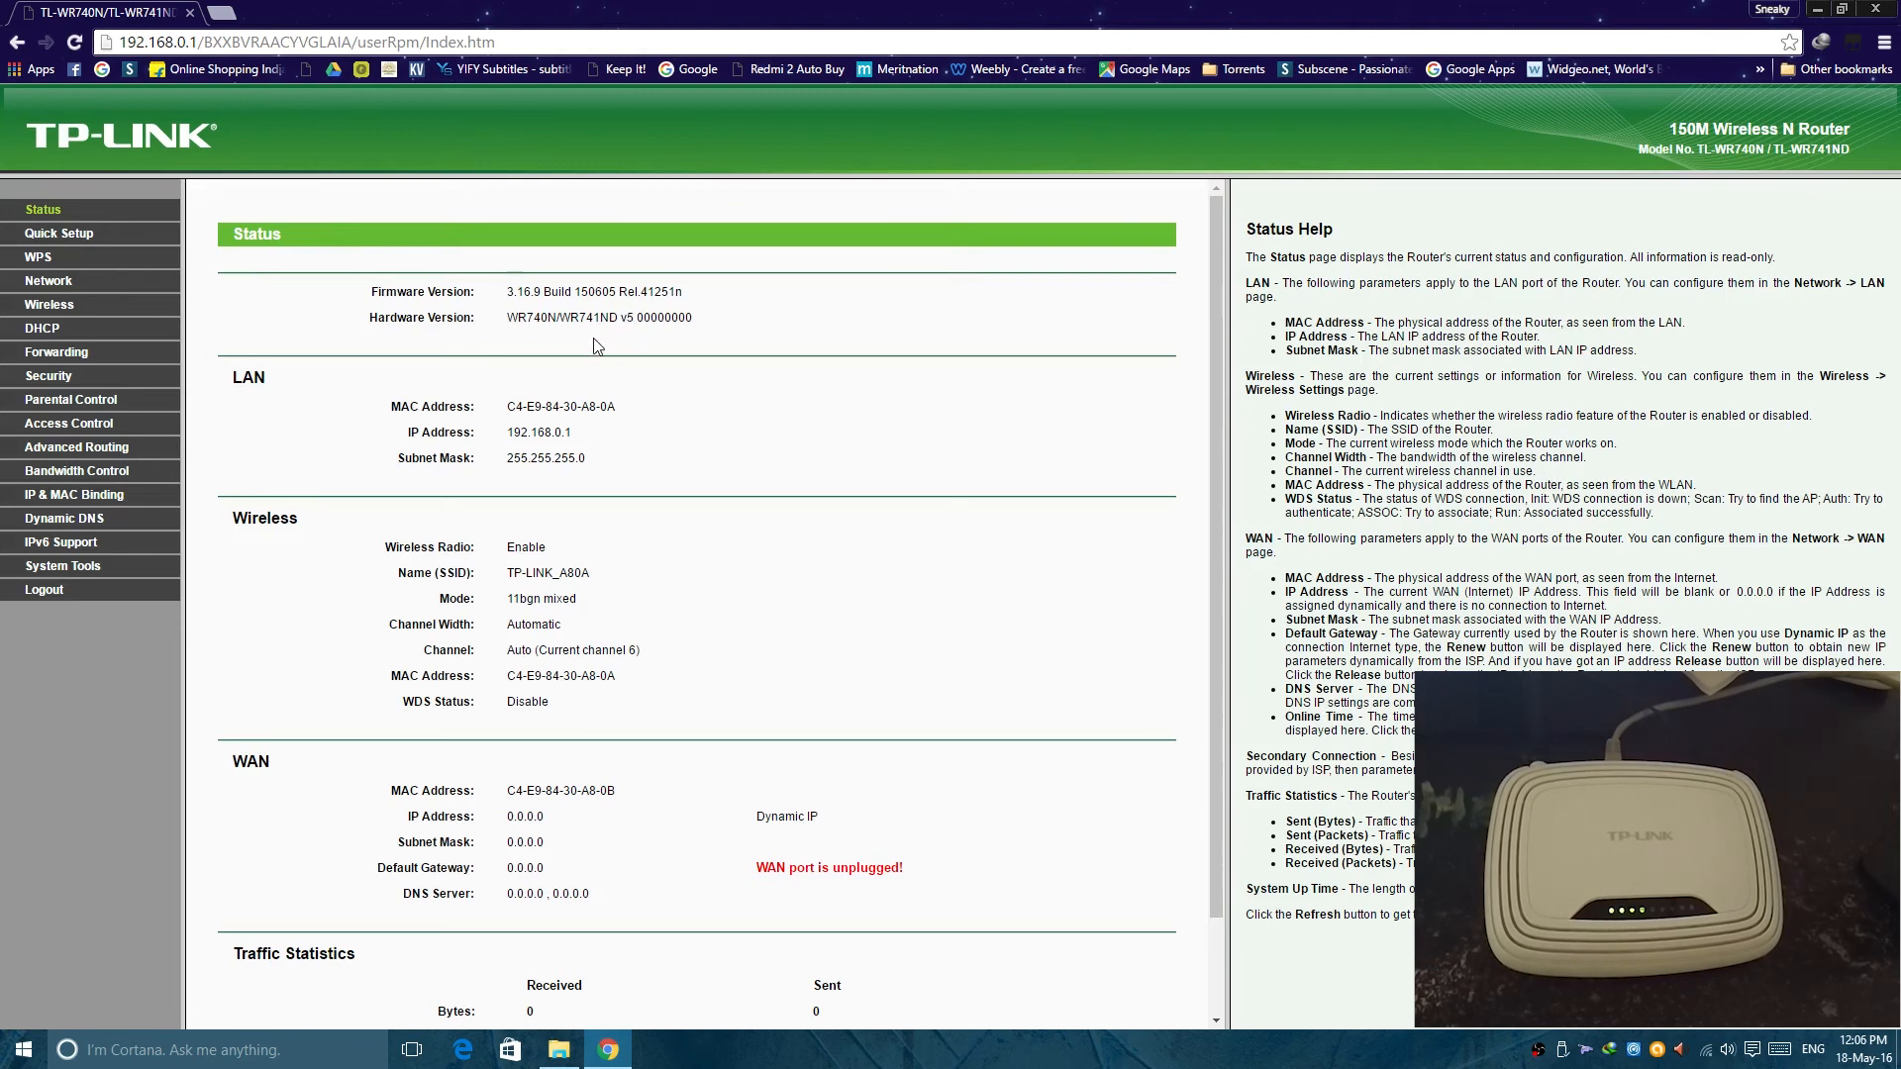
pyautogui.moveTo(625, 320)
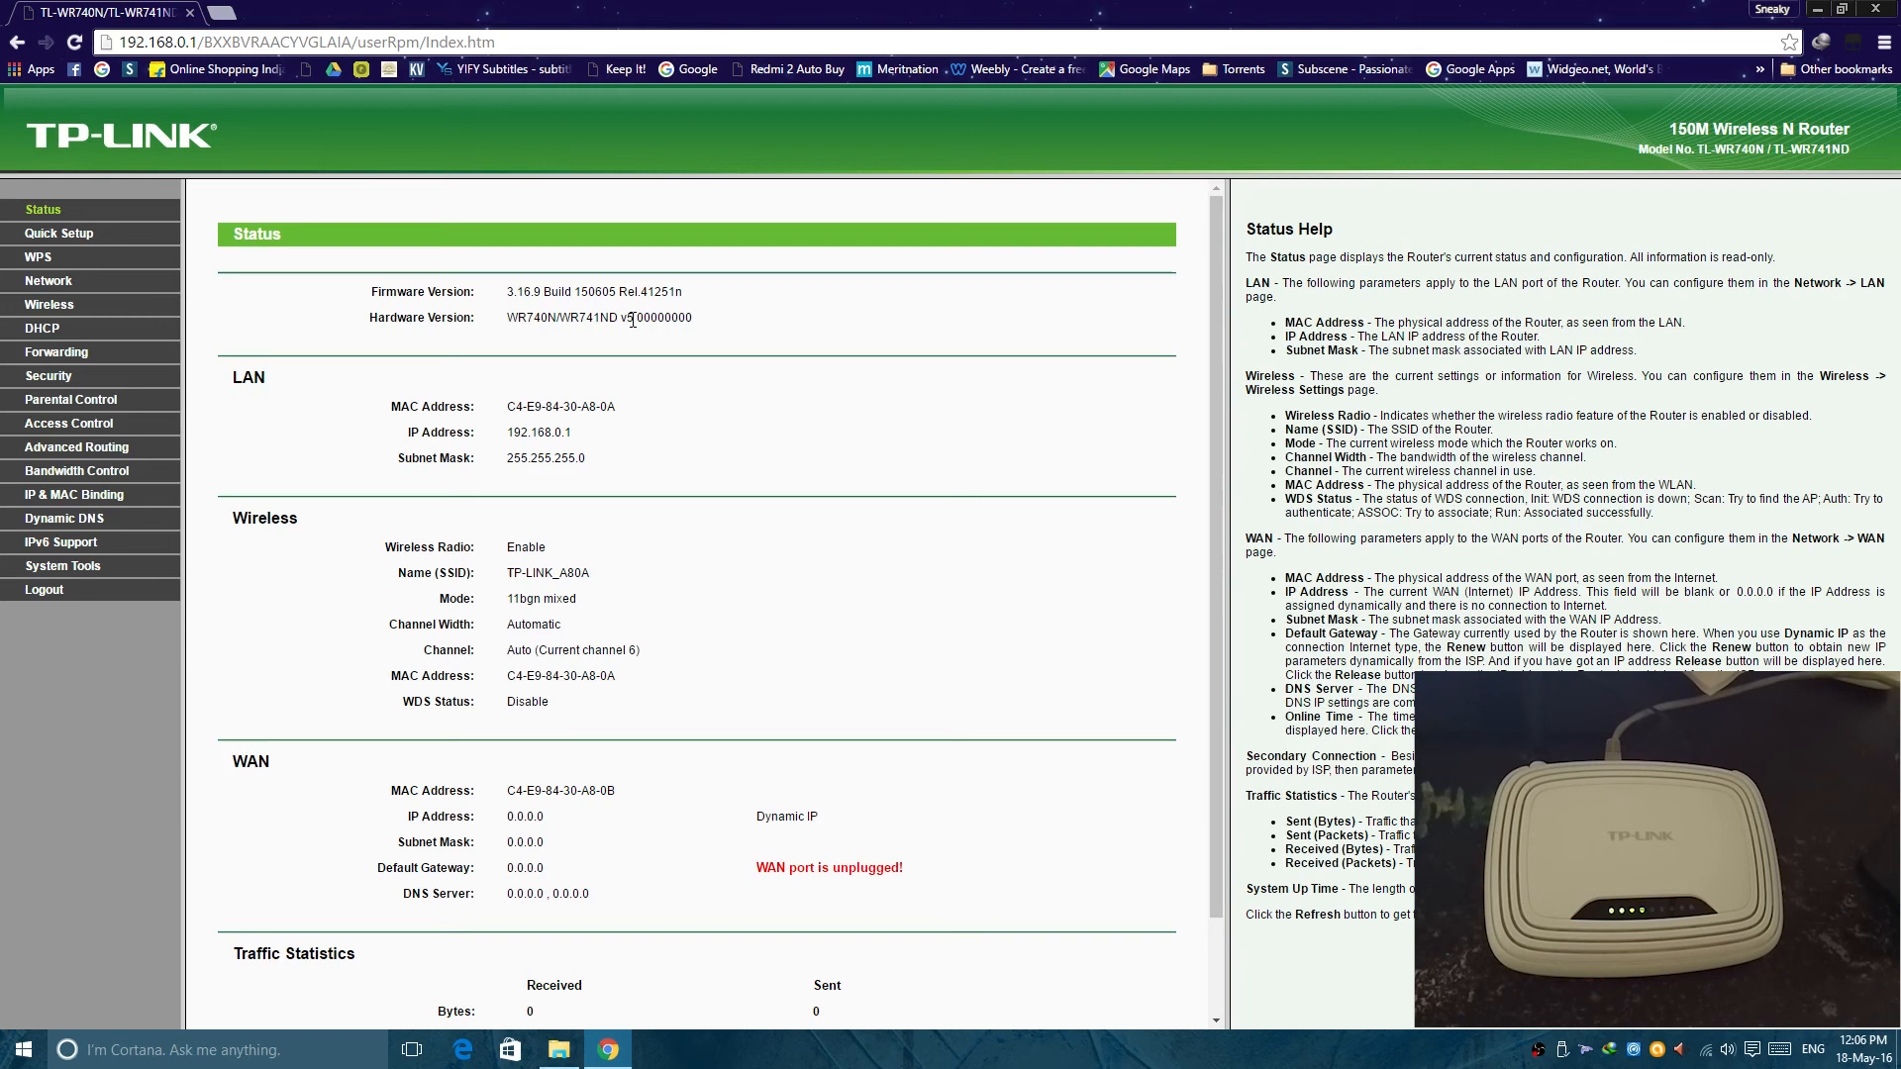
pyautogui.moveTo(626, 318)
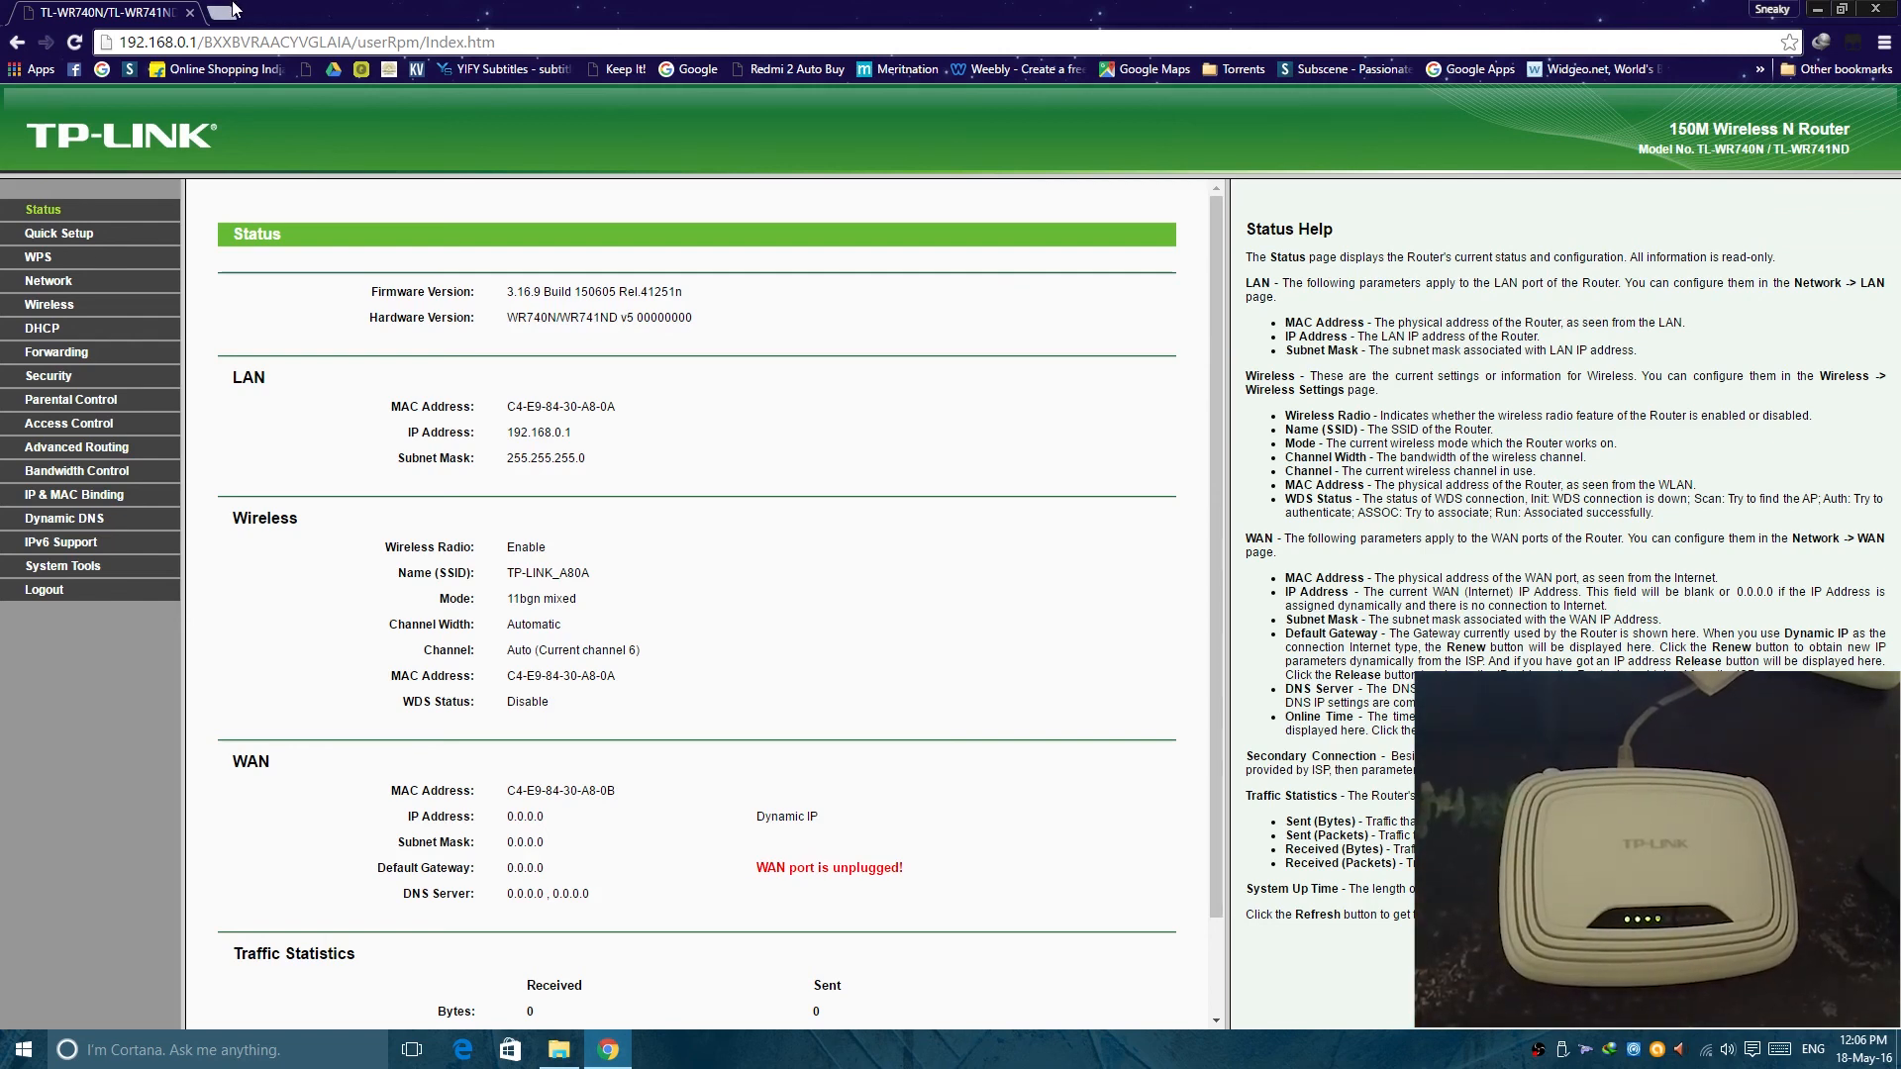
pyautogui.moveTo(223, 12)
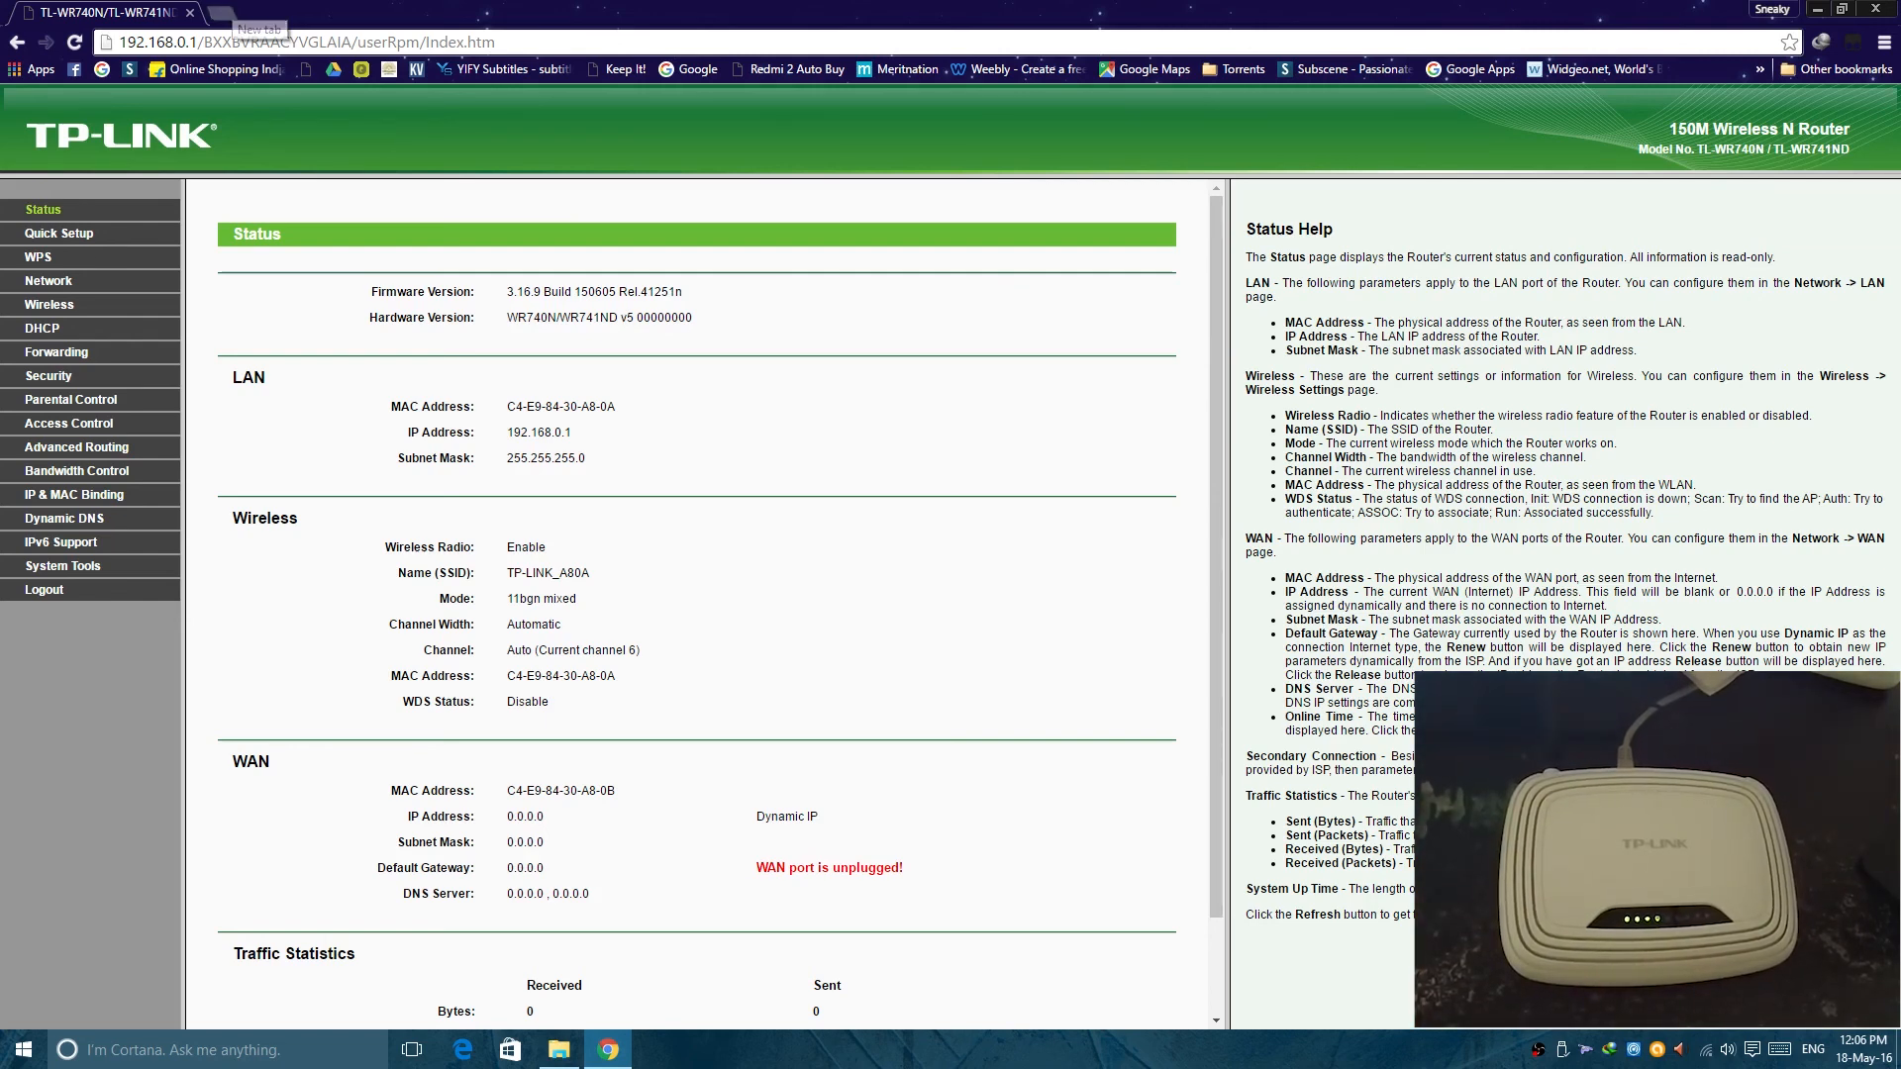
# Step: Open dd-wrt.com in a new tab and search the Router Database for wr740
pyautogui.click(298, 12)
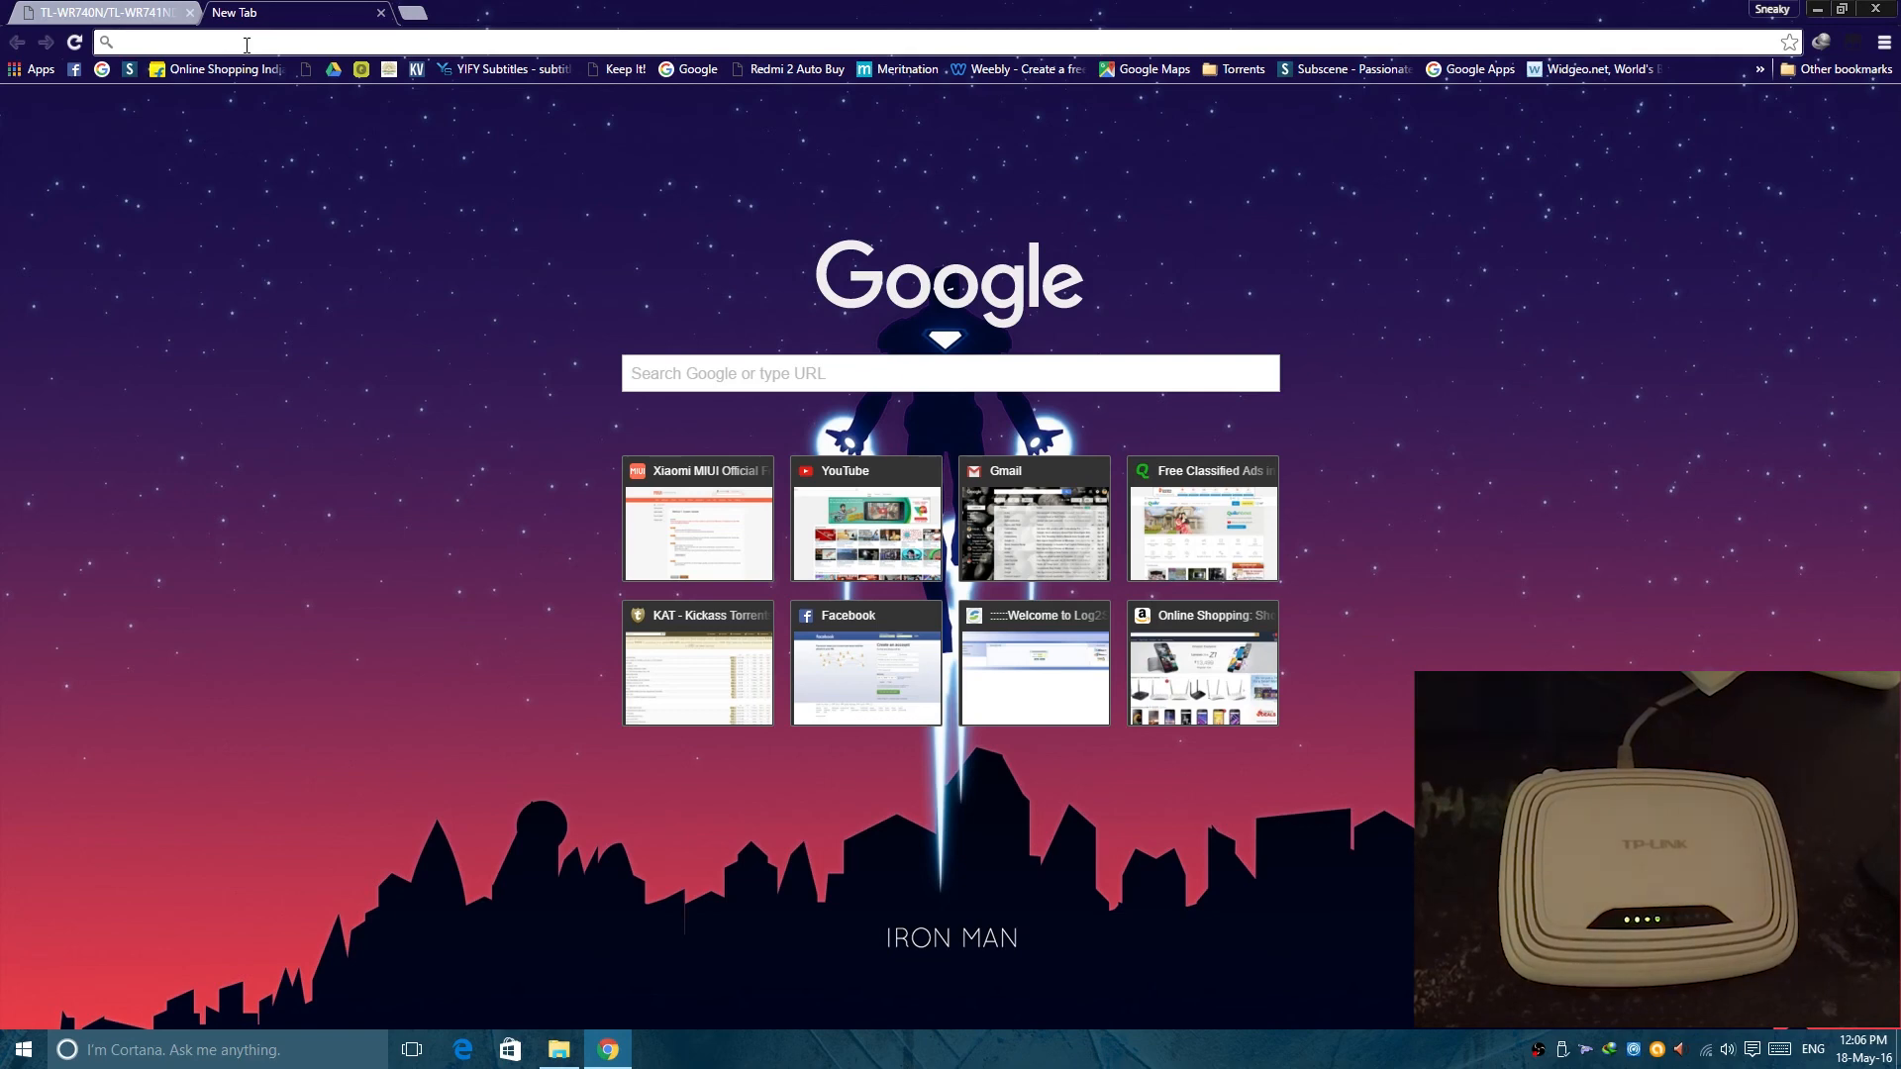
pyautogui.write('dd-wrt.com/site/index')
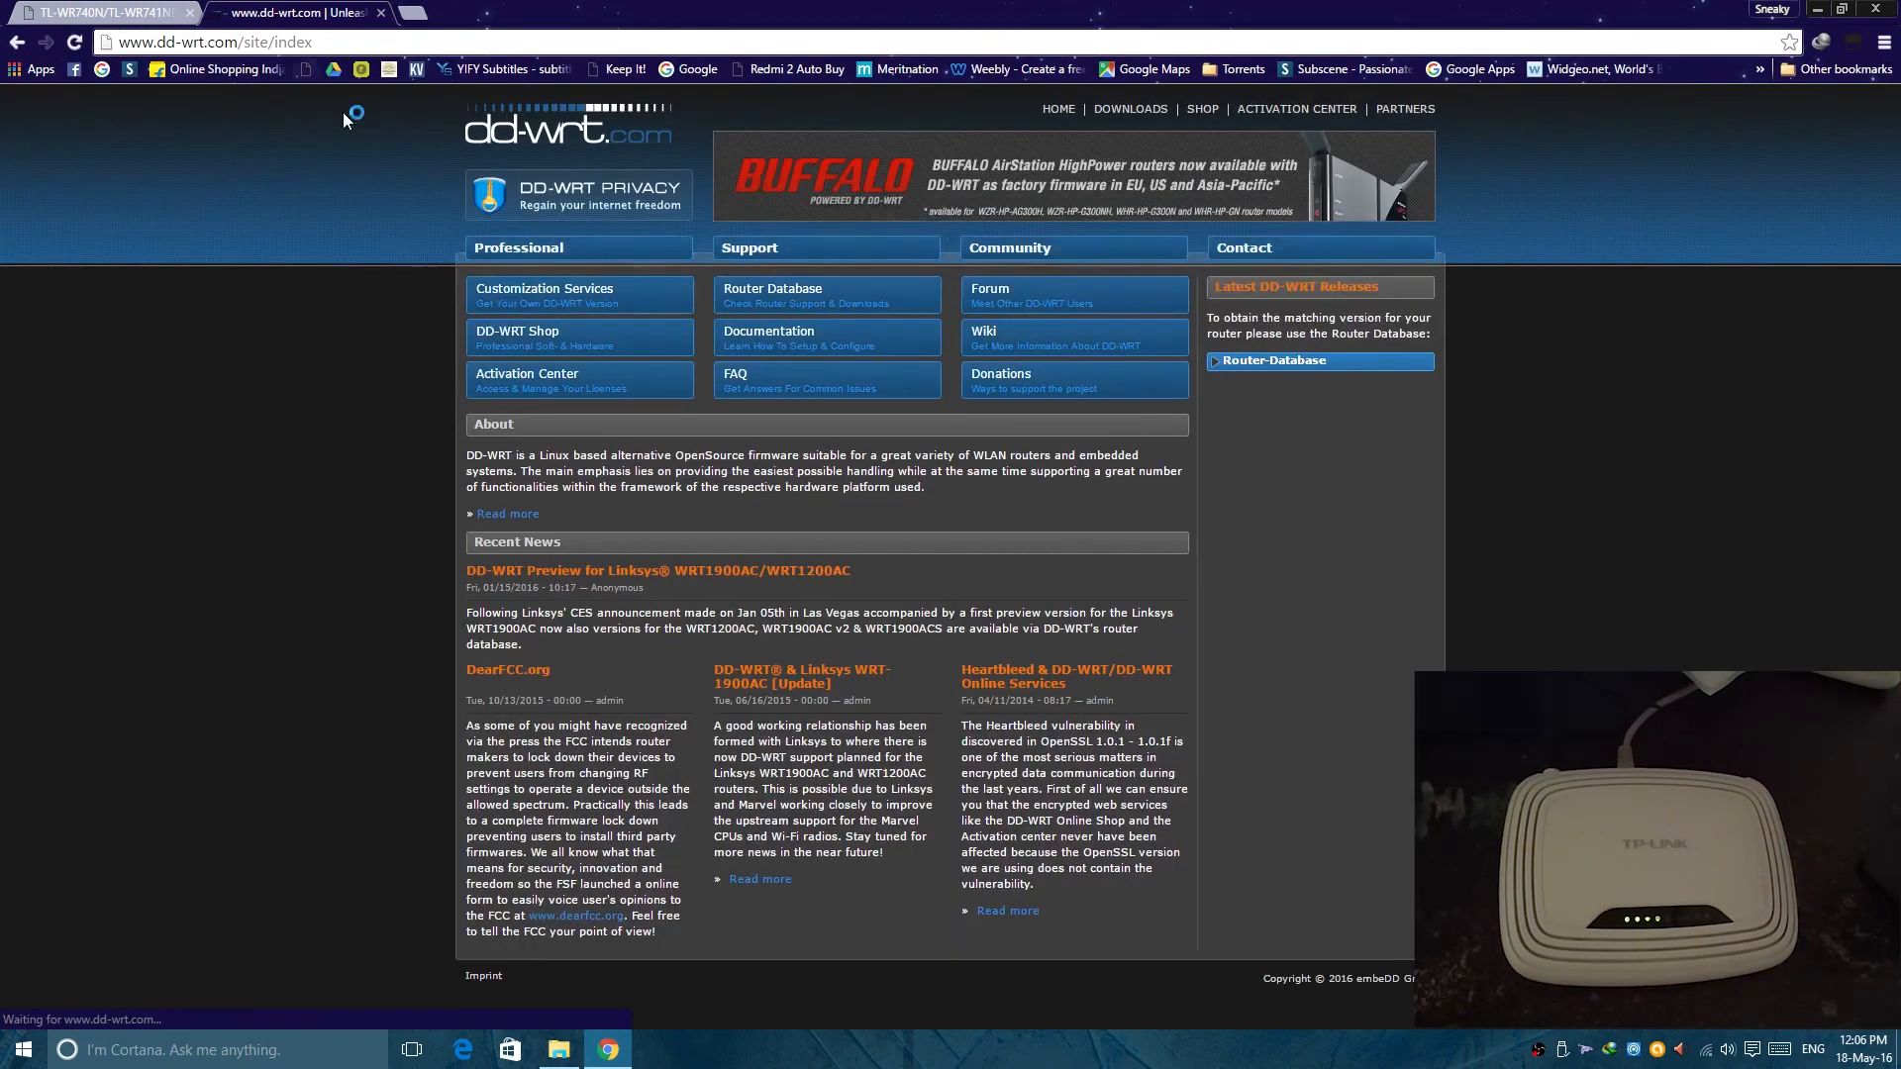
pyautogui.moveTo(788, 303)
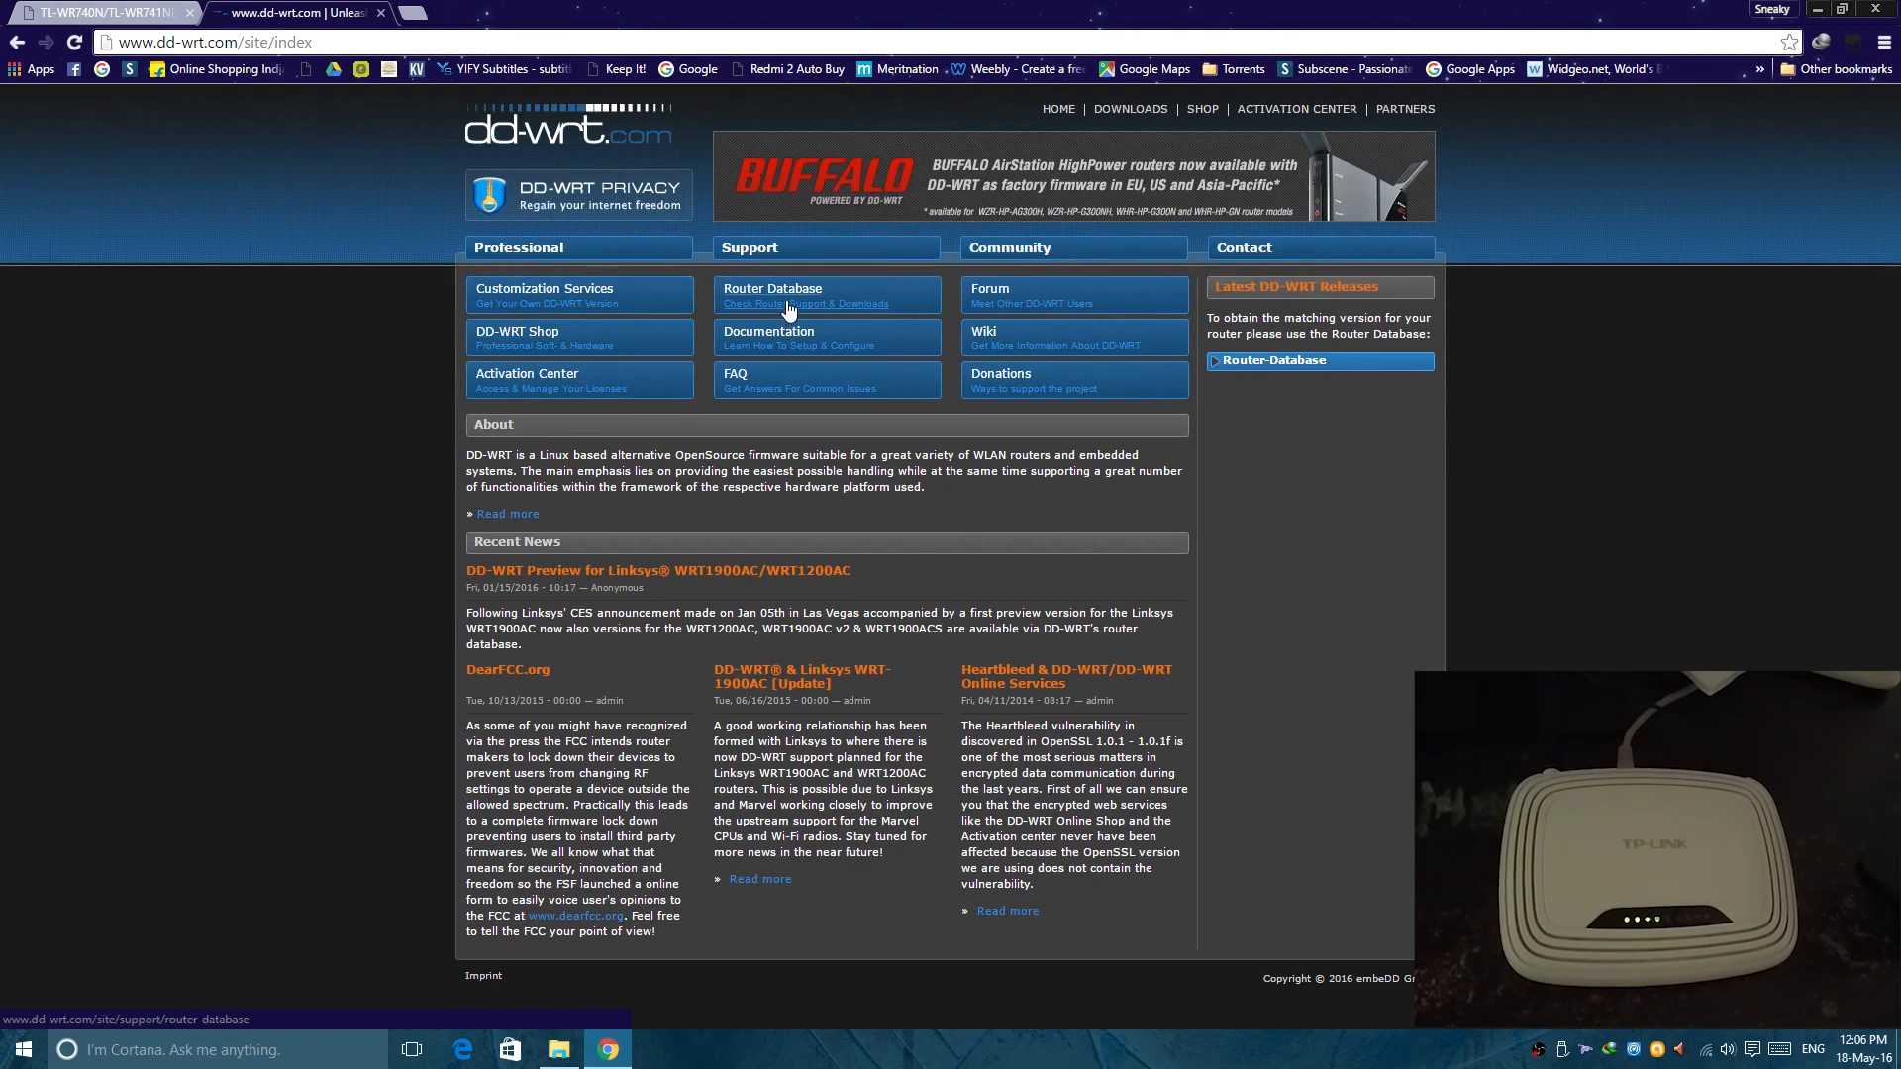
pyautogui.click(771, 303)
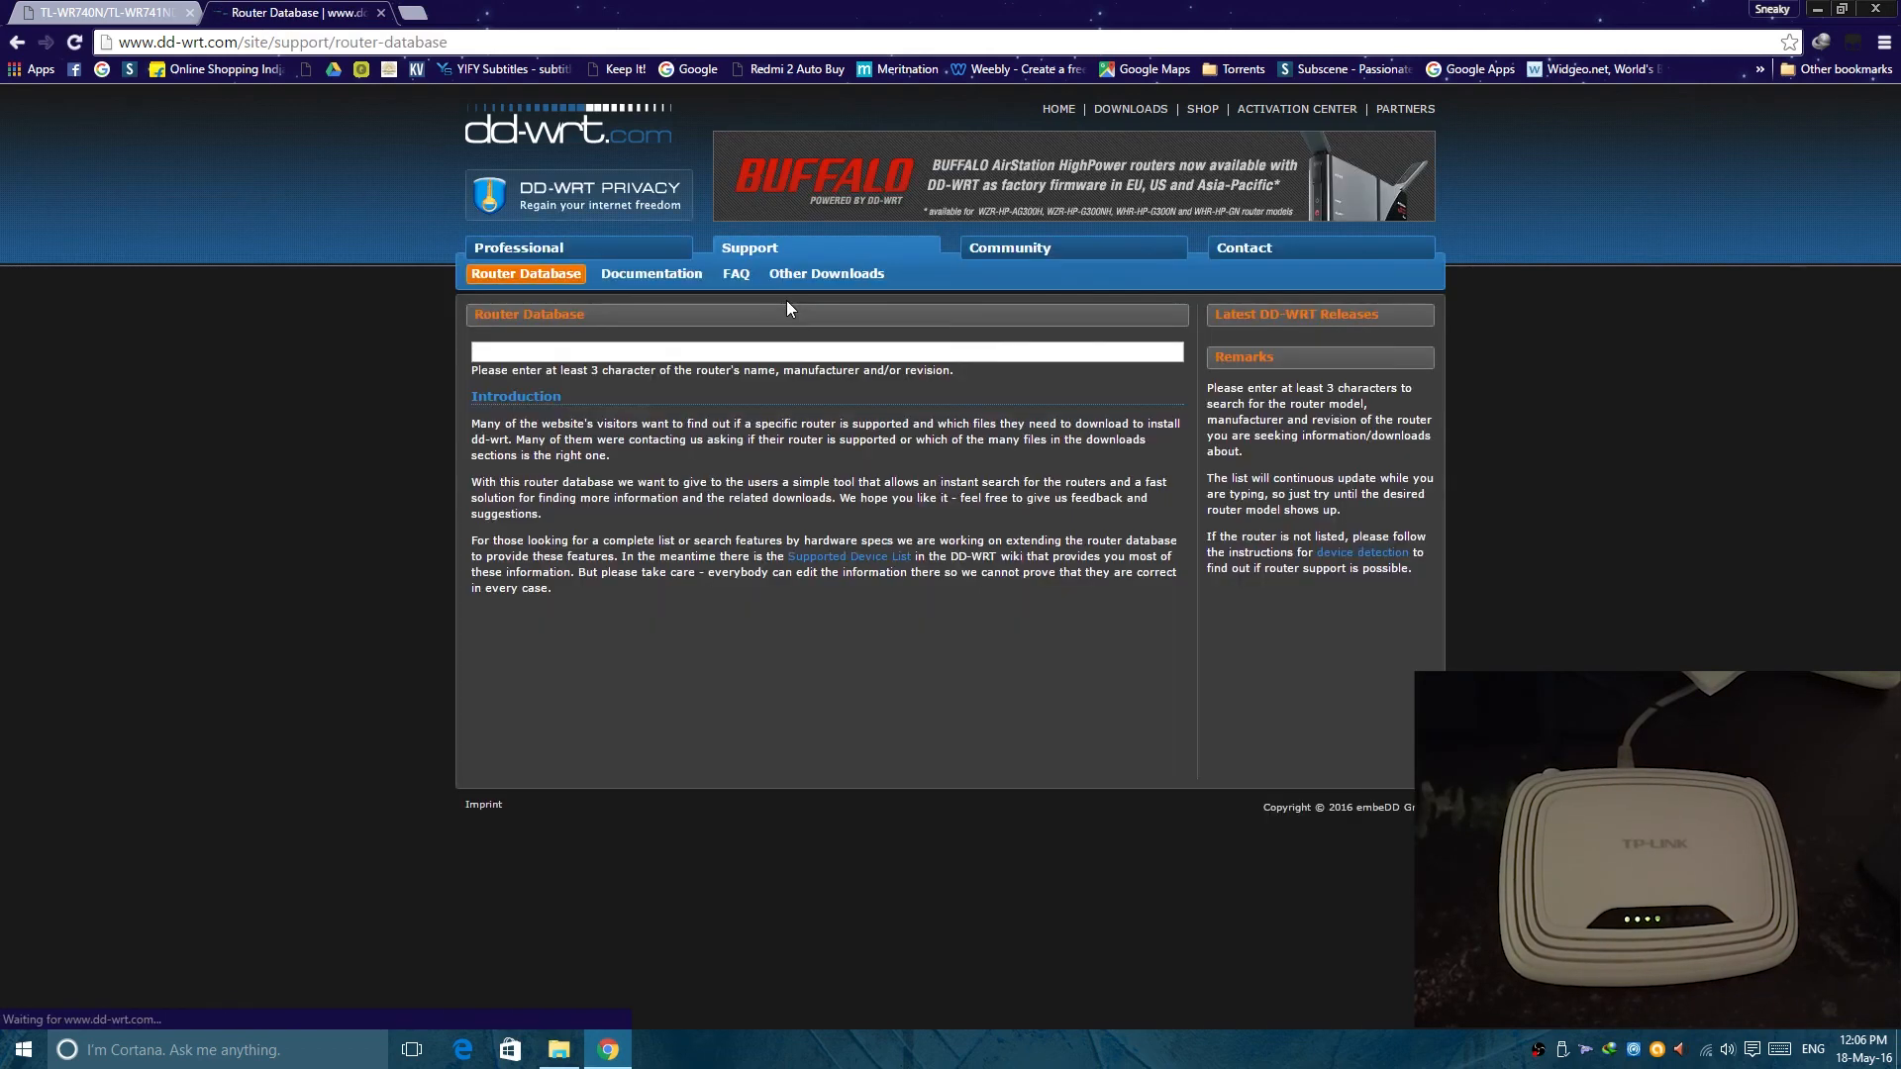
pyautogui.click(824, 352)
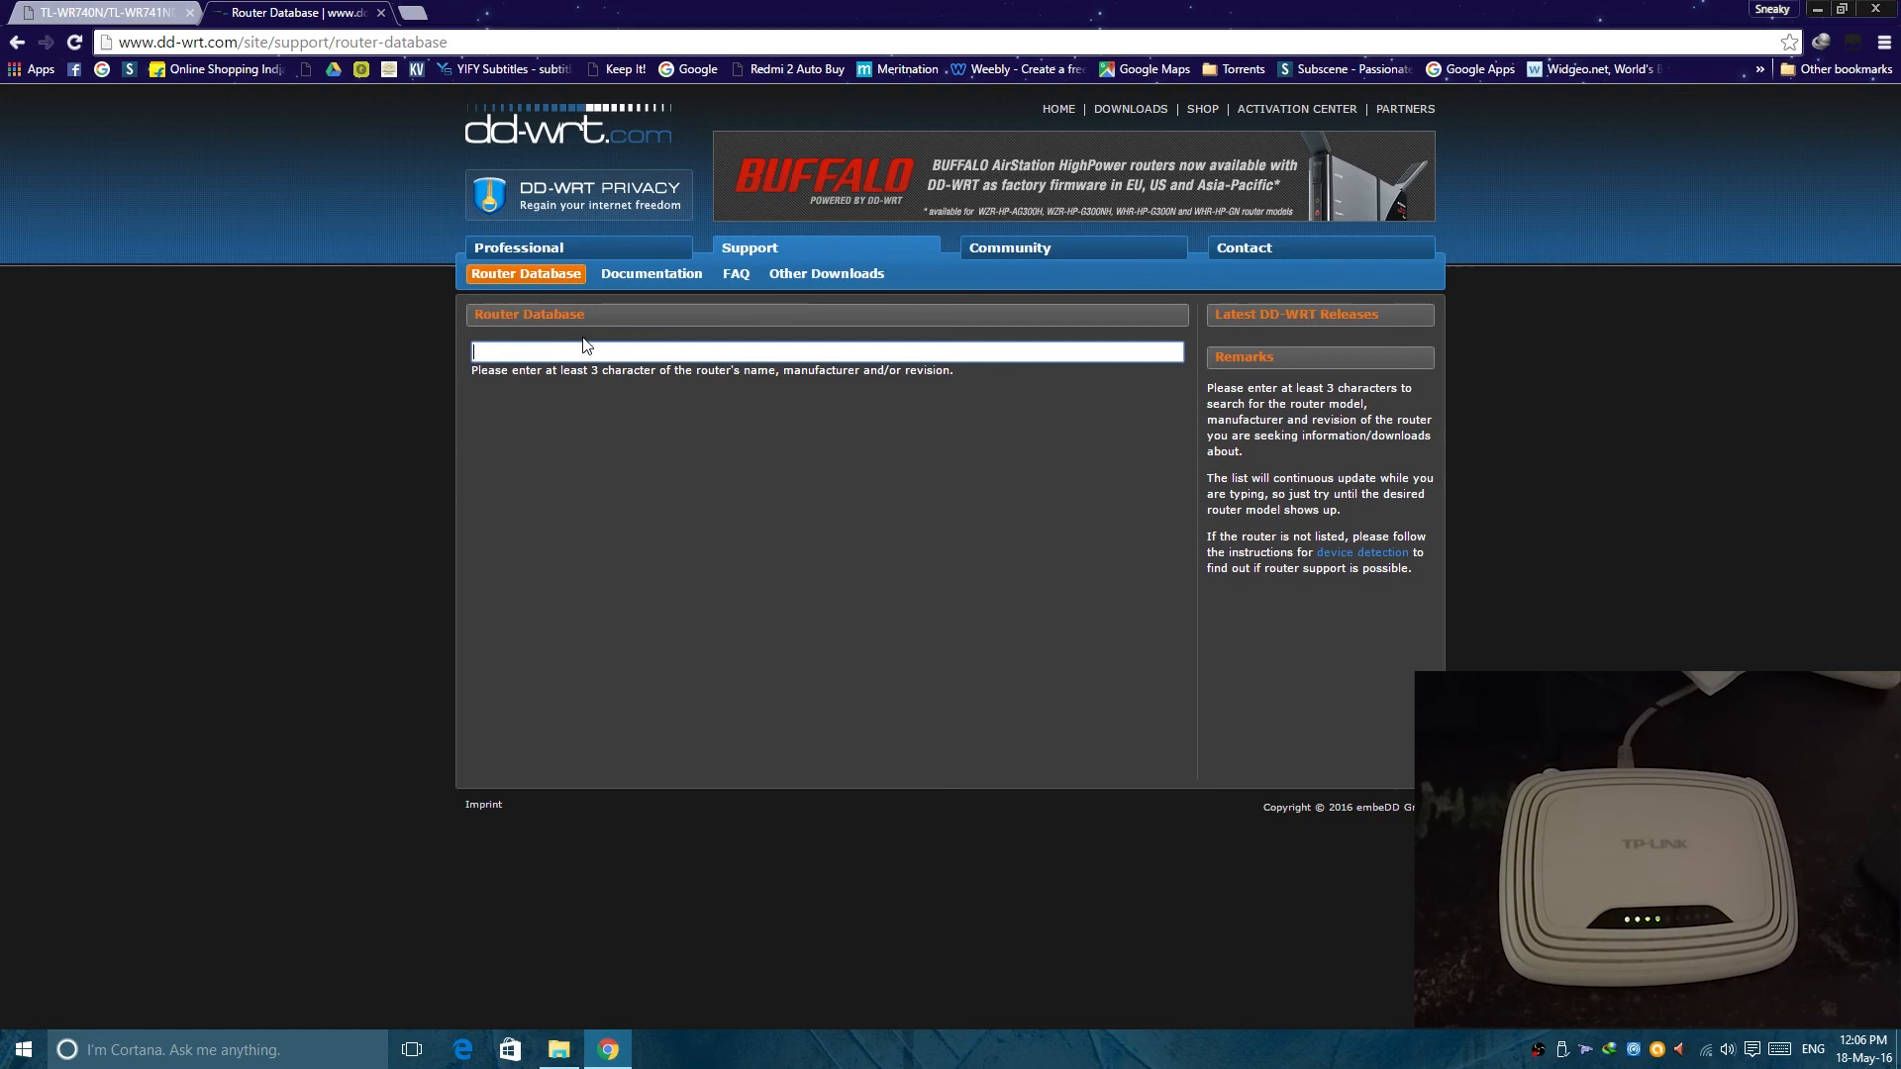
pyautogui.write('wr740')
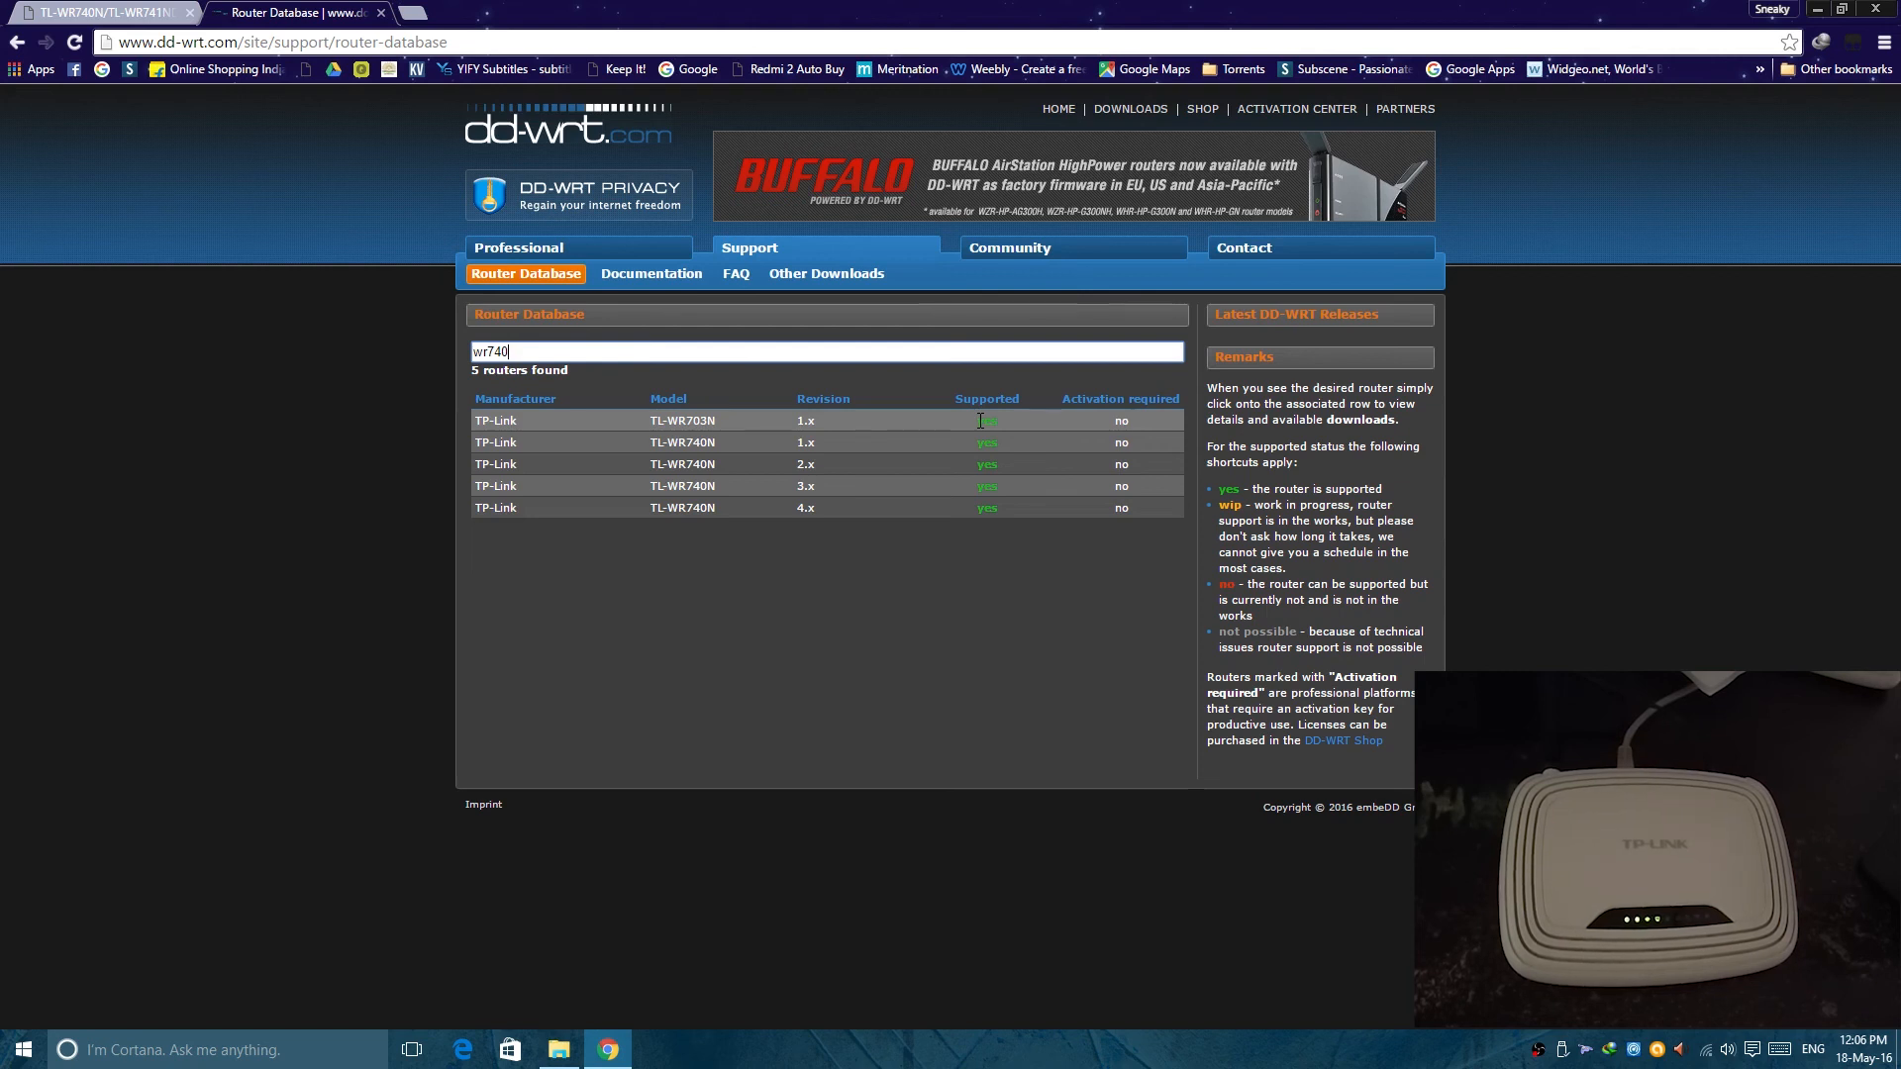
pyautogui.moveTo(898, 297)
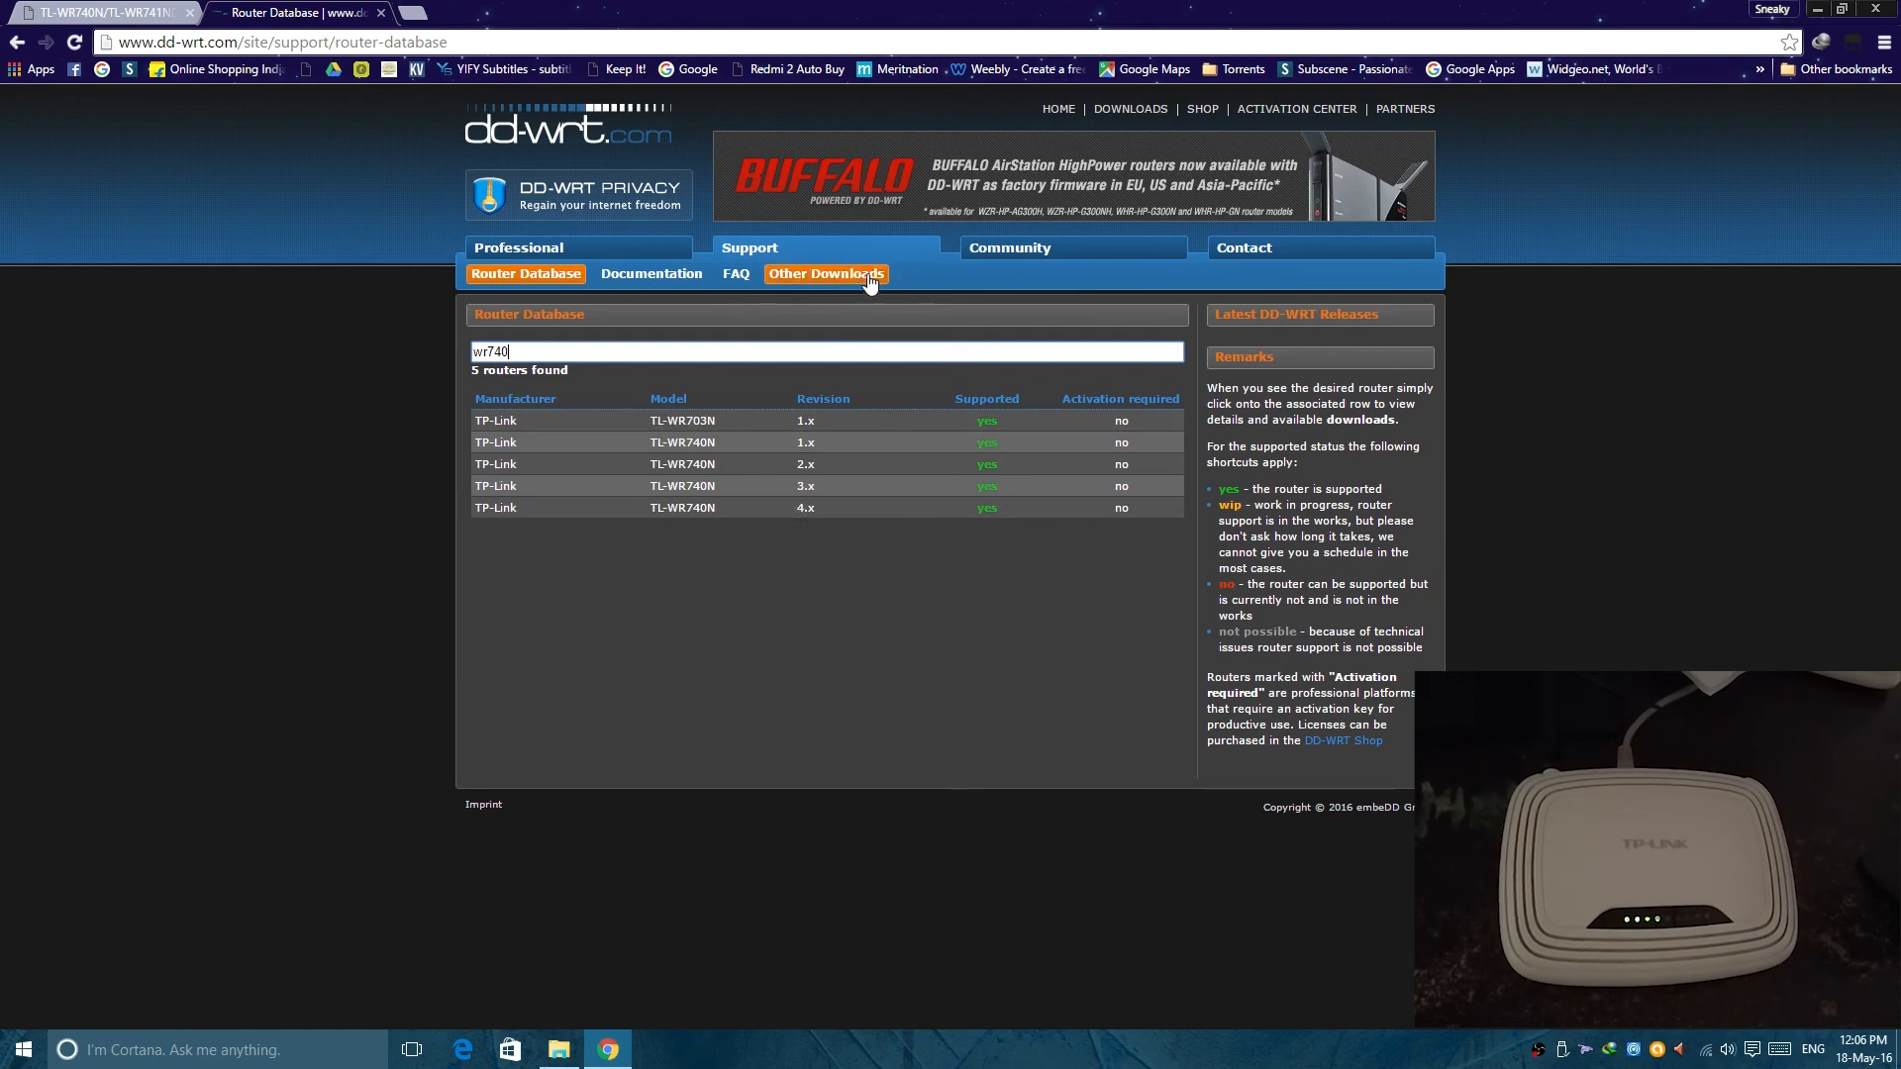
pyautogui.moveTo(812, 277)
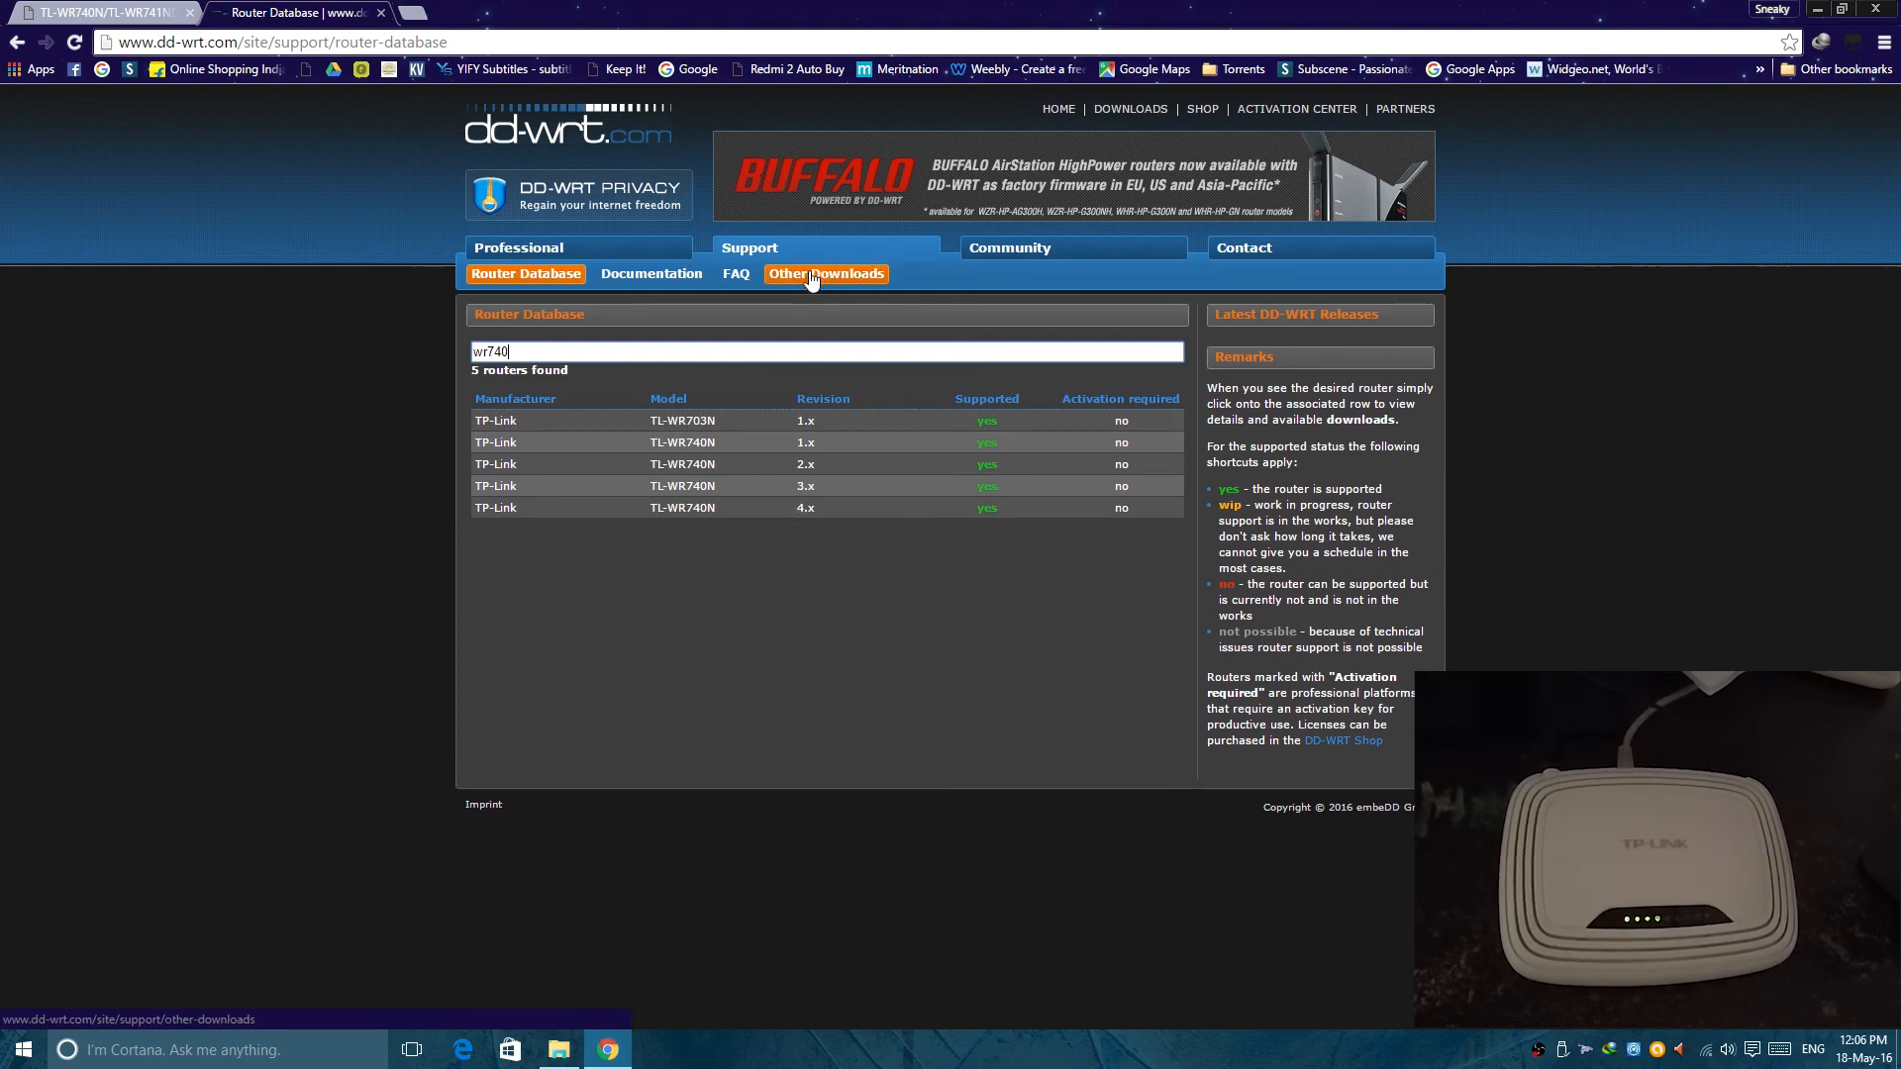
pyautogui.click(826, 273)
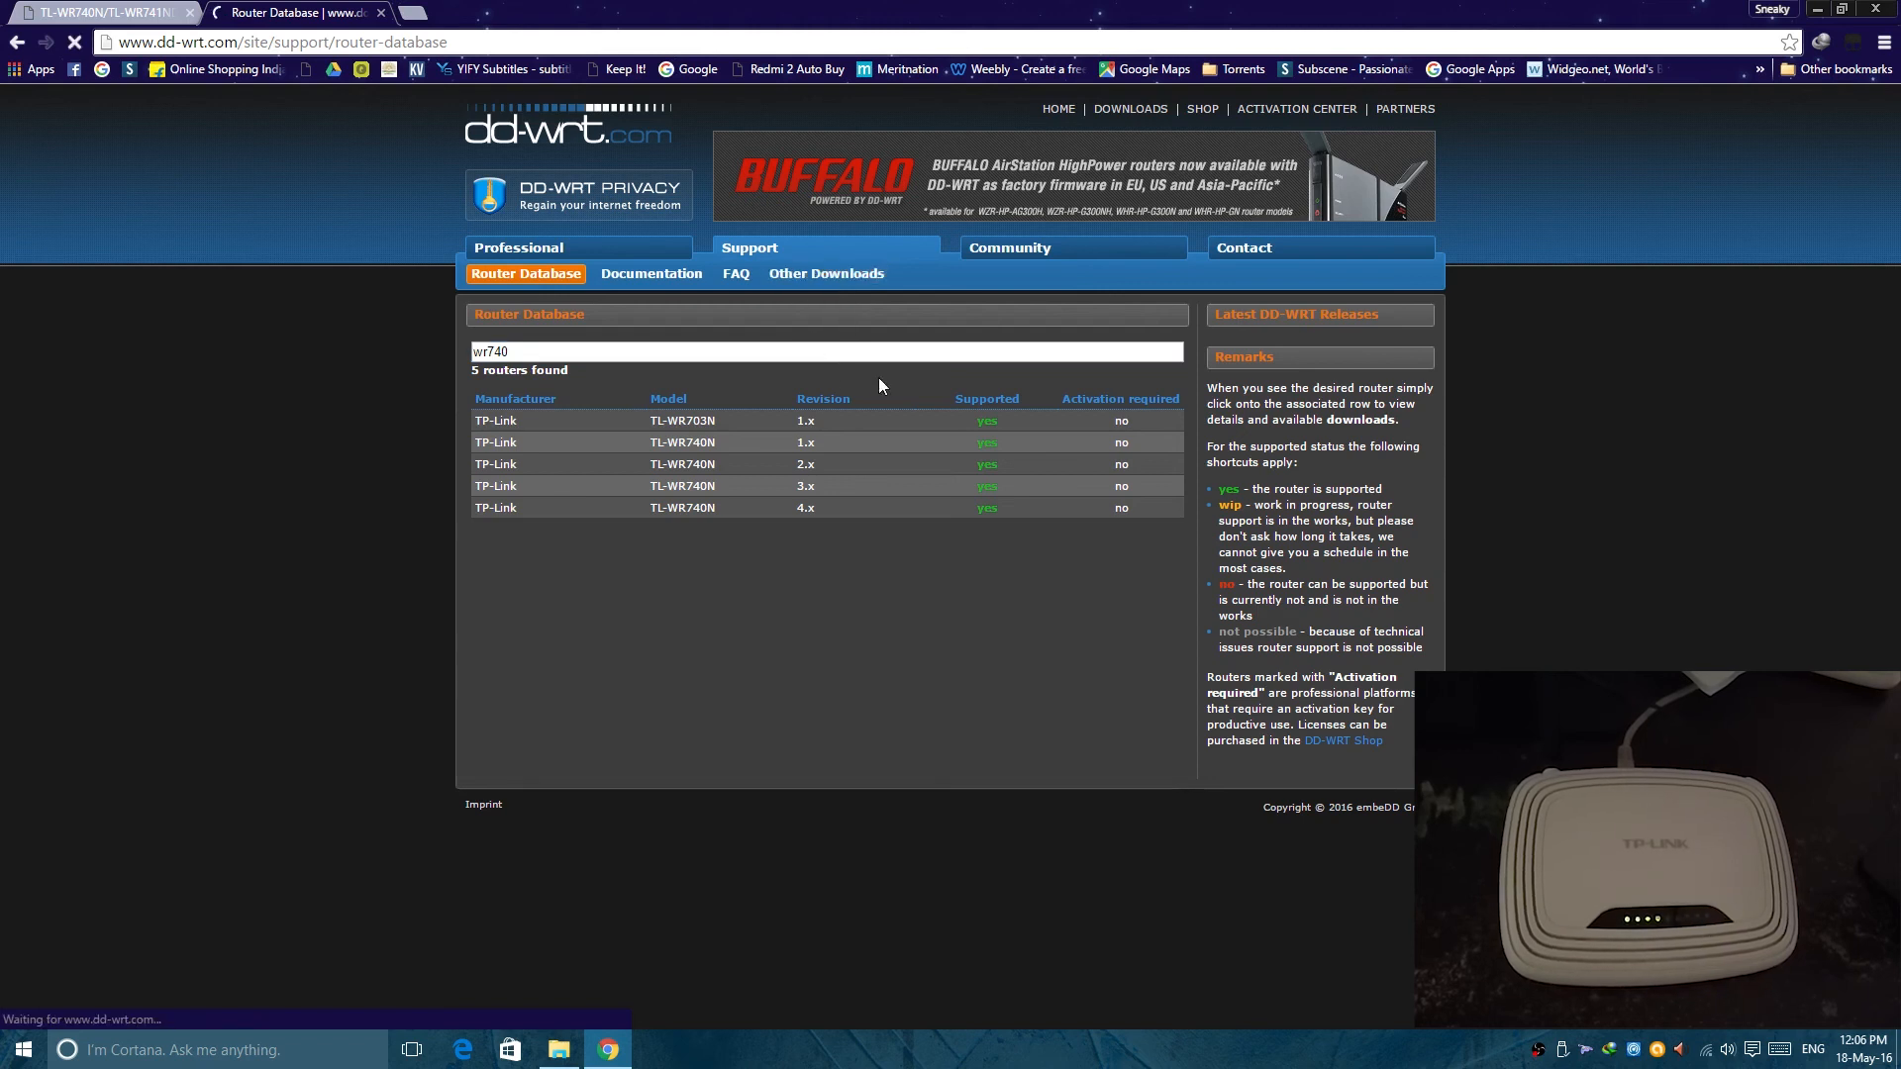
# Step: Browse Other Downloads to betas/2016/05-10-2016-r29621/tplink_tl-wr740nv5
pyautogui.click(826, 273)
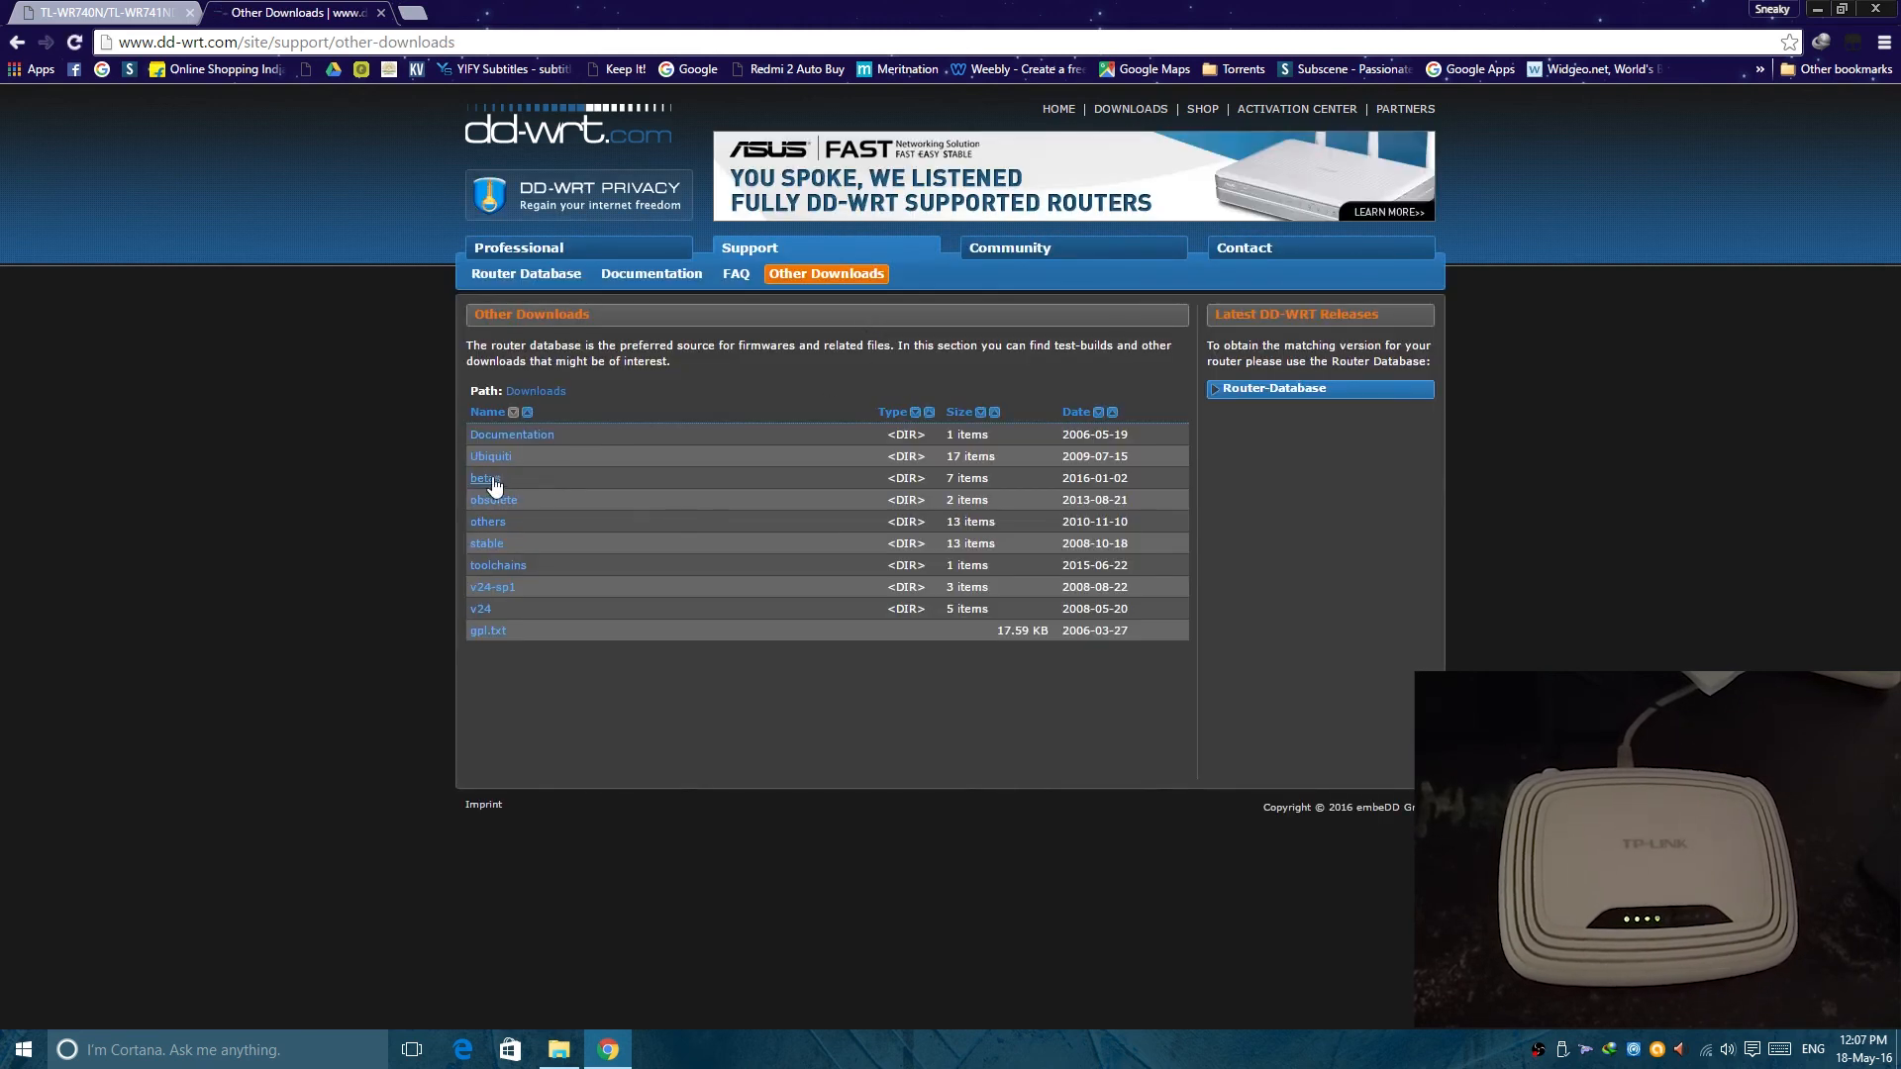
pyautogui.click(482, 477)
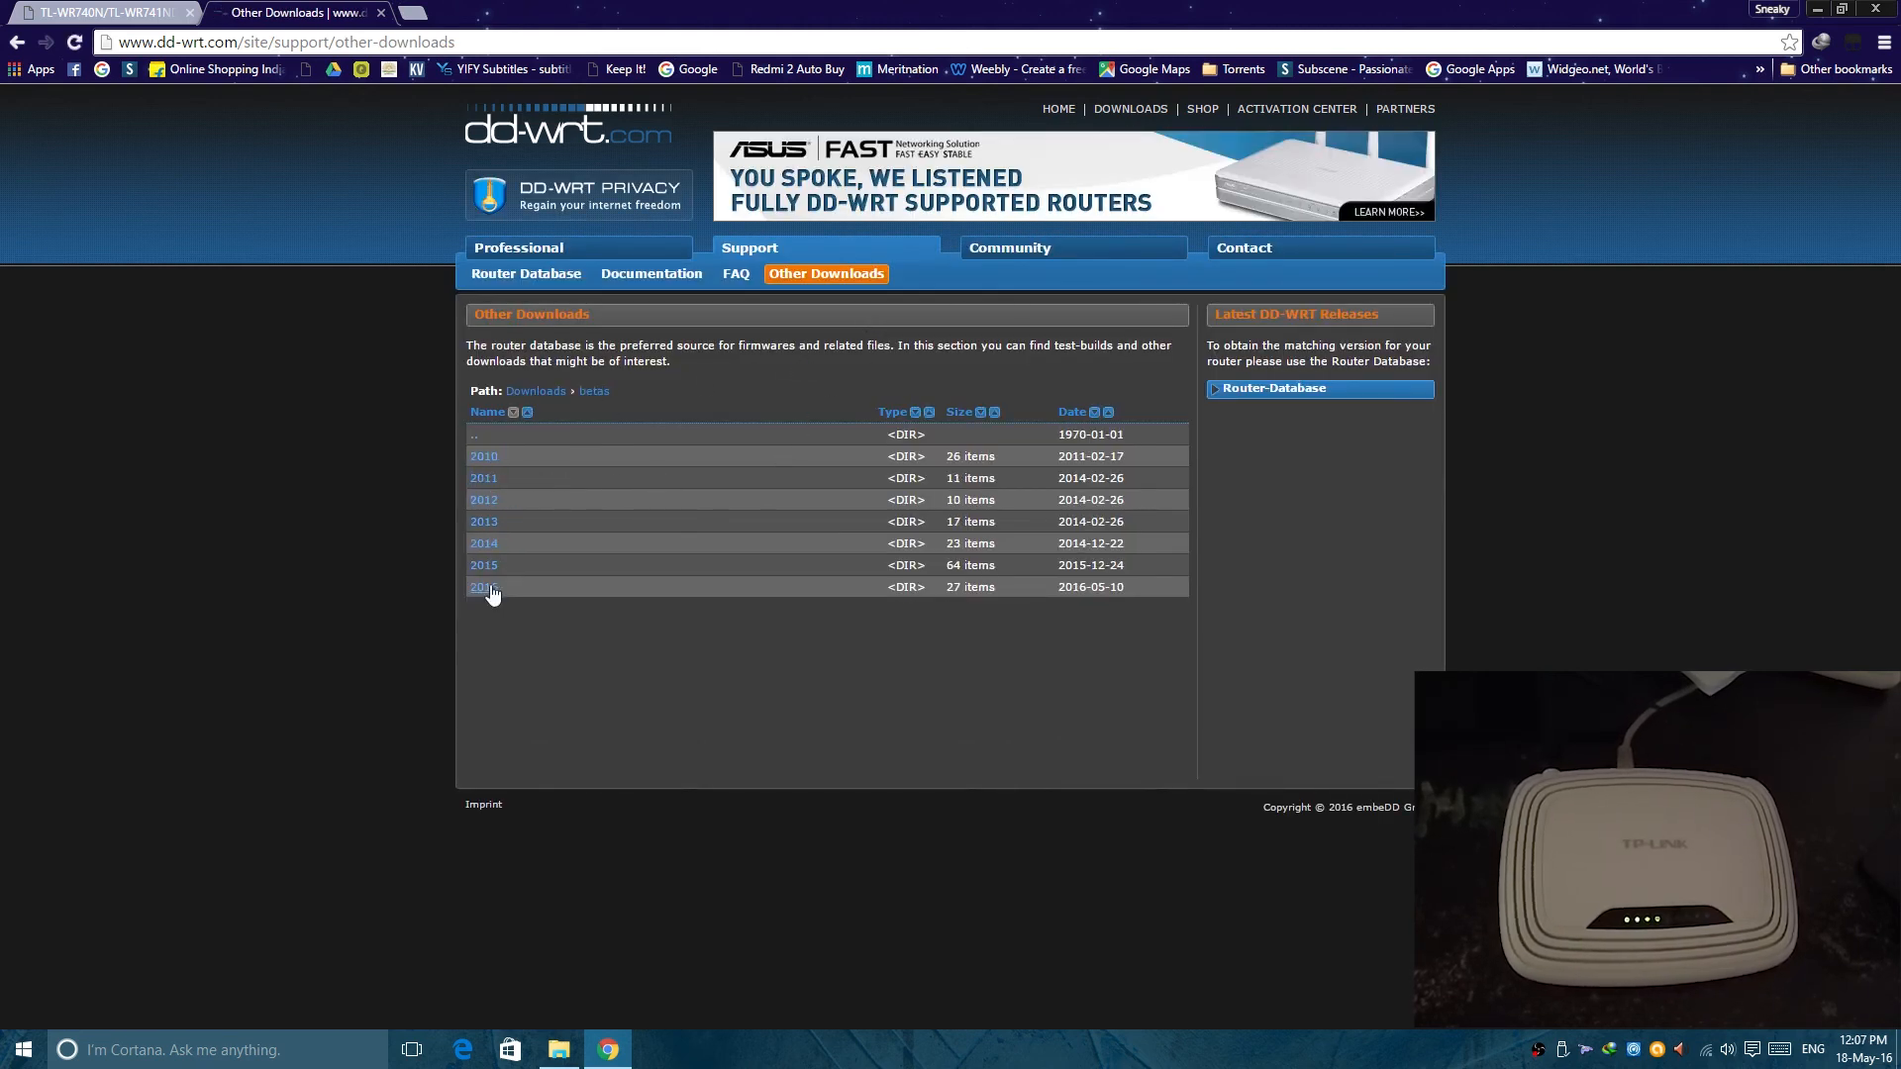
pyautogui.click(482, 588)
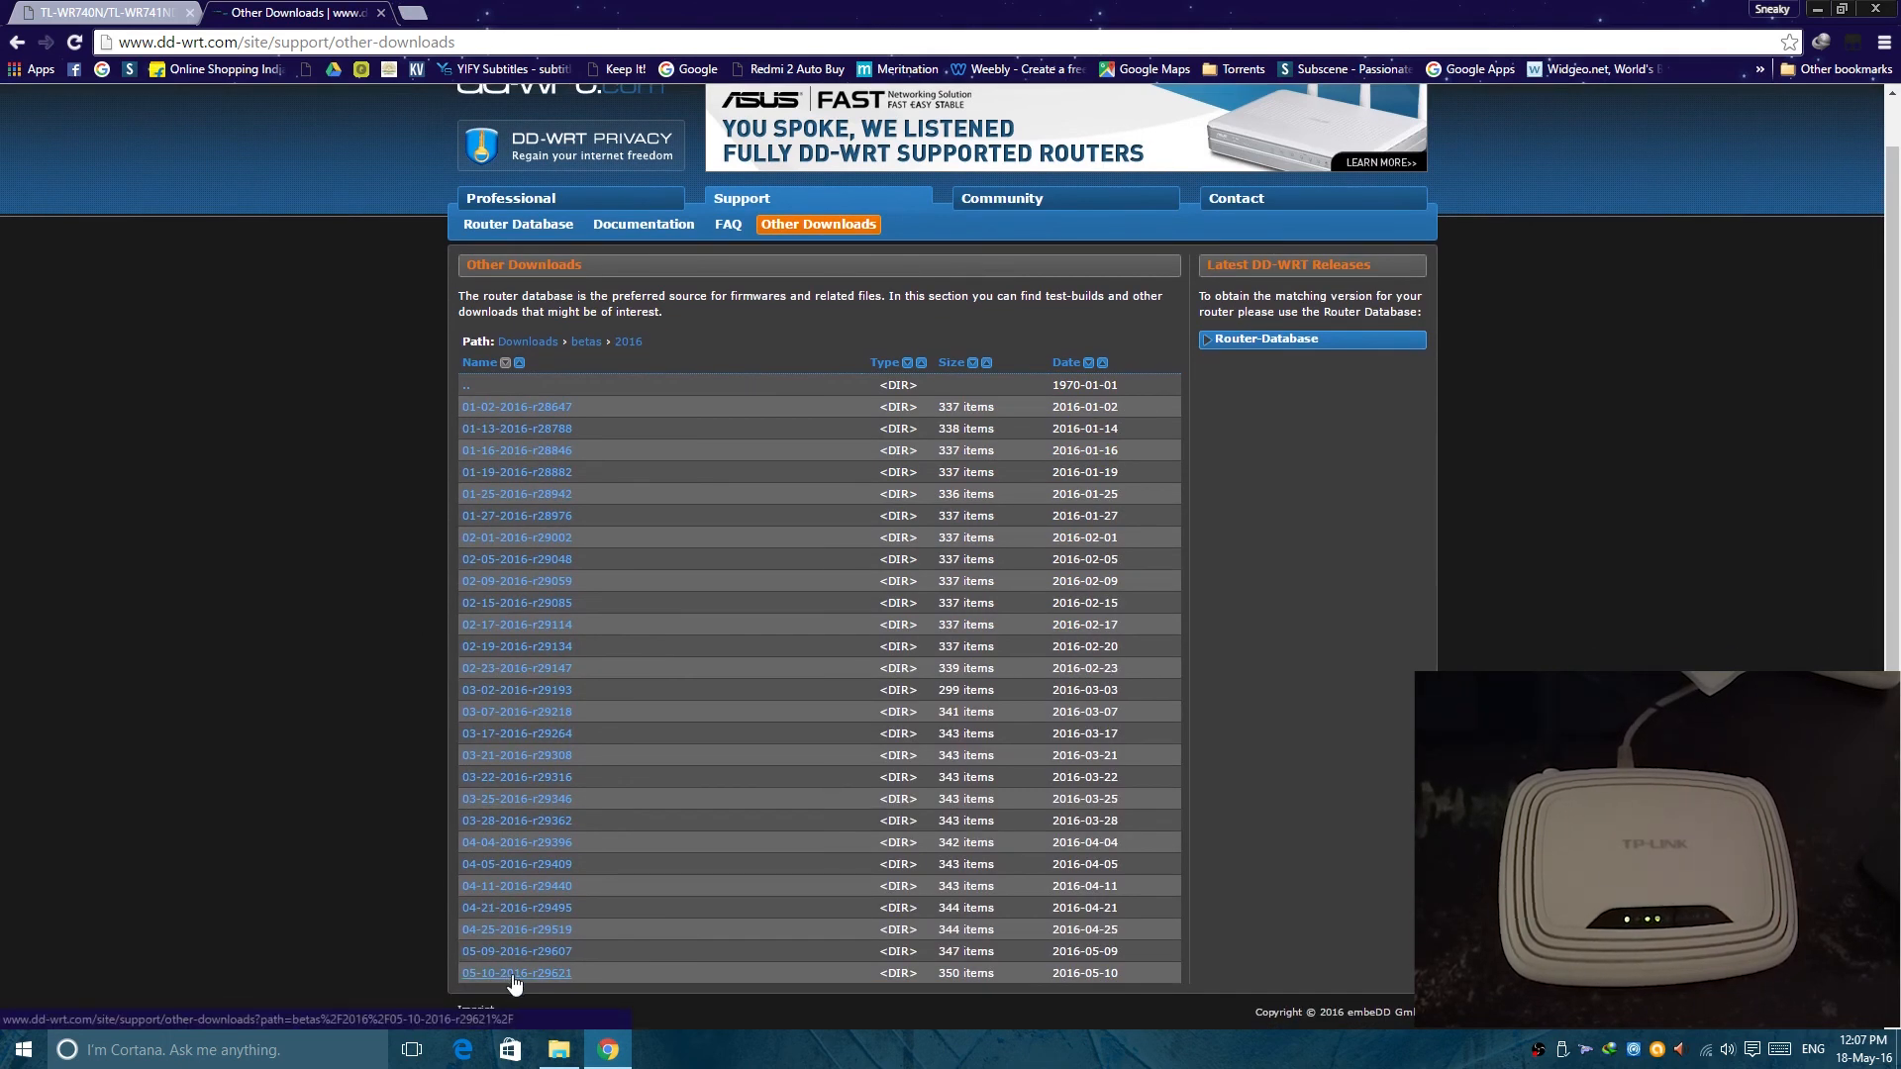
pyautogui.moveTo(643, 754)
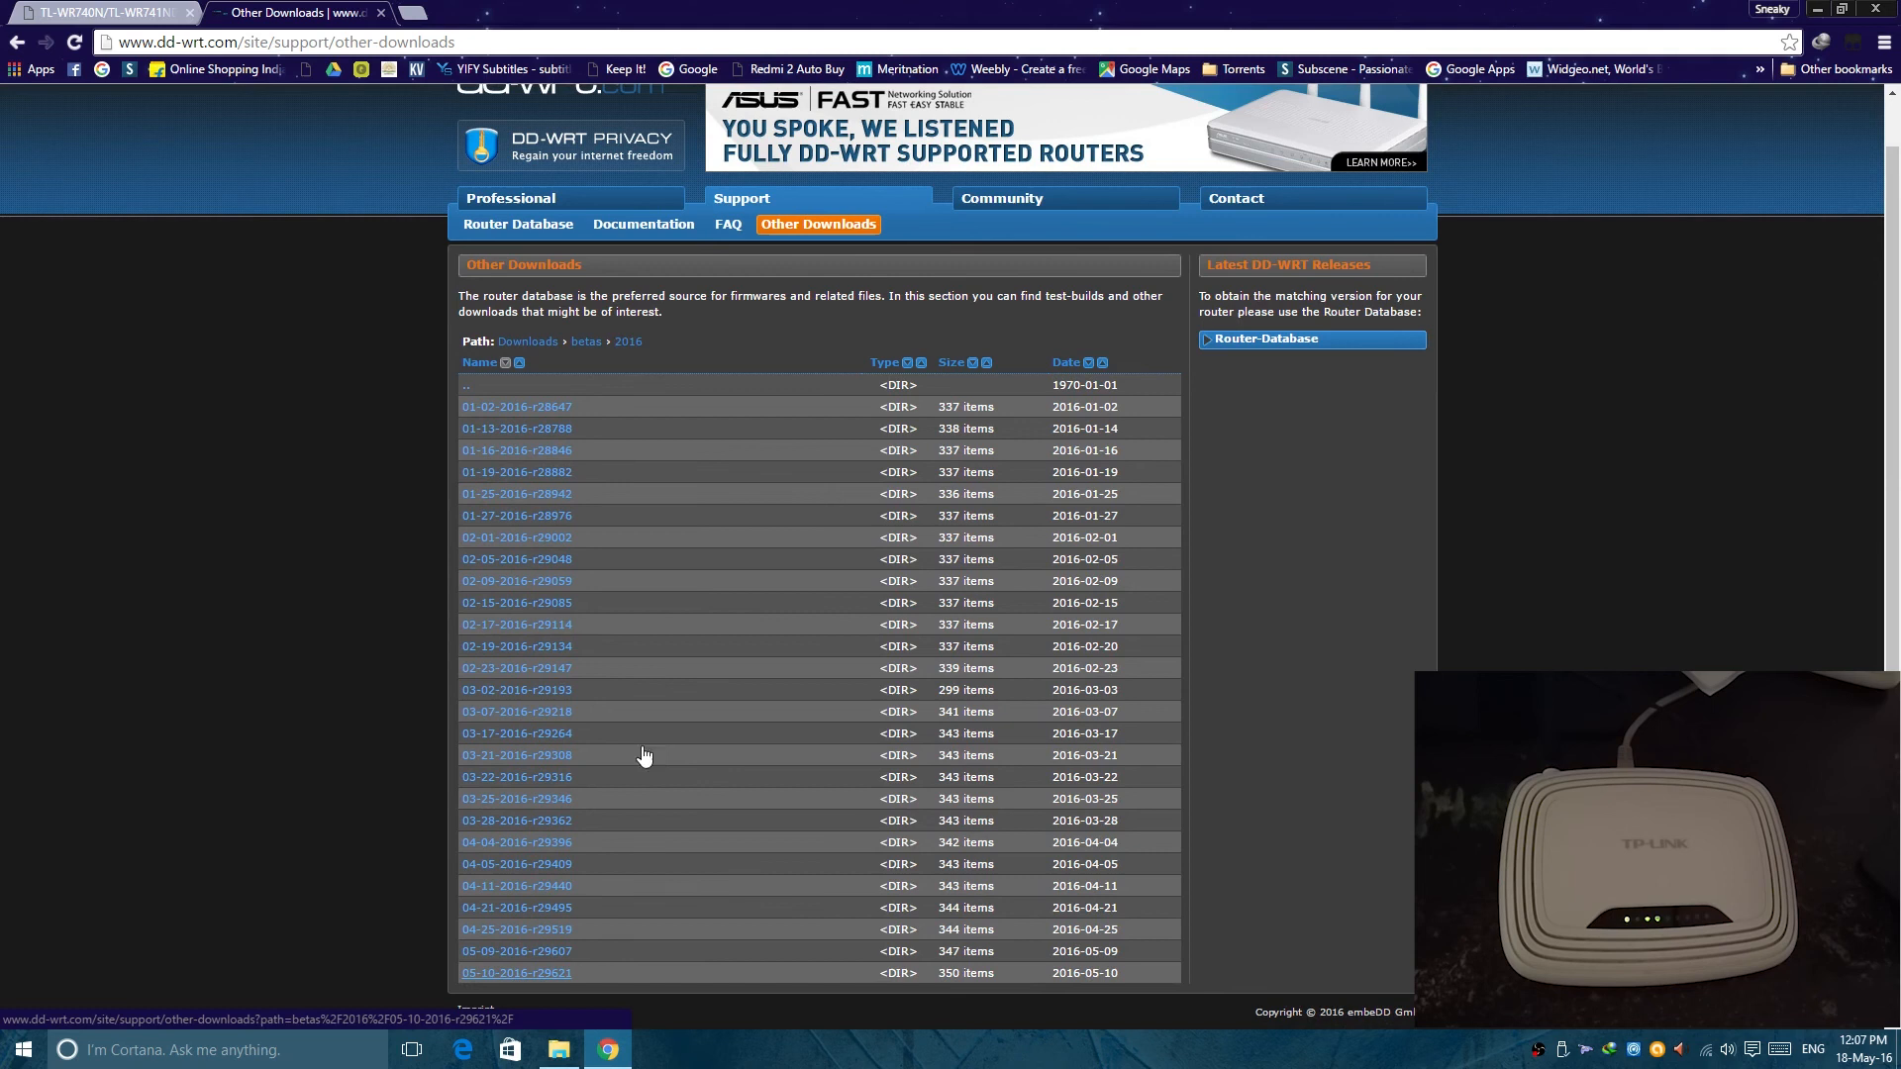
pyautogui.click(515, 972)
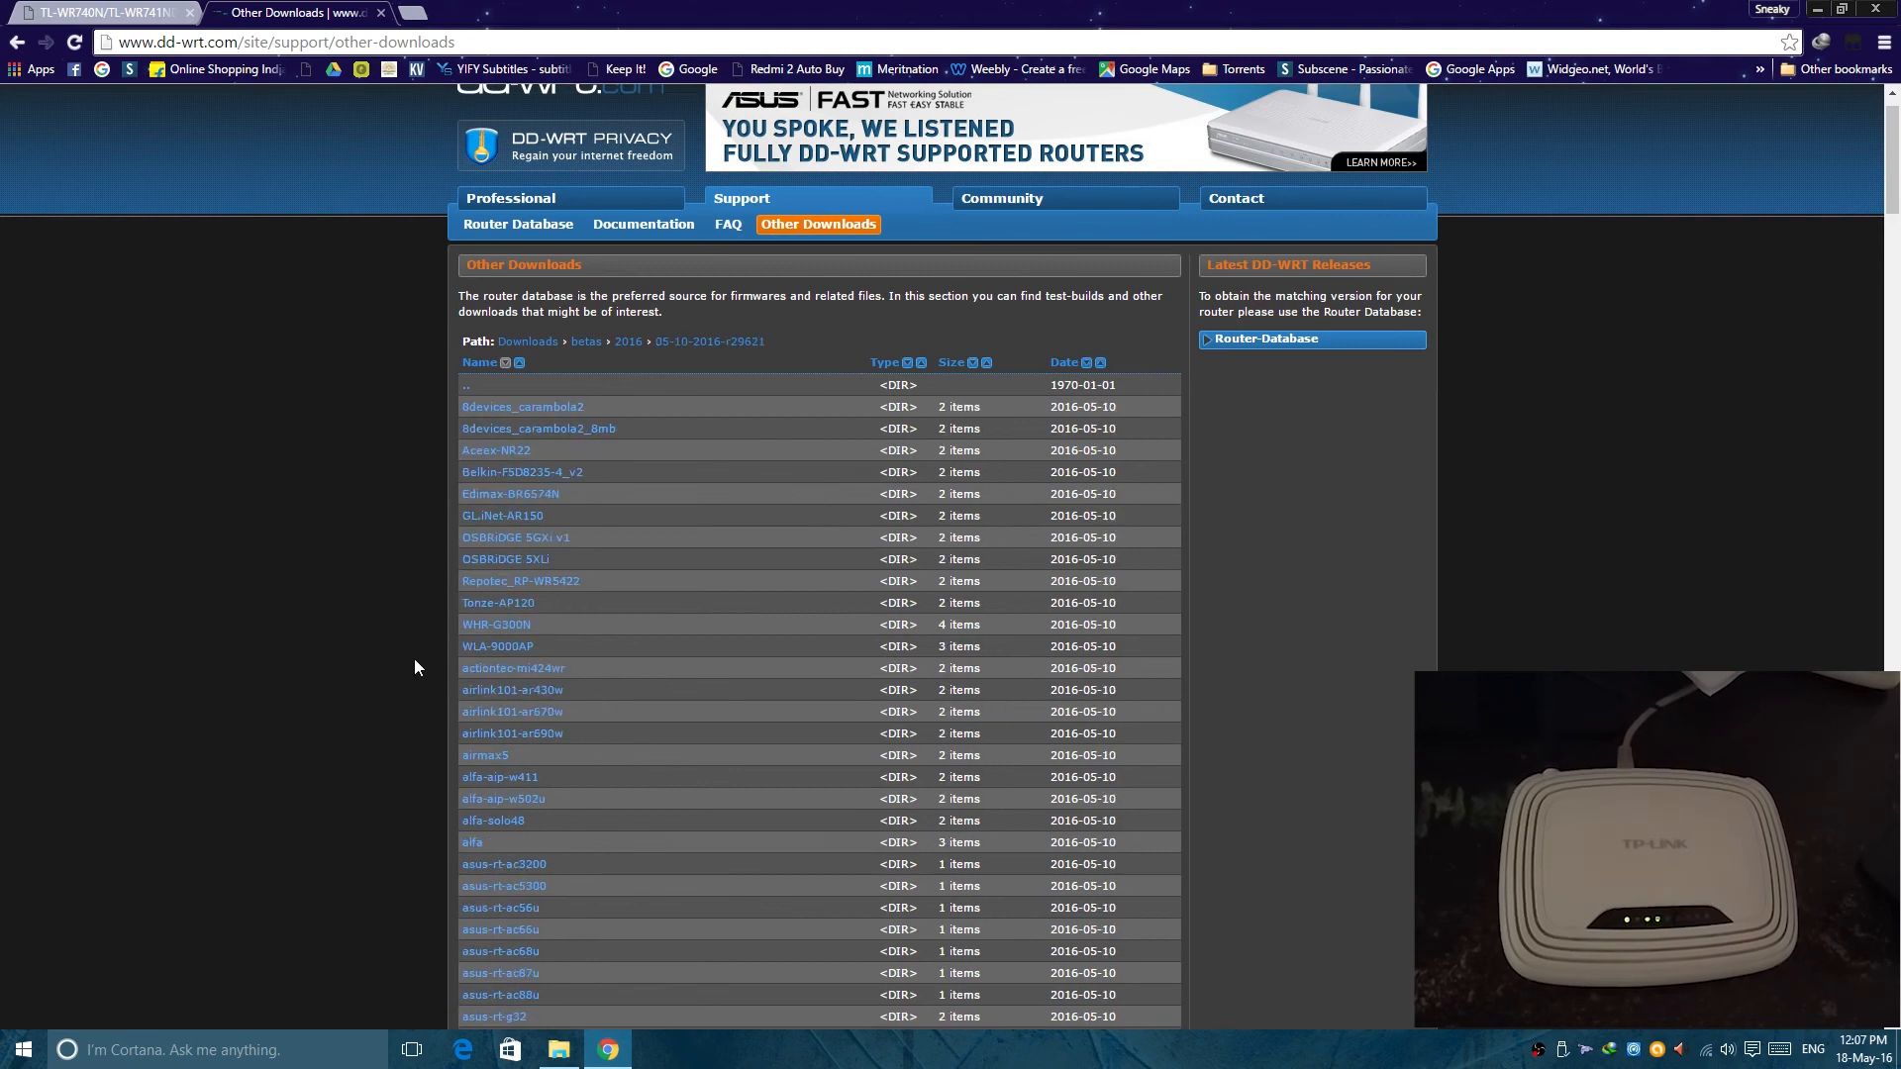
pyautogui.scroll(-3)
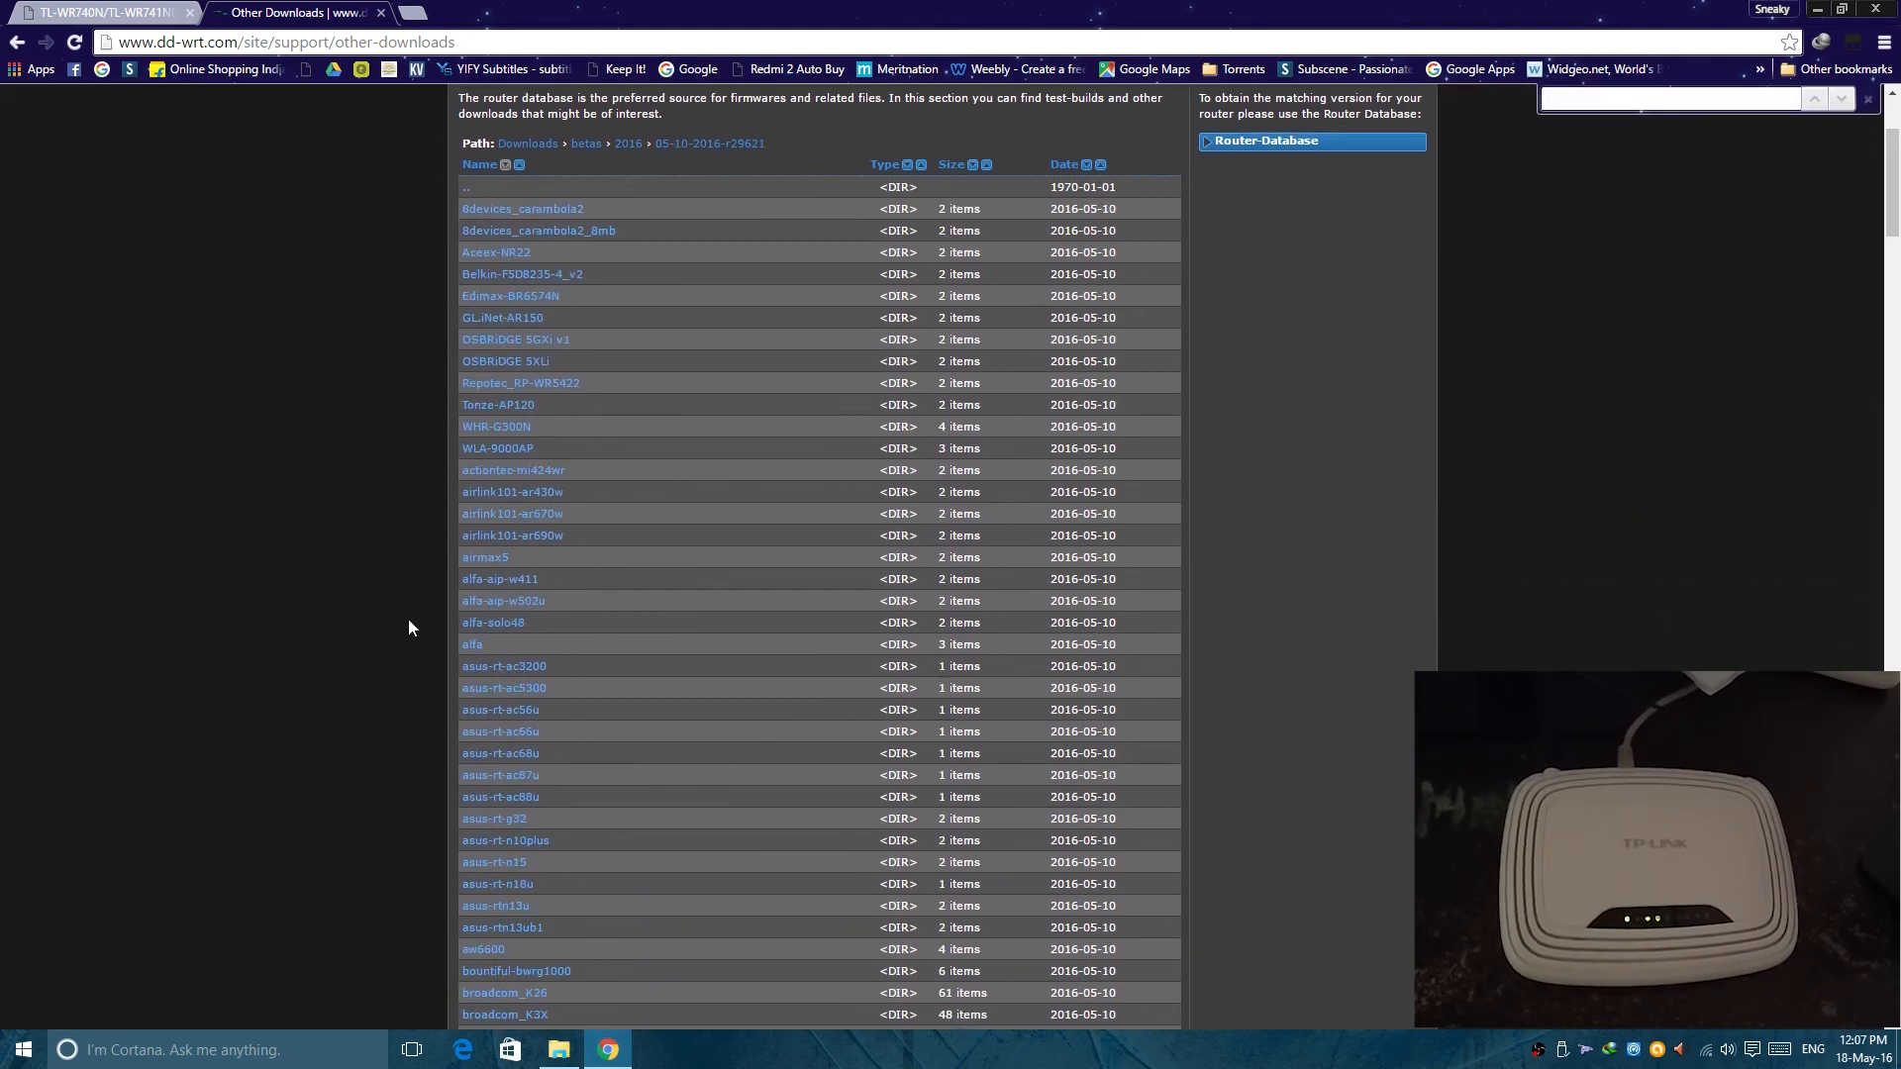
pyautogui.write('740')
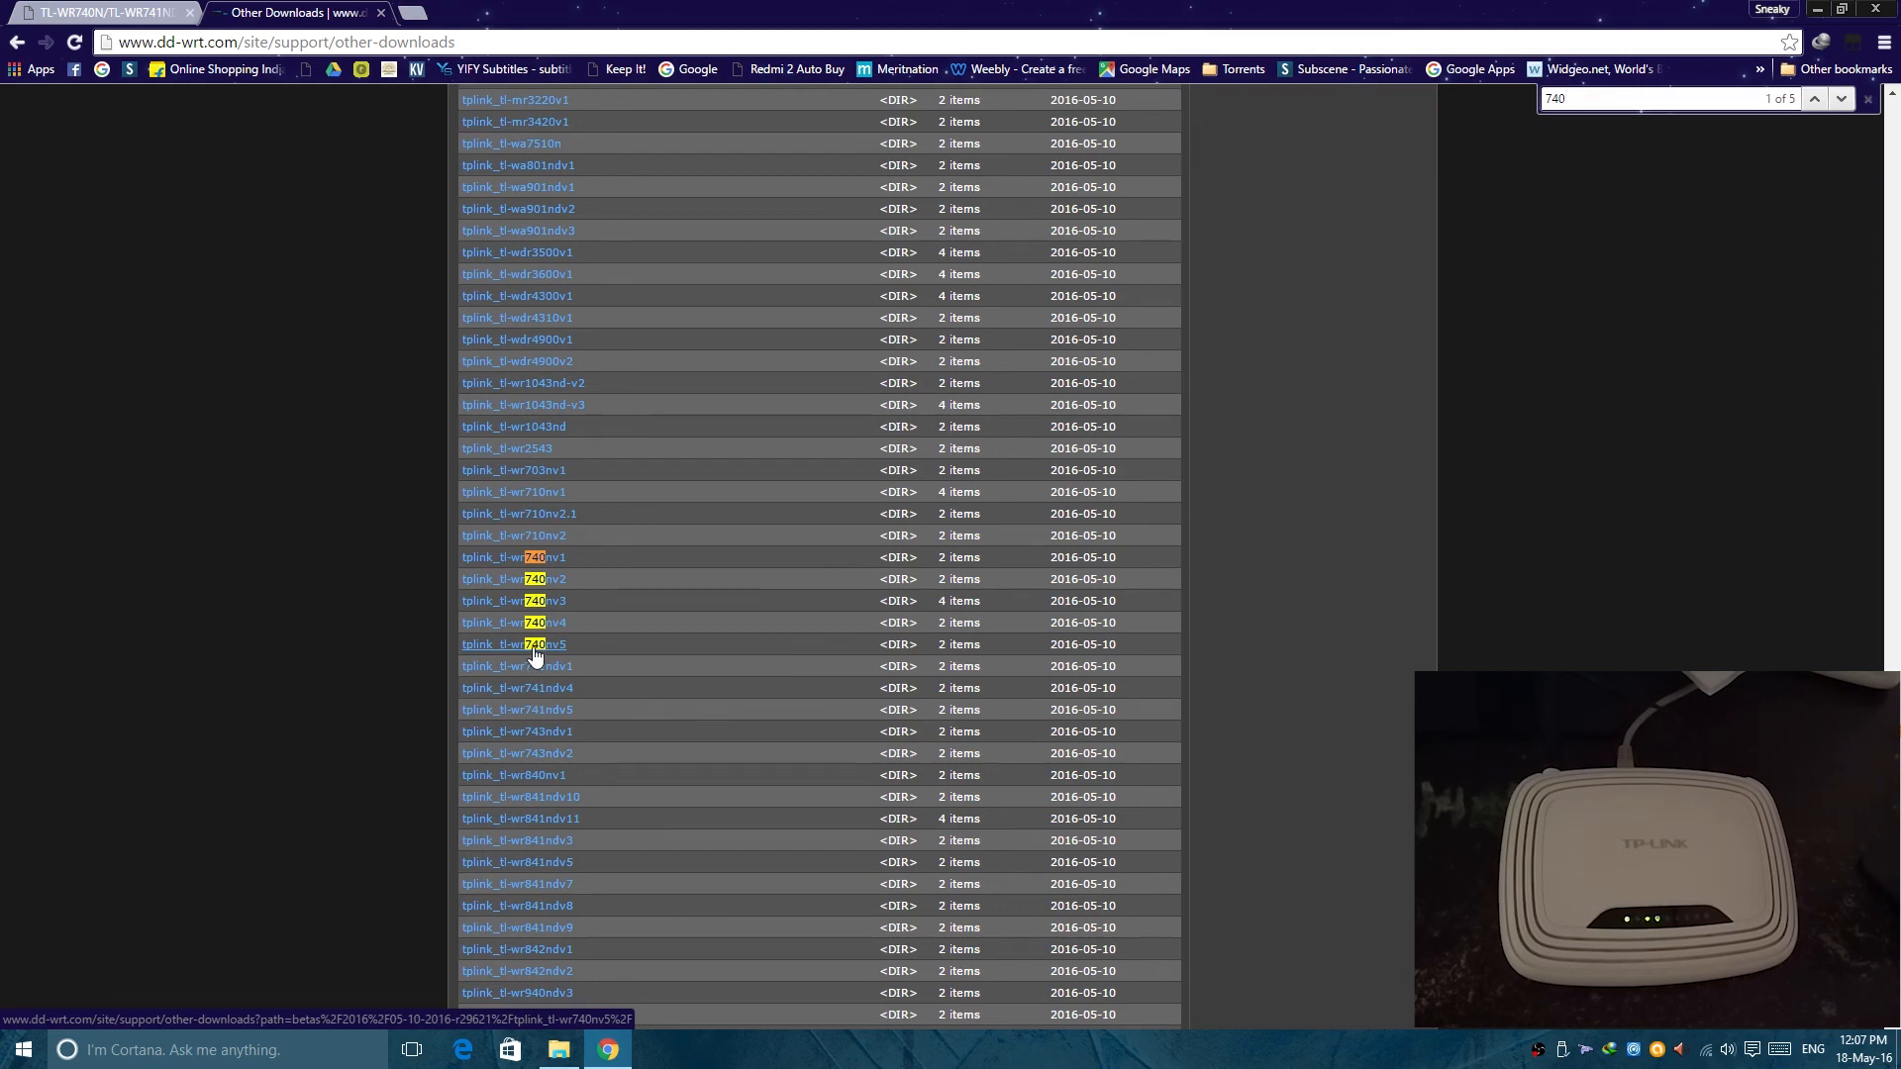
pyautogui.click(513, 643)
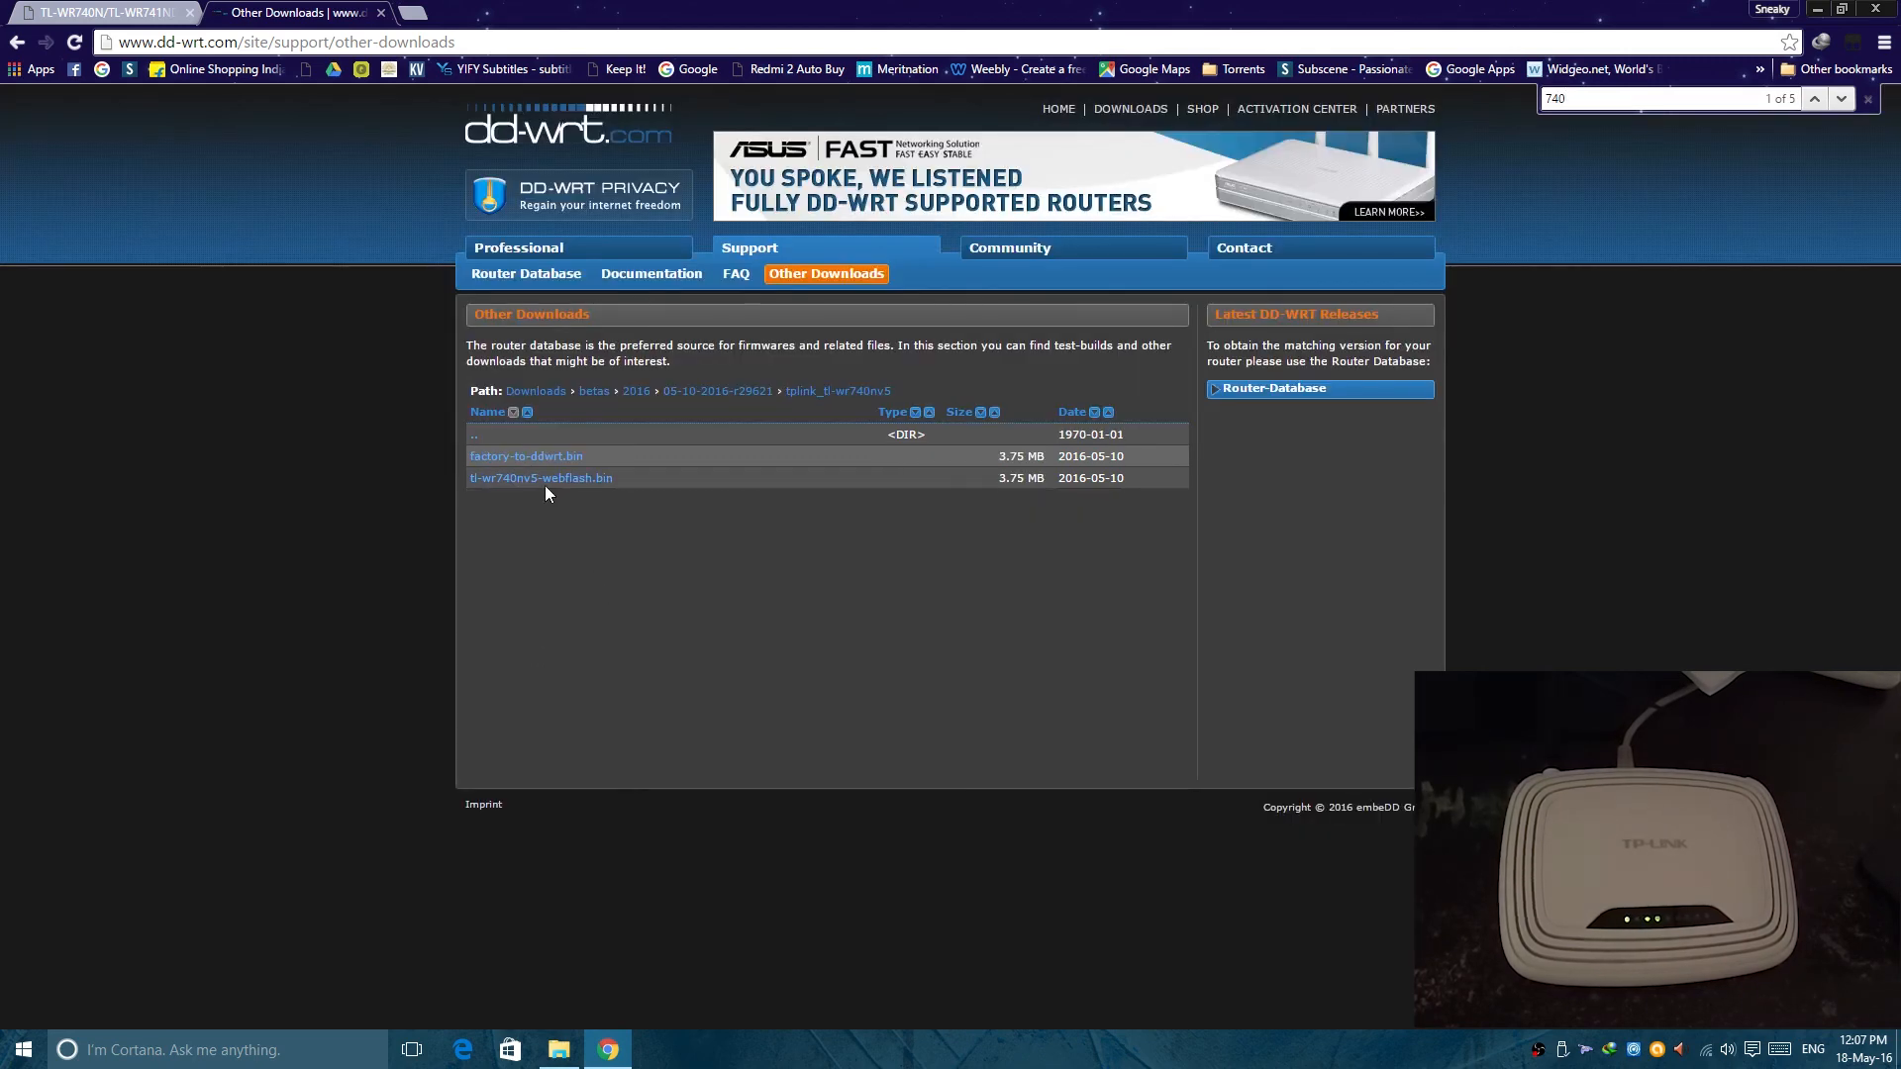
pyautogui.moveTo(638, 471)
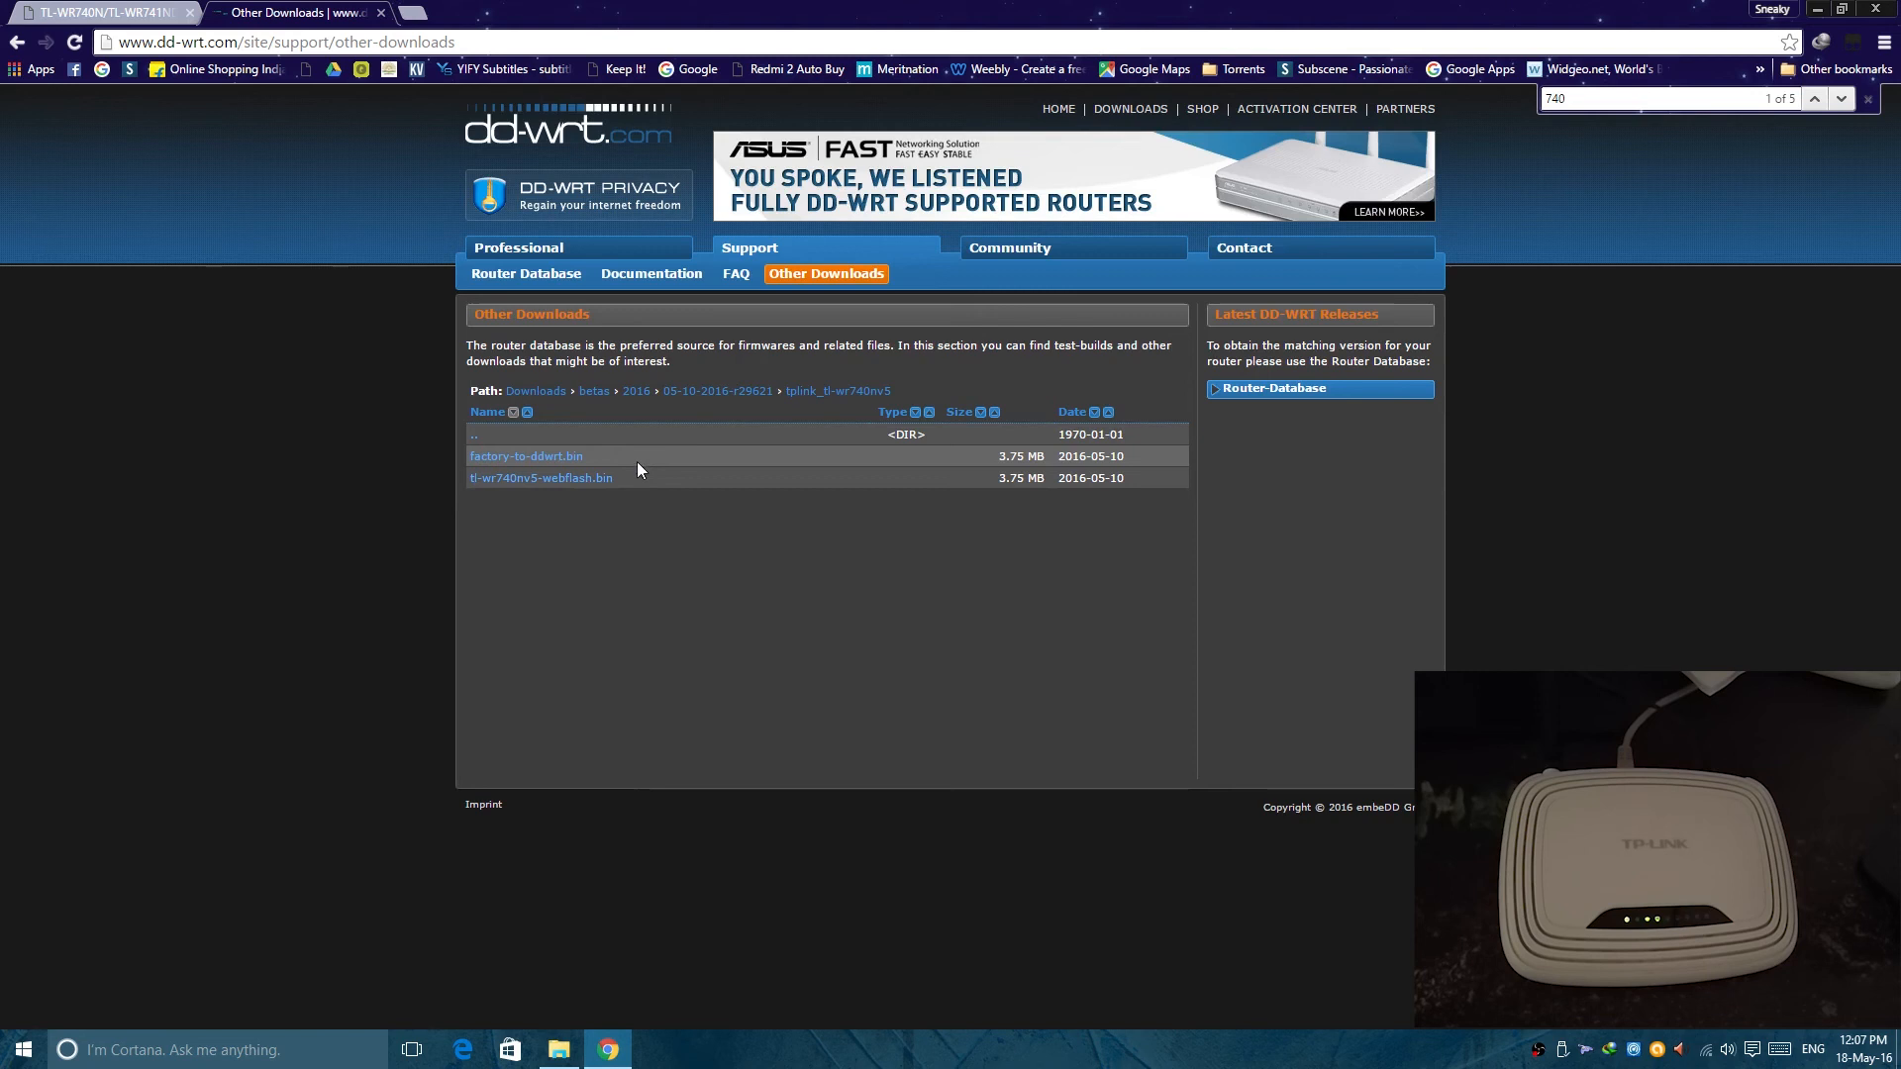
# Step: Inspect factory-to-ddwrt.bin and tl-wr740nv5-webflash.bin, closing the file info without downloading
pyautogui.click(526, 456)
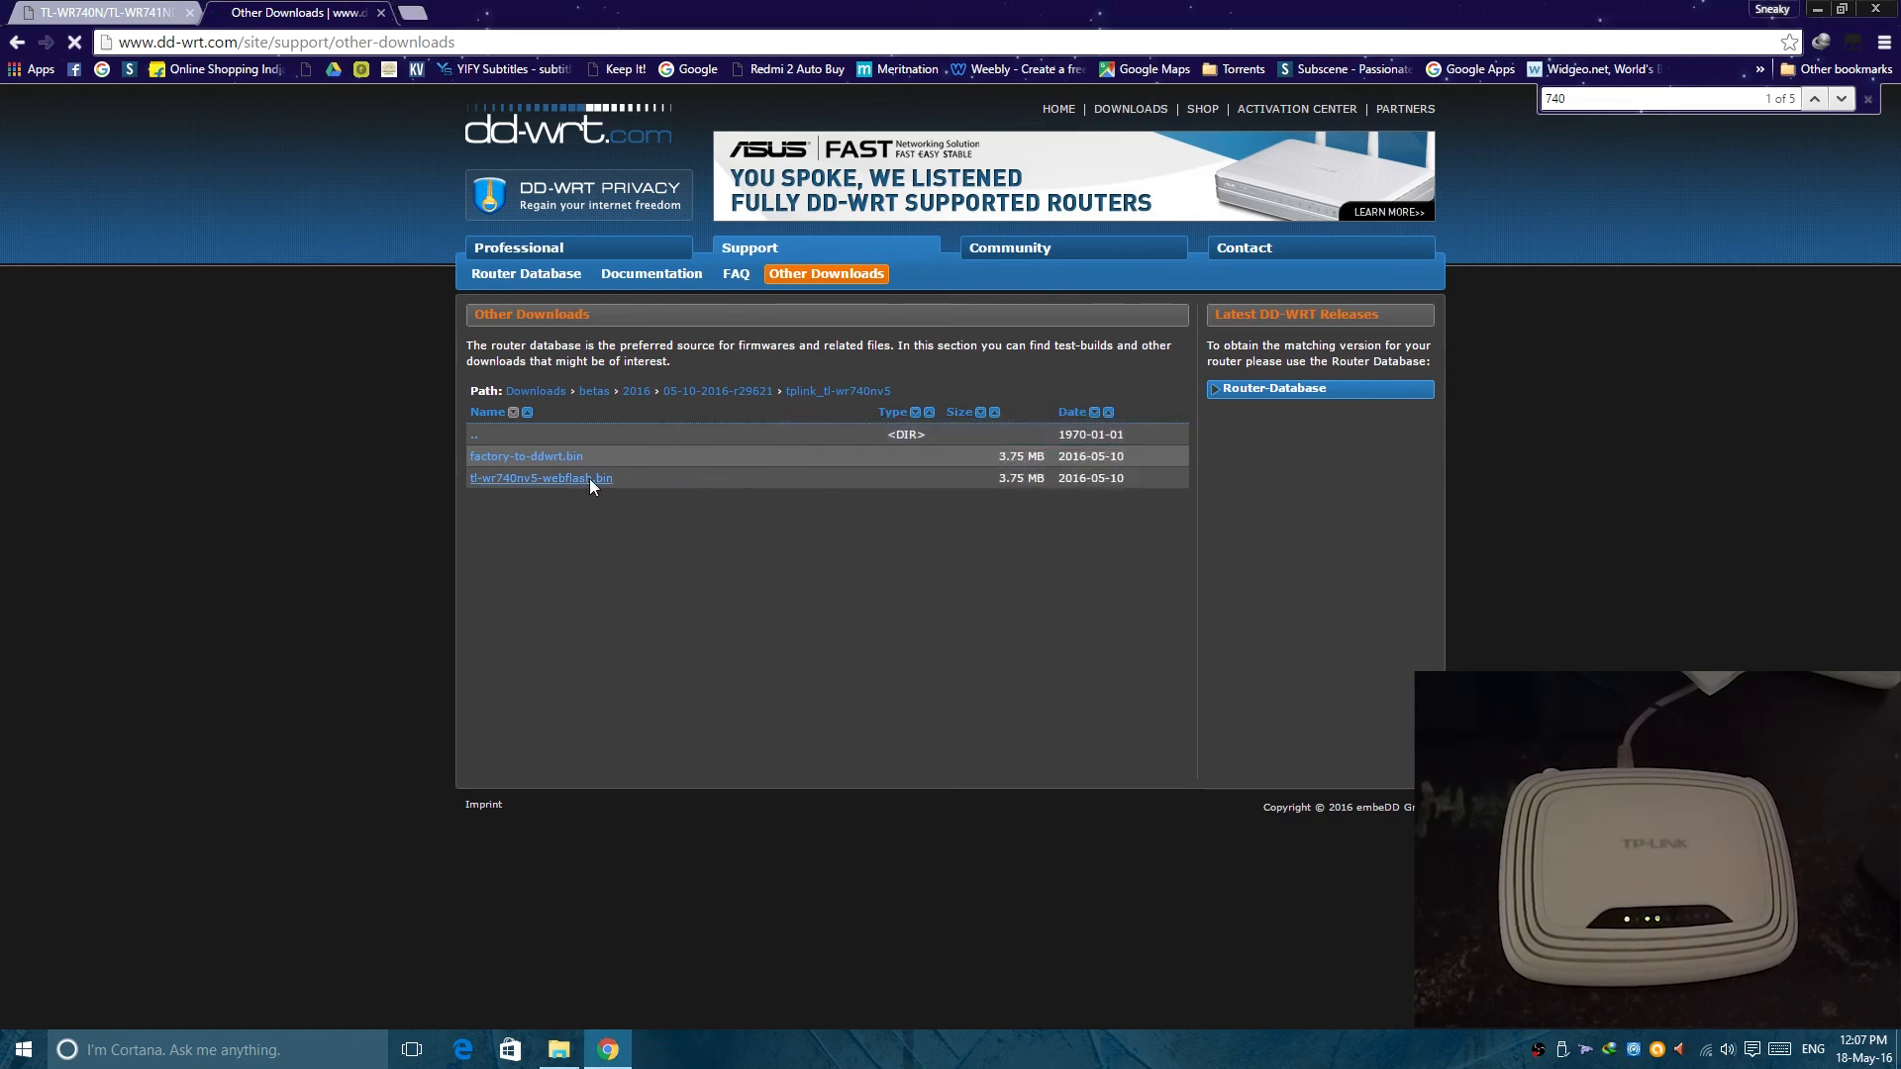
pyautogui.click(541, 477)
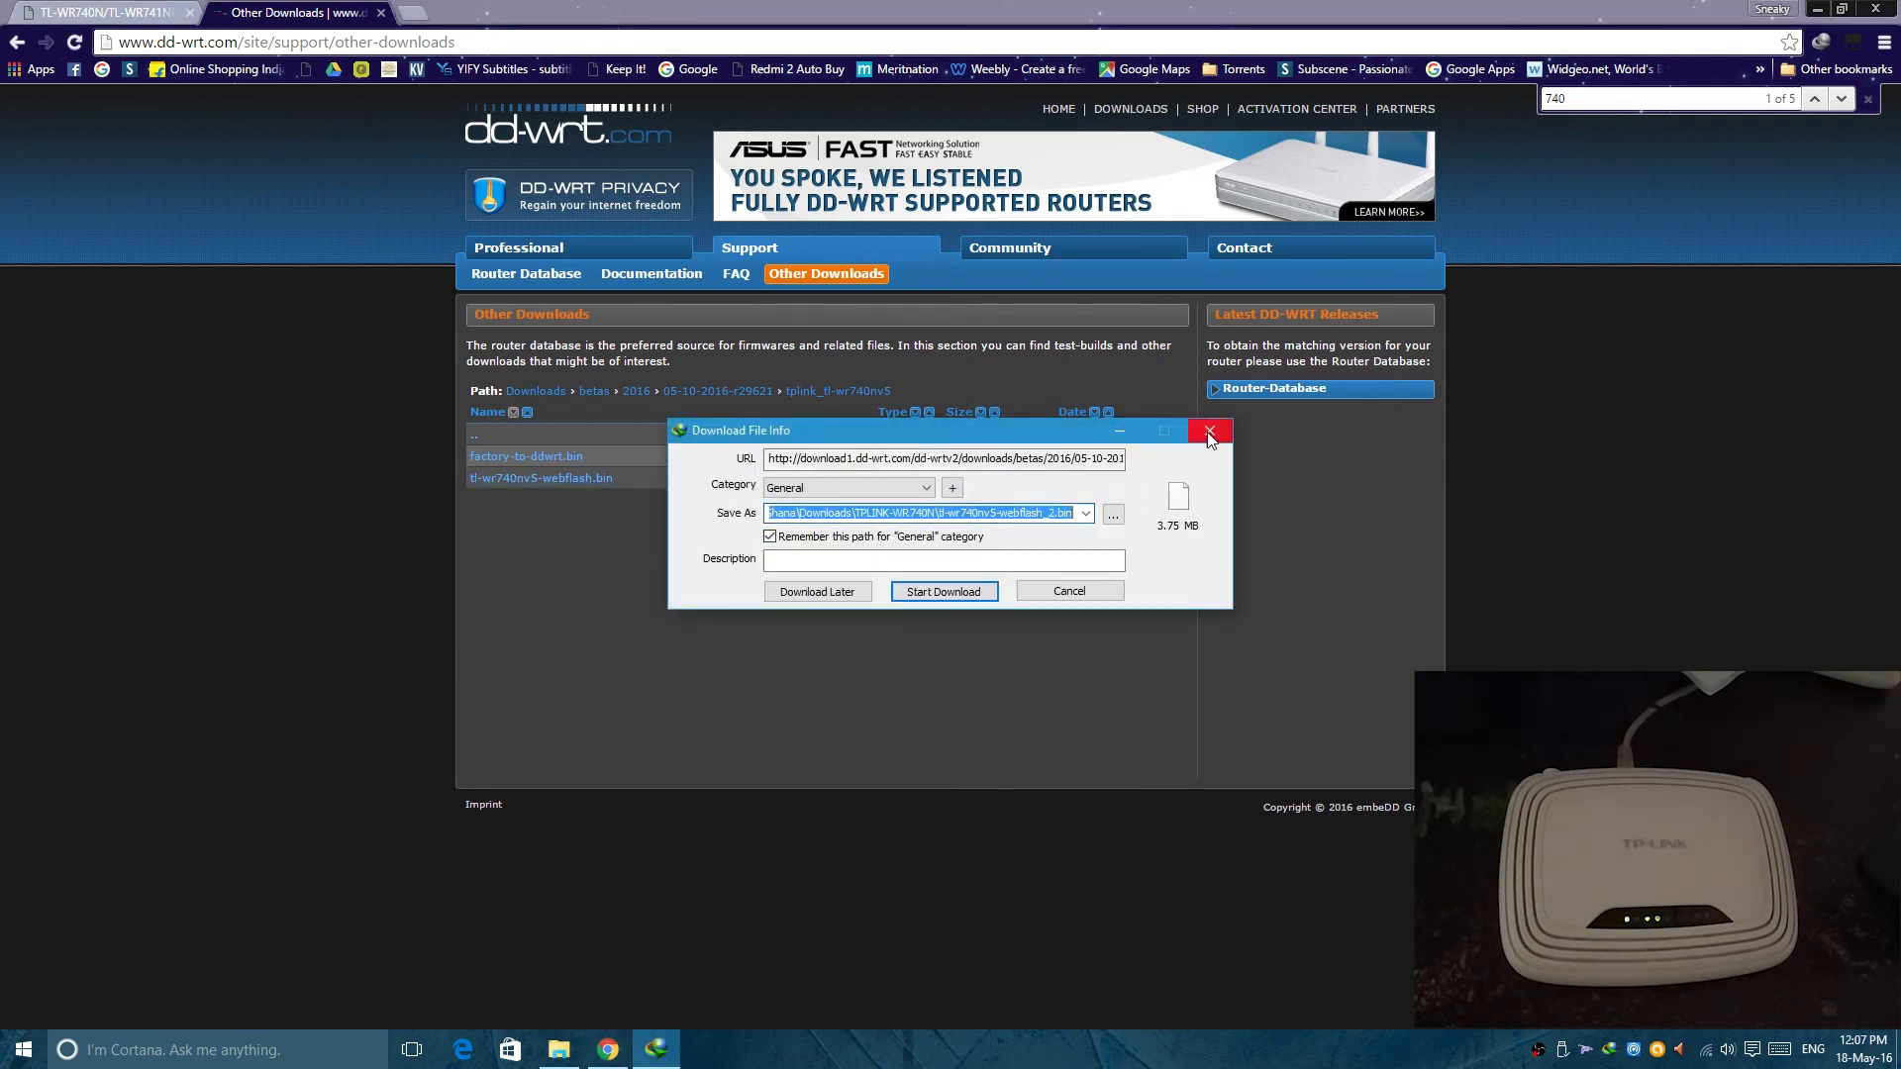
pyautogui.click(1209, 430)
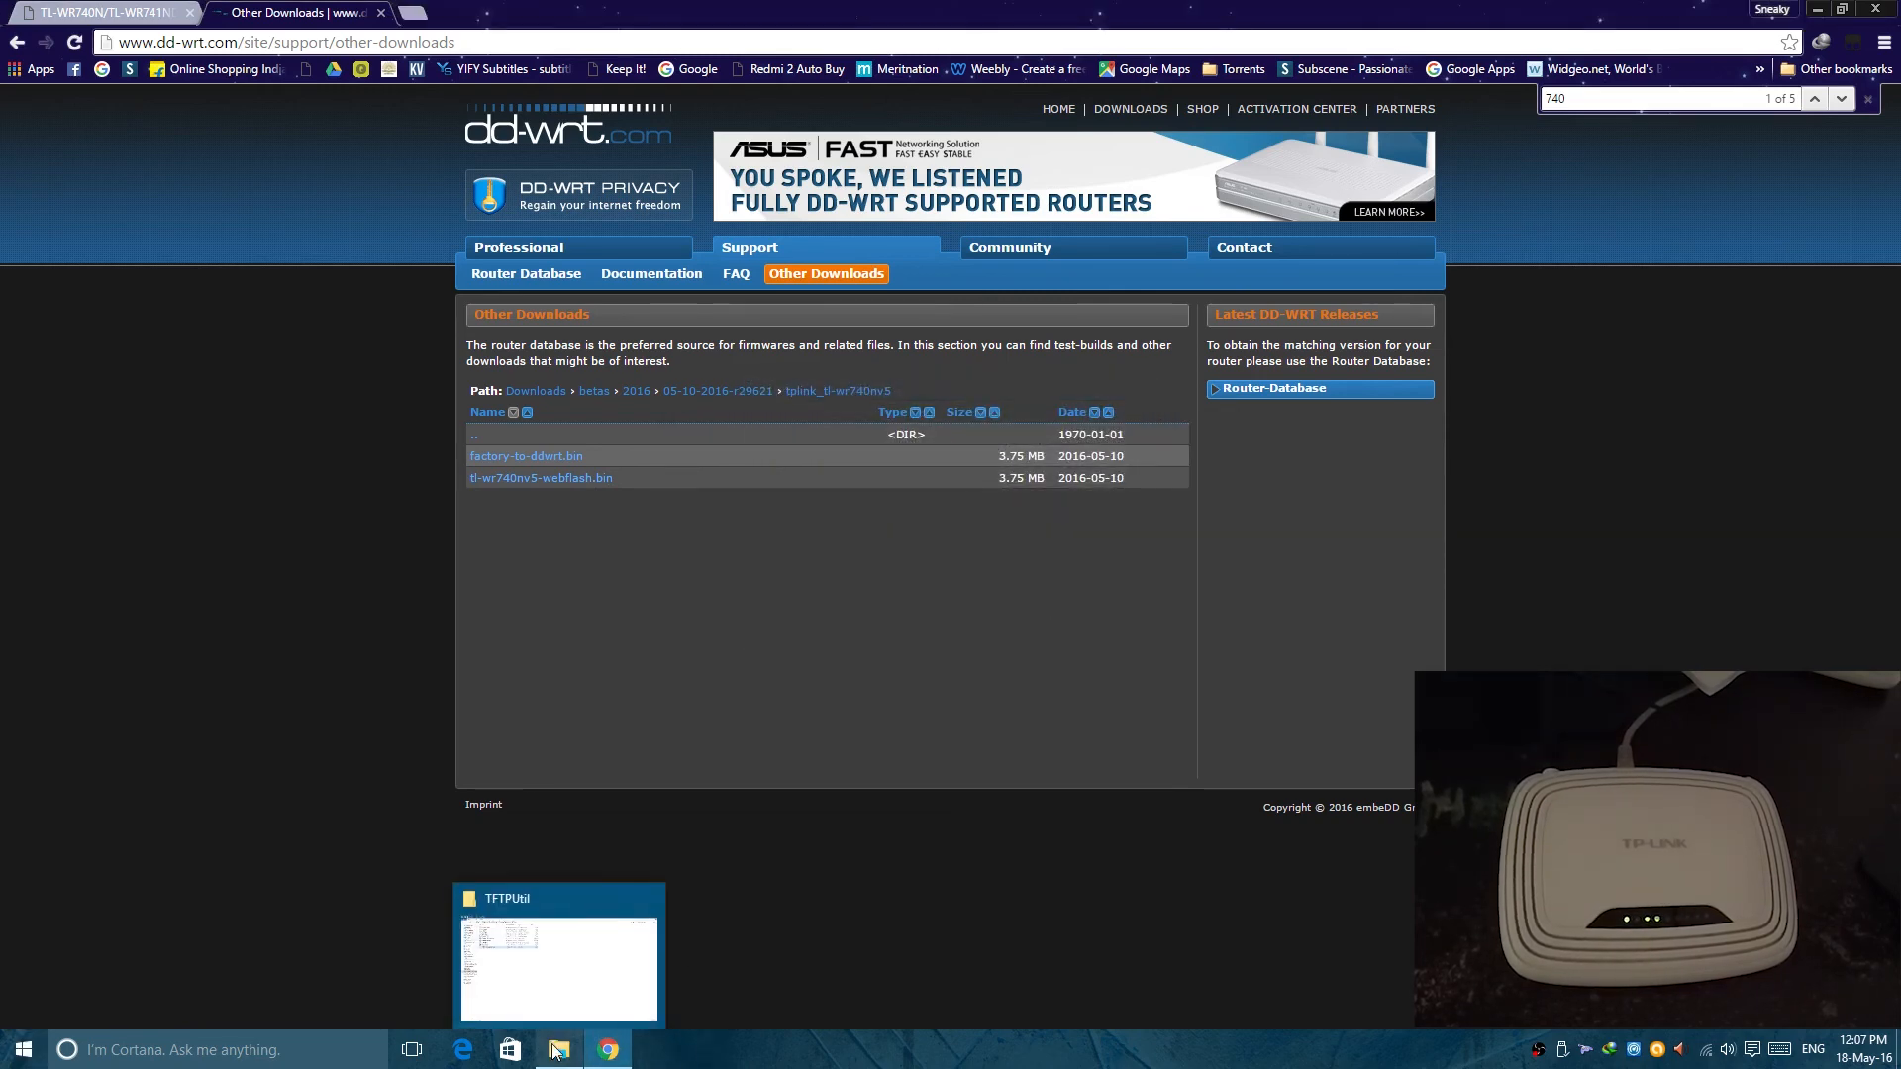
# Step: Permanently delete the three loose .bin files in Downloads > TPLINK-WR740N
pyautogui.click(21, 1049)
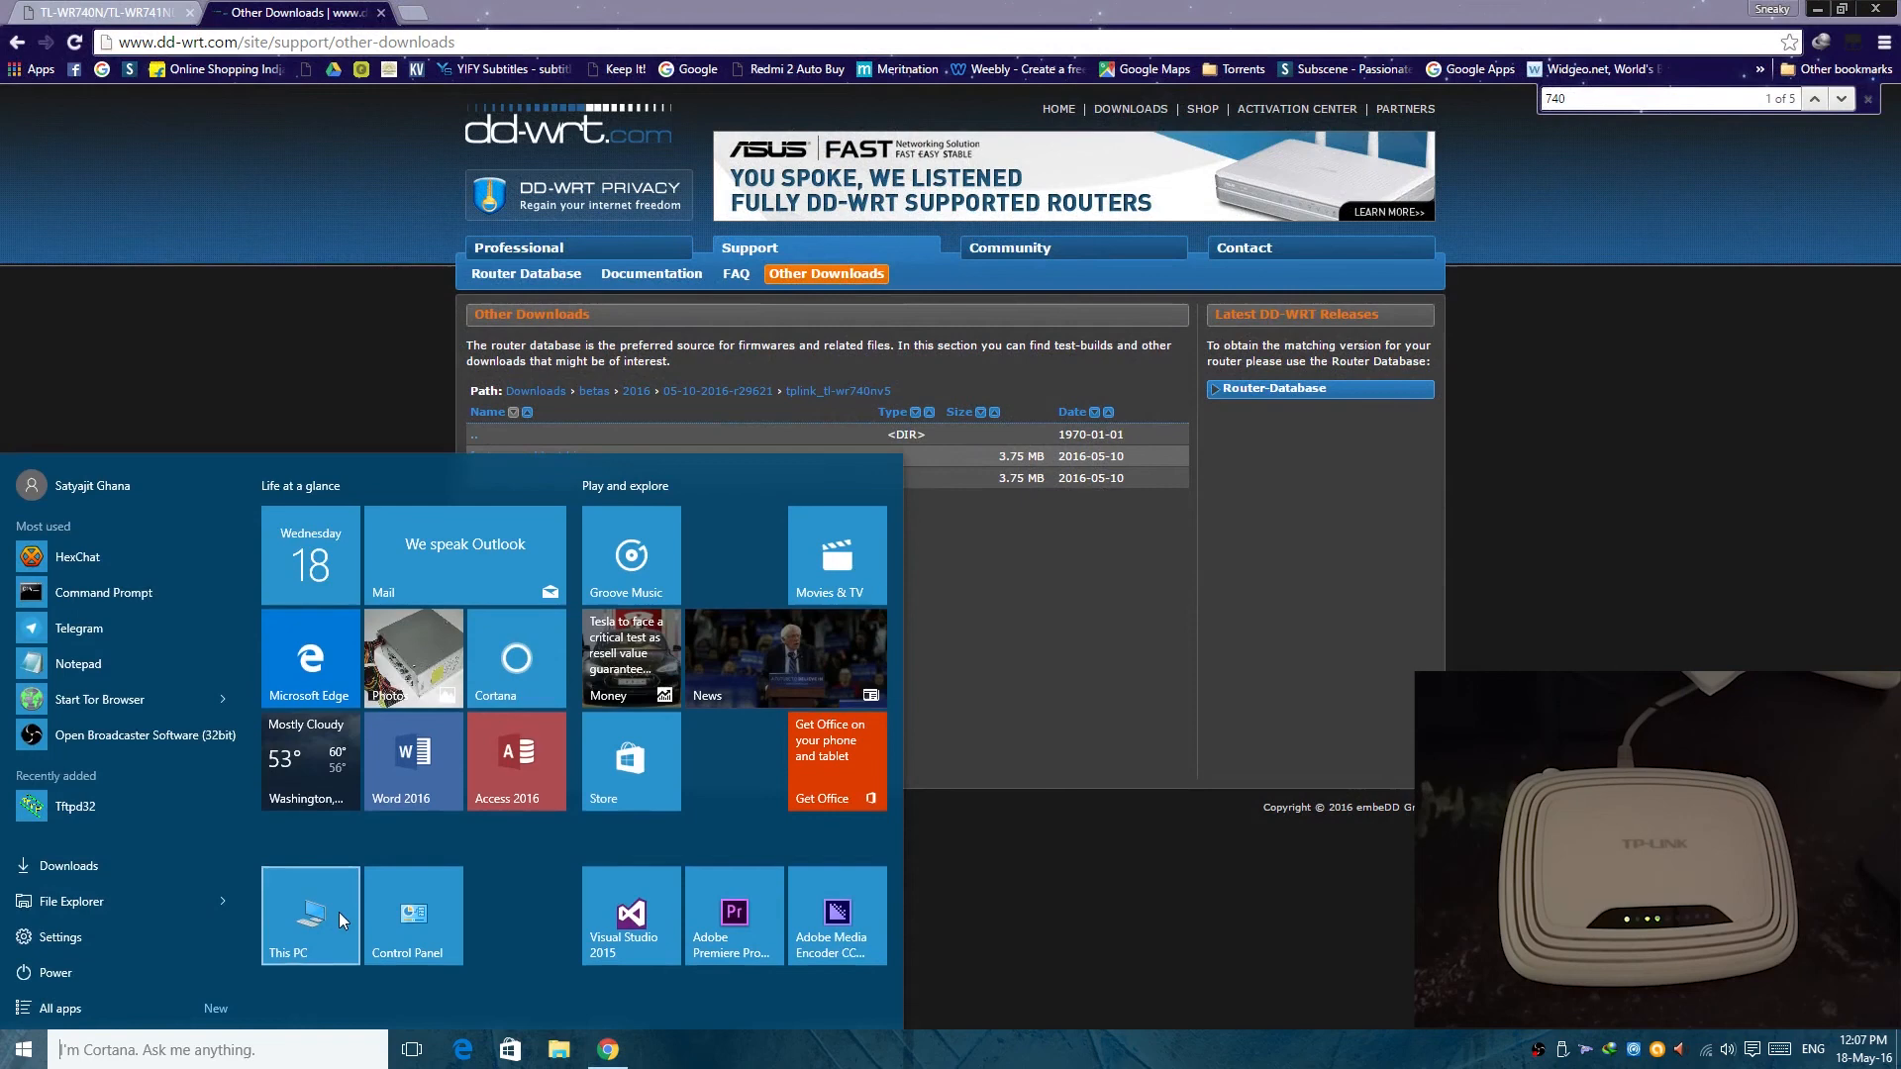
pyautogui.click(309, 915)
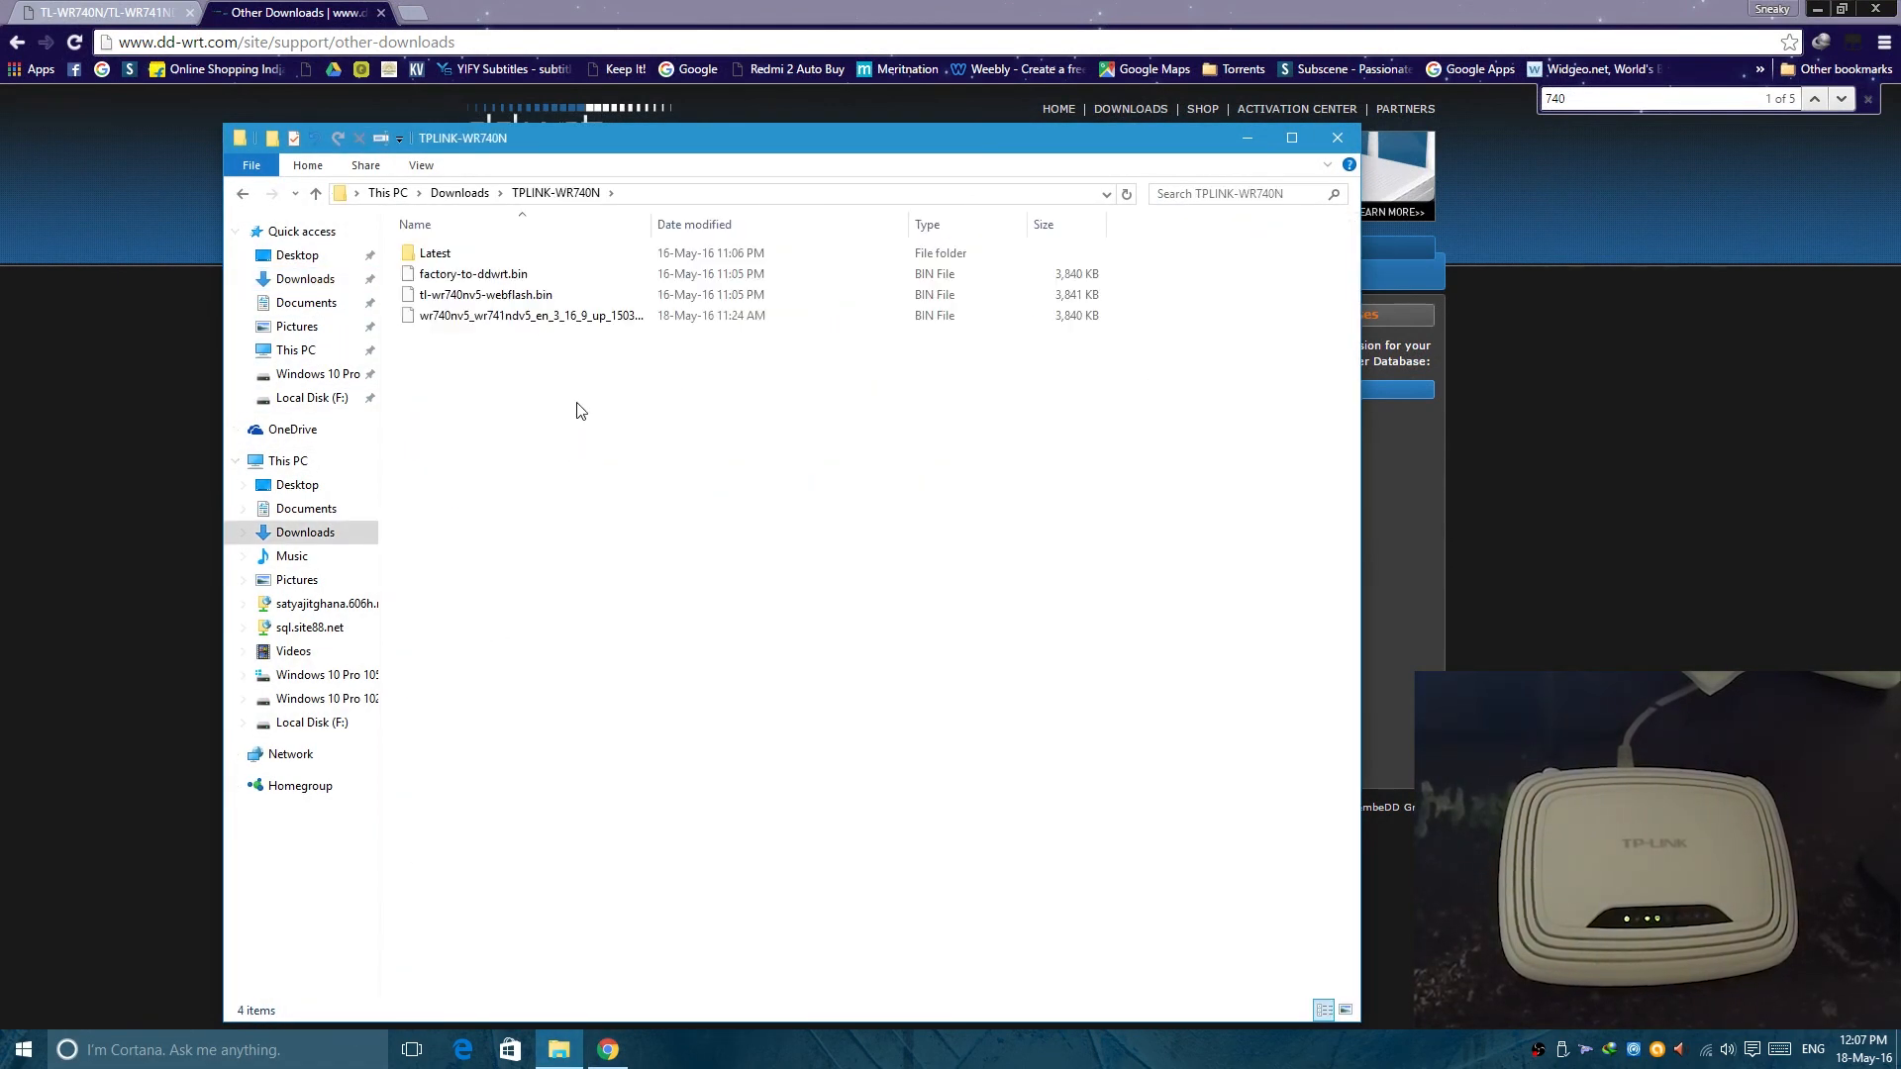
pyautogui.moveTo(434, 252)
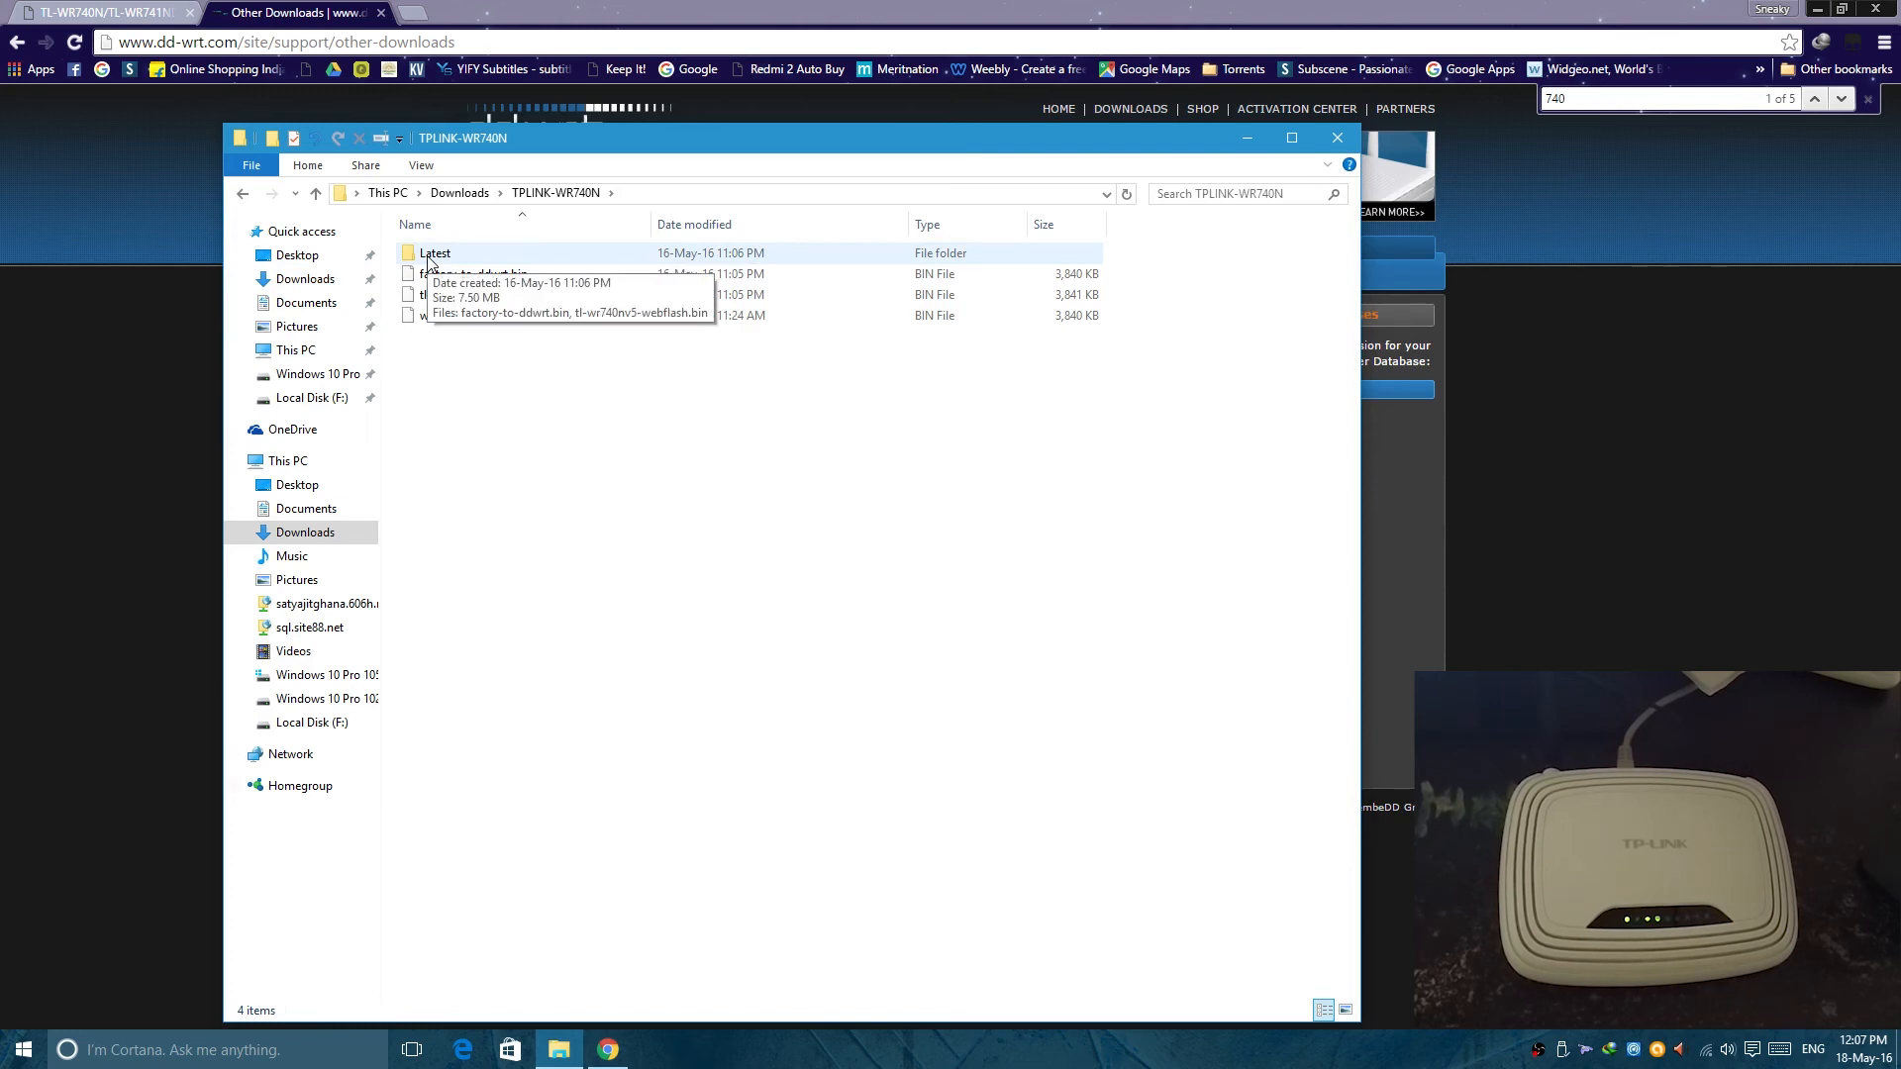
pyautogui.doubleClick(434, 252)
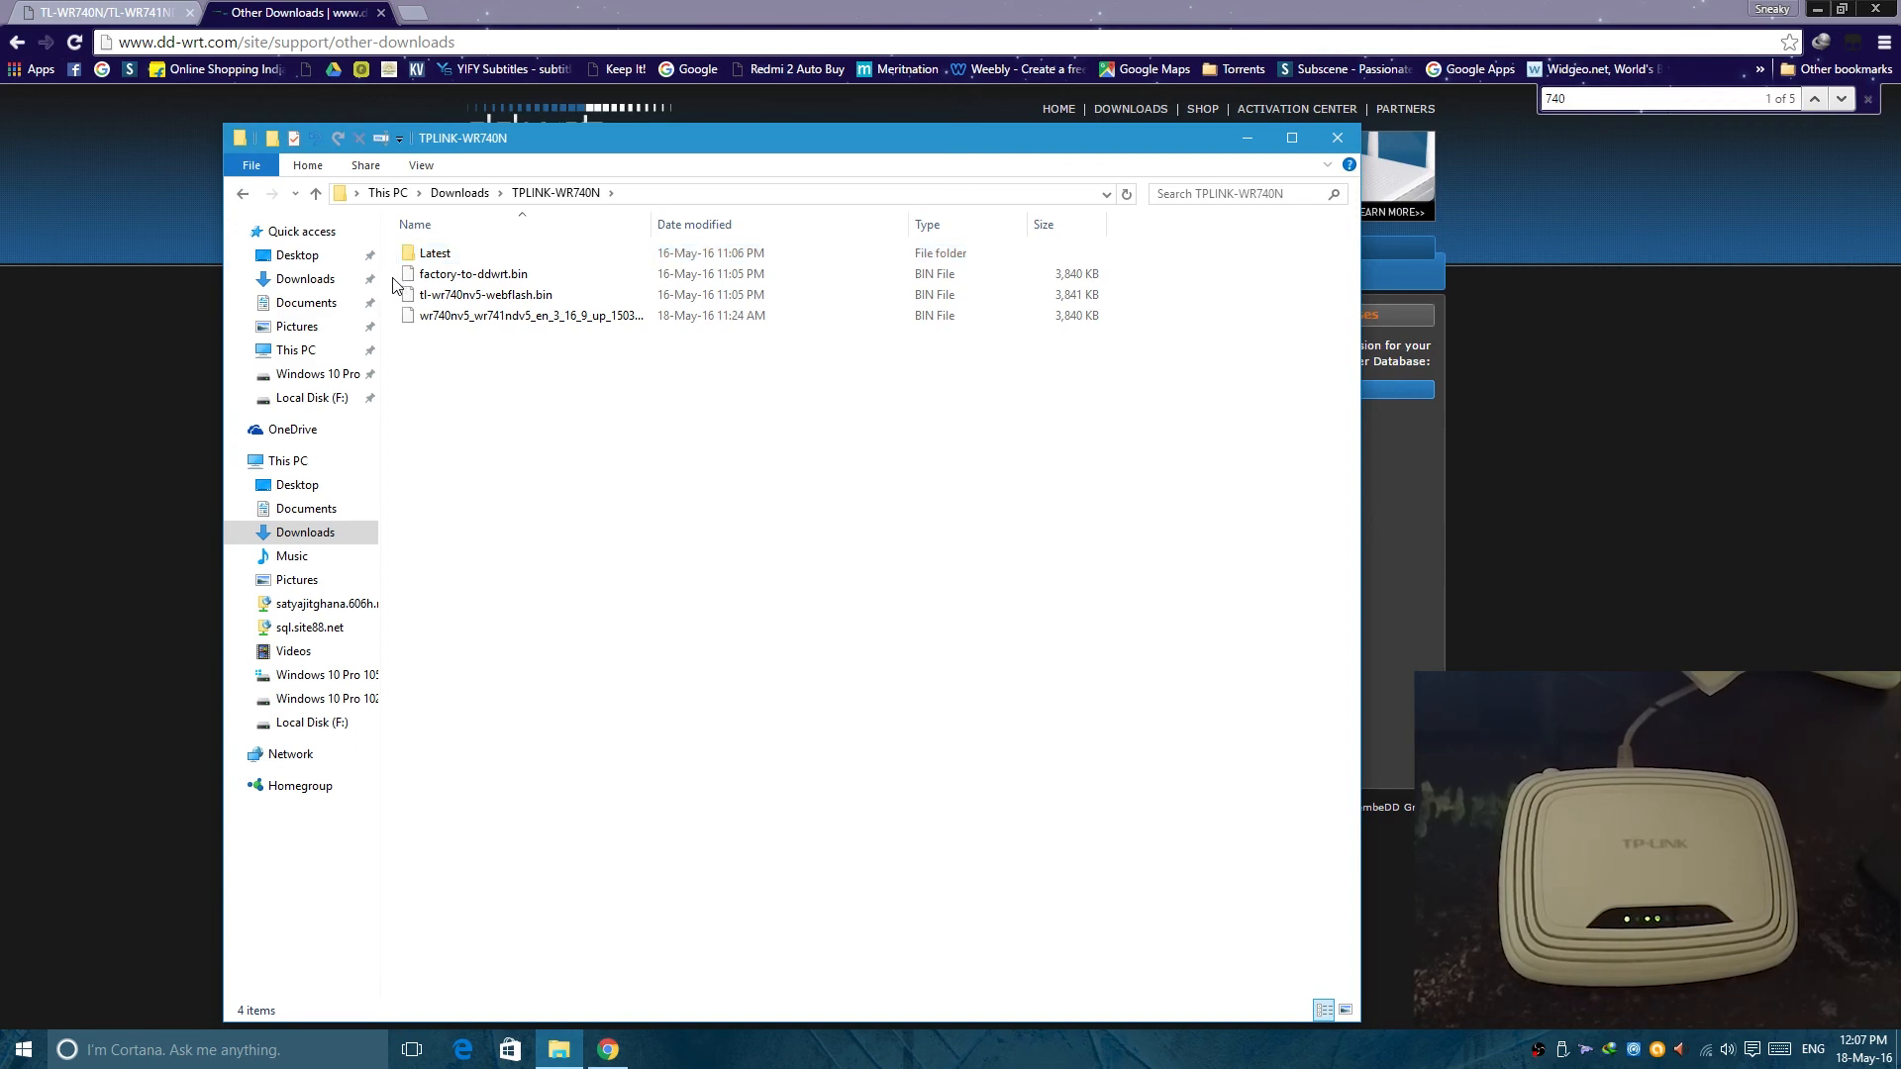
pyautogui.press('Delete')
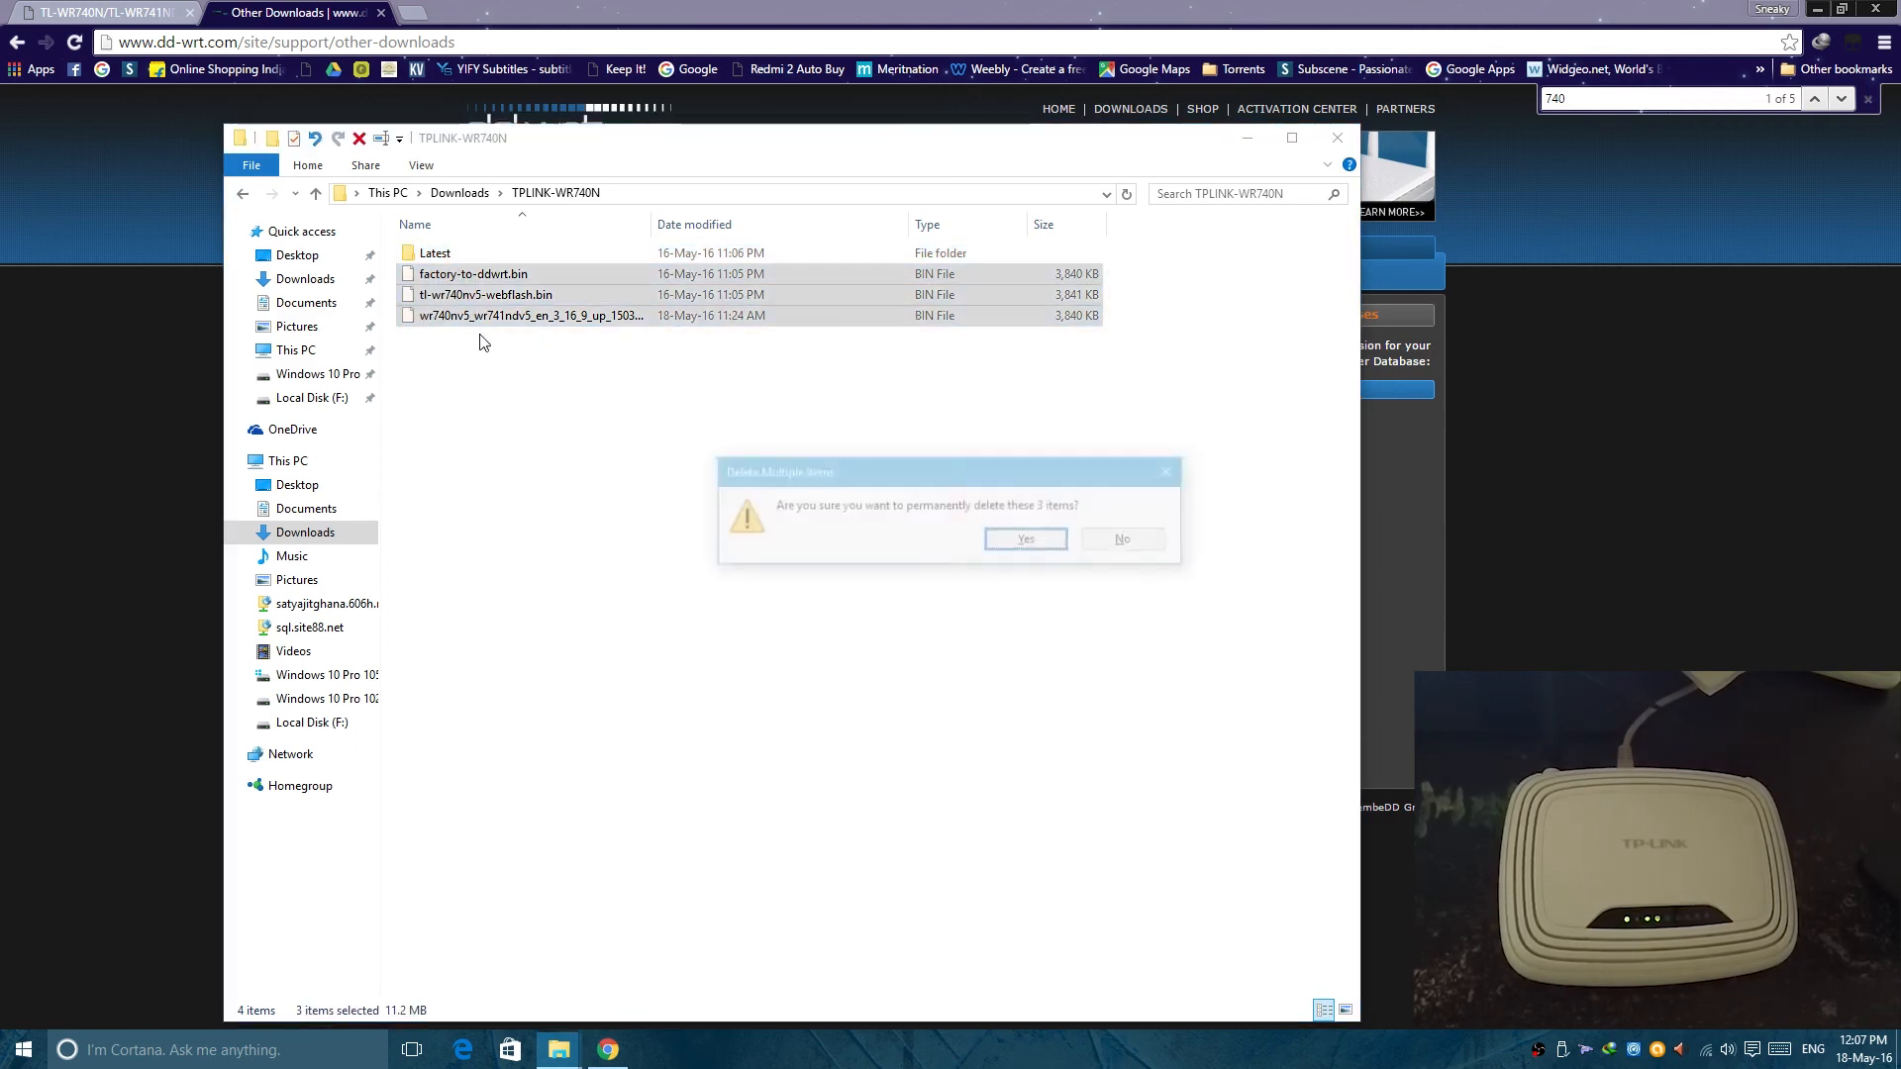
pyautogui.click(1025, 538)
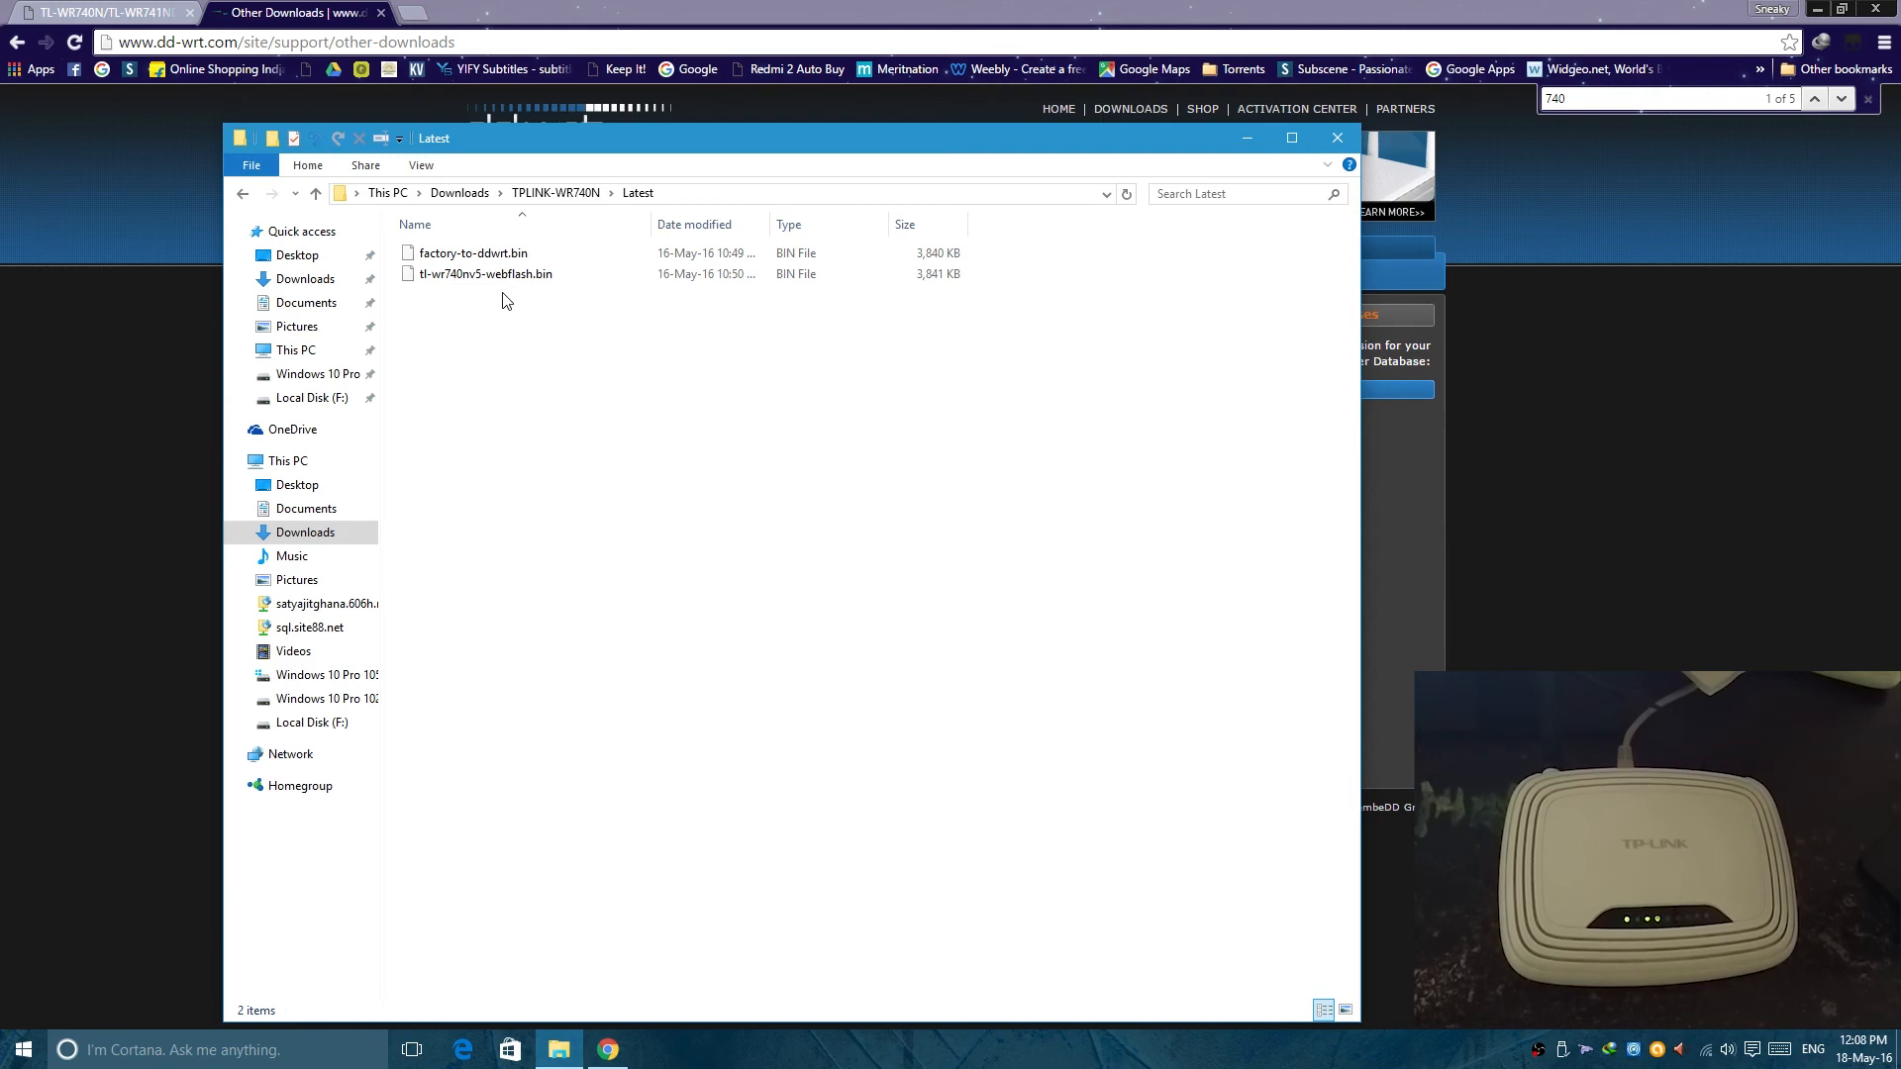
pyautogui.moveTo(1460, 133)
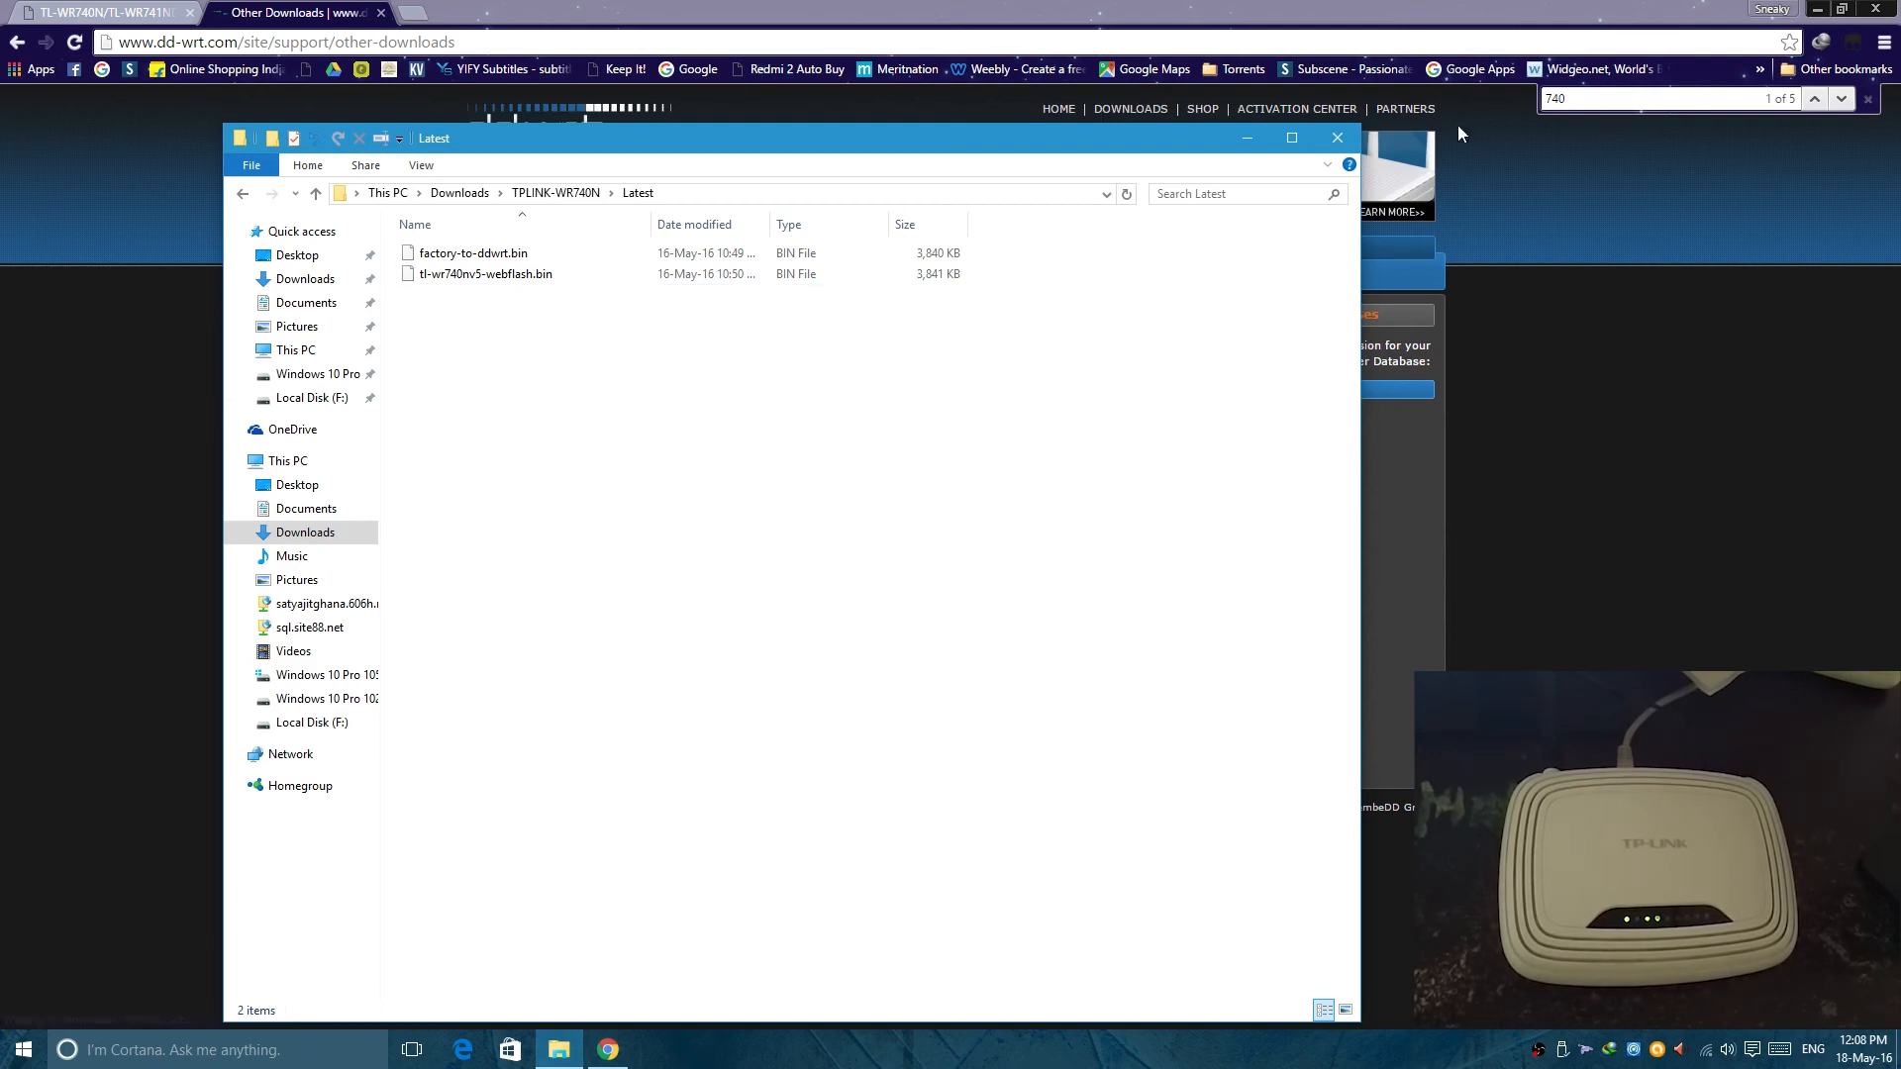
# Step: Return to the Latest folder holding both firmware files, then back to the router page
pyautogui.click(1336, 136)
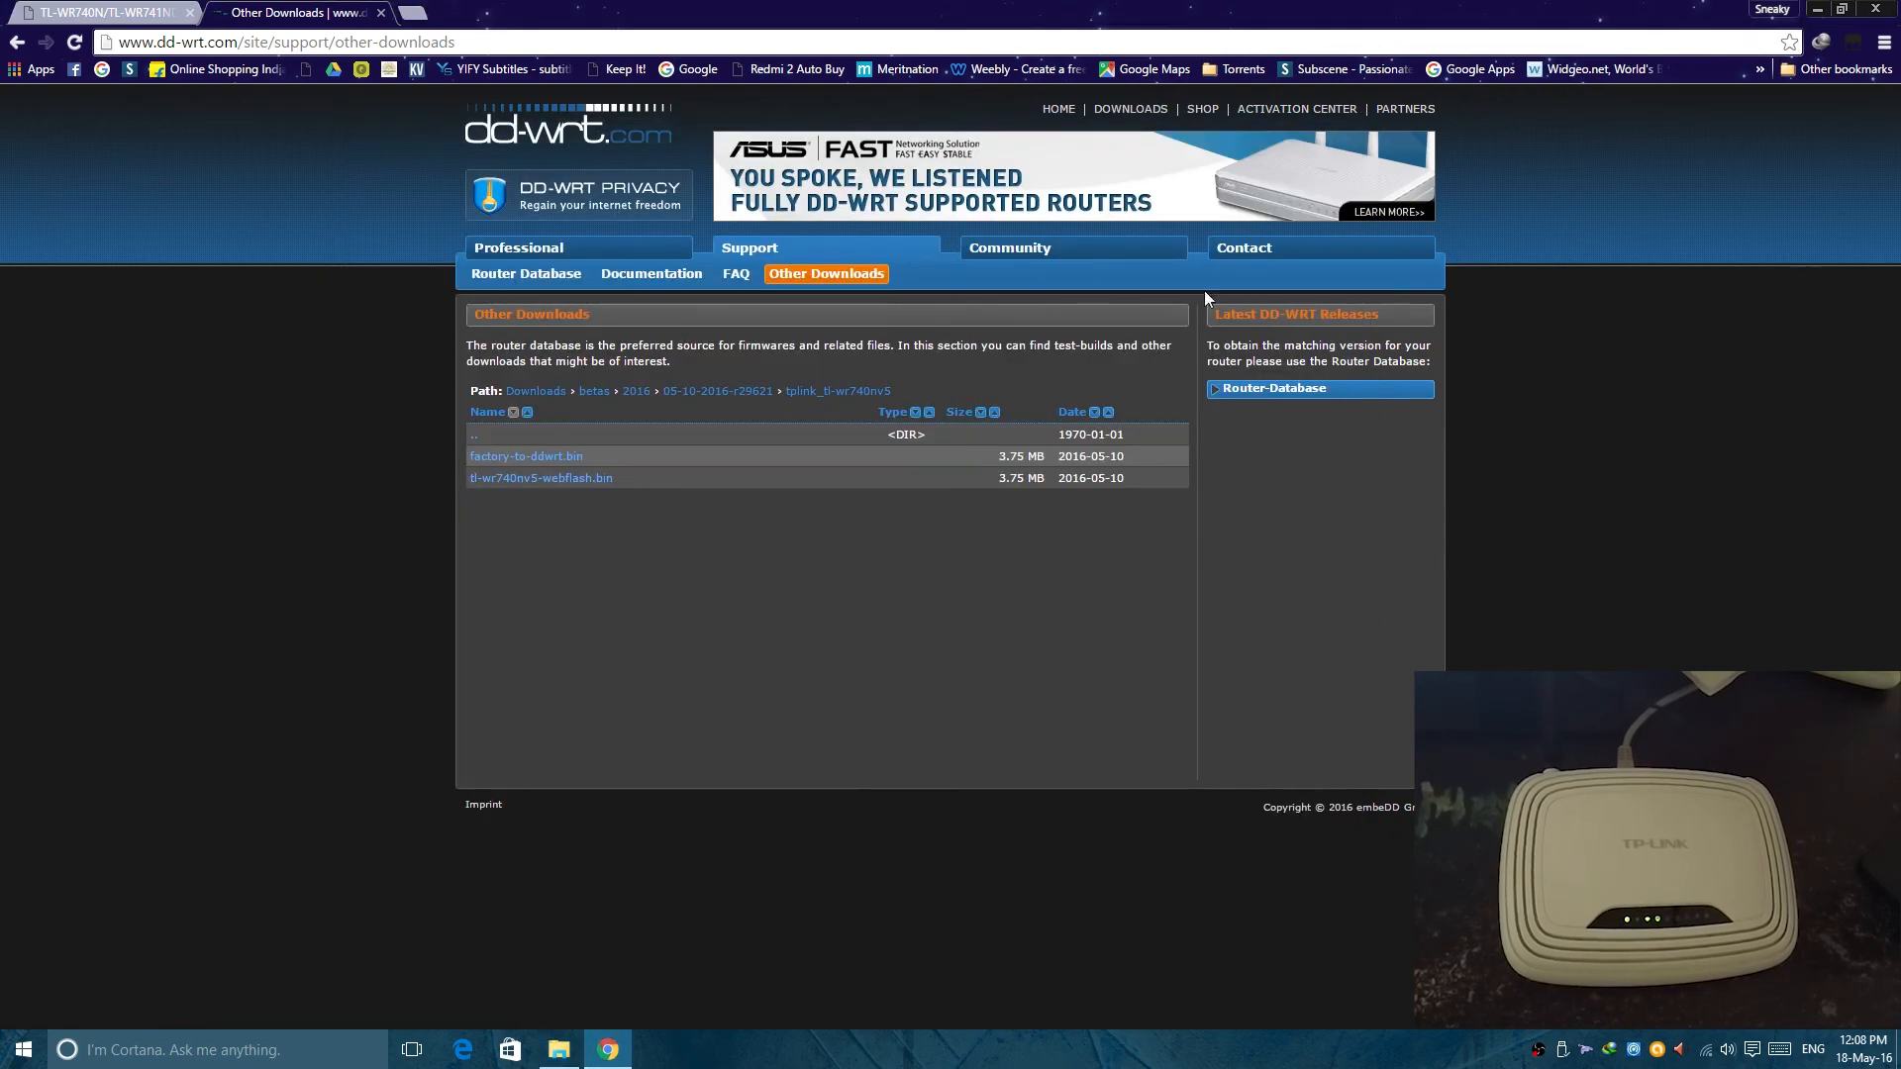
pyautogui.click(556, 1050)
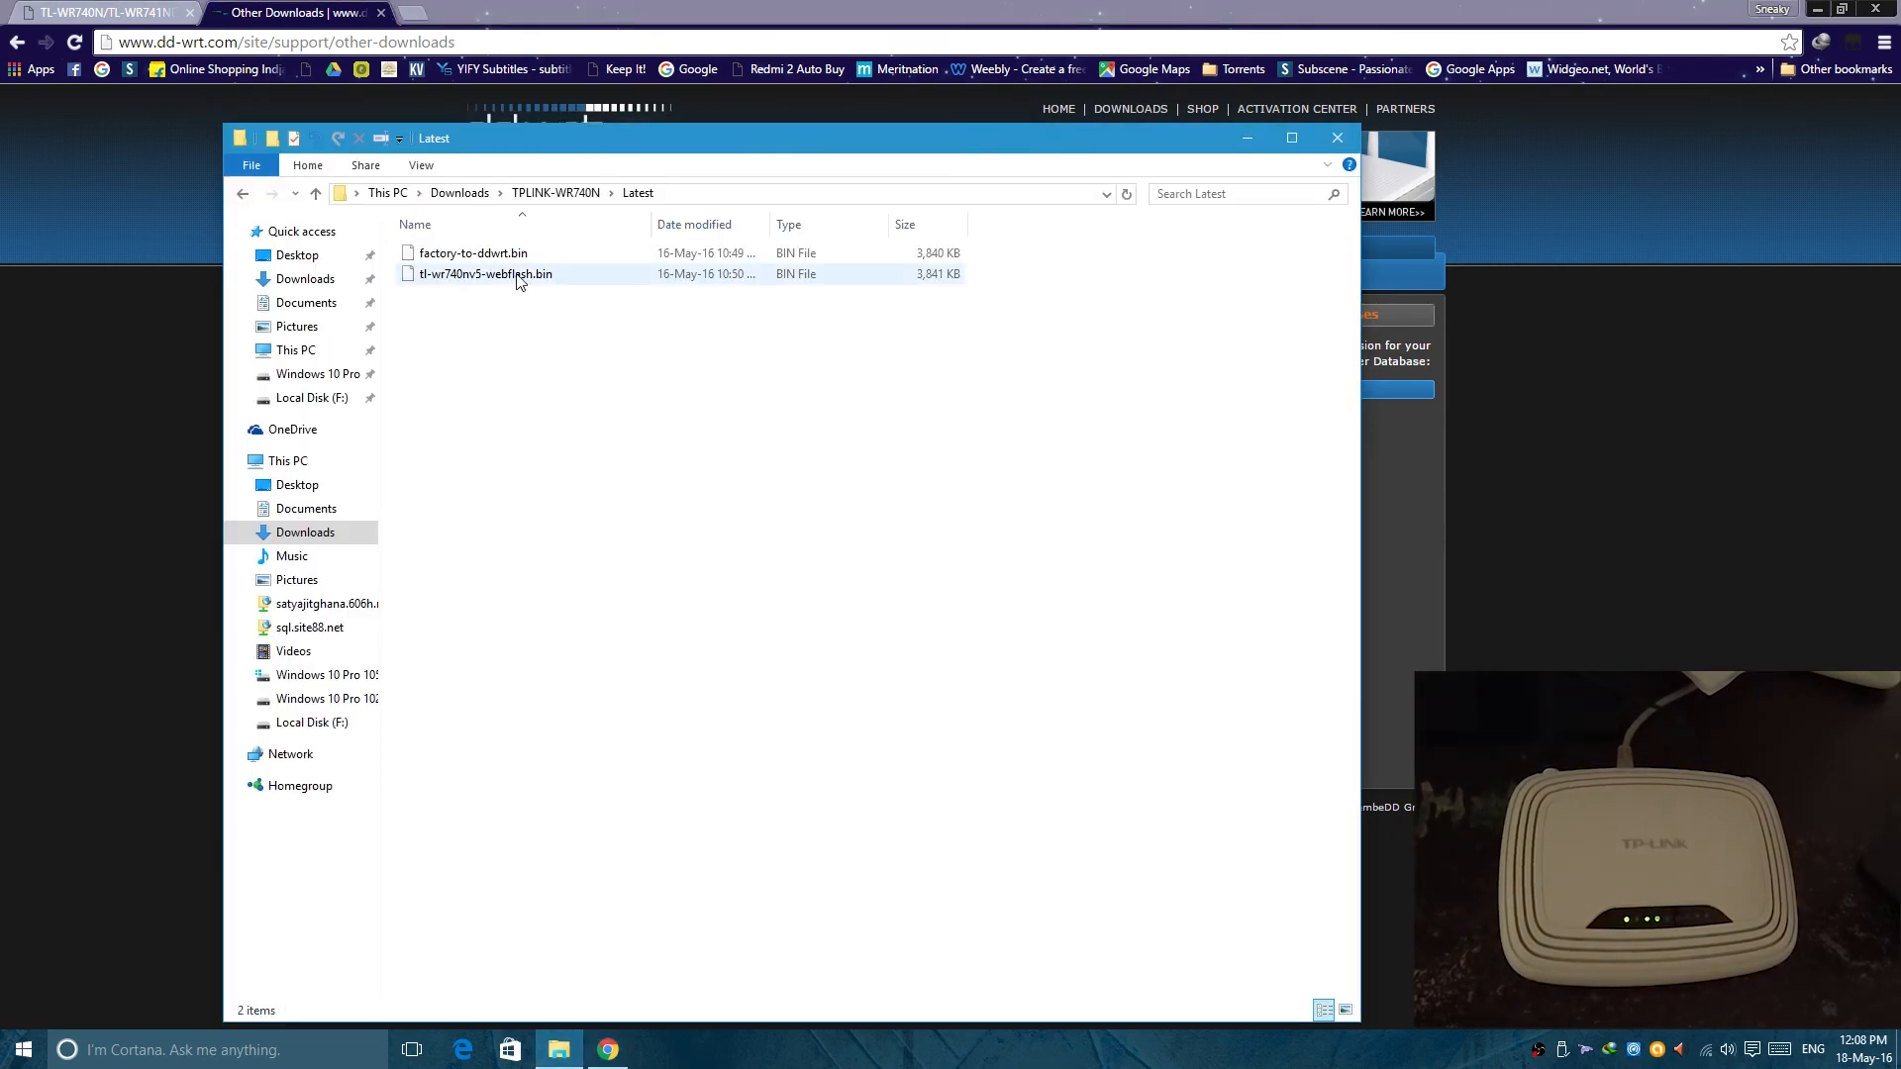
pyautogui.click(484, 273)
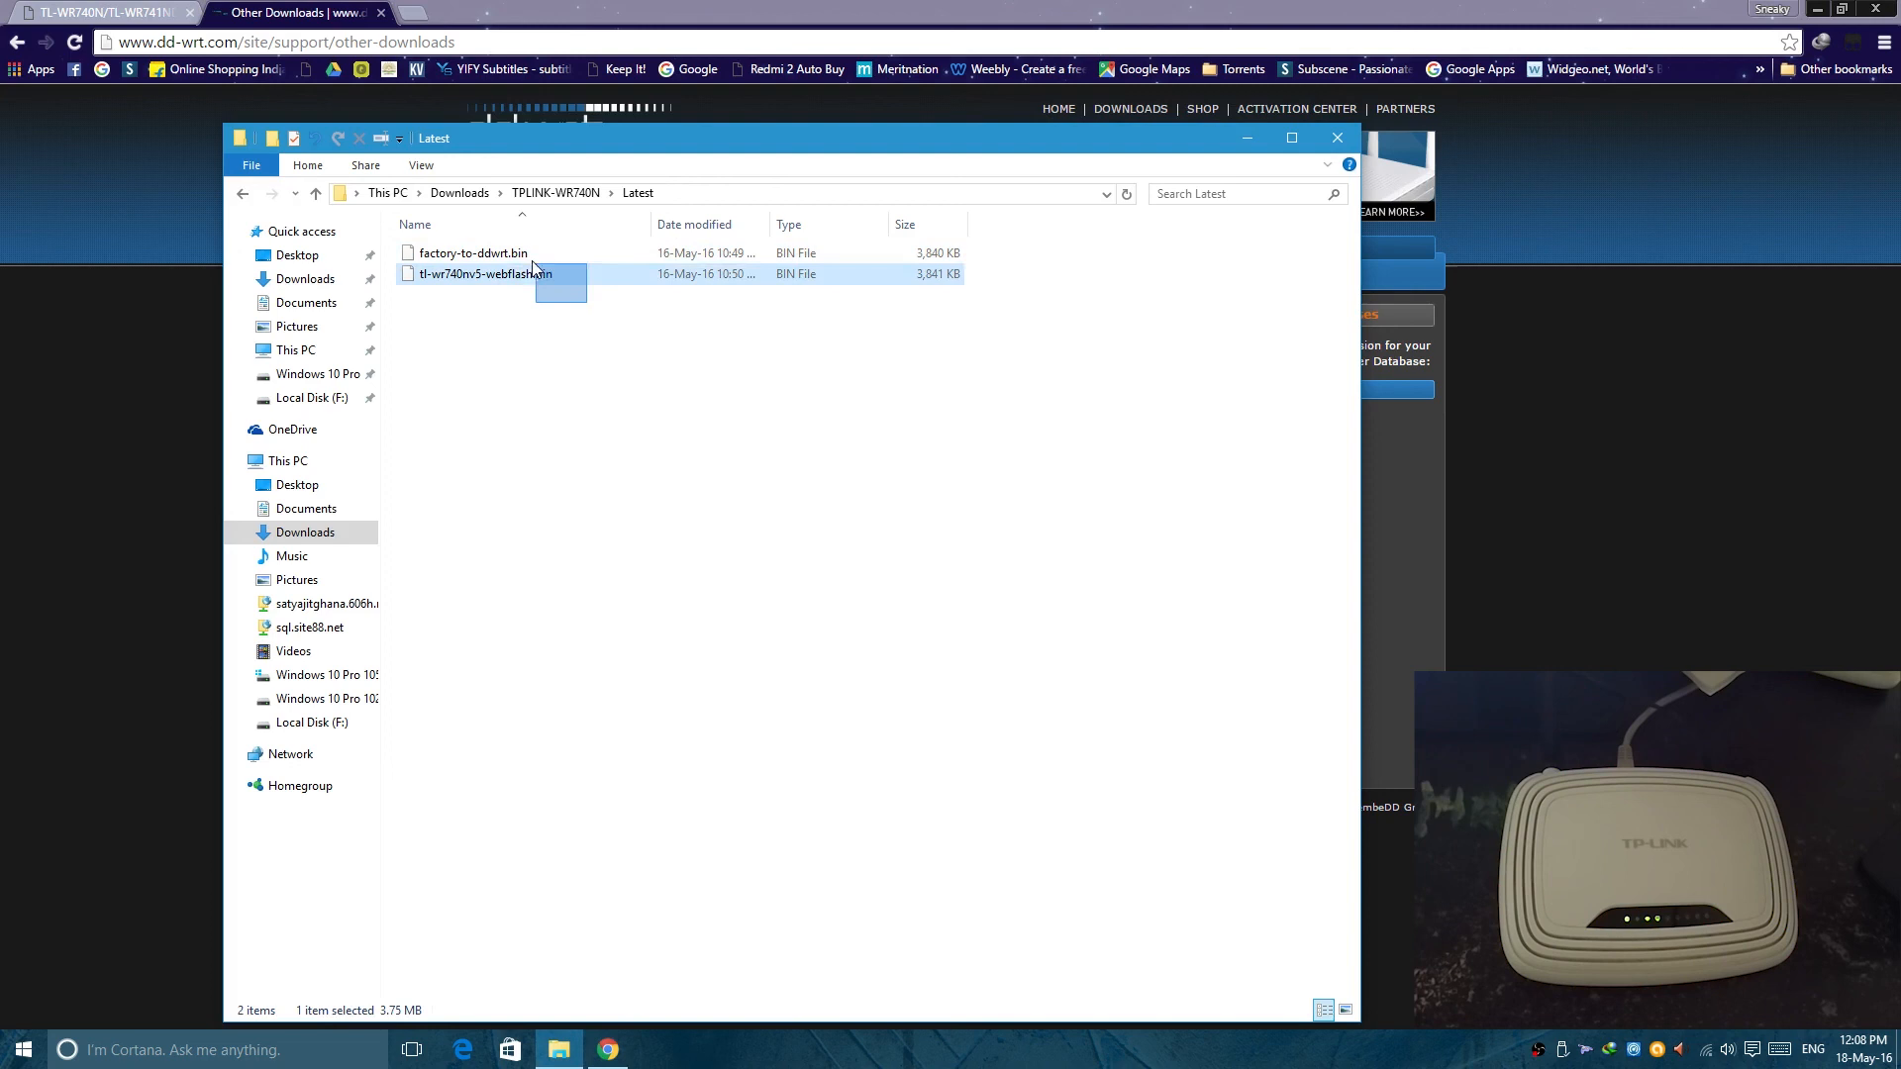
pyautogui.click(1022, 258)
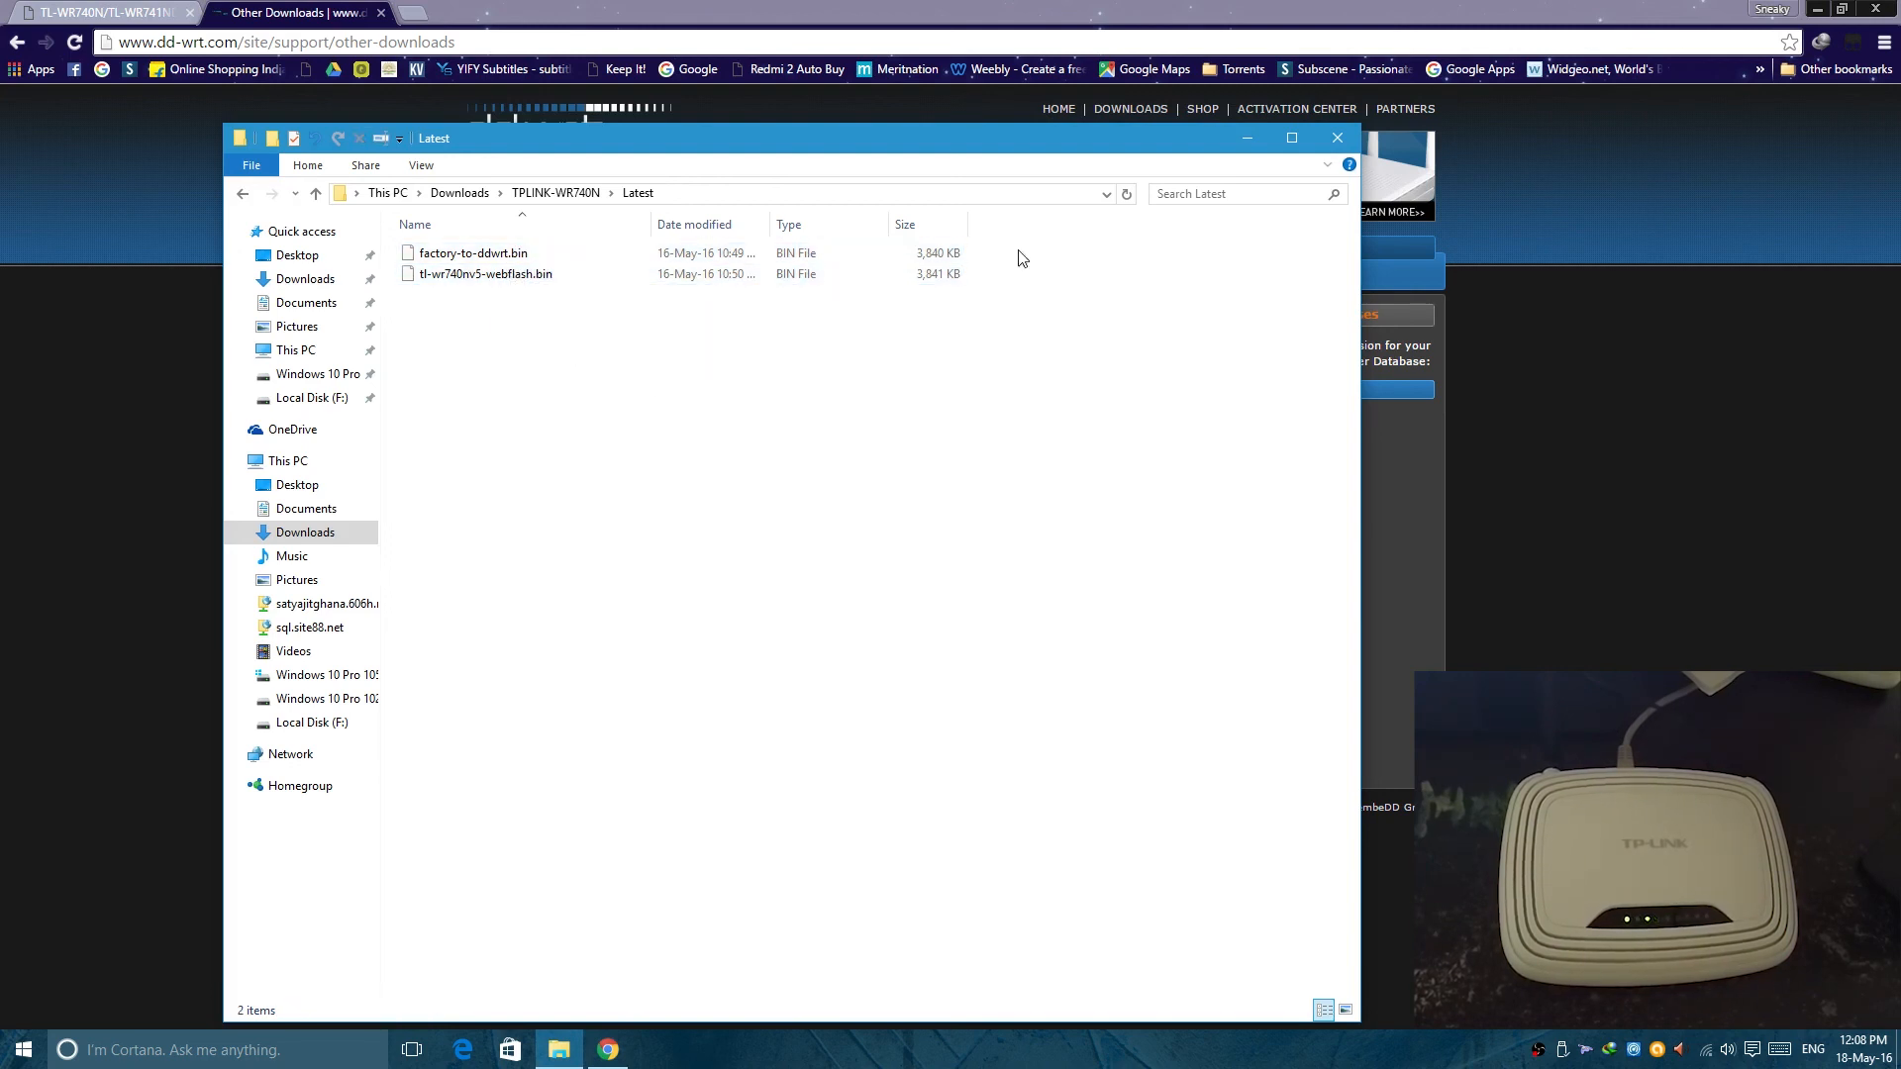
pyautogui.click(103, 12)
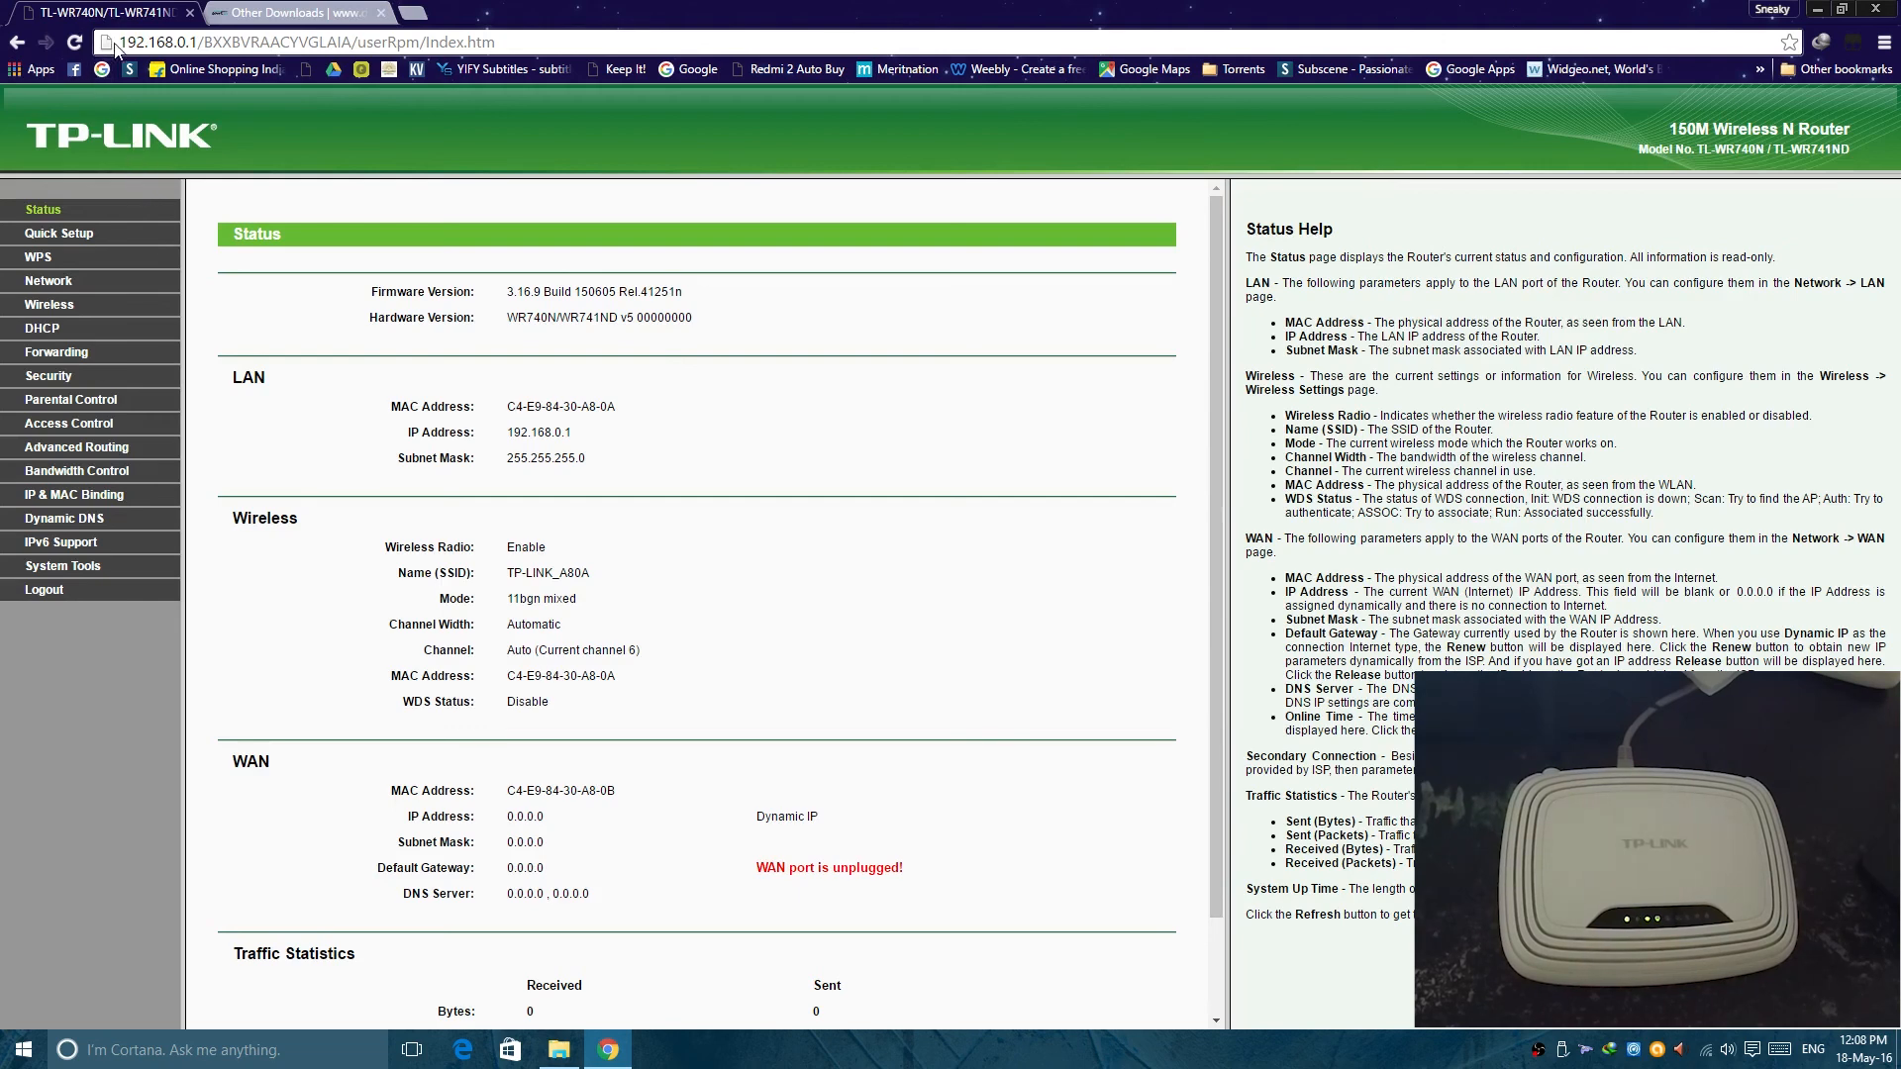
pyautogui.moveTo(397, 215)
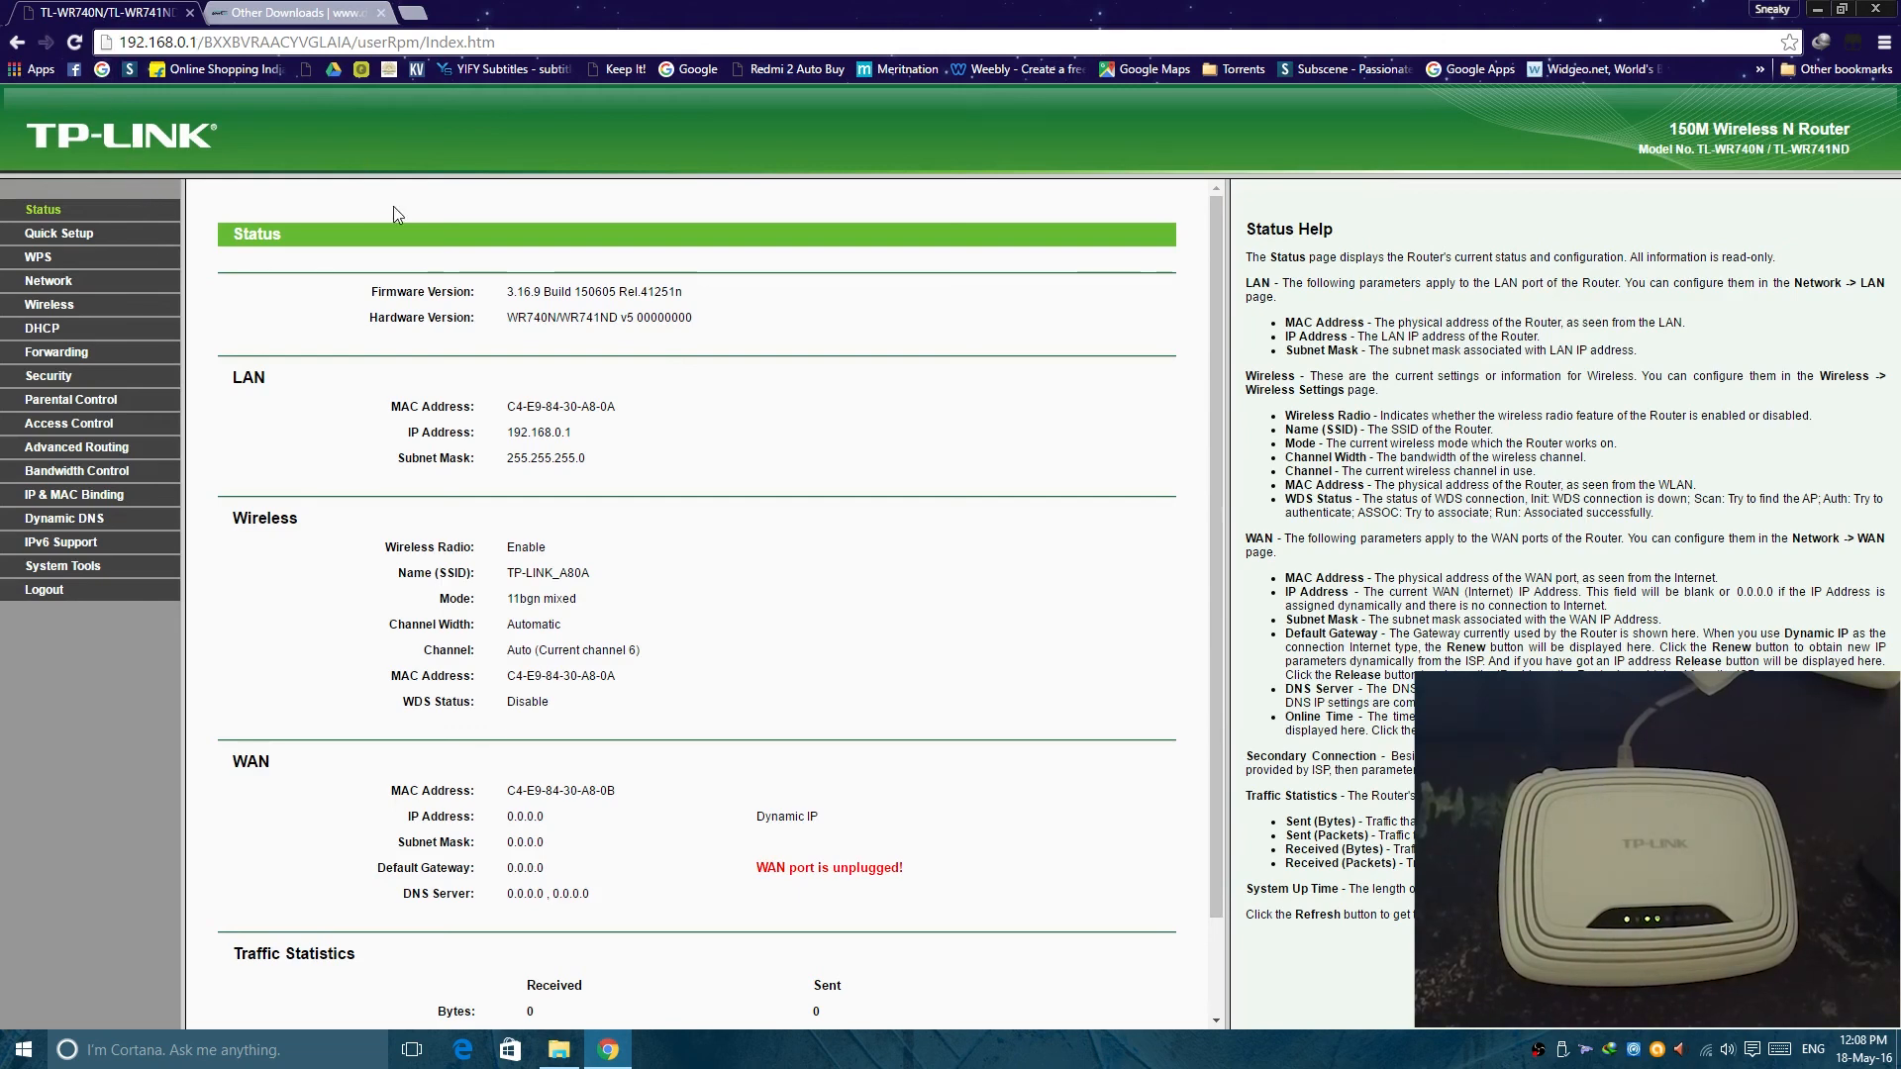
pyautogui.moveTo(63, 565)
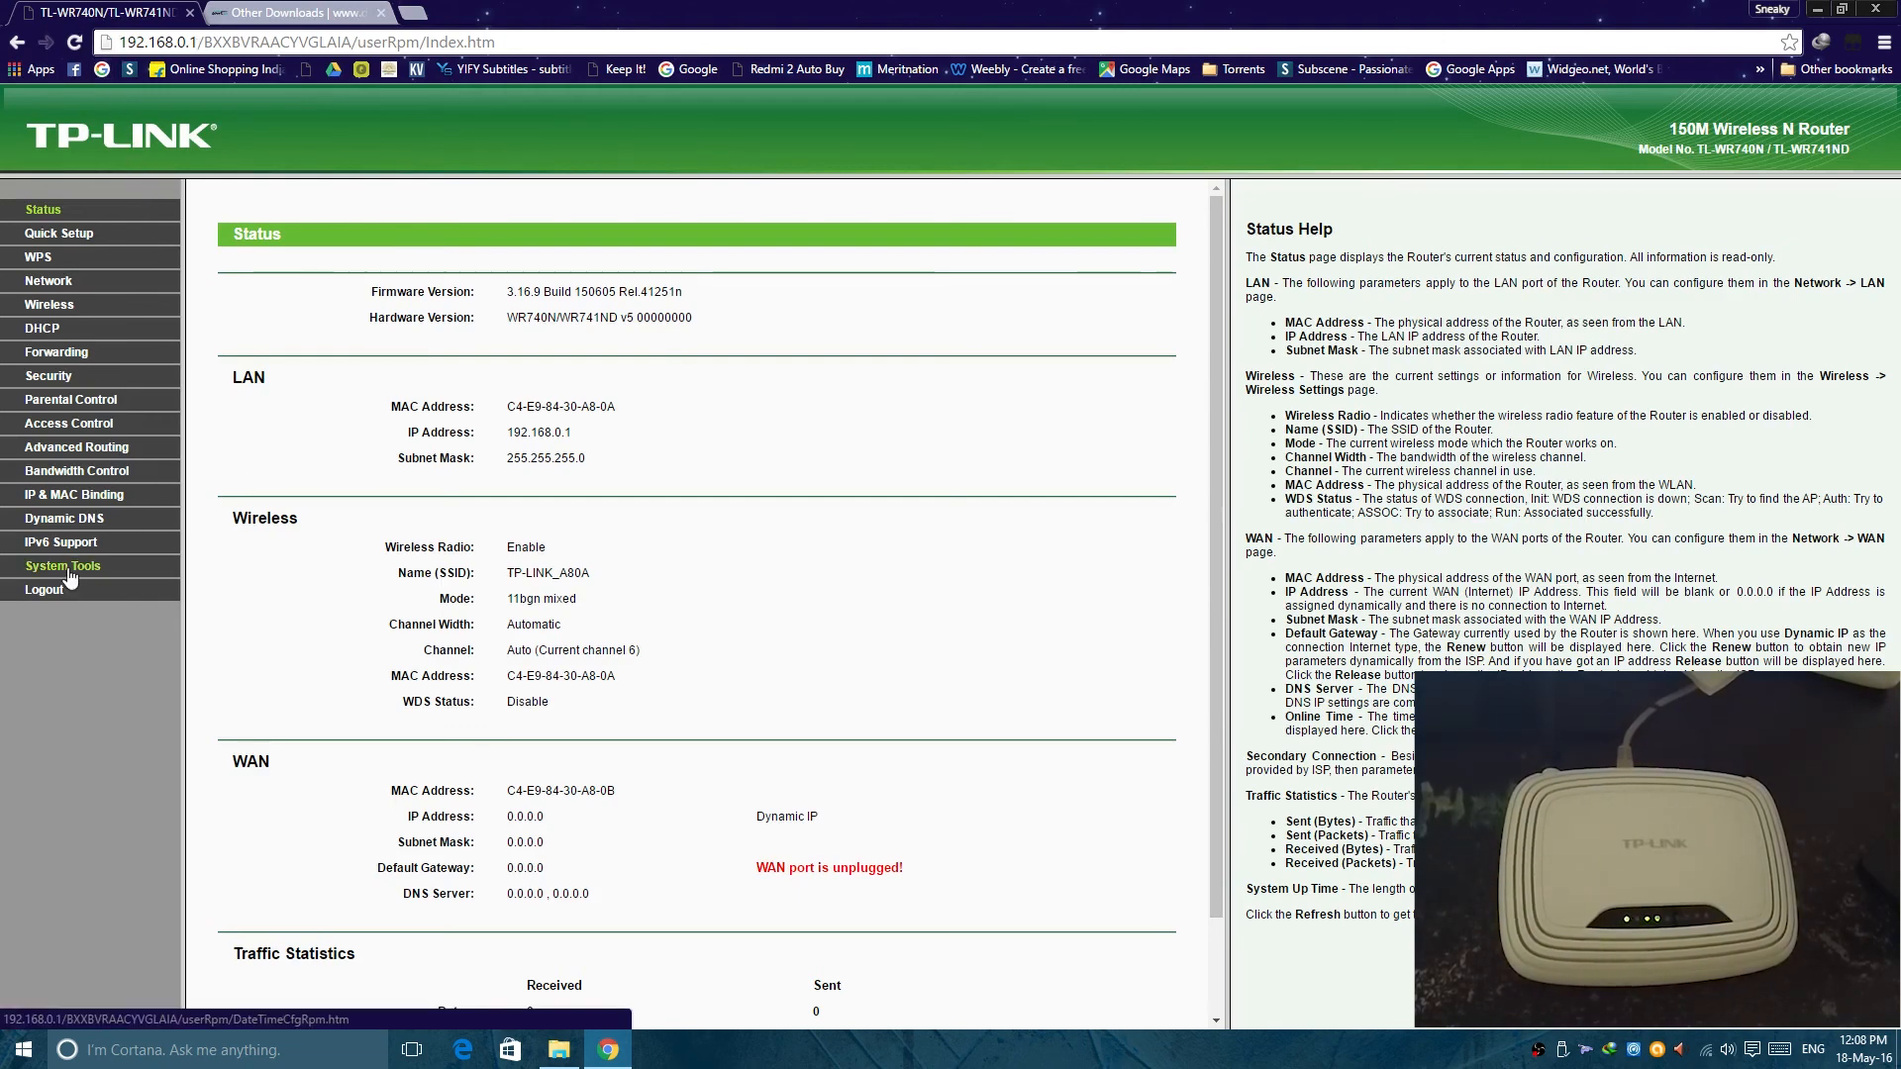
# Step: Load Latest\factory-to-ddwrt.bin under System Tools > Firmware Upgrade and request the upgrade
pyautogui.click(64, 565)
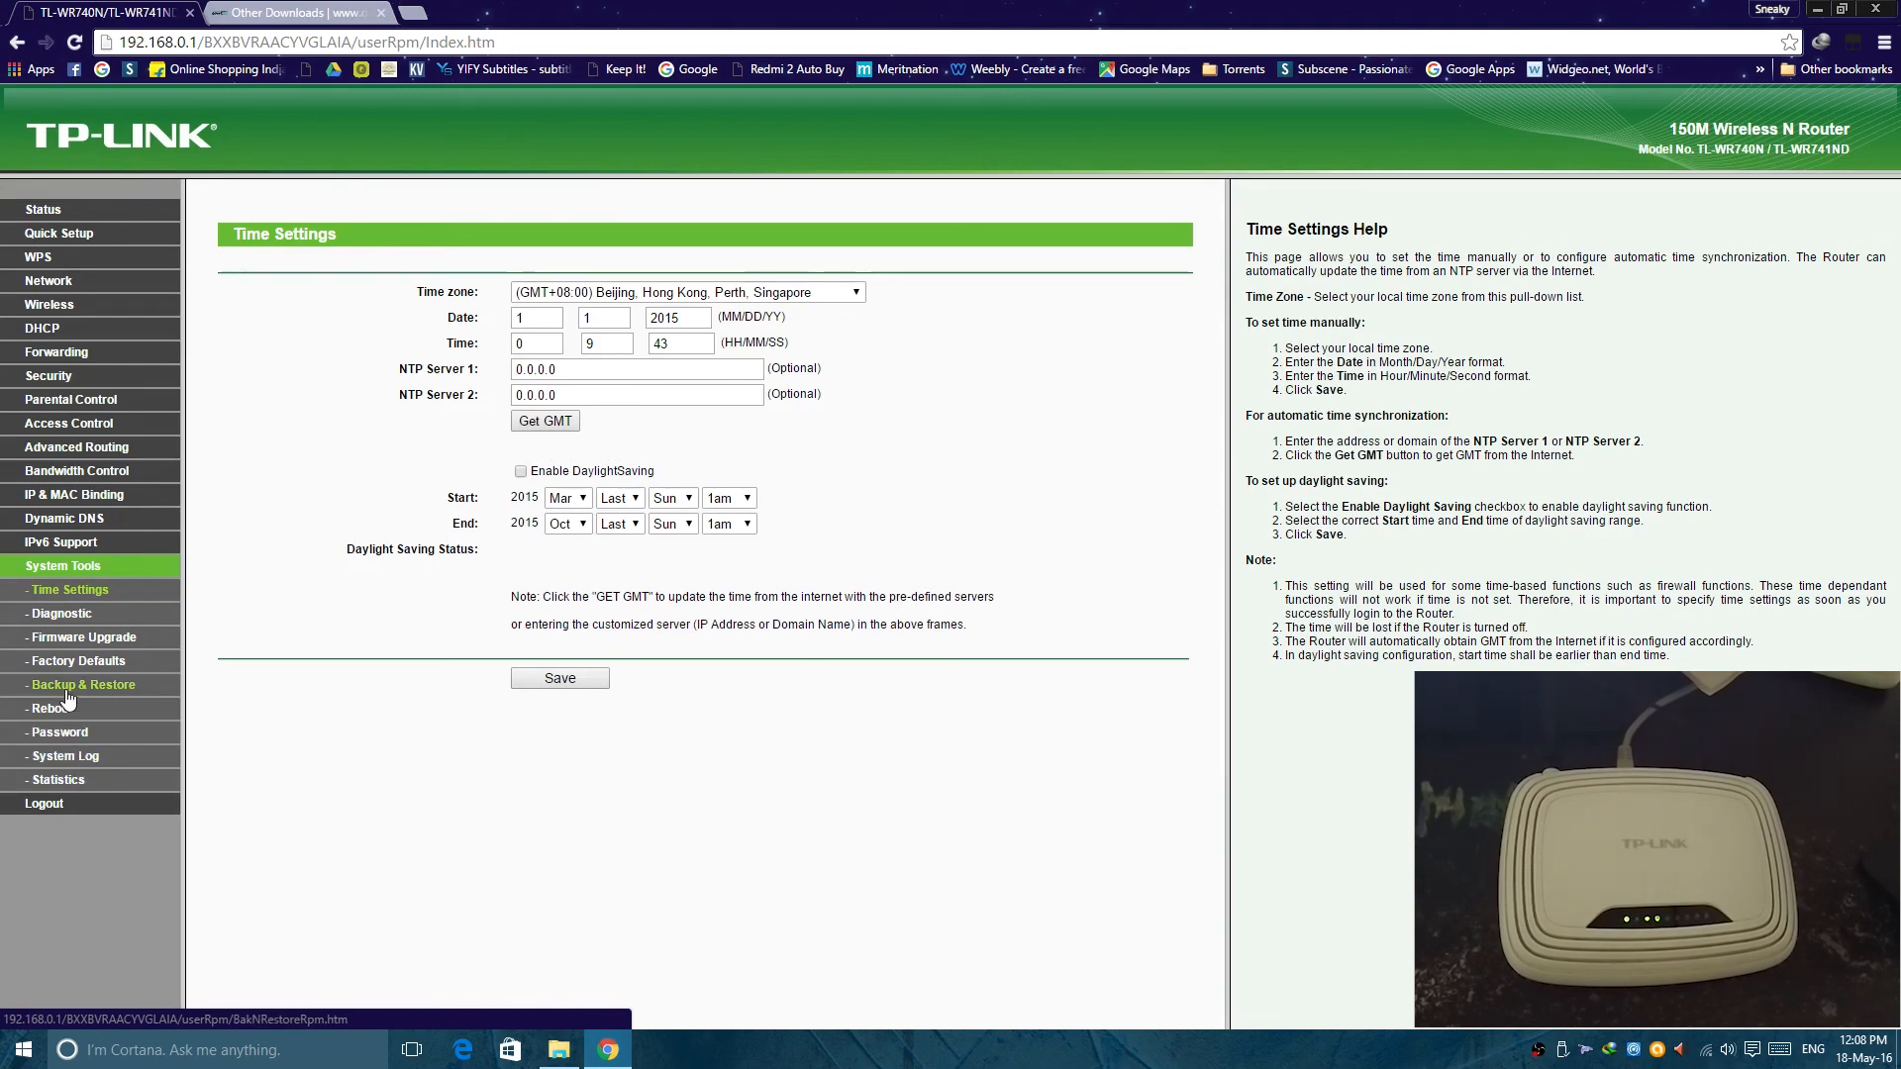
pyautogui.click(82, 637)
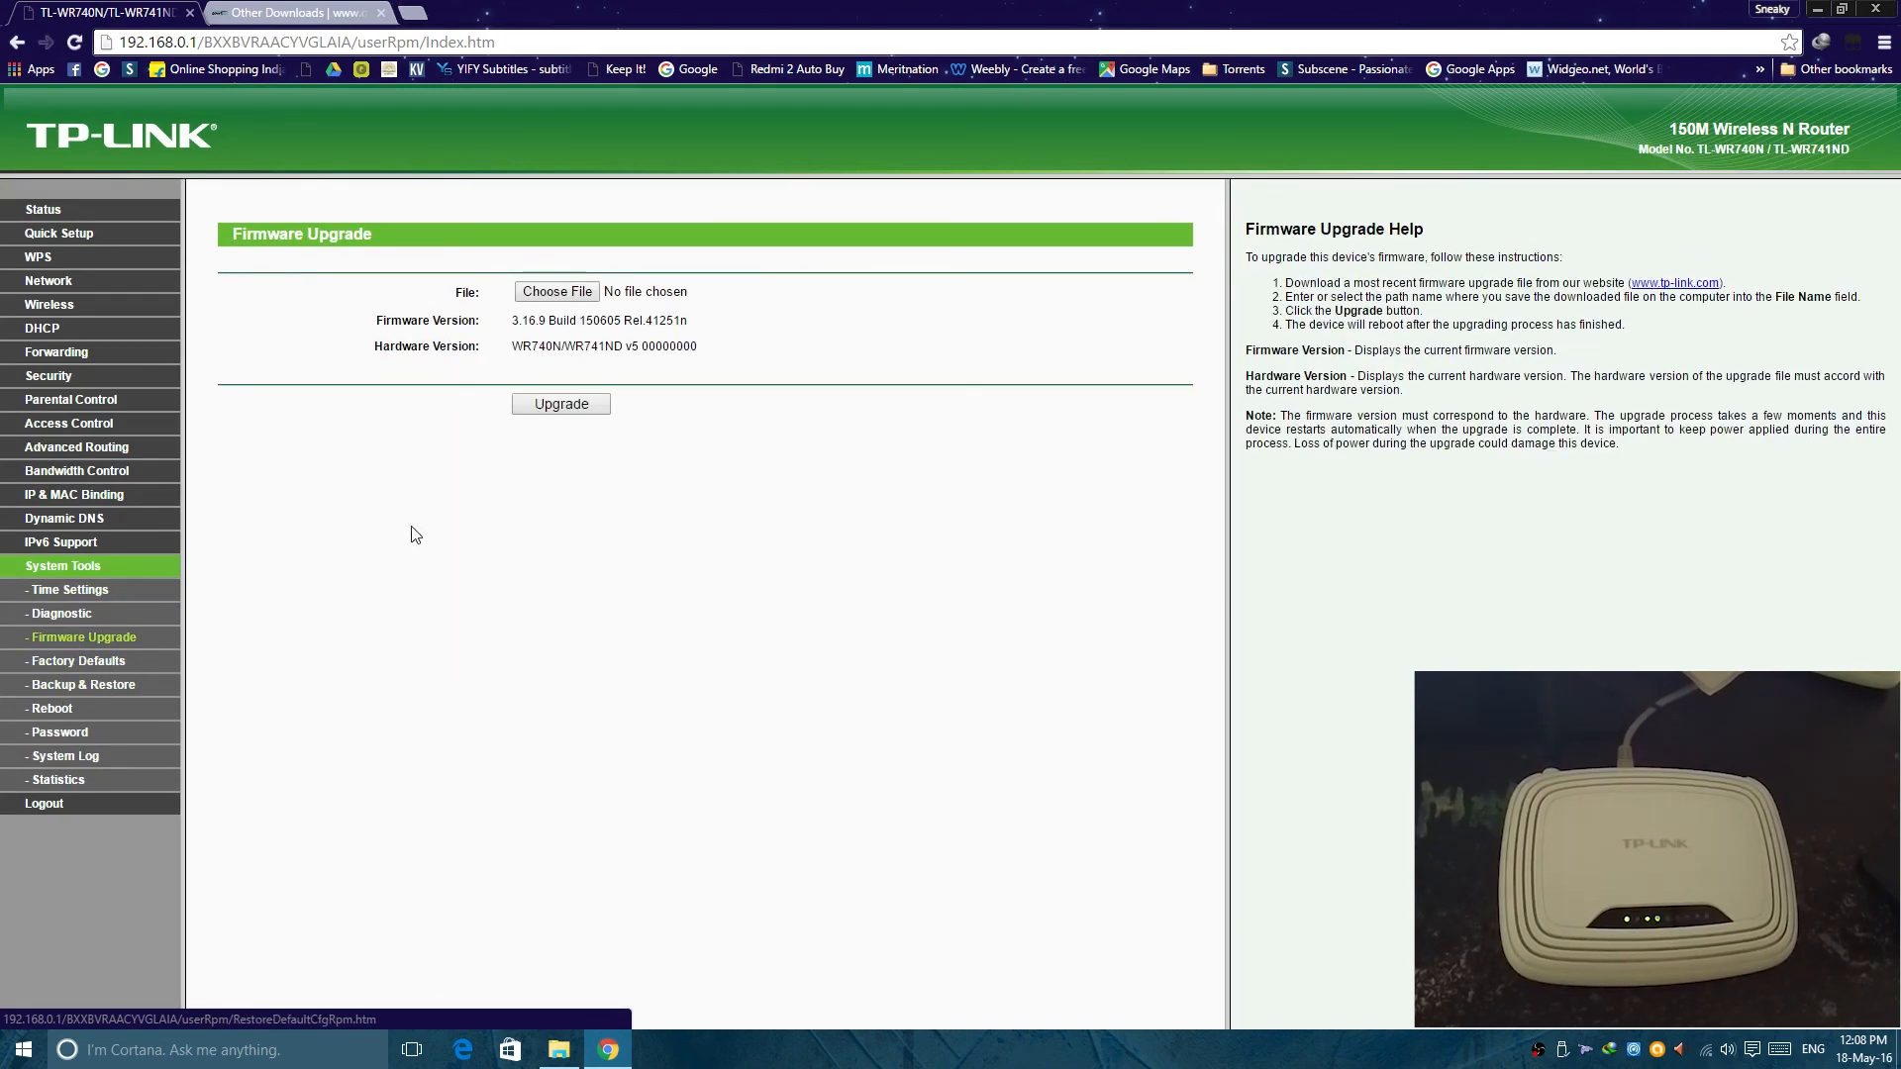
pyautogui.click(556, 292)
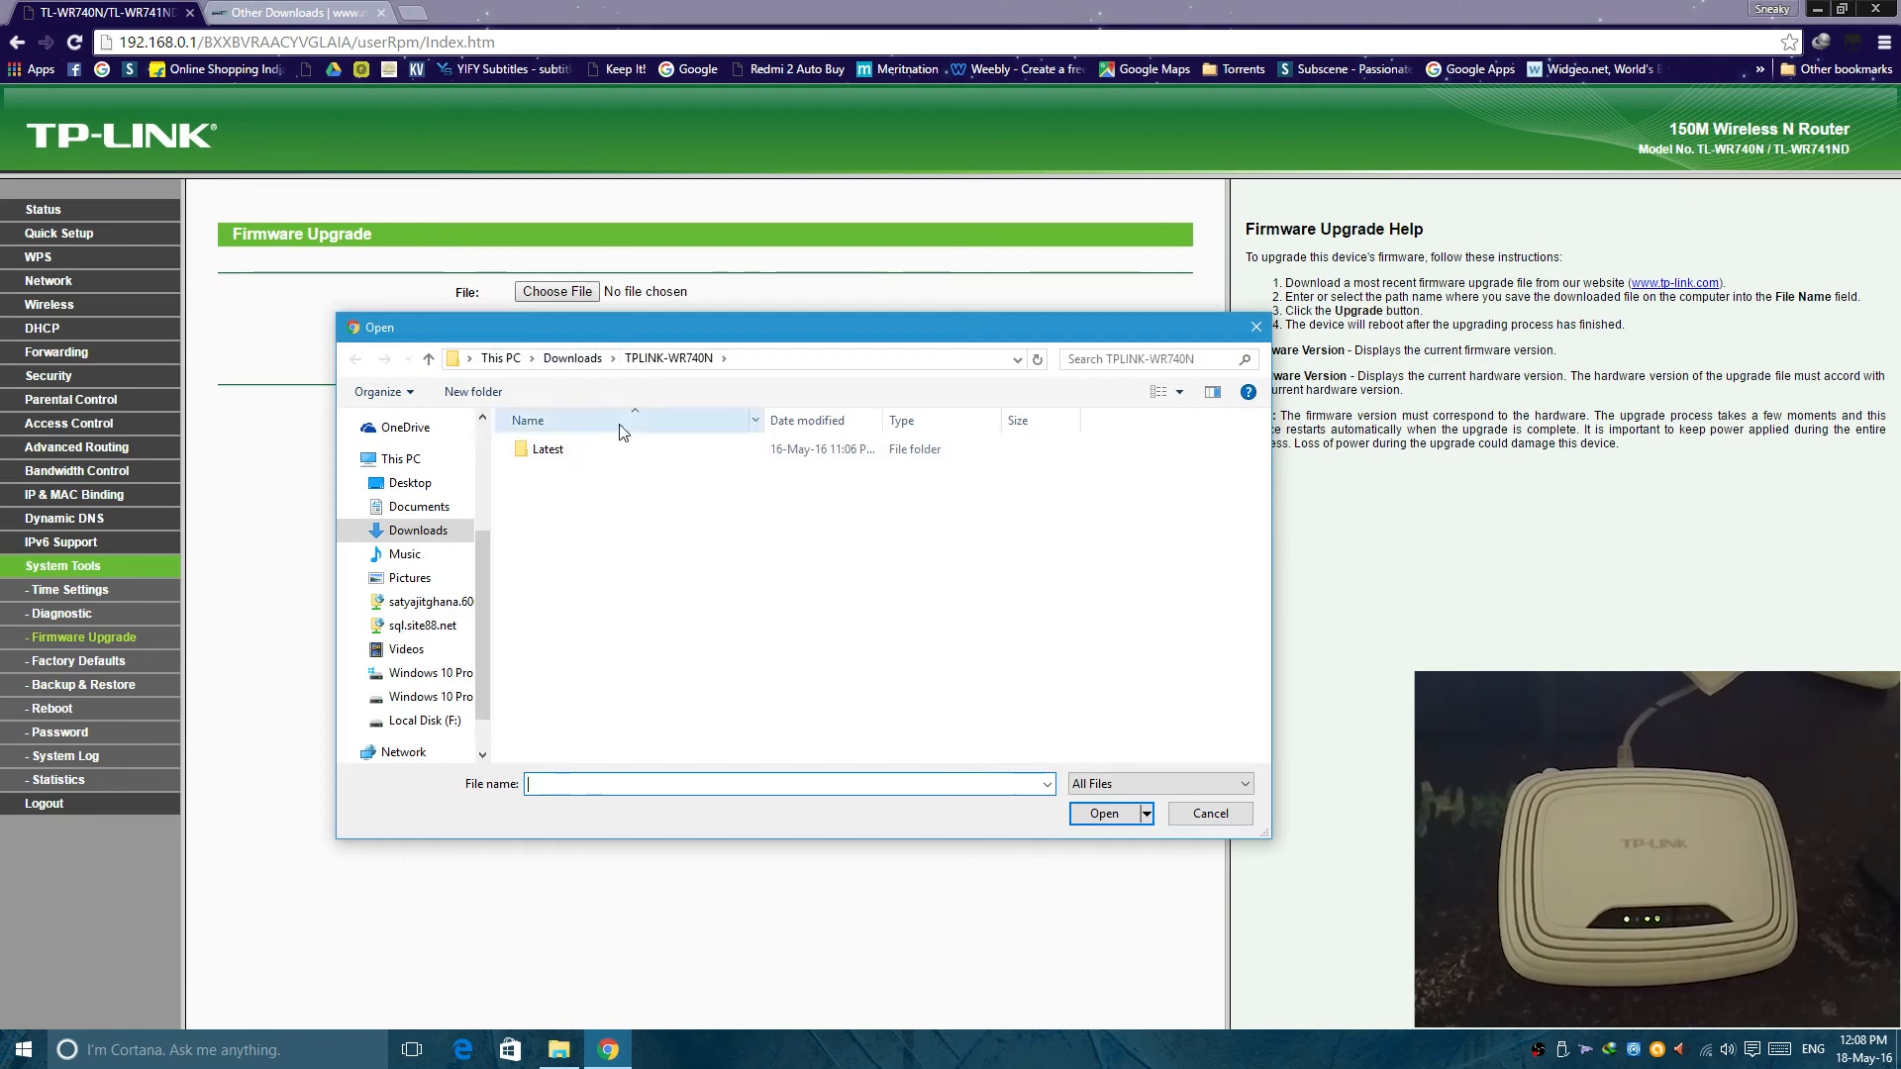
pyautogui.click(546, 448)
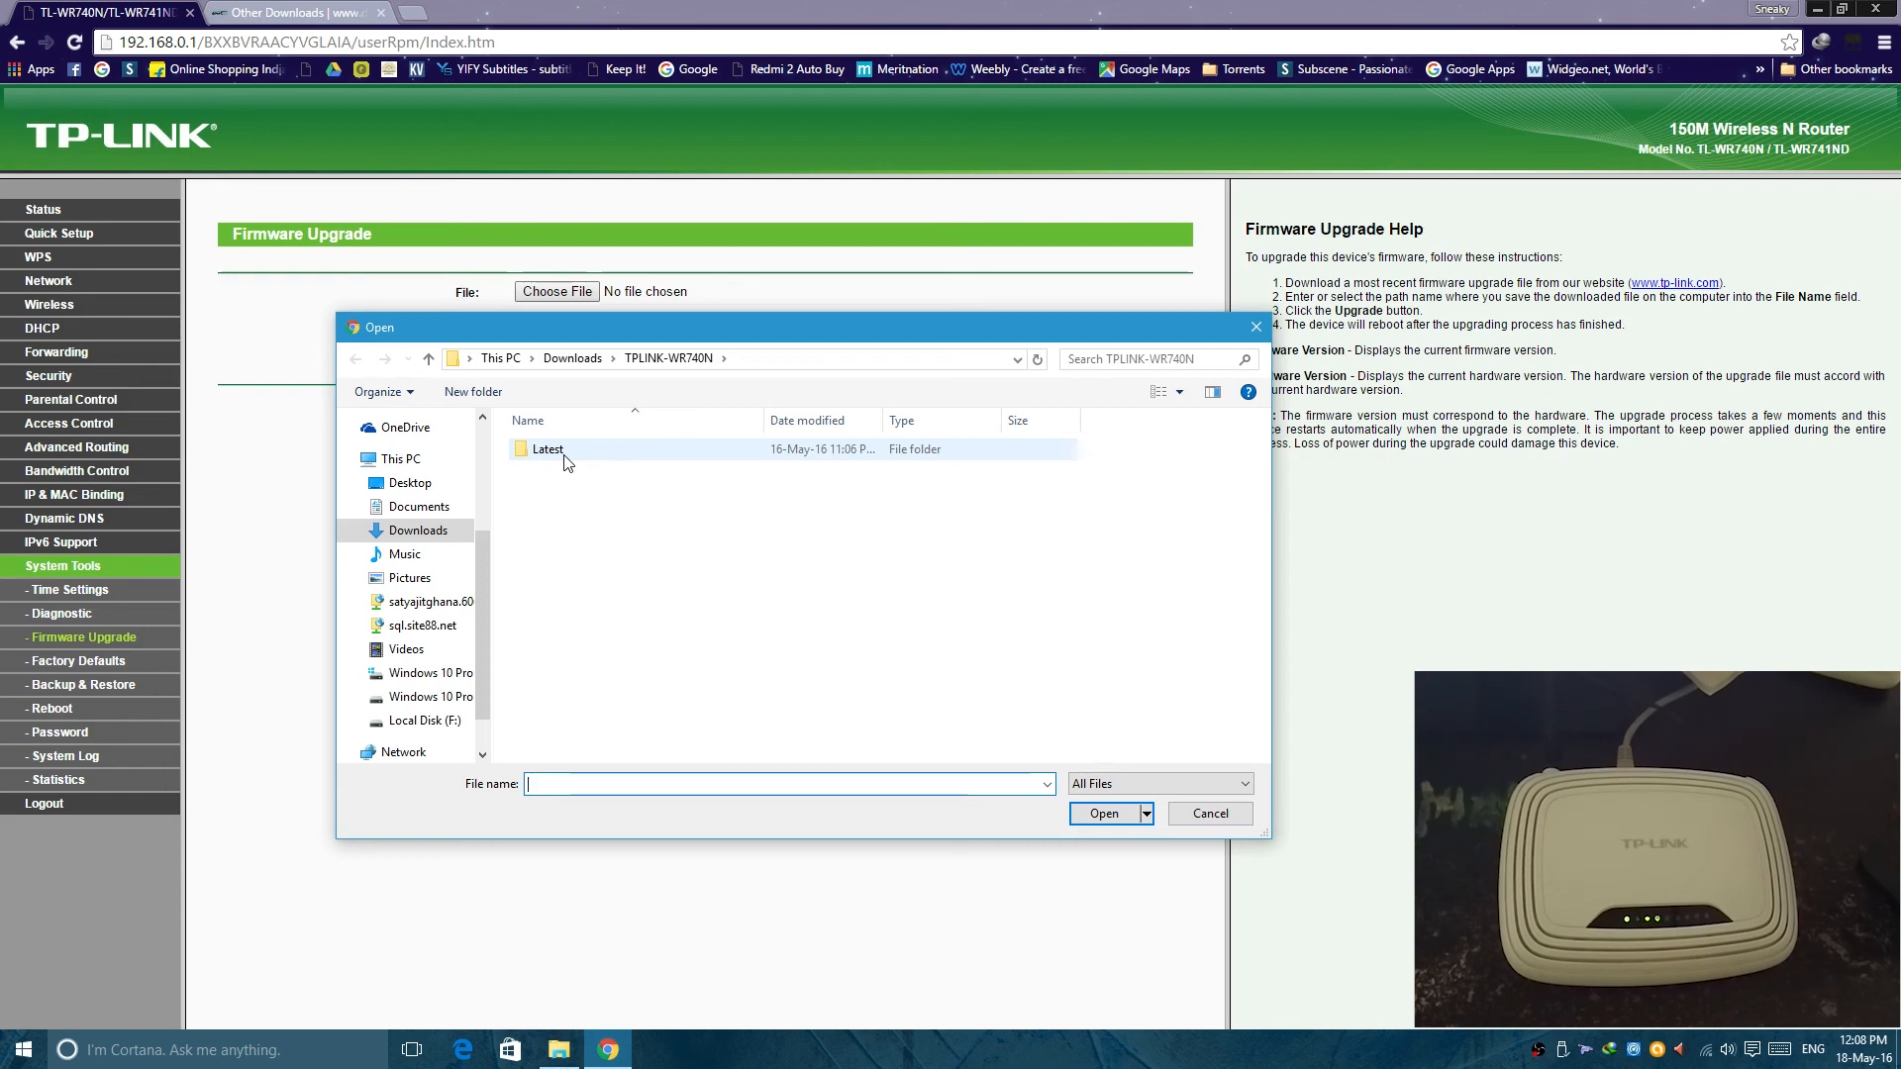
pyautogui.doubleClick(547, 449)
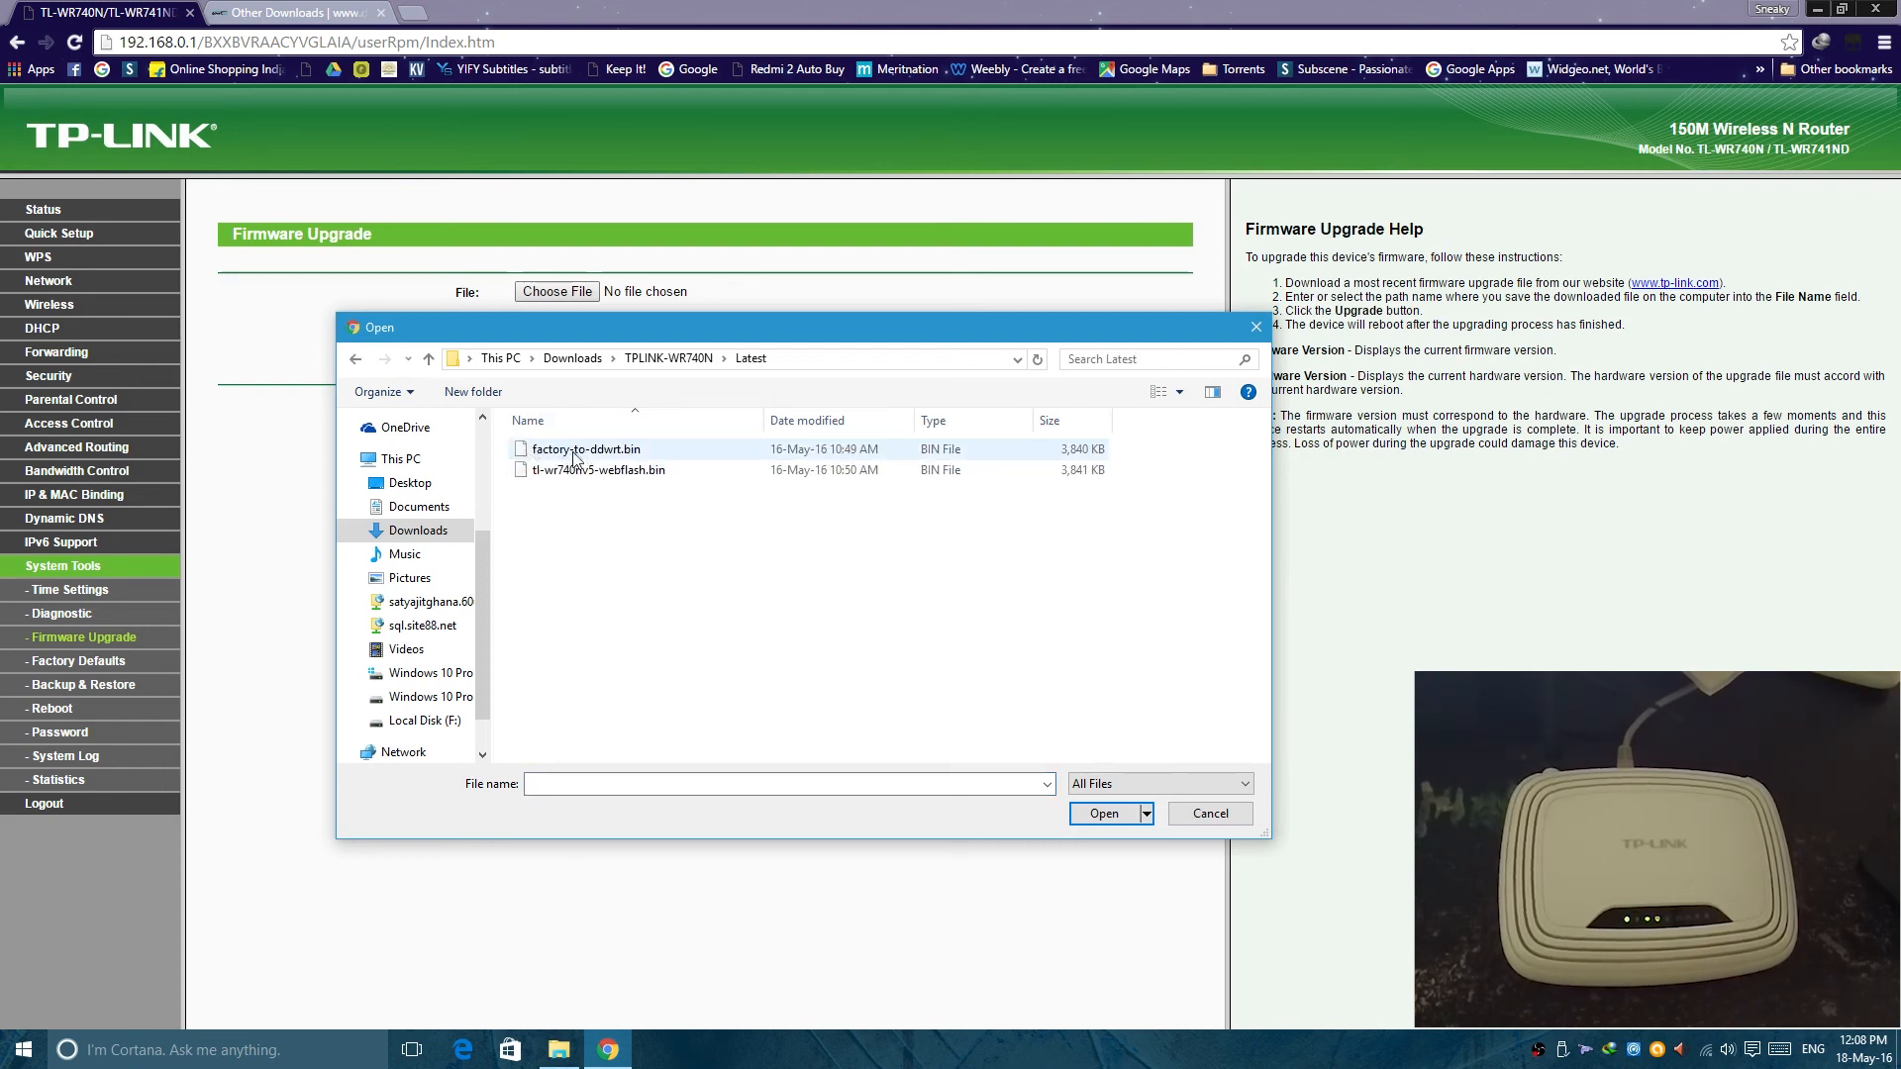
pyautogui.click(587, 449)
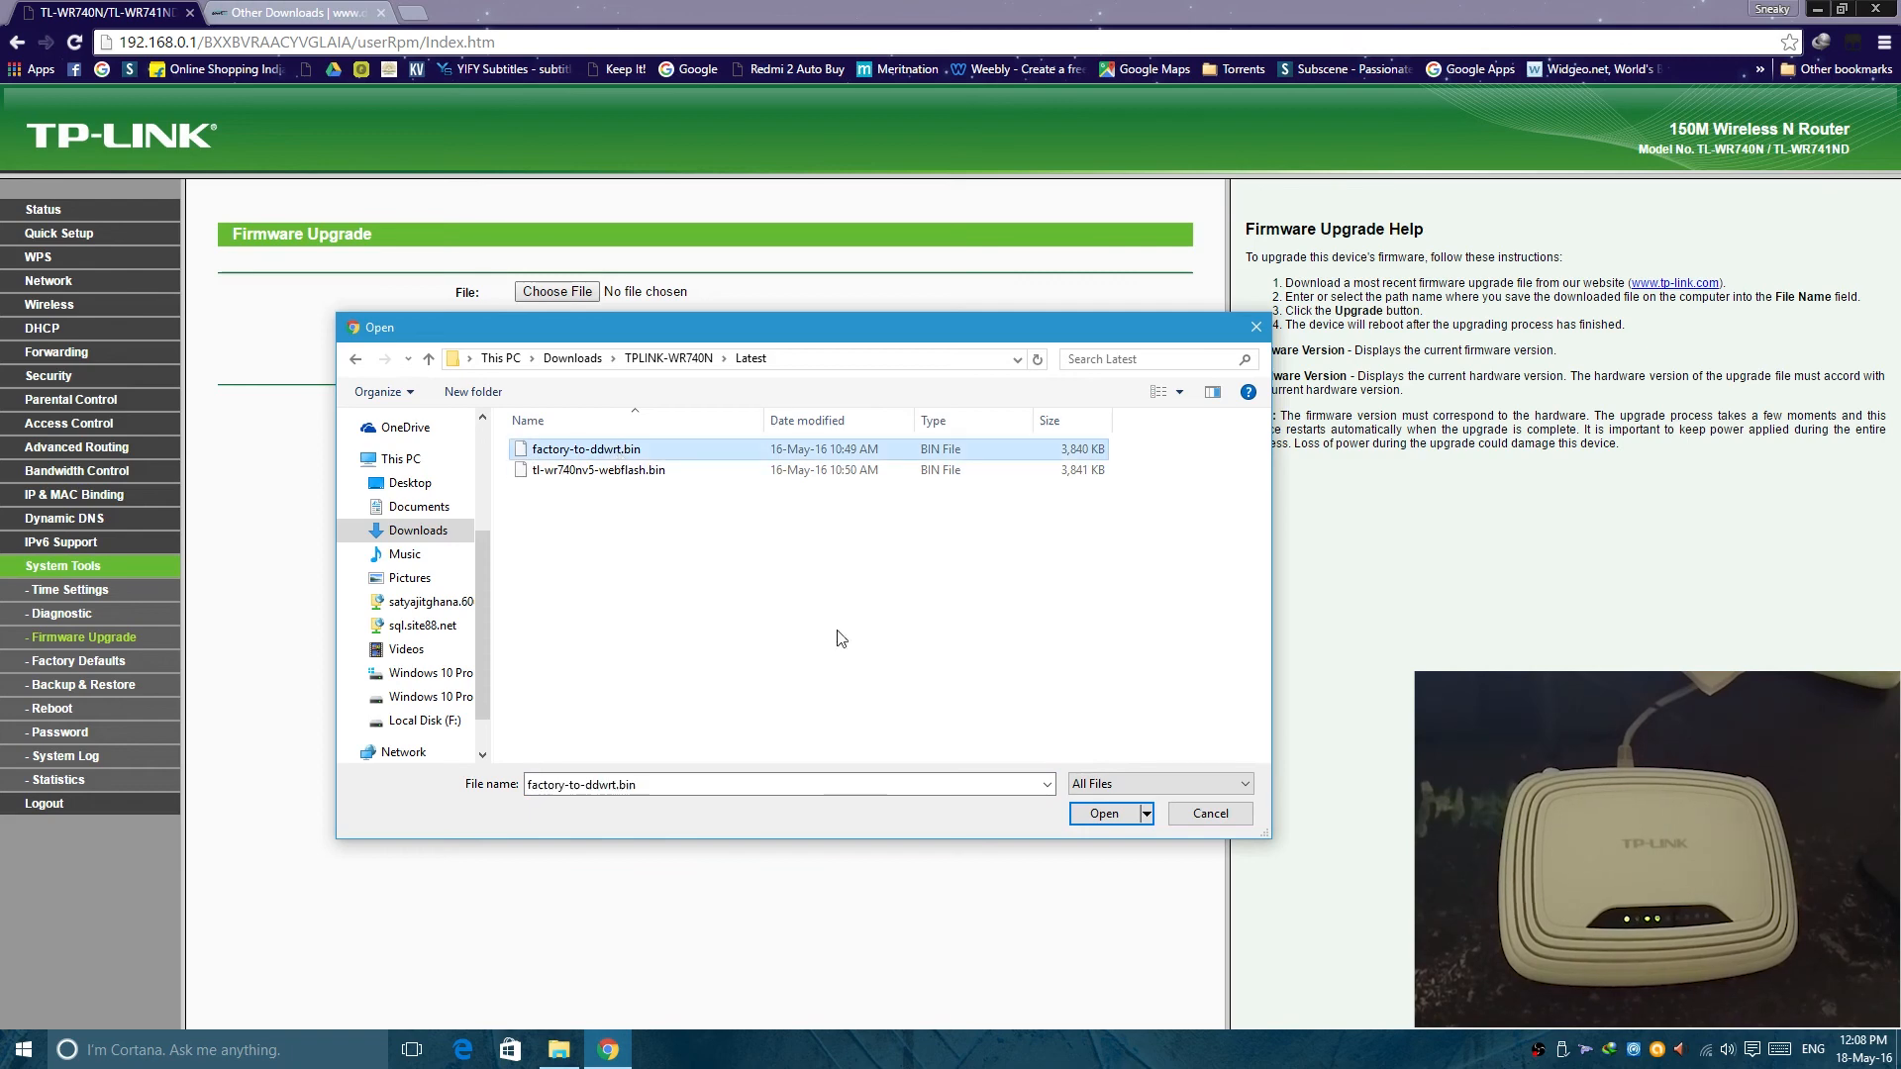
pyautogui.click(1102, 814)
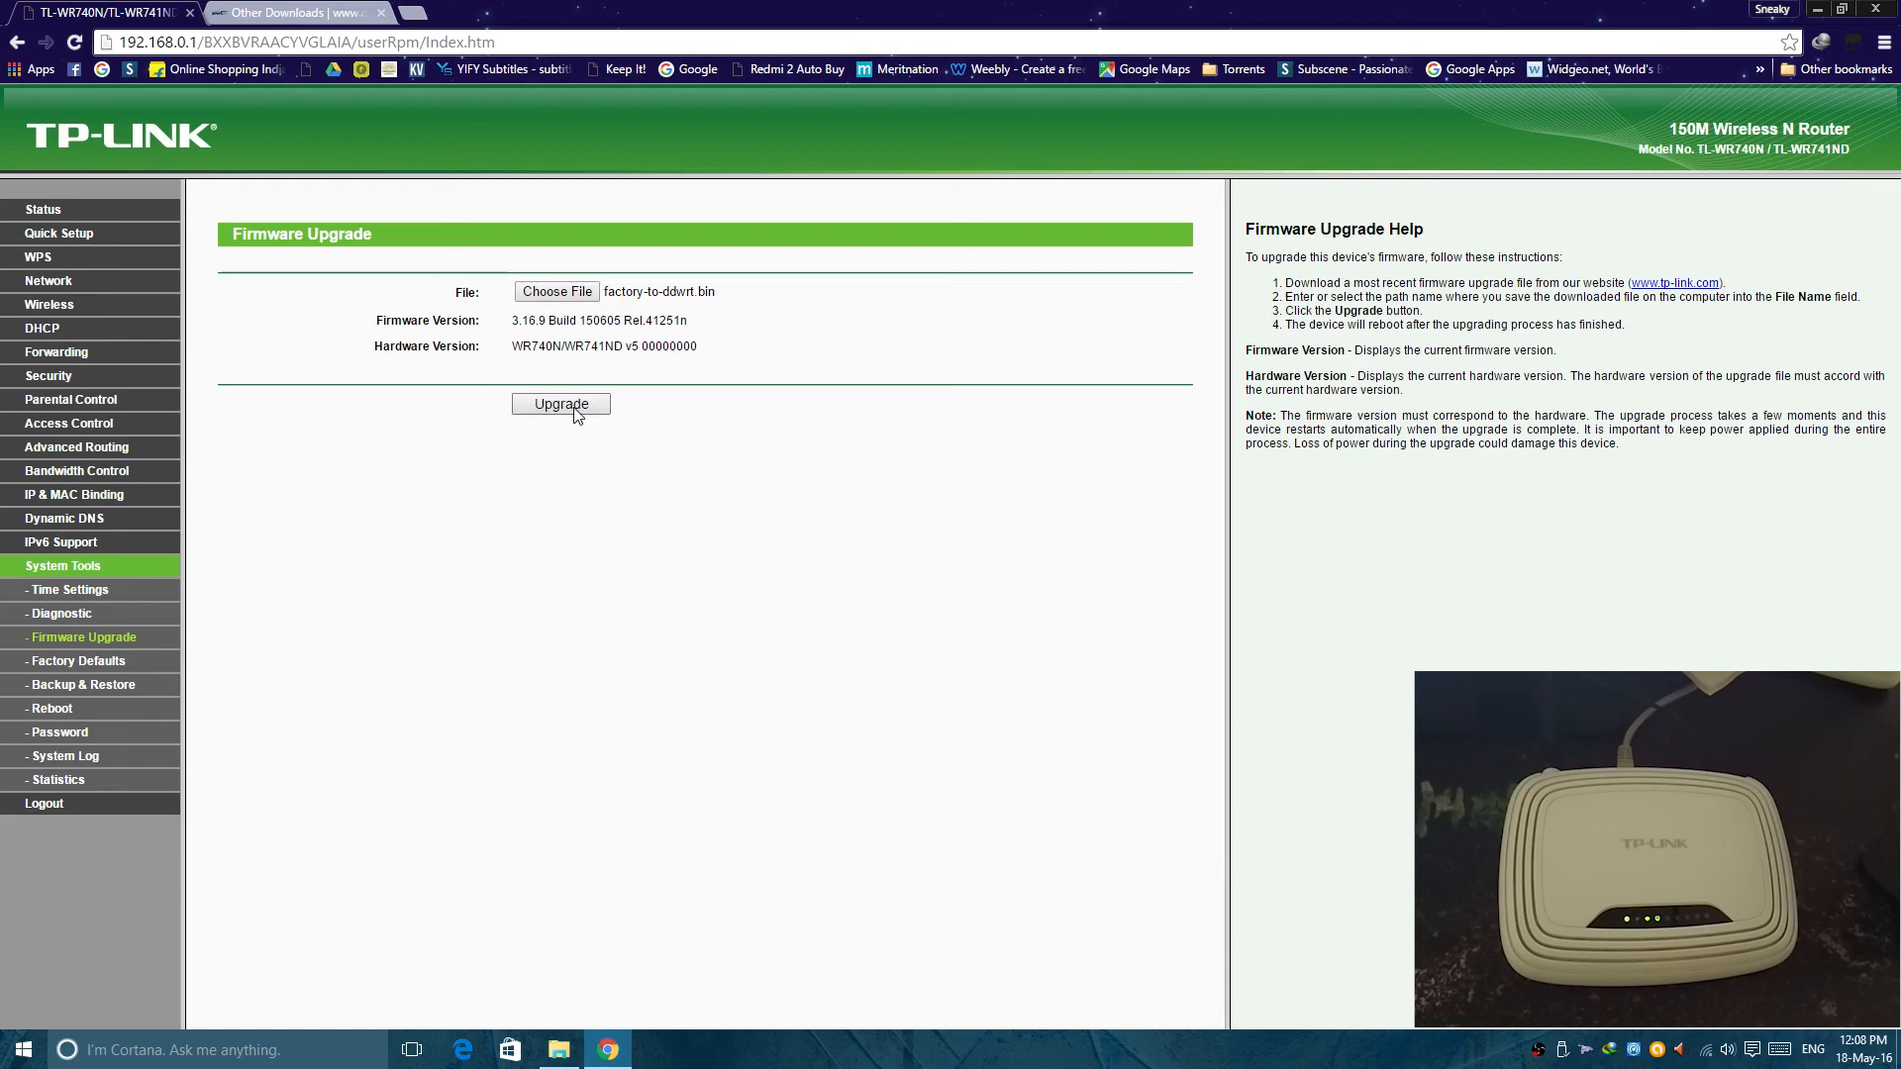
pyautogui.click(561, 404)
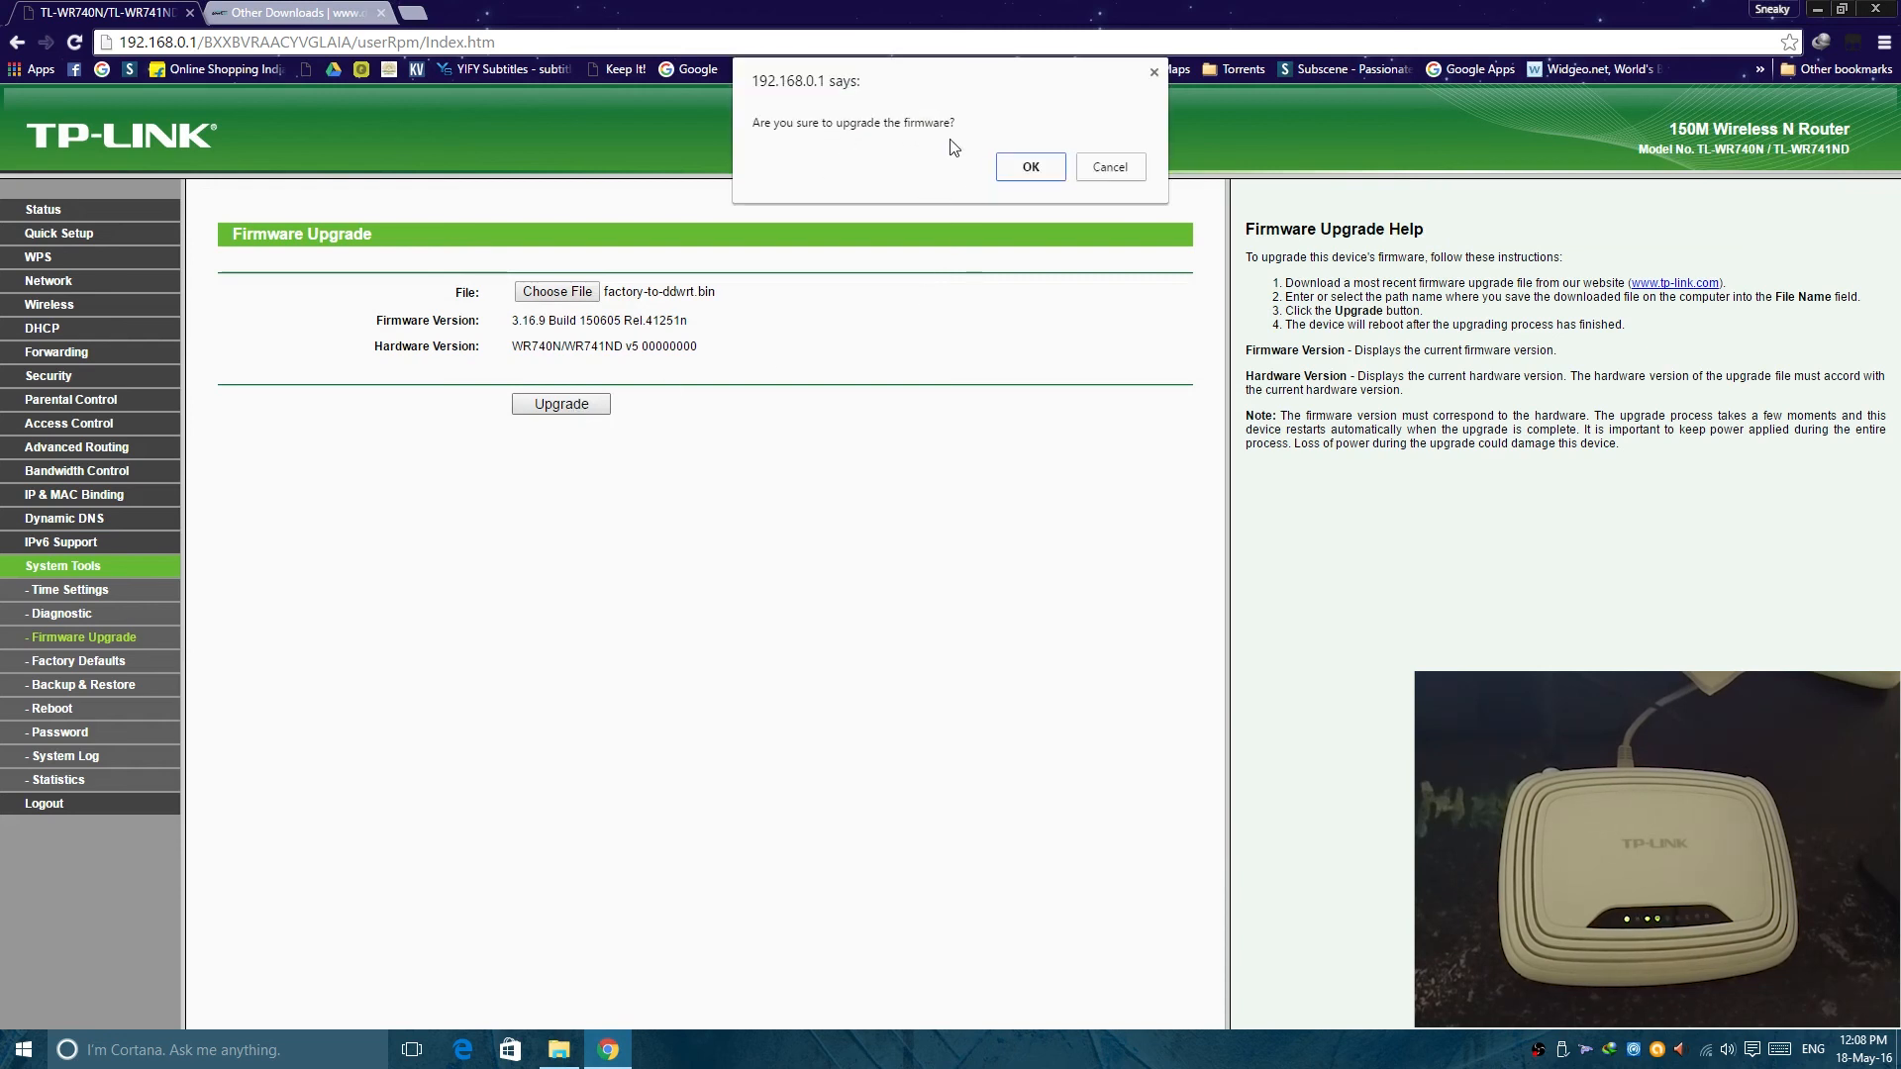
# Step: Confirm flashing, wait for the successful upgrade and restart, then open a blank tab
pyautogui.click(1030, 167)
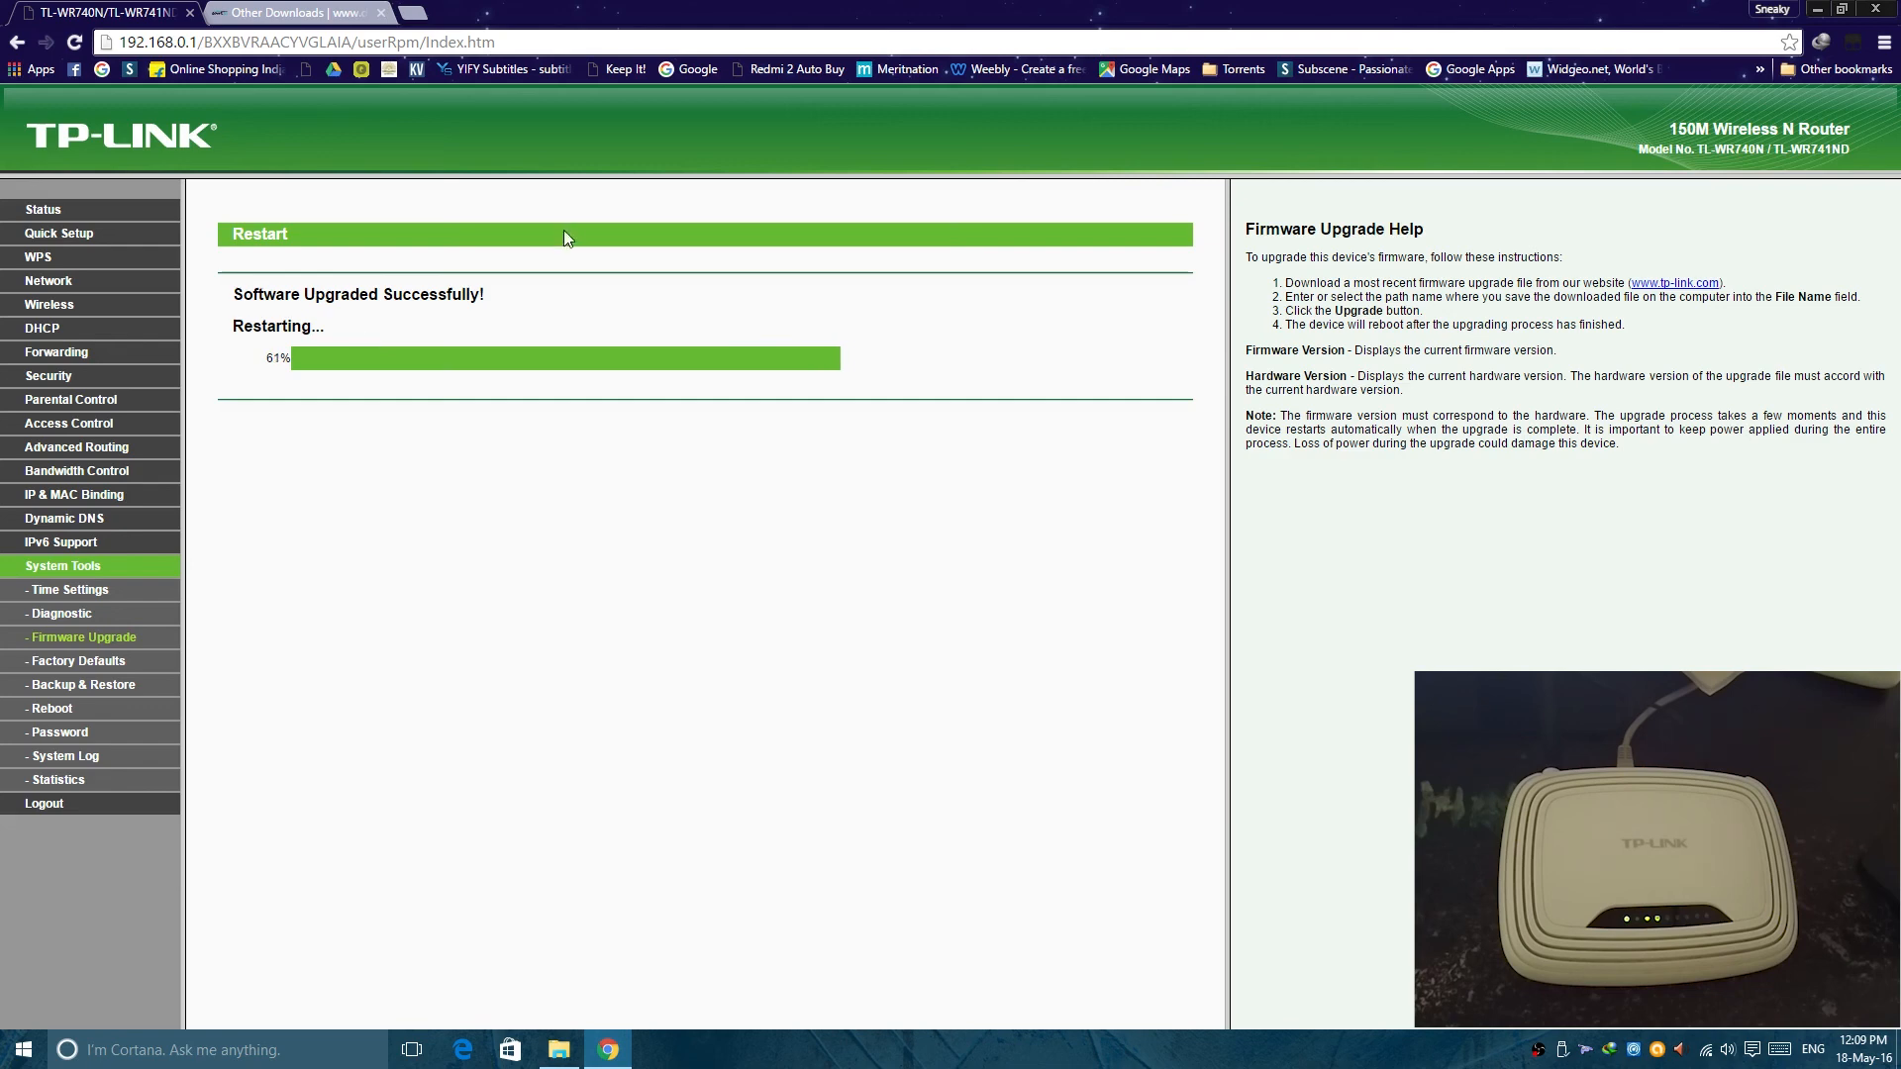
pyautogui.click(291, 12)
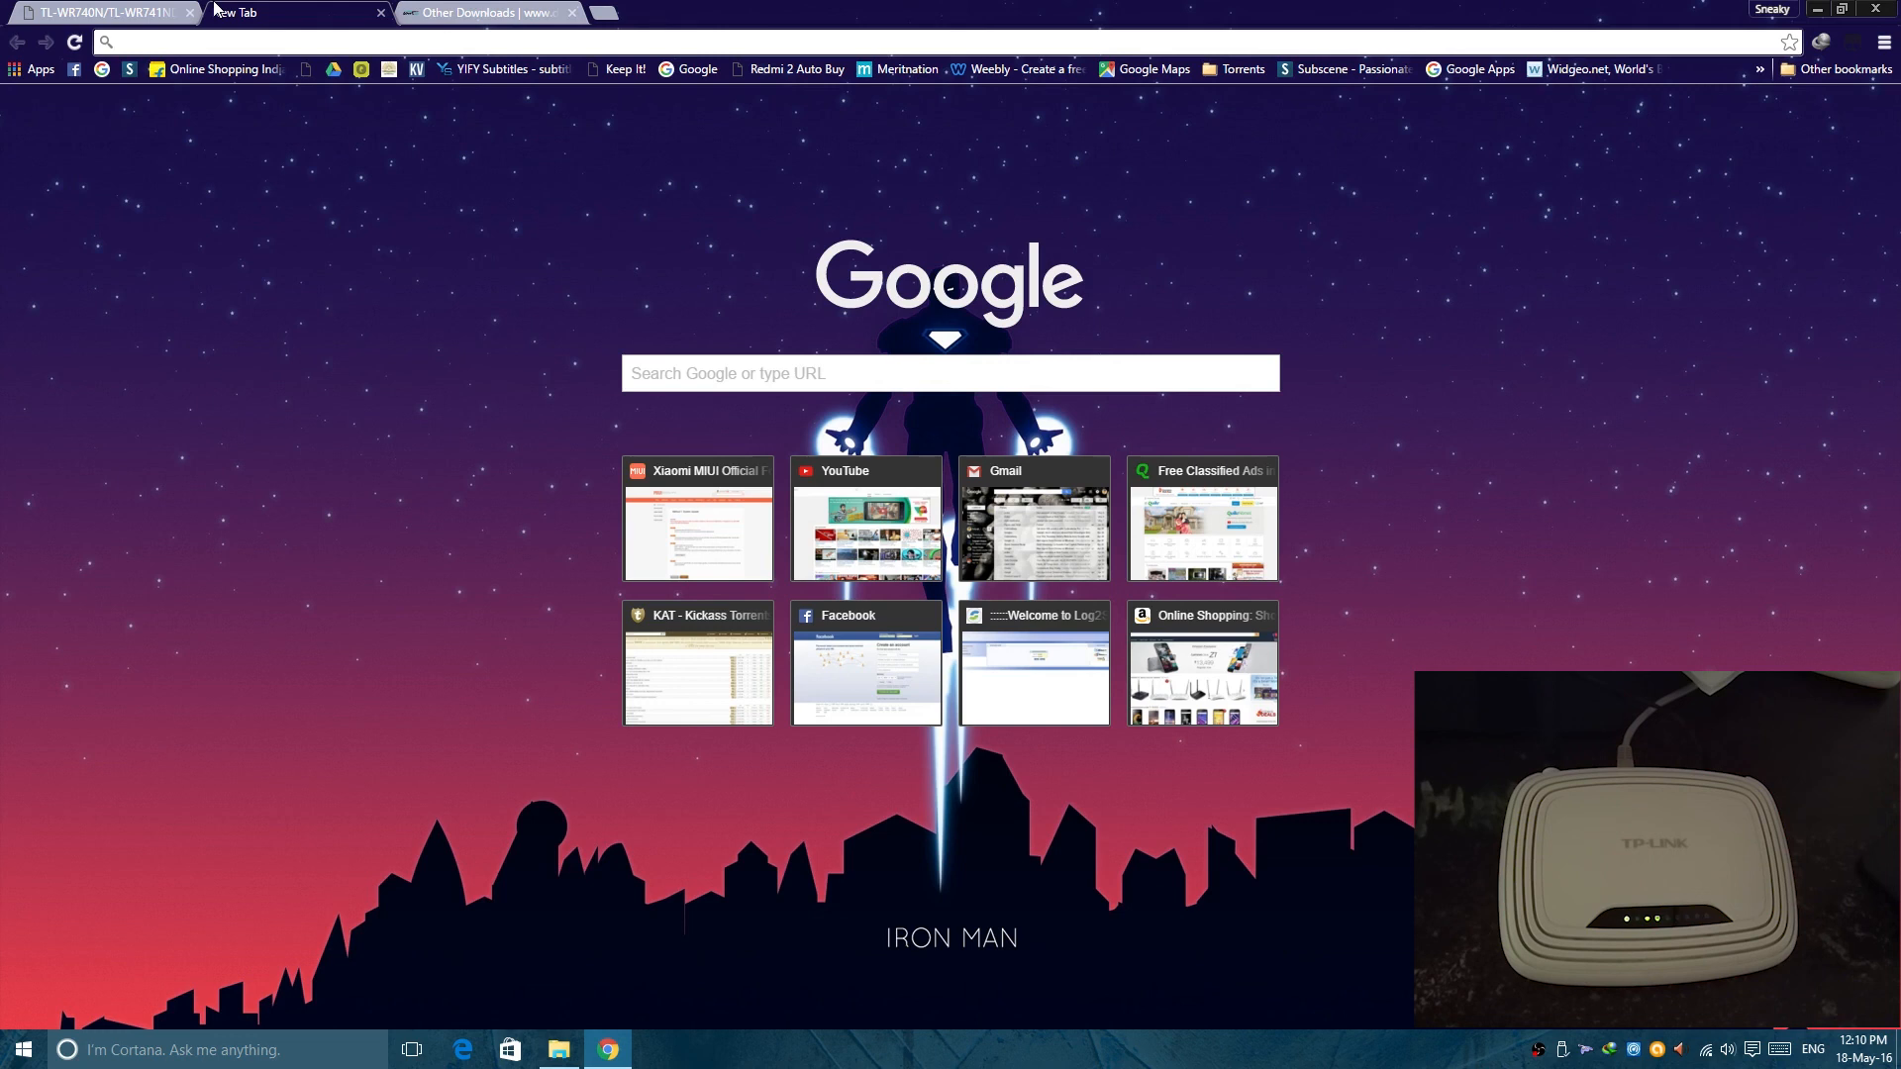
# Step: Load 192.168.0.1 in the new tab, then edit the address after the connection error
pyautogui.write('192.168.0.1')
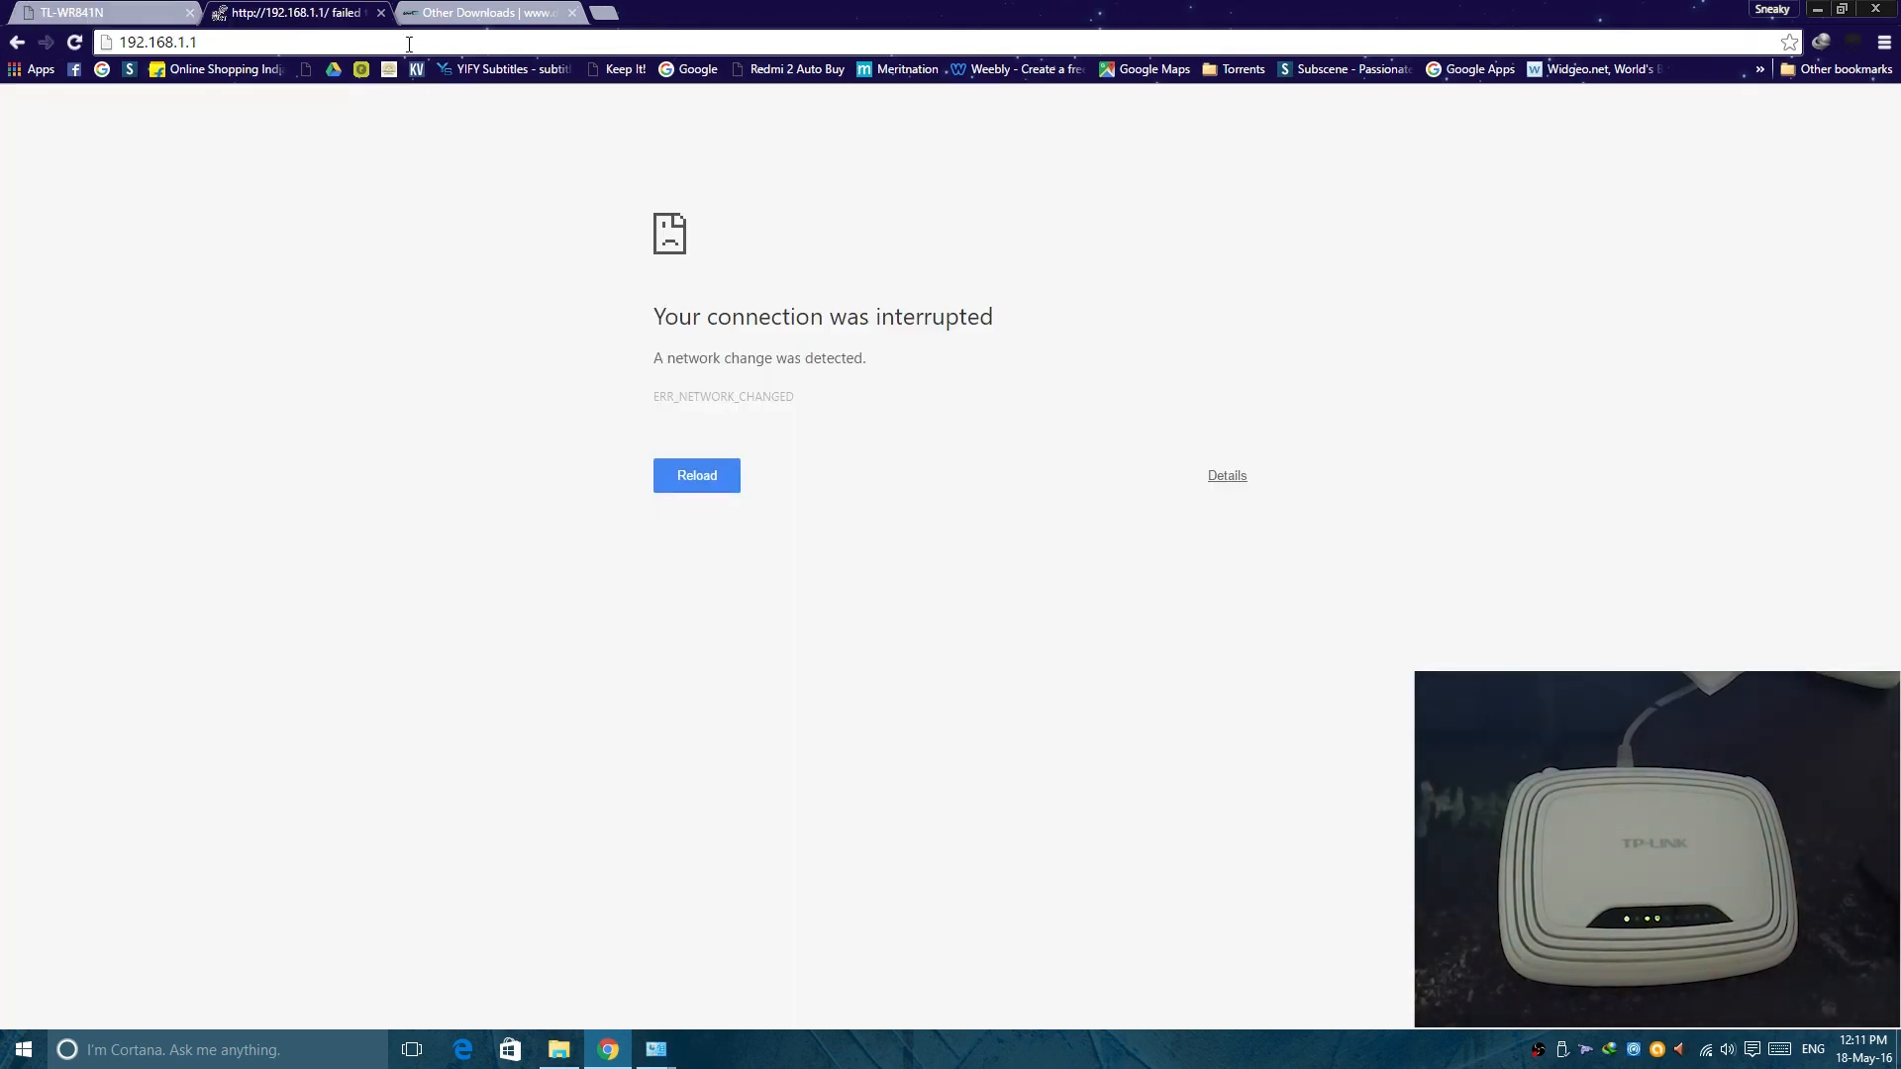
pyautogui.click(696, 475)
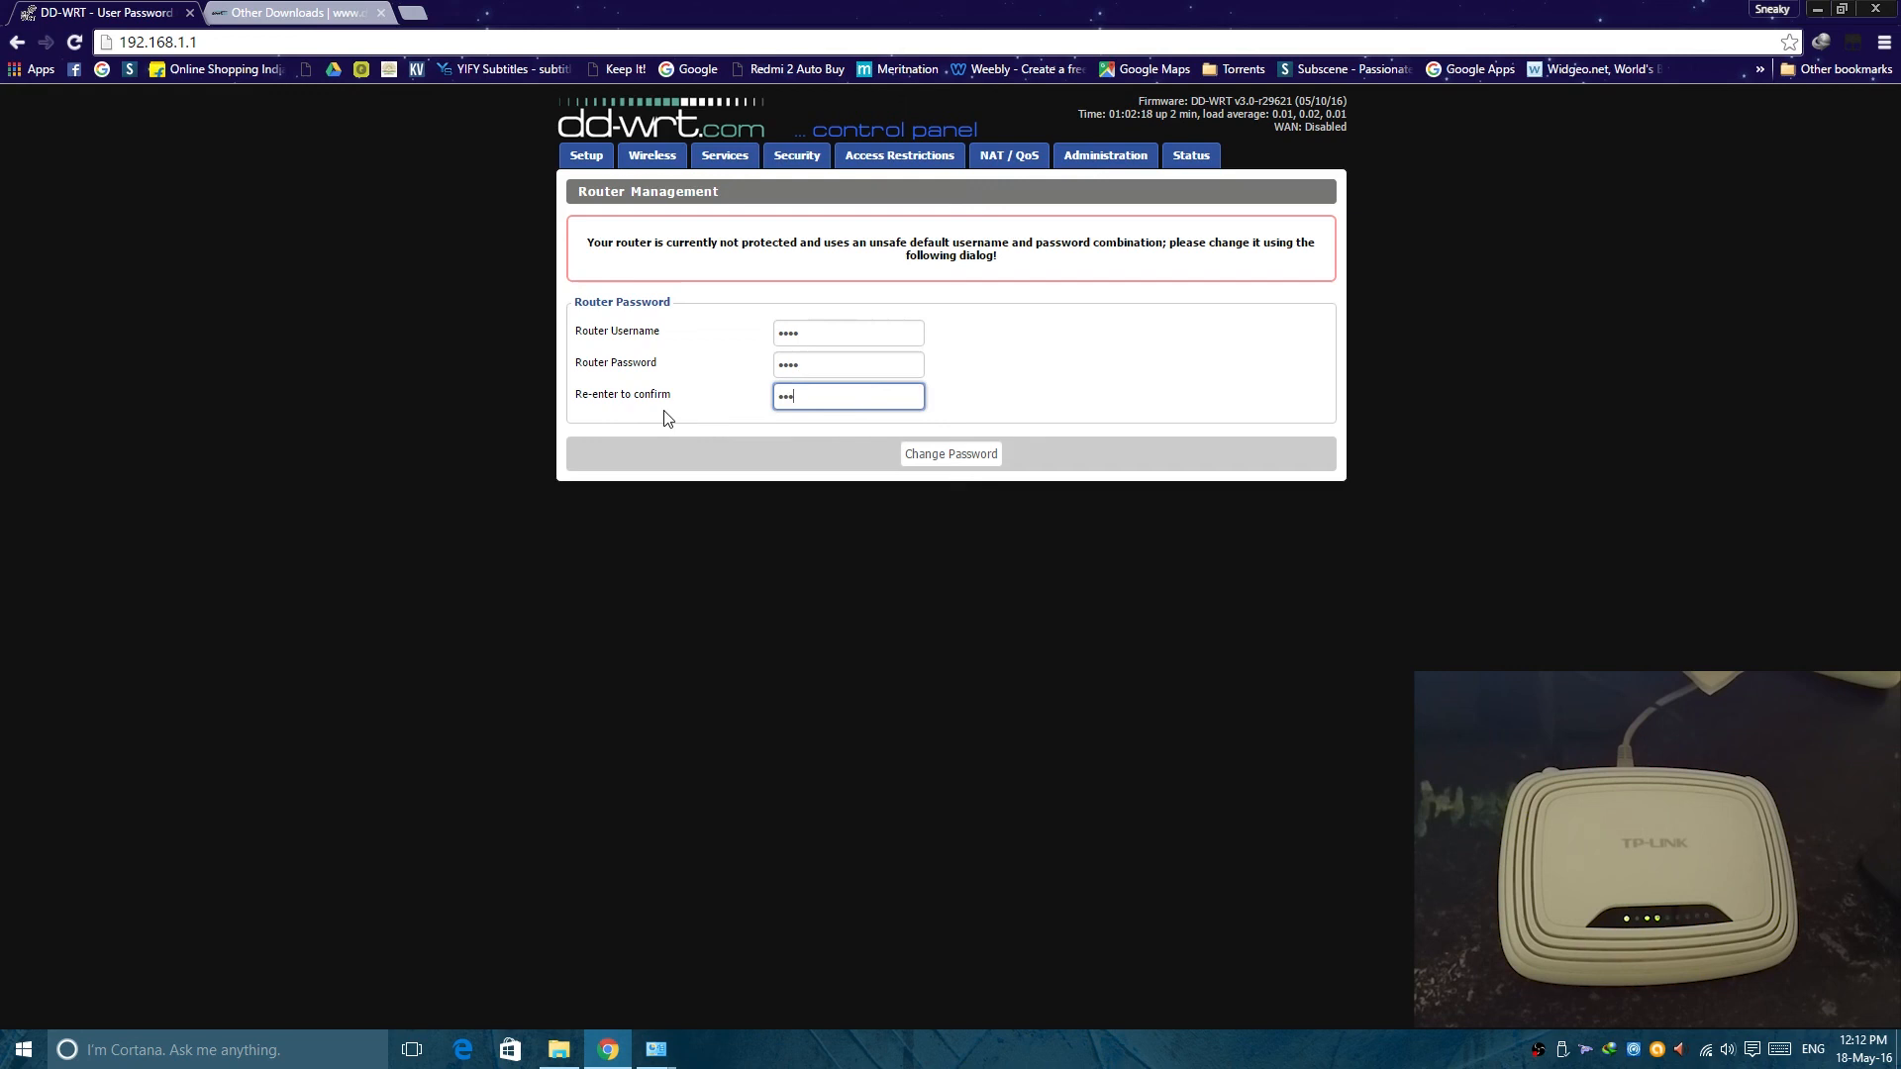
# Step: Save the new DD-WRT router username and password with Change Password
pyautogui.click(950, 453)
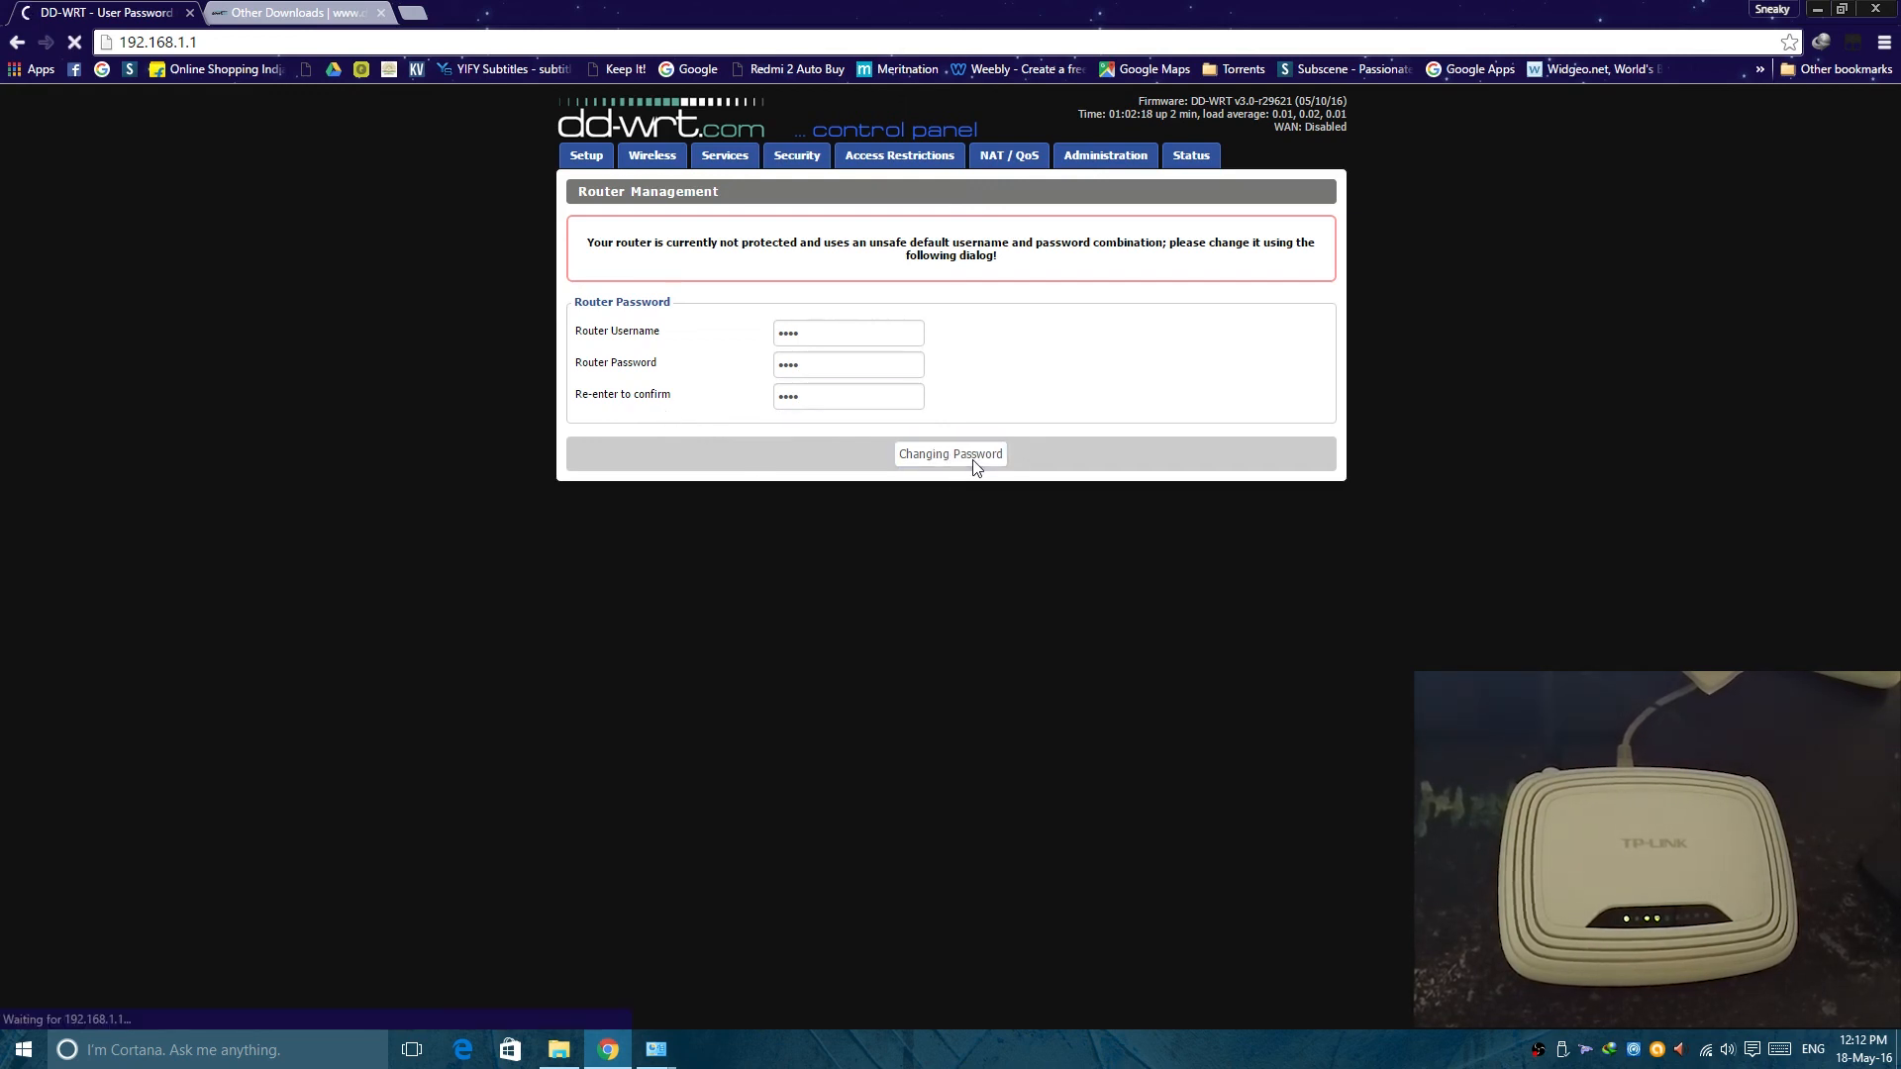
pyautogui.click(950, 454)
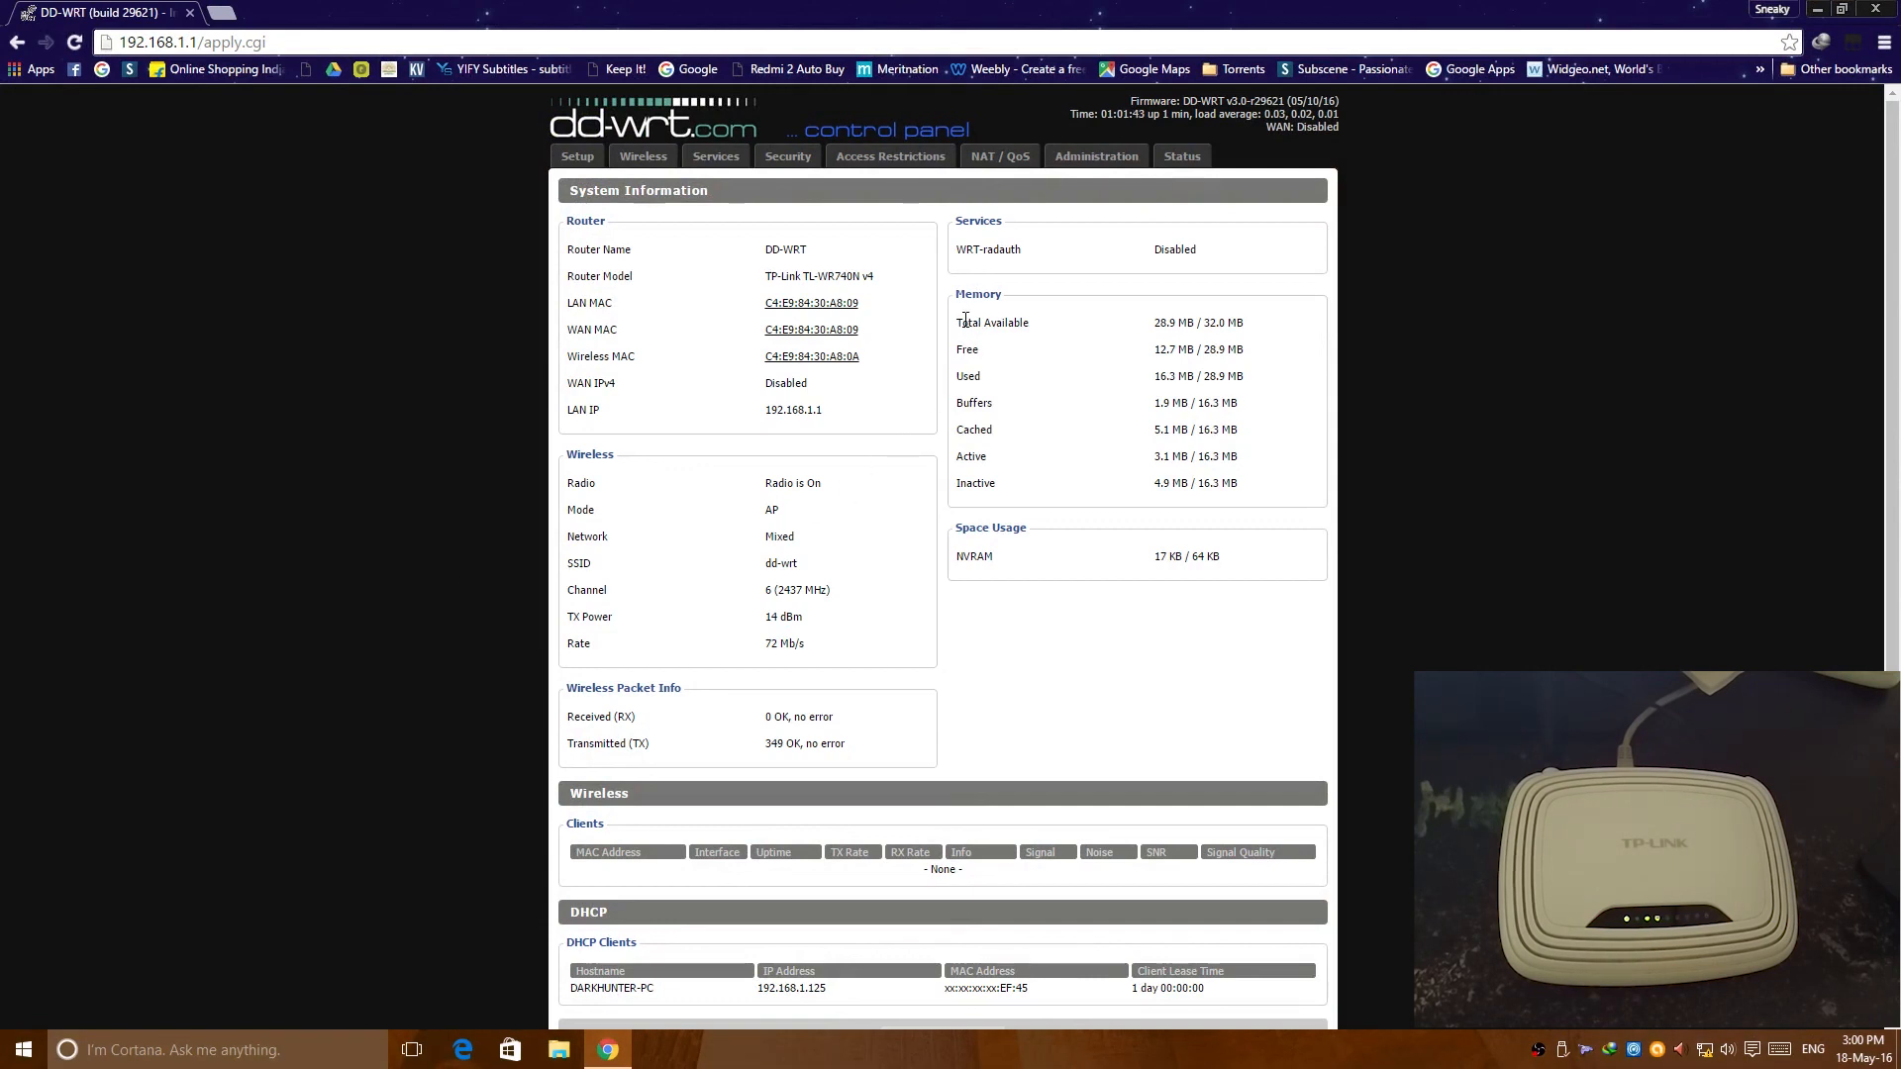
pyautogui.moveTo(992, 397)
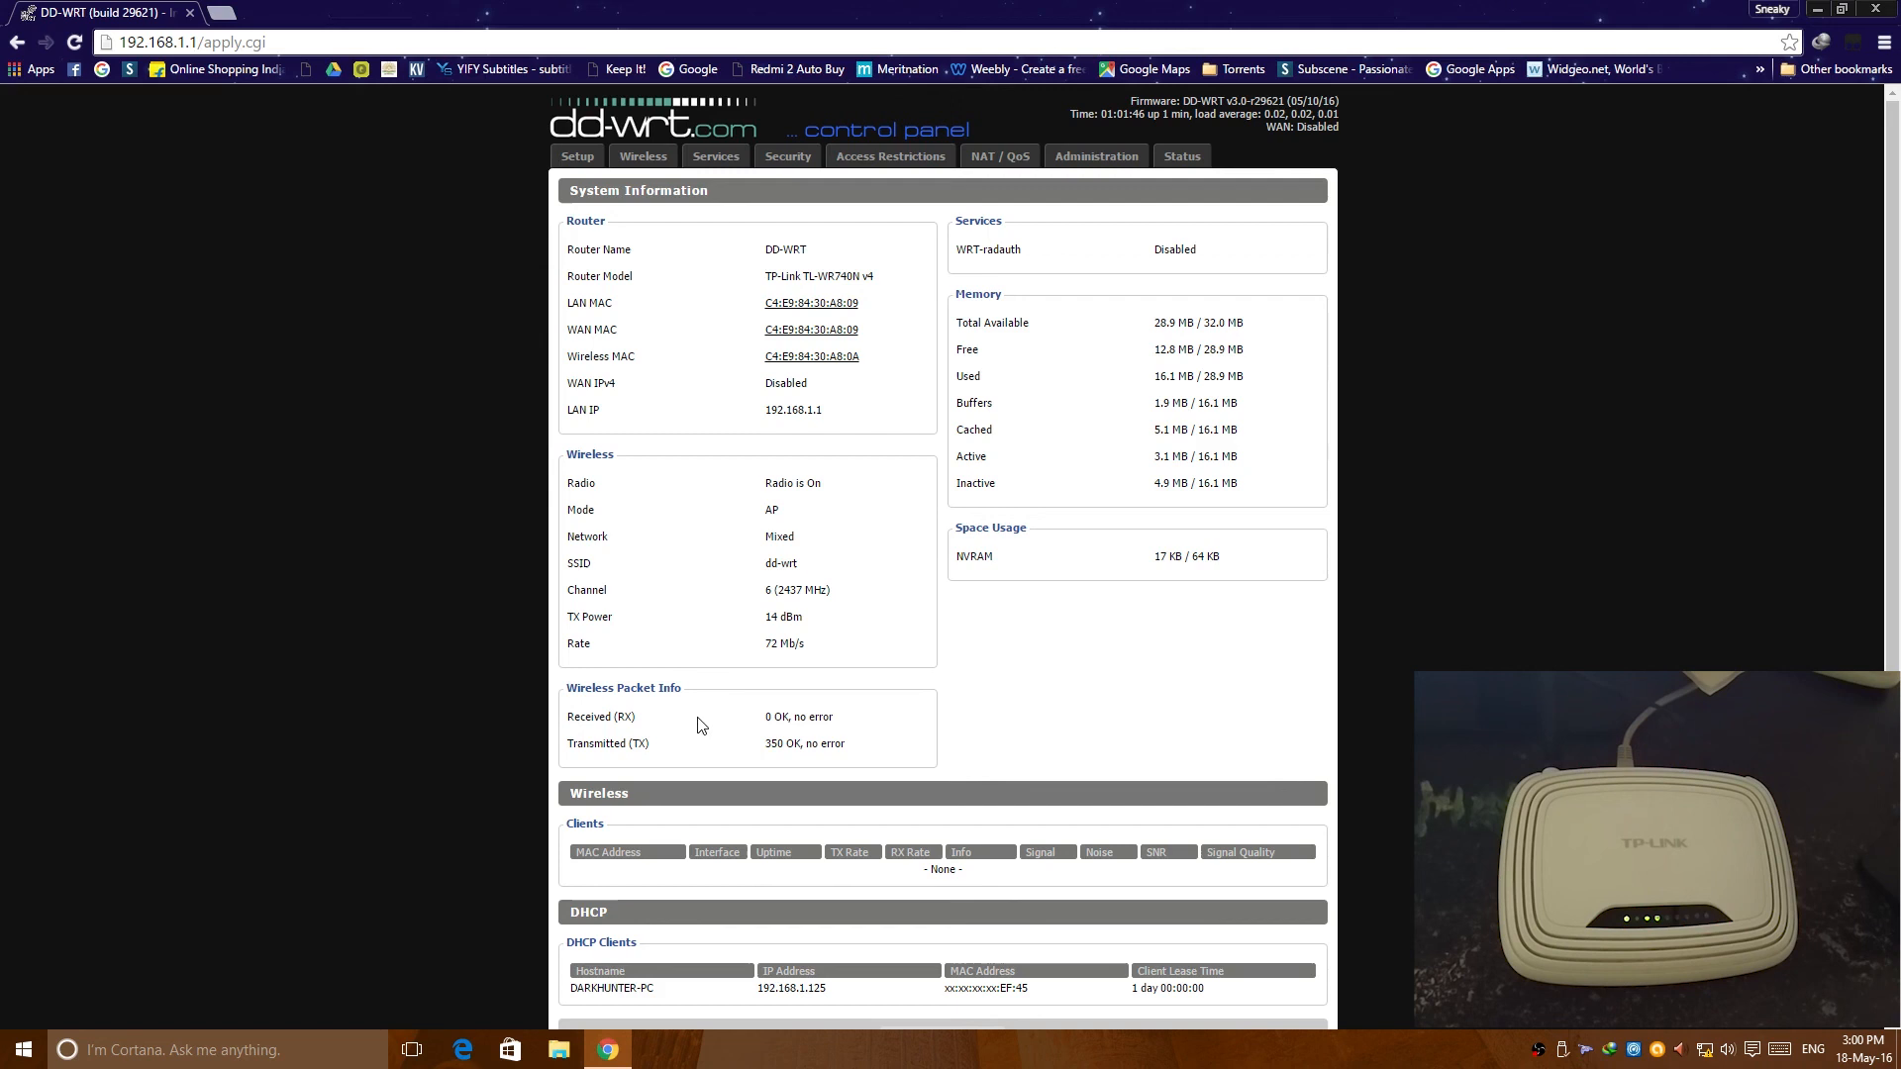
# Step: Scroll through System Information, selecting values such as the wireless rate
pyautogui.doubleClick(588, 717)
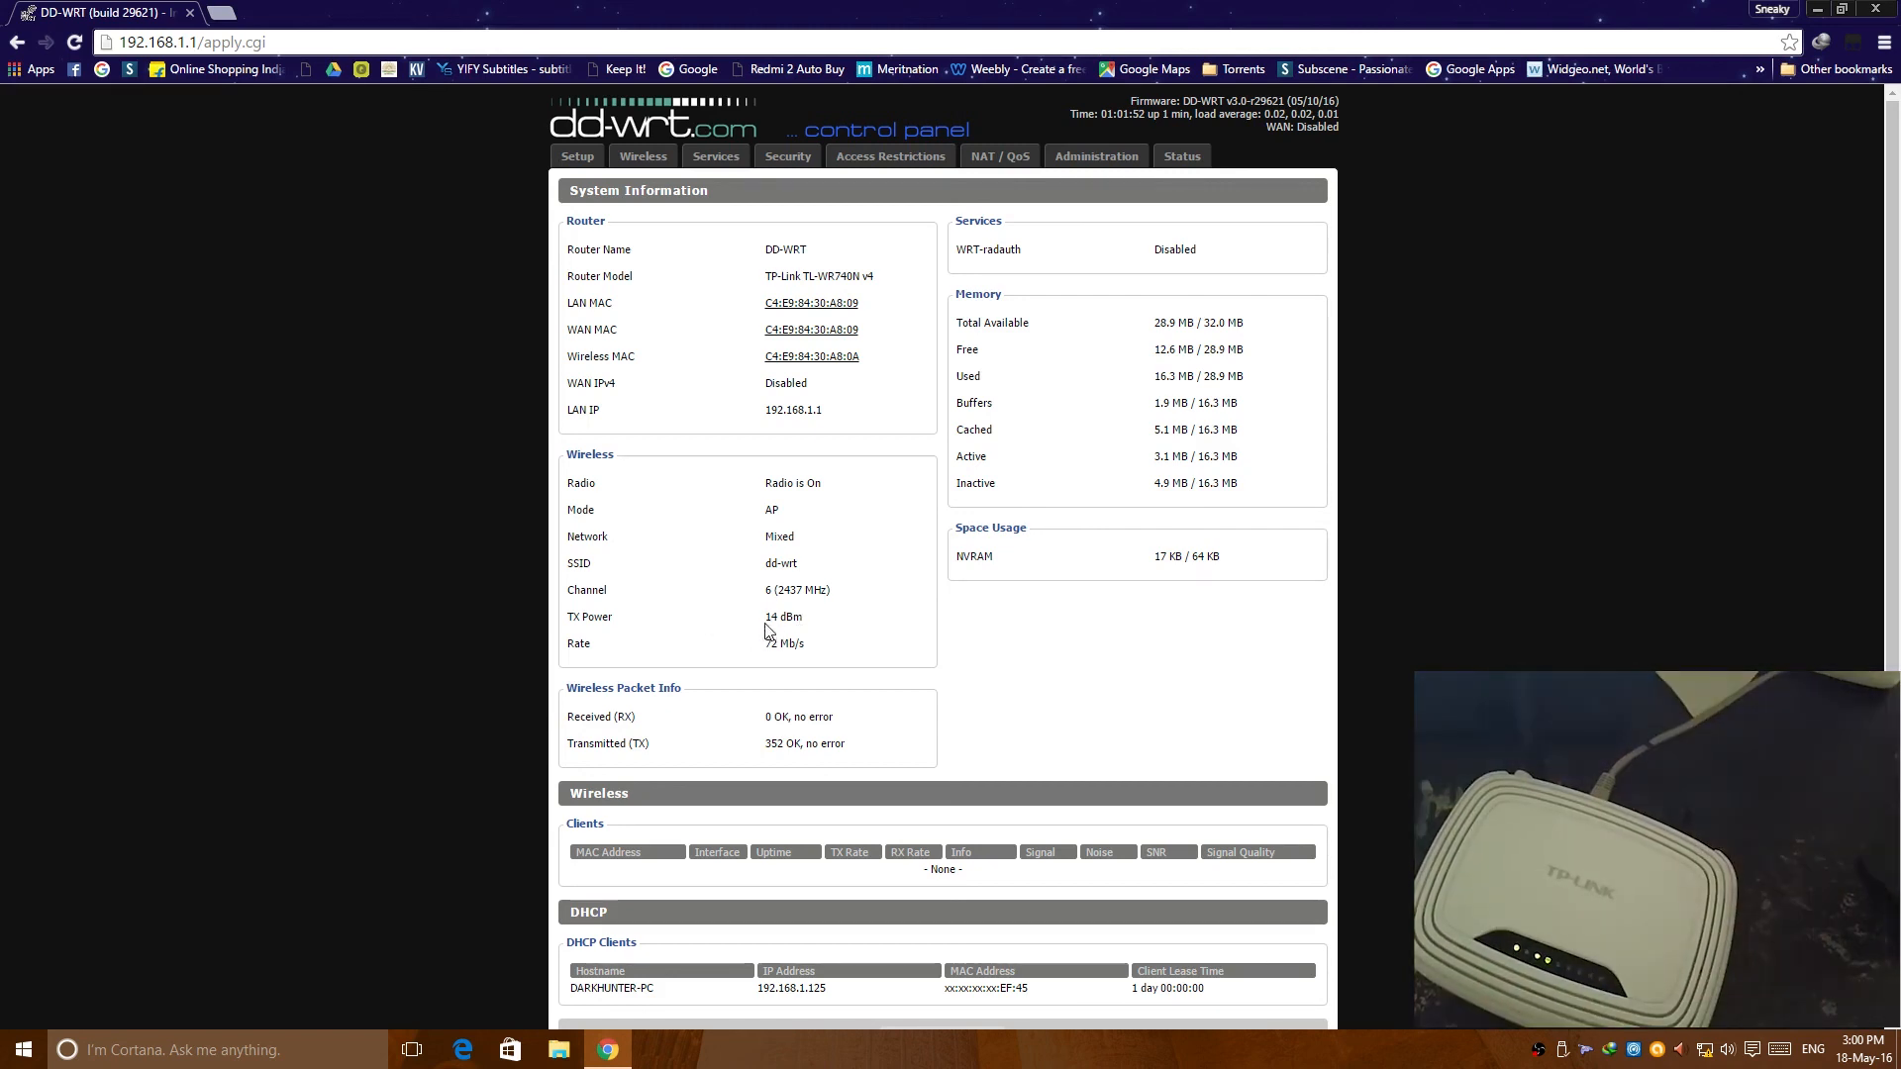
pyautogui.moveTo(676, 242)
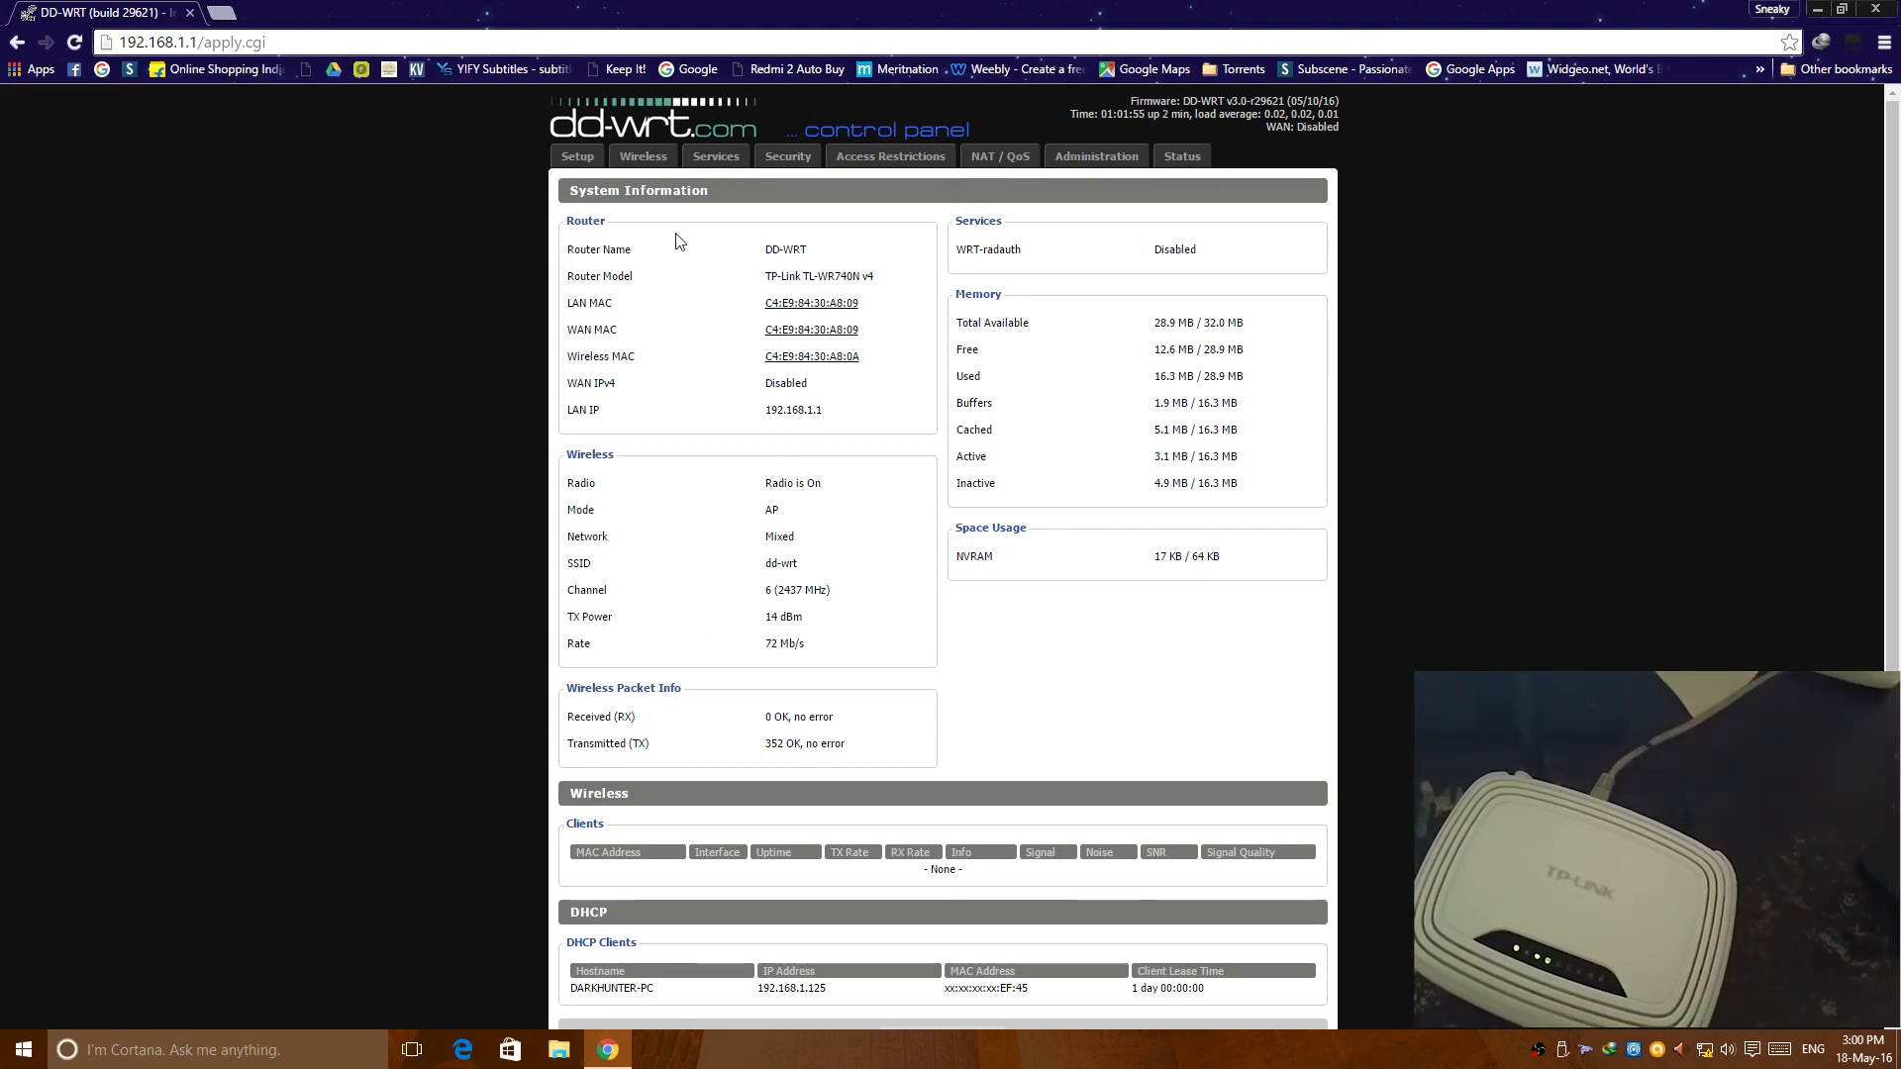
pyautogui.moveTo(715, 334)
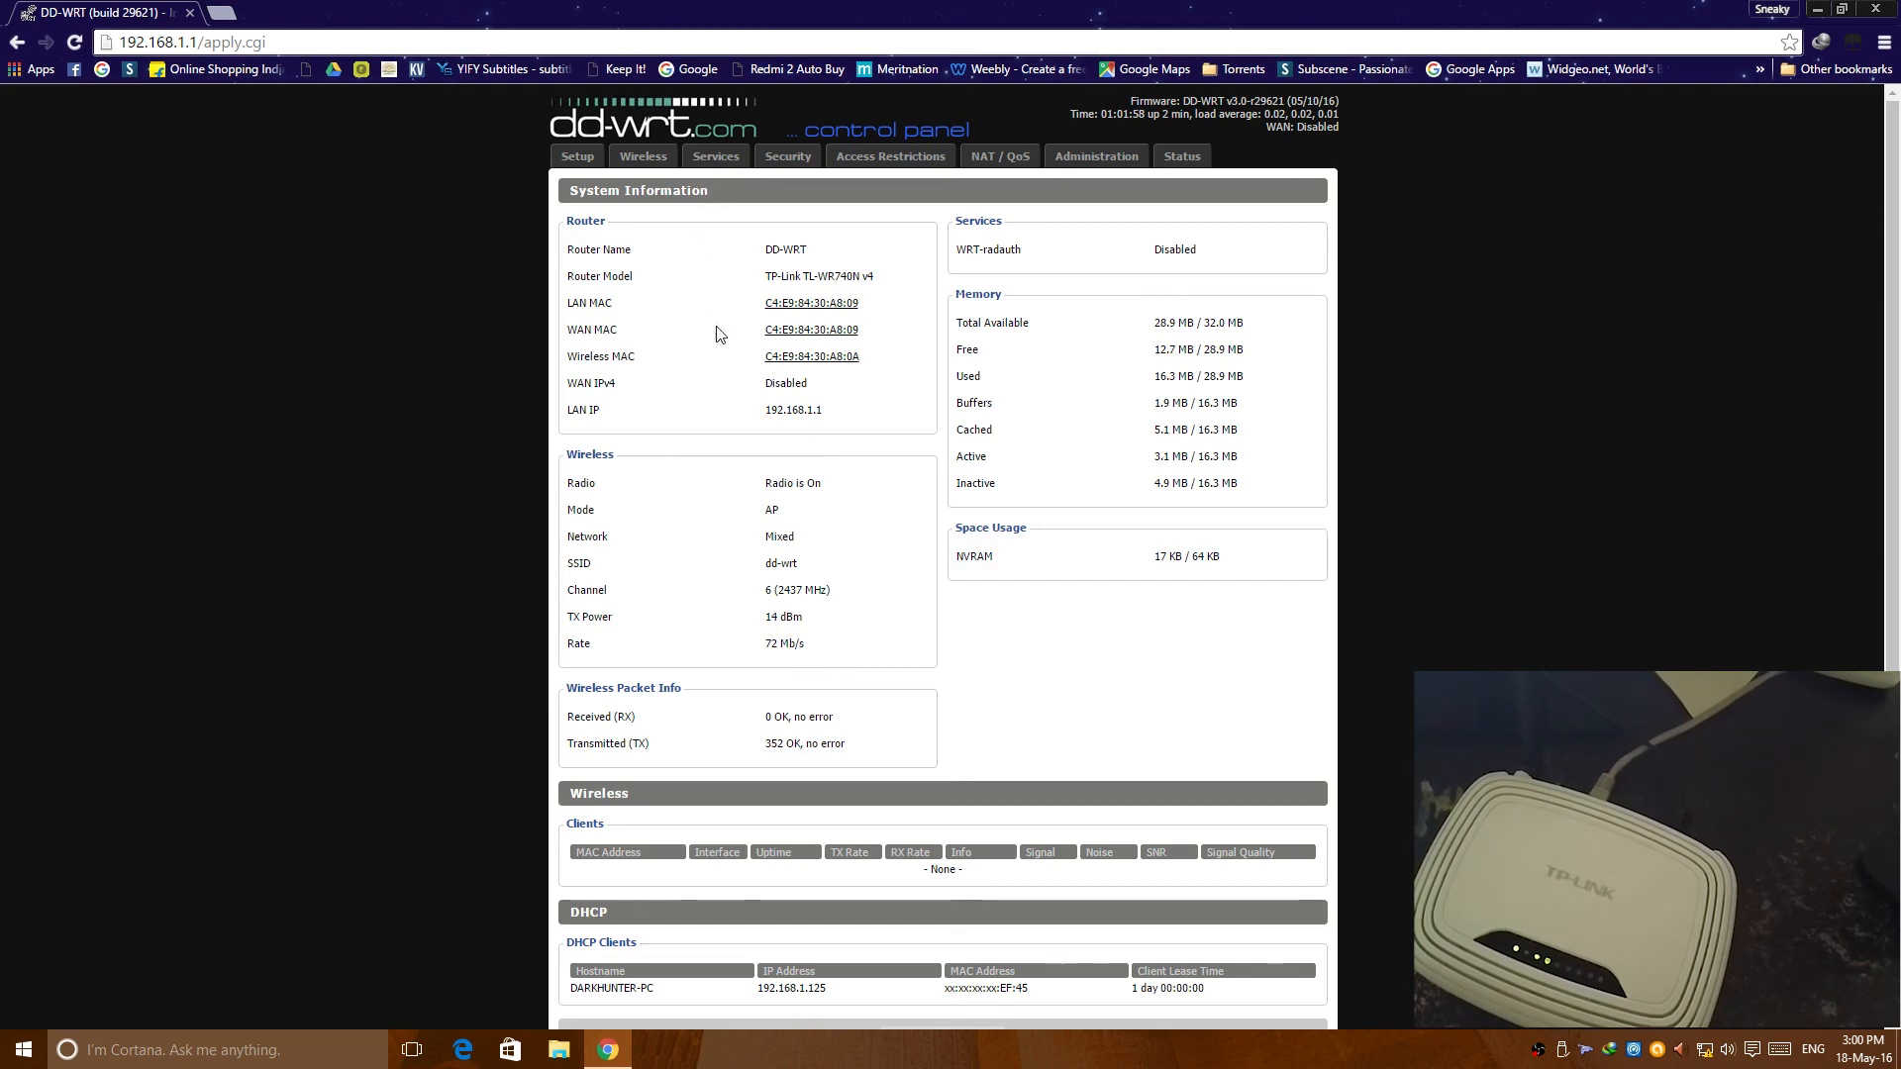
pyautogui.moveTo(618, 625)
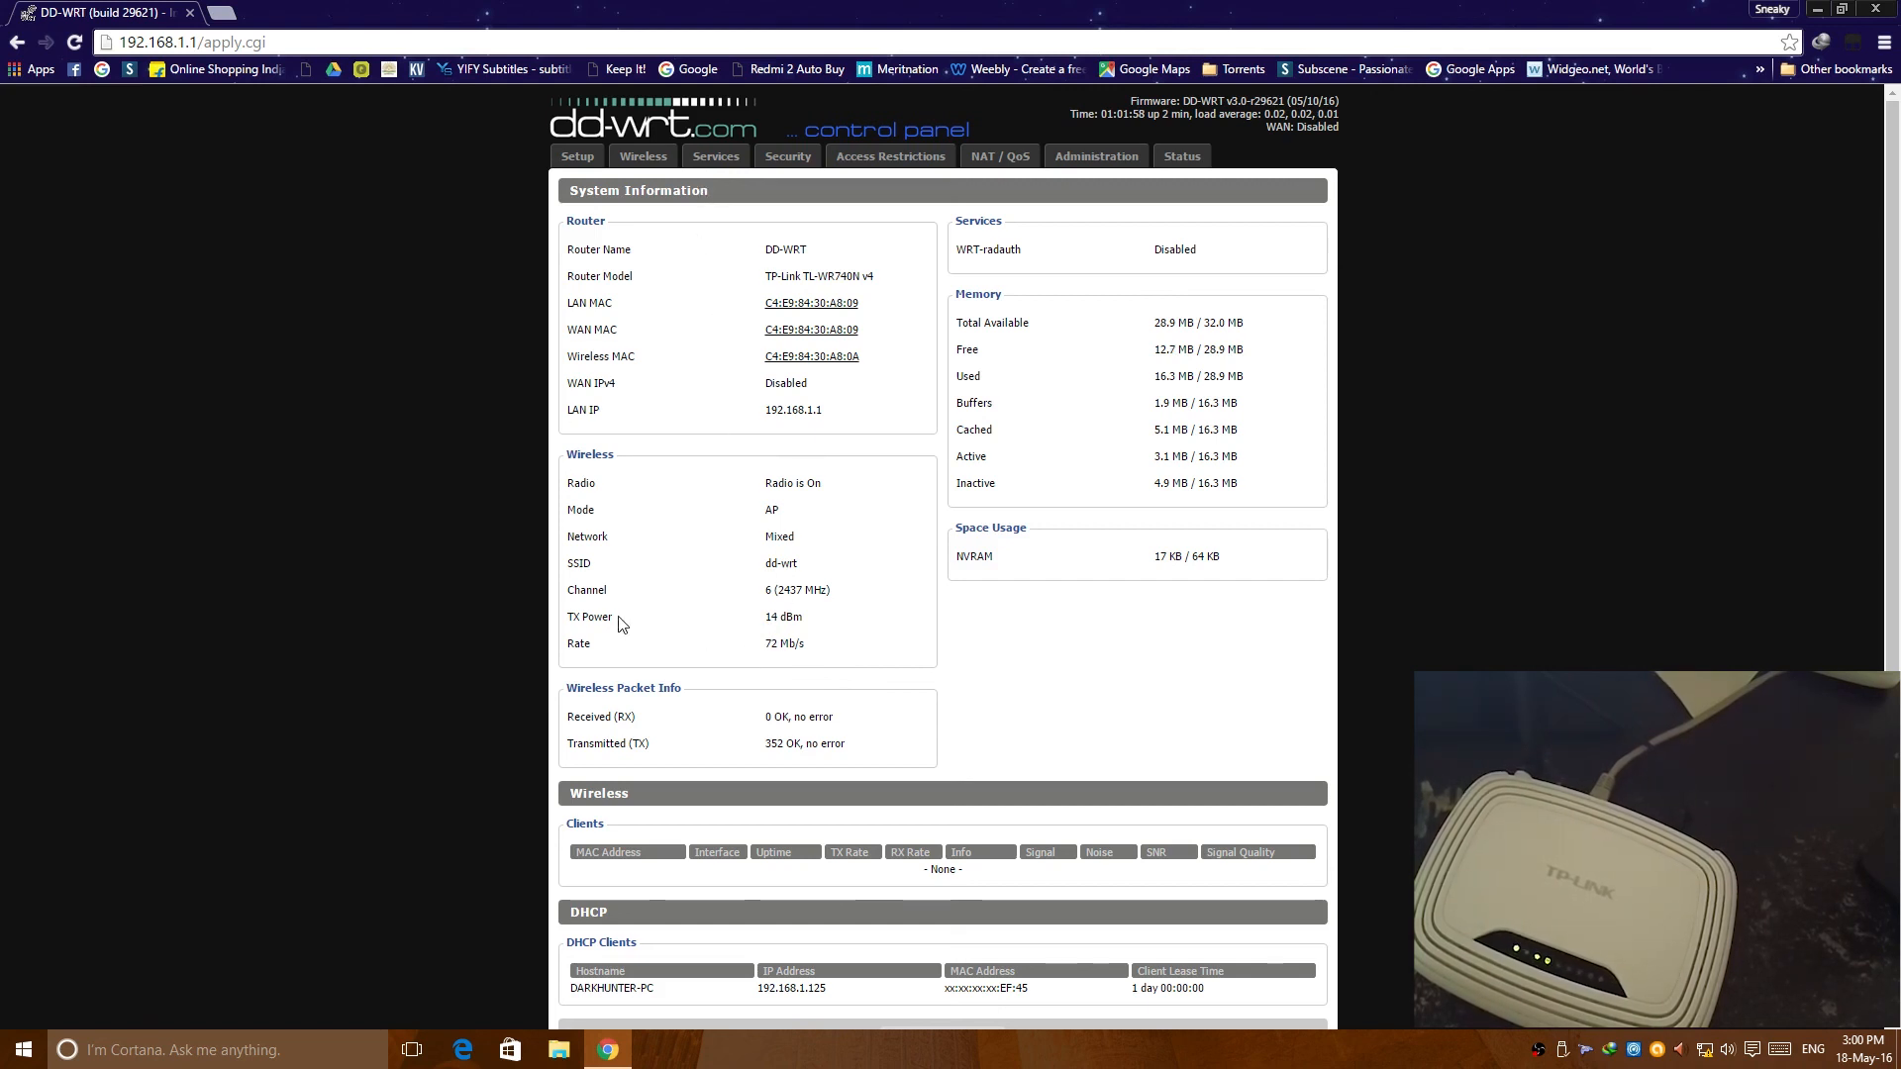
pyautogui.doubleClick(775, 644)
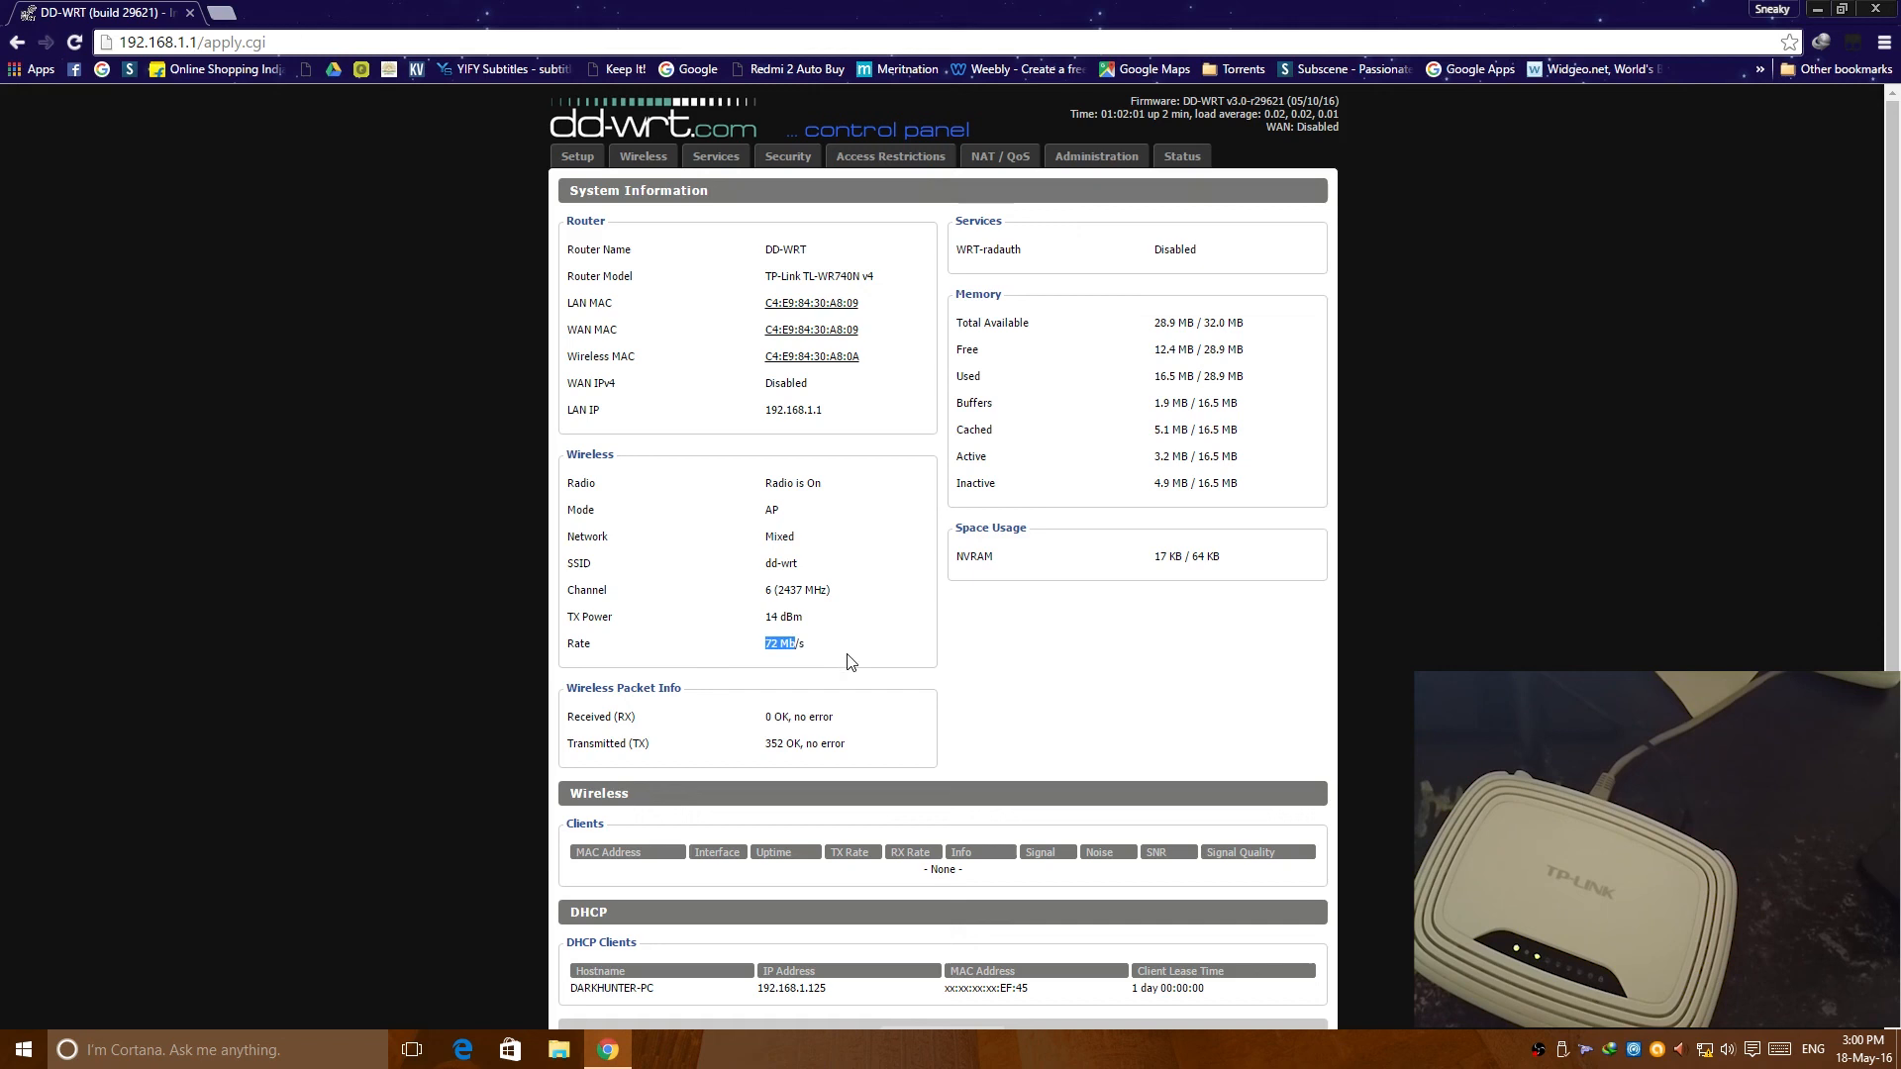
pyautogui.scroll(-3)
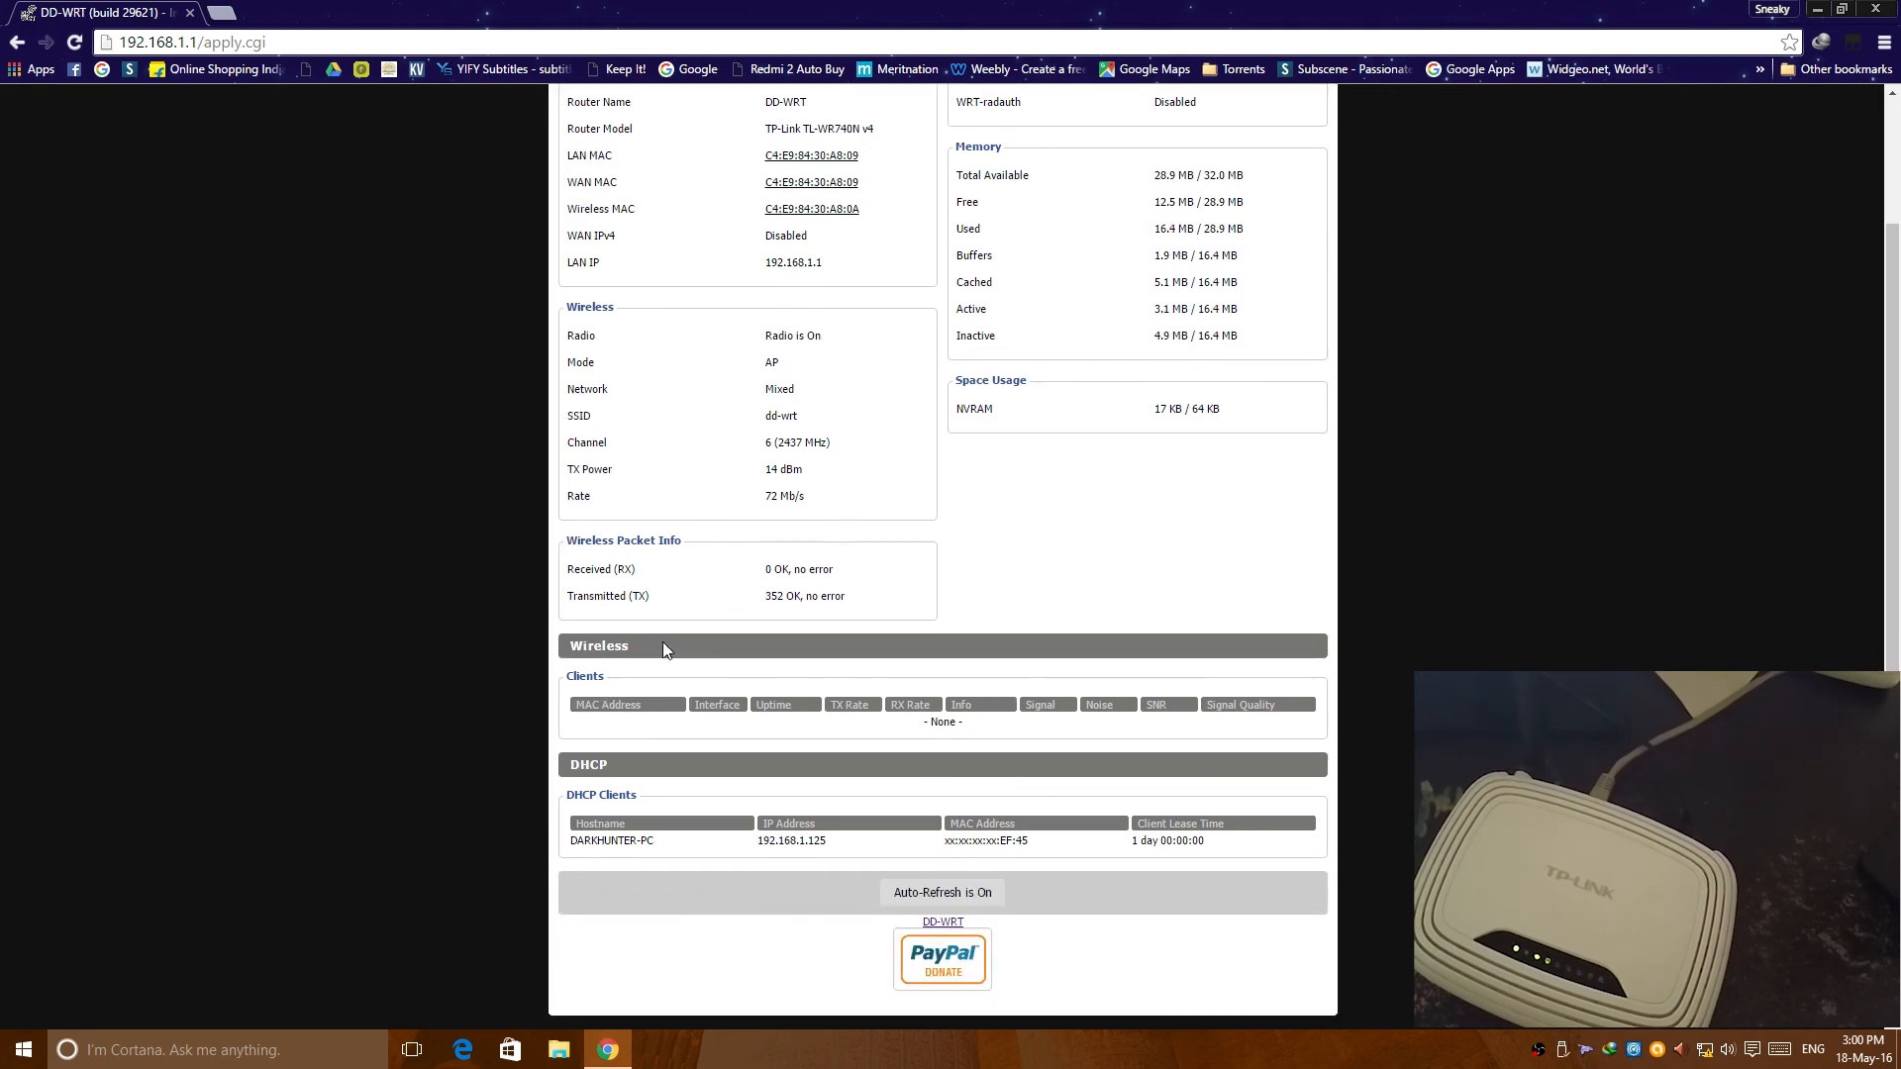
pyautogui.scroll(3)
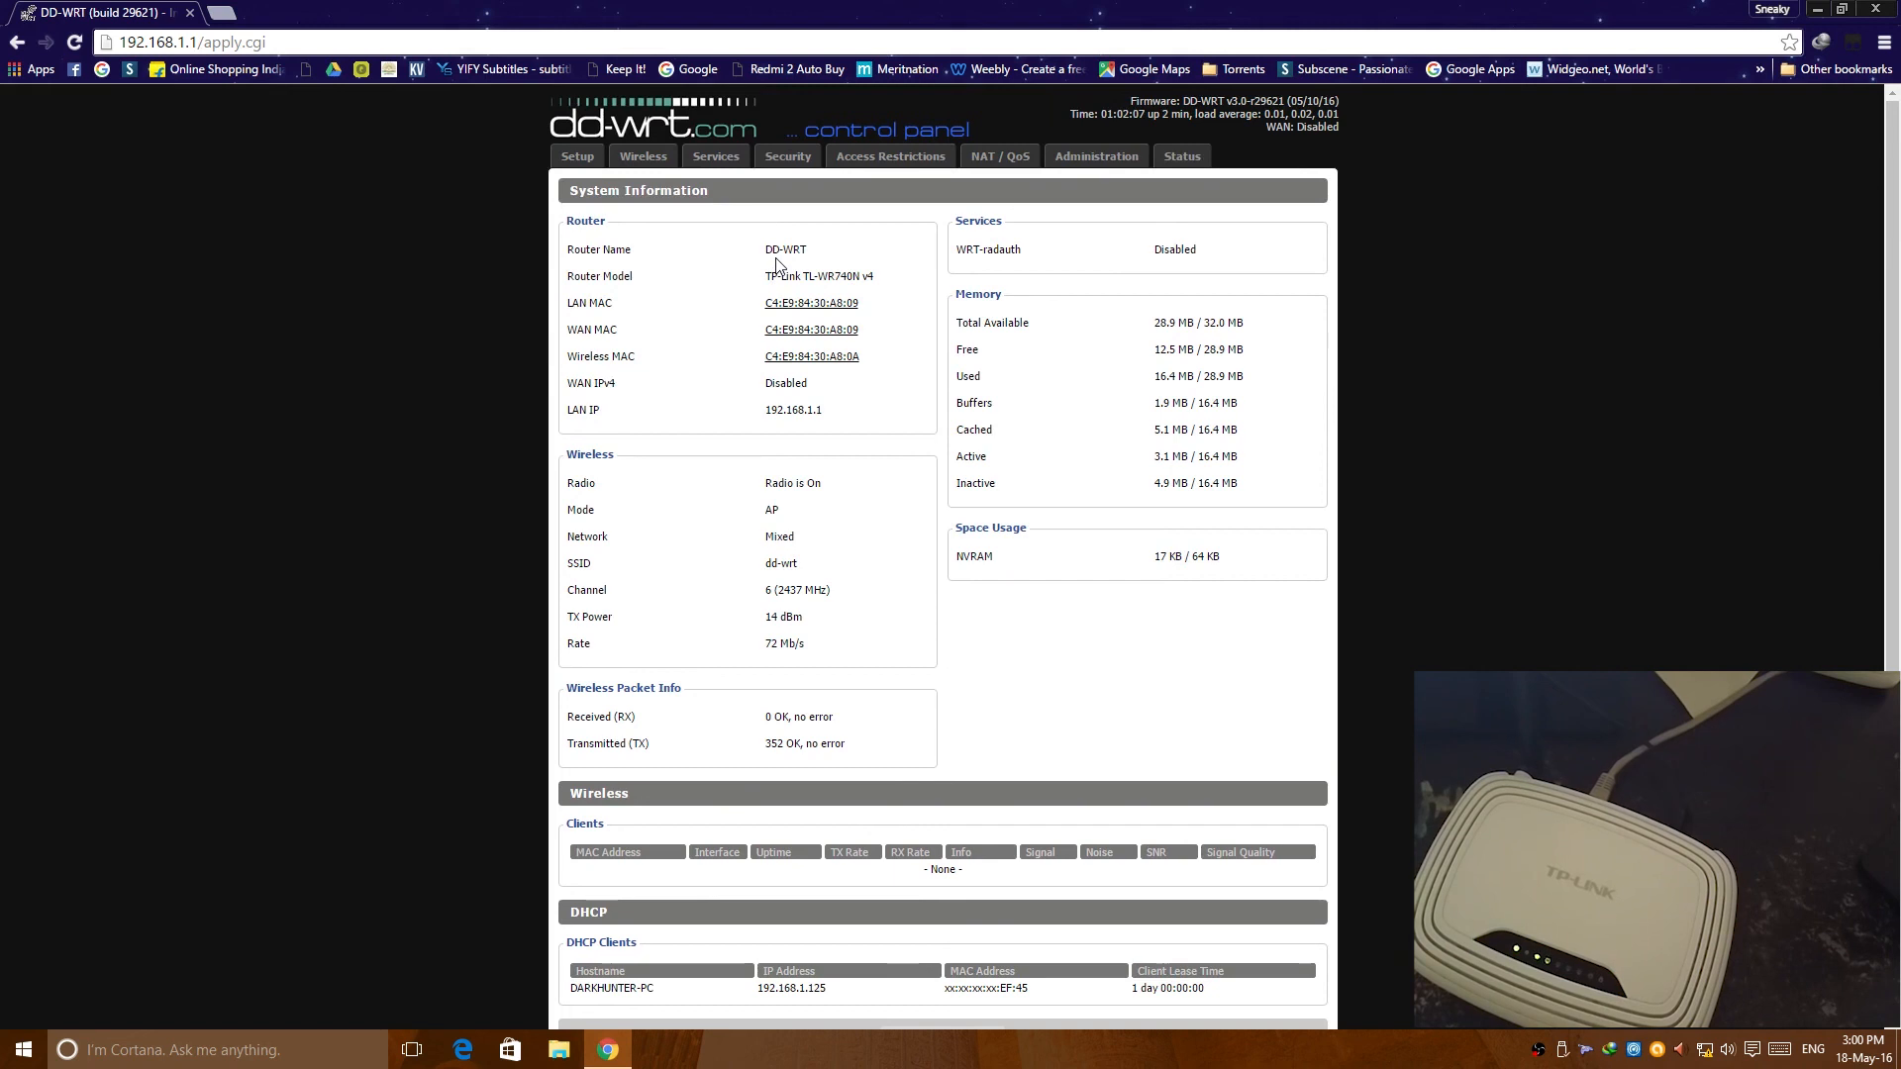
pyautogui.moveTo(955, 256)
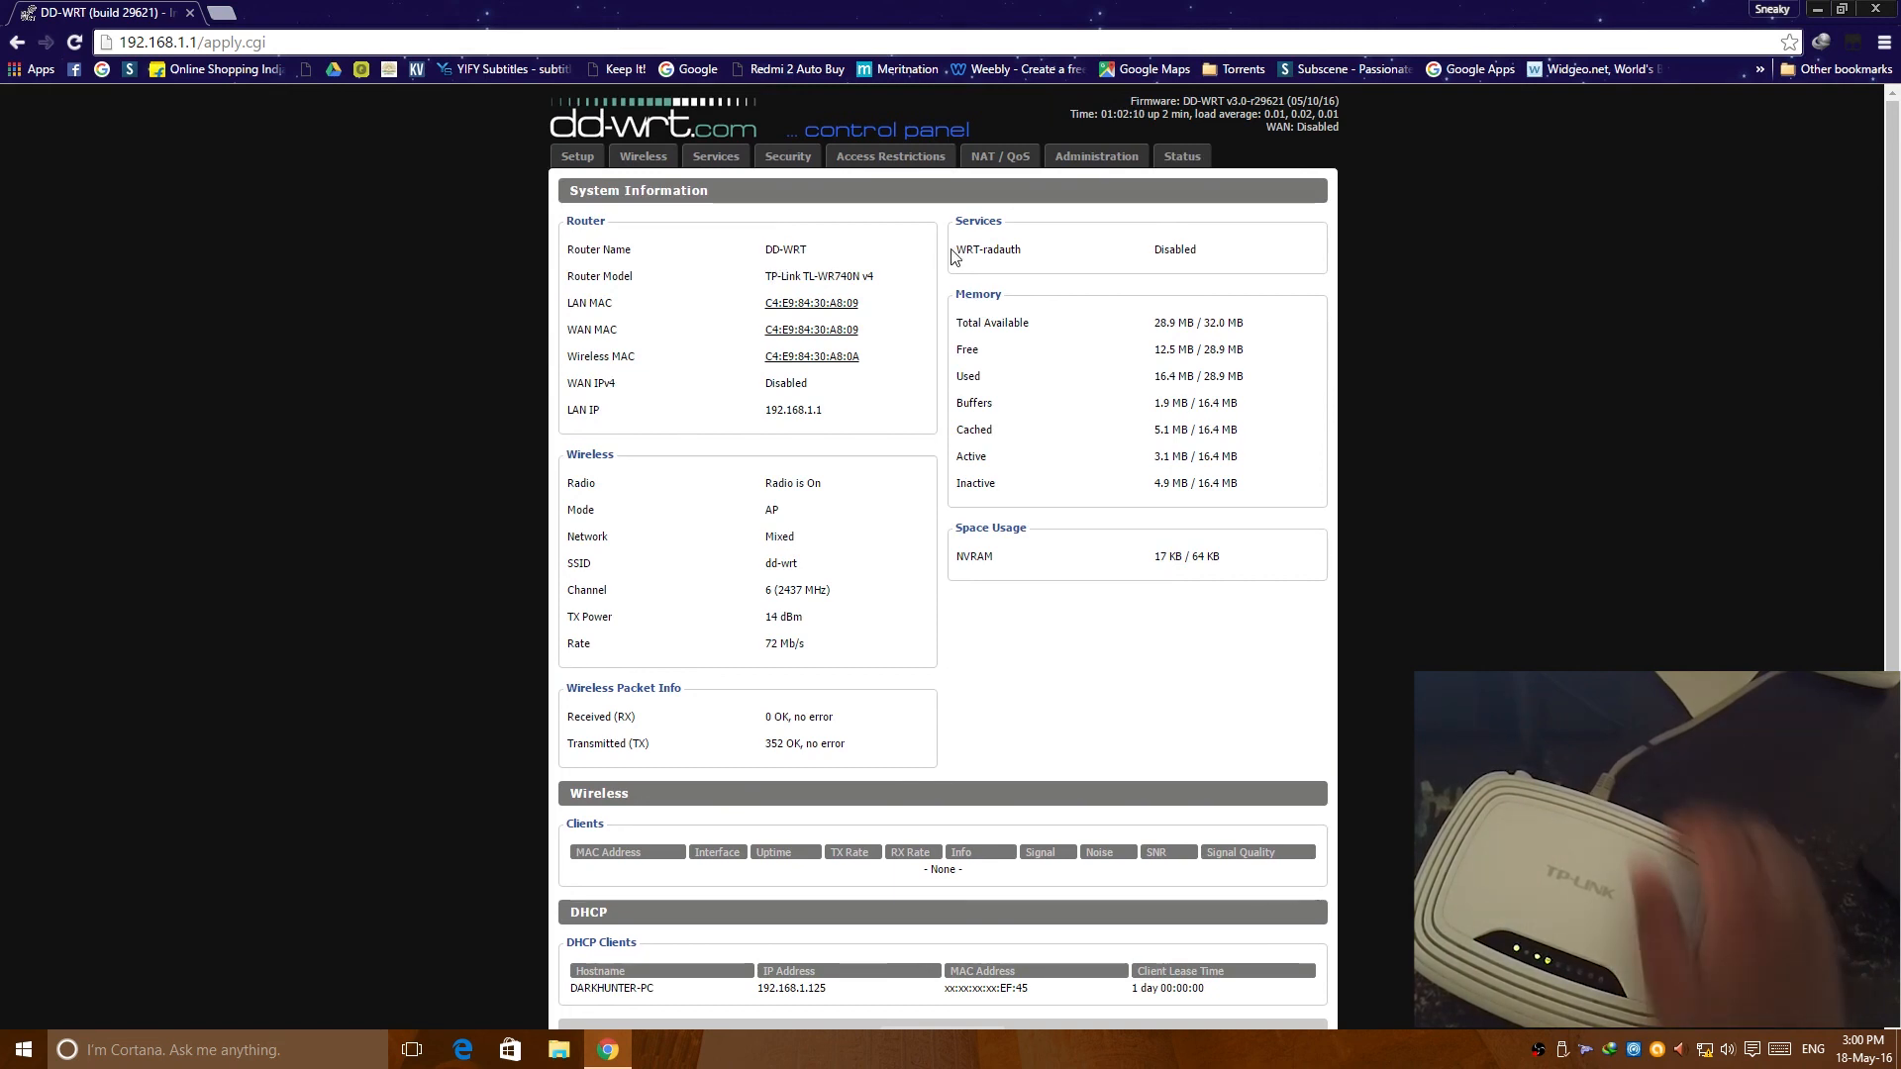
pyautogui.moveTo(824, 206)
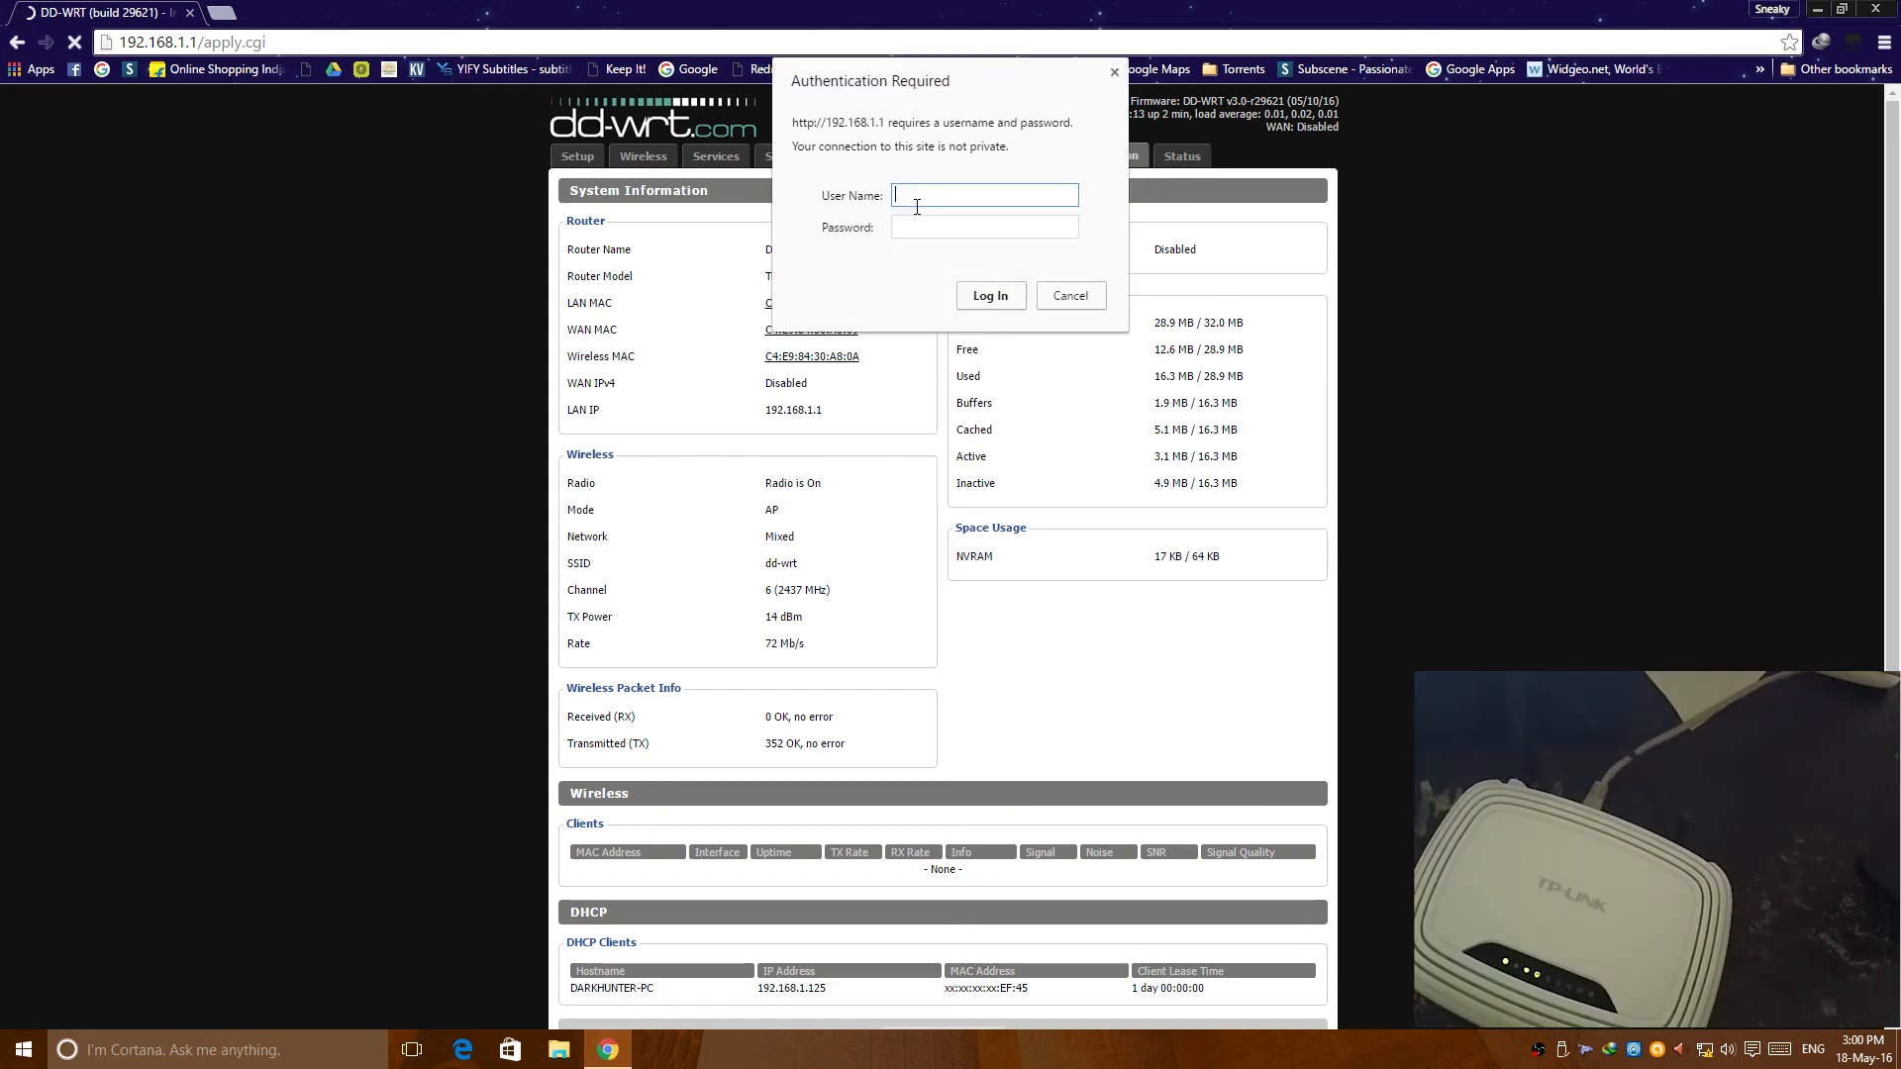
# Step: Log in as 'user' and load tl-wr740nv5-webflash.bin on the Firmware Upgrade page
pyautogui.write('user')
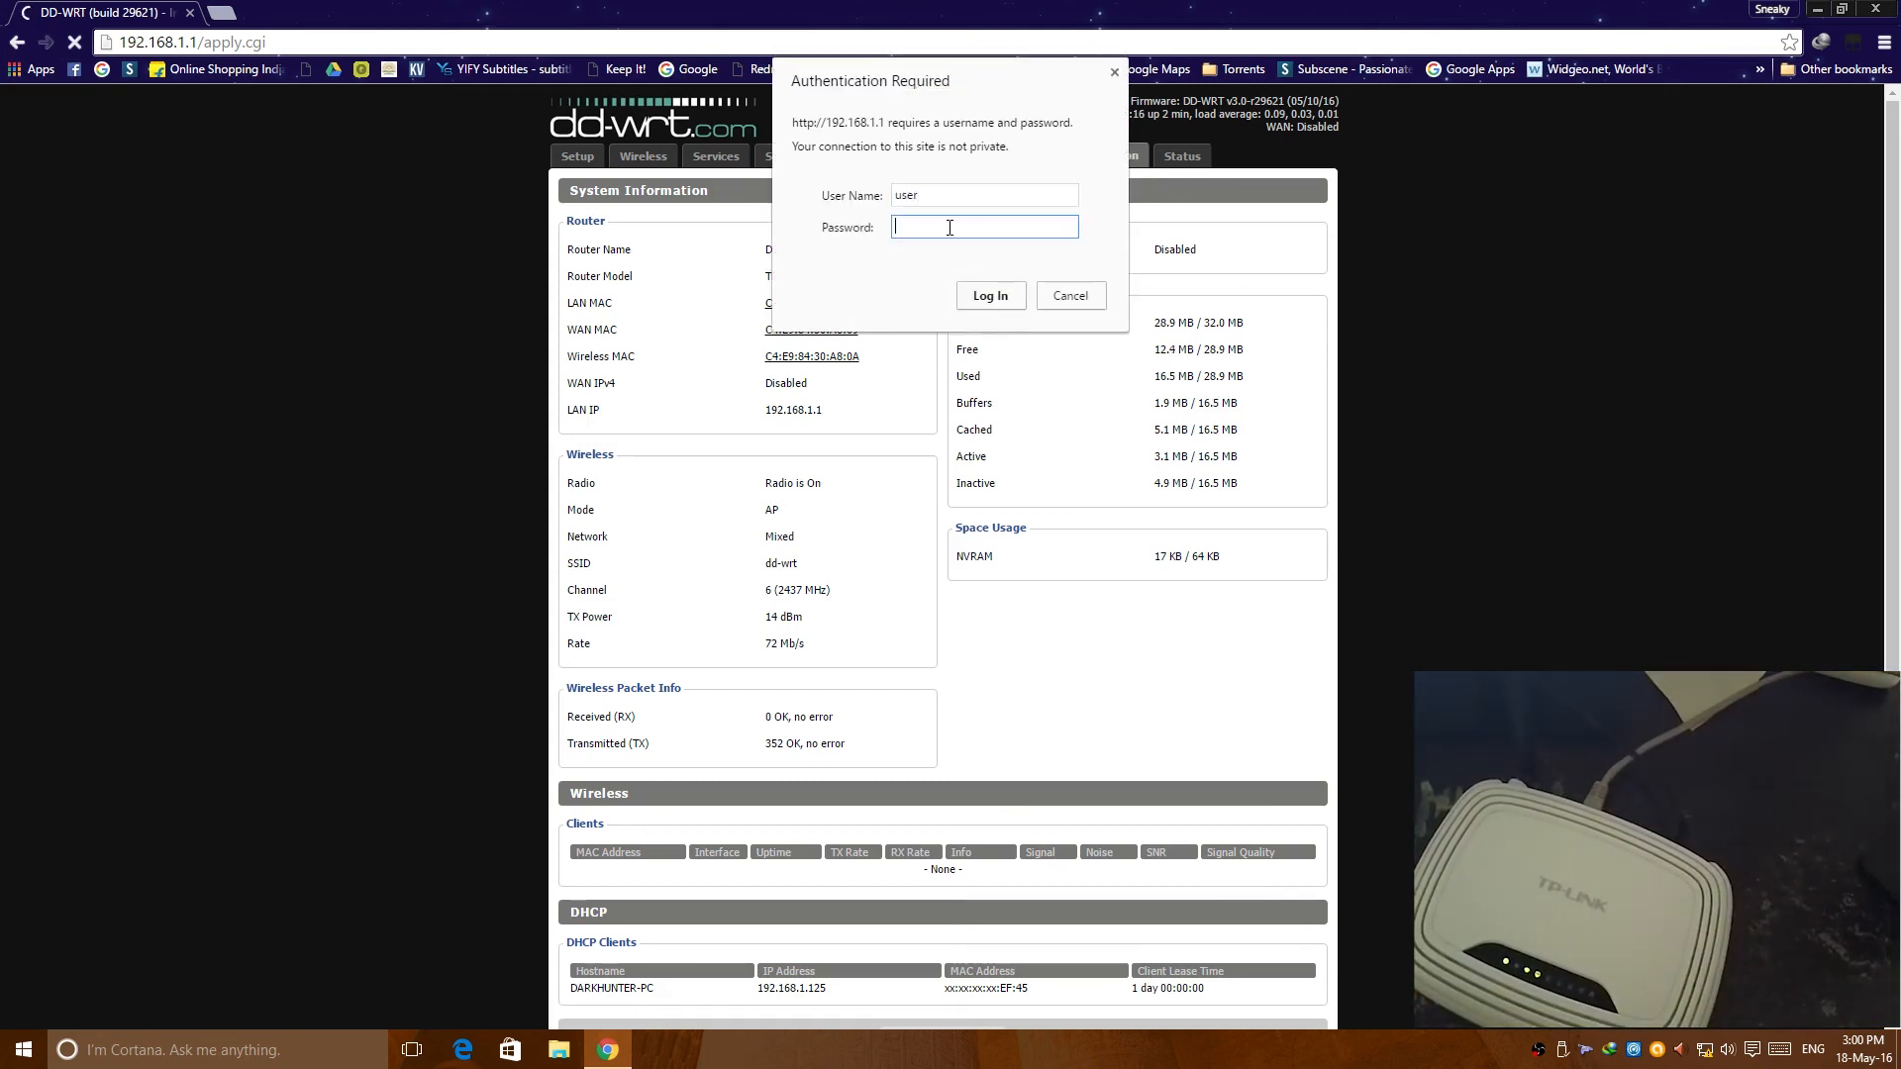
pyautogui.click(989, 295)
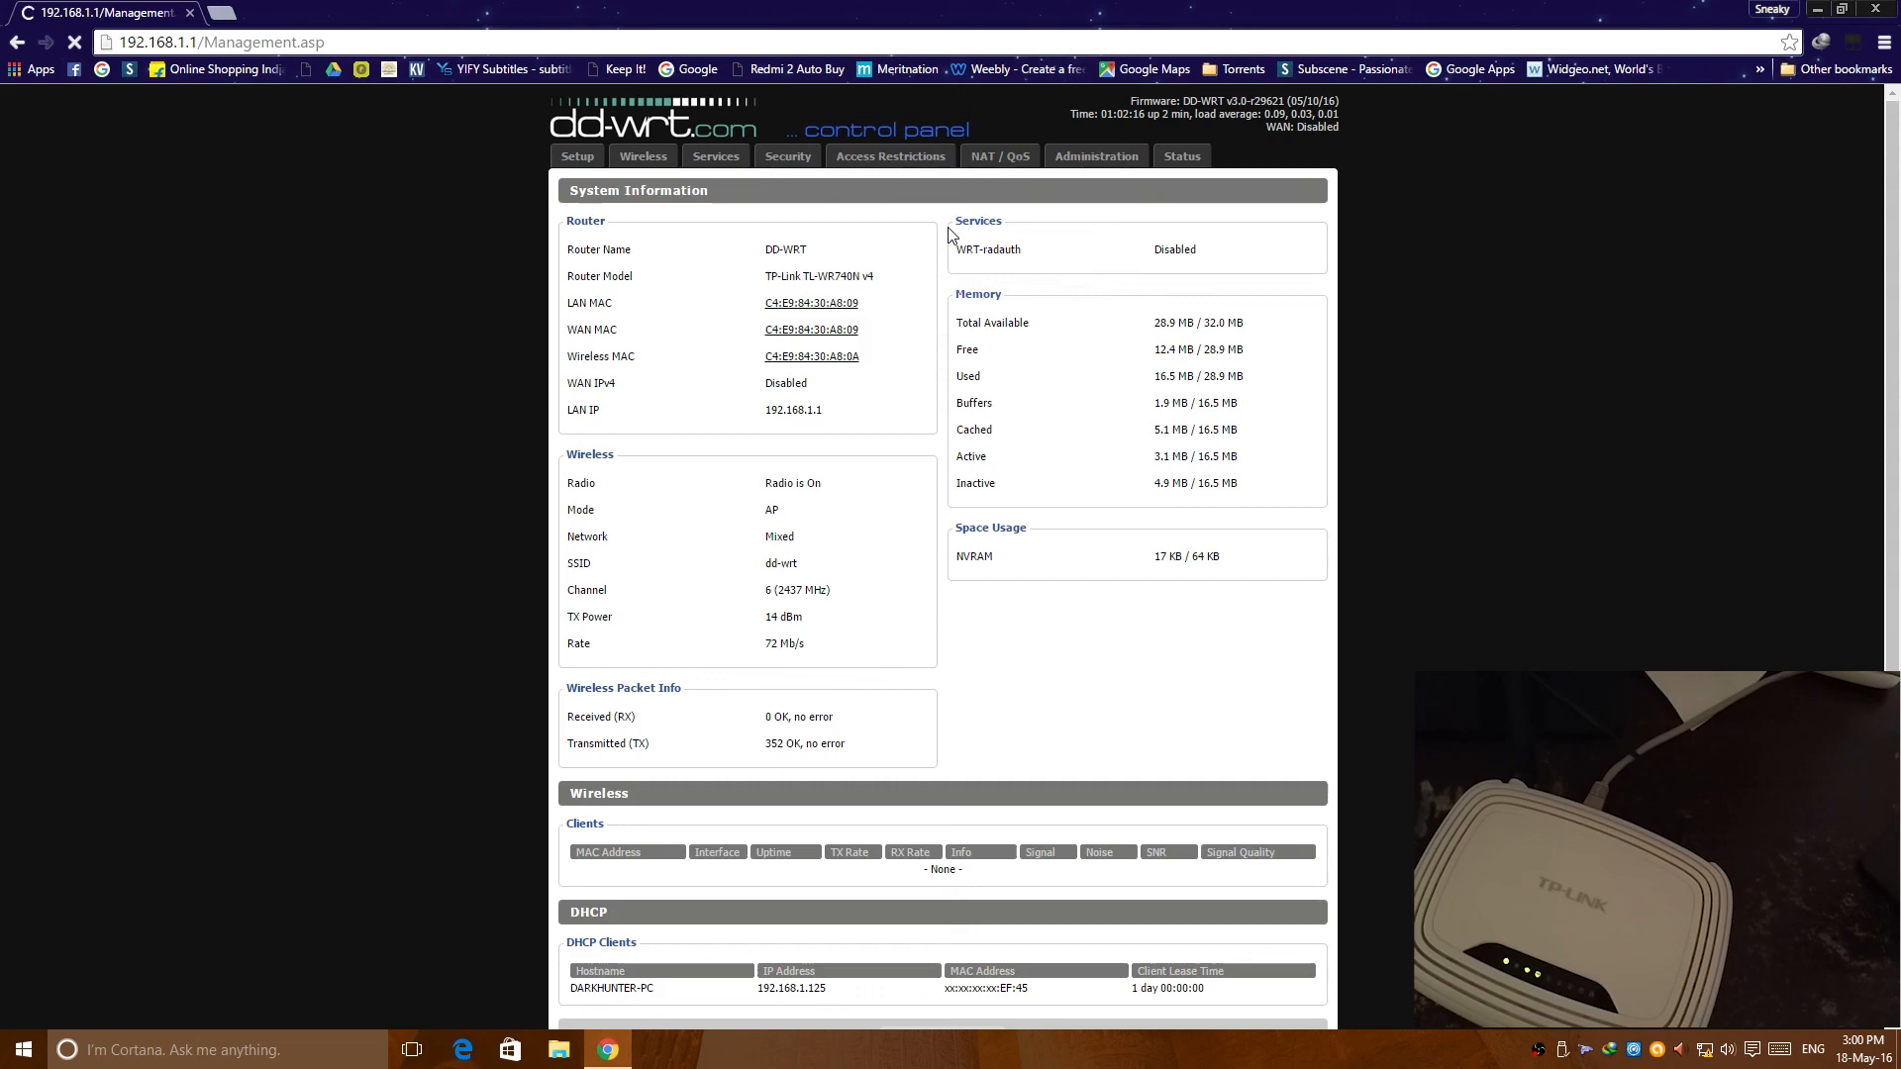
pyautogui.click(1093, 155)
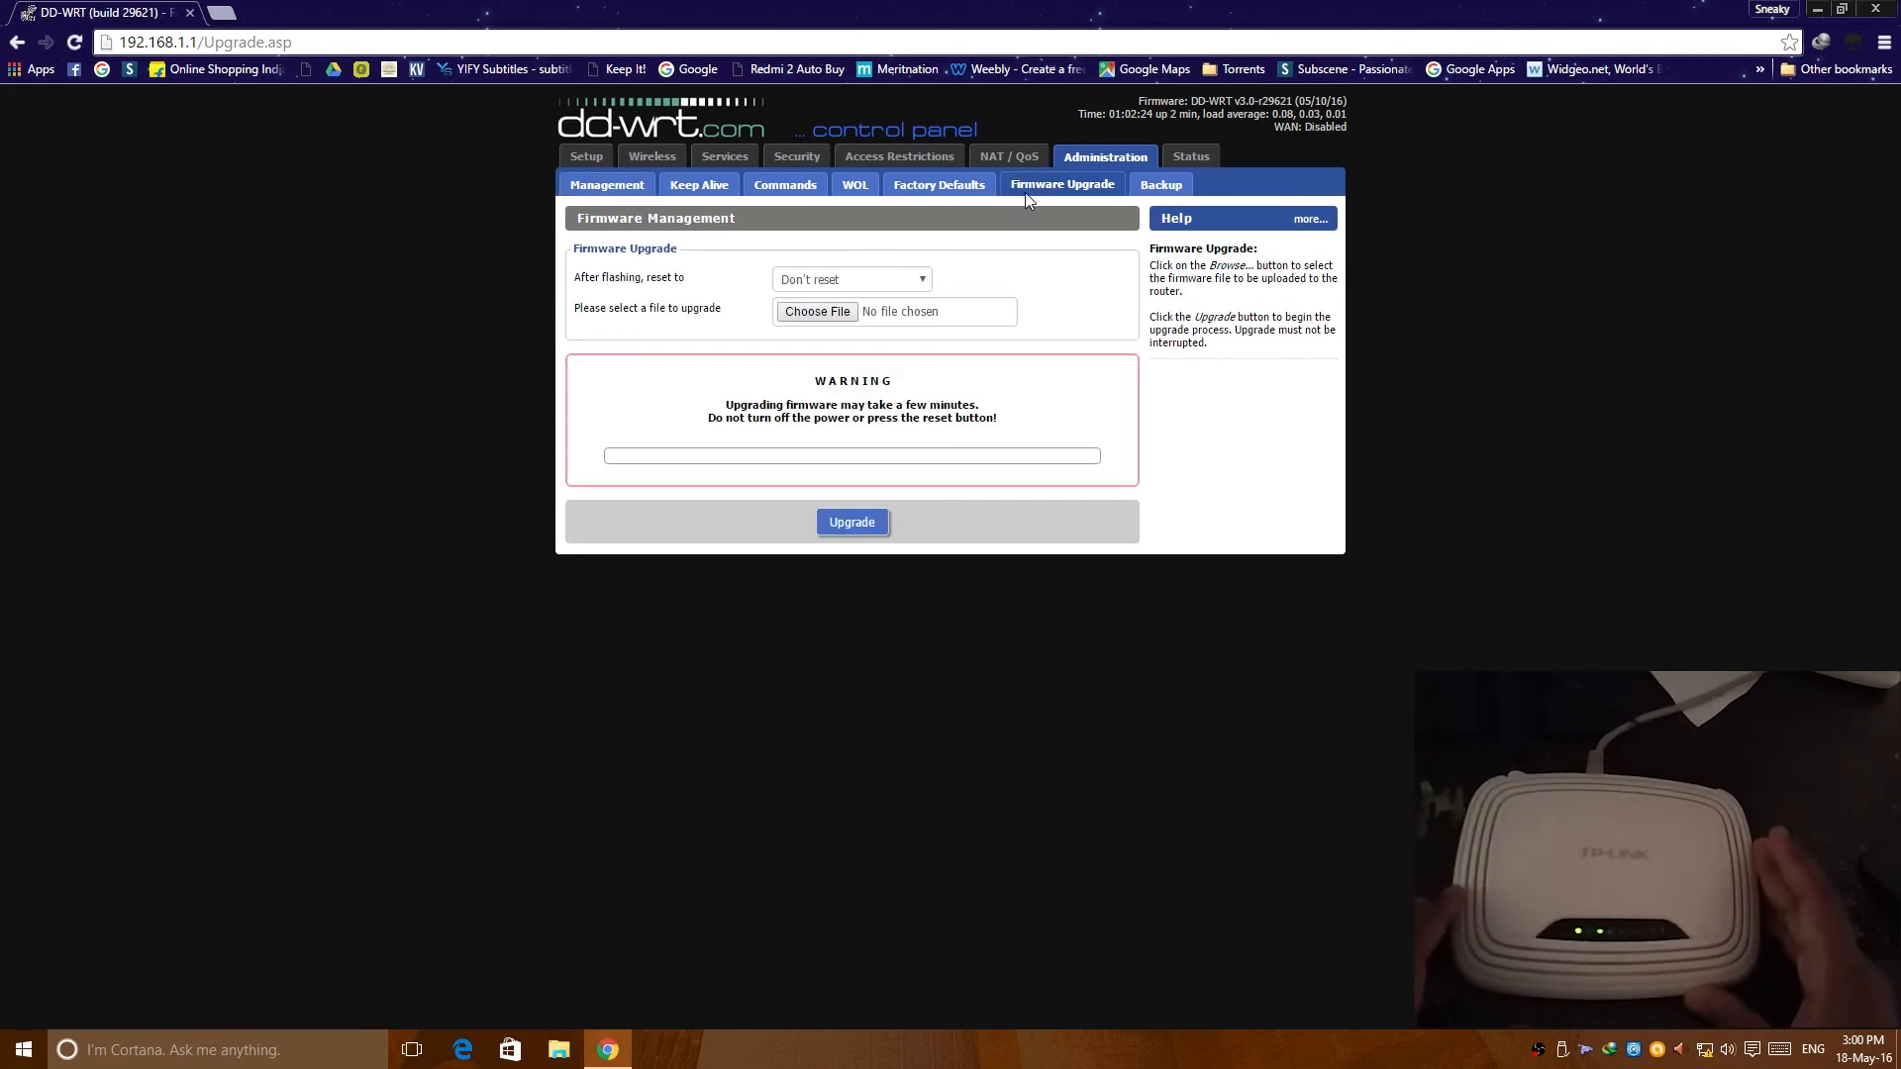
pyautogui.click(816, 312)
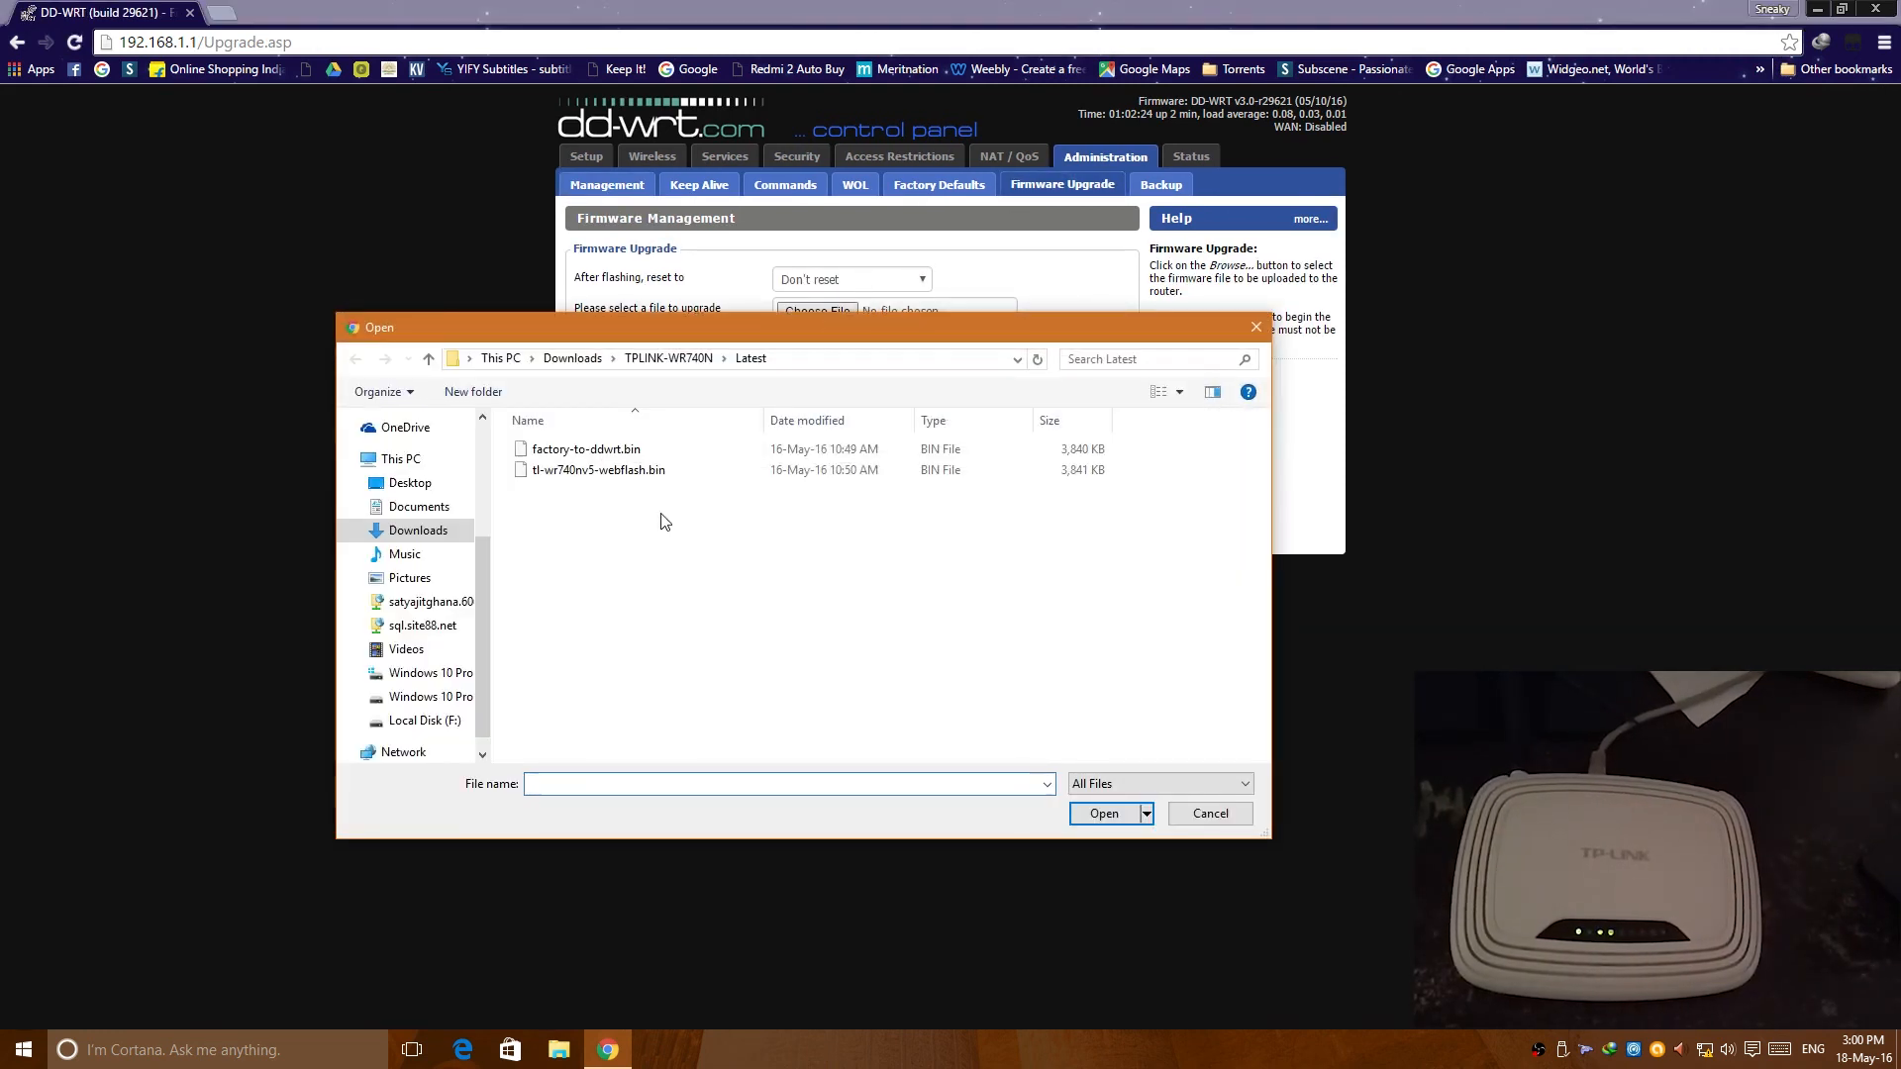
pyautogui.click(596, 469)
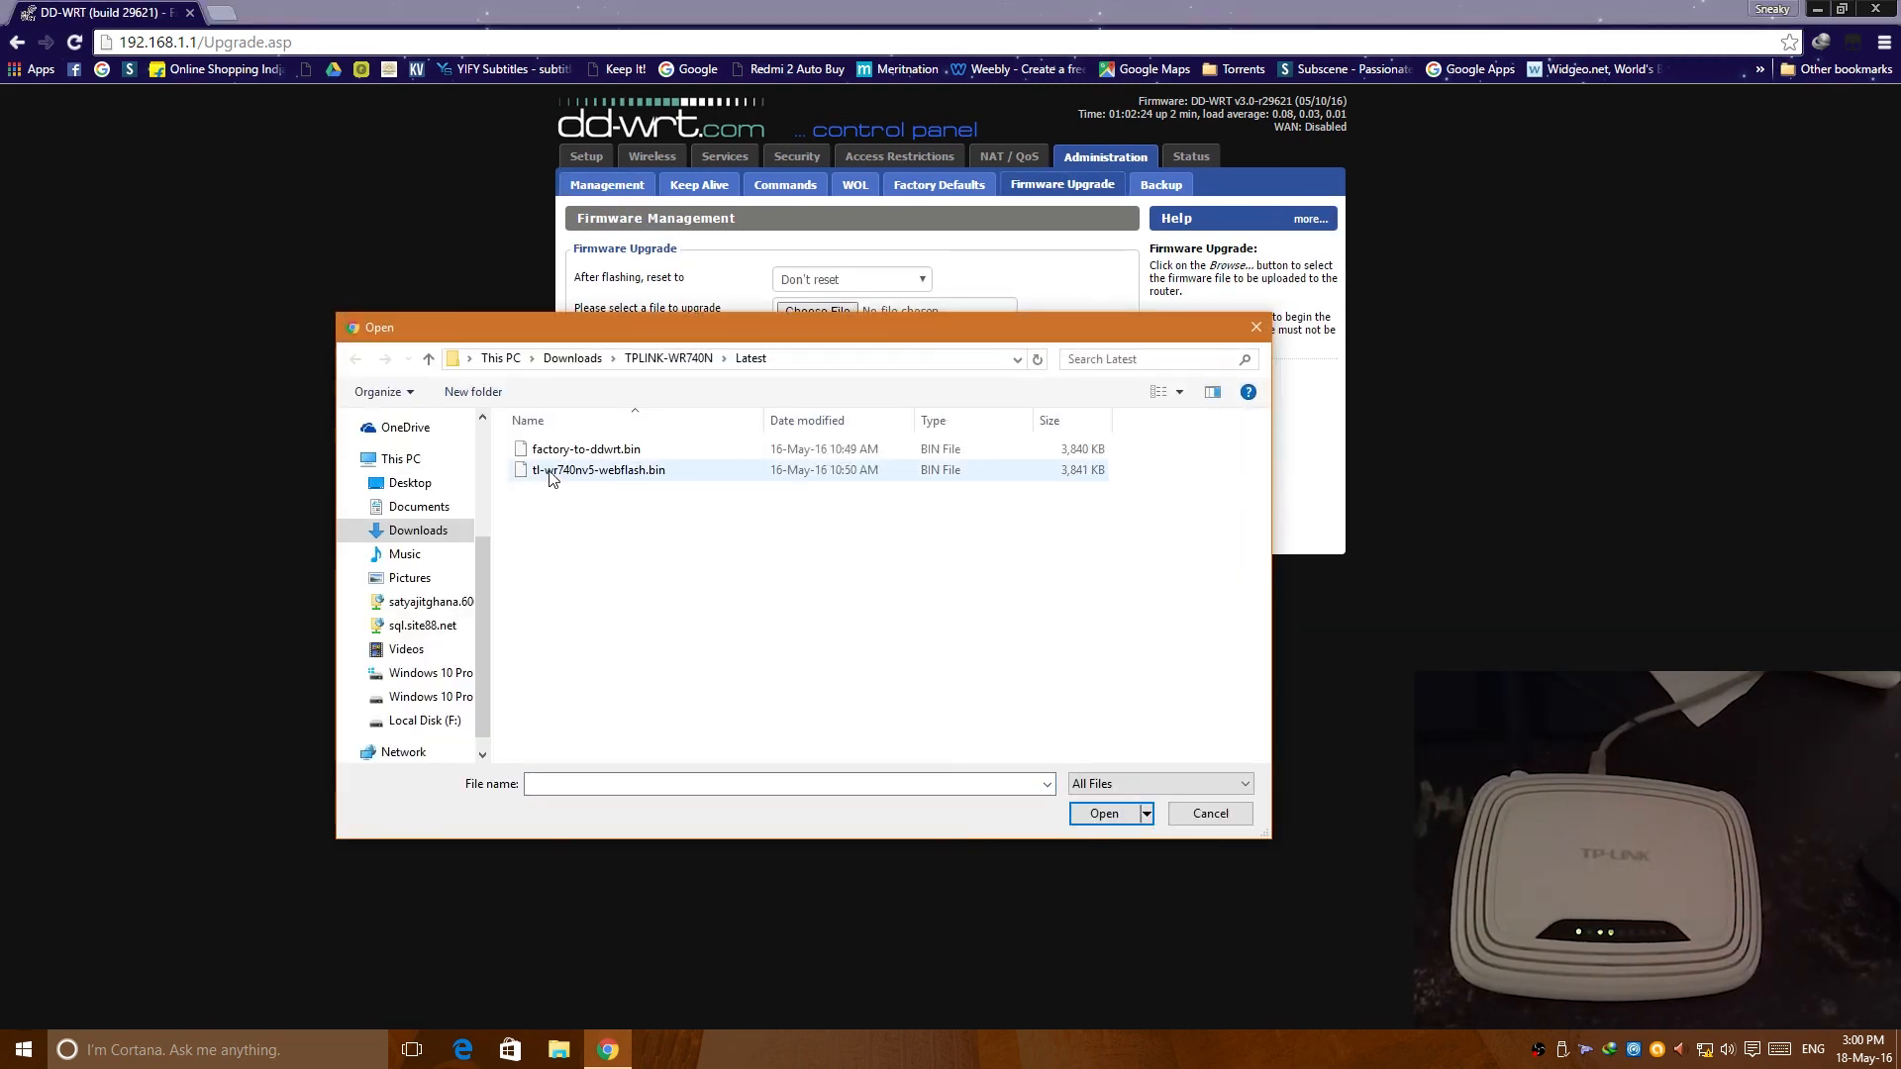
pyautogui.click(598, 469)
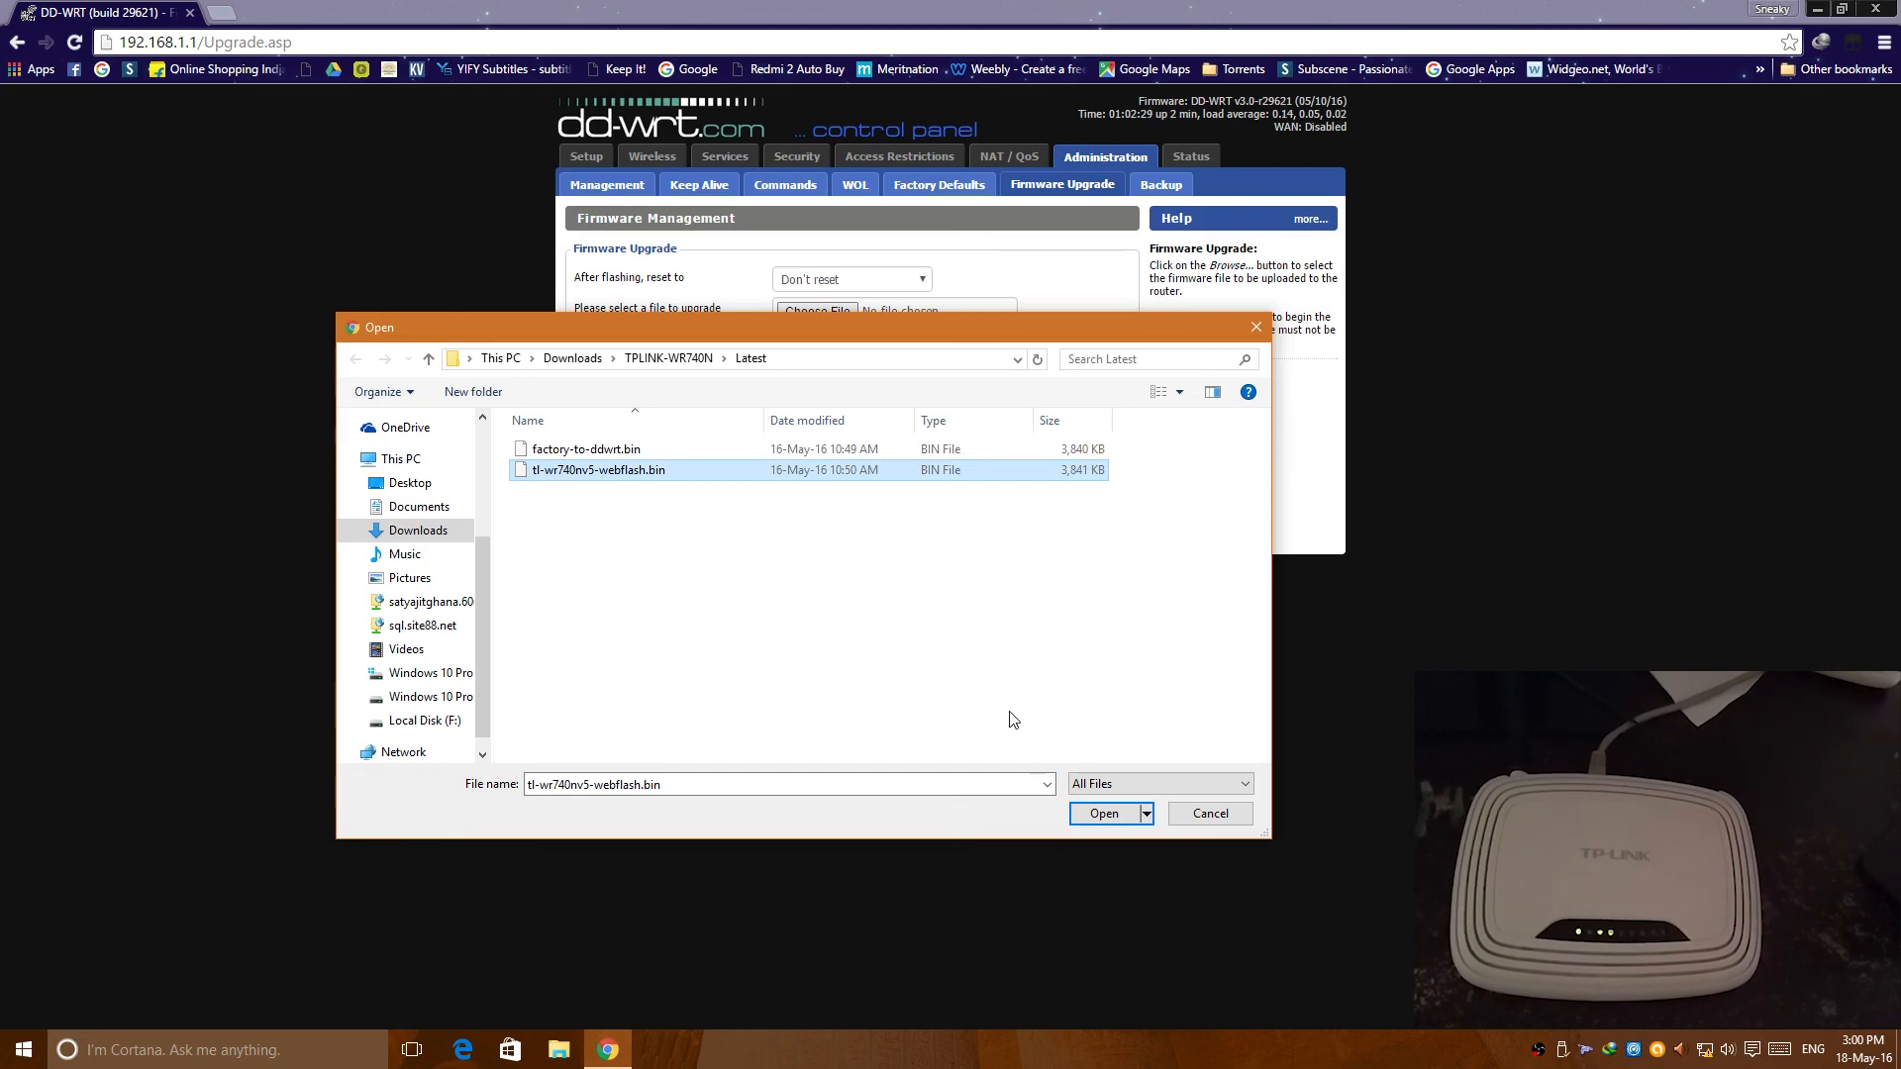
pyautogui.click(1103, 814)
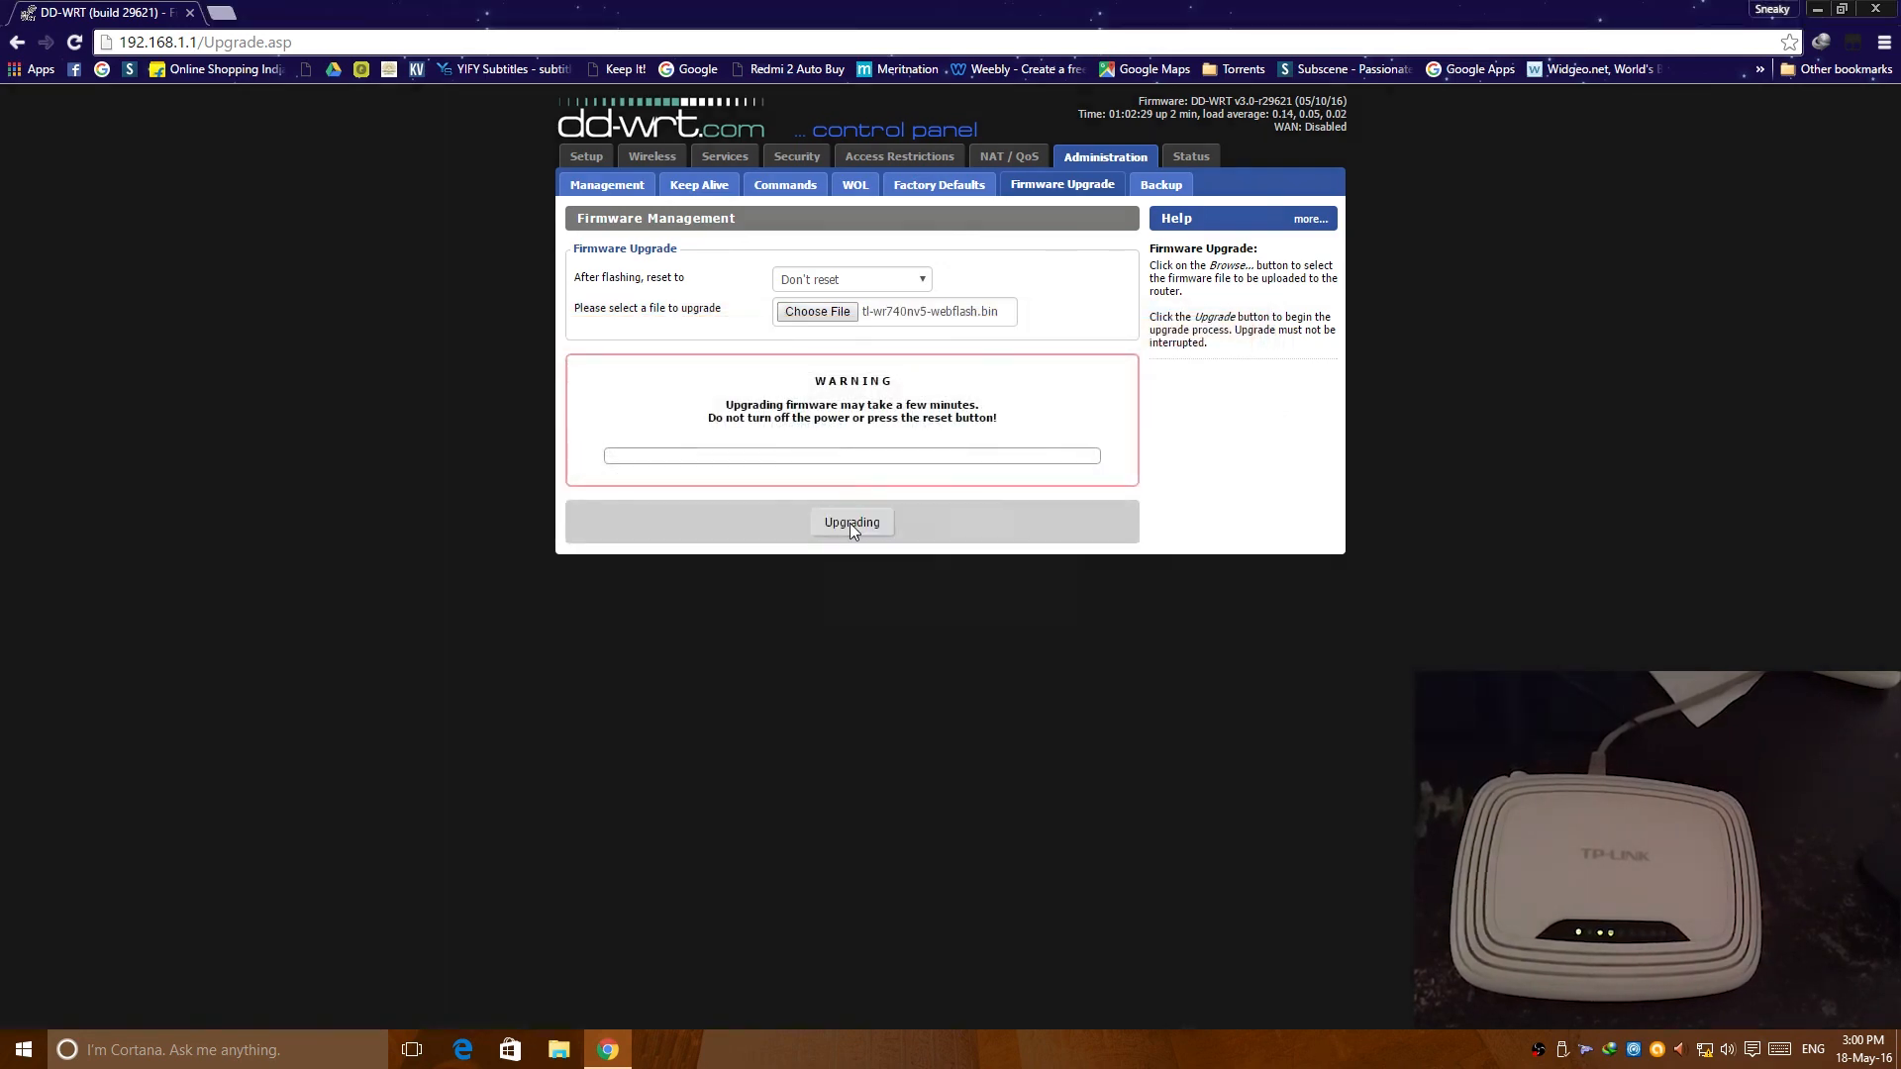
# Step: Start flashing tl-wr740nv5-webflash.bin and let the router reboot after success
pyautogui.click(851, 522)
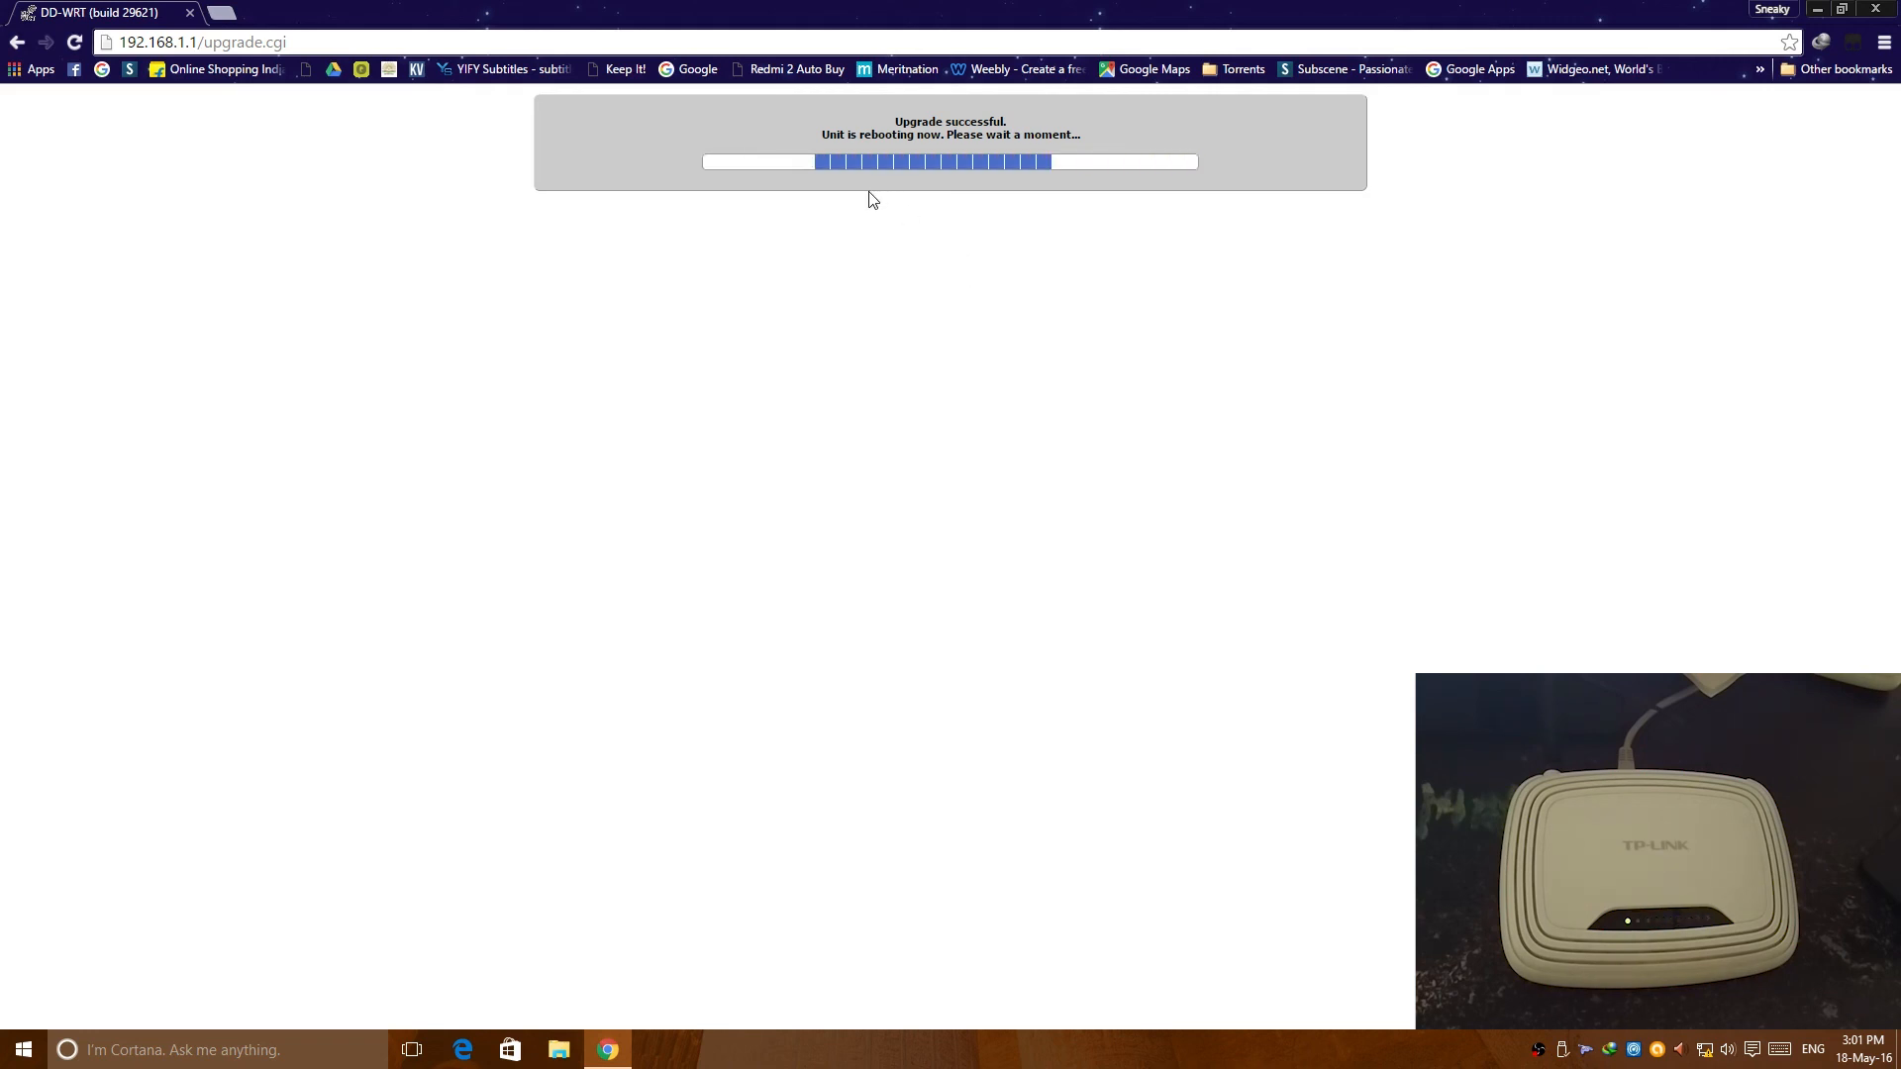
pyautogui.moveTo(962, 187)
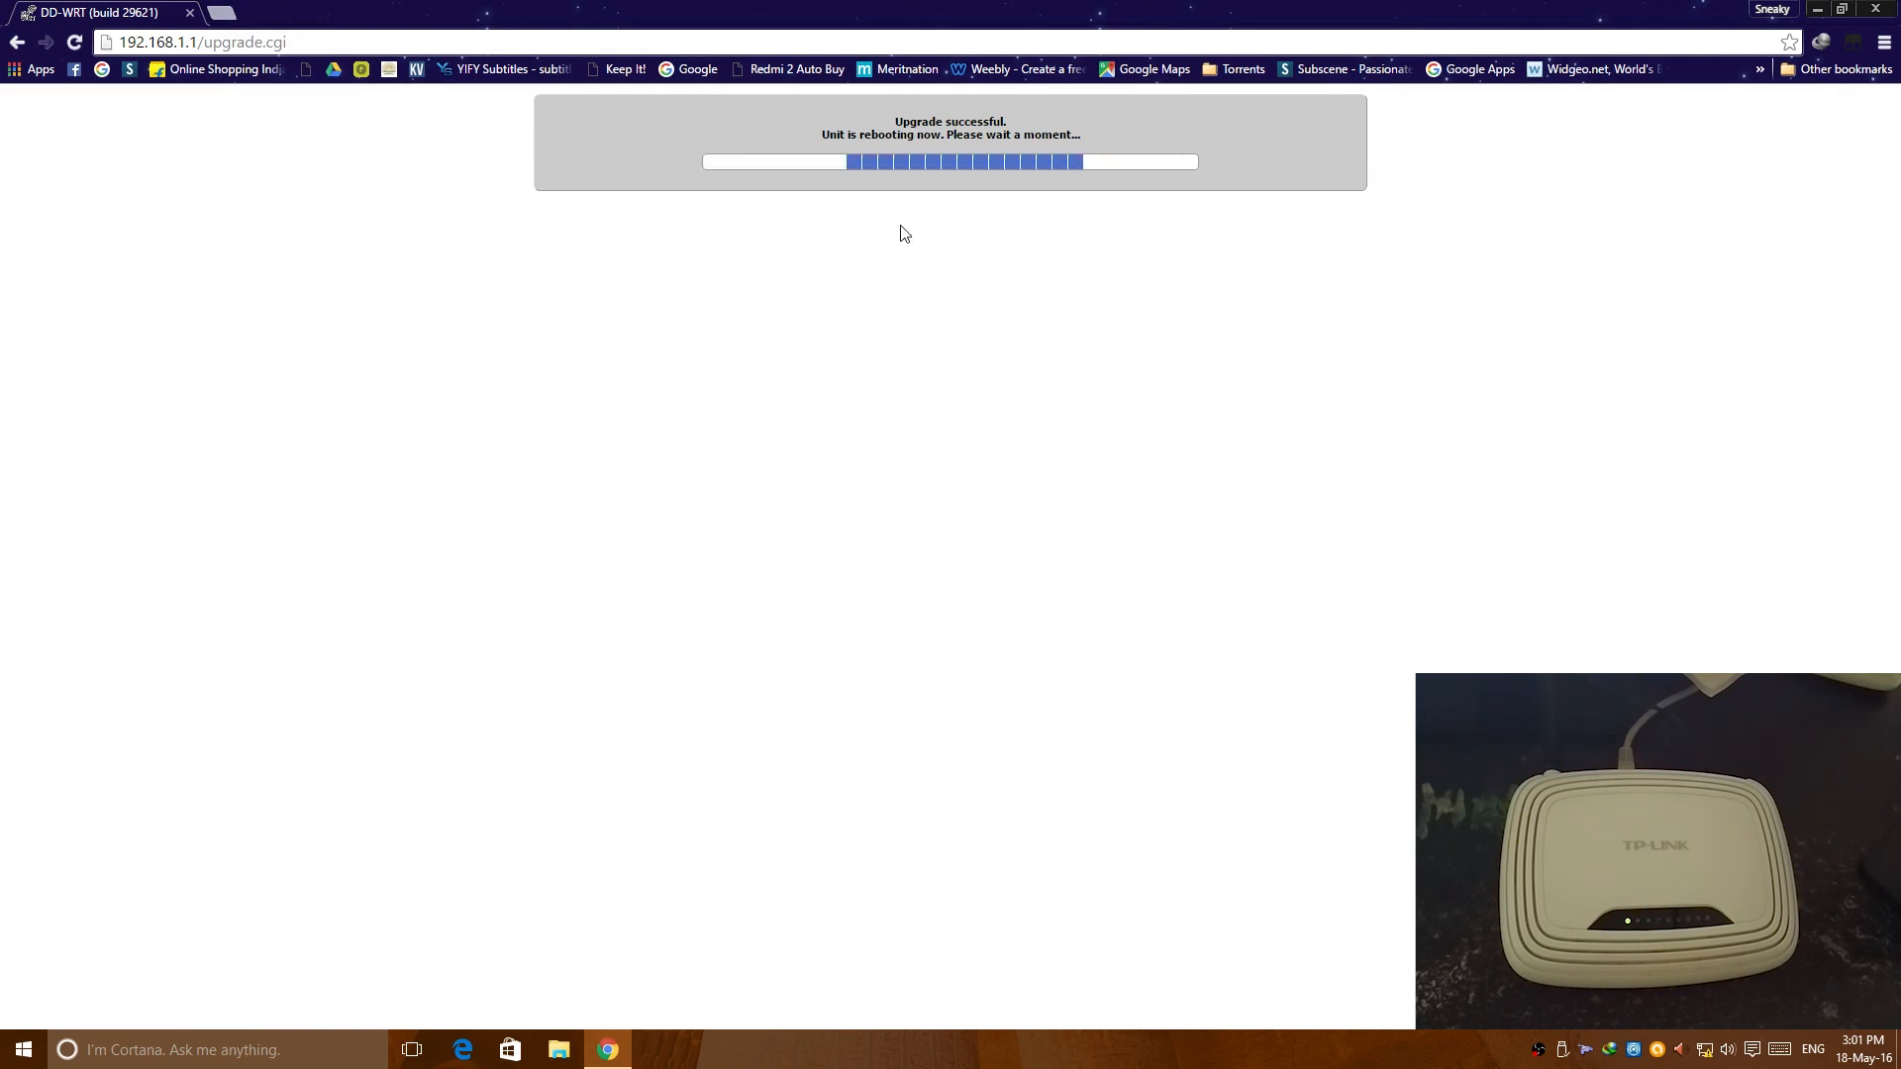
pyautogui.moveTo(819, 476)
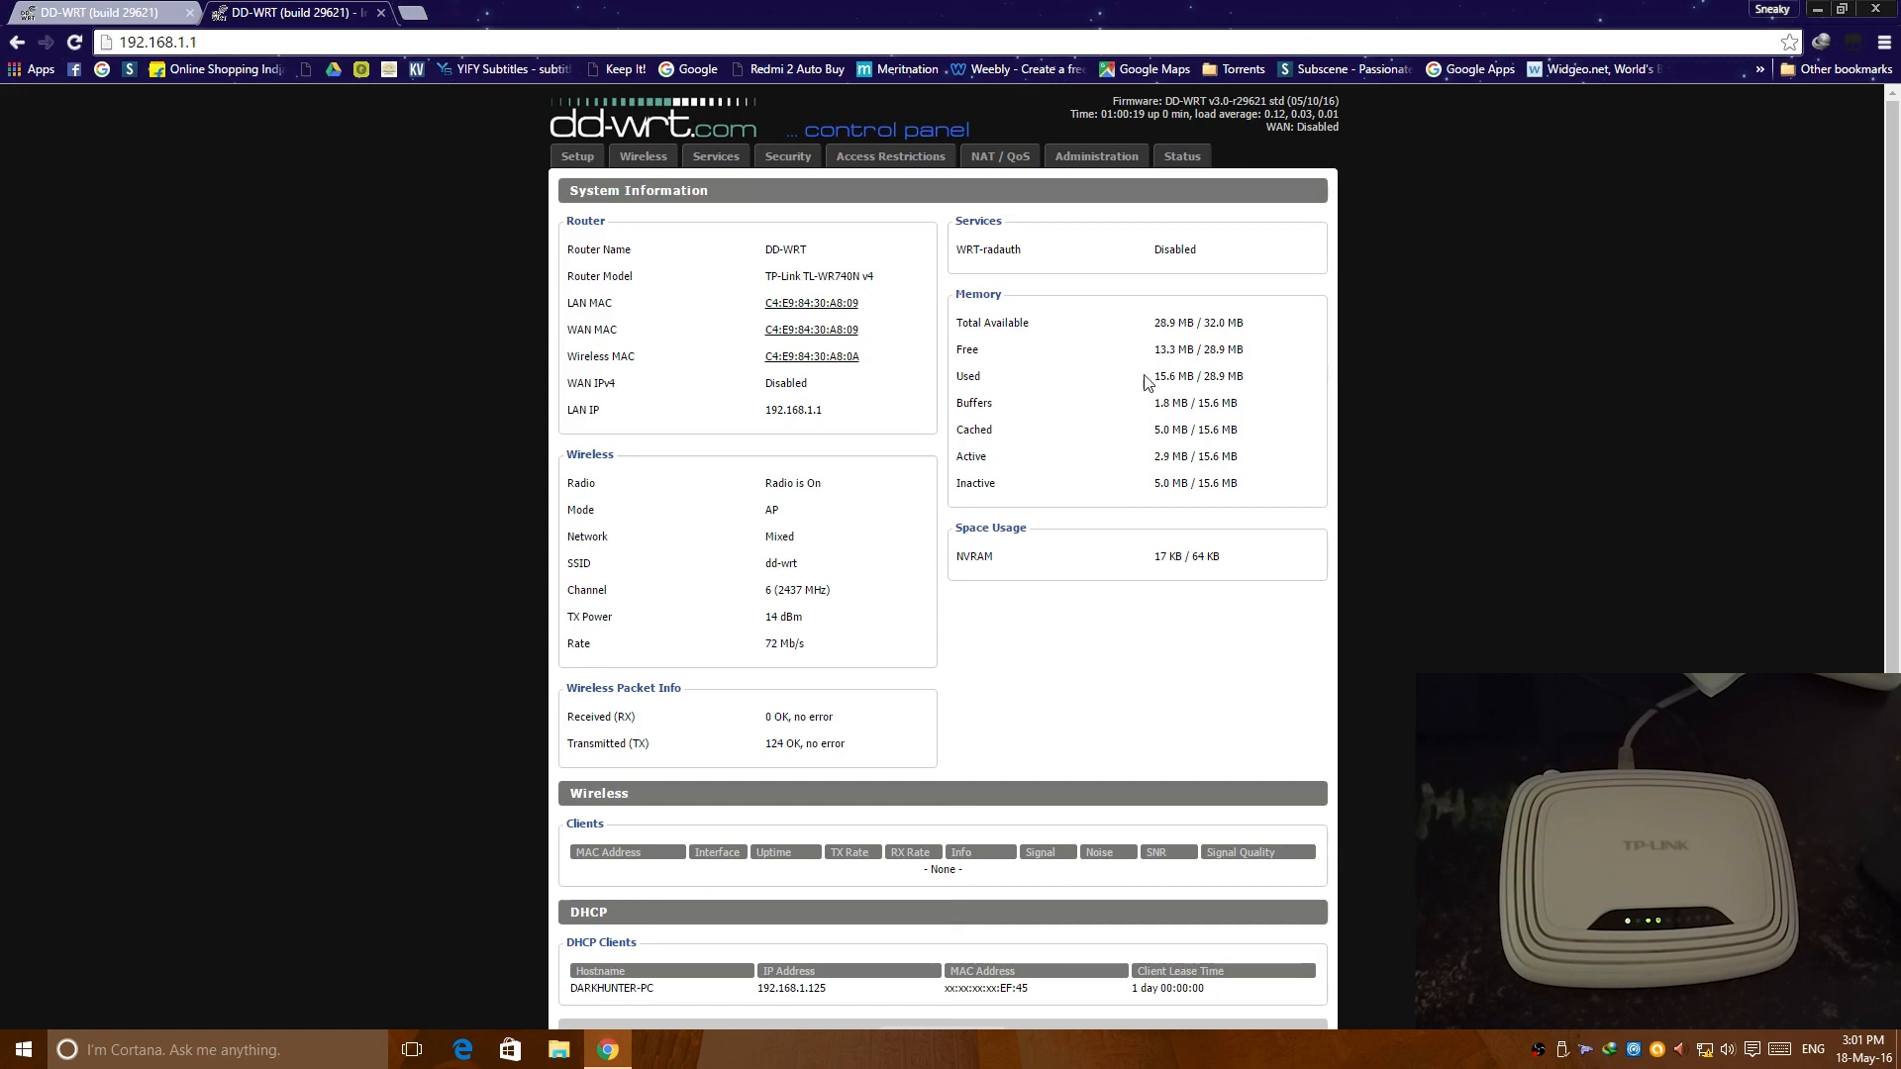
pyautogui.moveTo(644, 520)
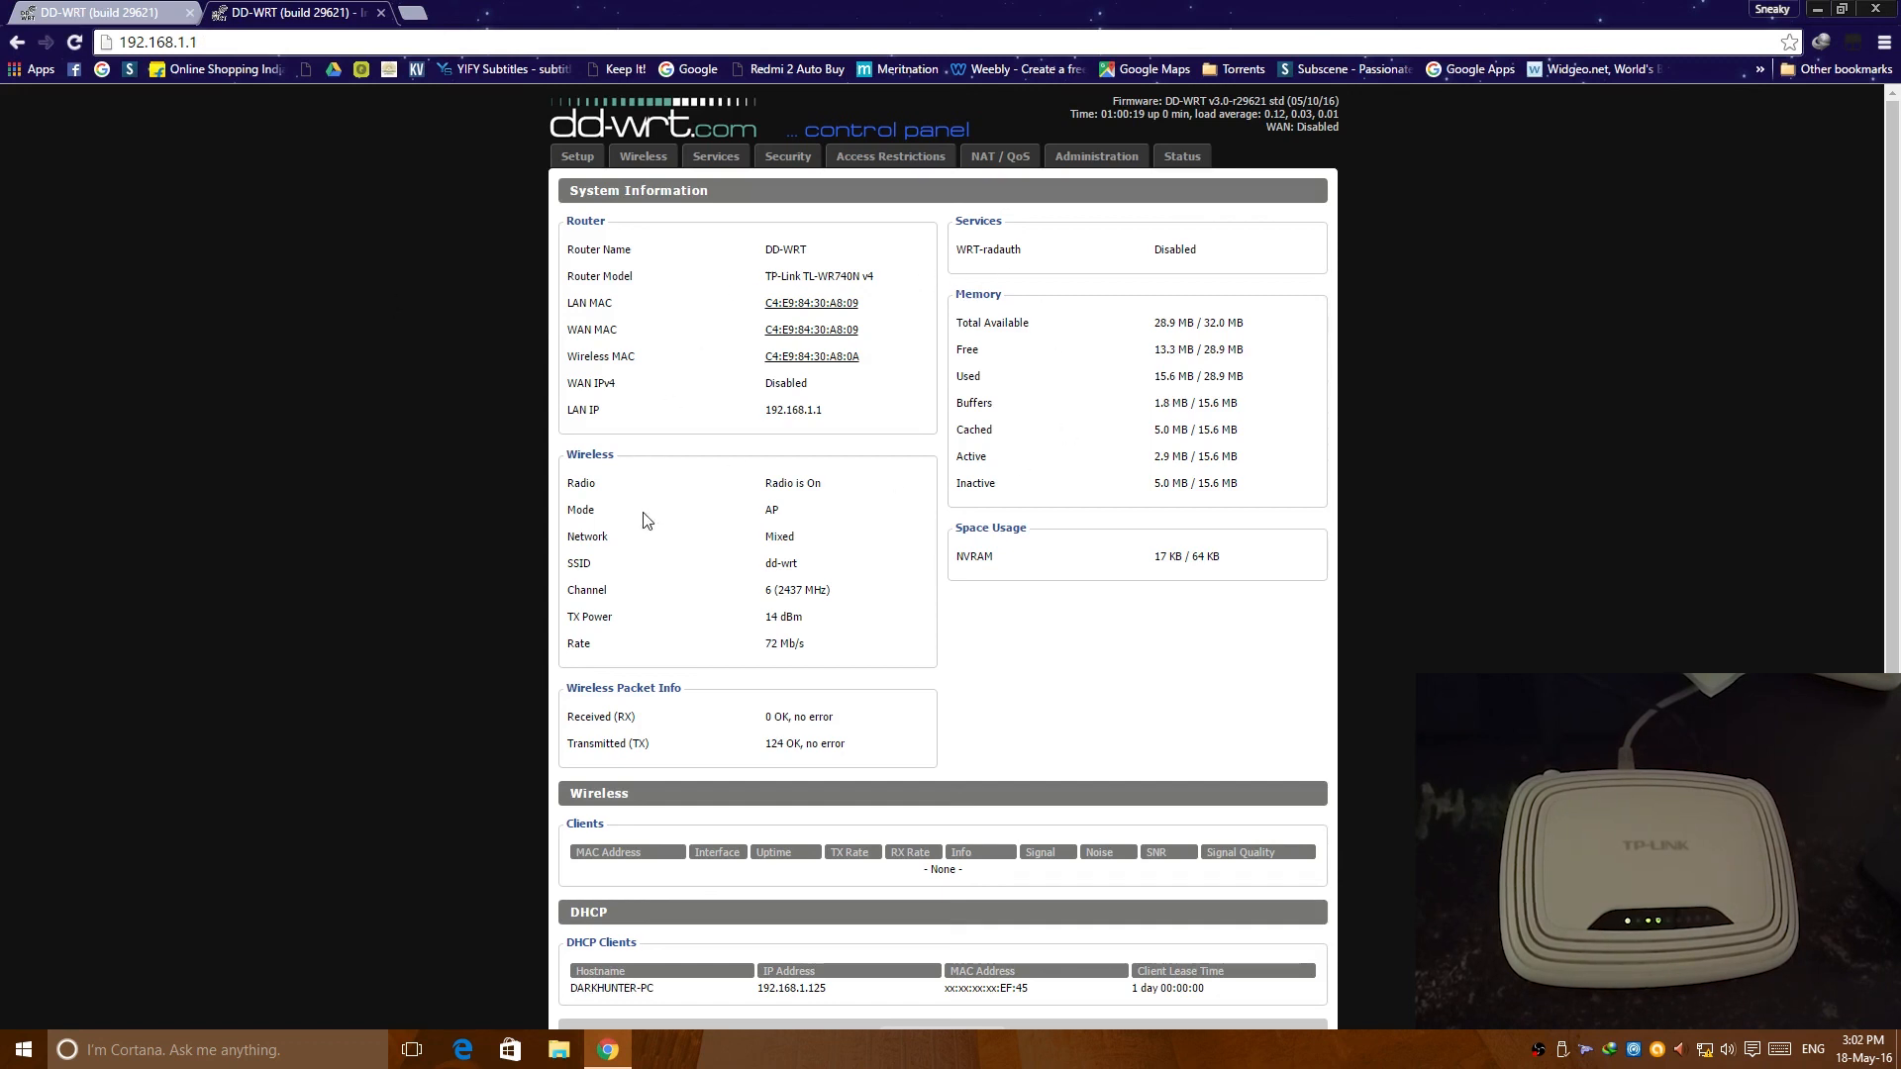
# Step: Change the Basic Setup WAN connection type from Disabled to PPPoE, then go to Wireless
pyautogui.scroll(-3)
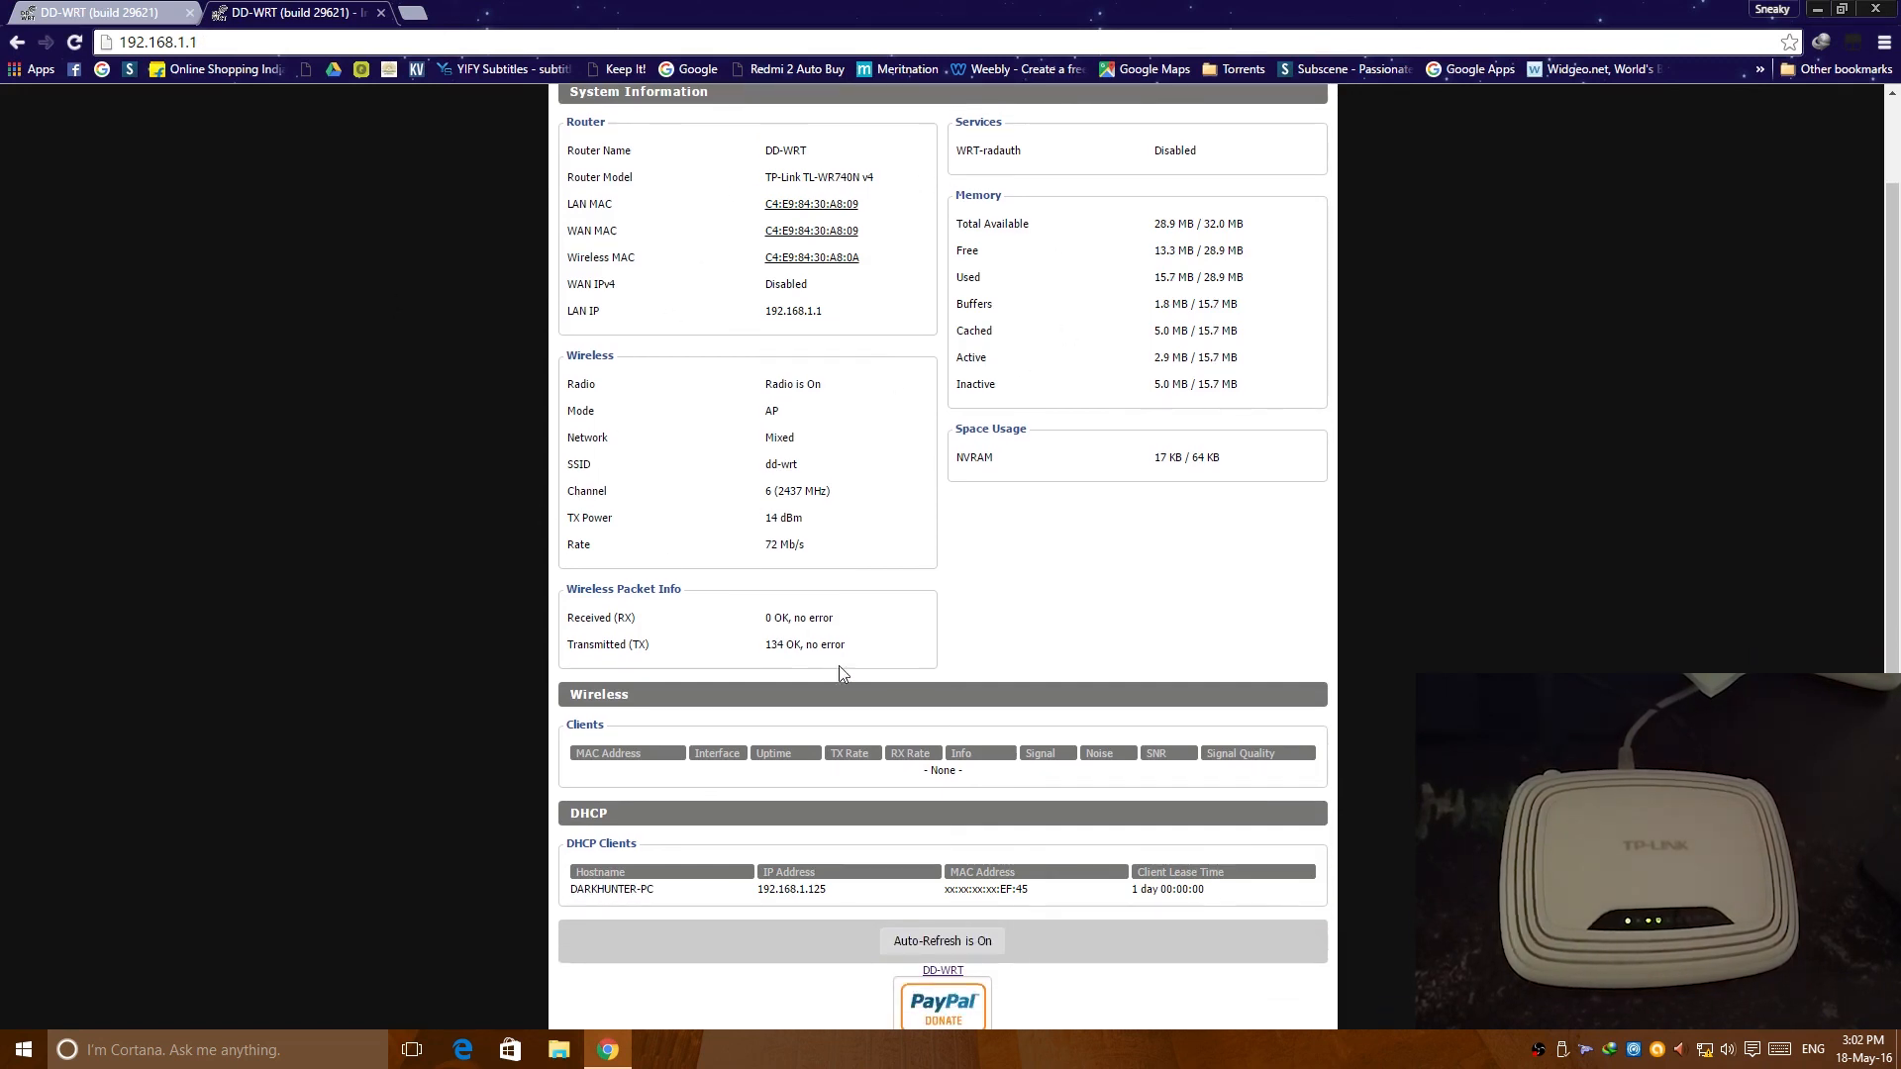
pyautogui.scroll(3)
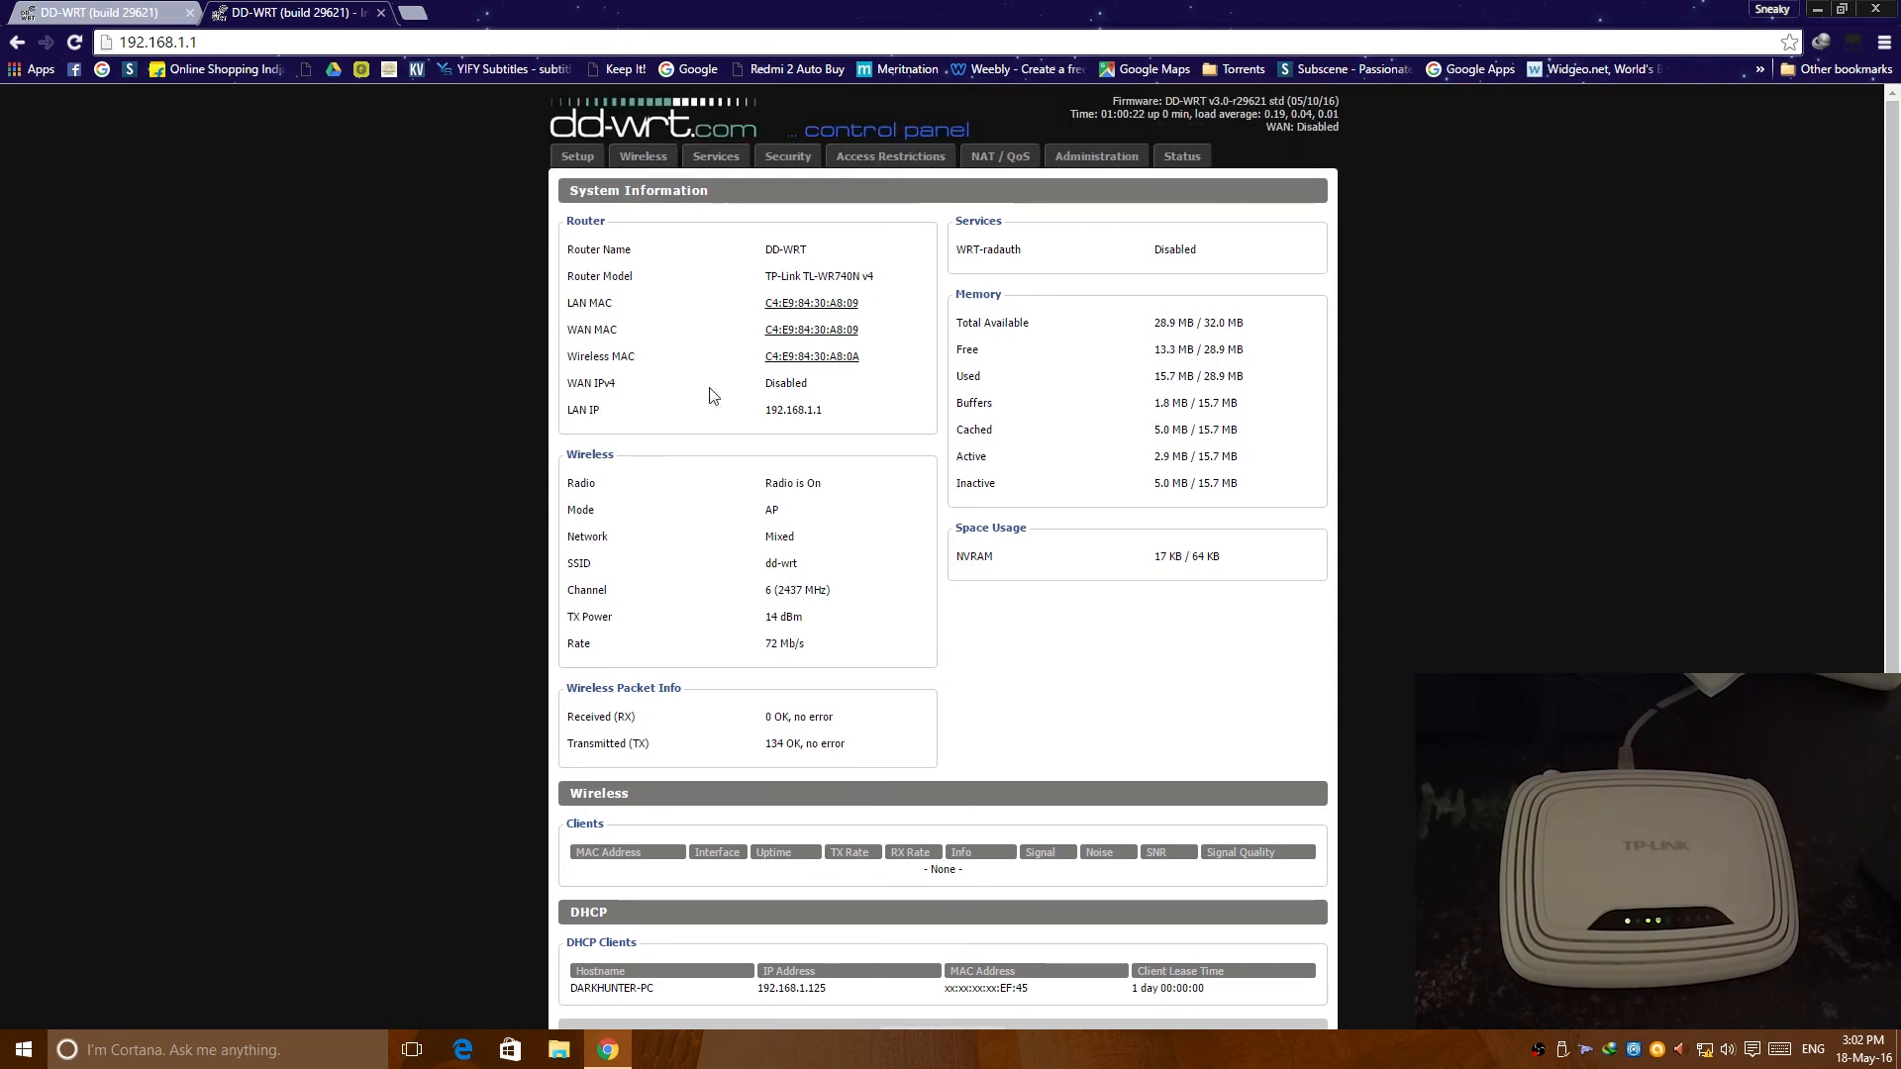
pyautogui.click(578, 155)
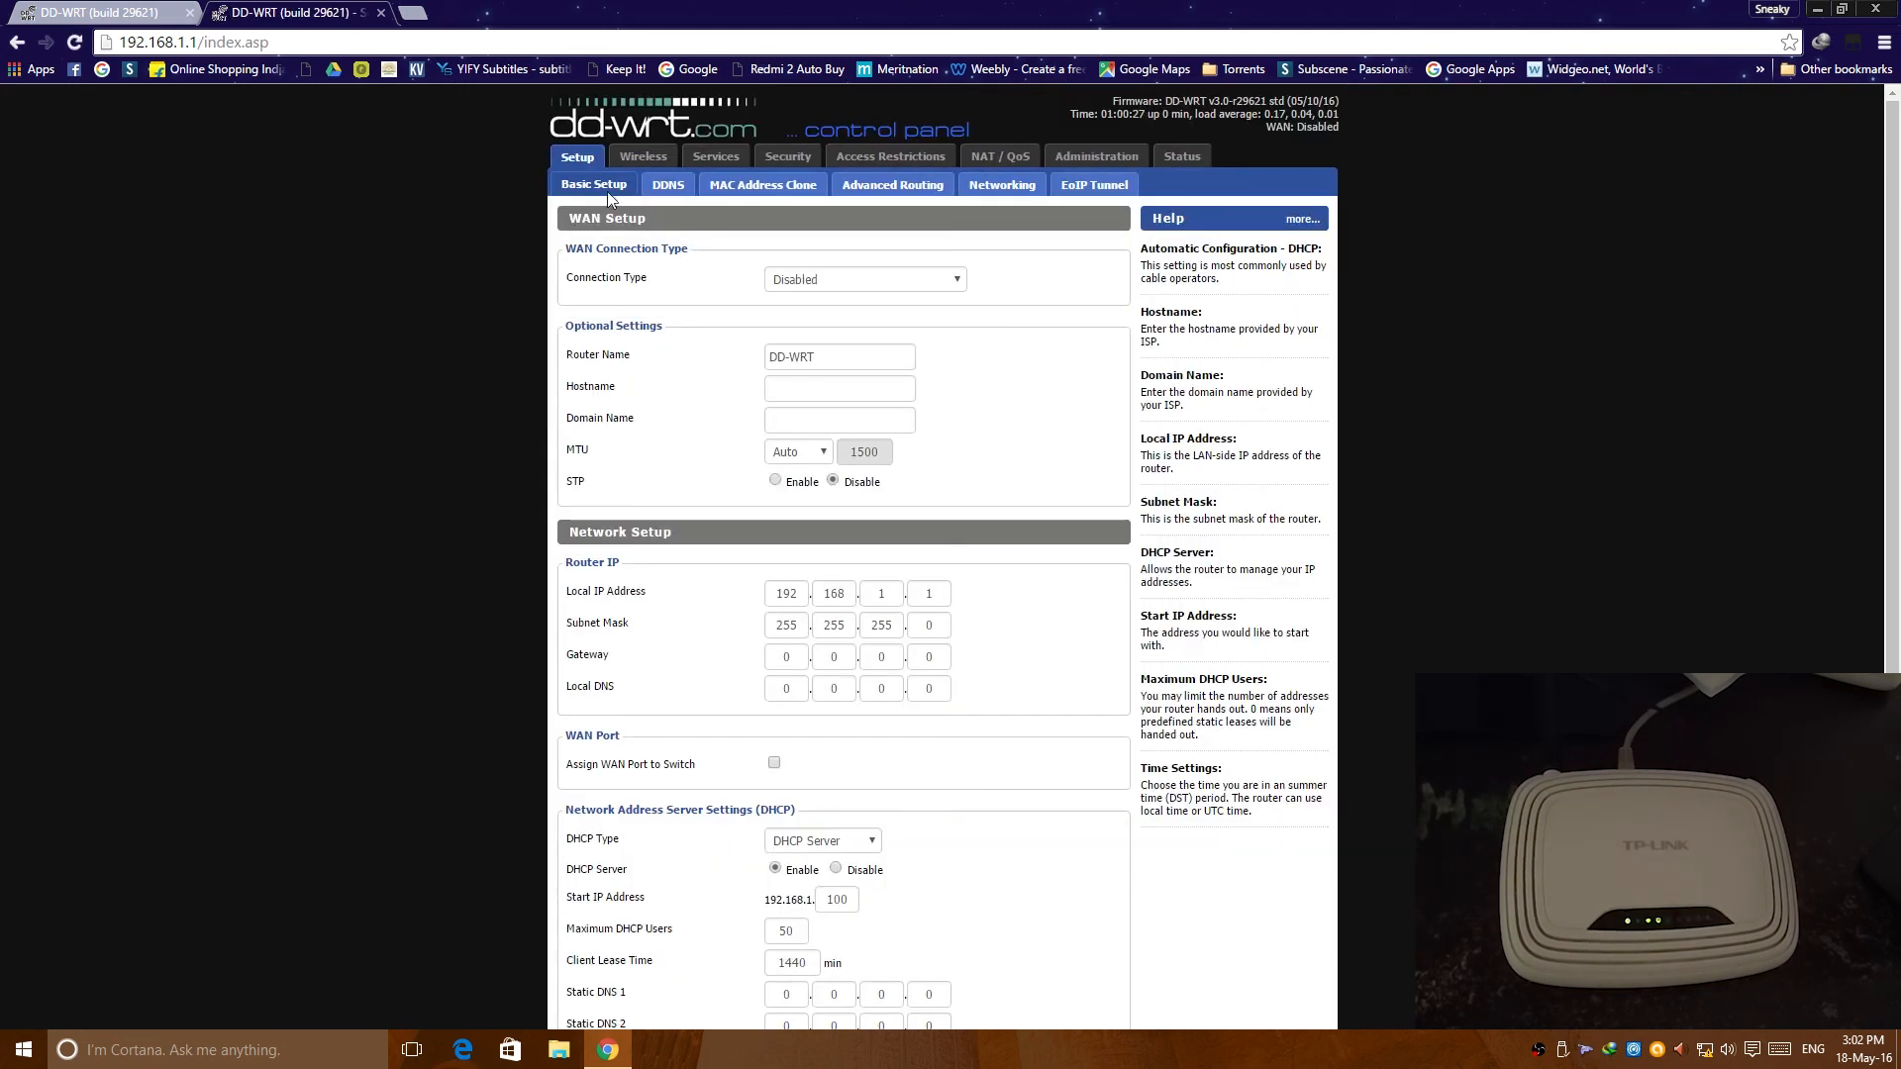
pyautogui.click(864, 280)
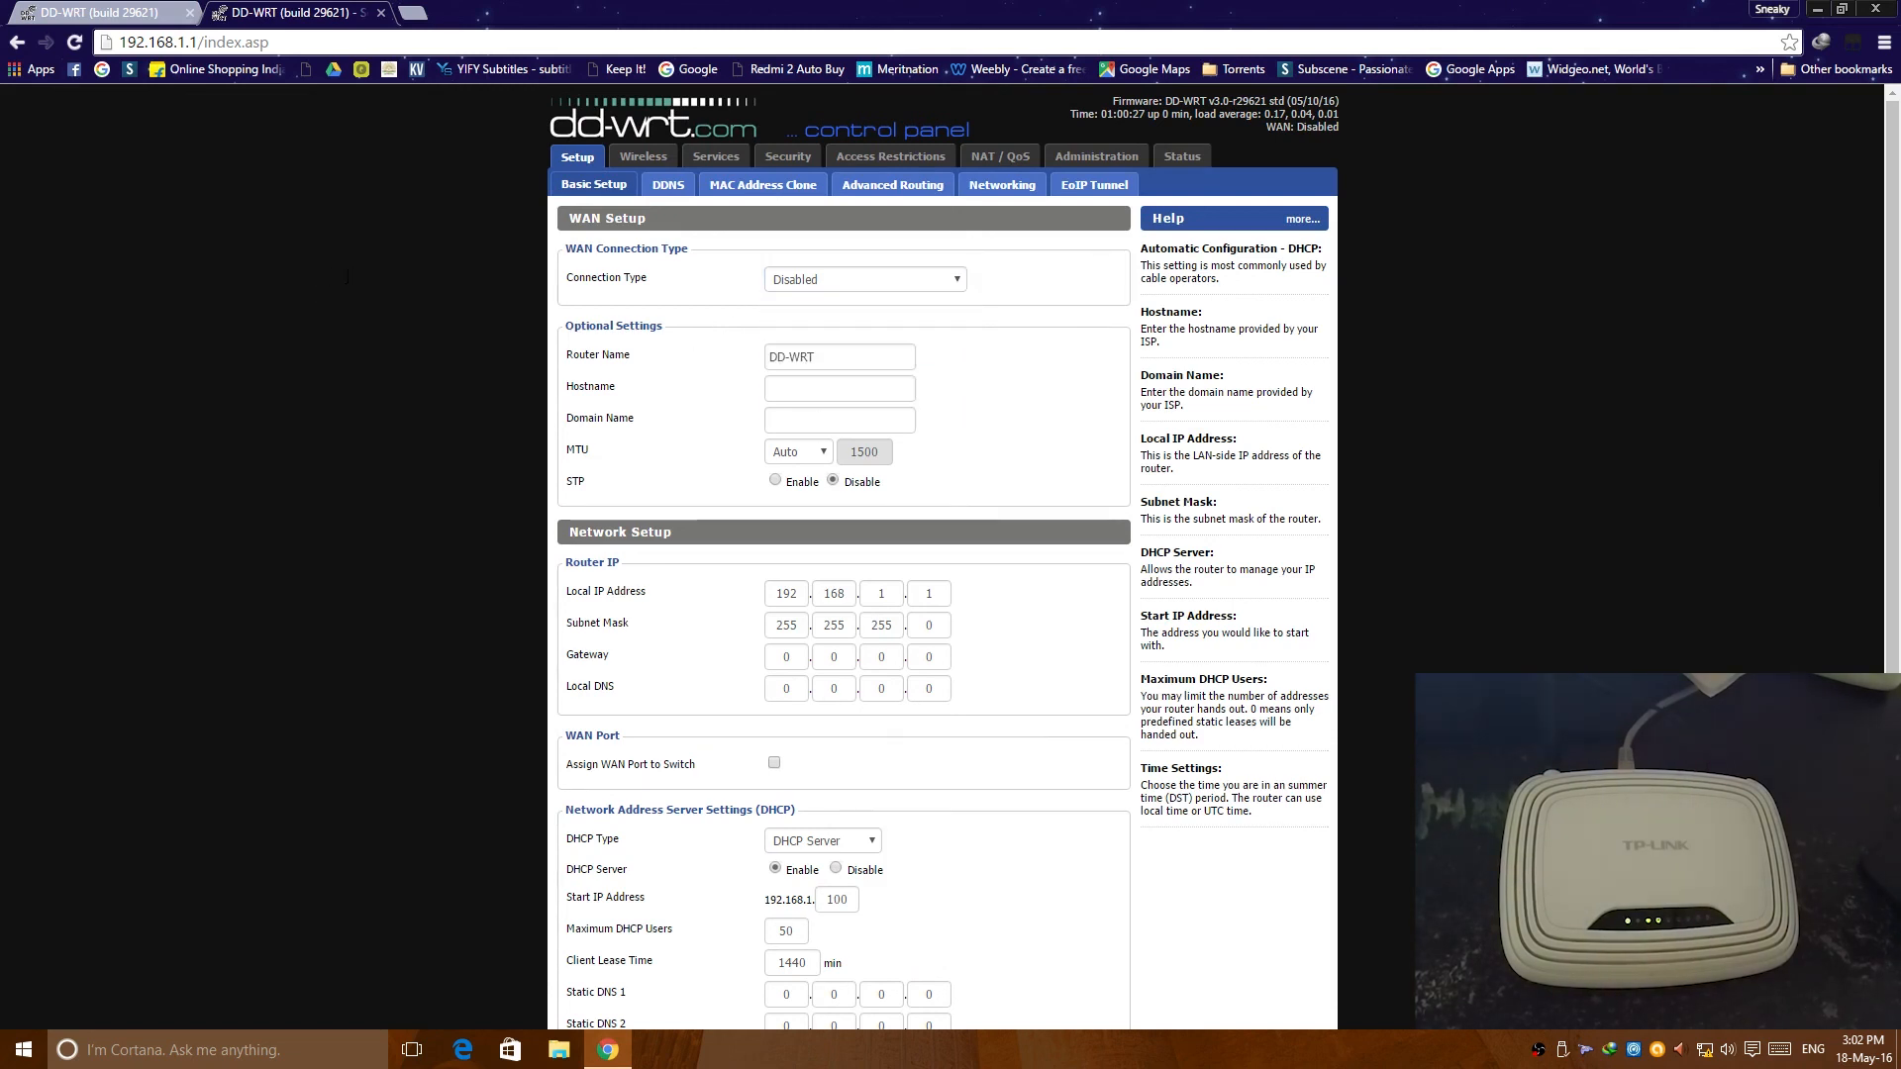
pyautogui.moveTo(923, 445)
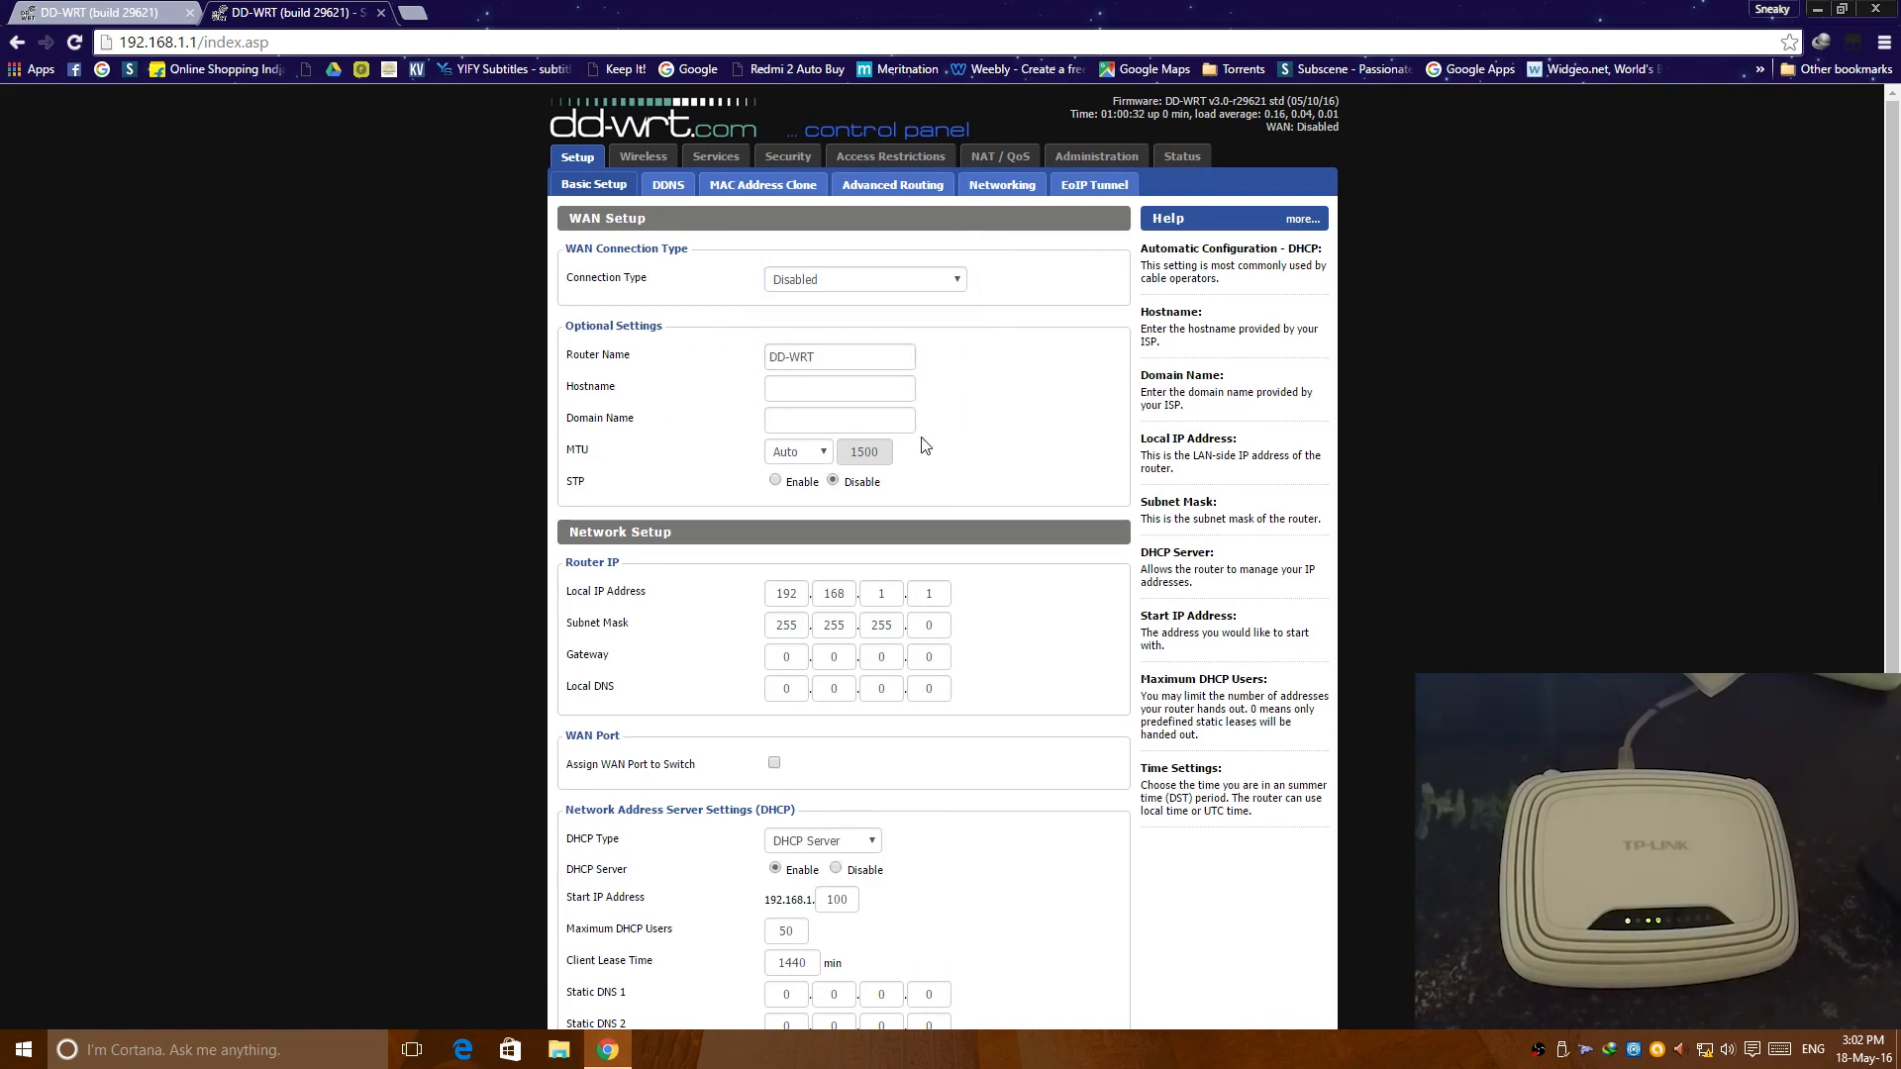
pyautogui.moveTo(552, 617)
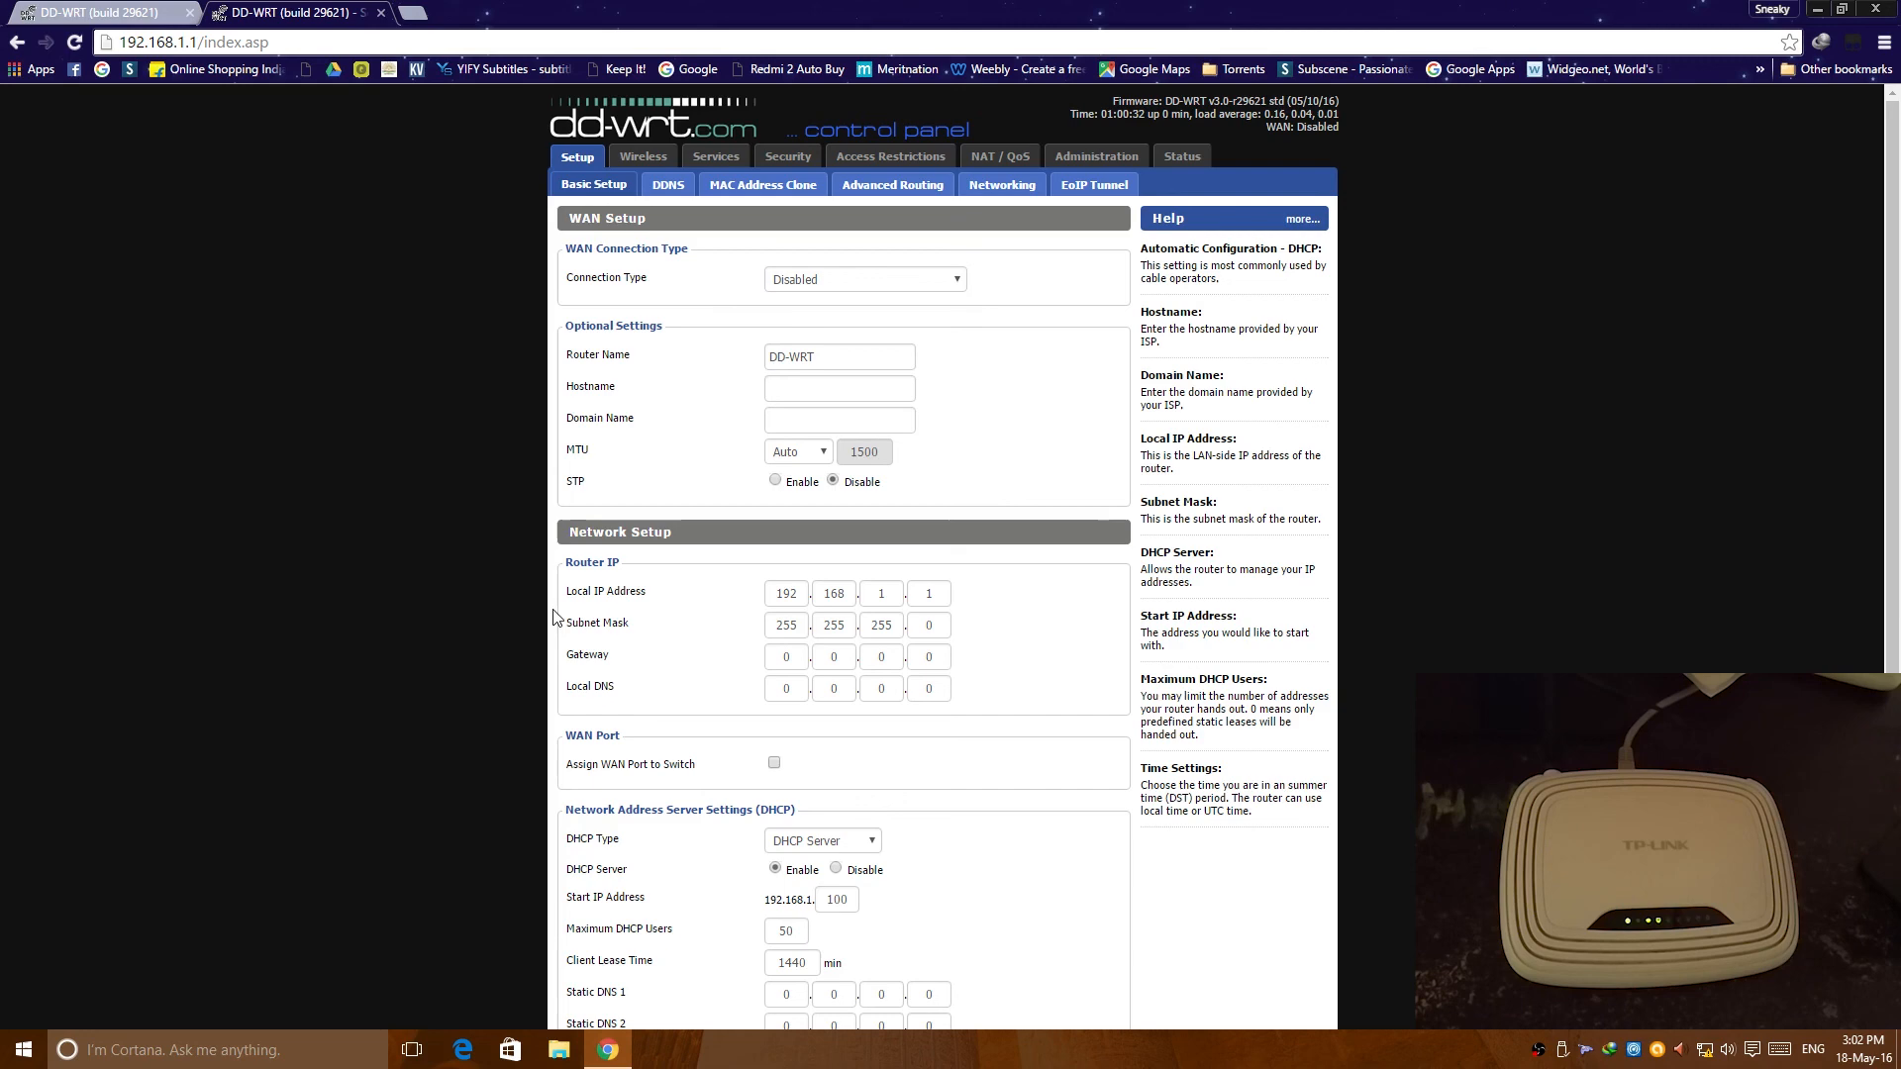
pyautogui.scroll(-3)
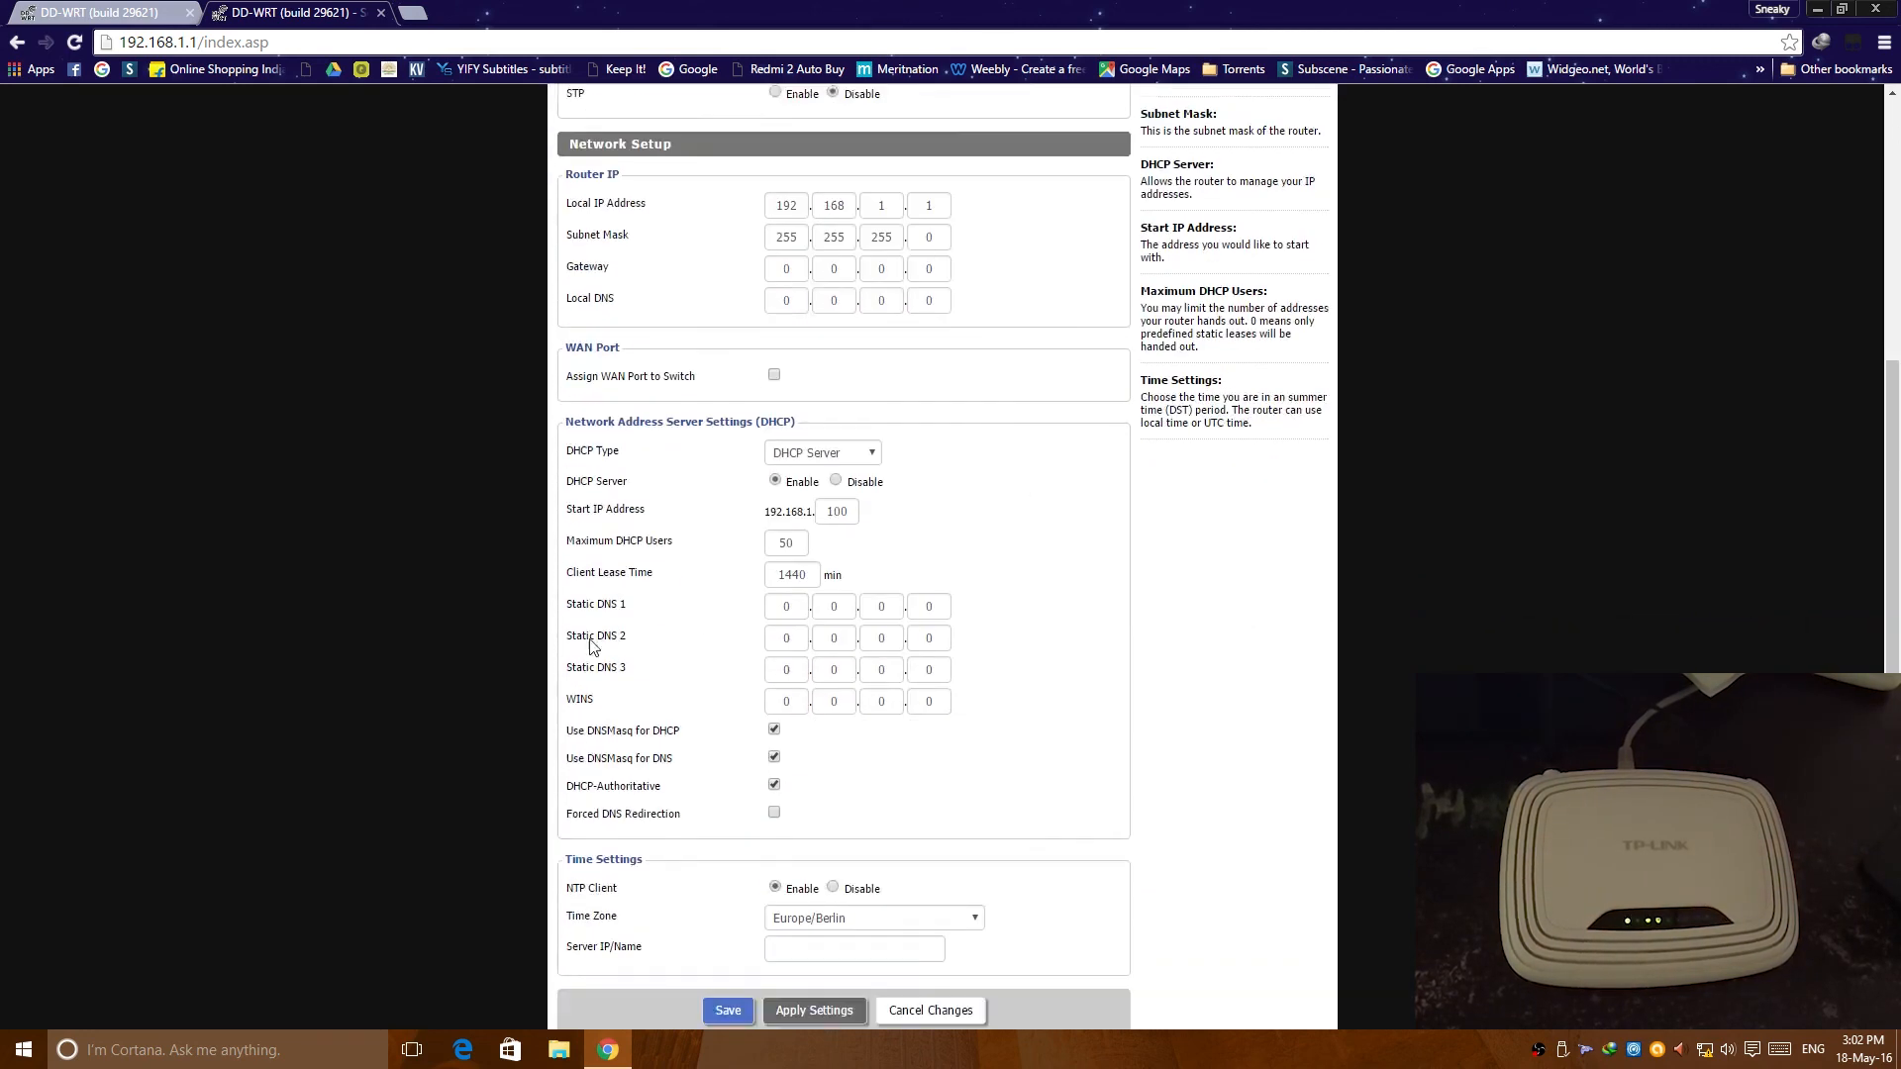
pyautogui.scroll(3)
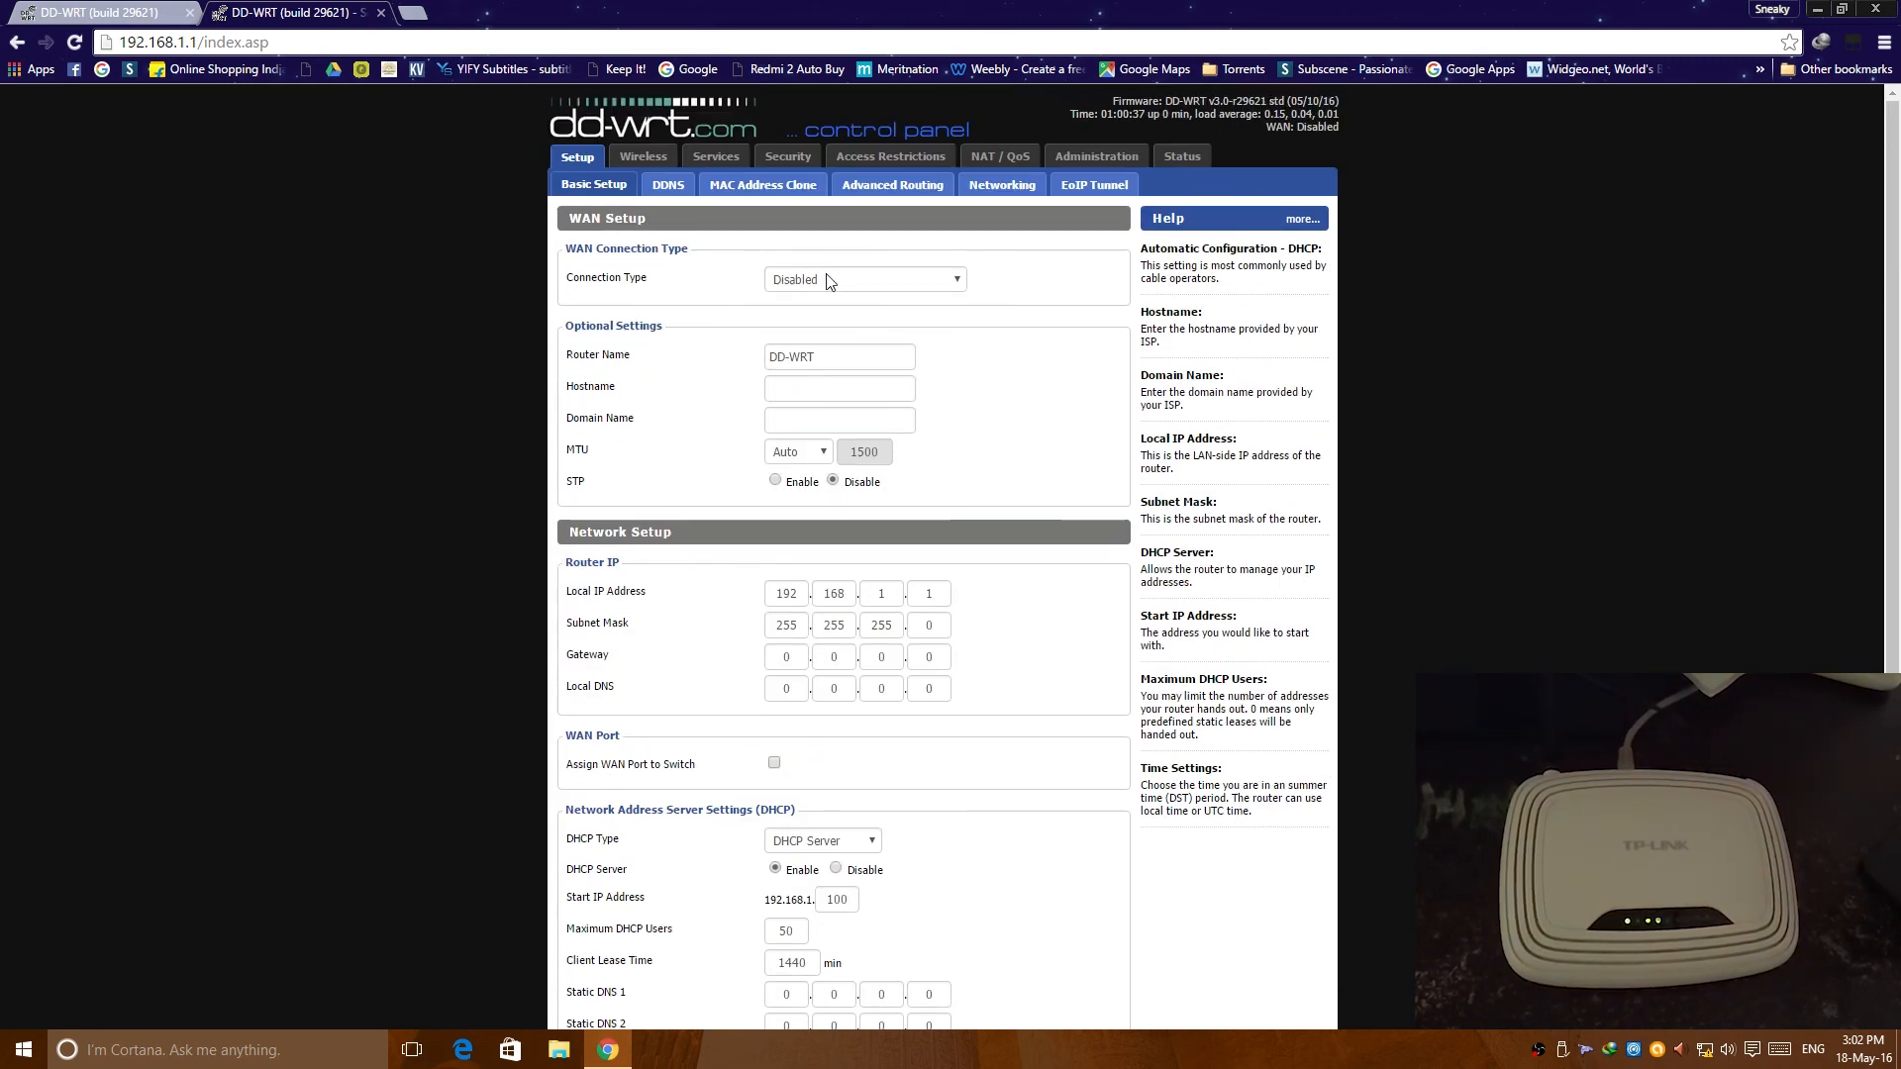
pyautogui.click(863, 279)
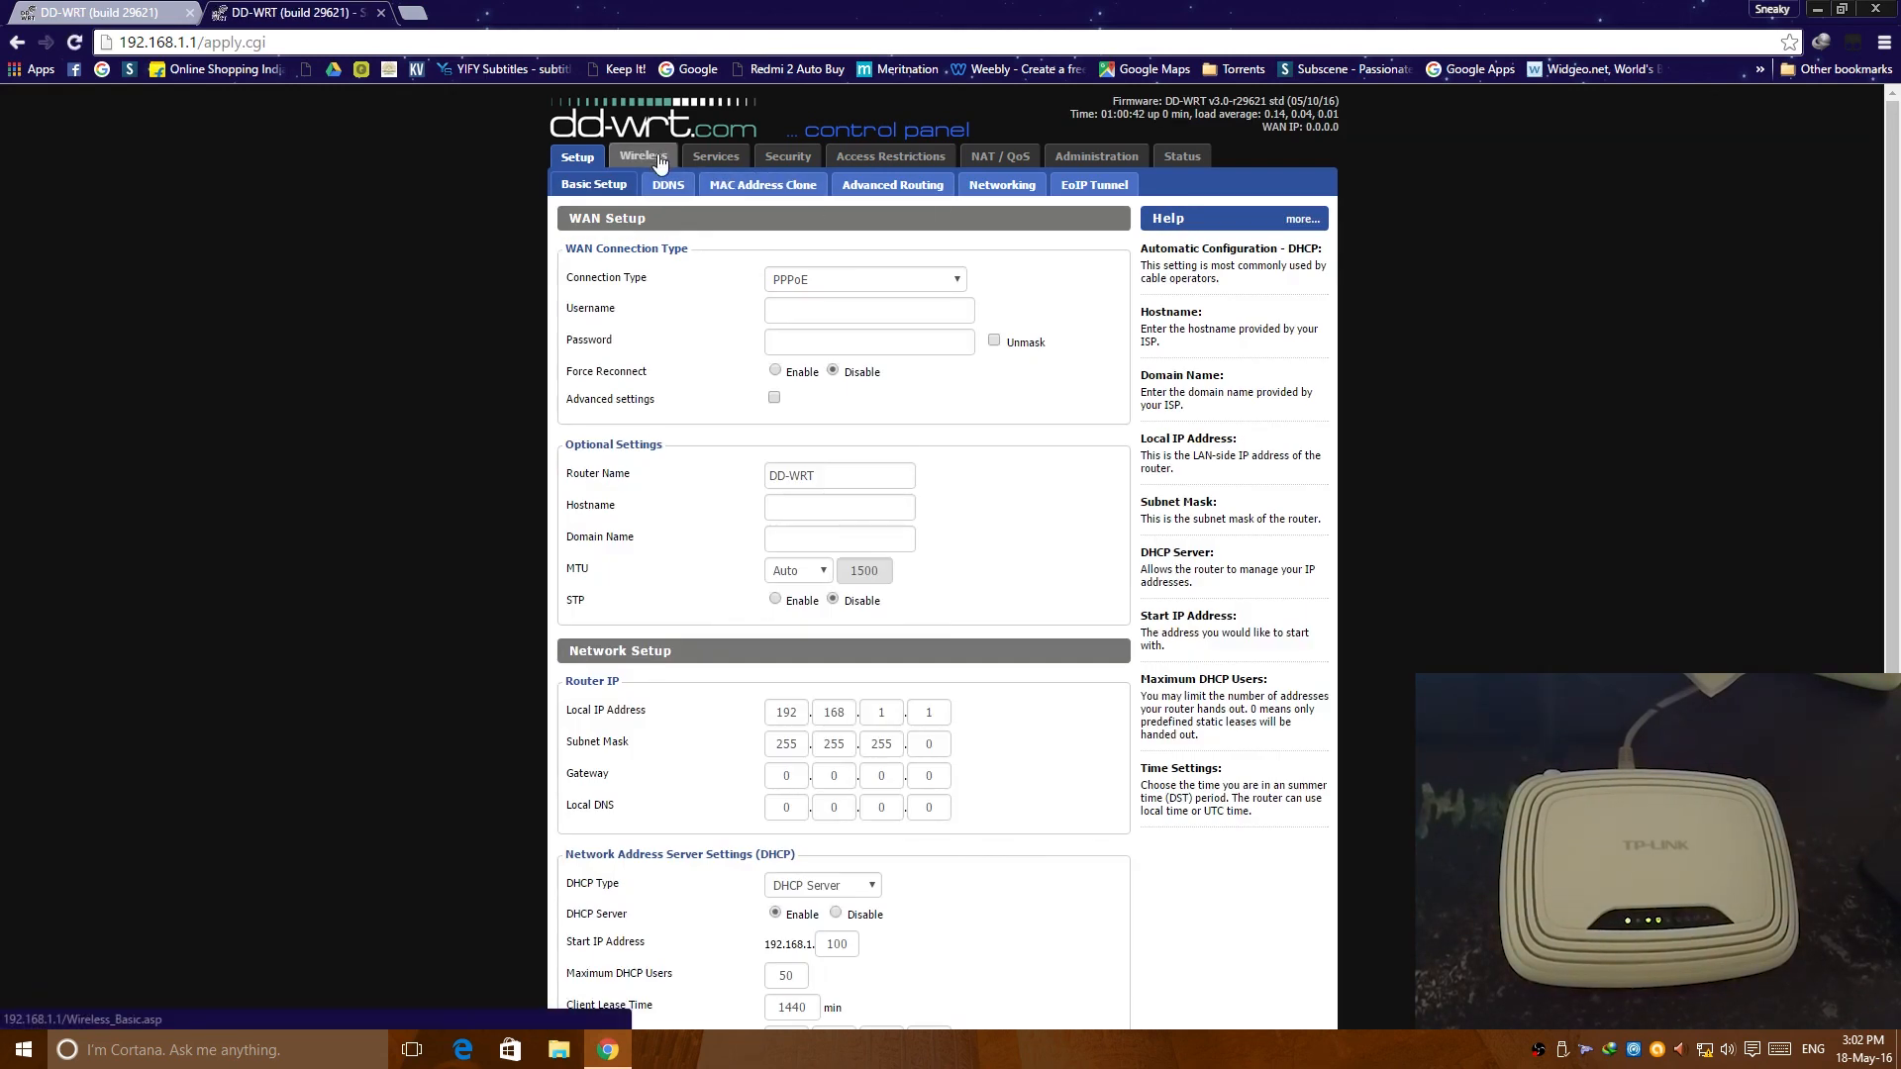
pyautogui.click(642, 155)
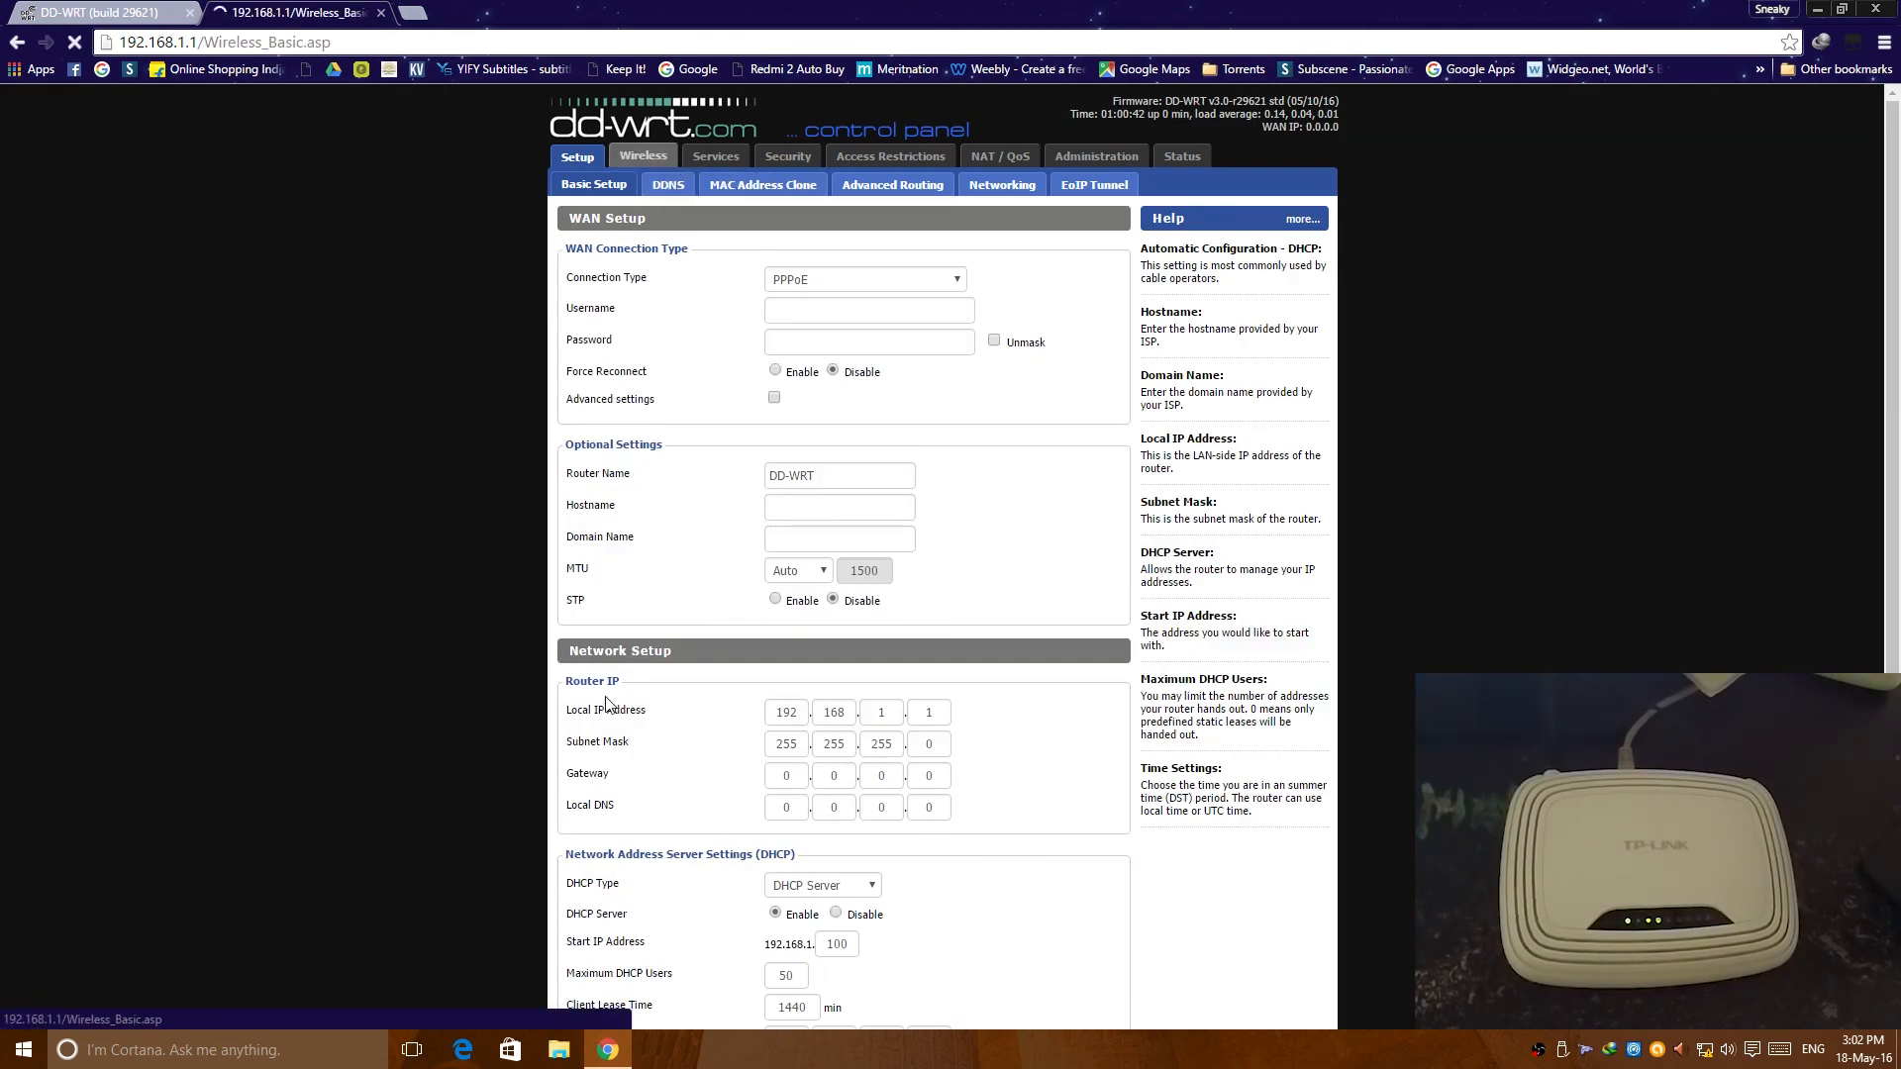
# Step: Browse the Wireless Mode options keeping AP, then view the SuperChannel page
pyautogui.click(643, 156)
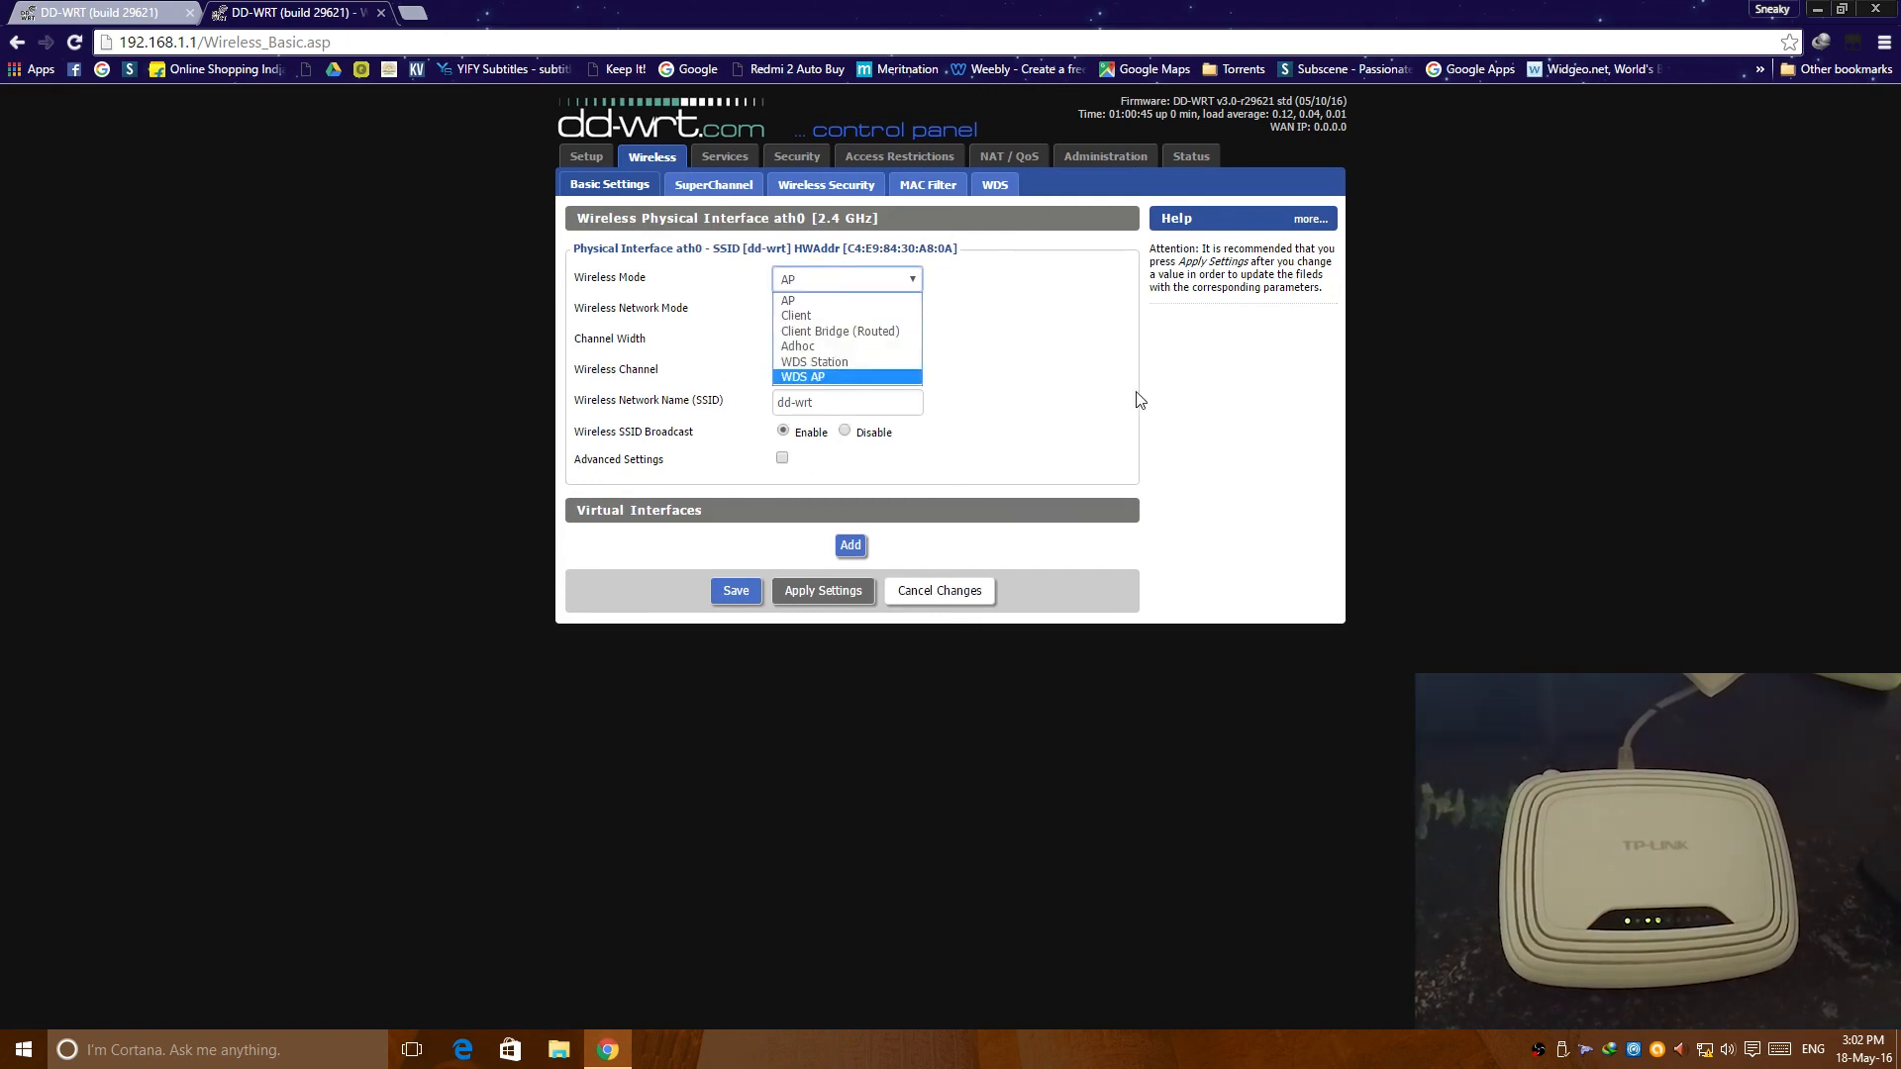
pyautogui.click(787, 299)
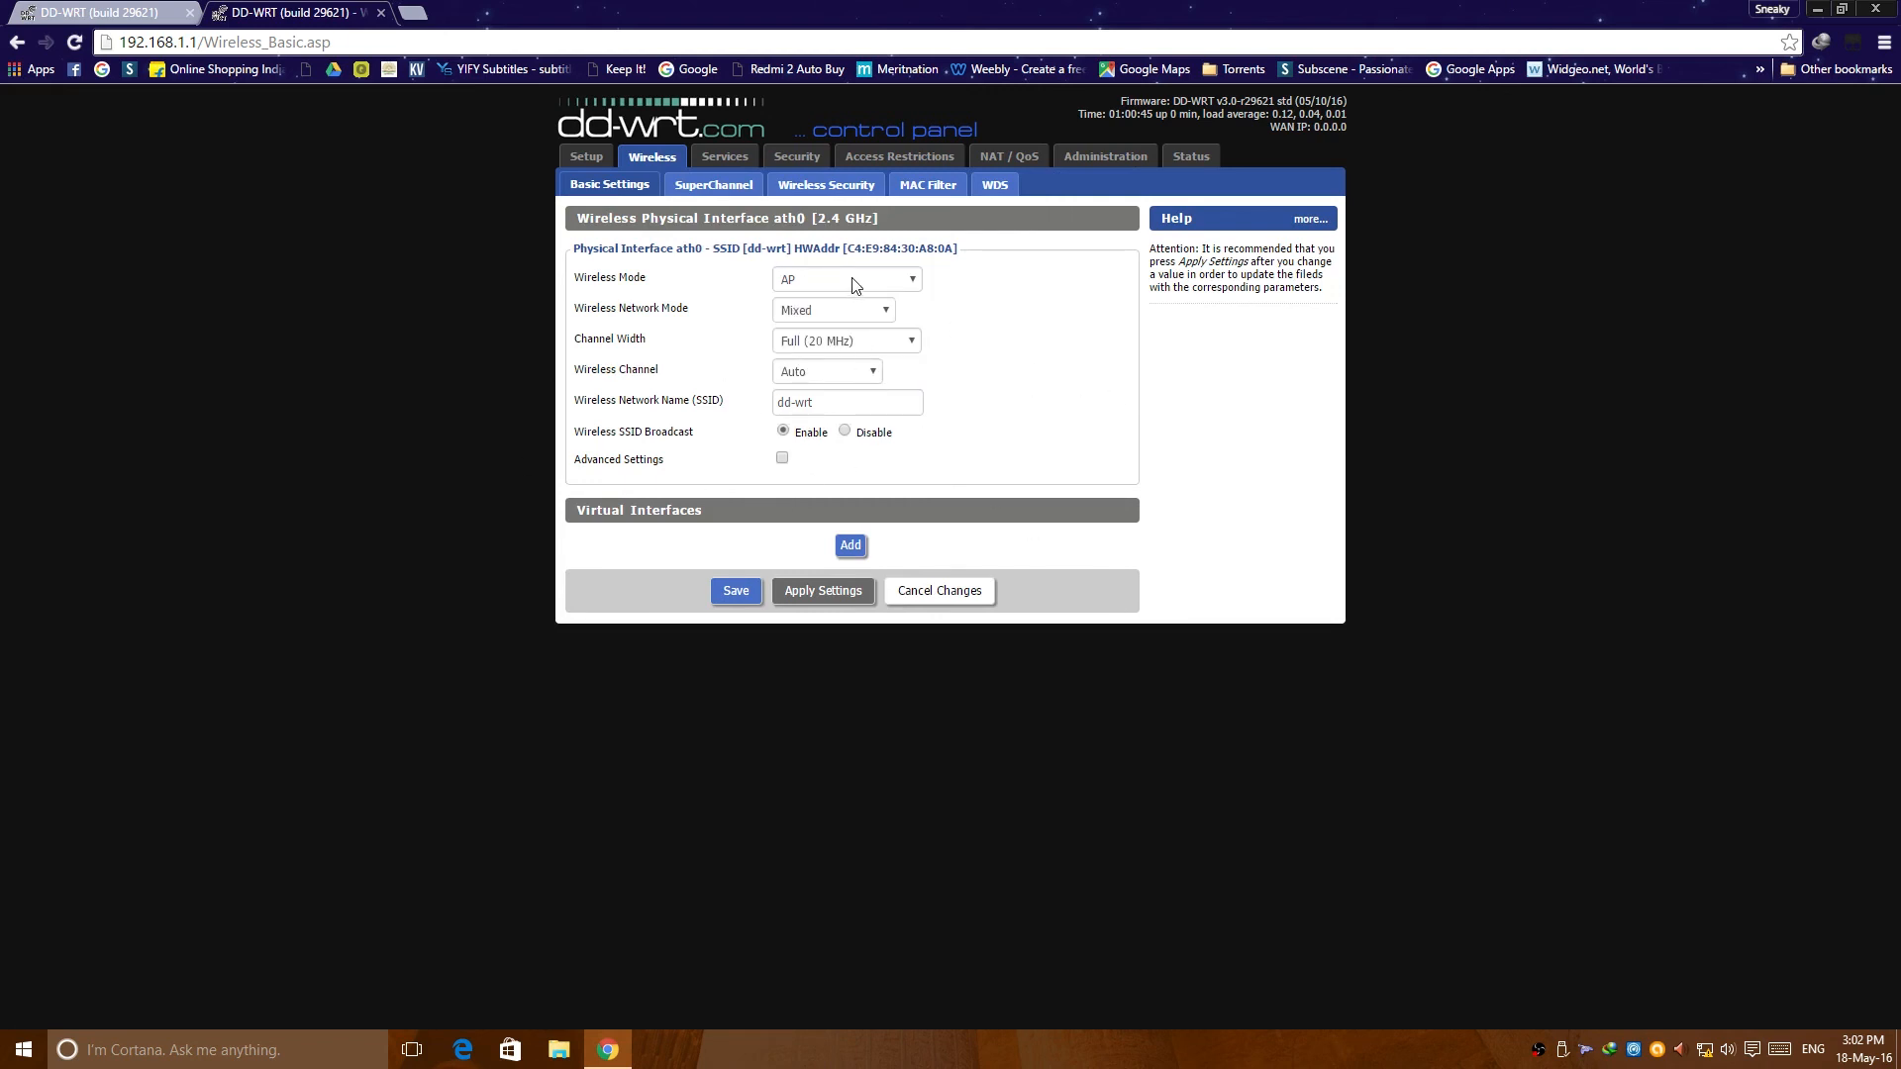
pyautogui.click(847, 279)
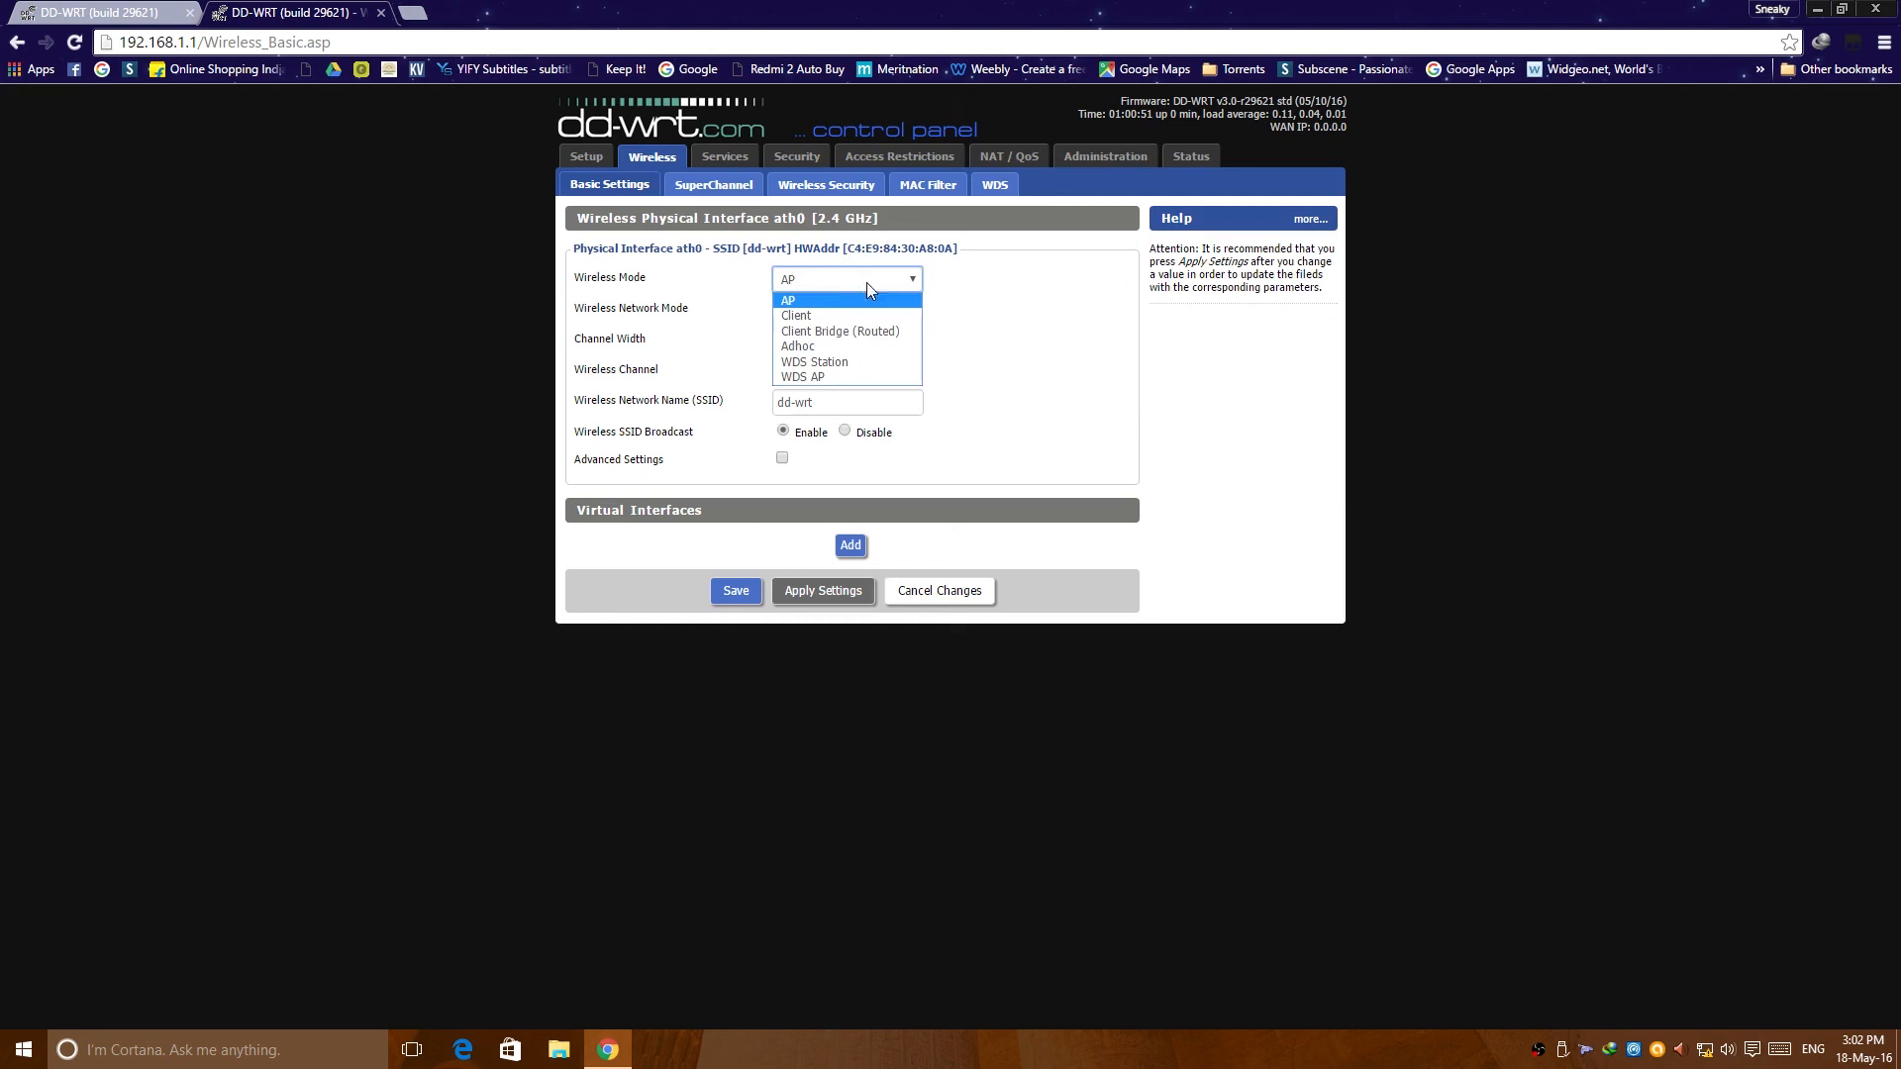
pyautogui.moveTo(839, 331)
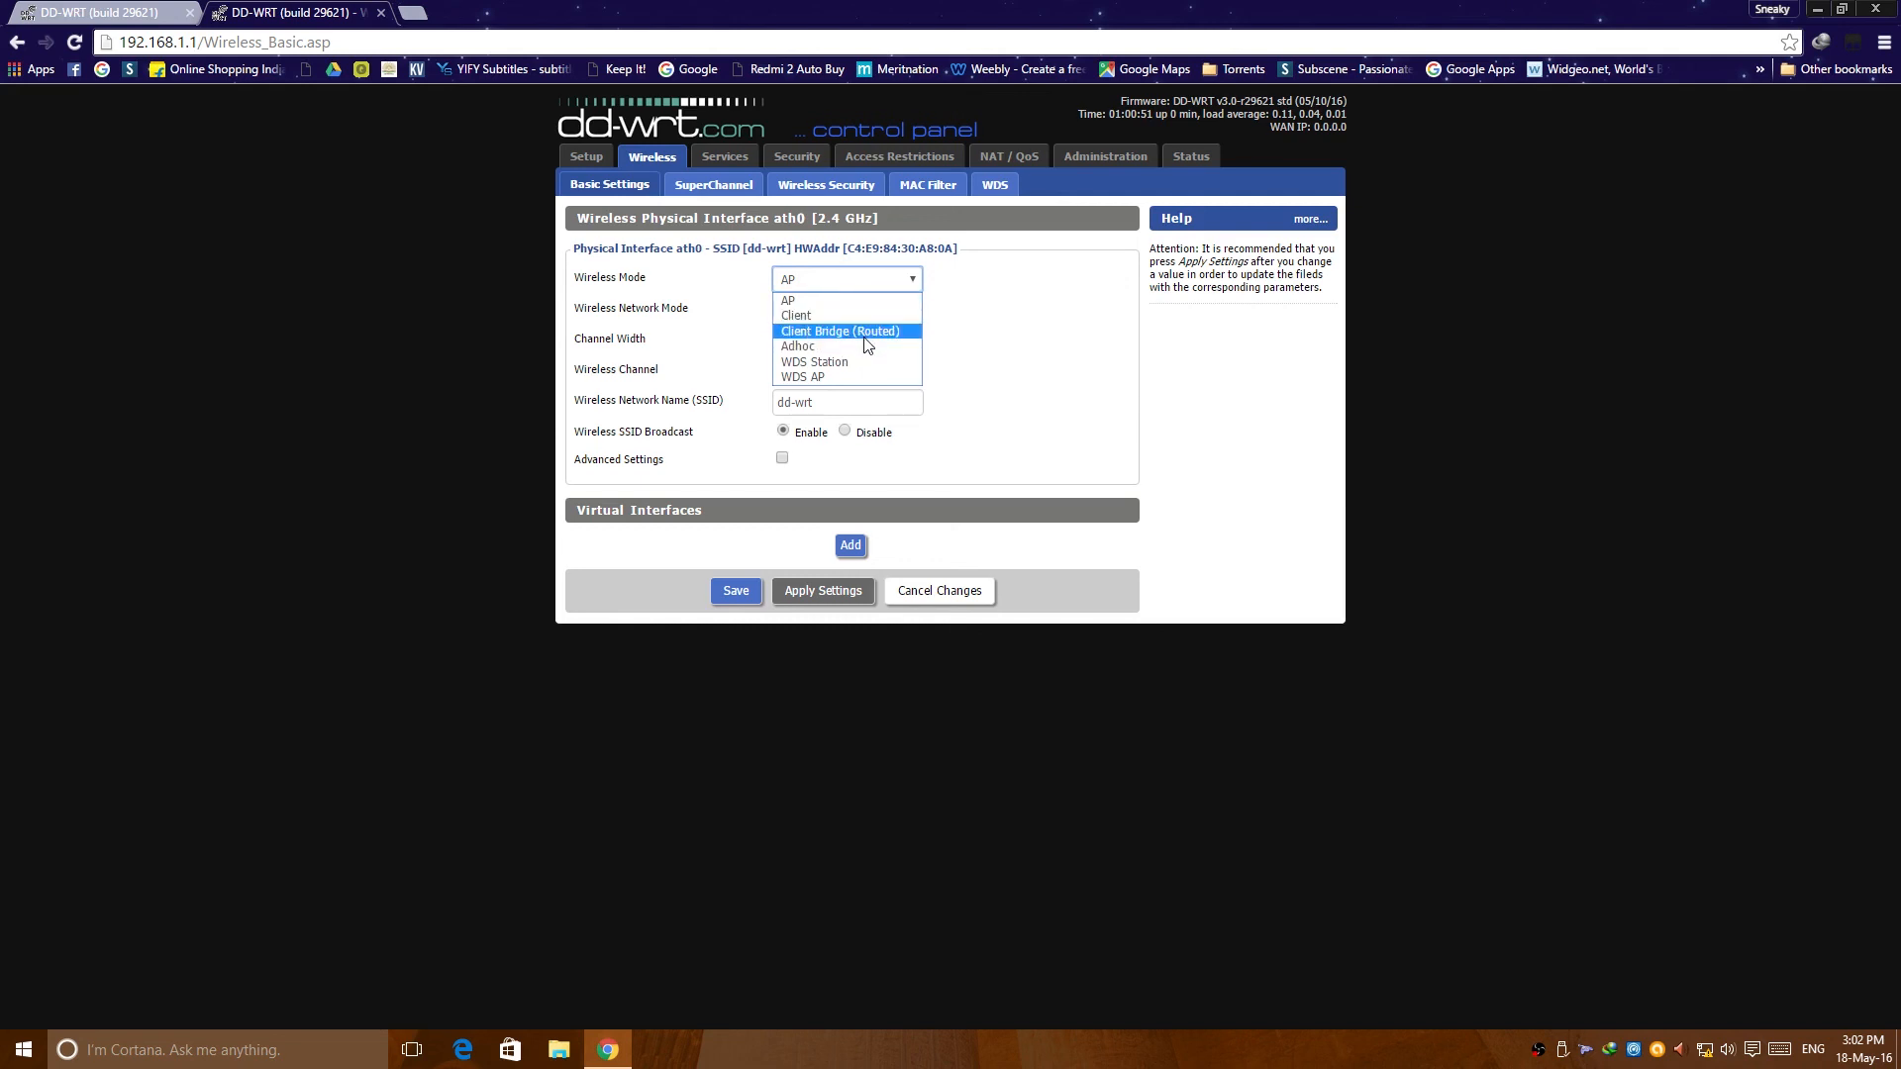
pyautogui.moveTo(849, 376)
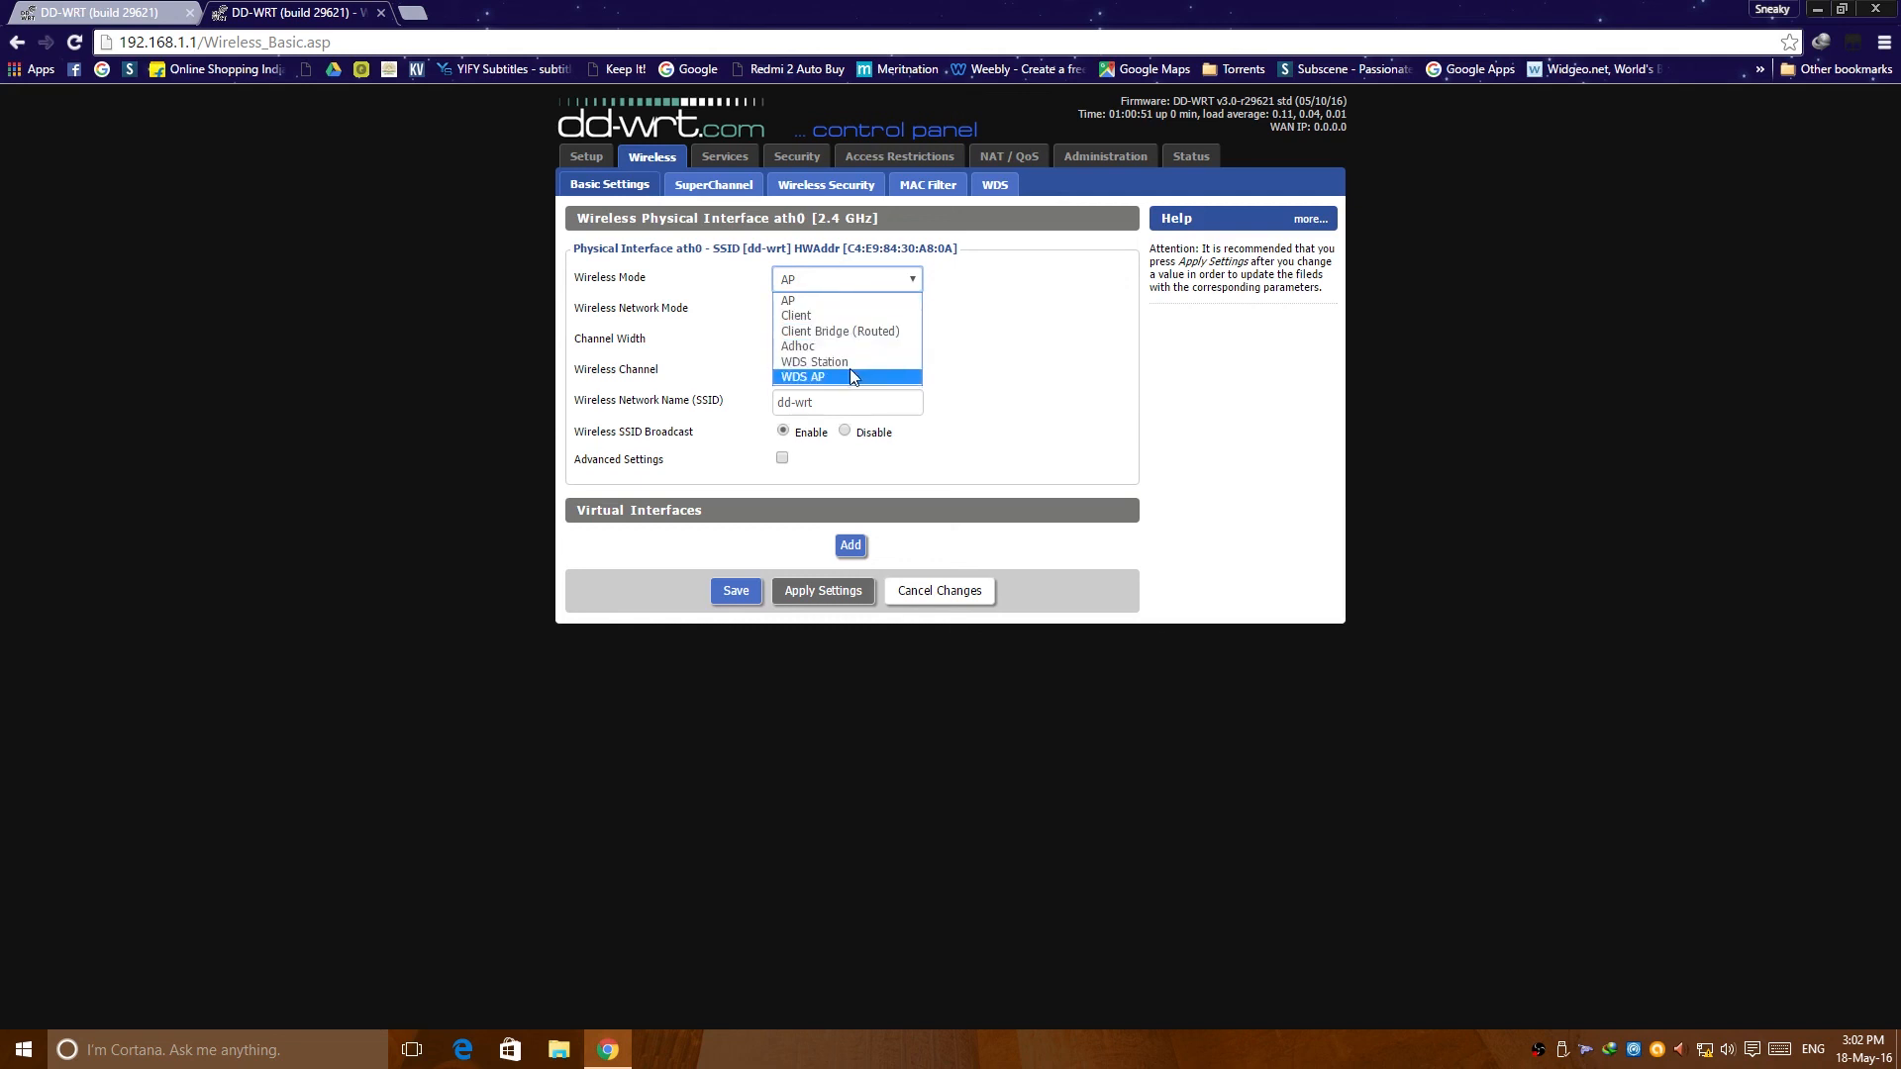
pyautogui.moveTo(854, 315)
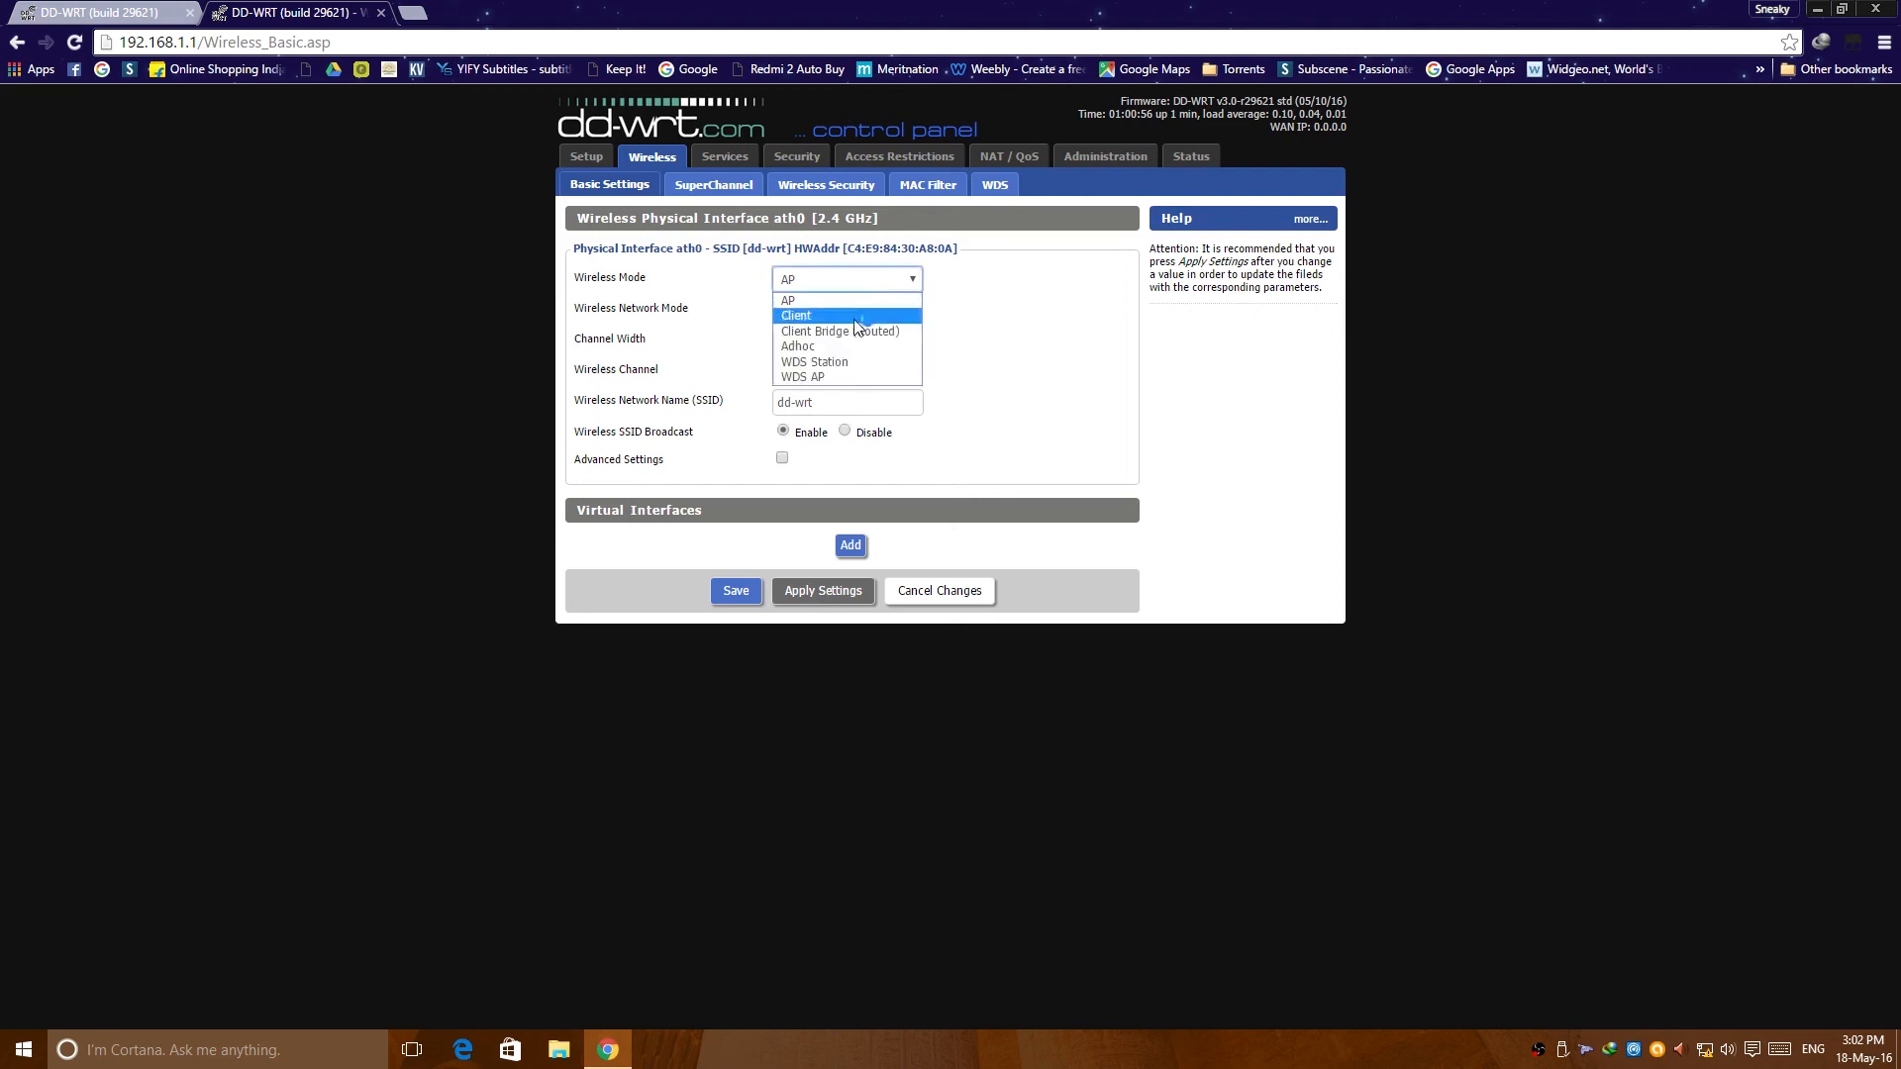
pyautogui.moveTo(846, 362)
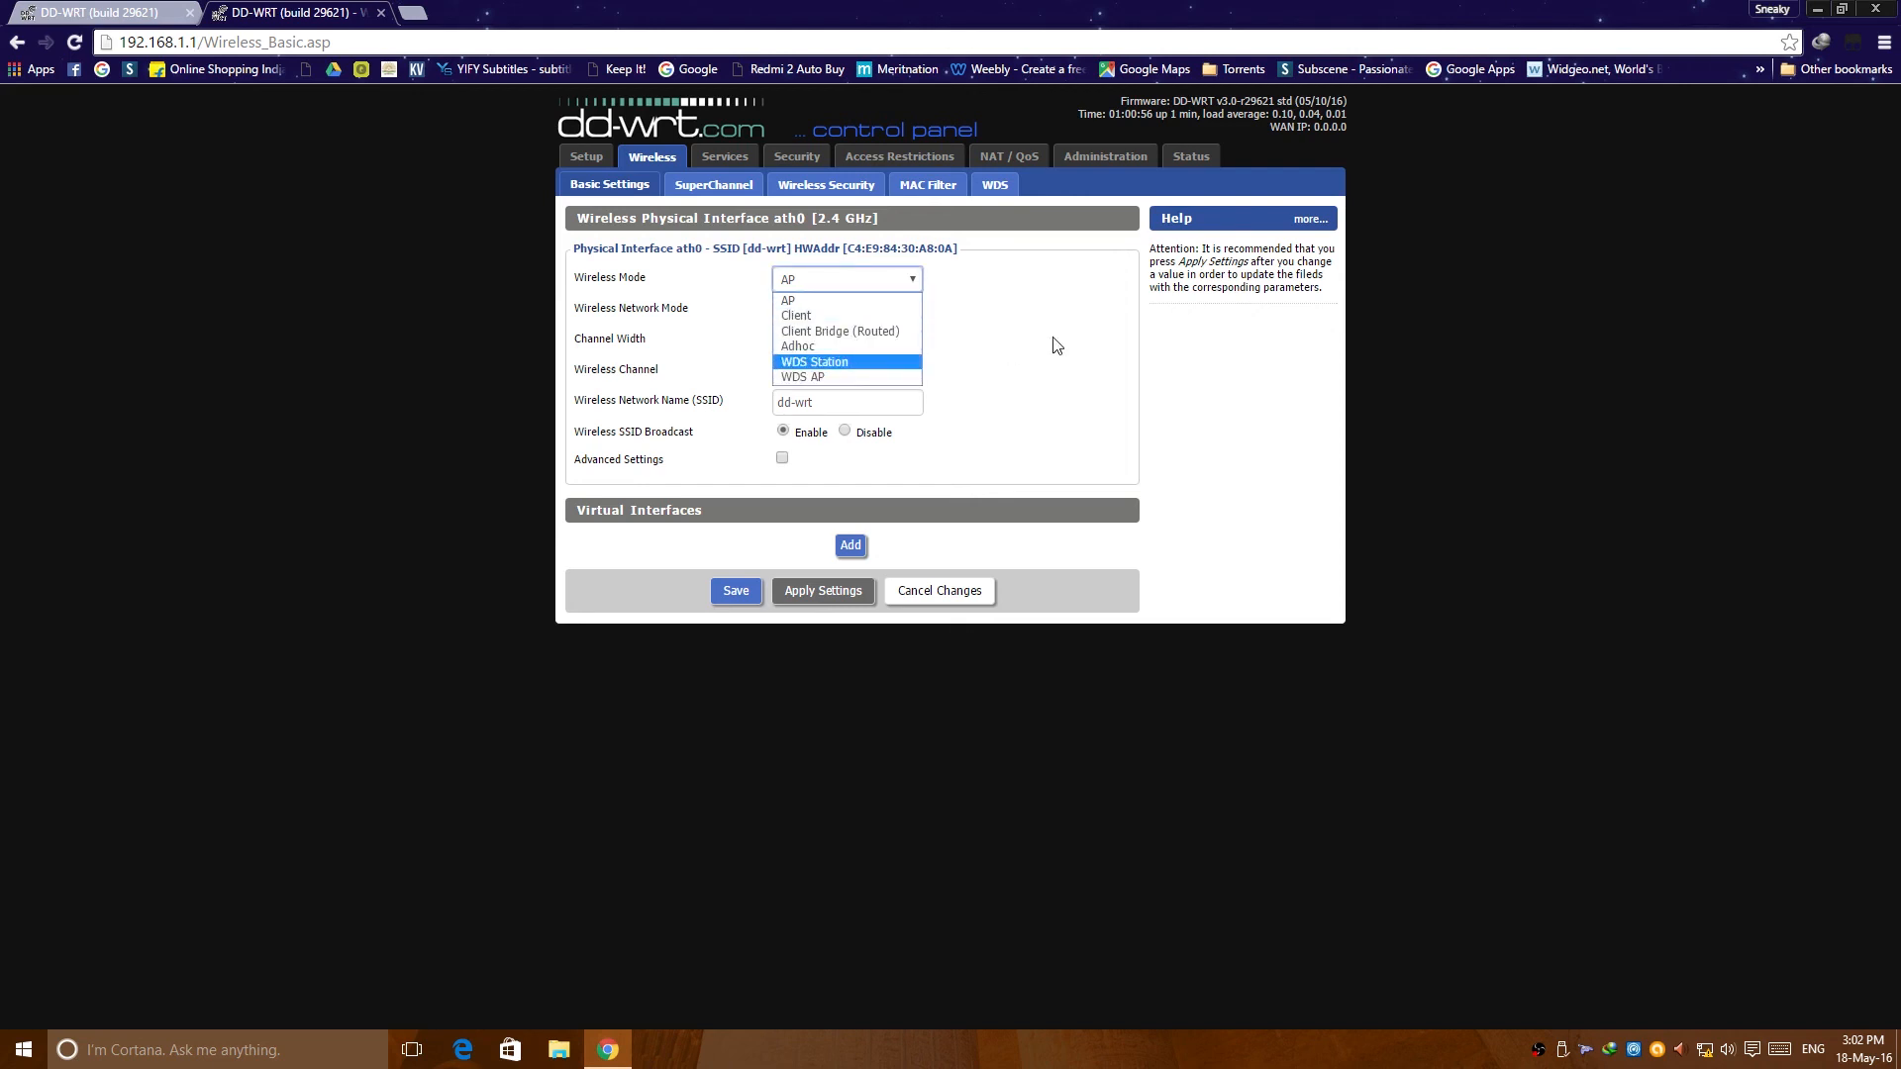
pyautogui.moveTo(1045, 346)
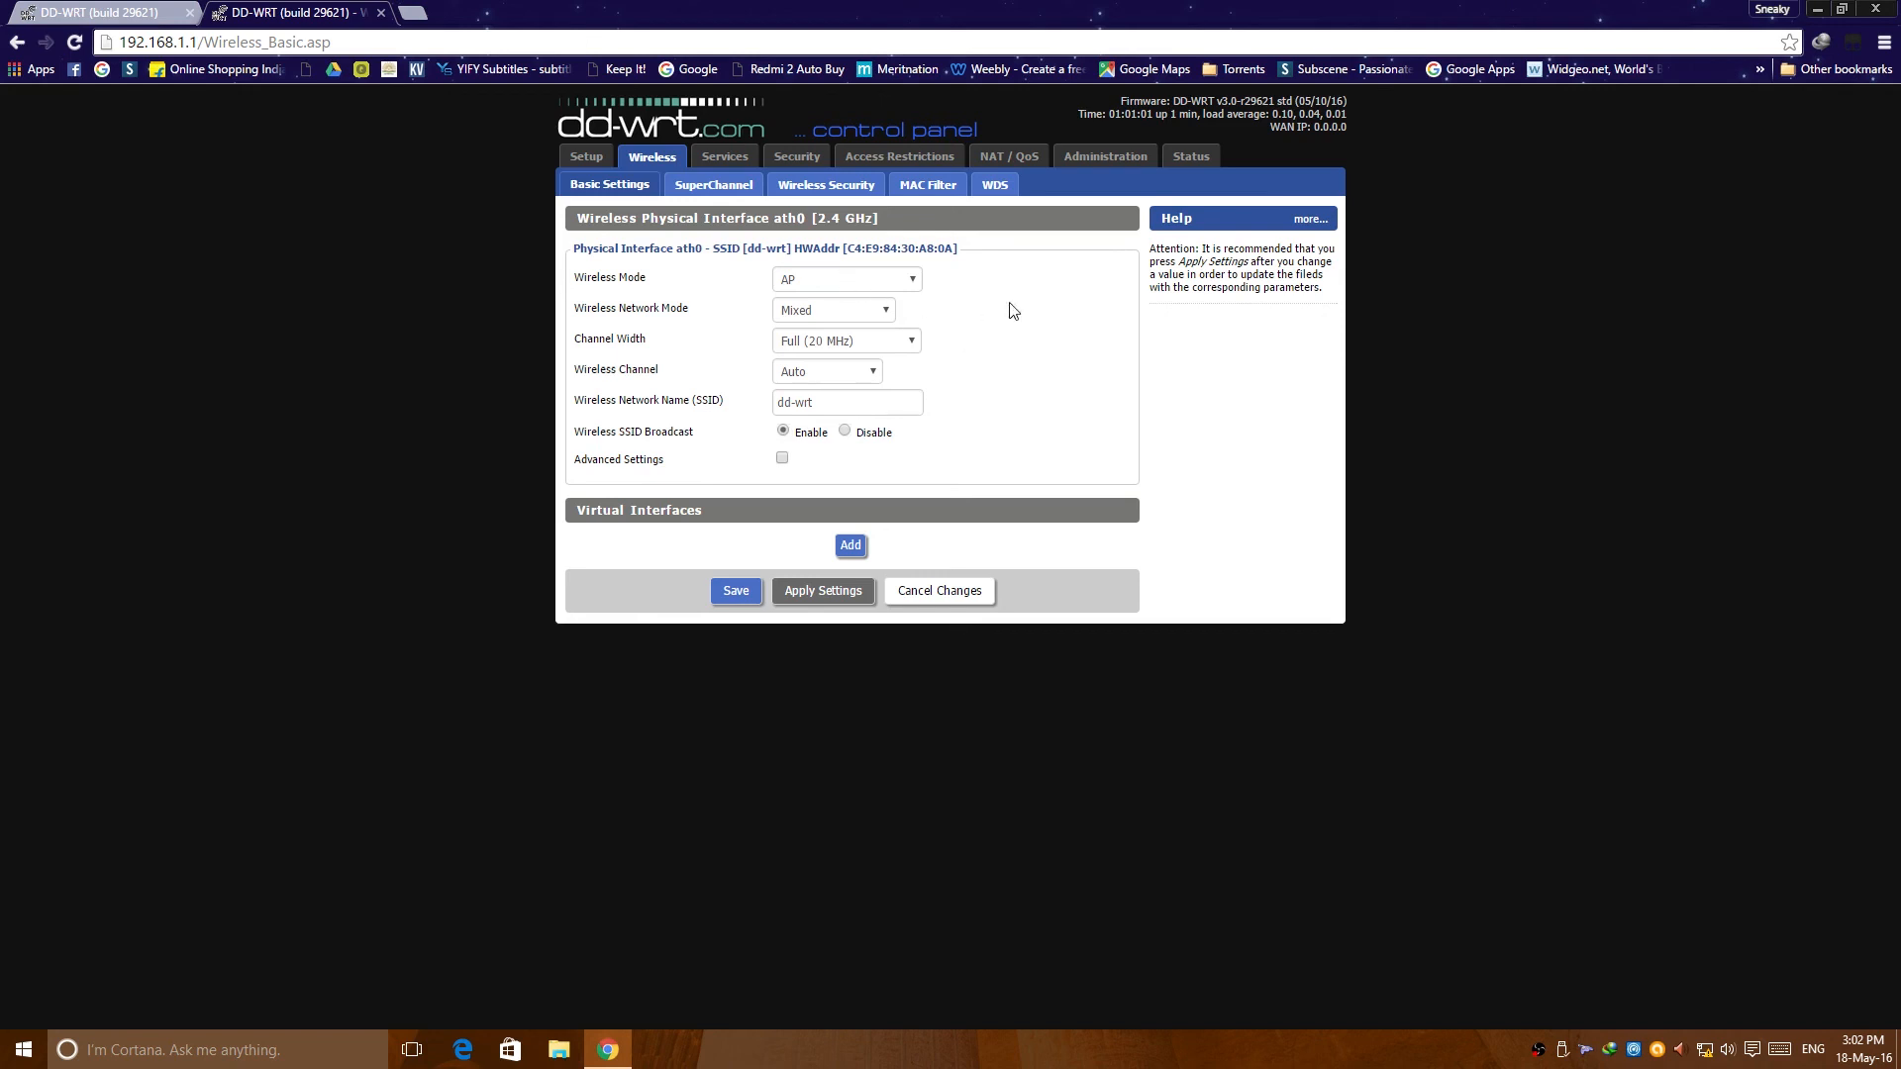
pyautogui.moveTo(851, 216)
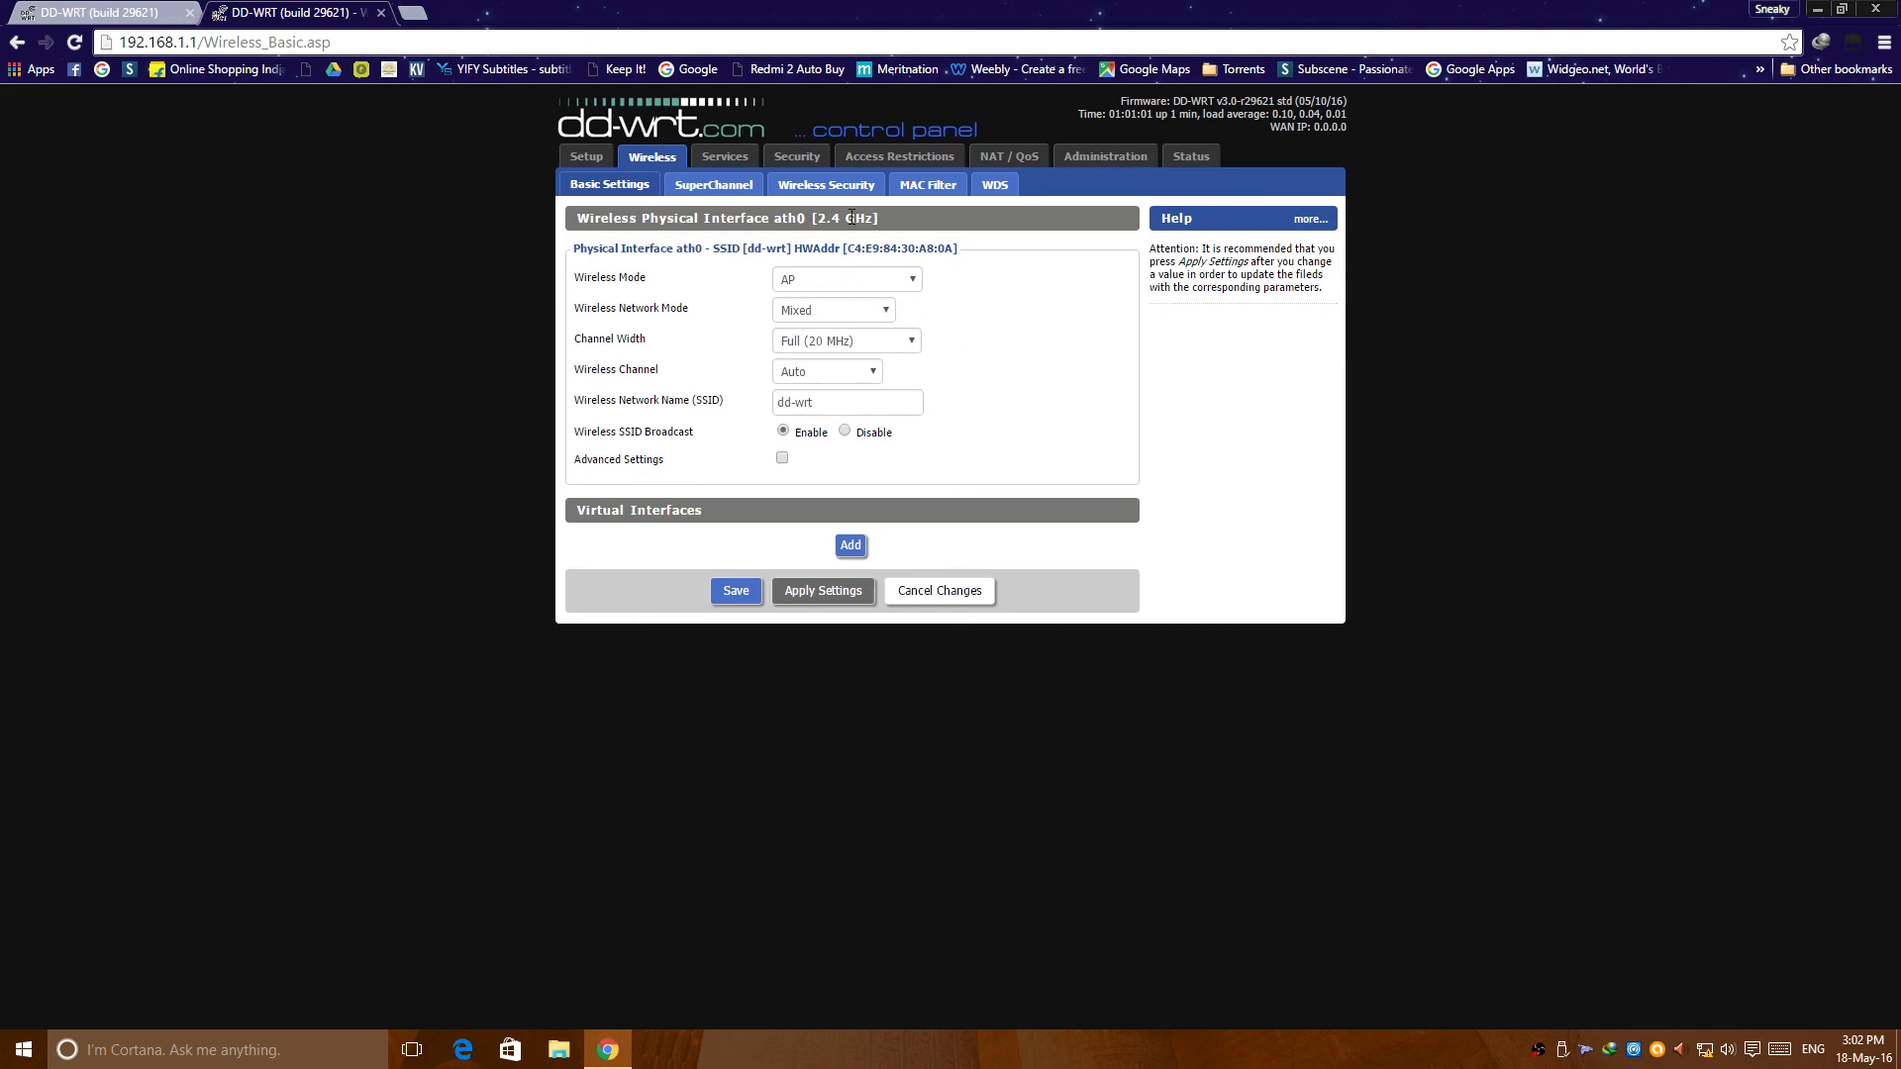
pyautogui.click(713, 185)
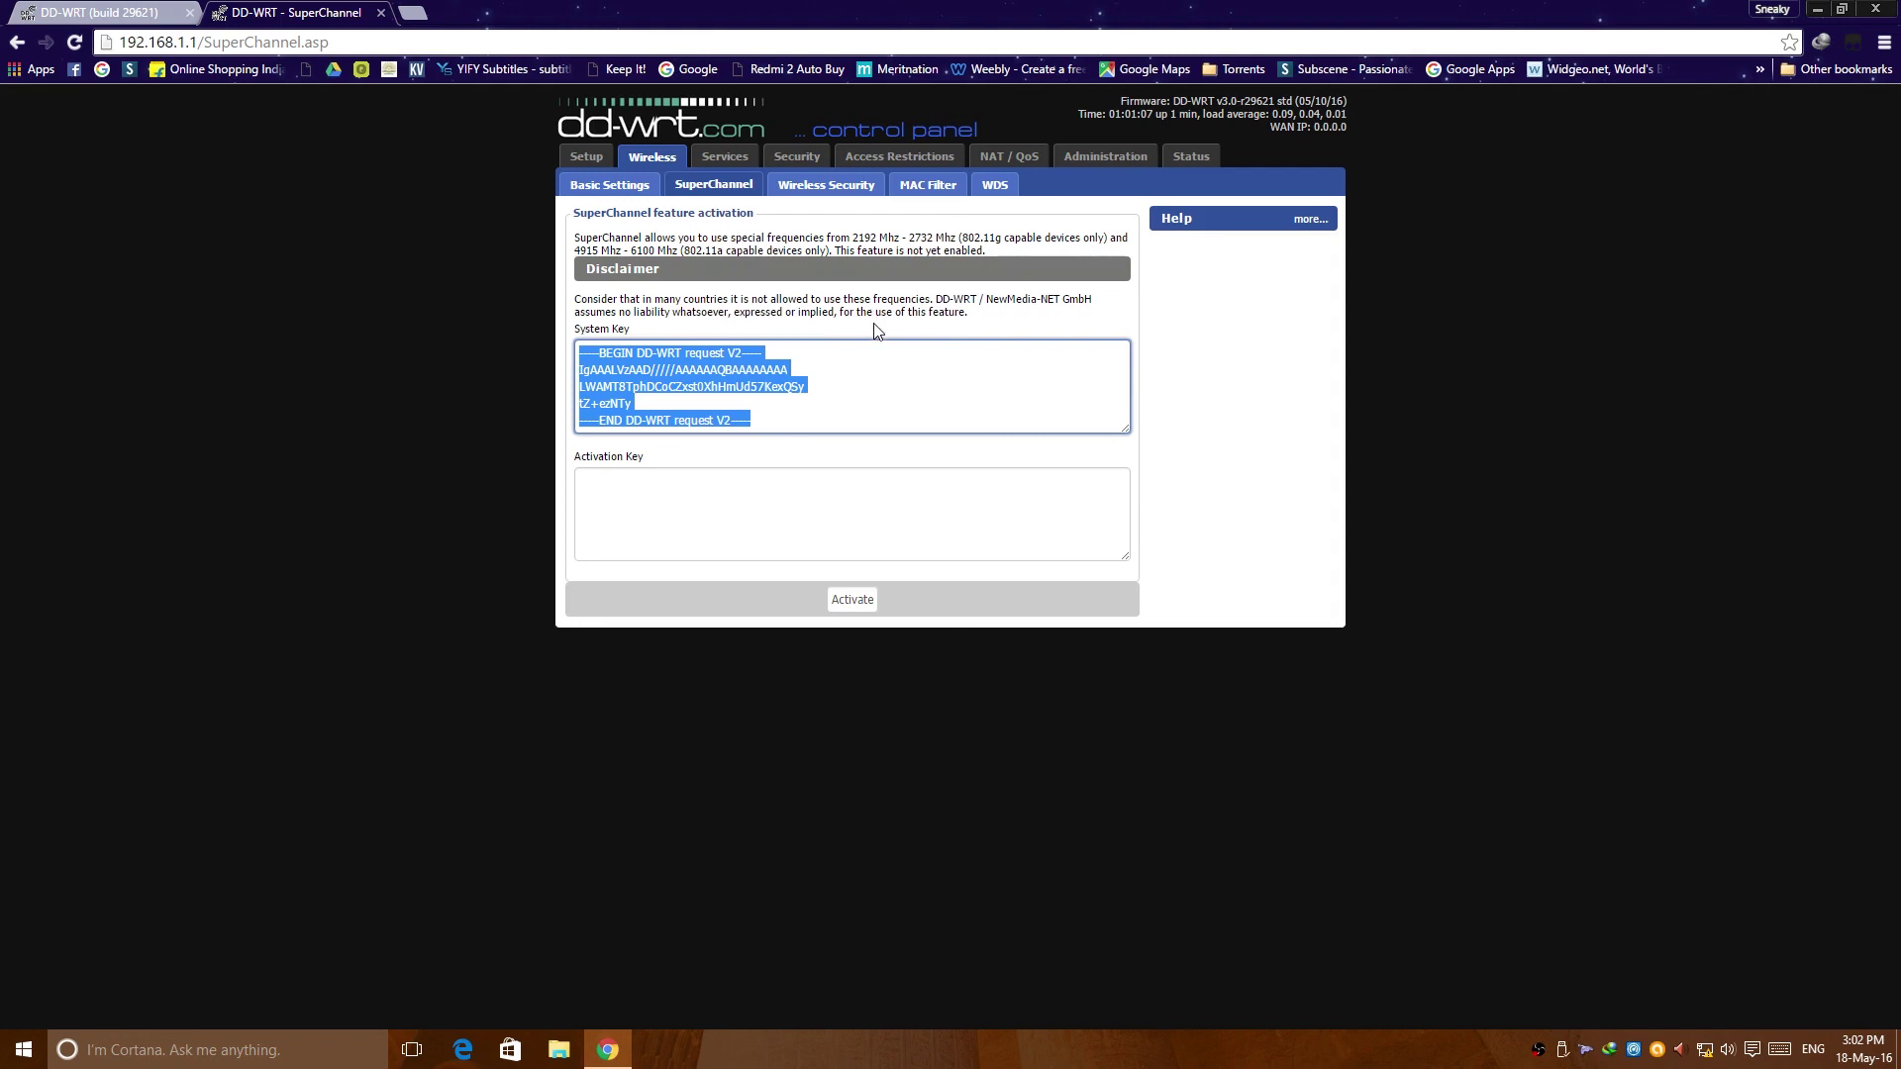
pyautogui.moveTo(826, 184)
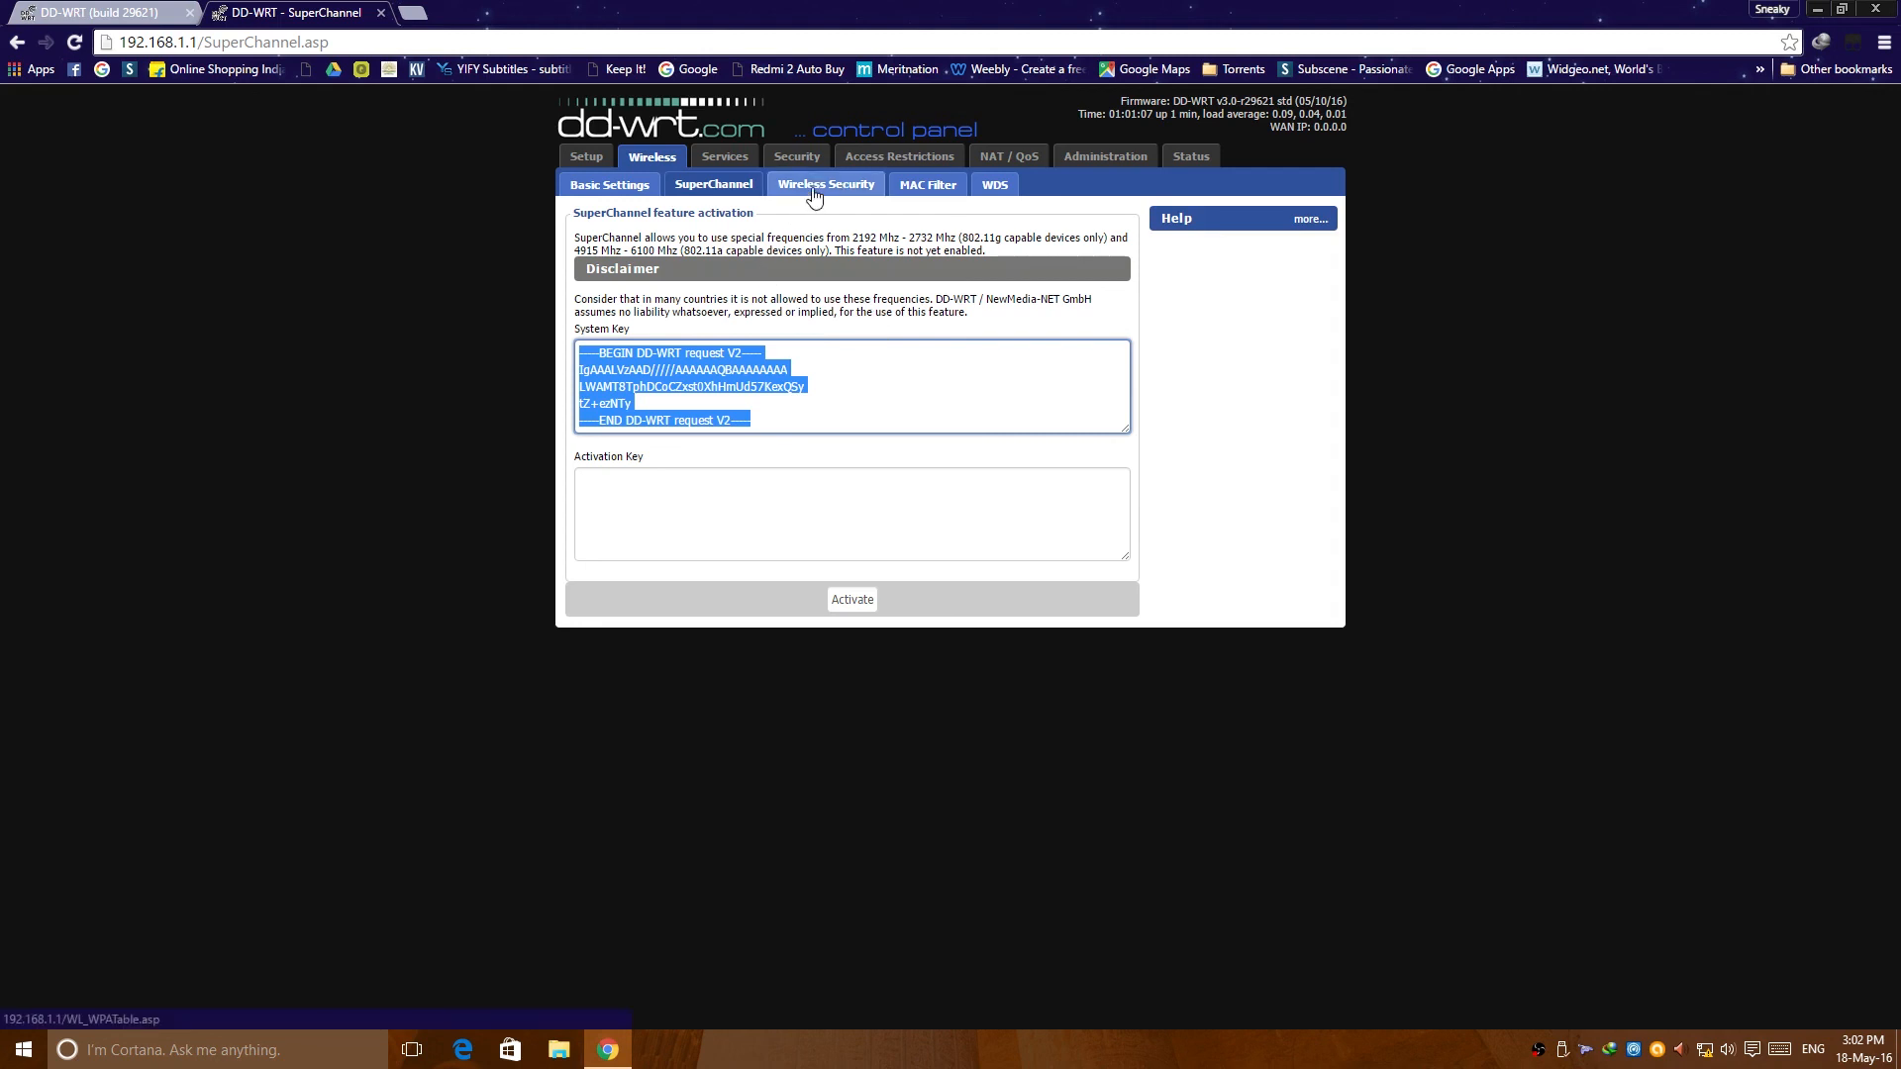
pyautogui.moveTo(822, 246)
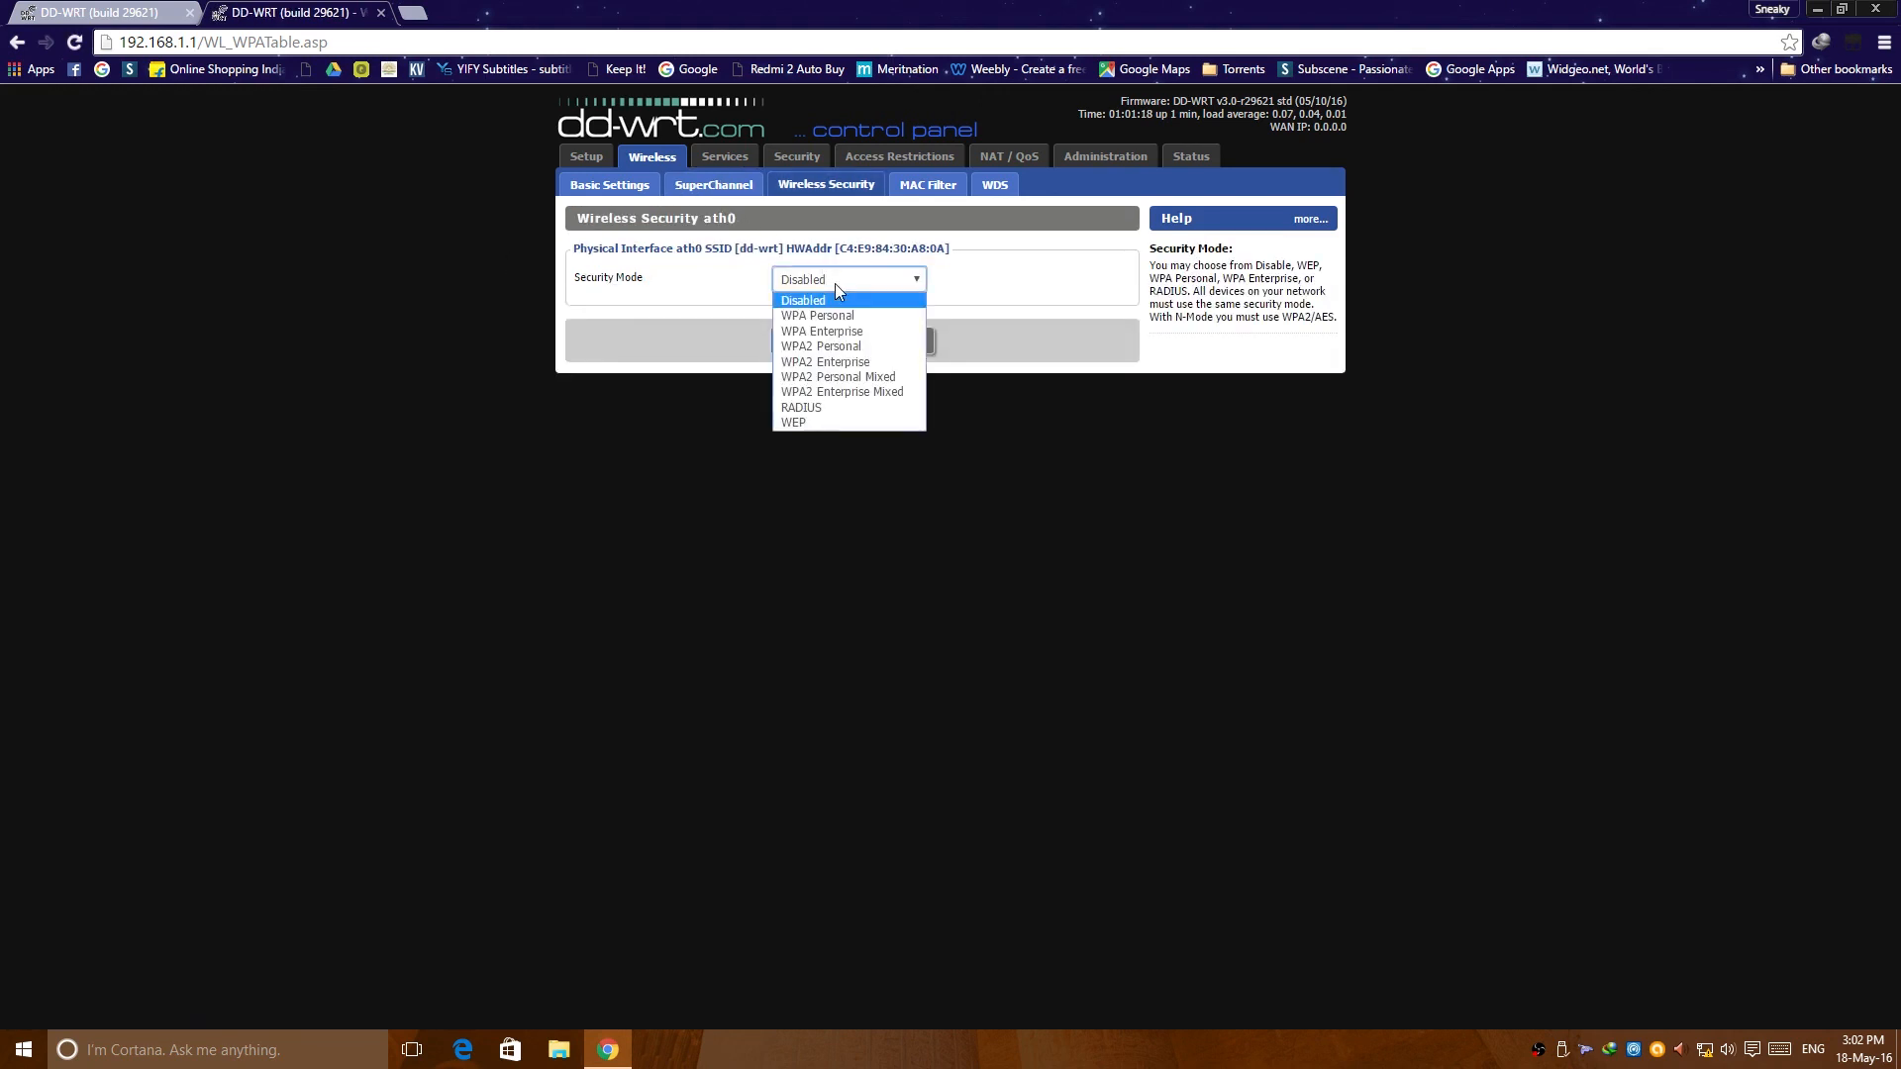
pyautogui.moveTo(794, 422)
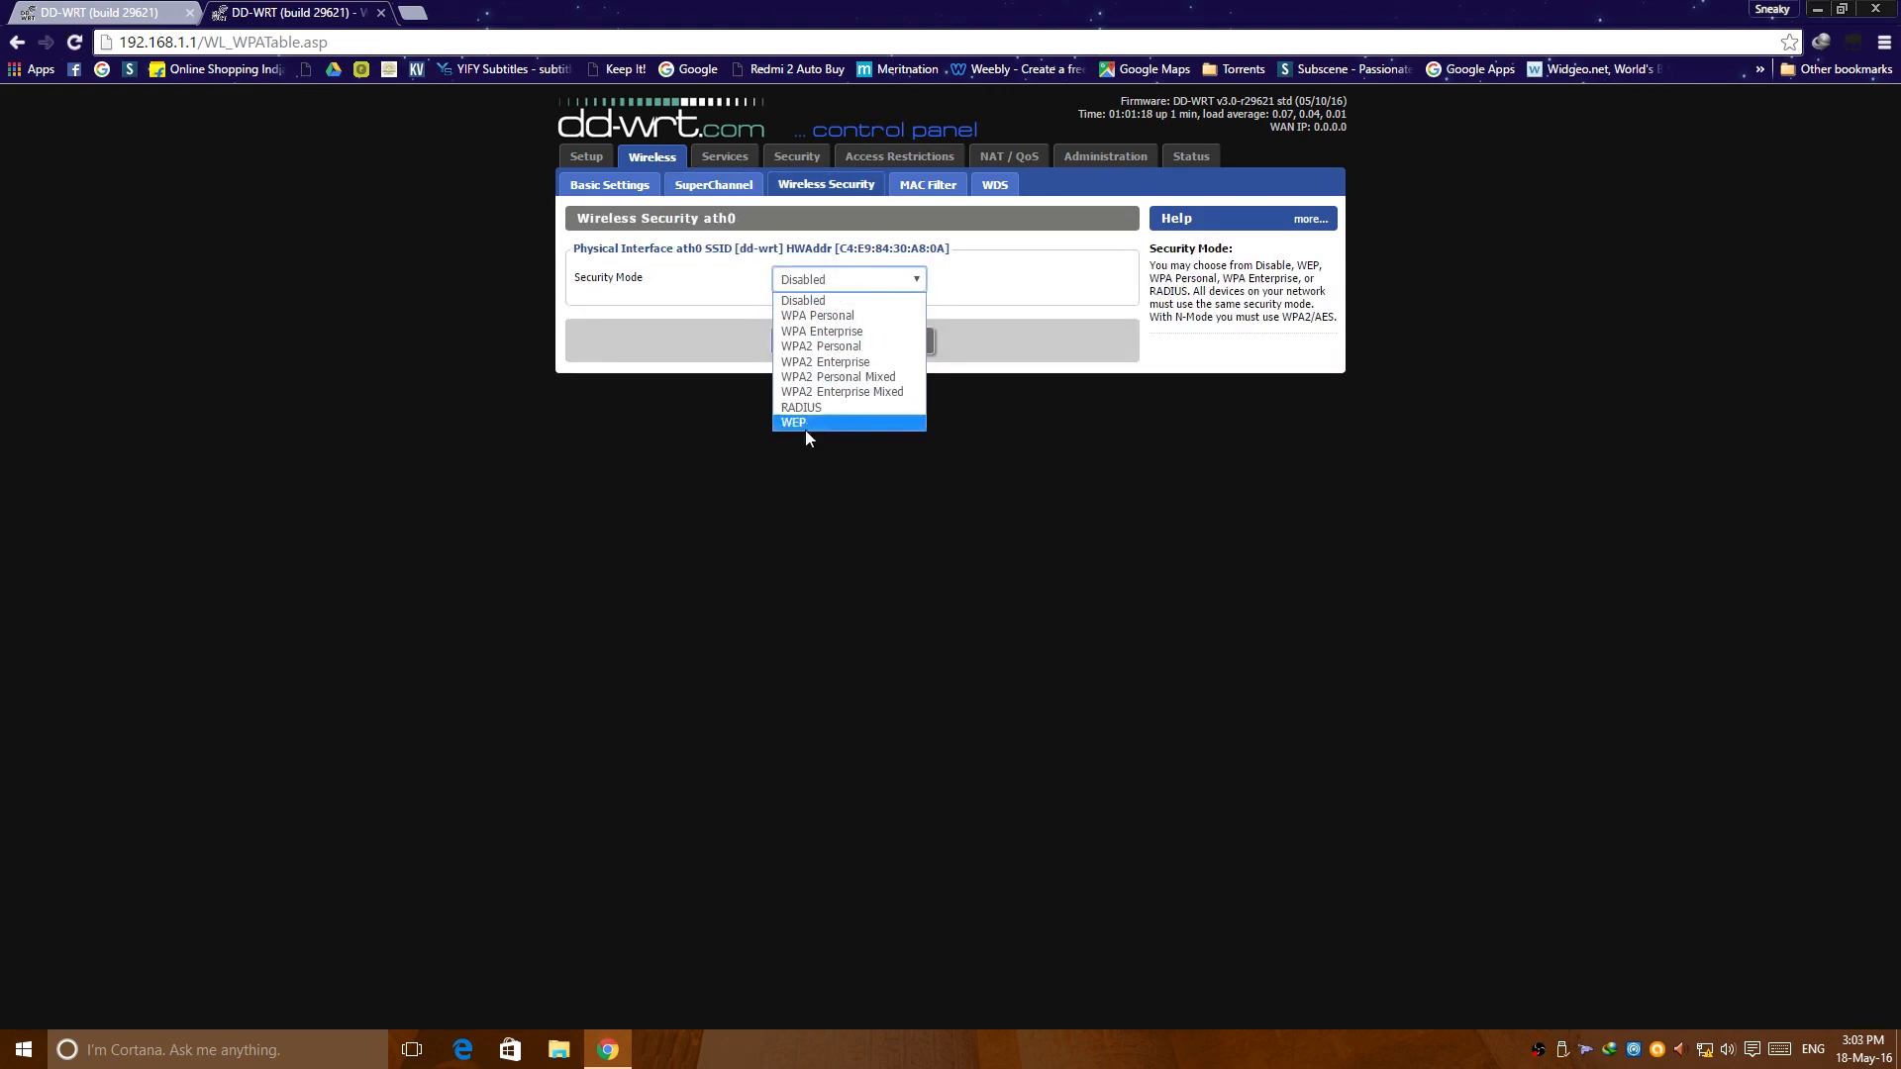
pyautogui.moveTo(800, 407)
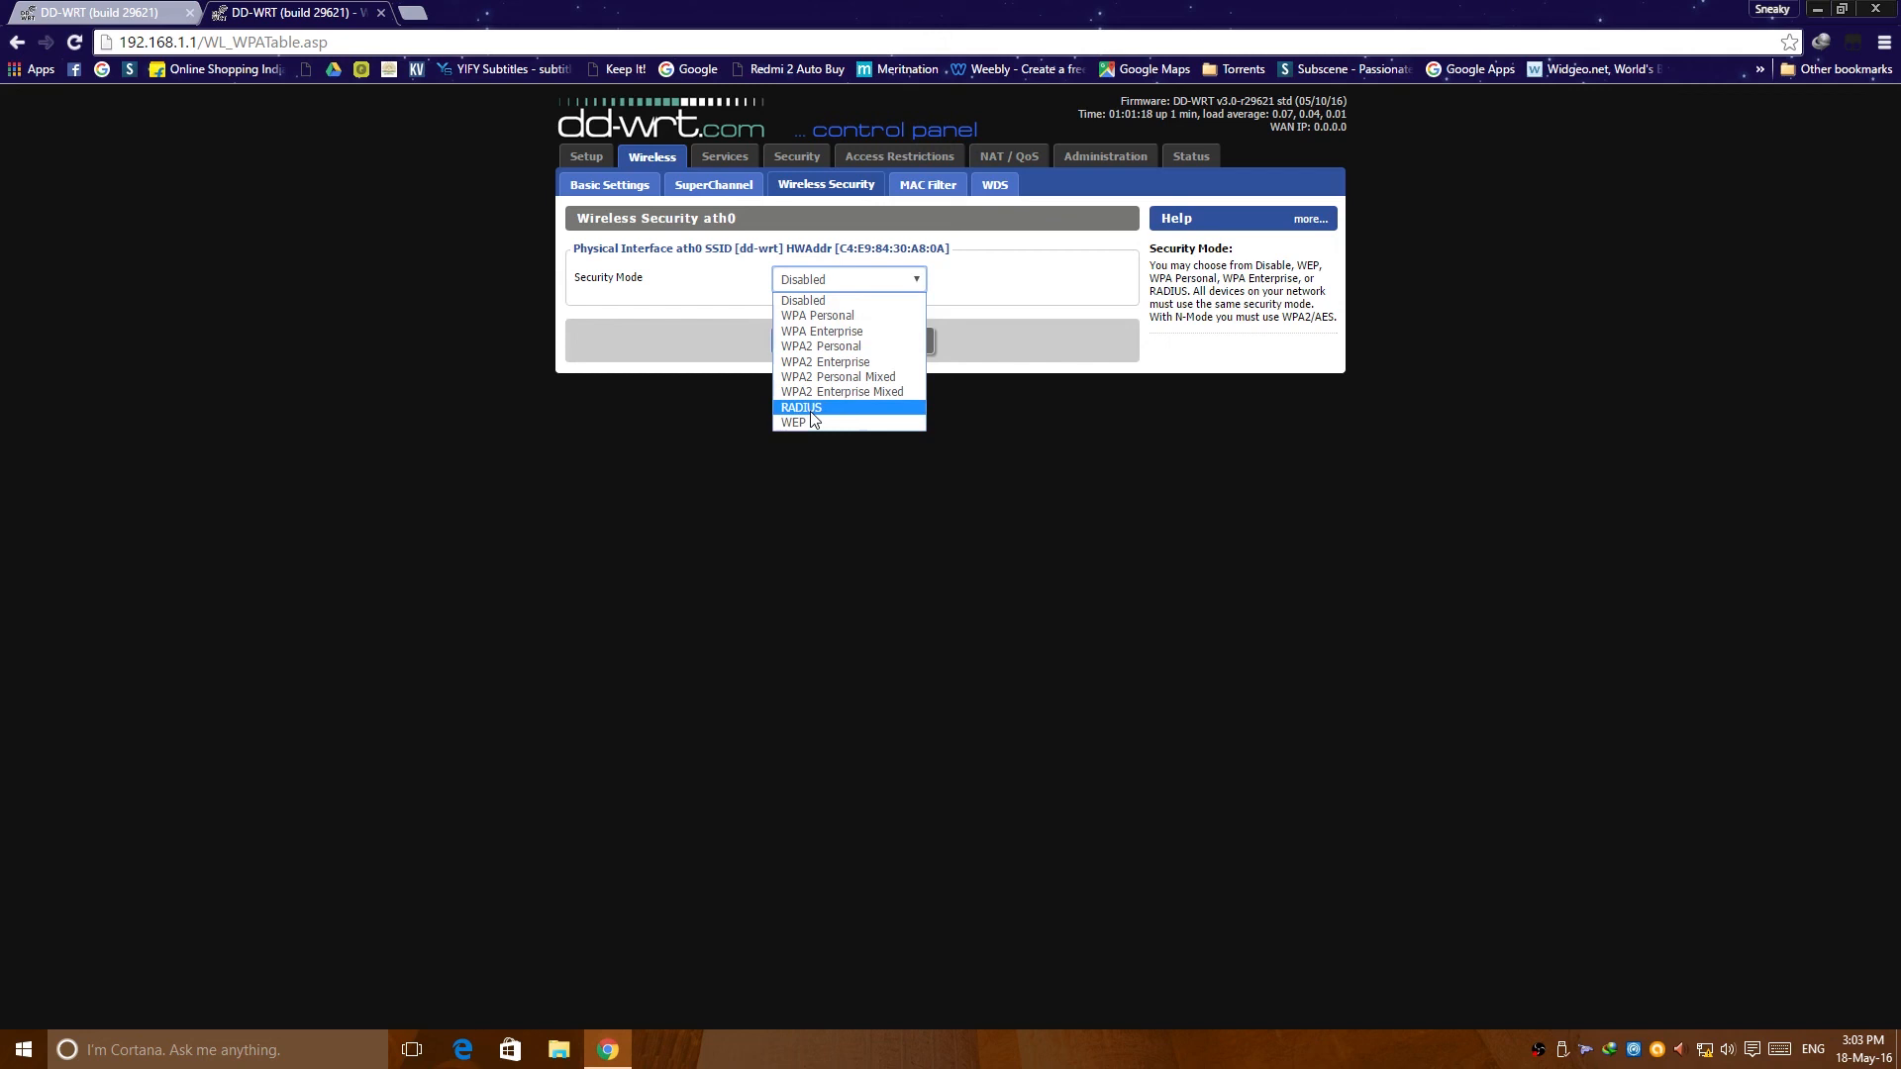
pyautogui.moveTo(837, 378)
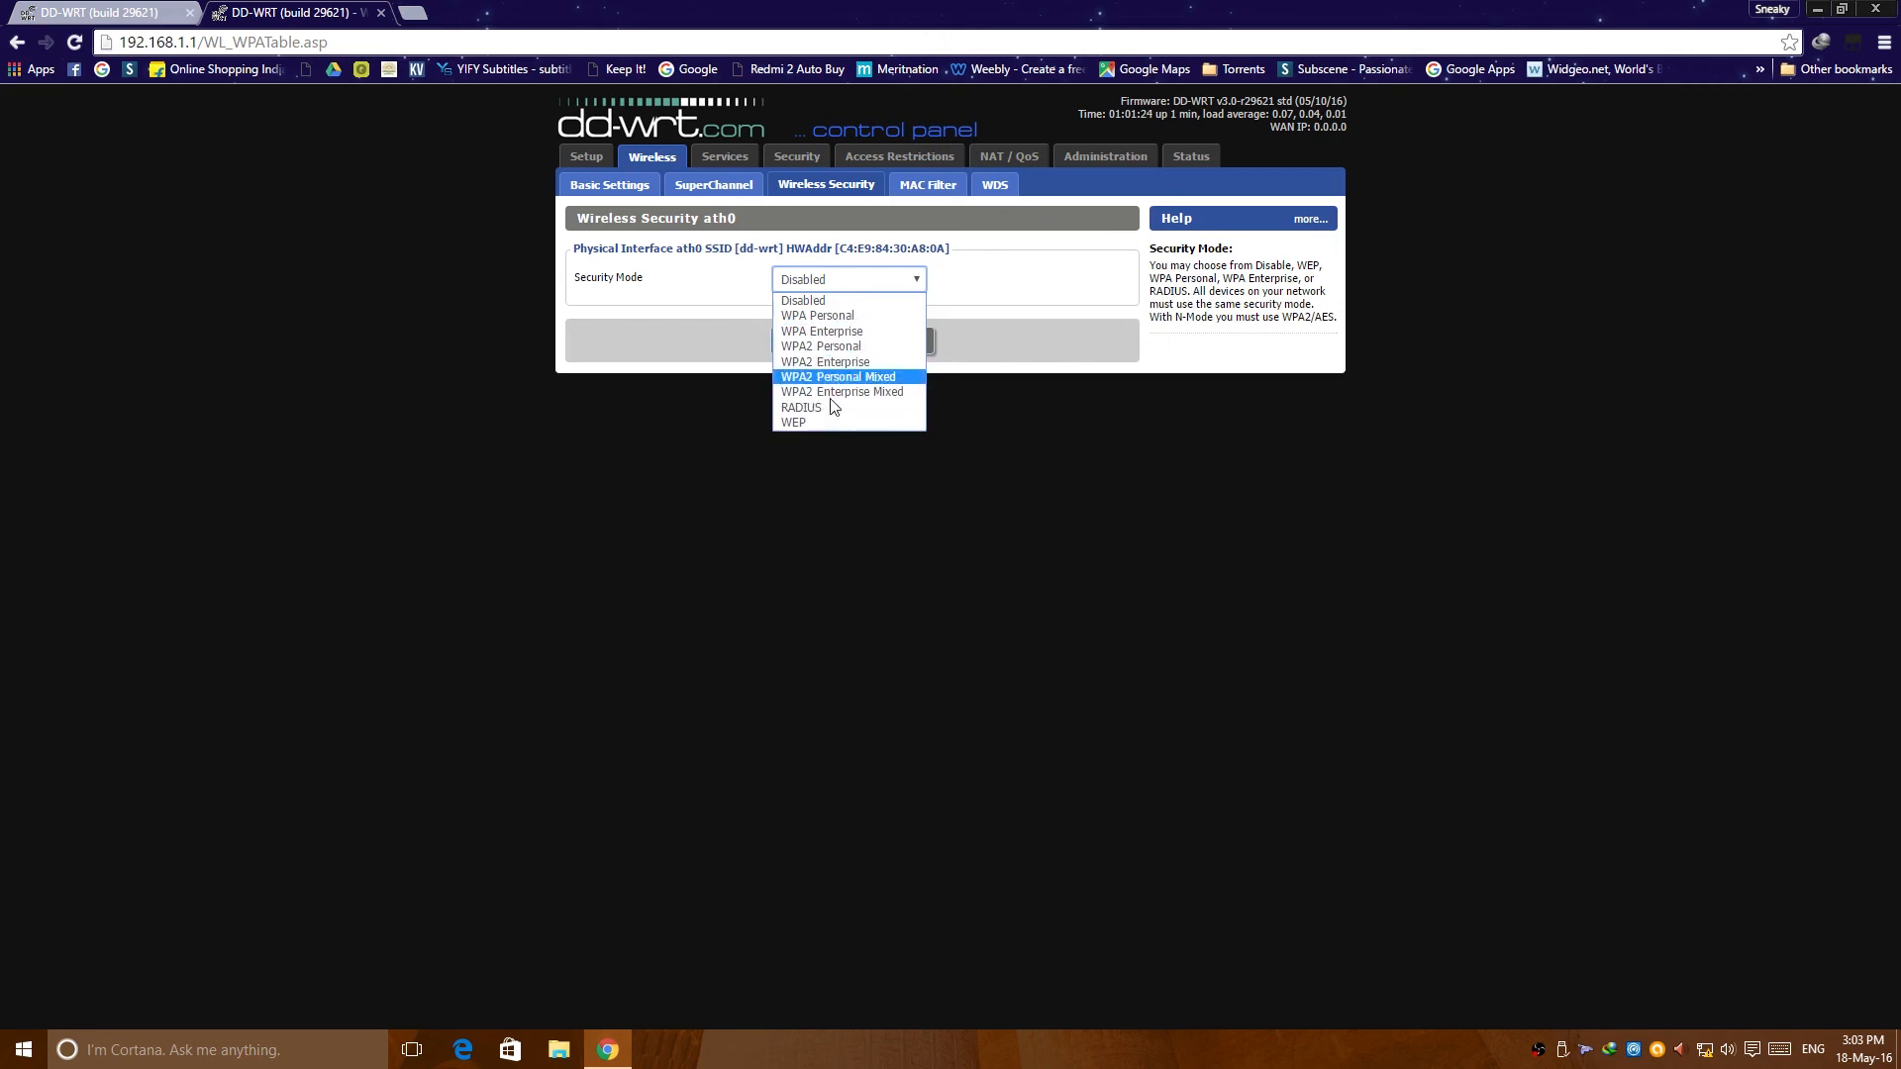
pyautogui.moveTo(820, 345)
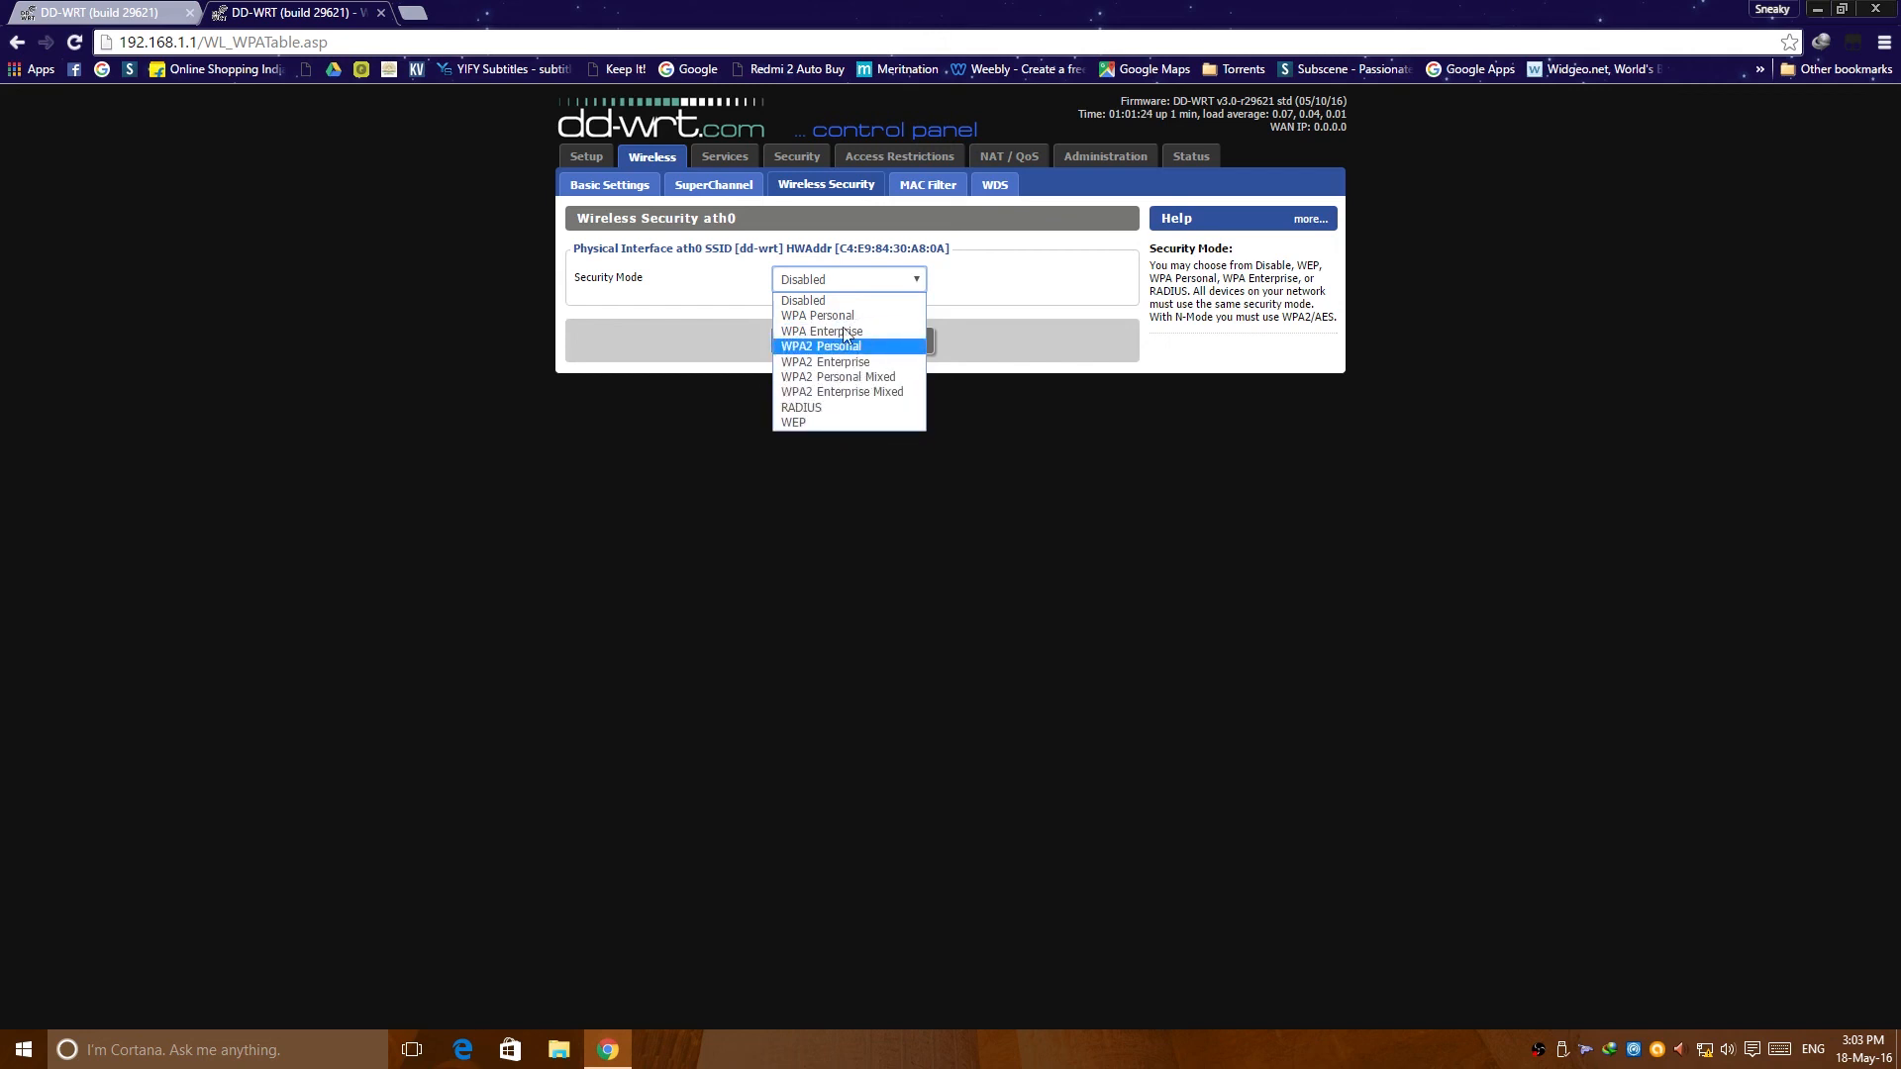
pyautogui.moveTo(837, 376)
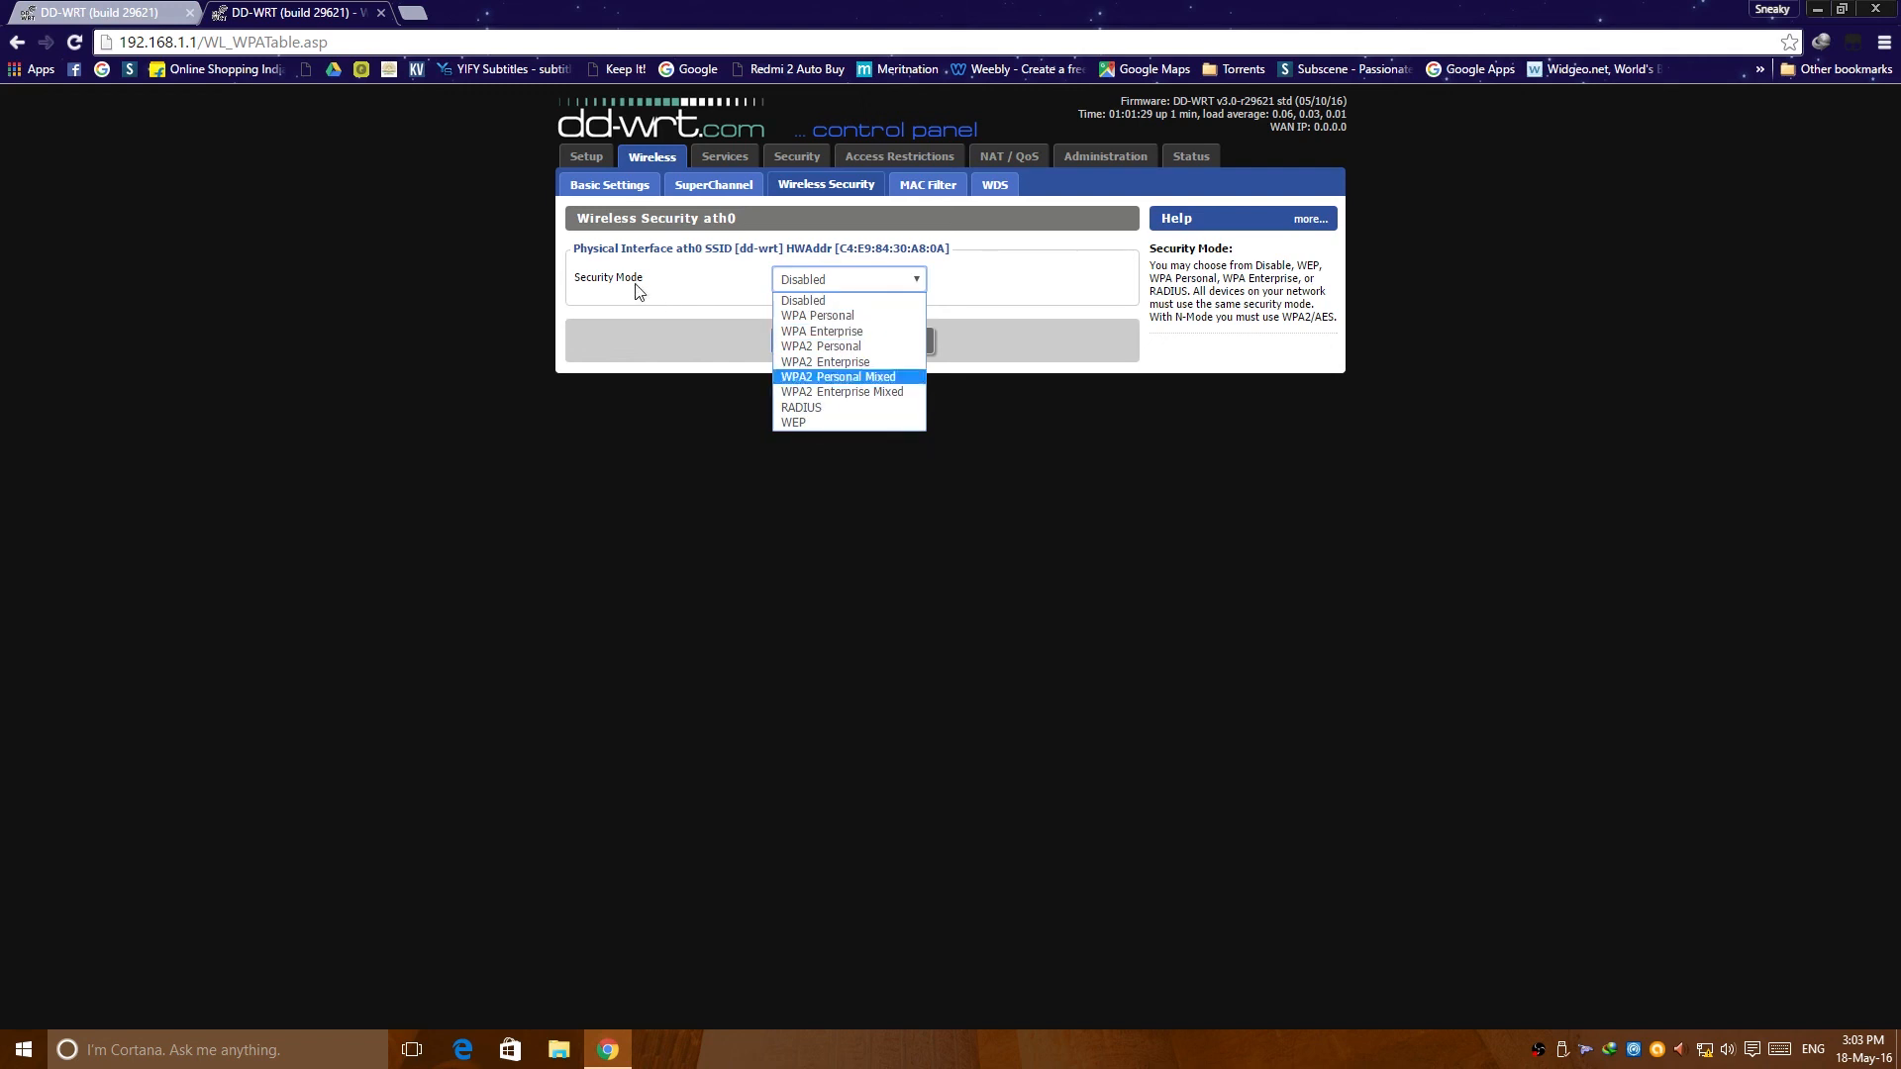
# Step: View the wireless MAC Filter page, then the WDS settings page
pyautogui.click(928, 184)
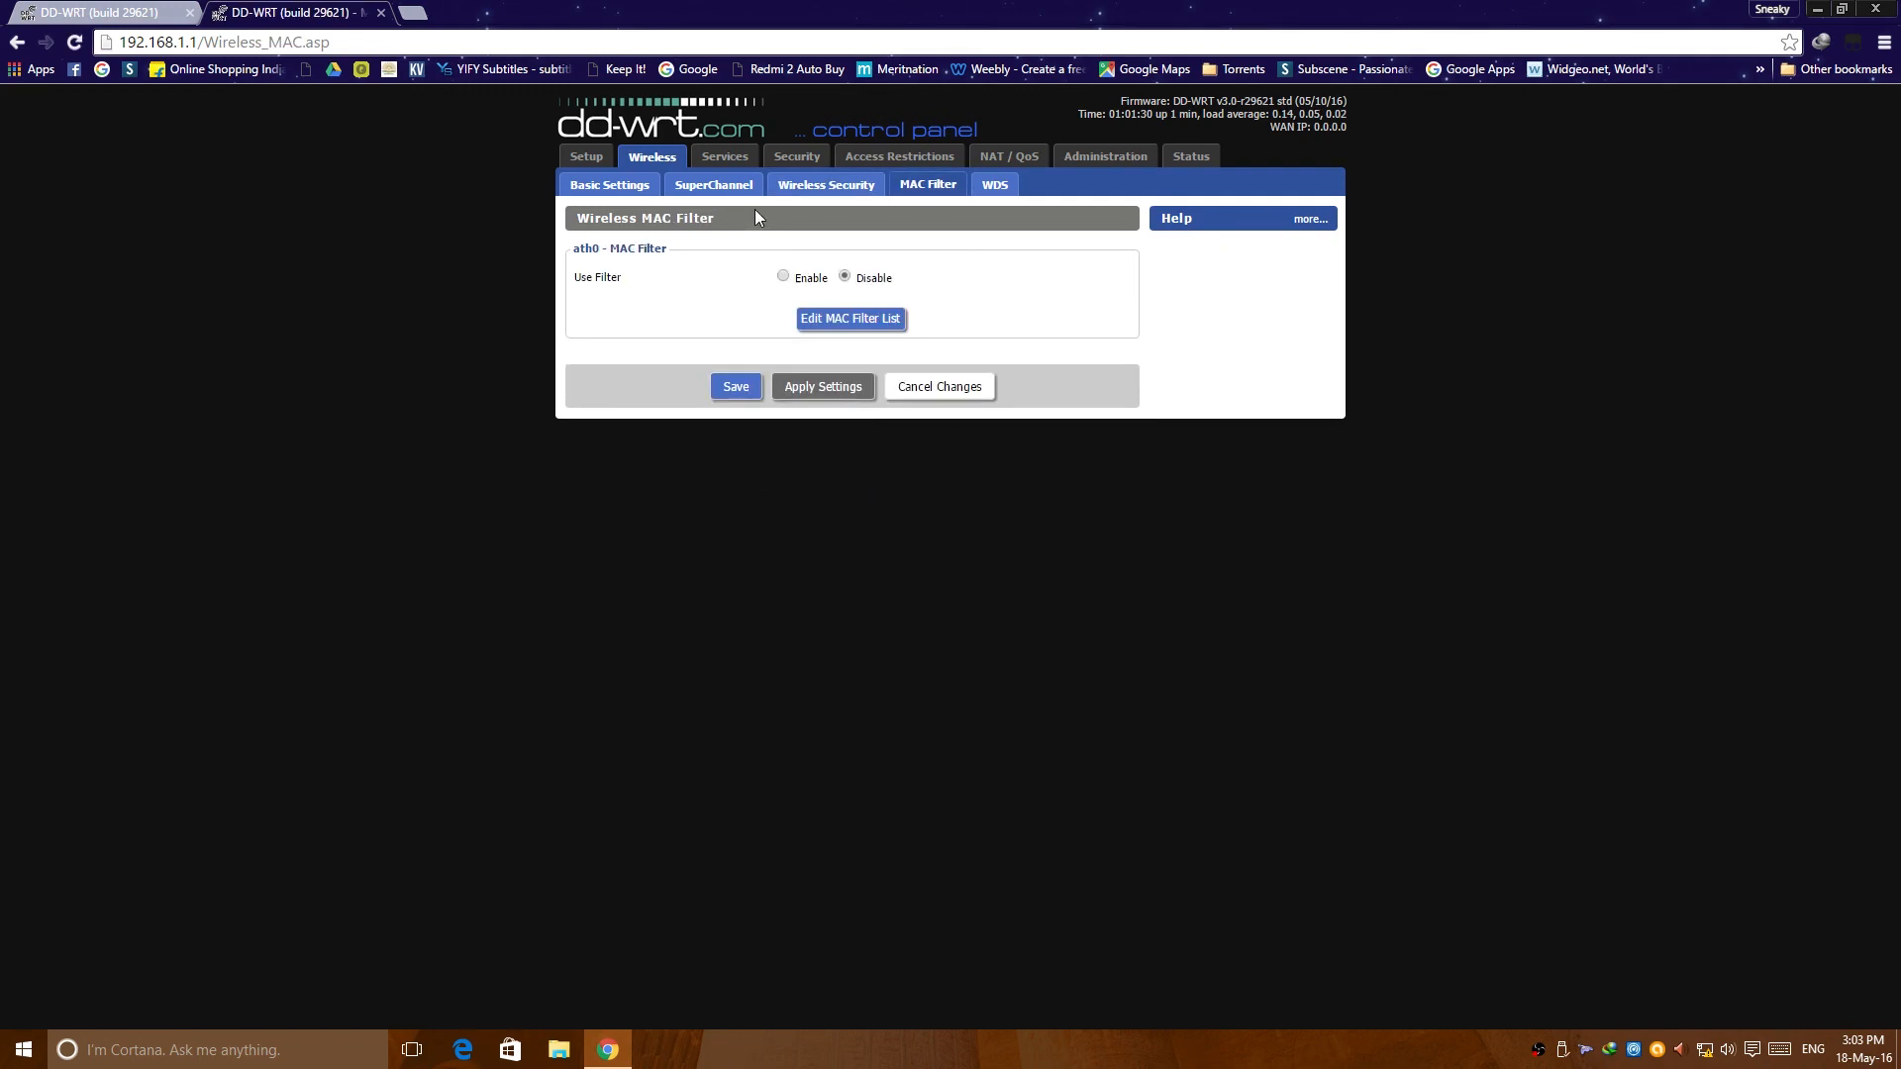
pyautogui.moveTo(827, 202)
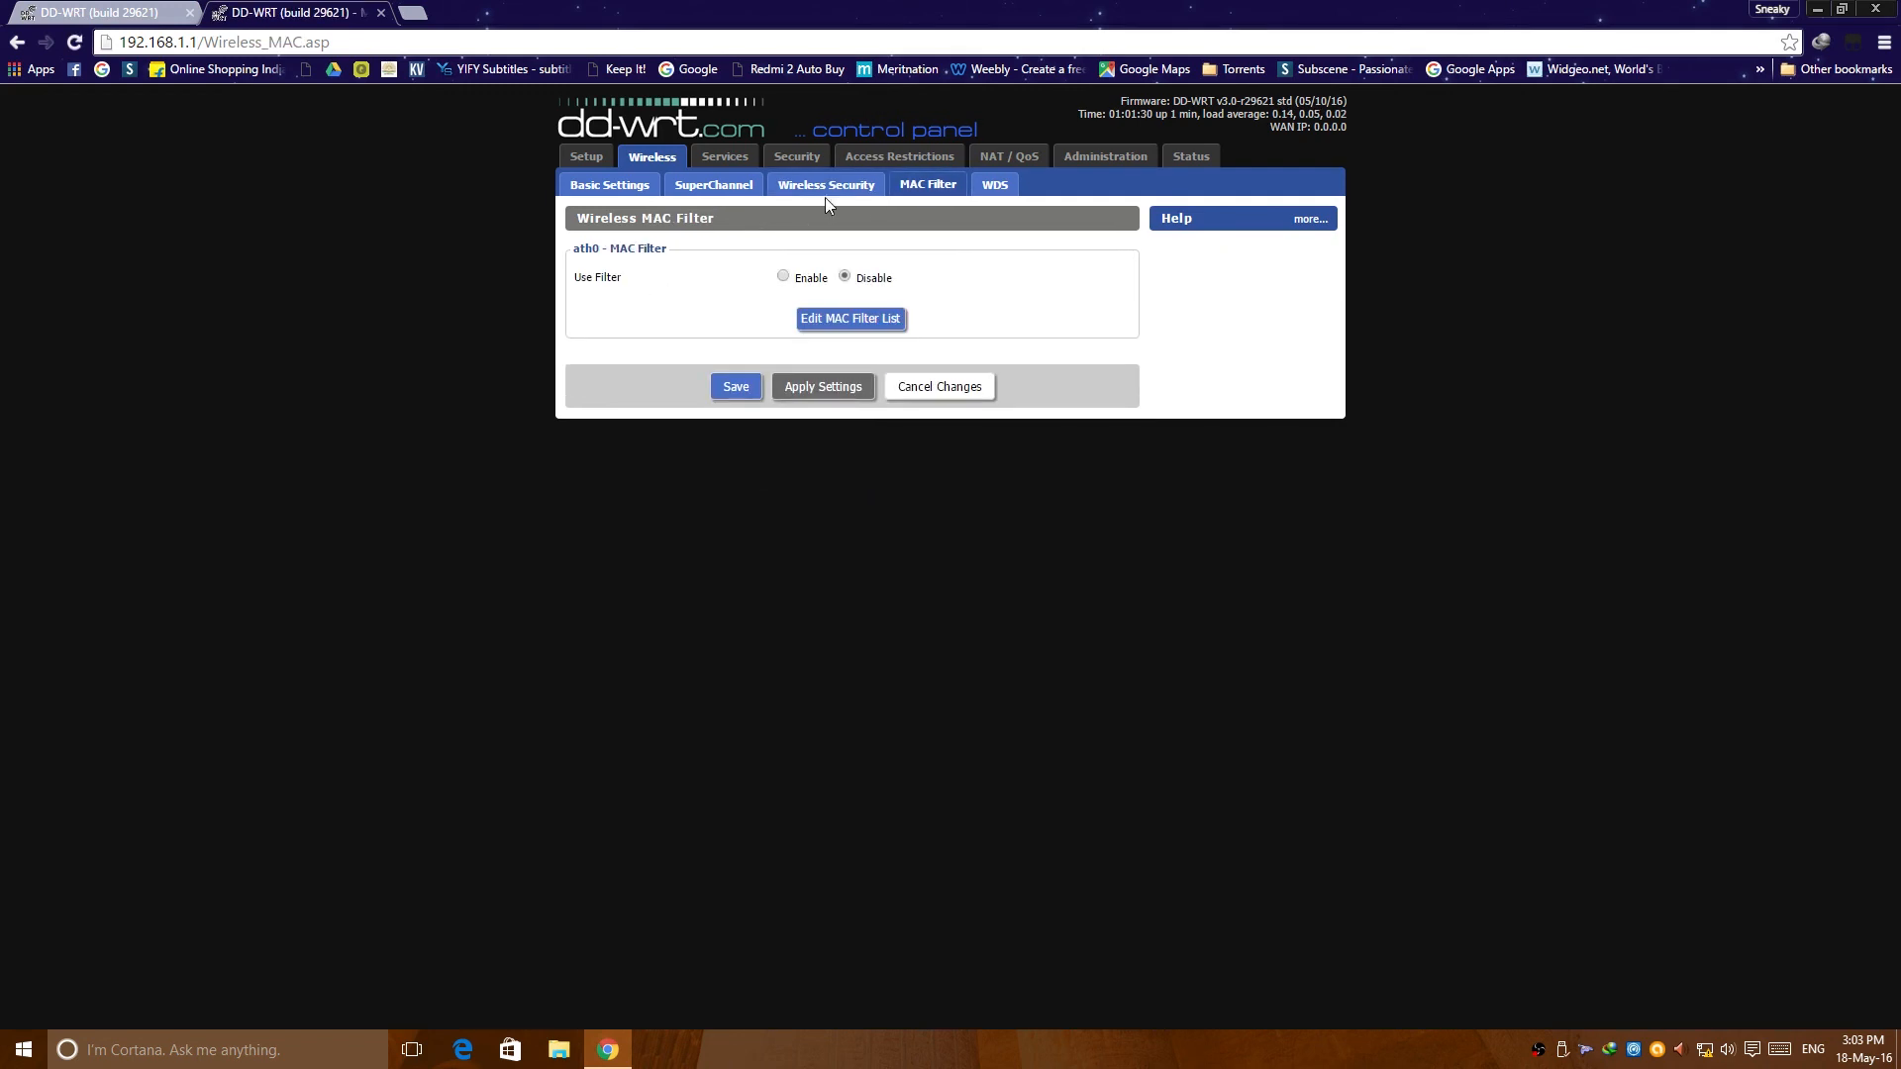
pyautogui.moveTo(969, 218)
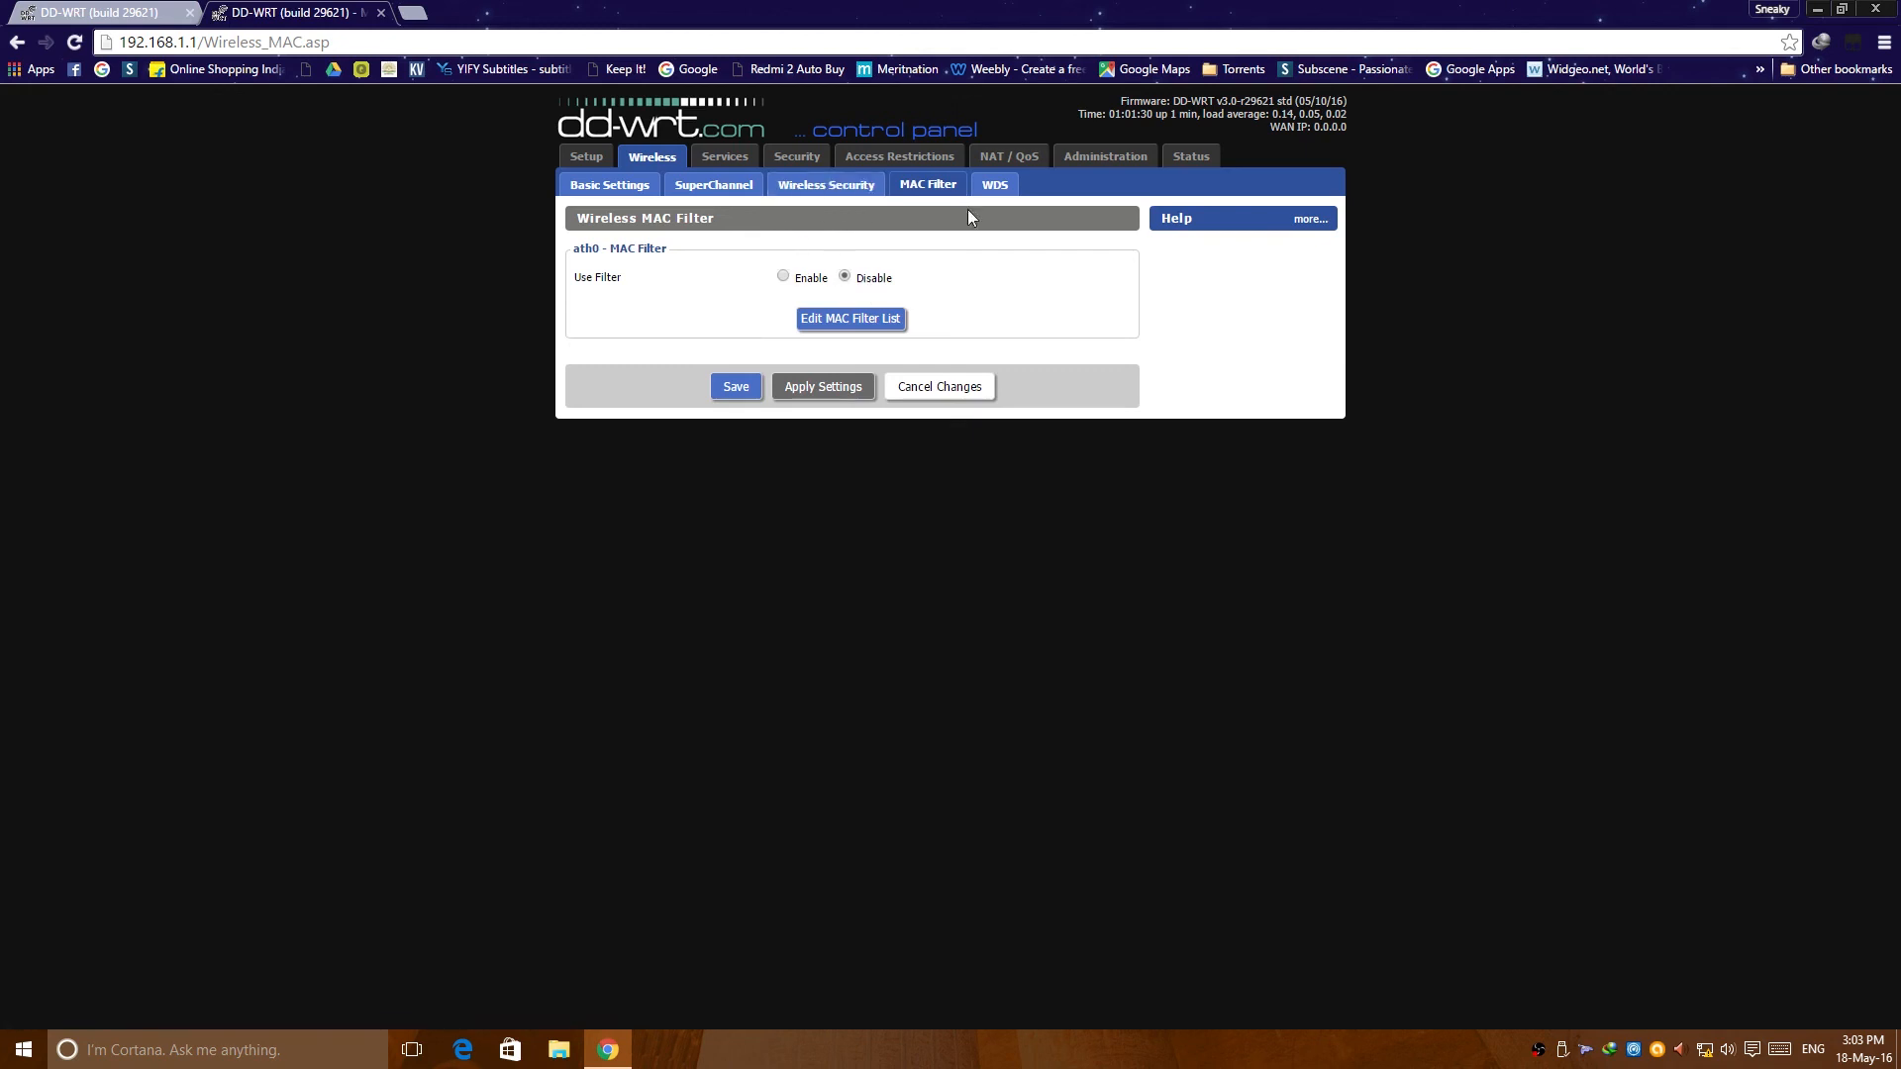
pyautogui.click(994, 184)
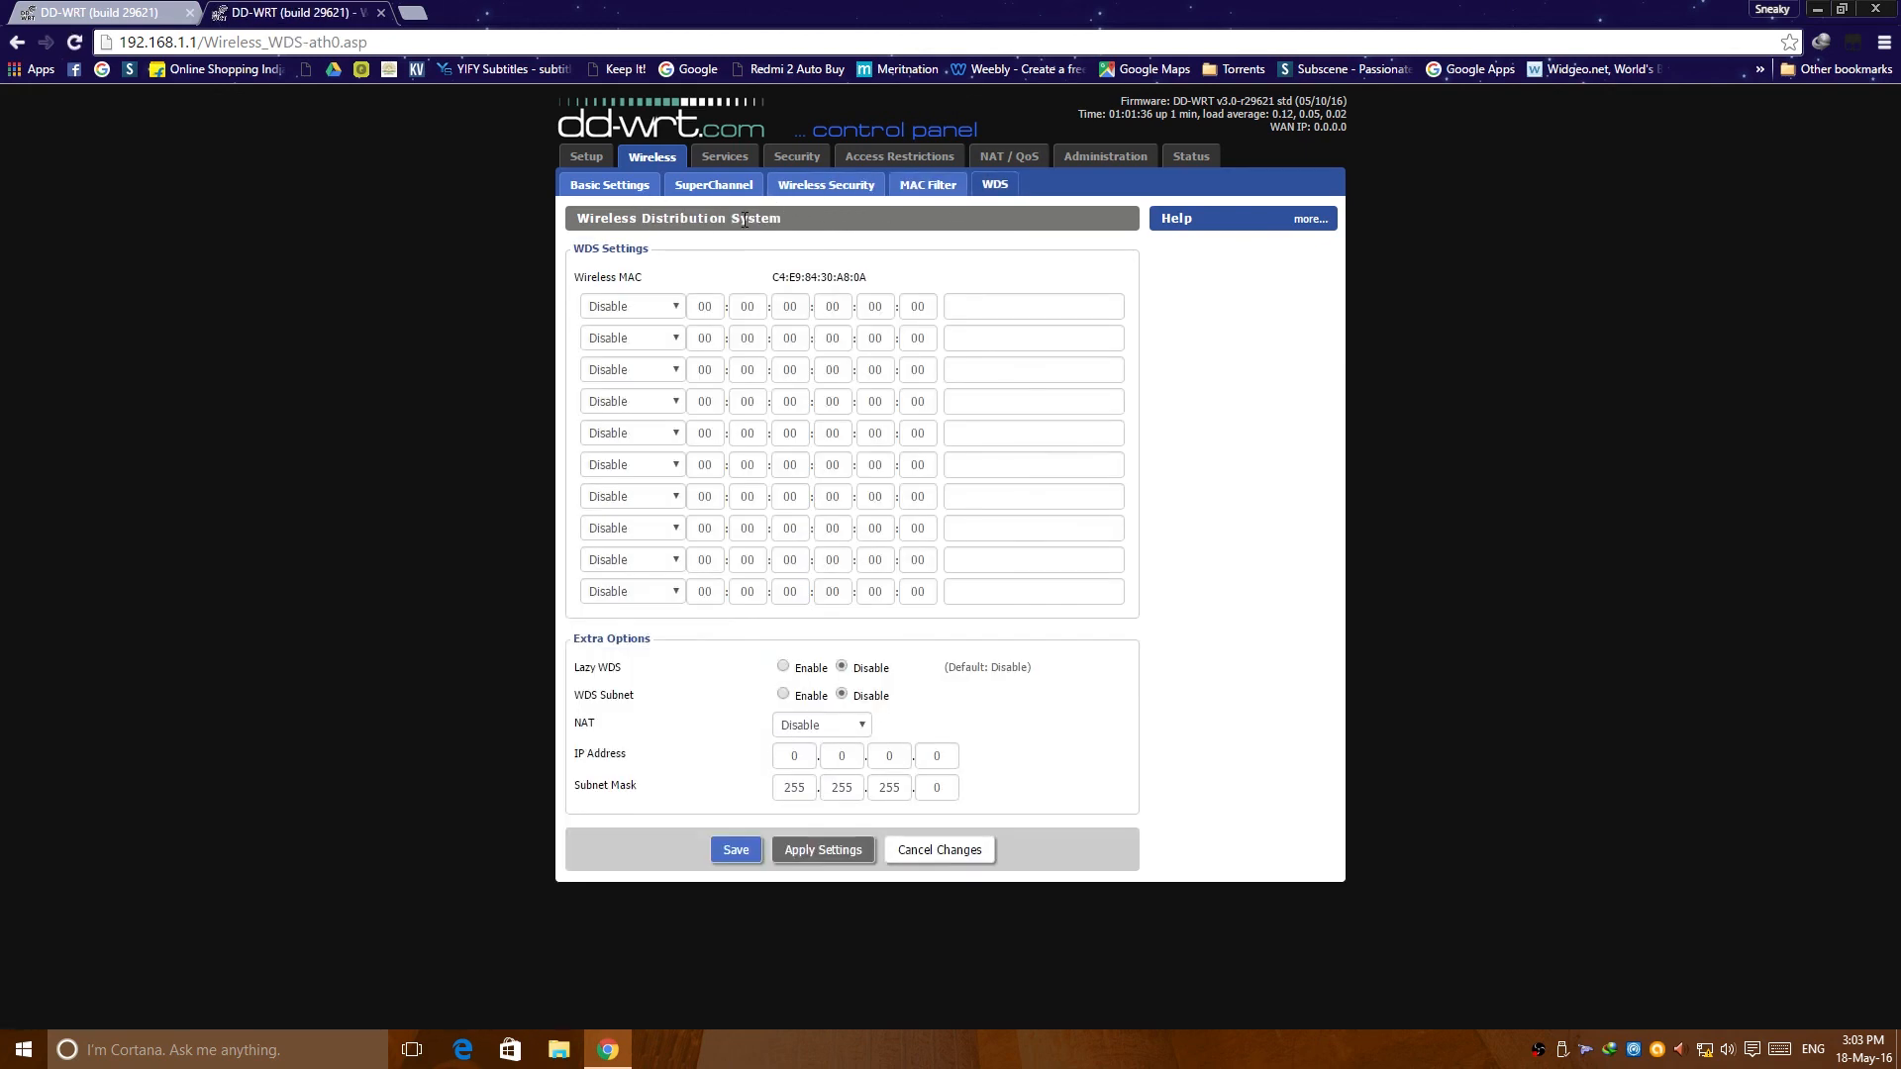
# Step: Browse the Setup, Access Restrictions and Security firewall pages, ending on Services
pyautogui.click(577, 156)
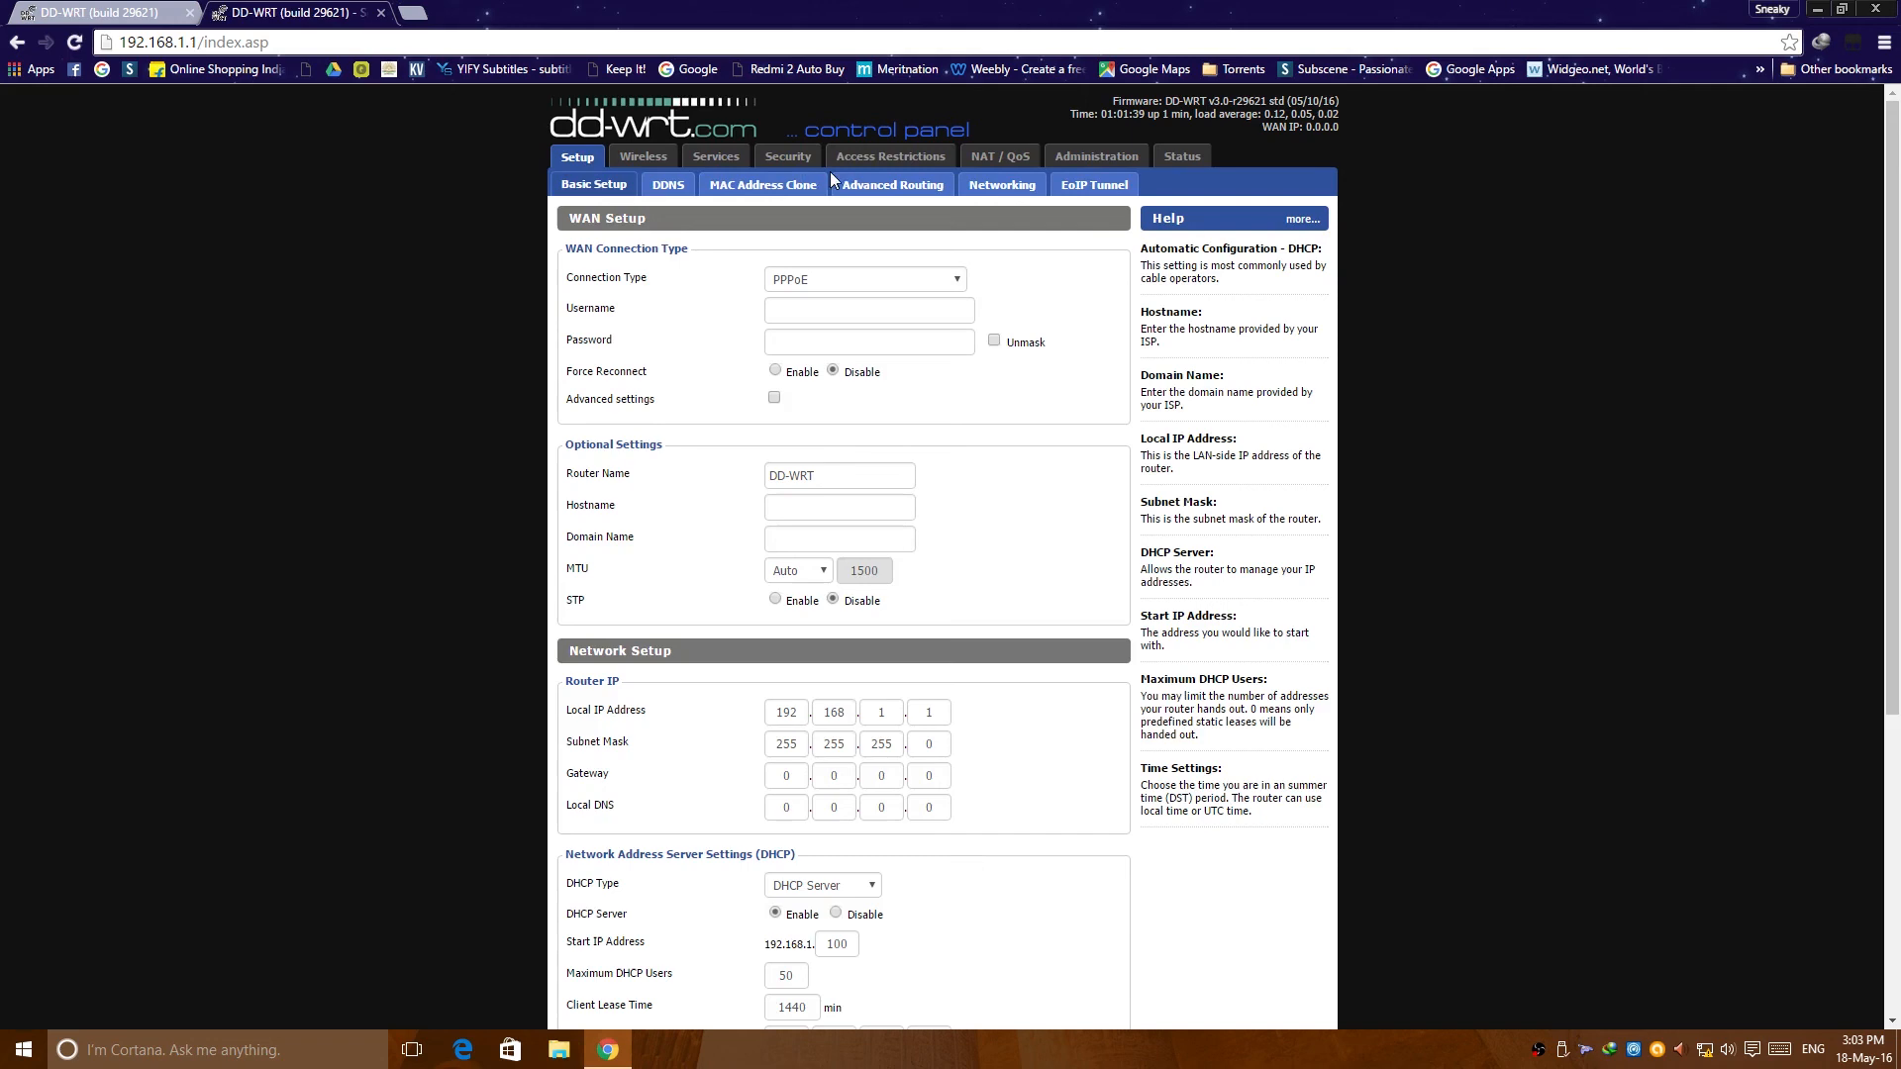
pyautogui.click(890, 155)
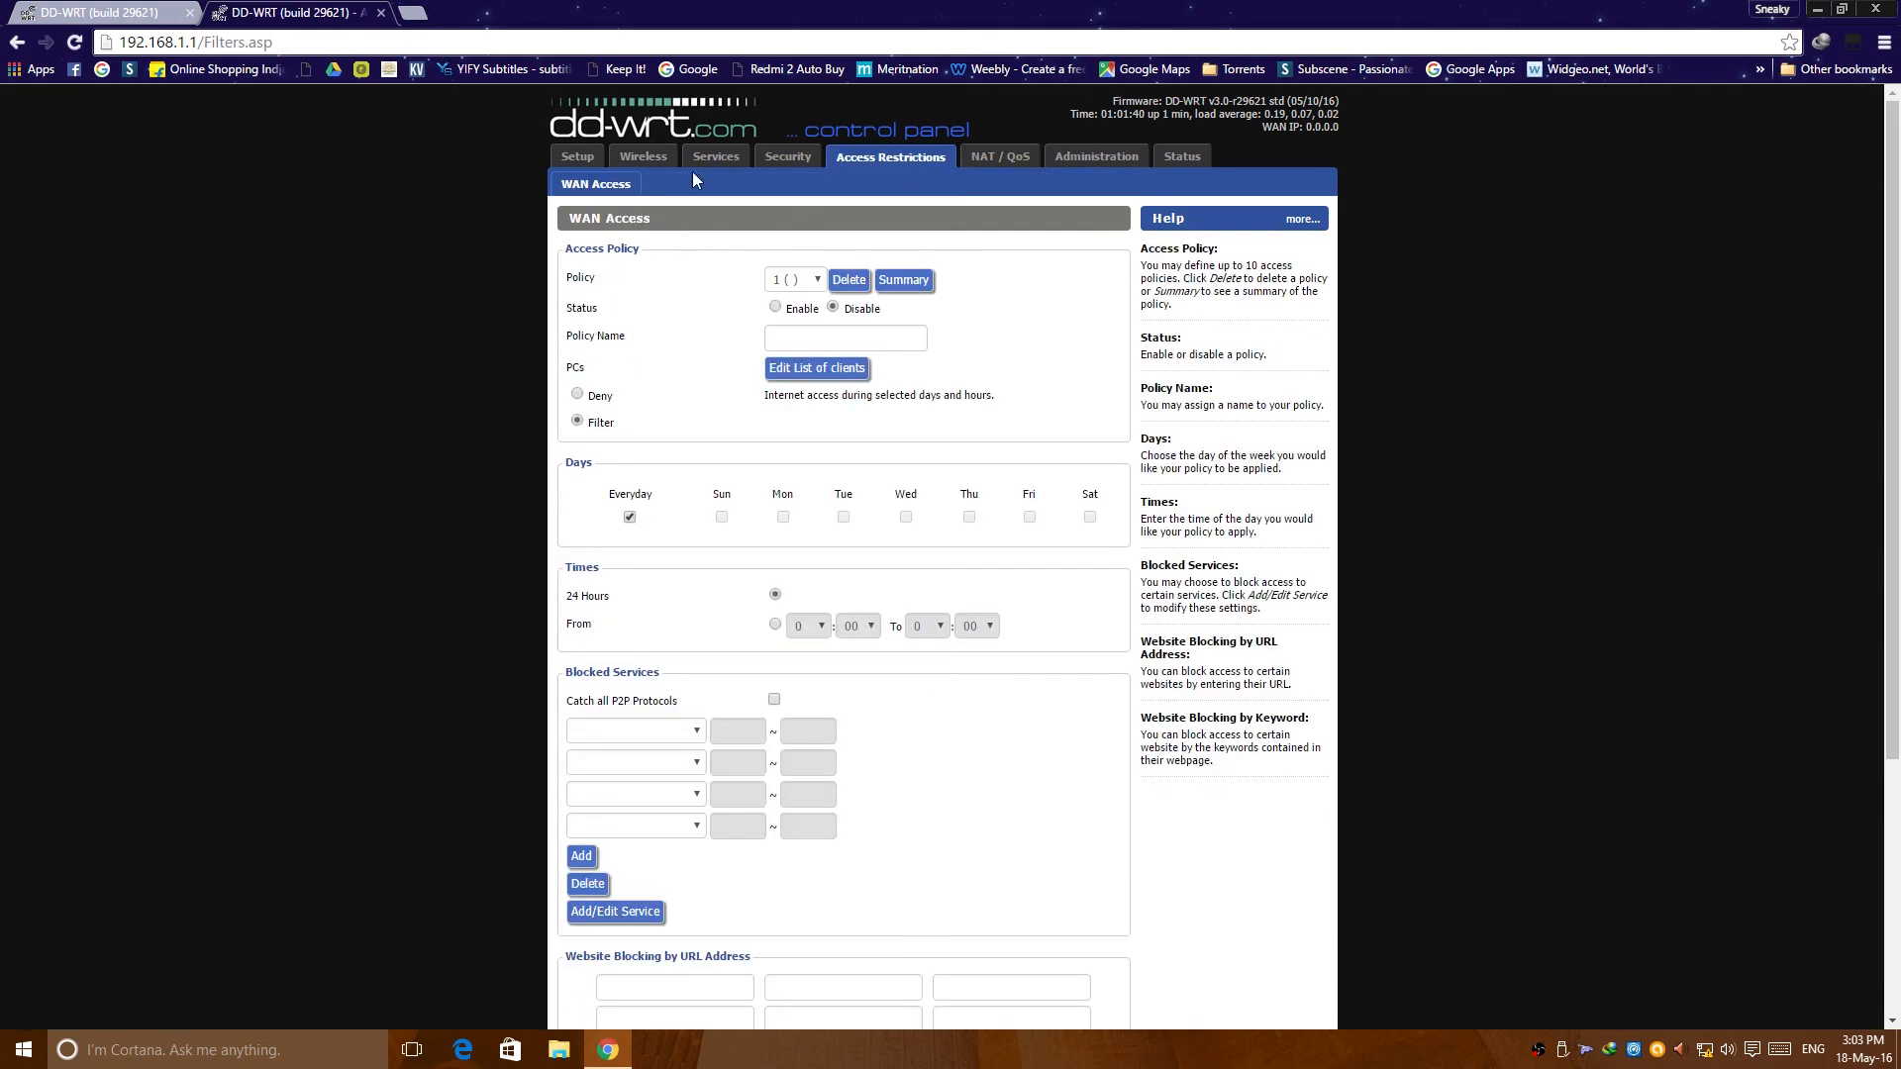
pyautogui.click(787, 156)
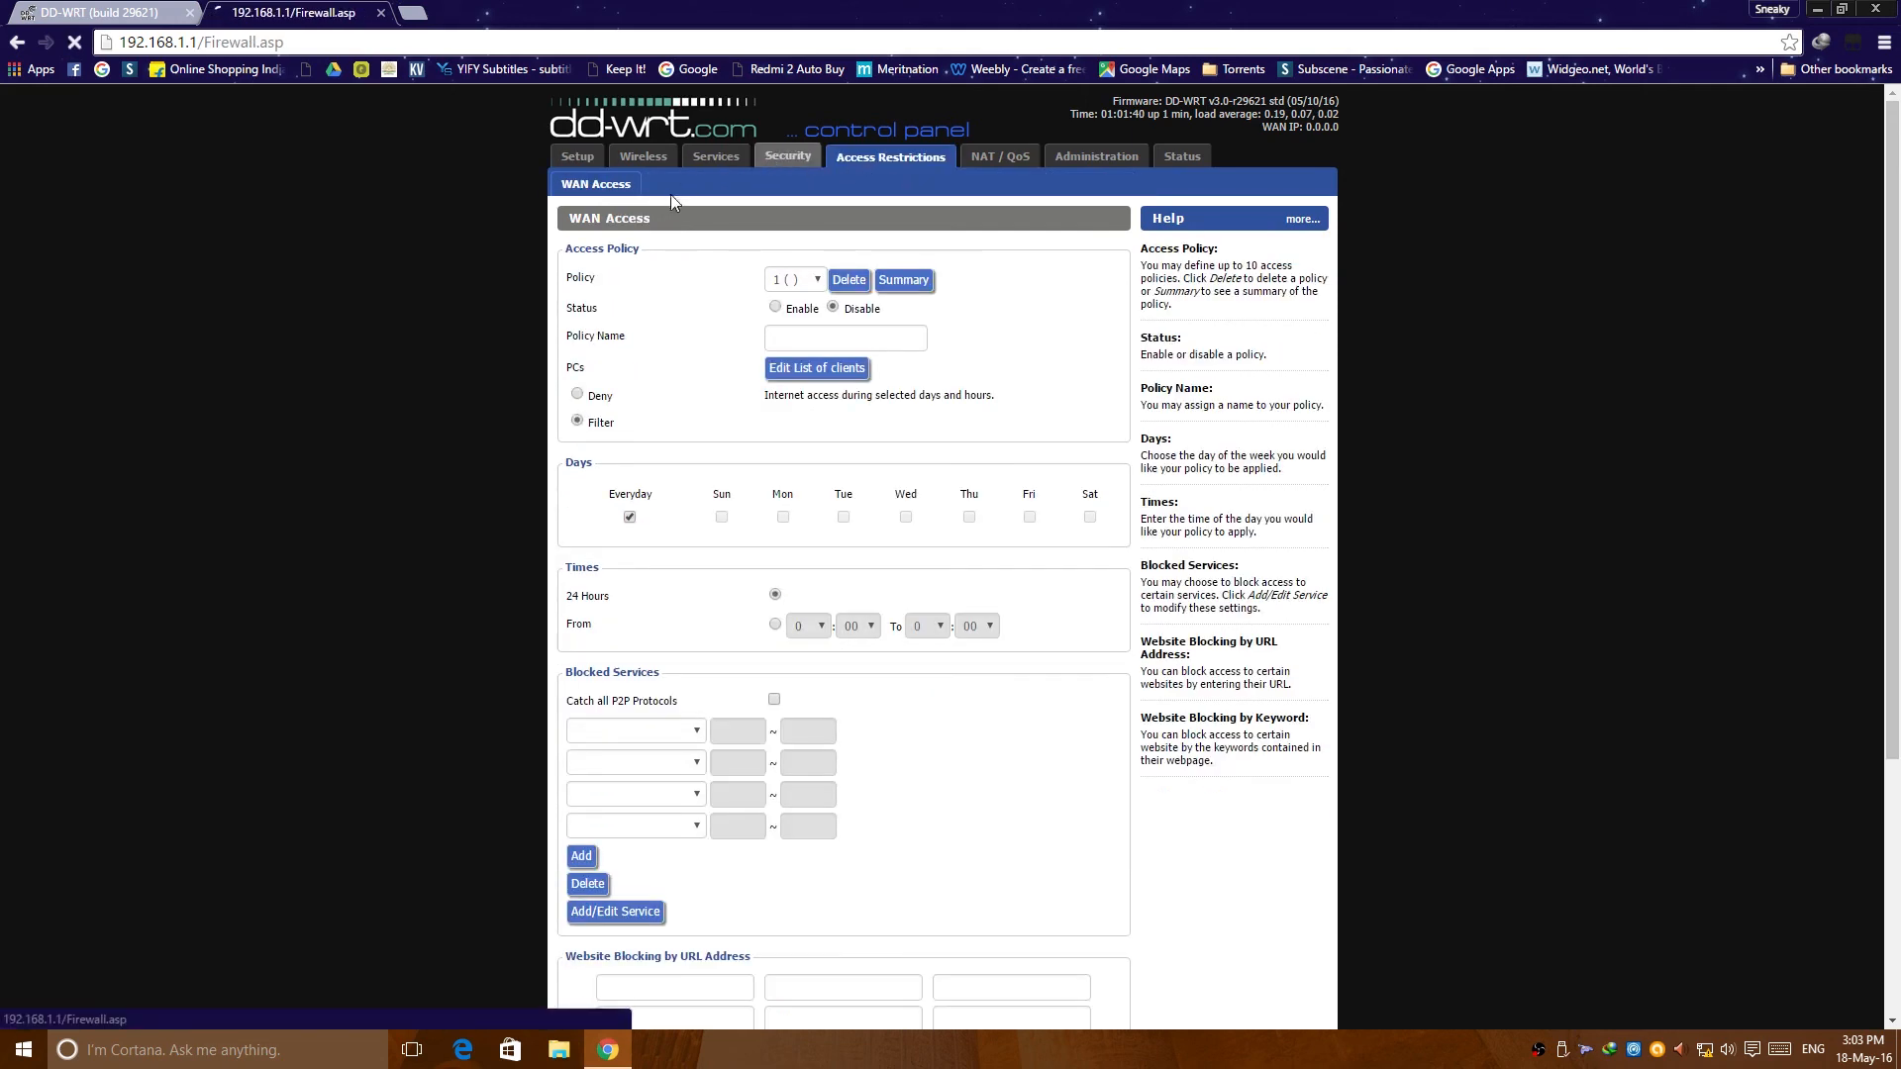
pyautogui.click(785, 156)
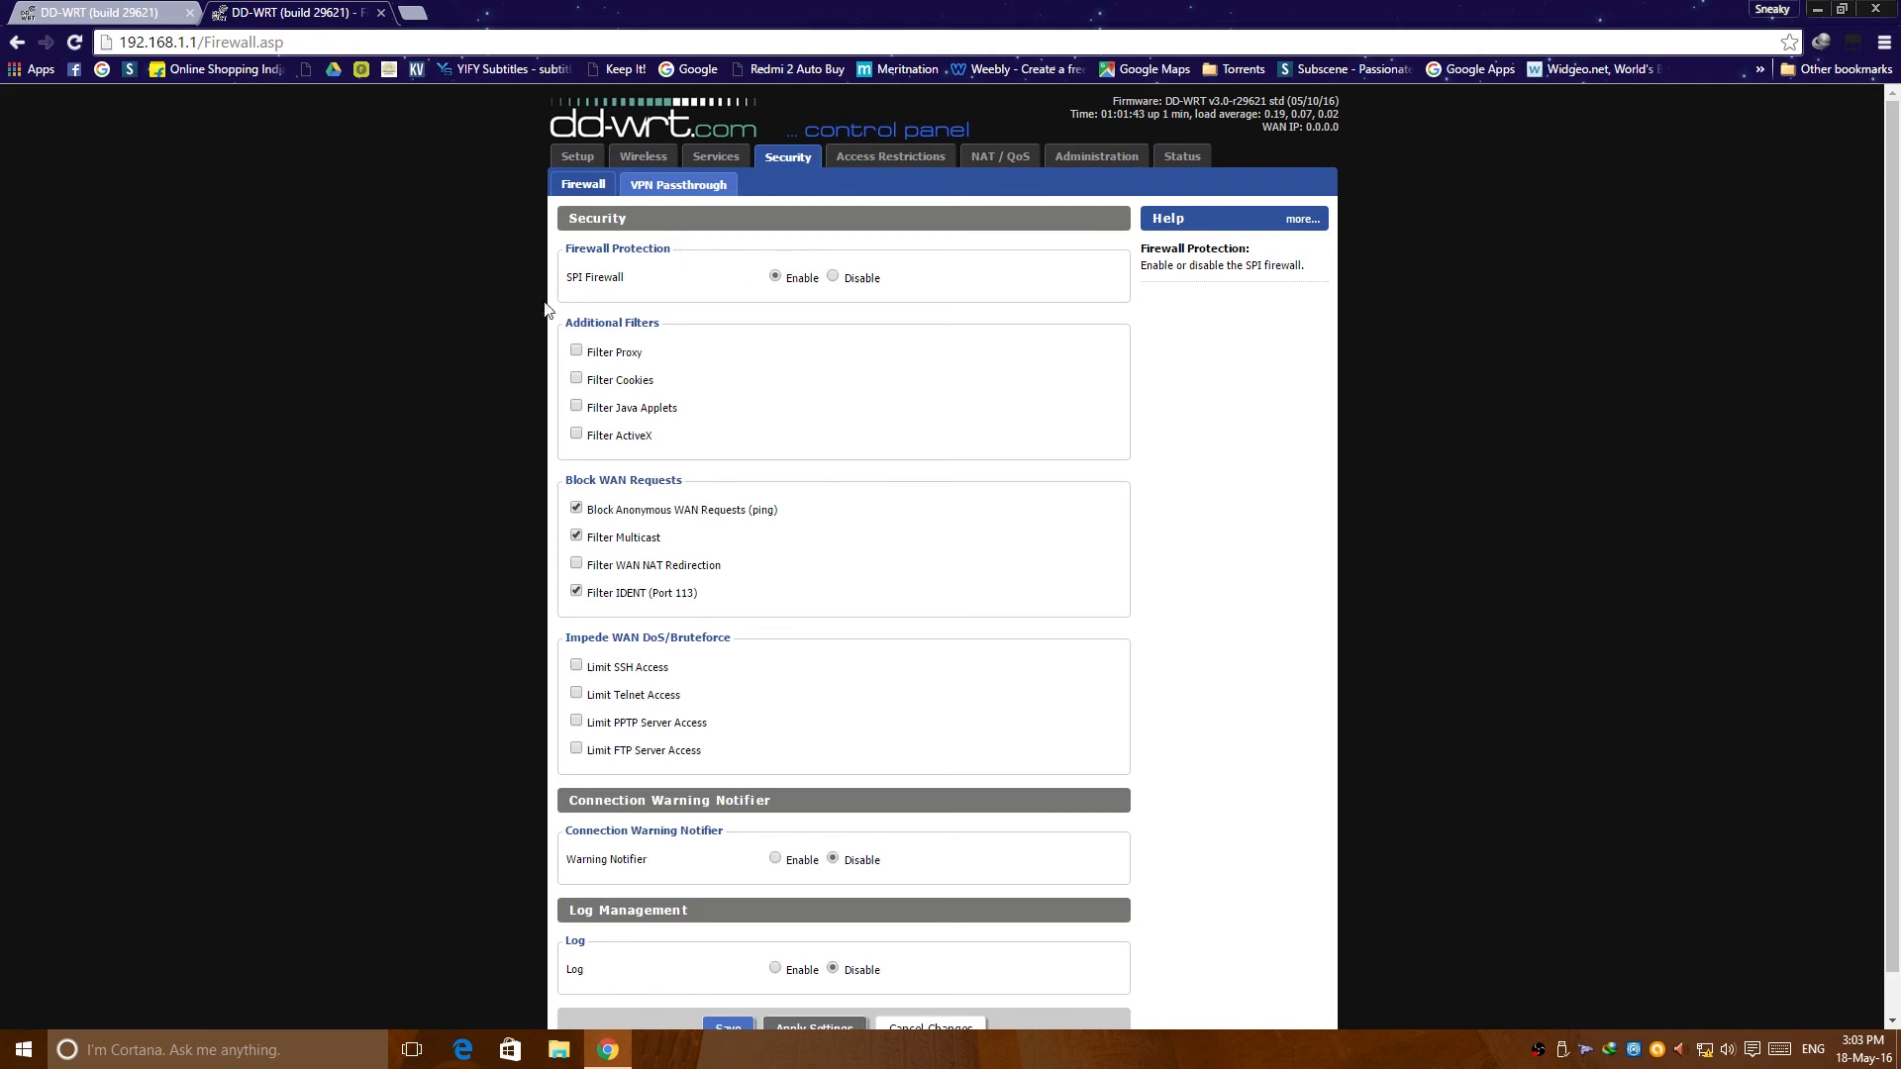
pyautogui.moveTo(715, 155)
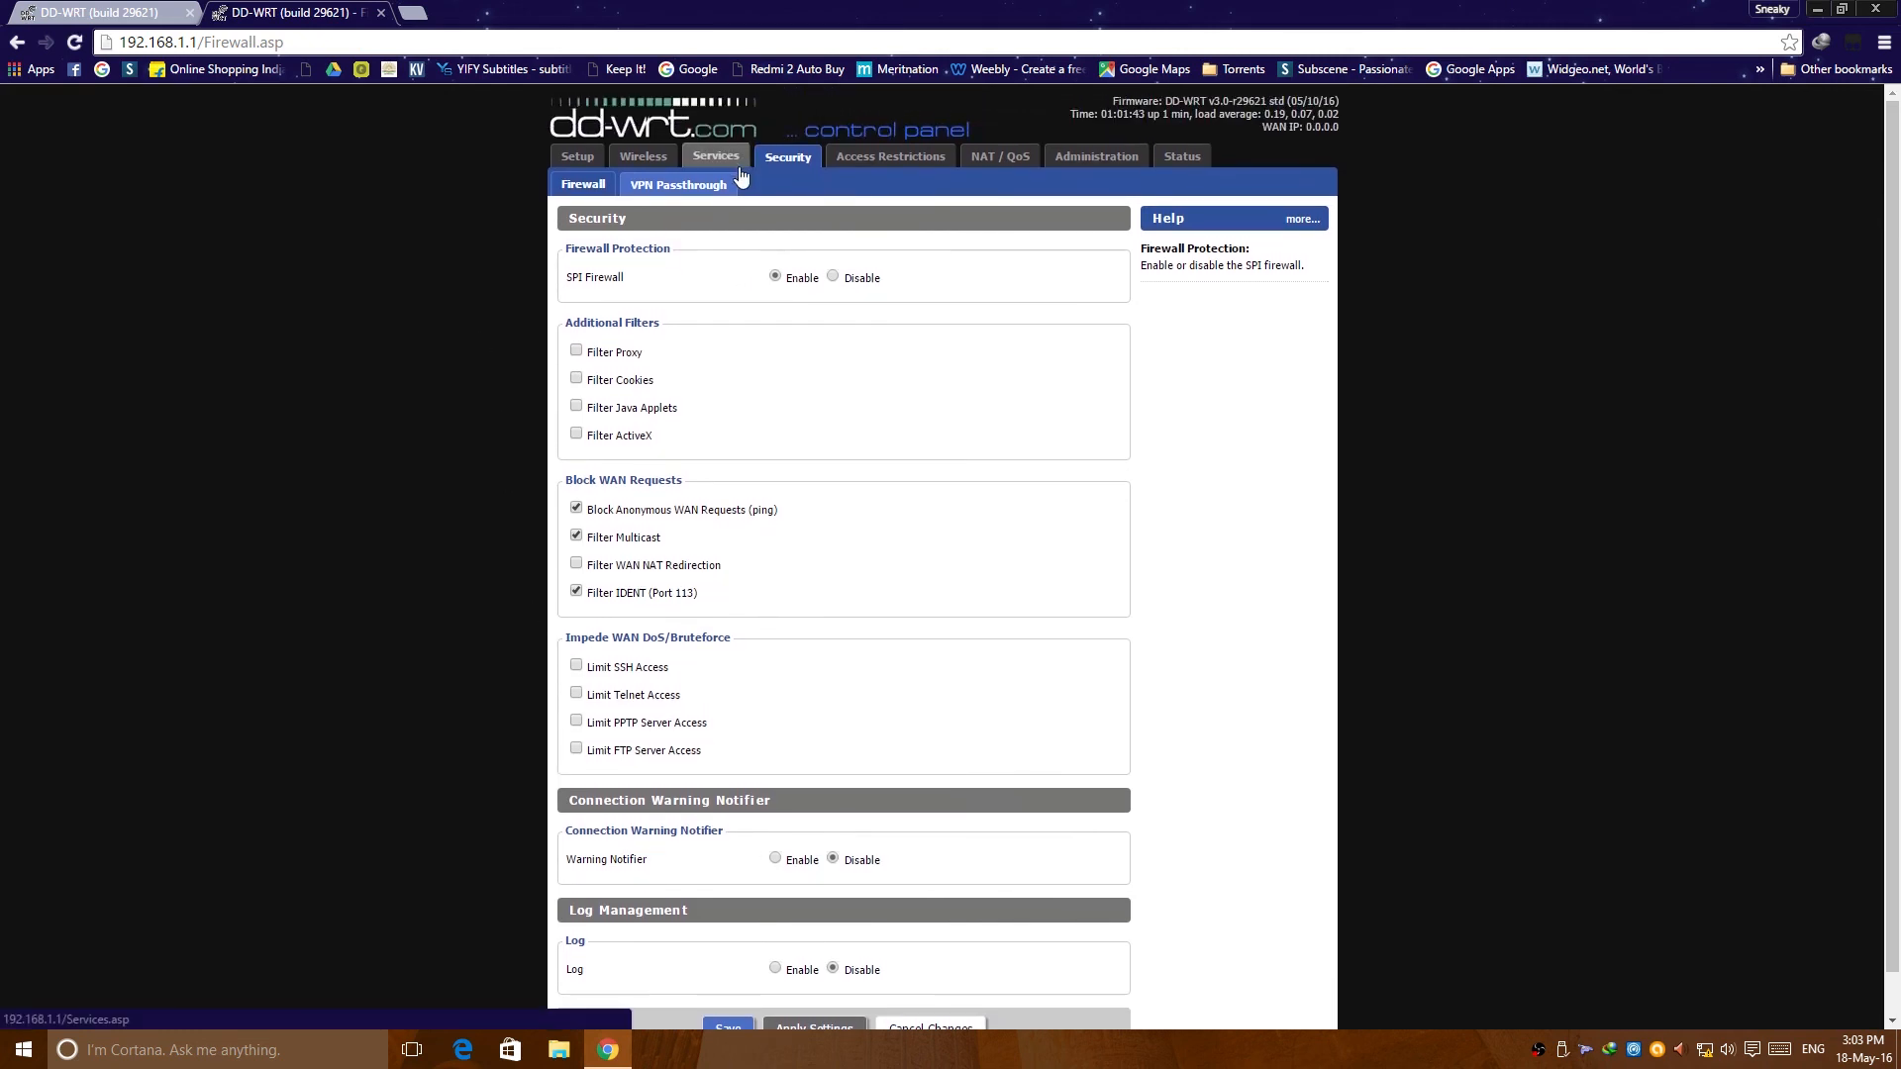
pyautogui.click(715, 155)
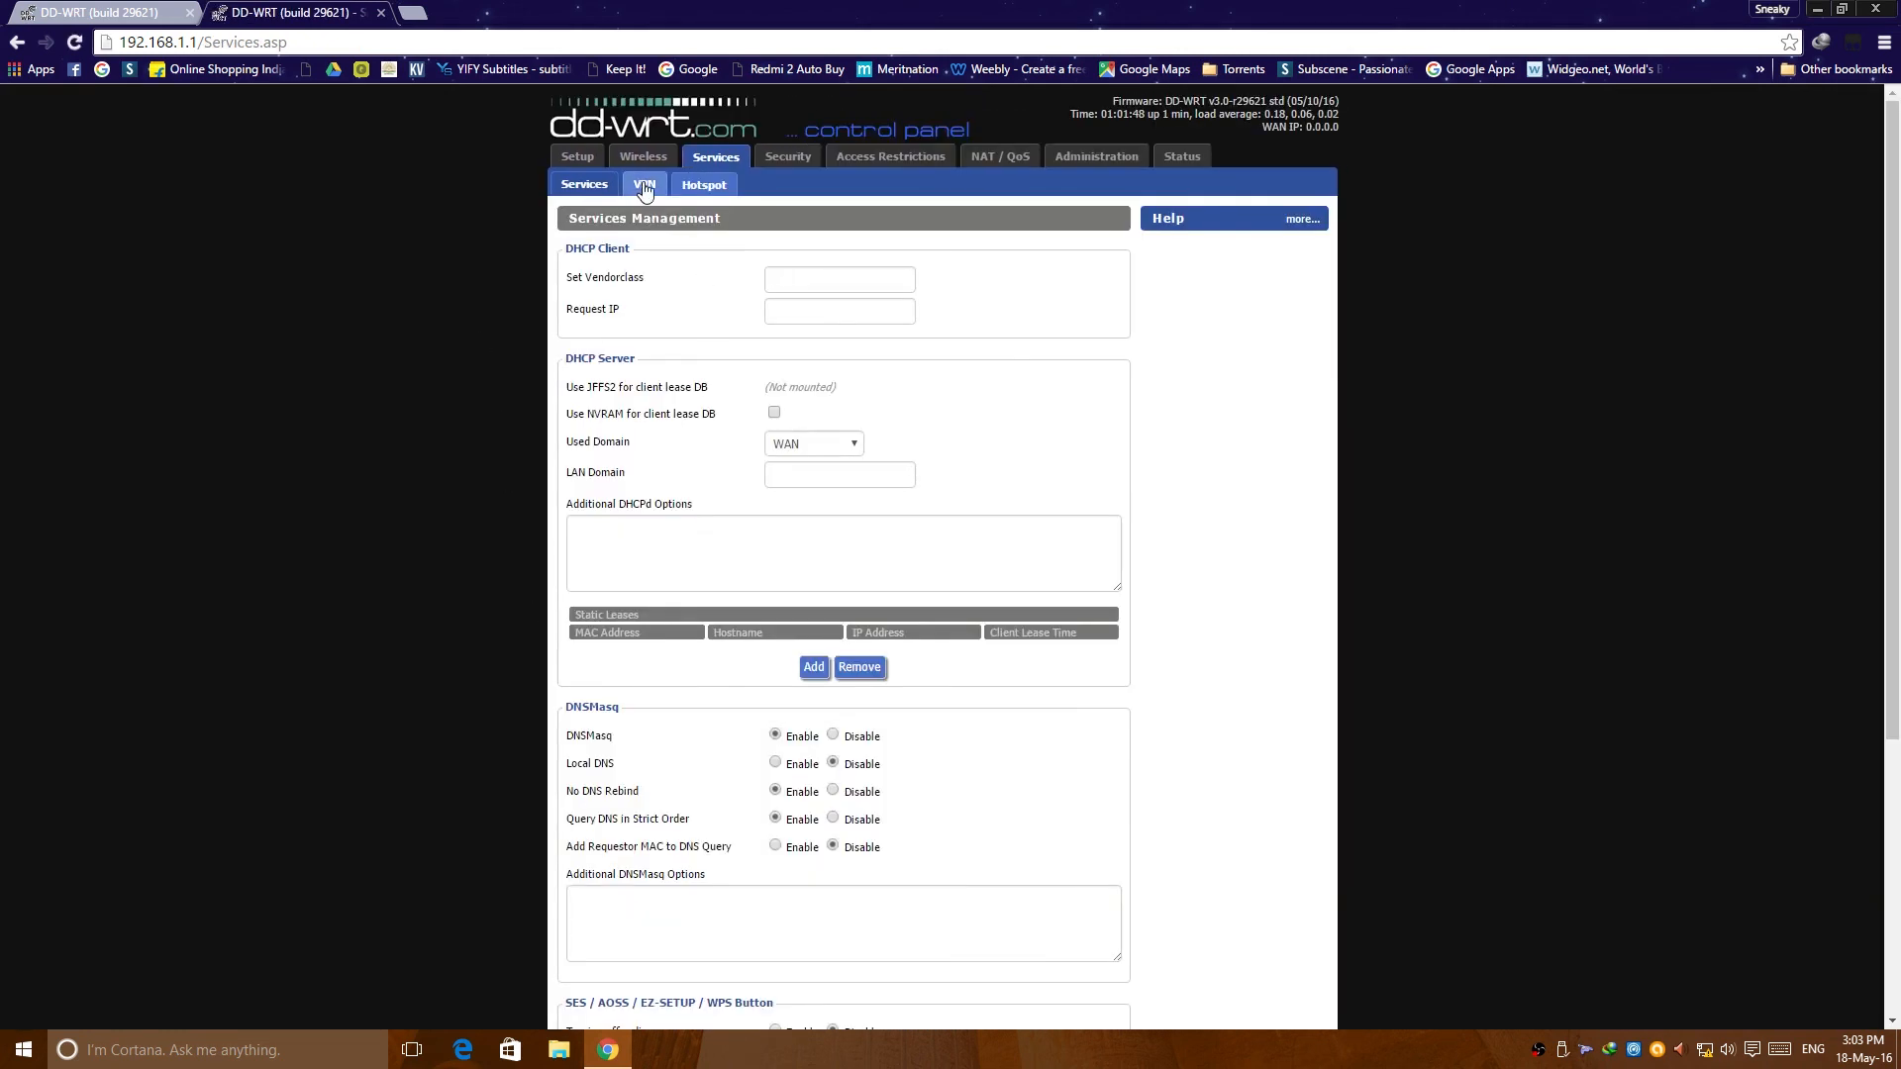
# Step: View the PPTP and Hotspot pages, enabling Chillispot to reveal its options
pyautogui.click(645, 184)
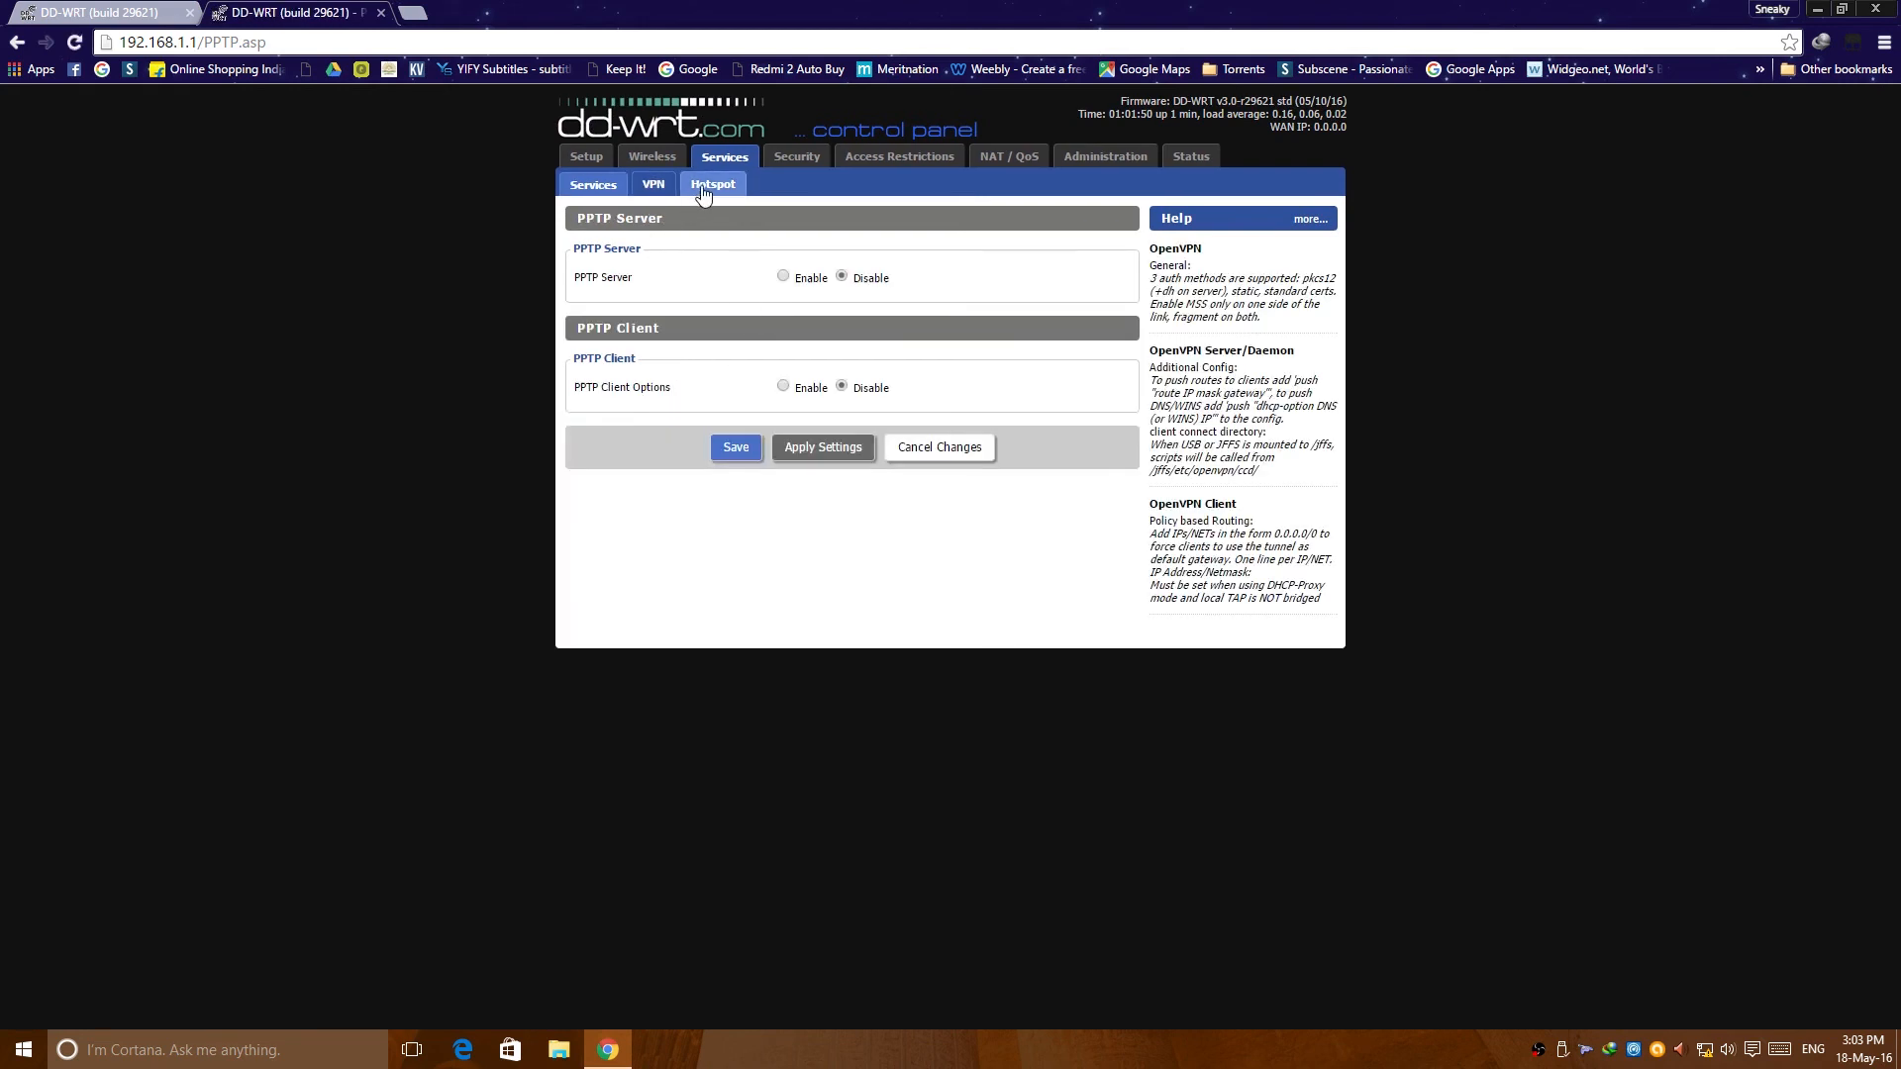
pyautogui.click(713, 184)
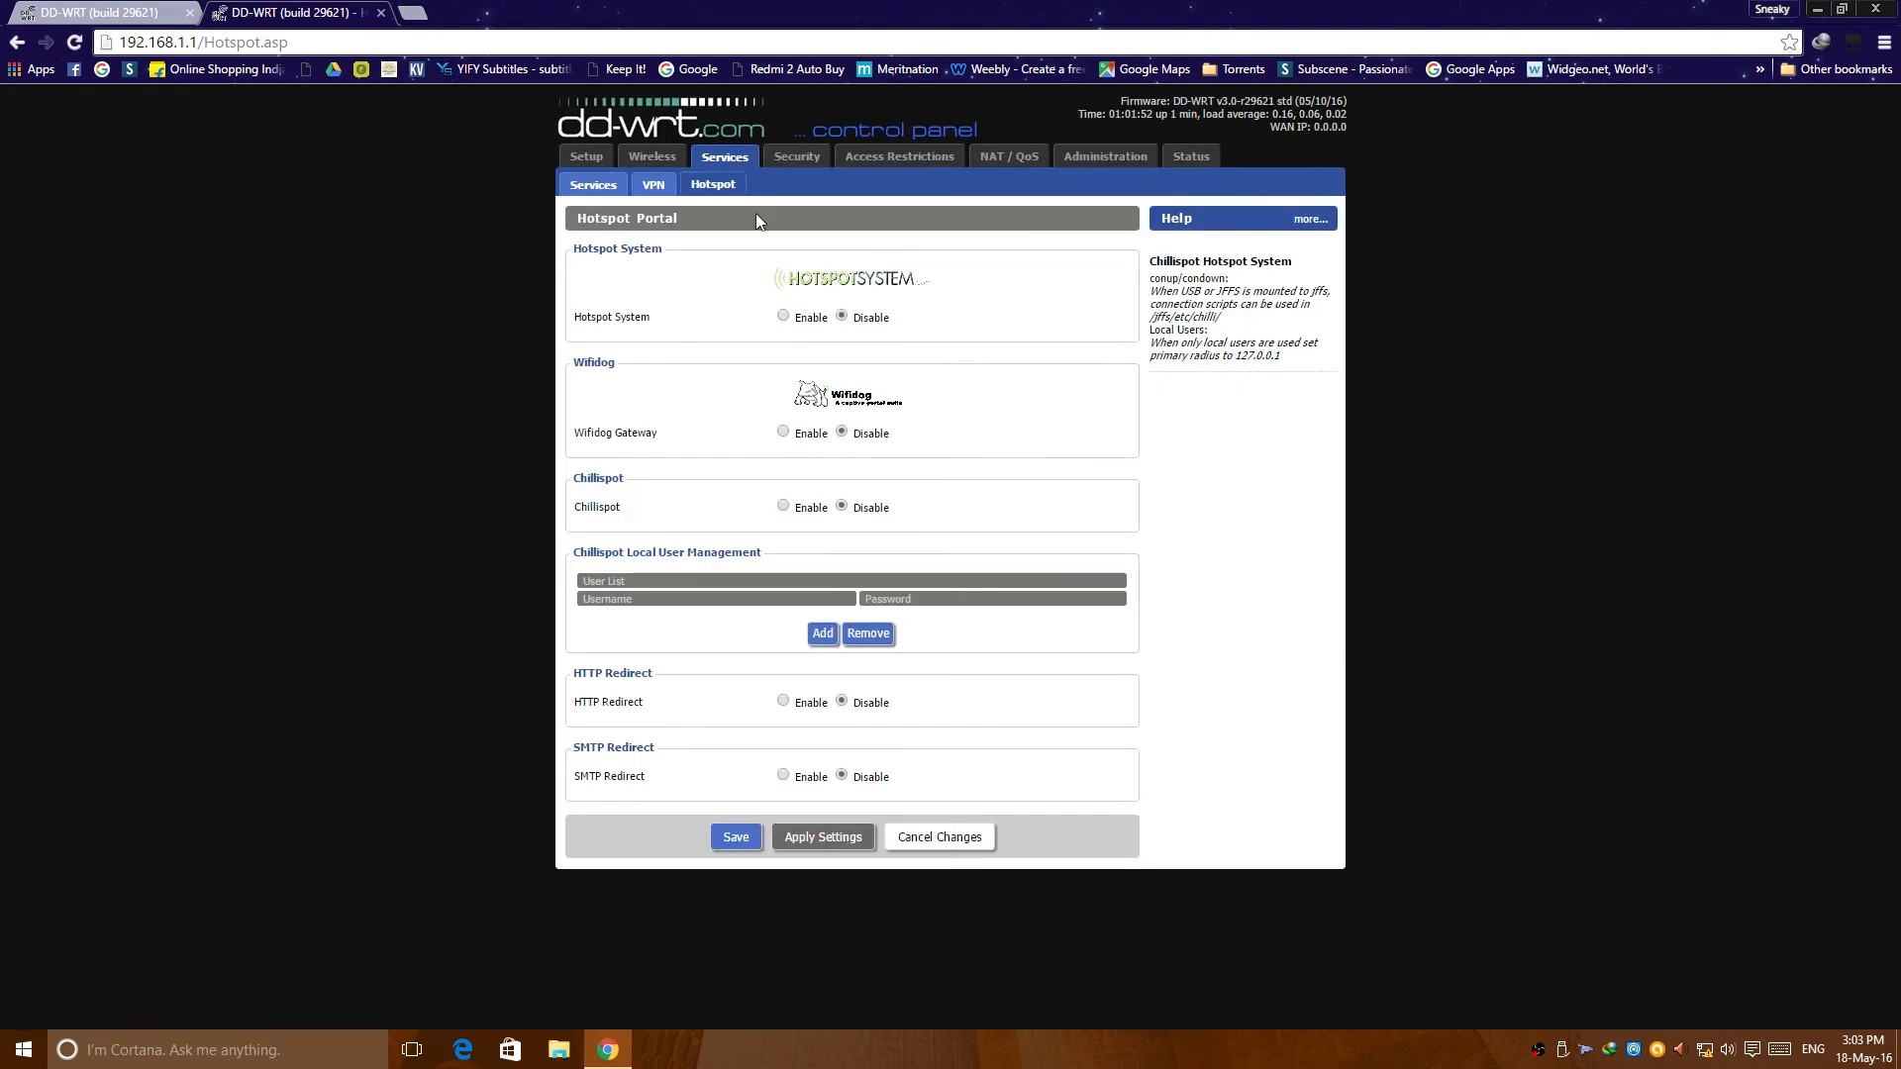
pyautogui.moveTo(780, 285)
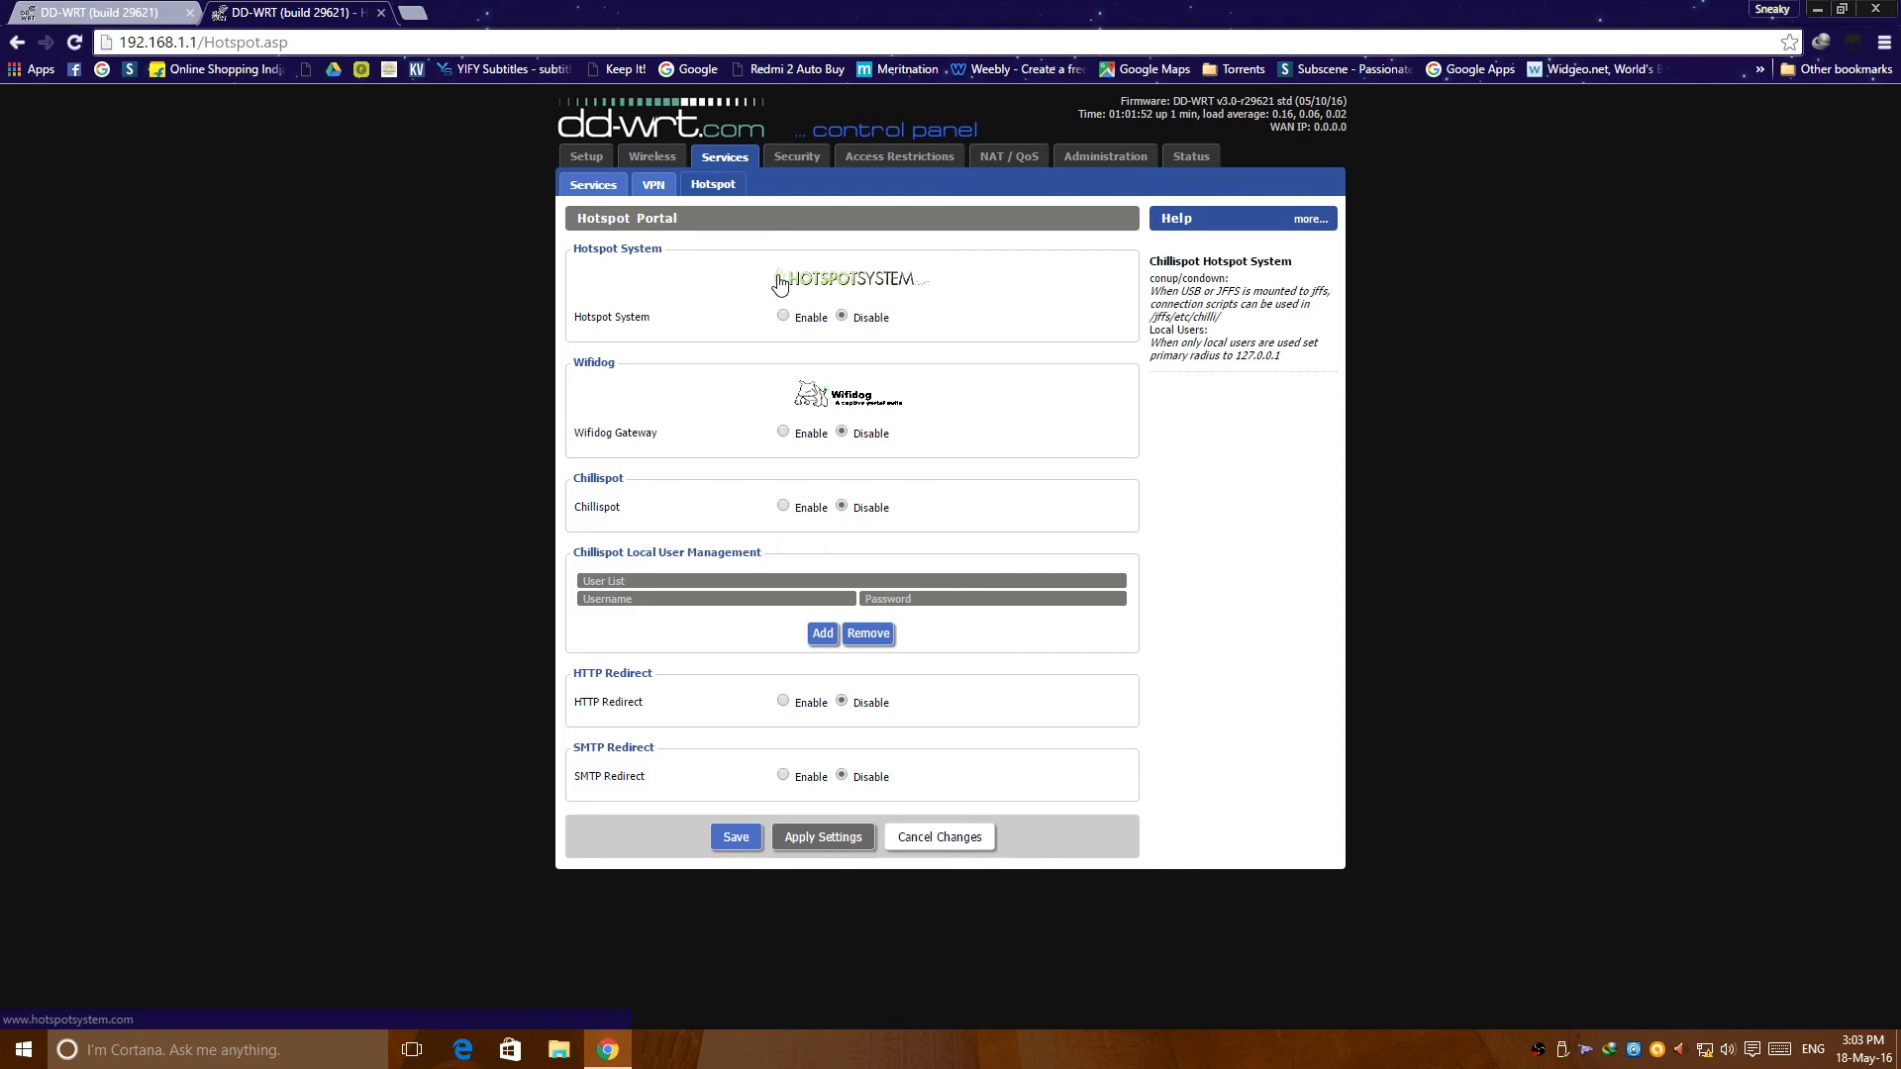
pyautogui.moveTo(697, 539)
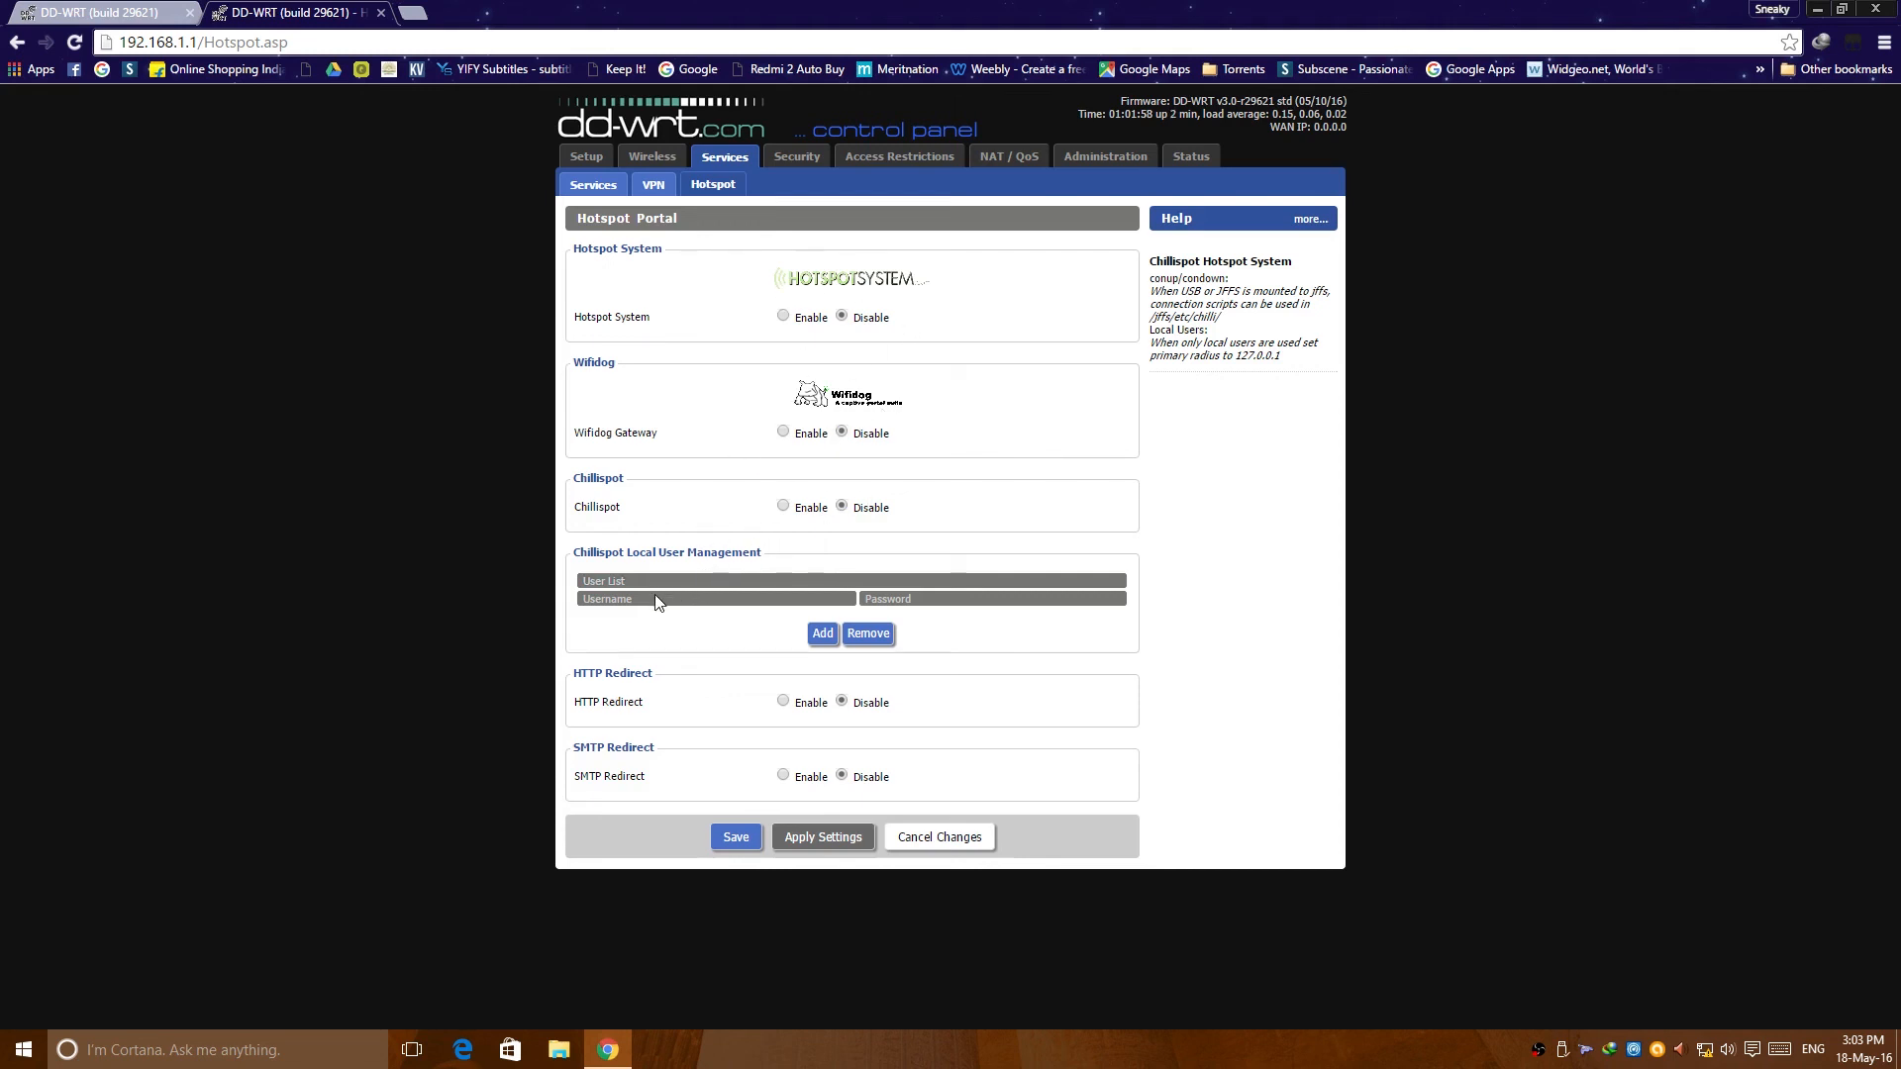
pyautogui.moveTo(821, 611)
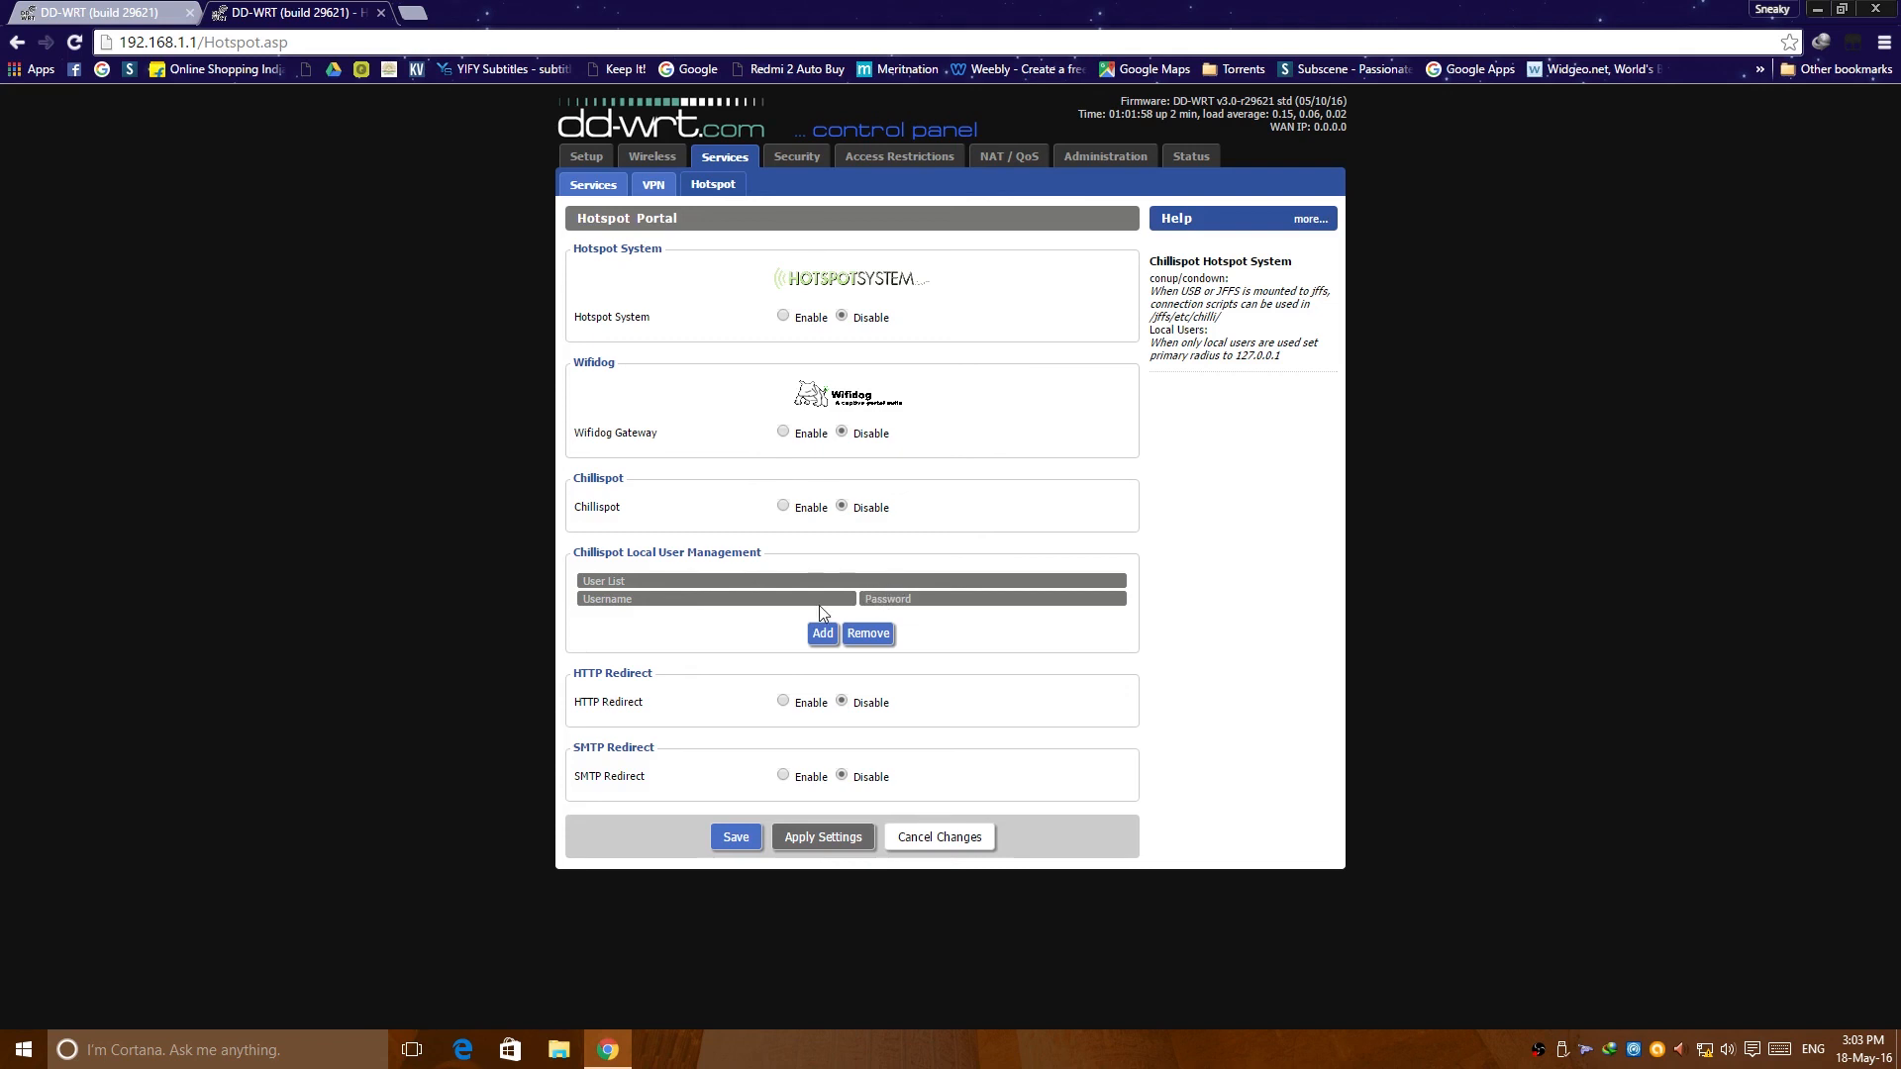
pyautogui.moveTo(742, 471)
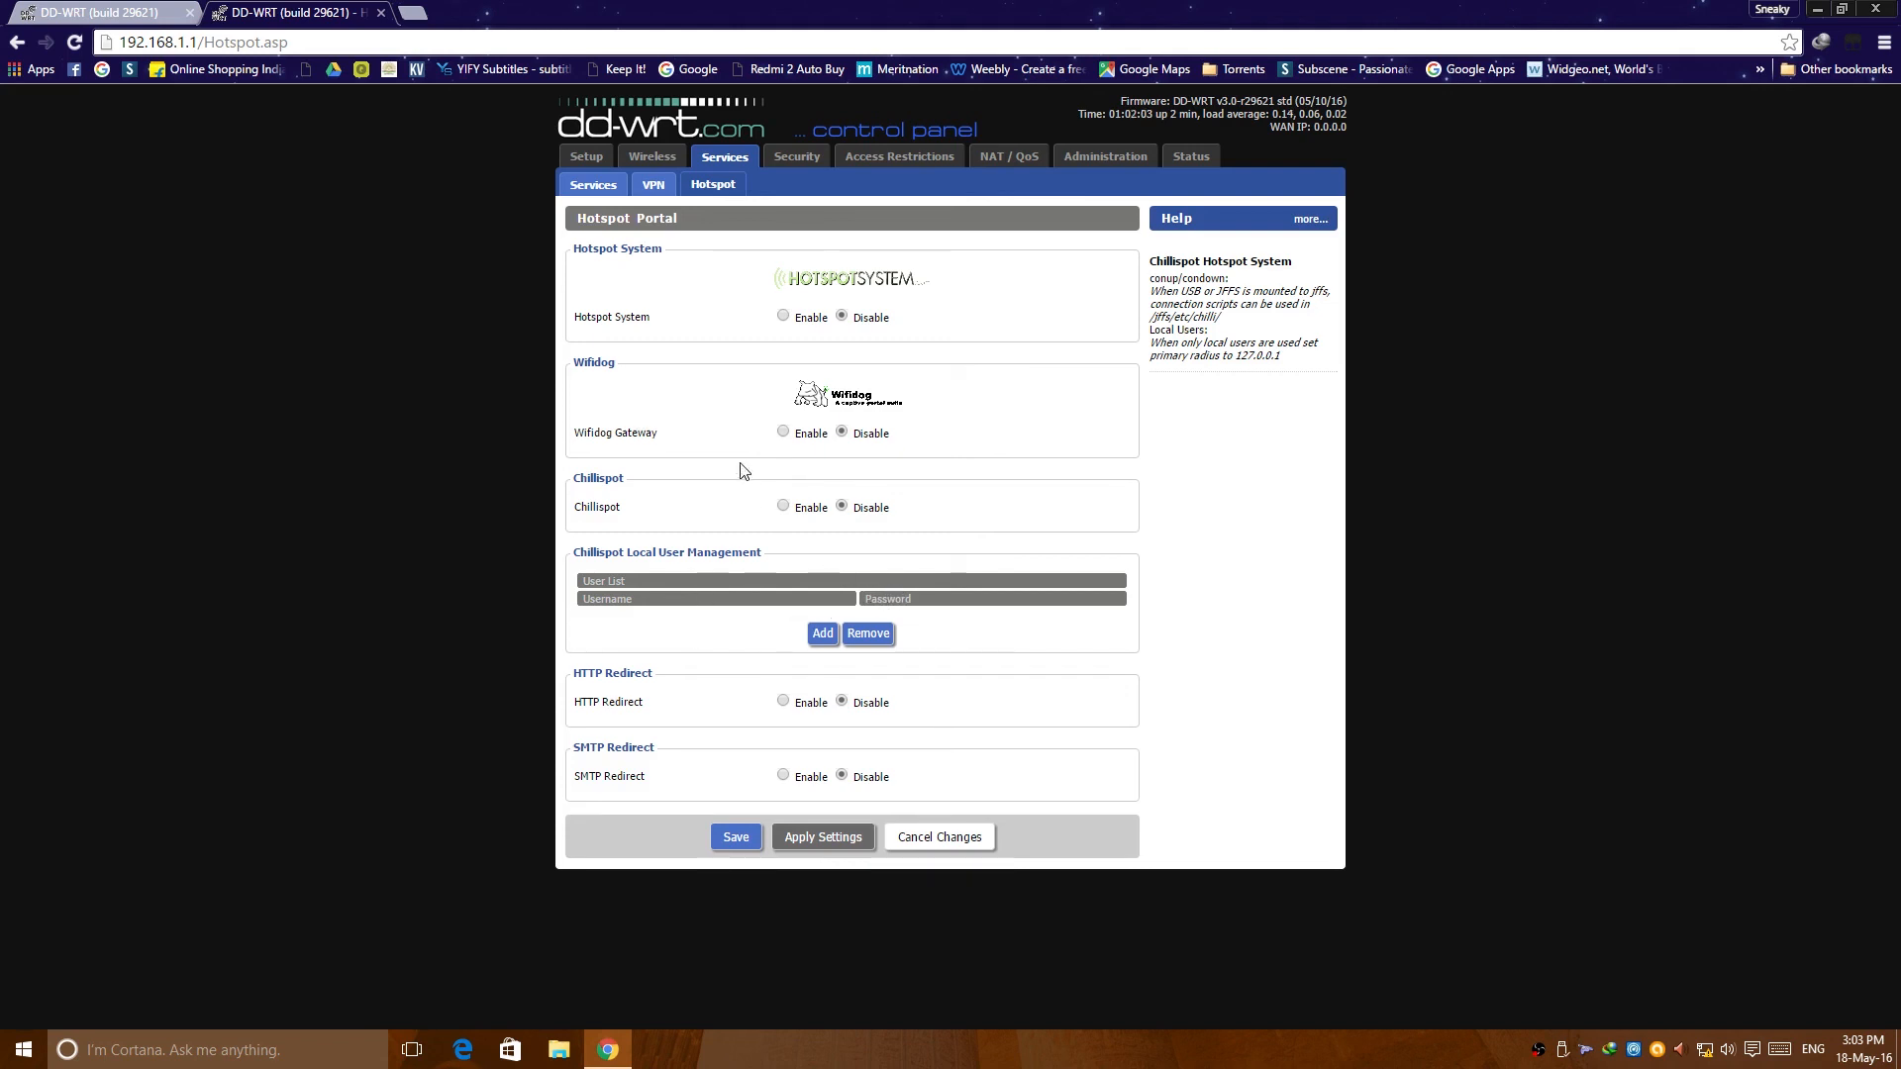
pyautogui.moveTo(659, 211)
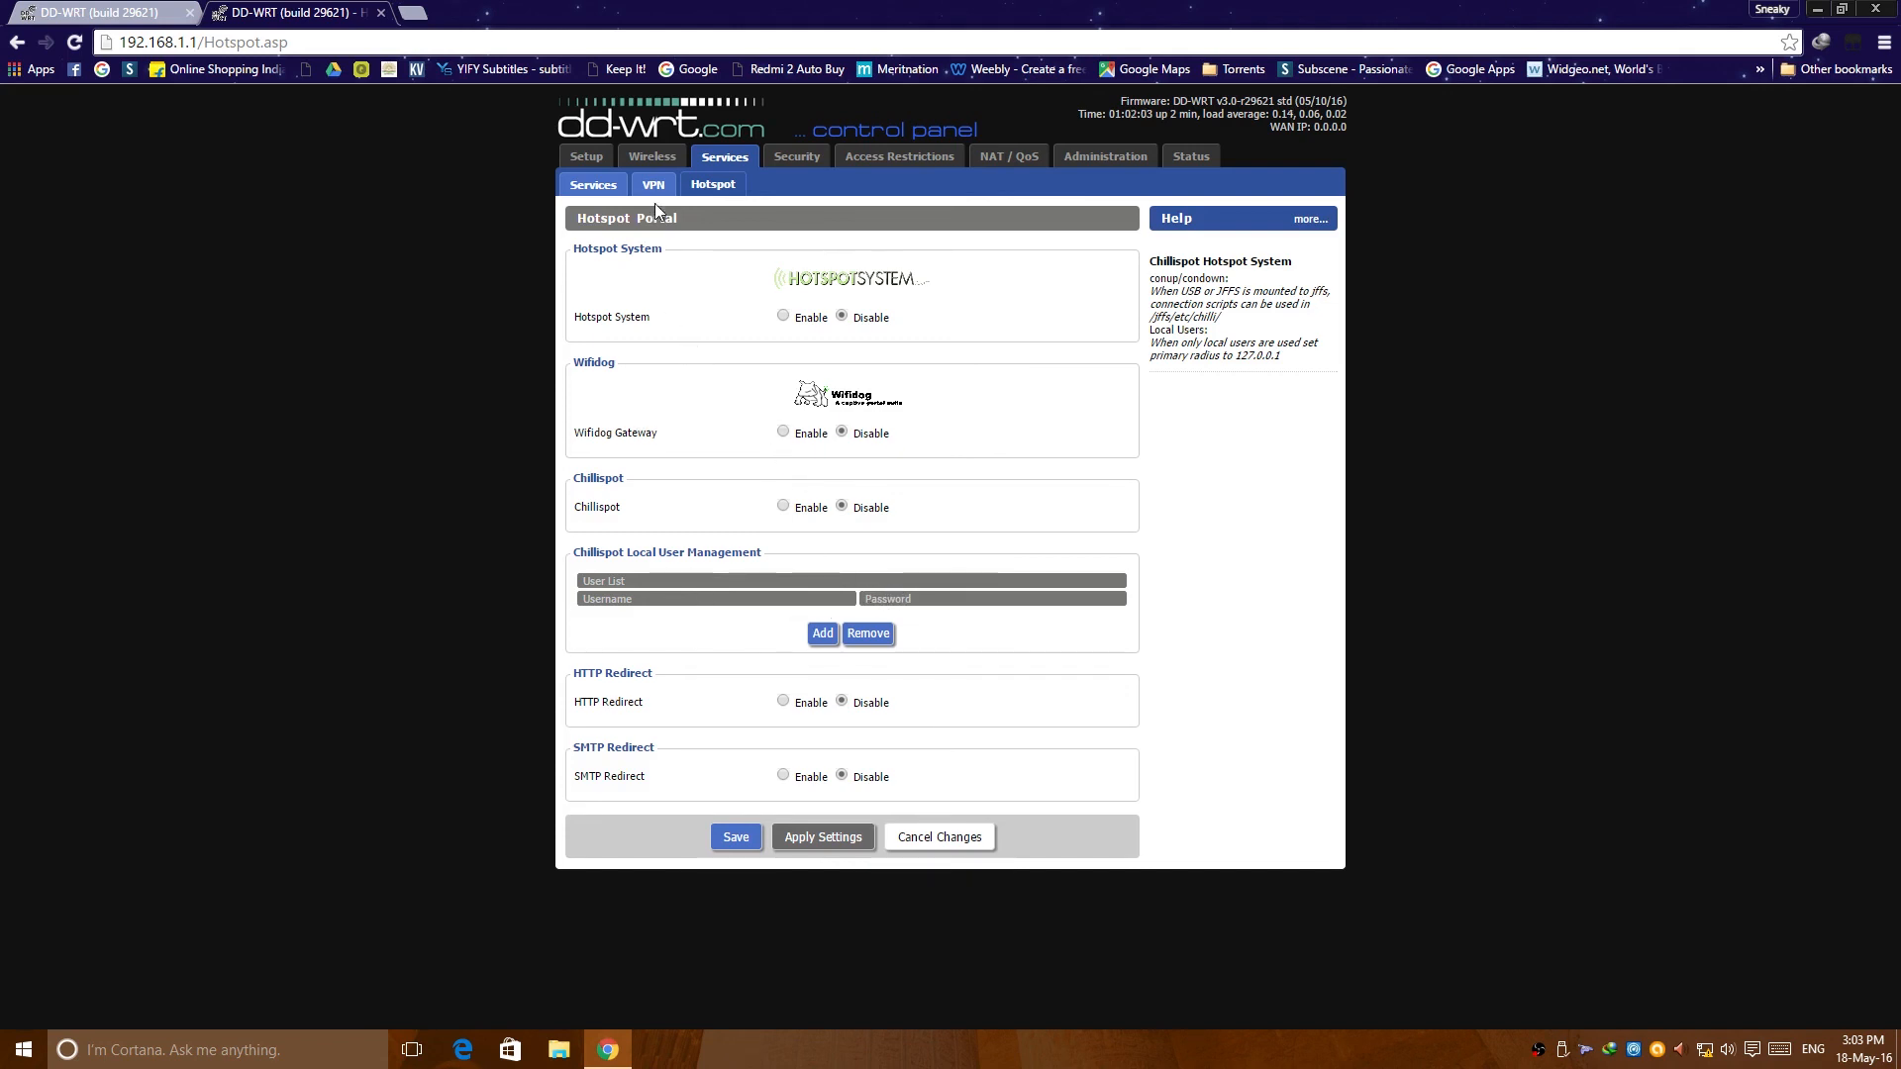
pyautogui.moveTo(756, 525)
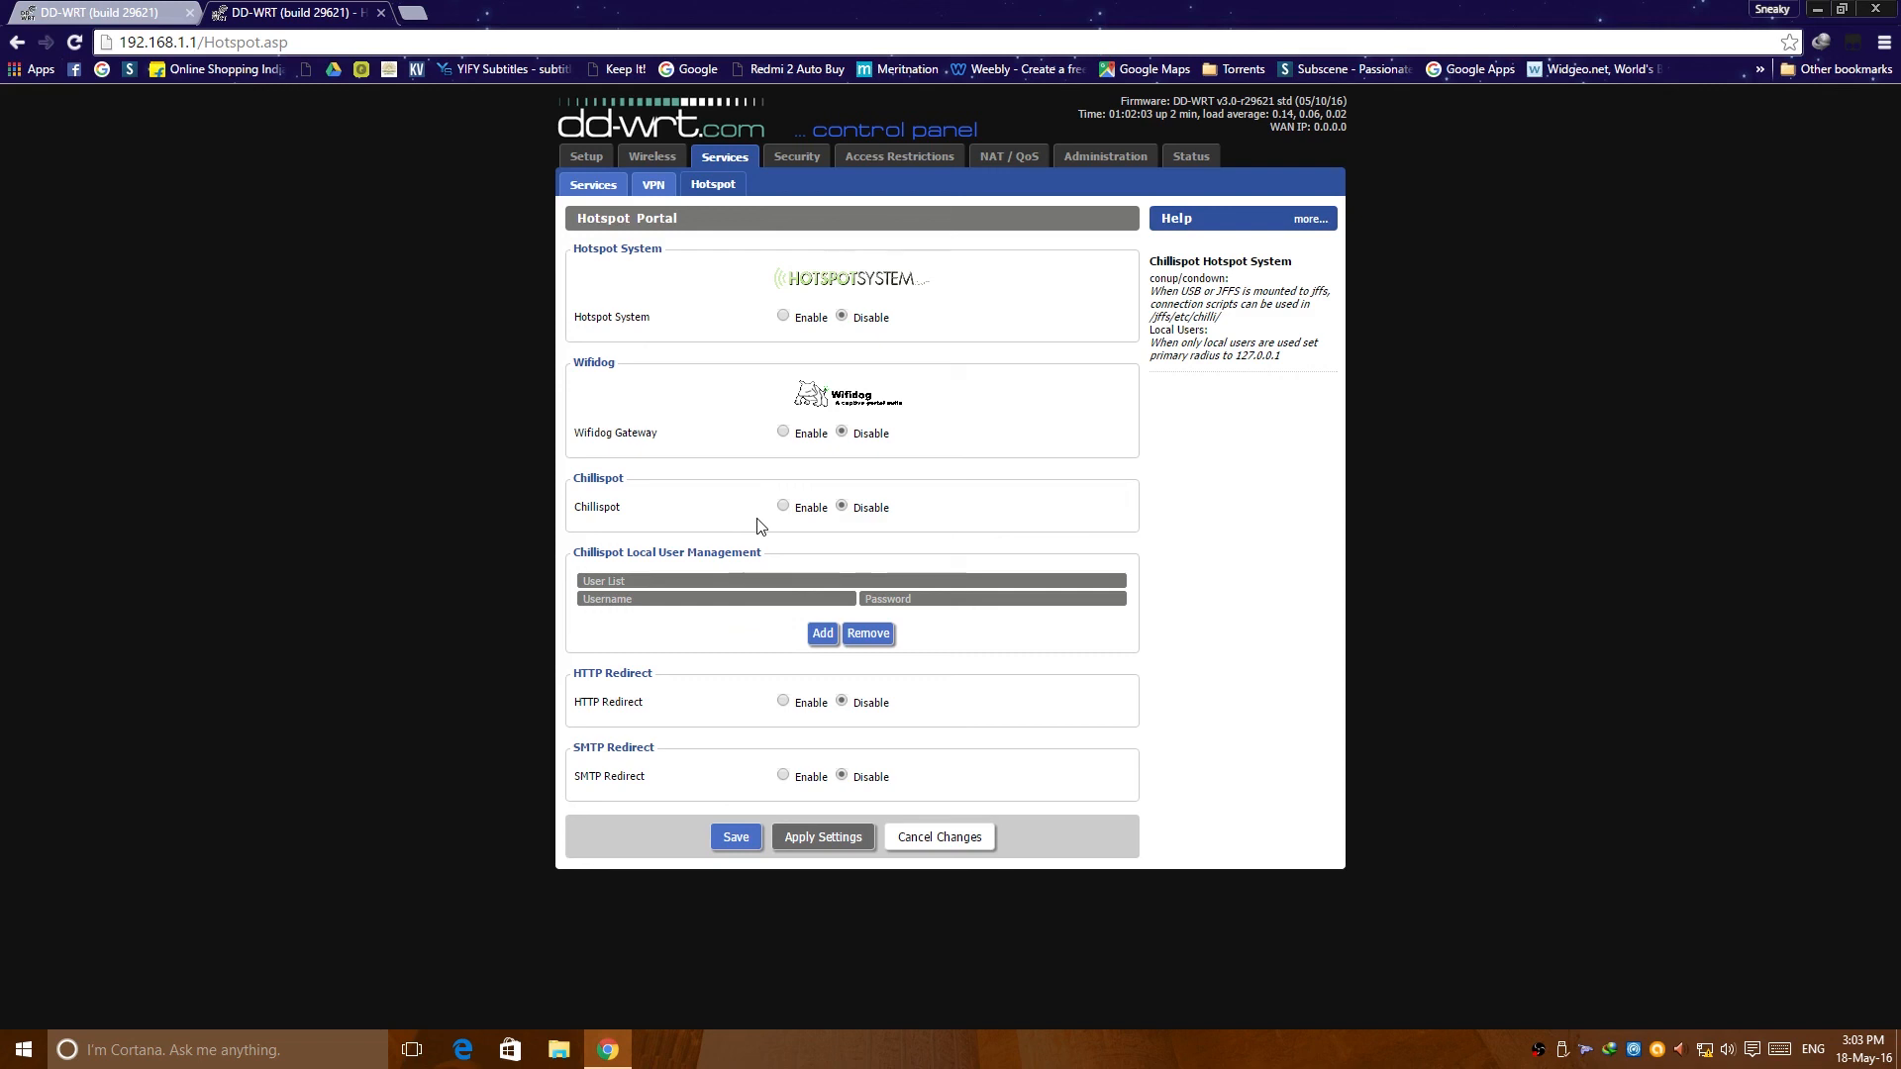
pyautogui.moveTo(814, 692)
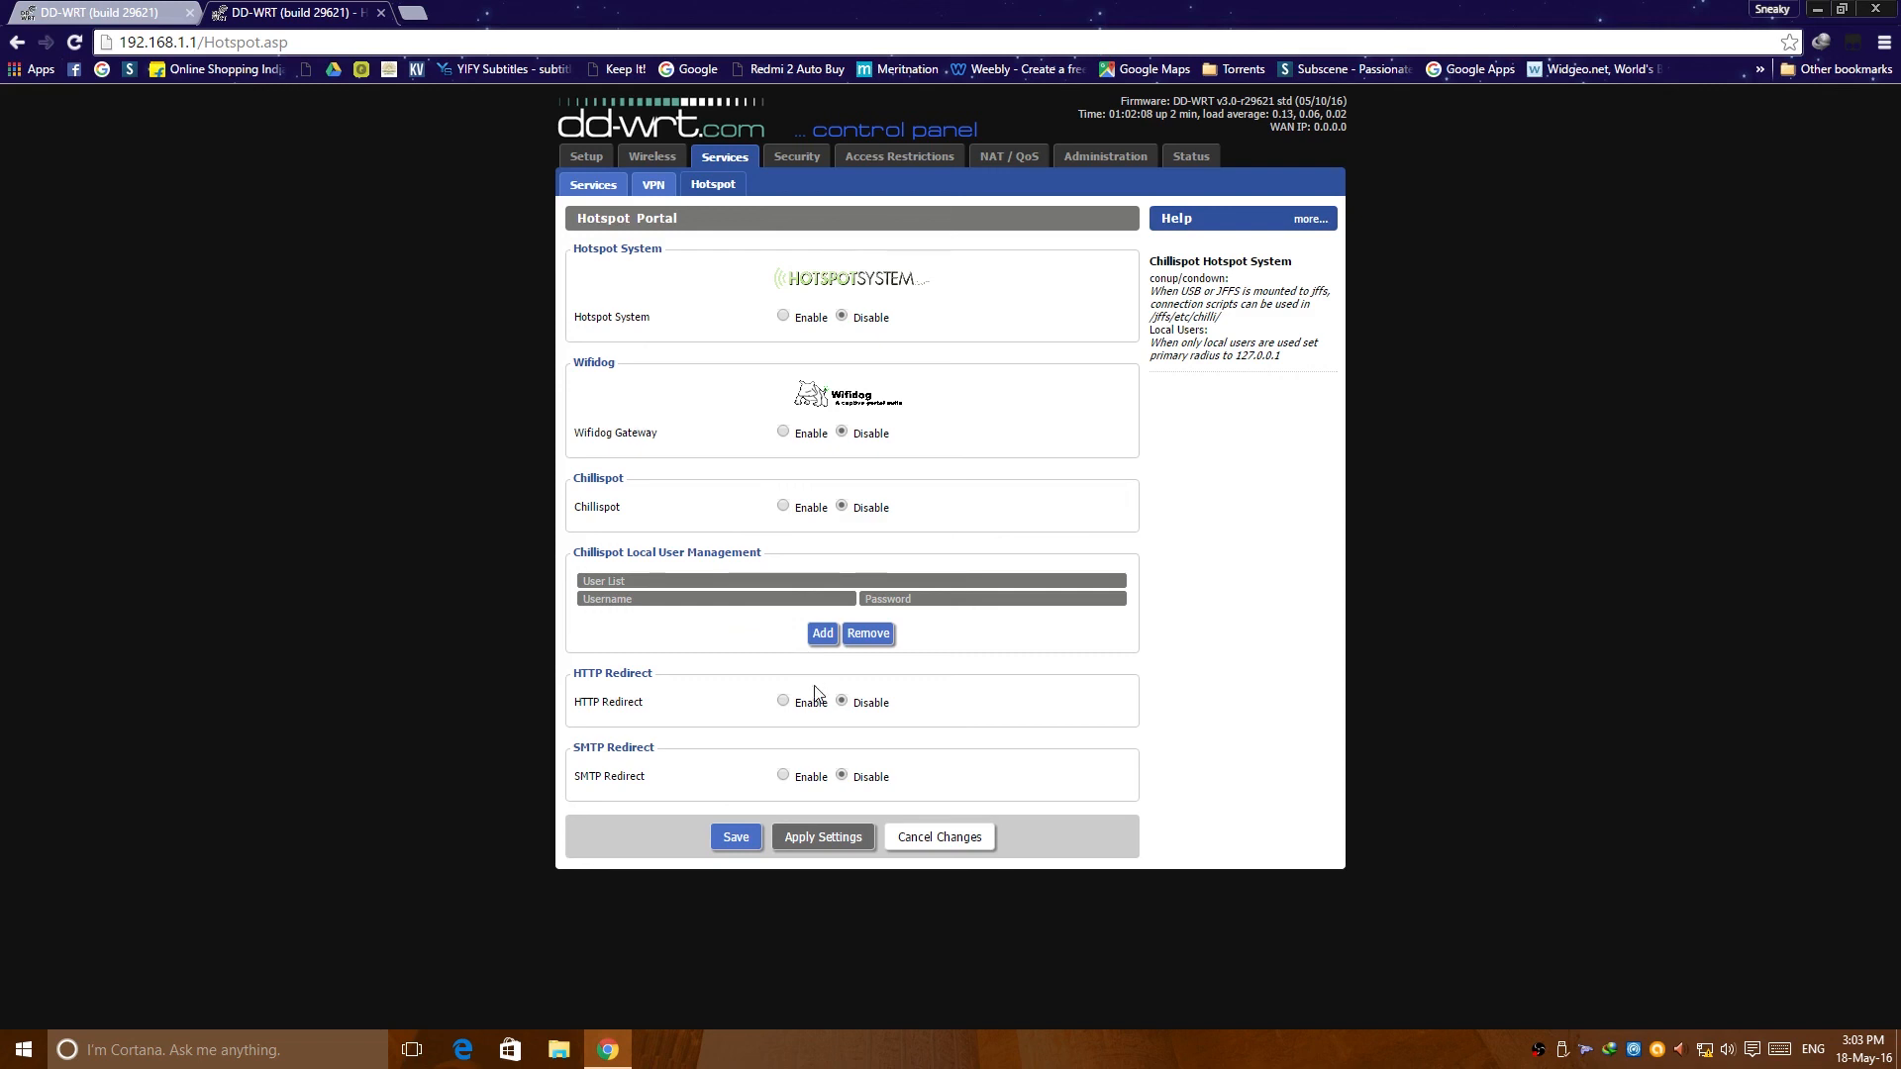
pyautogui.click(774, 507)
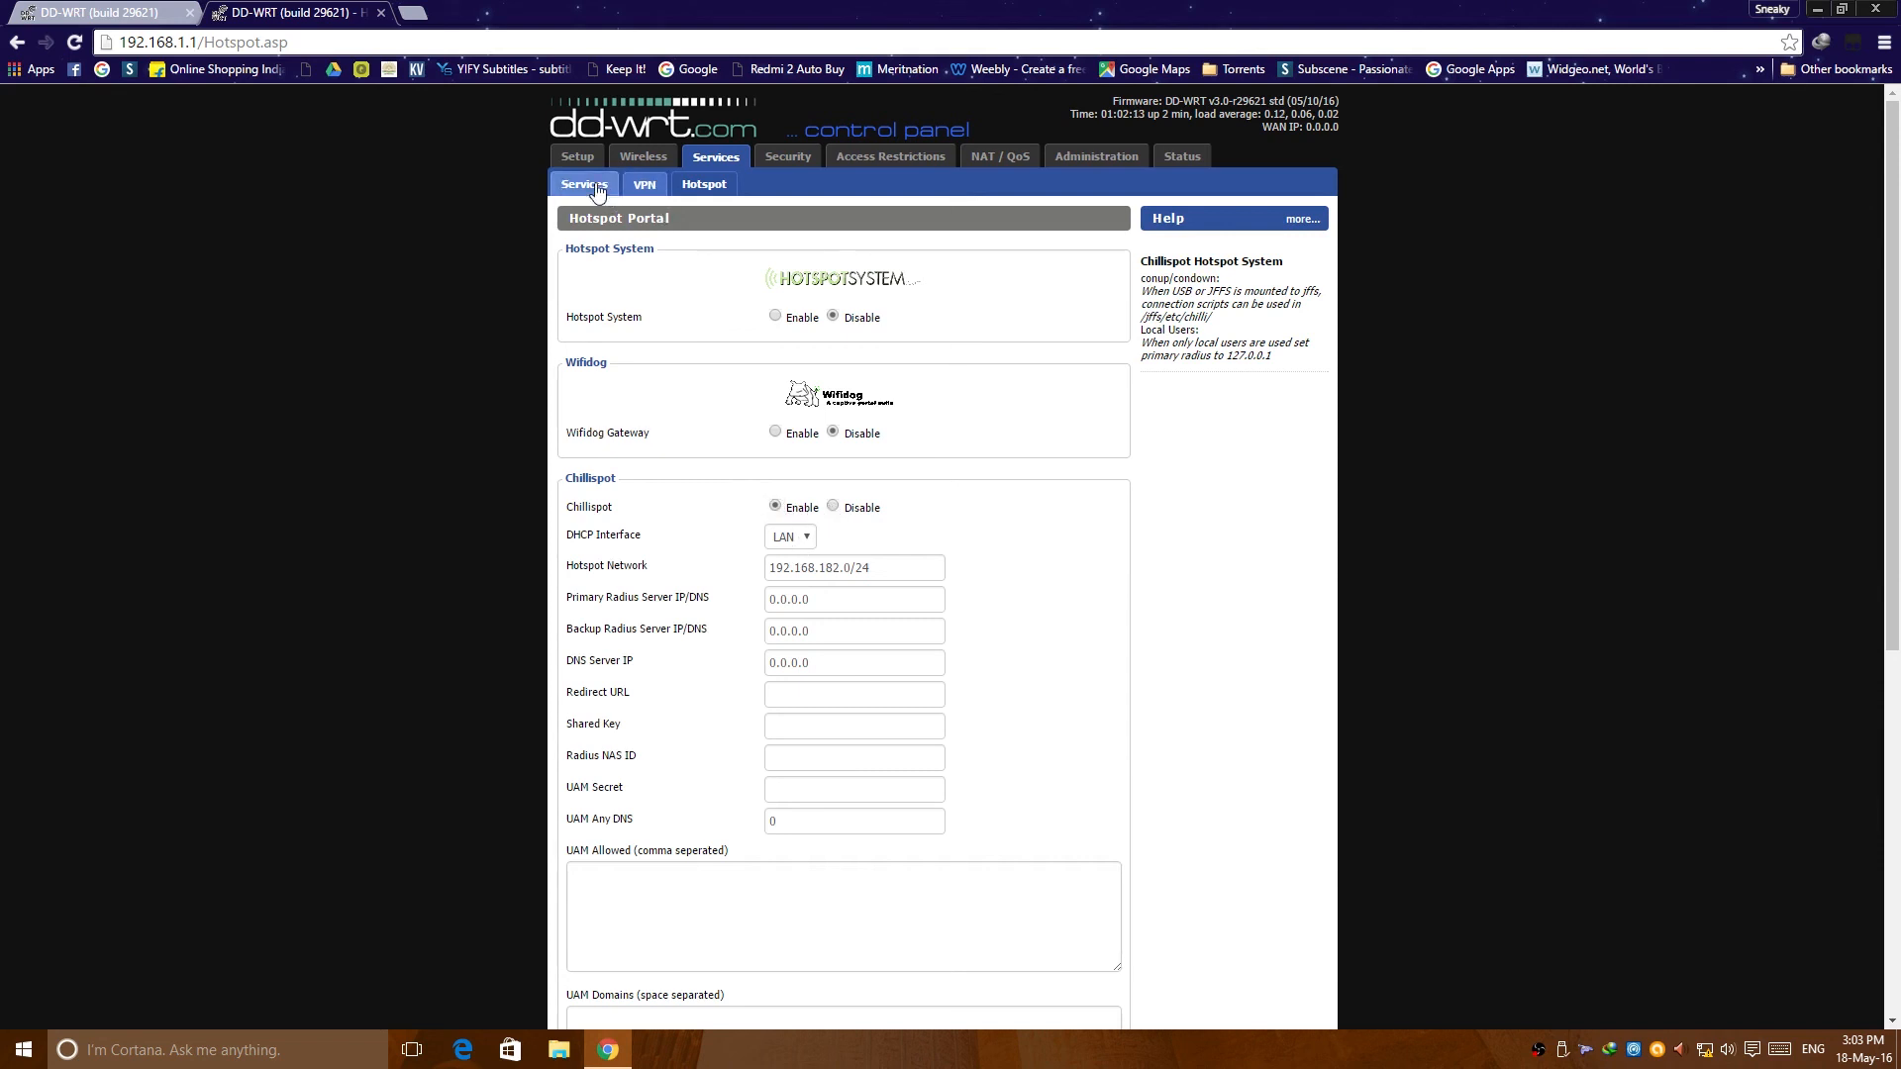
# Step: Scroll through Services Management settings, then bring up Wireless Basic Settings
pyautogui.click(583, 183)
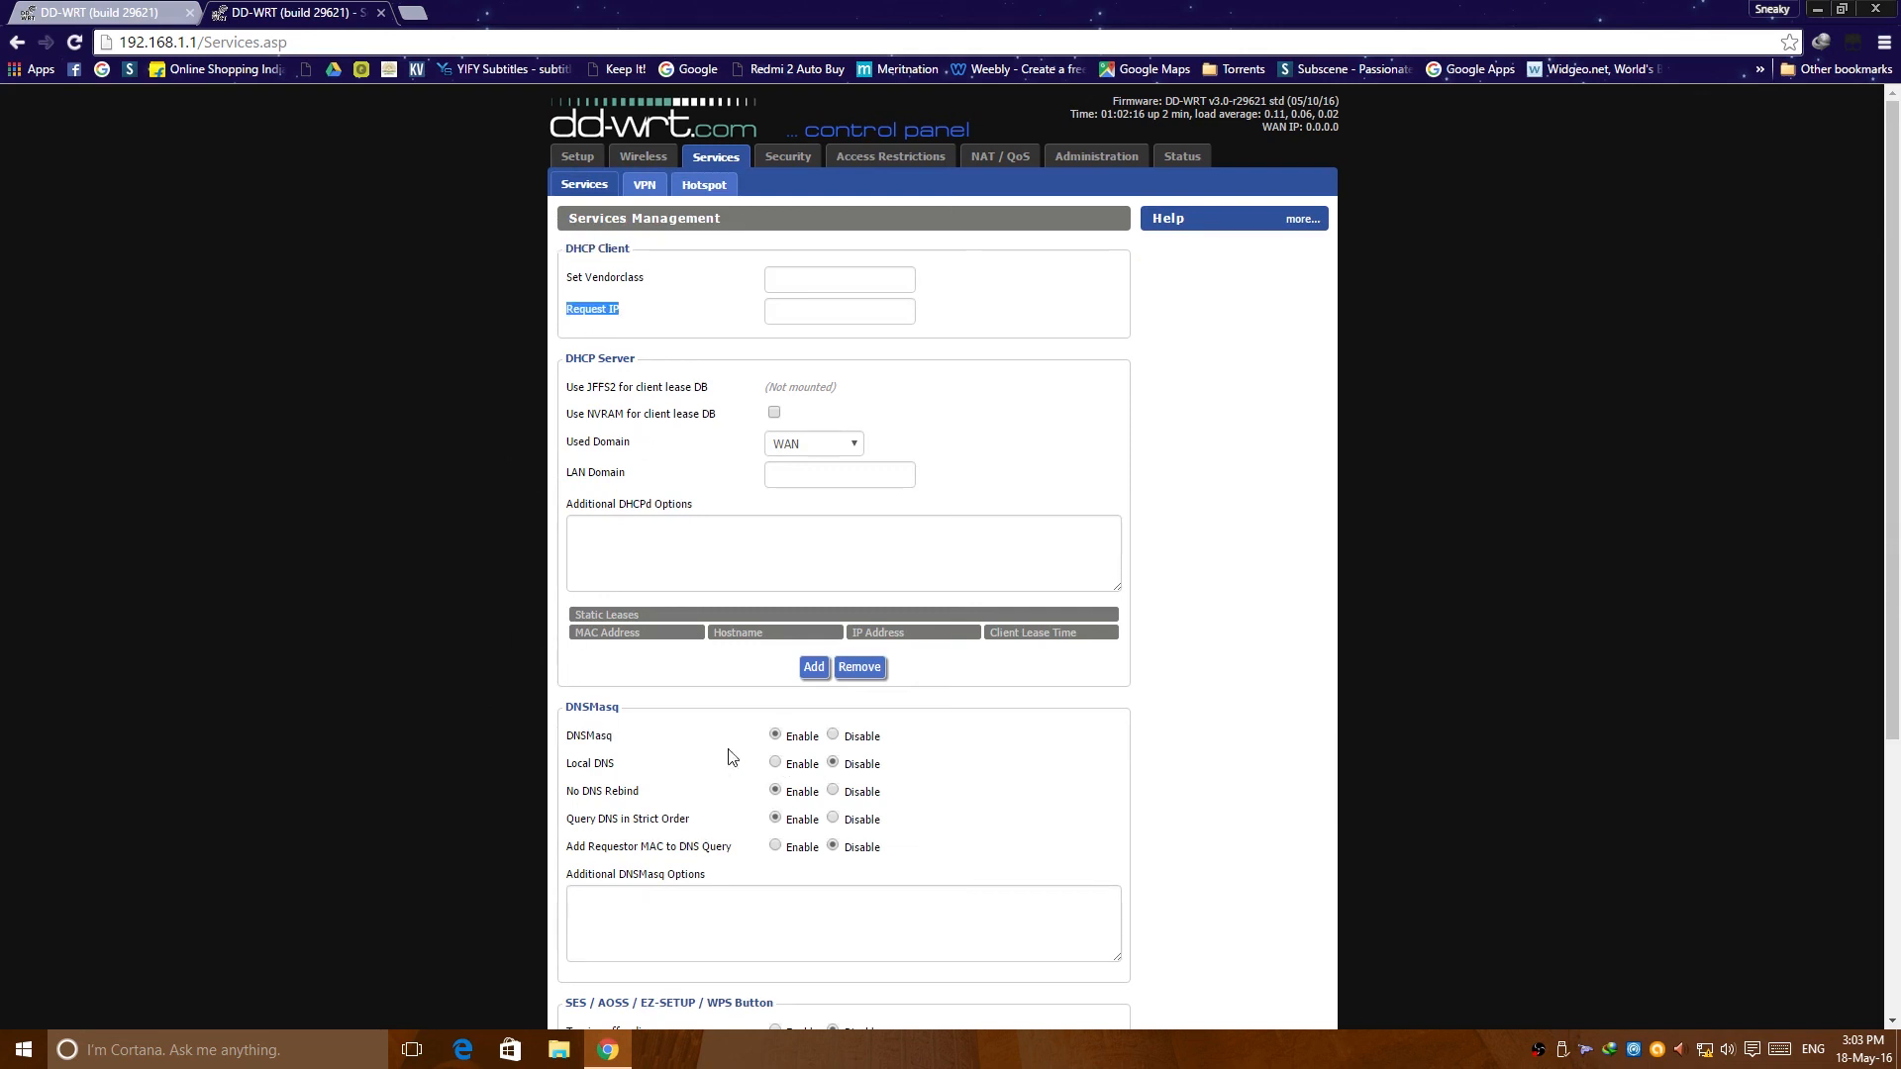
pyautogui.scroll(-3)
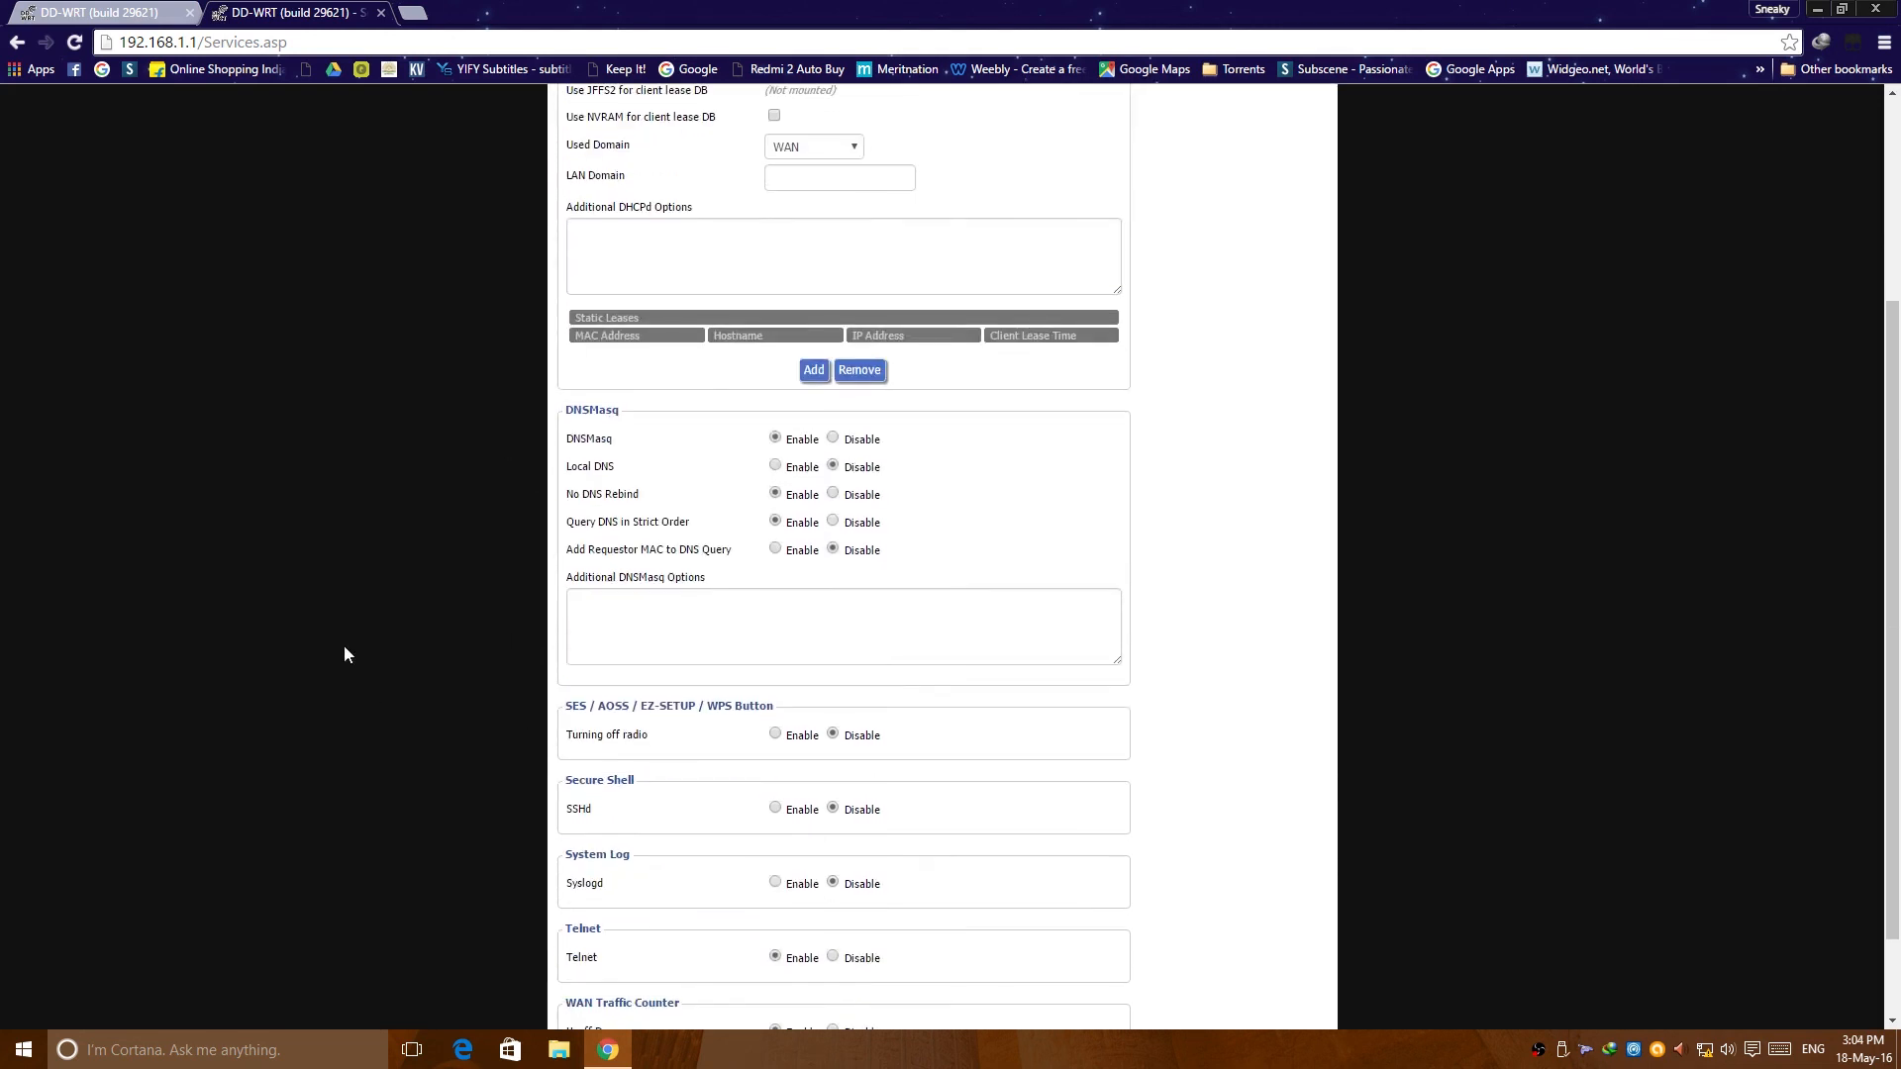
pyautogui.scroll(-3)
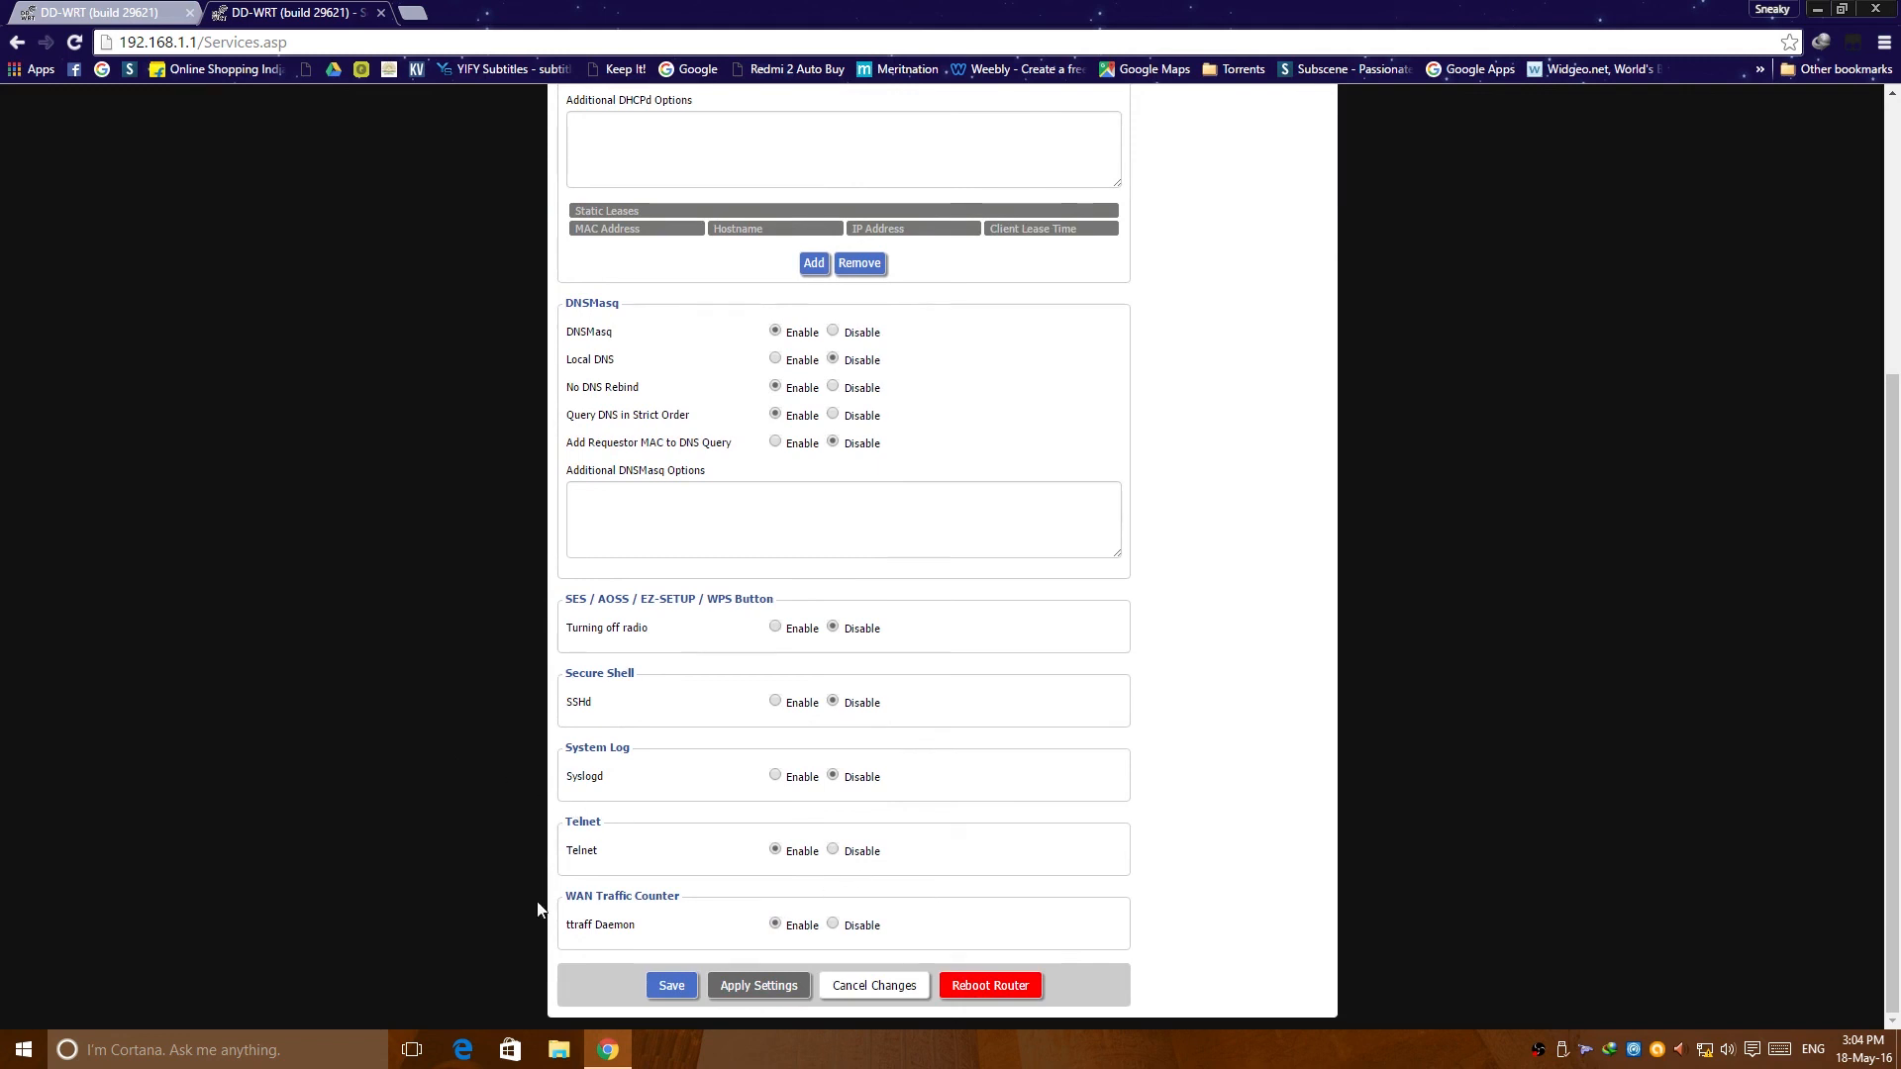
pyautogui.scroll(3)
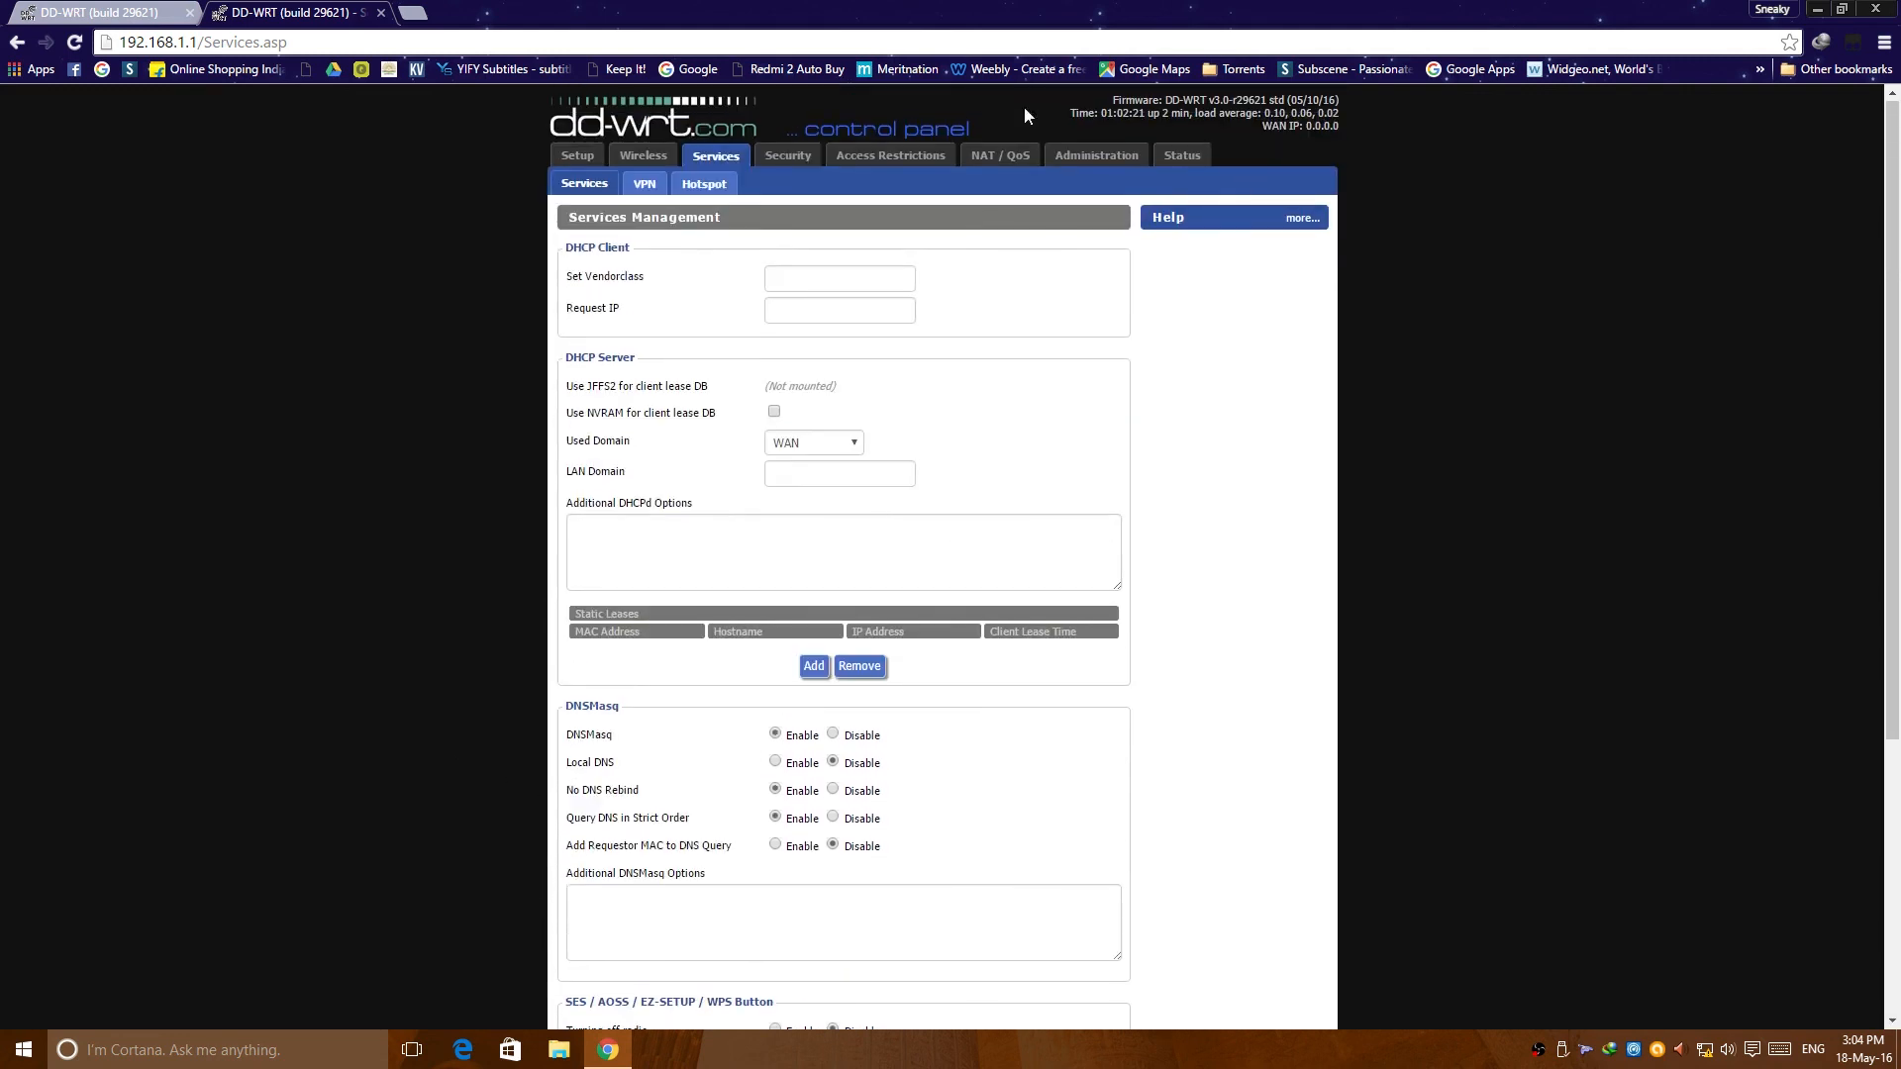
pyautogui.click(642, 156)
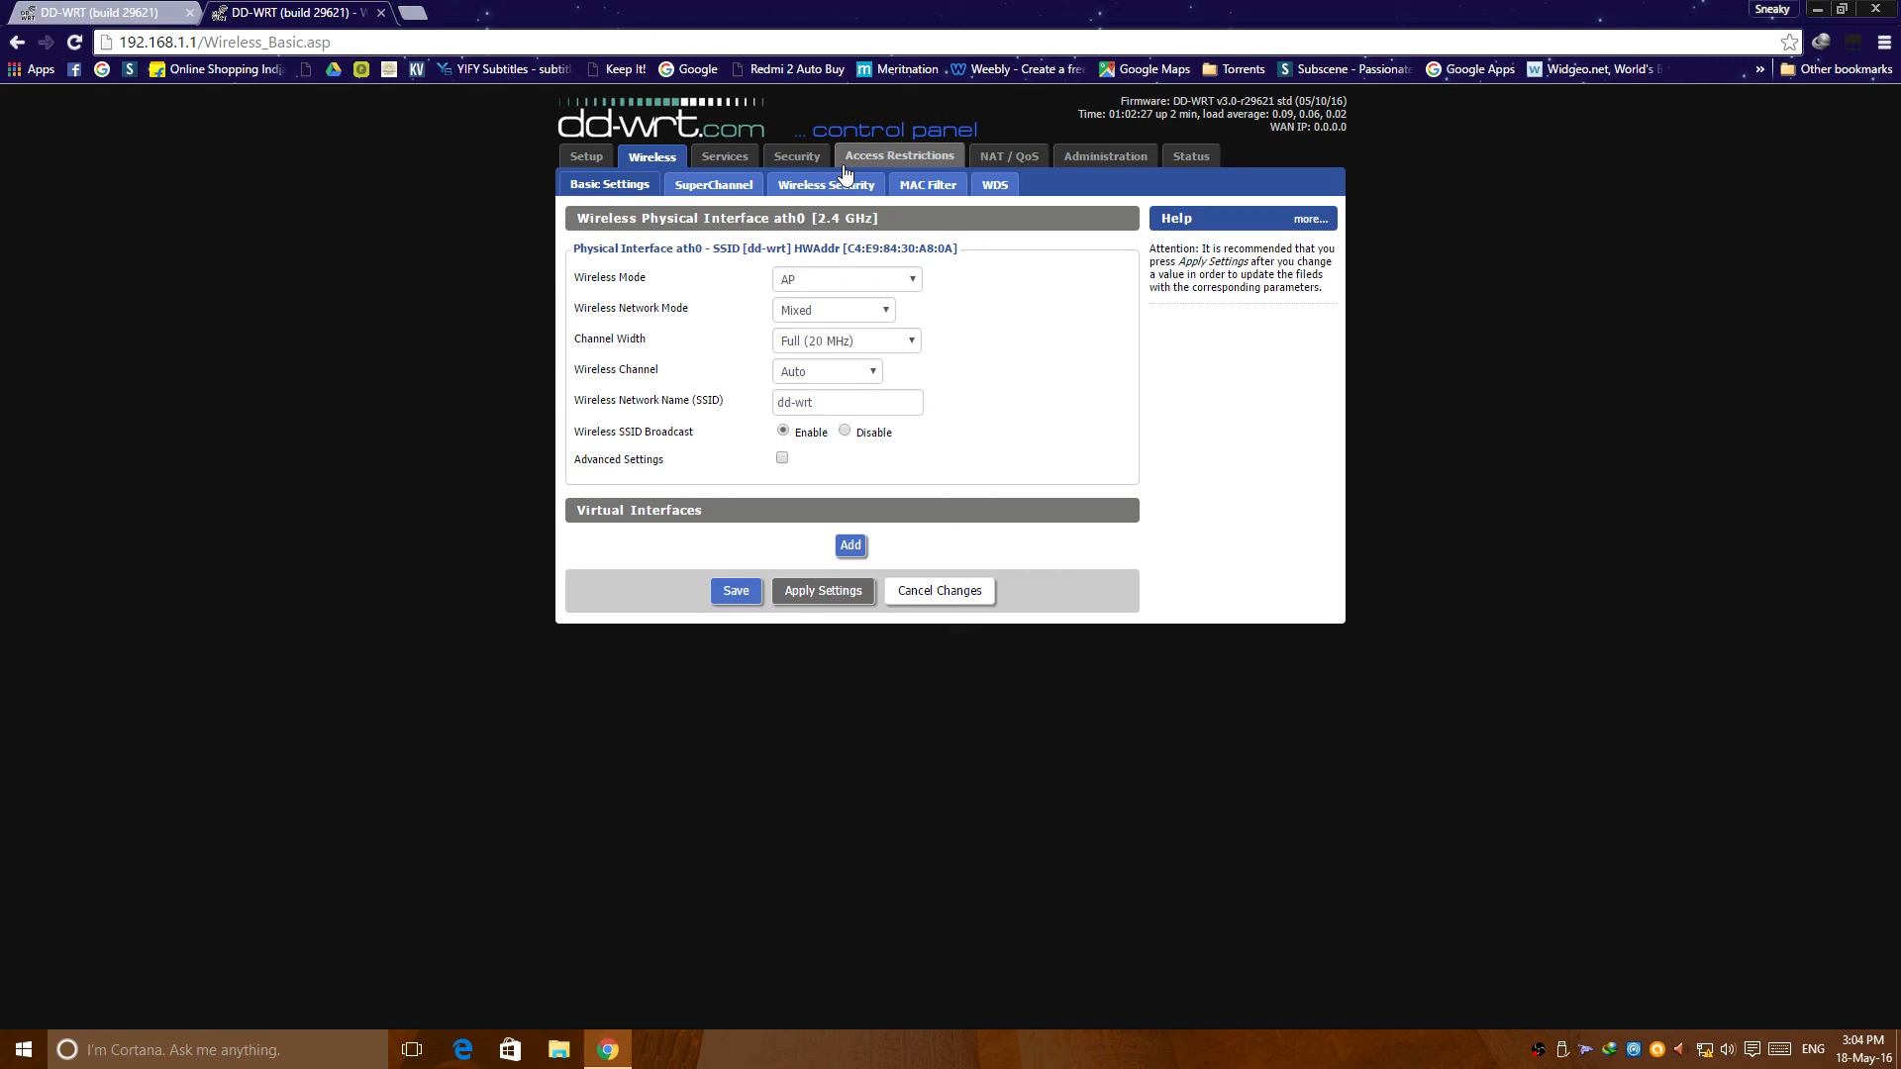
# Step: Pass through WAN Access and Port Range Forwarding to reach Administration Management
pyautogui.click(890, 156)
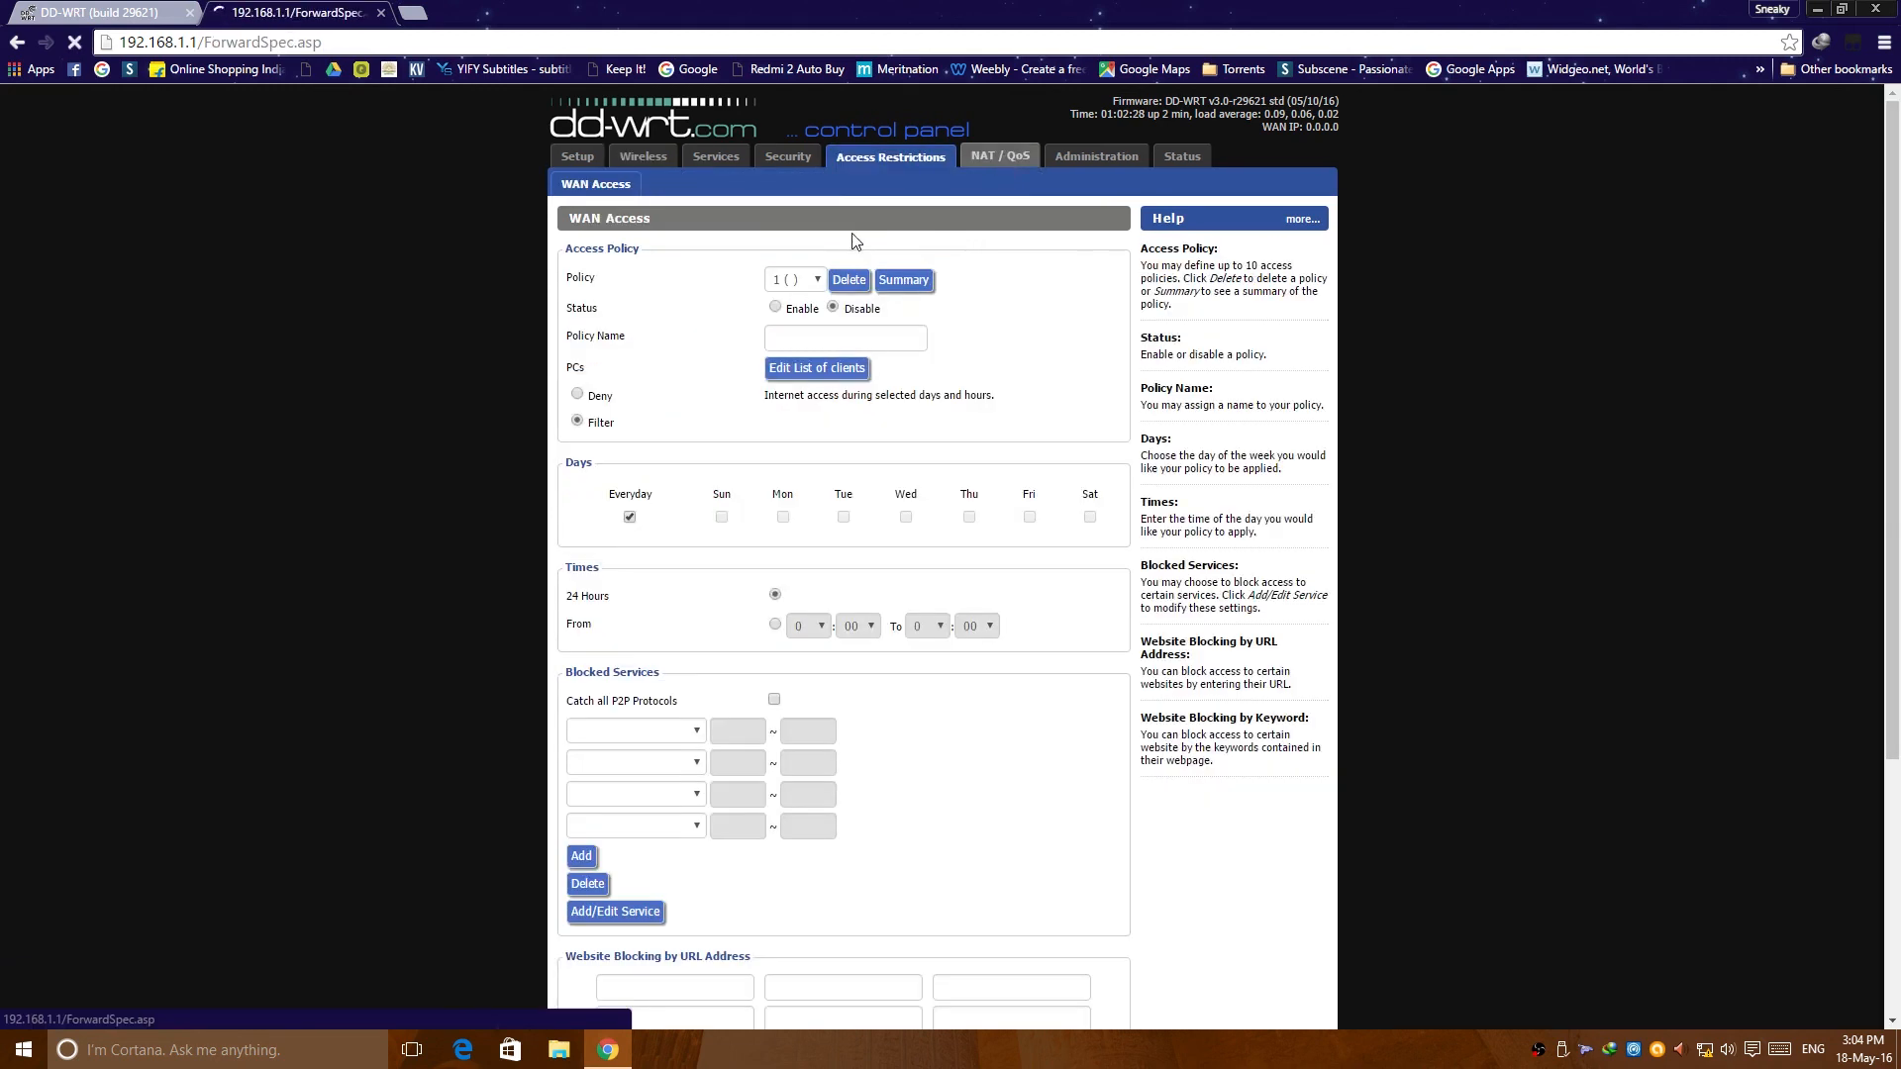
pyautogui.click(1008, 155)
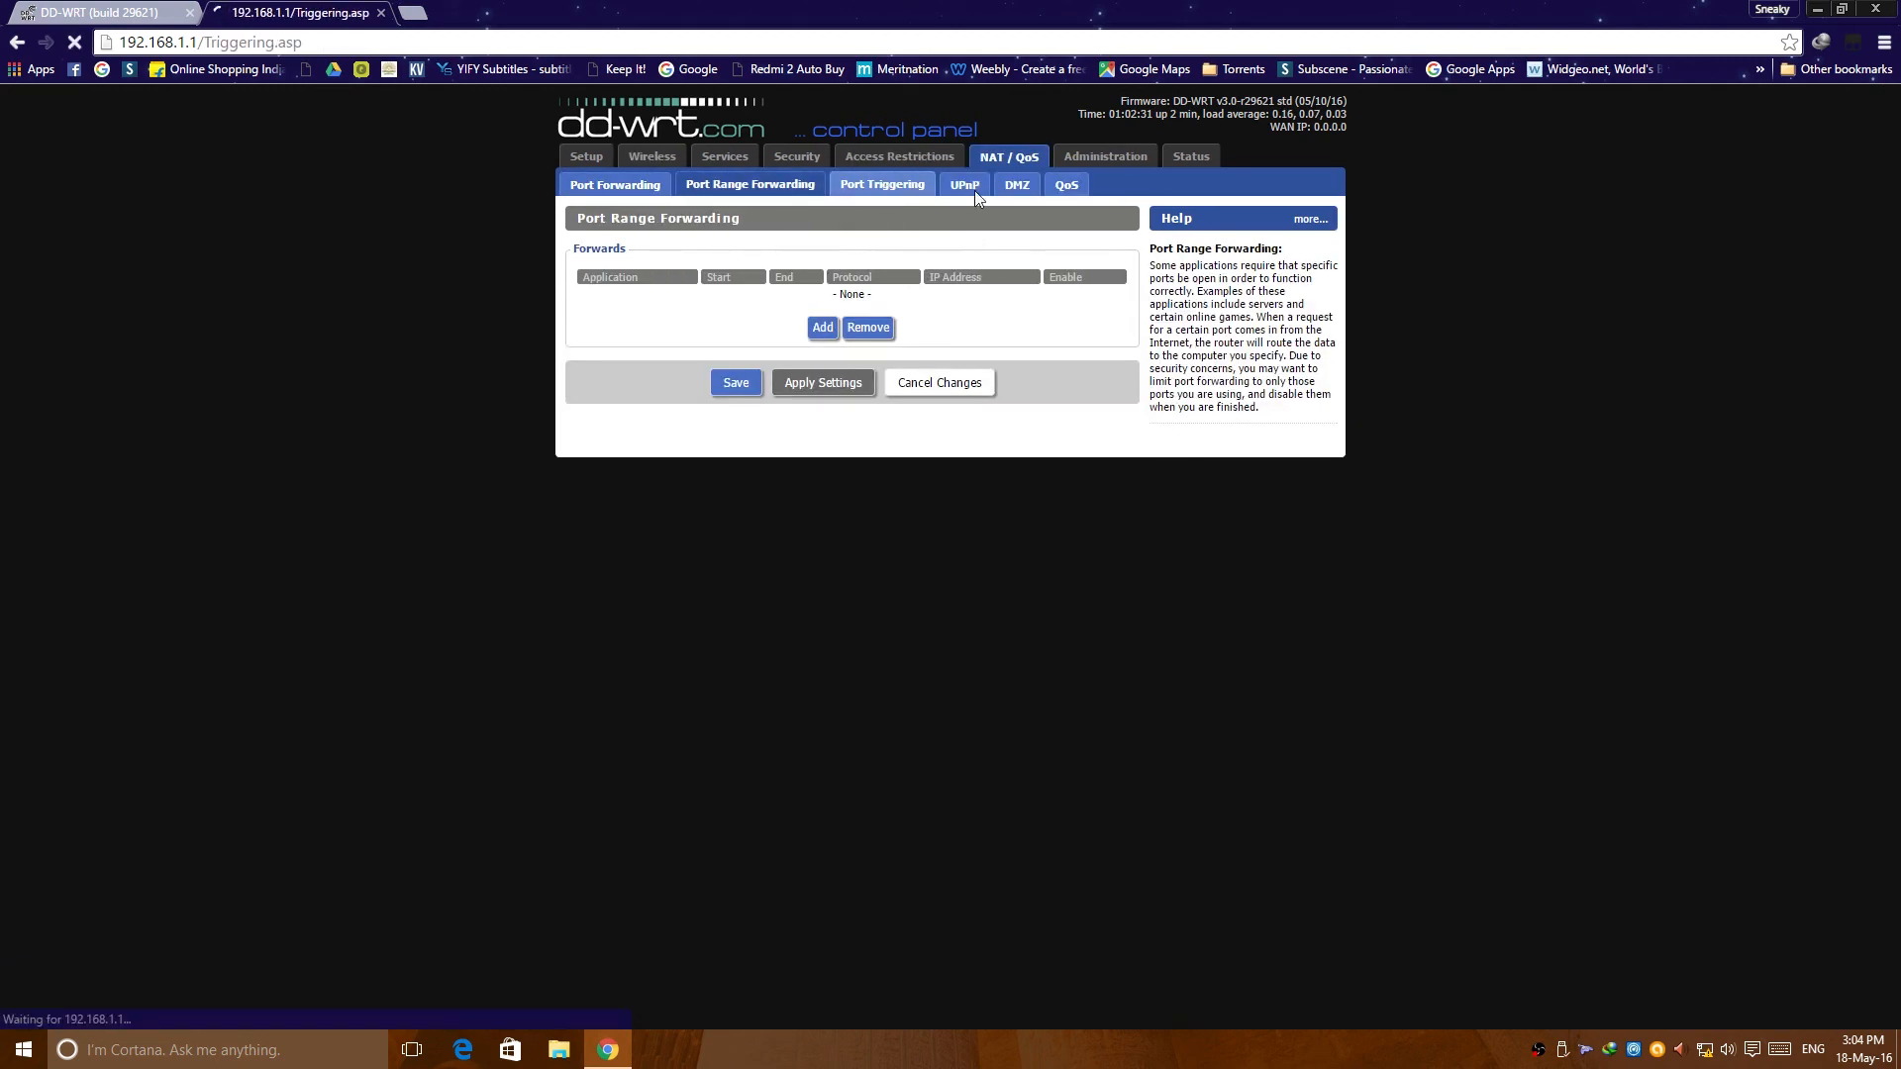
pyautogui.click(1016, 184)
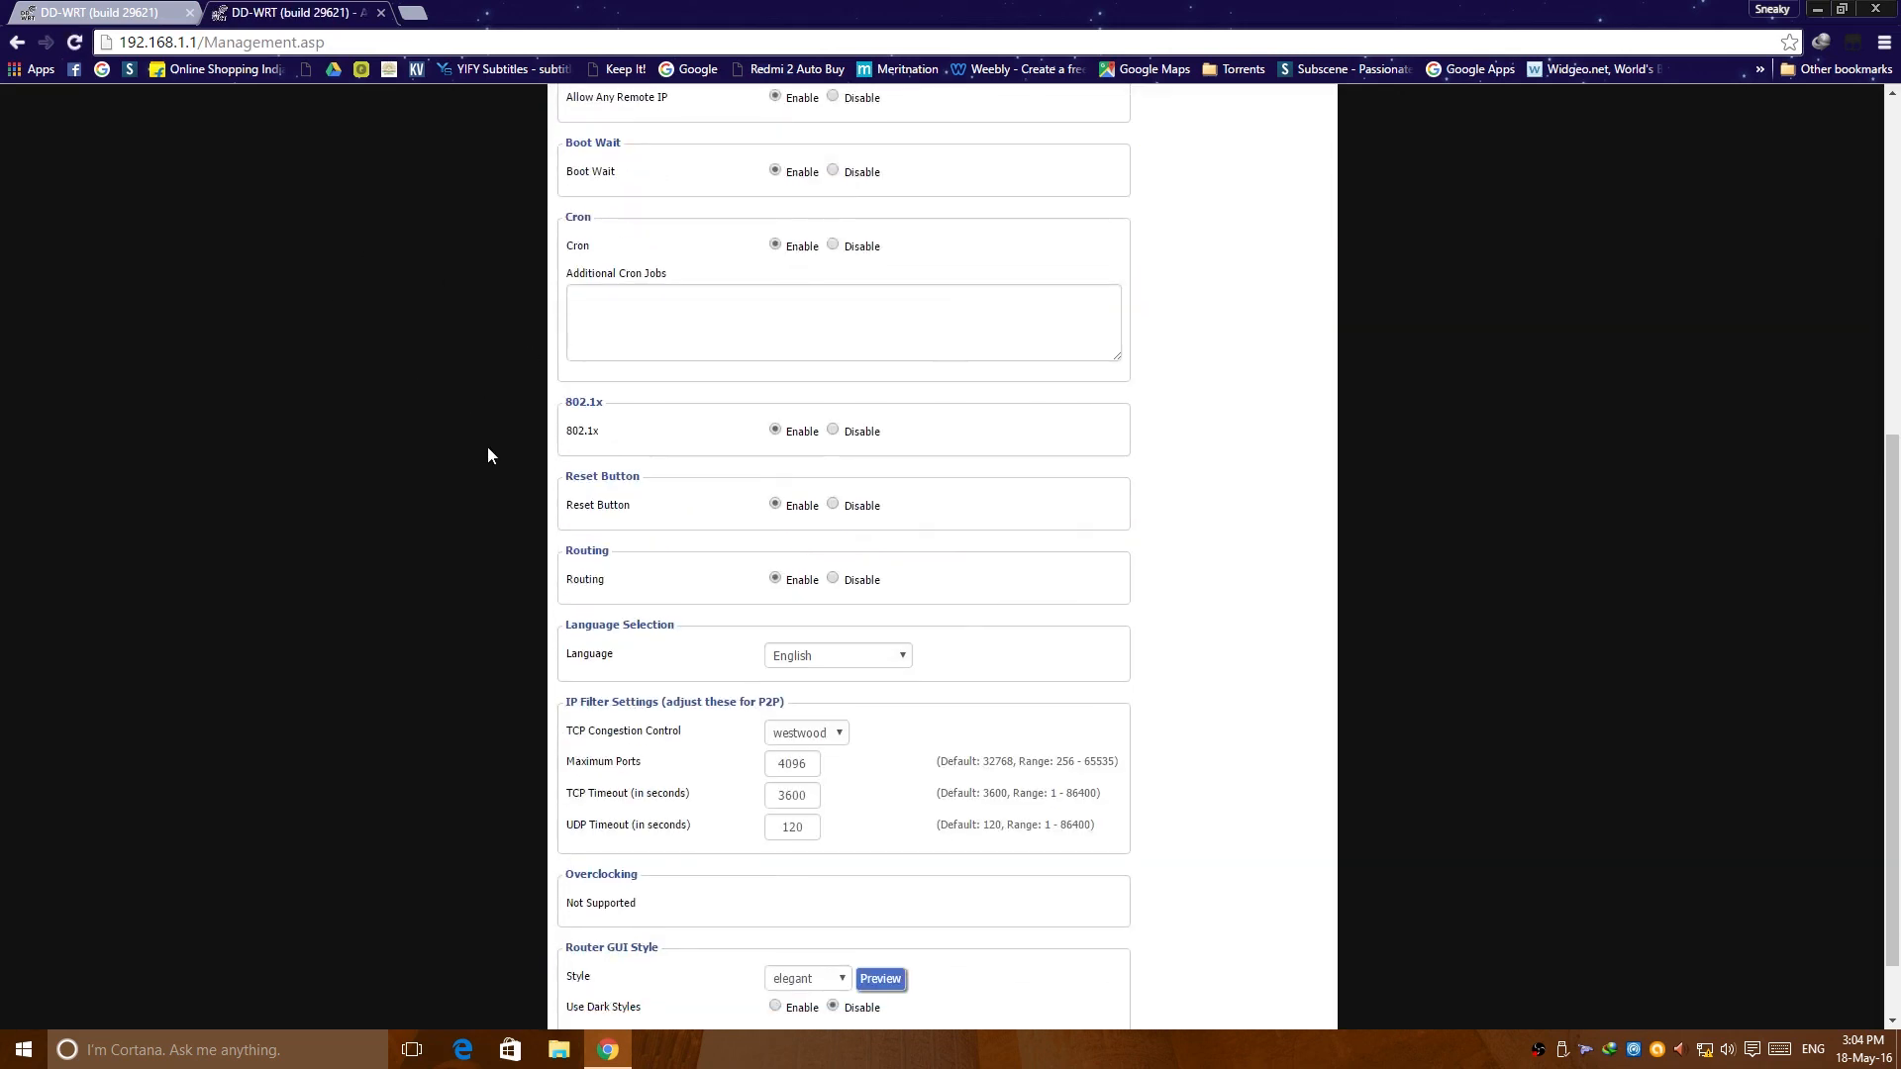
# Step: Set the Router GUI Style to green and save the setting
pyautogui.scroll(-3)
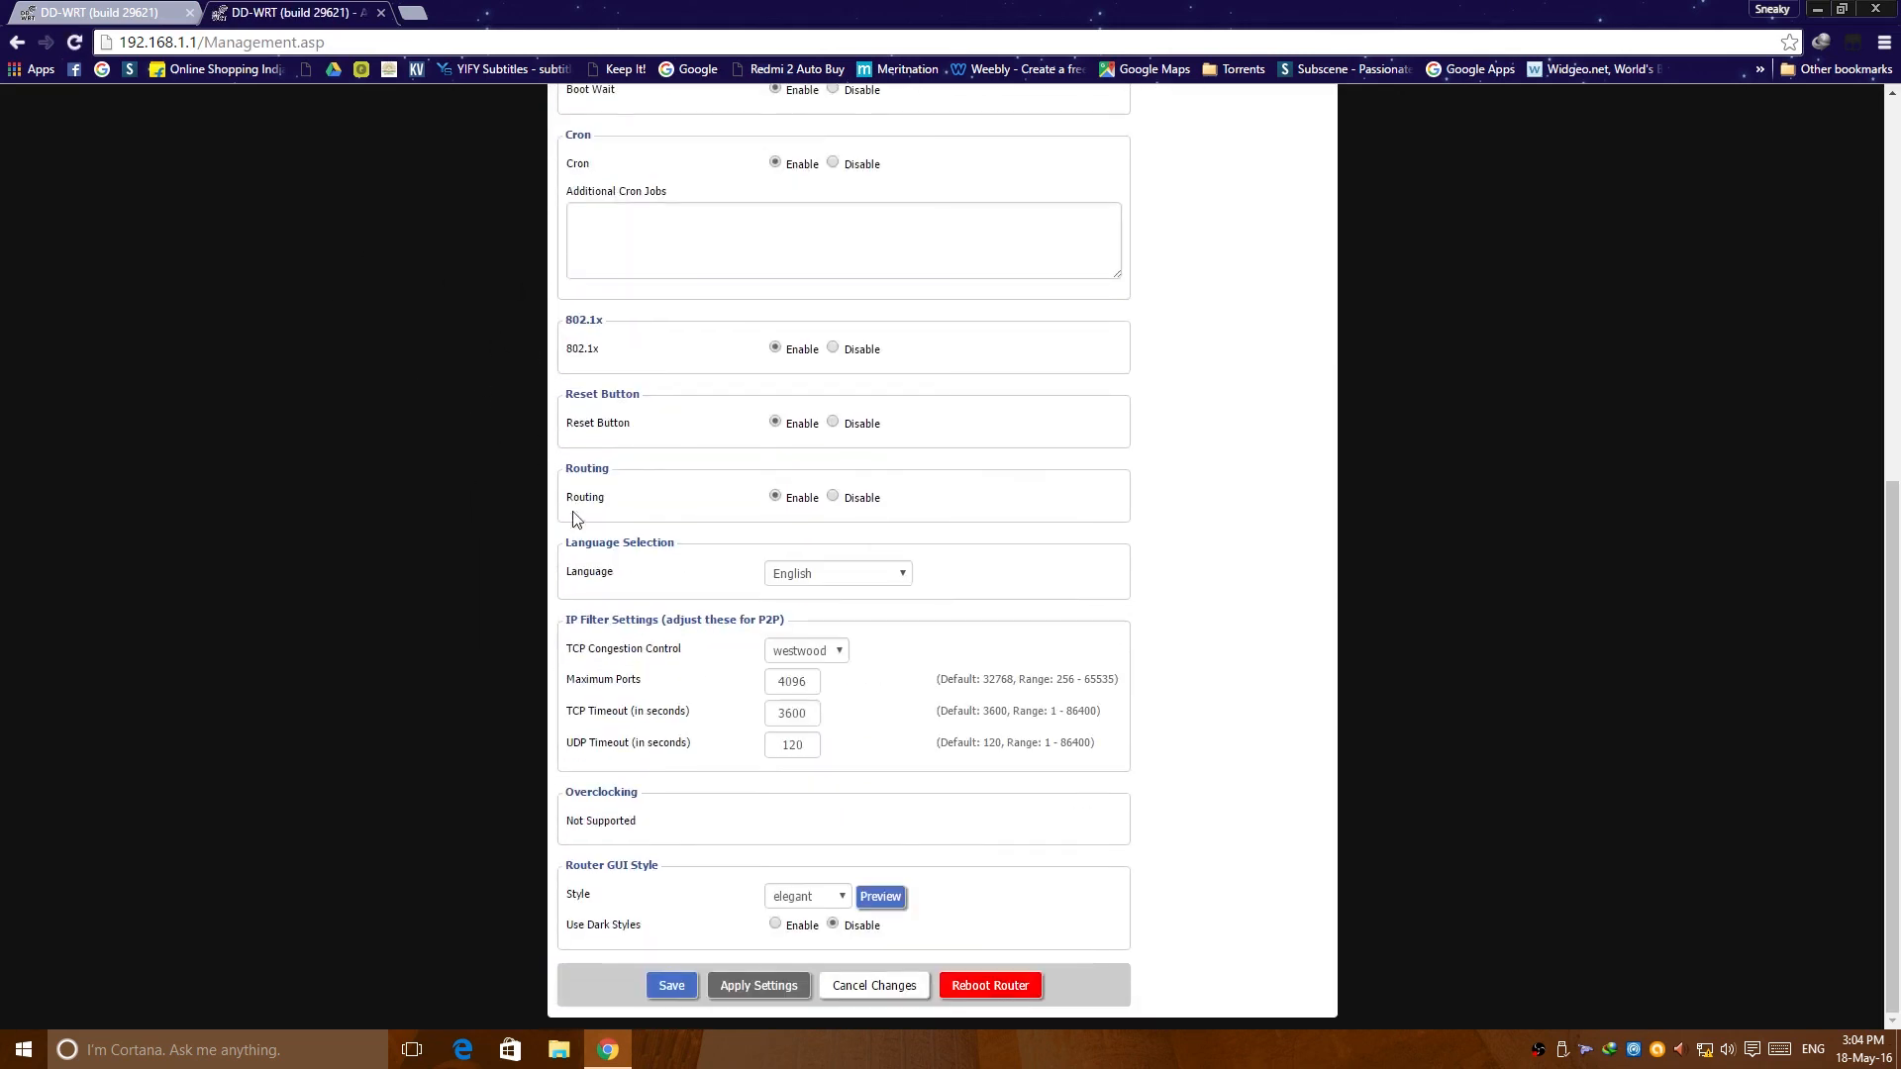
pyautogui.click(806, 896)
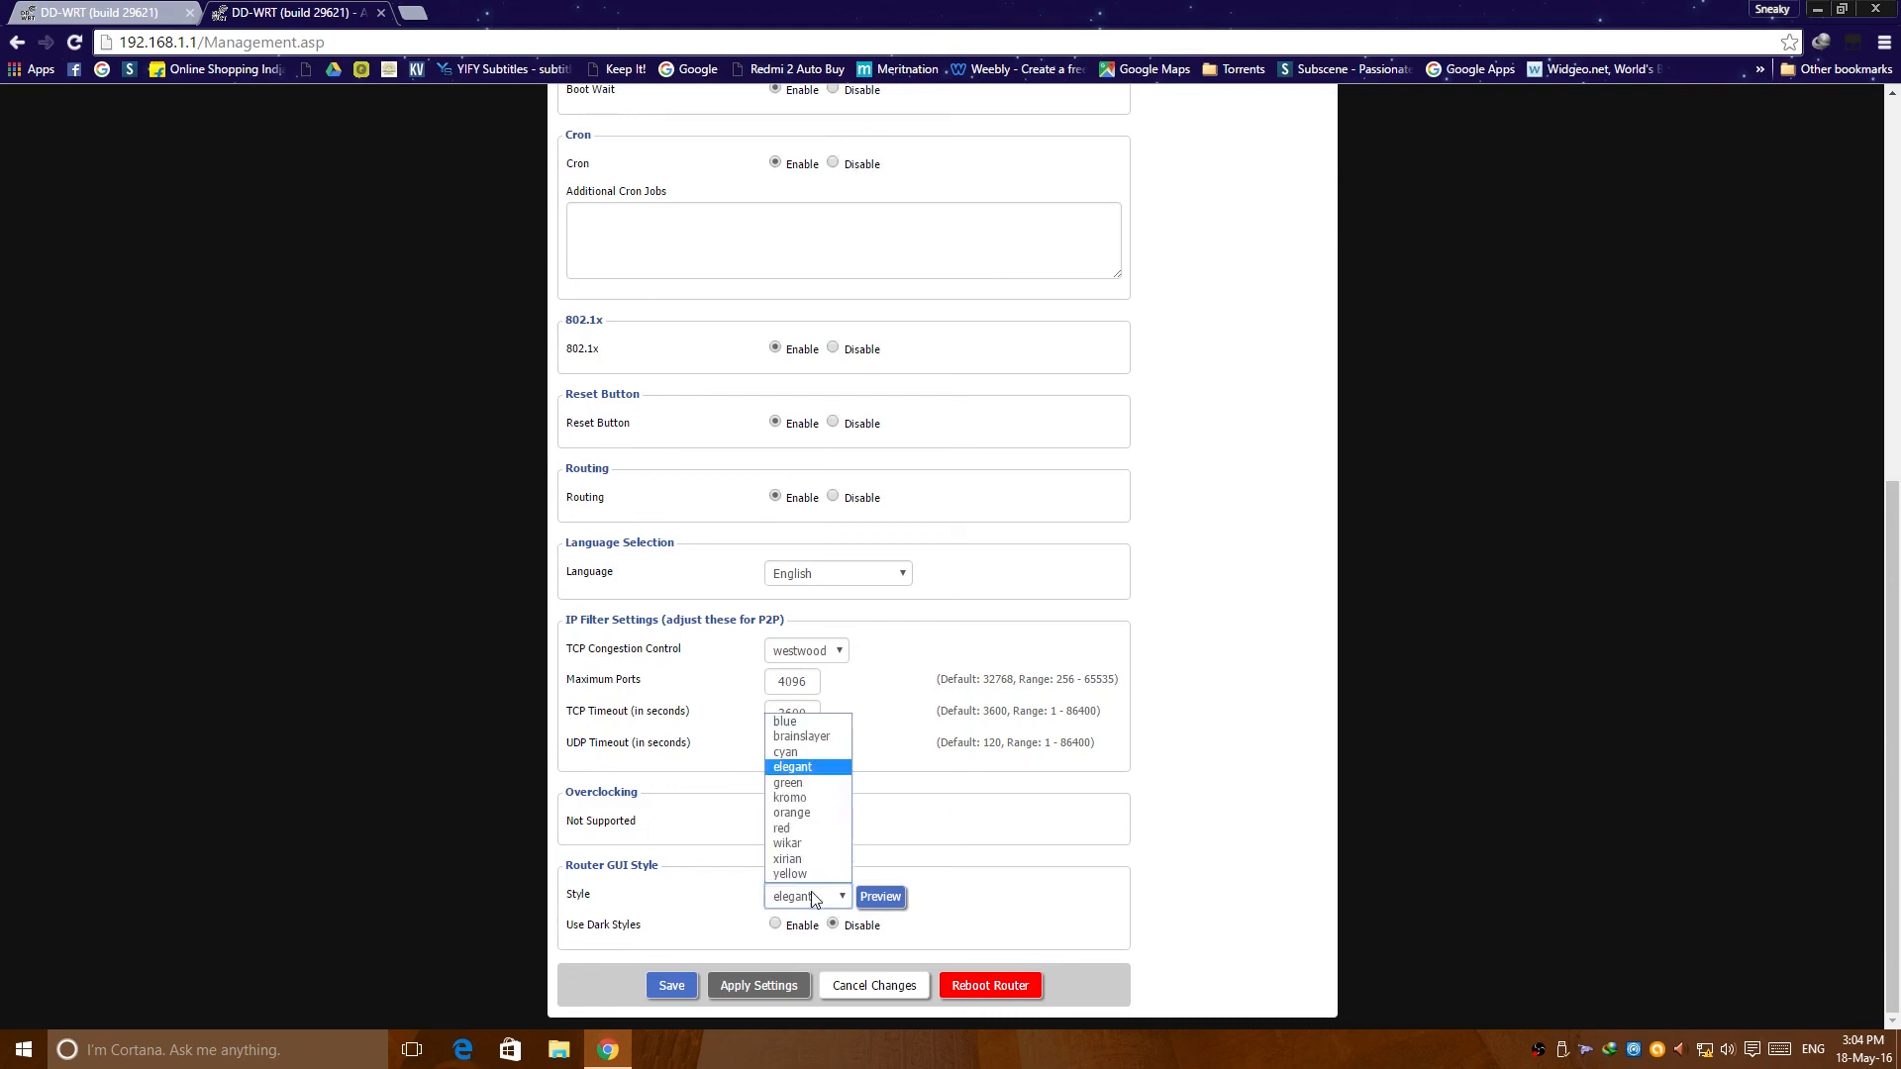
pyautogui.click(788, 783)
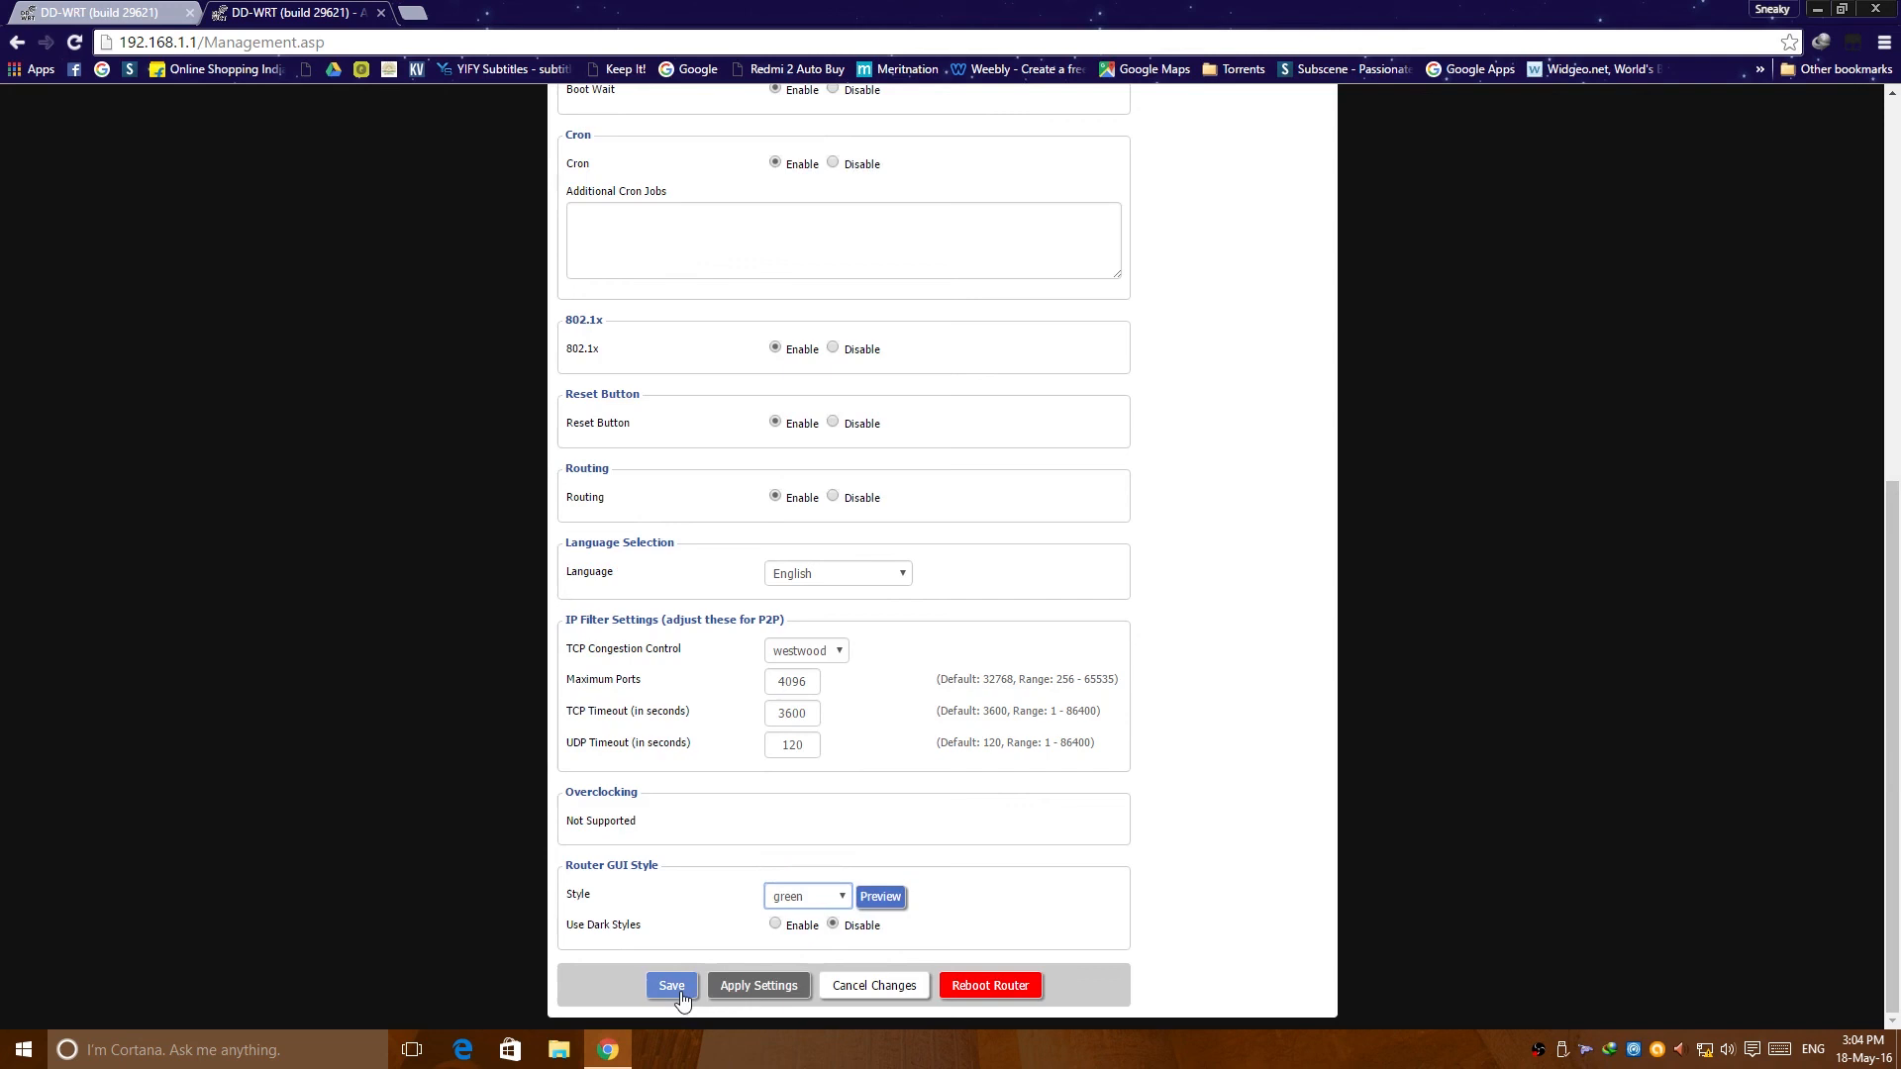
pyautogui.click(671, 984)
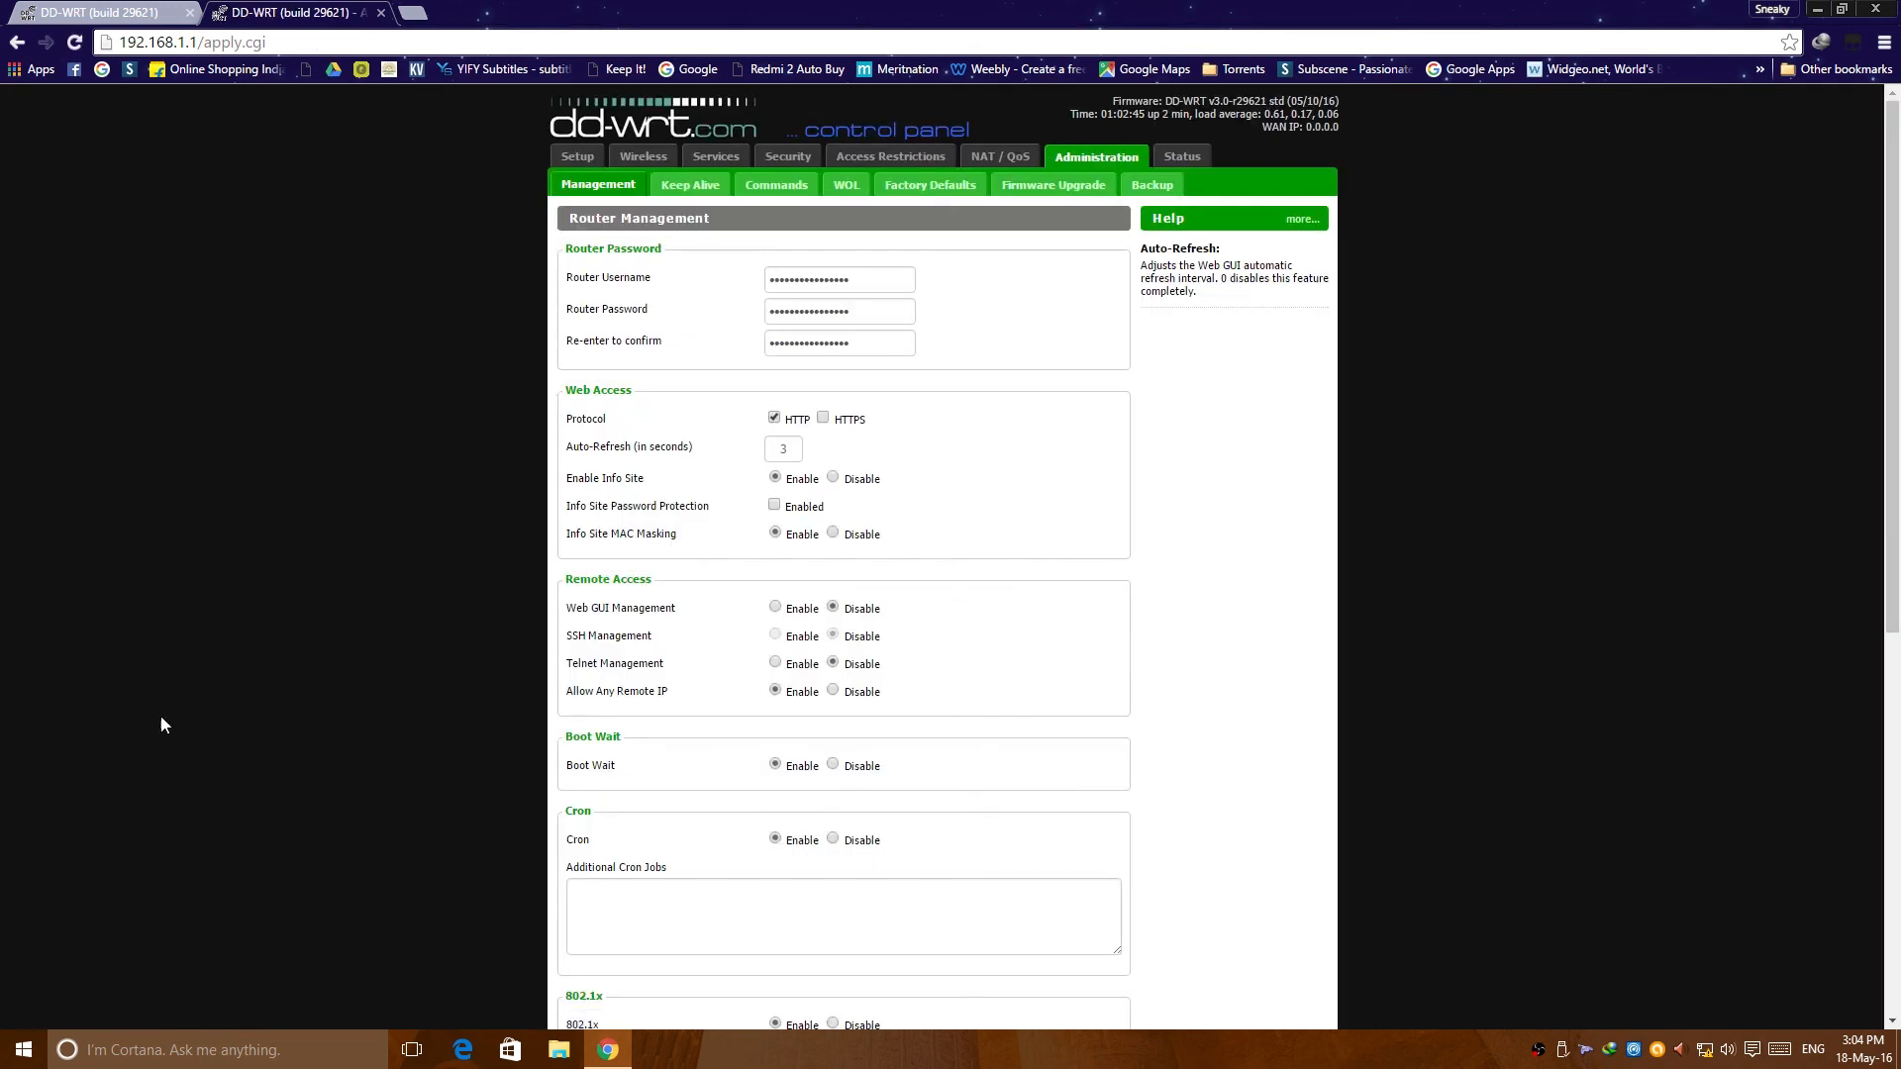
pyautogui.click(689, 184)
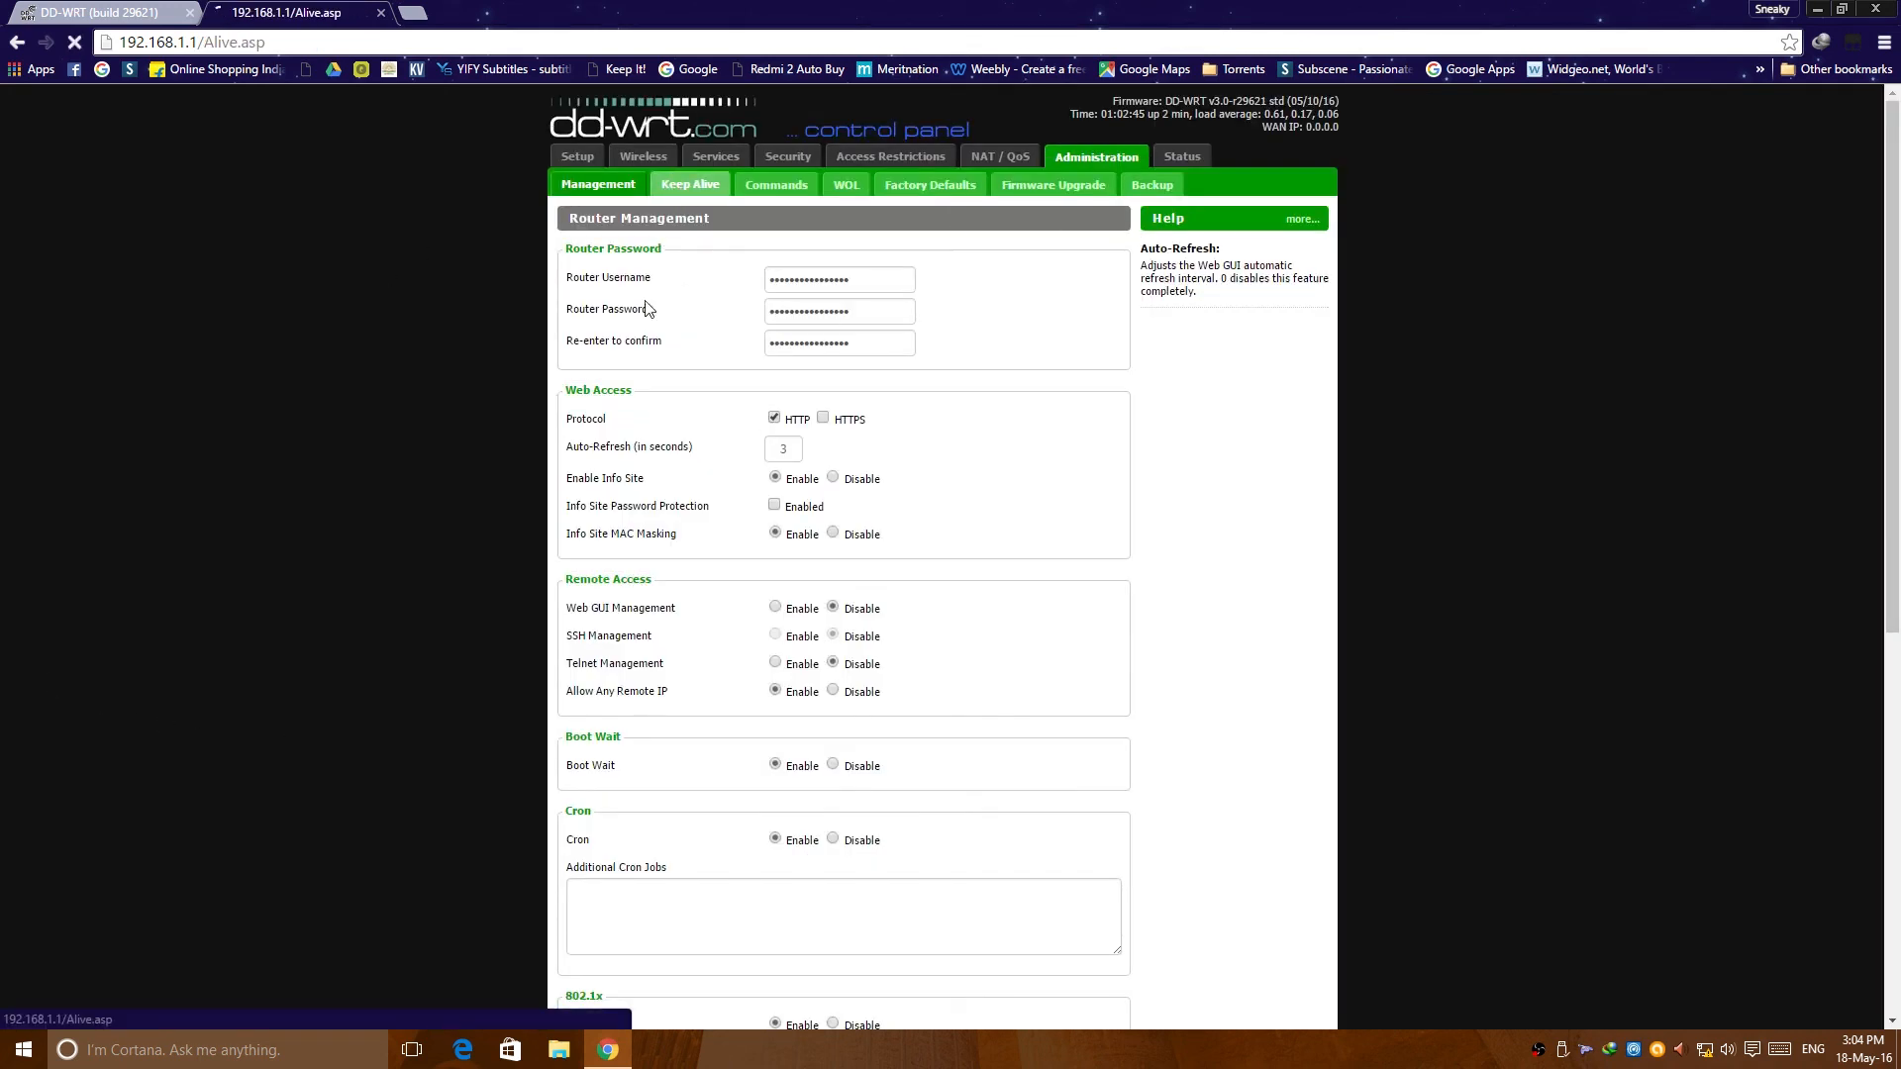
# Step: View the Keep Alive, Commands and WOL administration pages
pyautogui.click(689, 184)
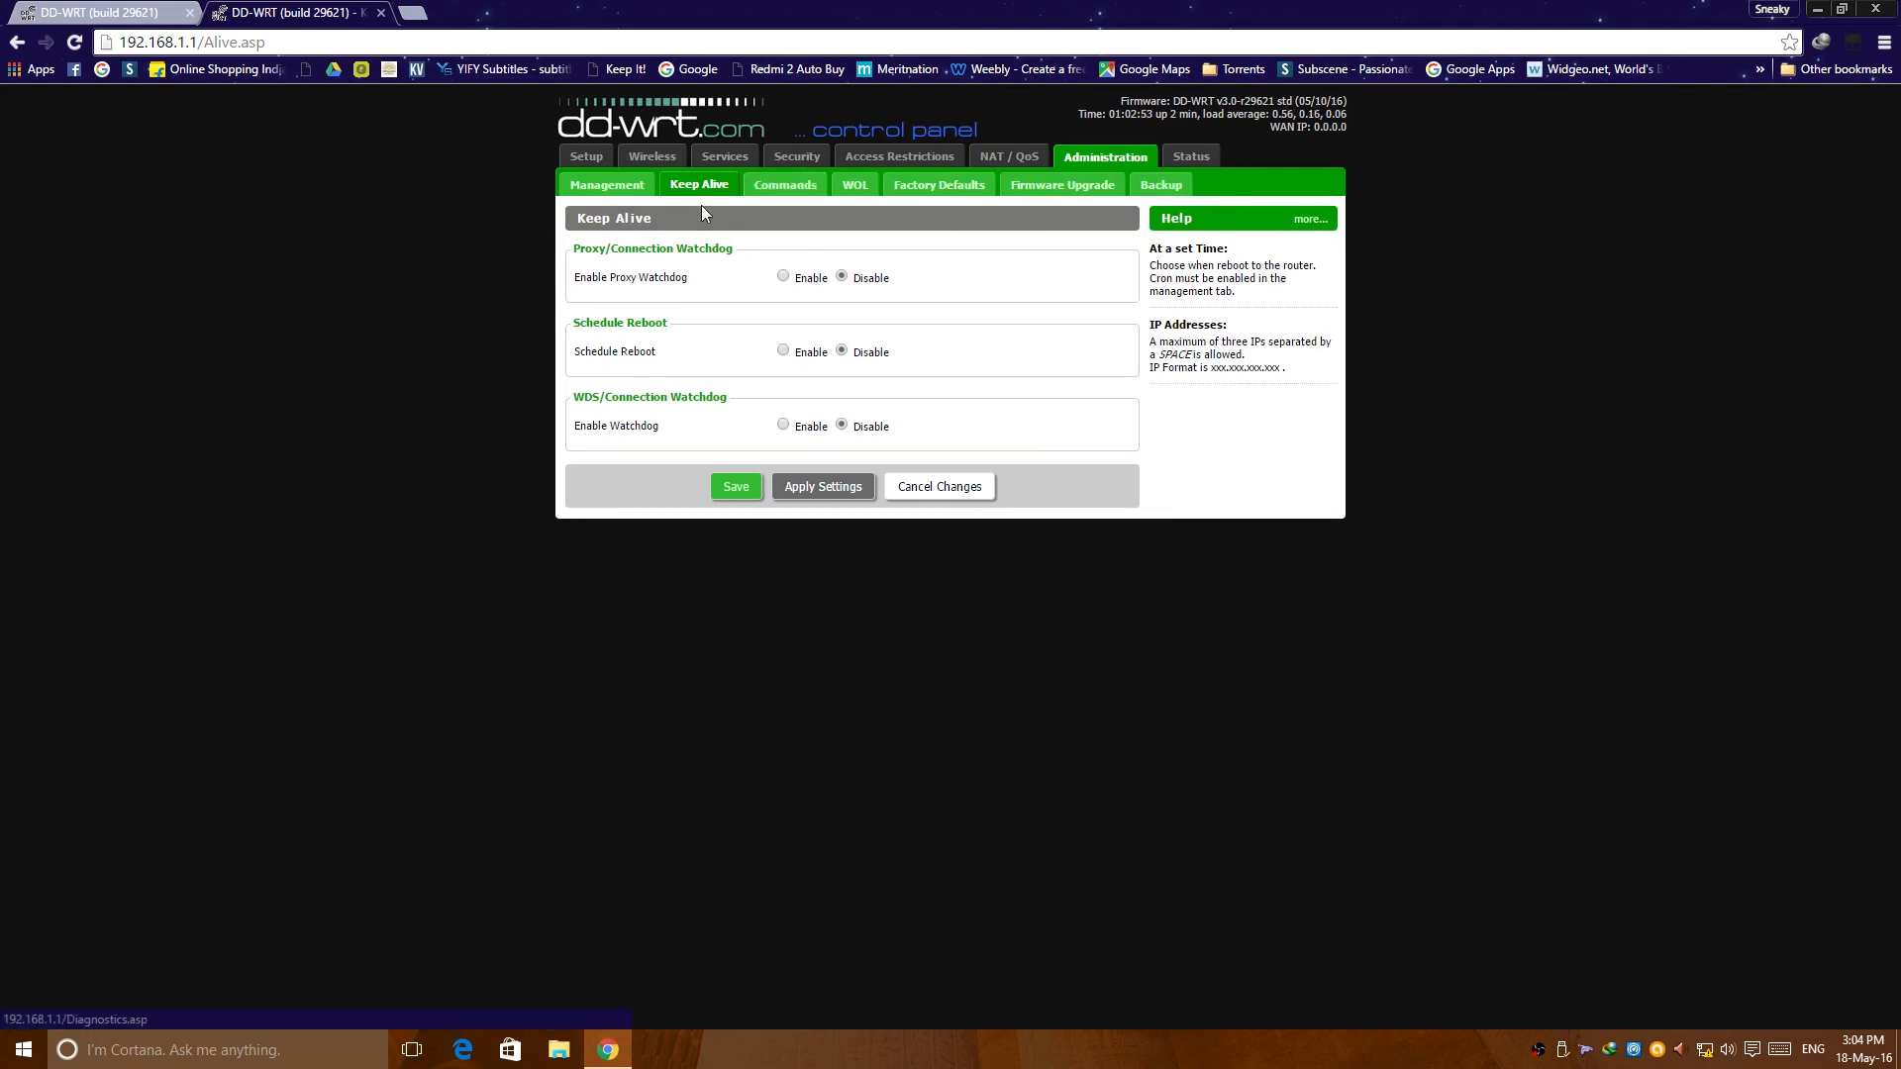
pyautogui.moveTo(784, 184)
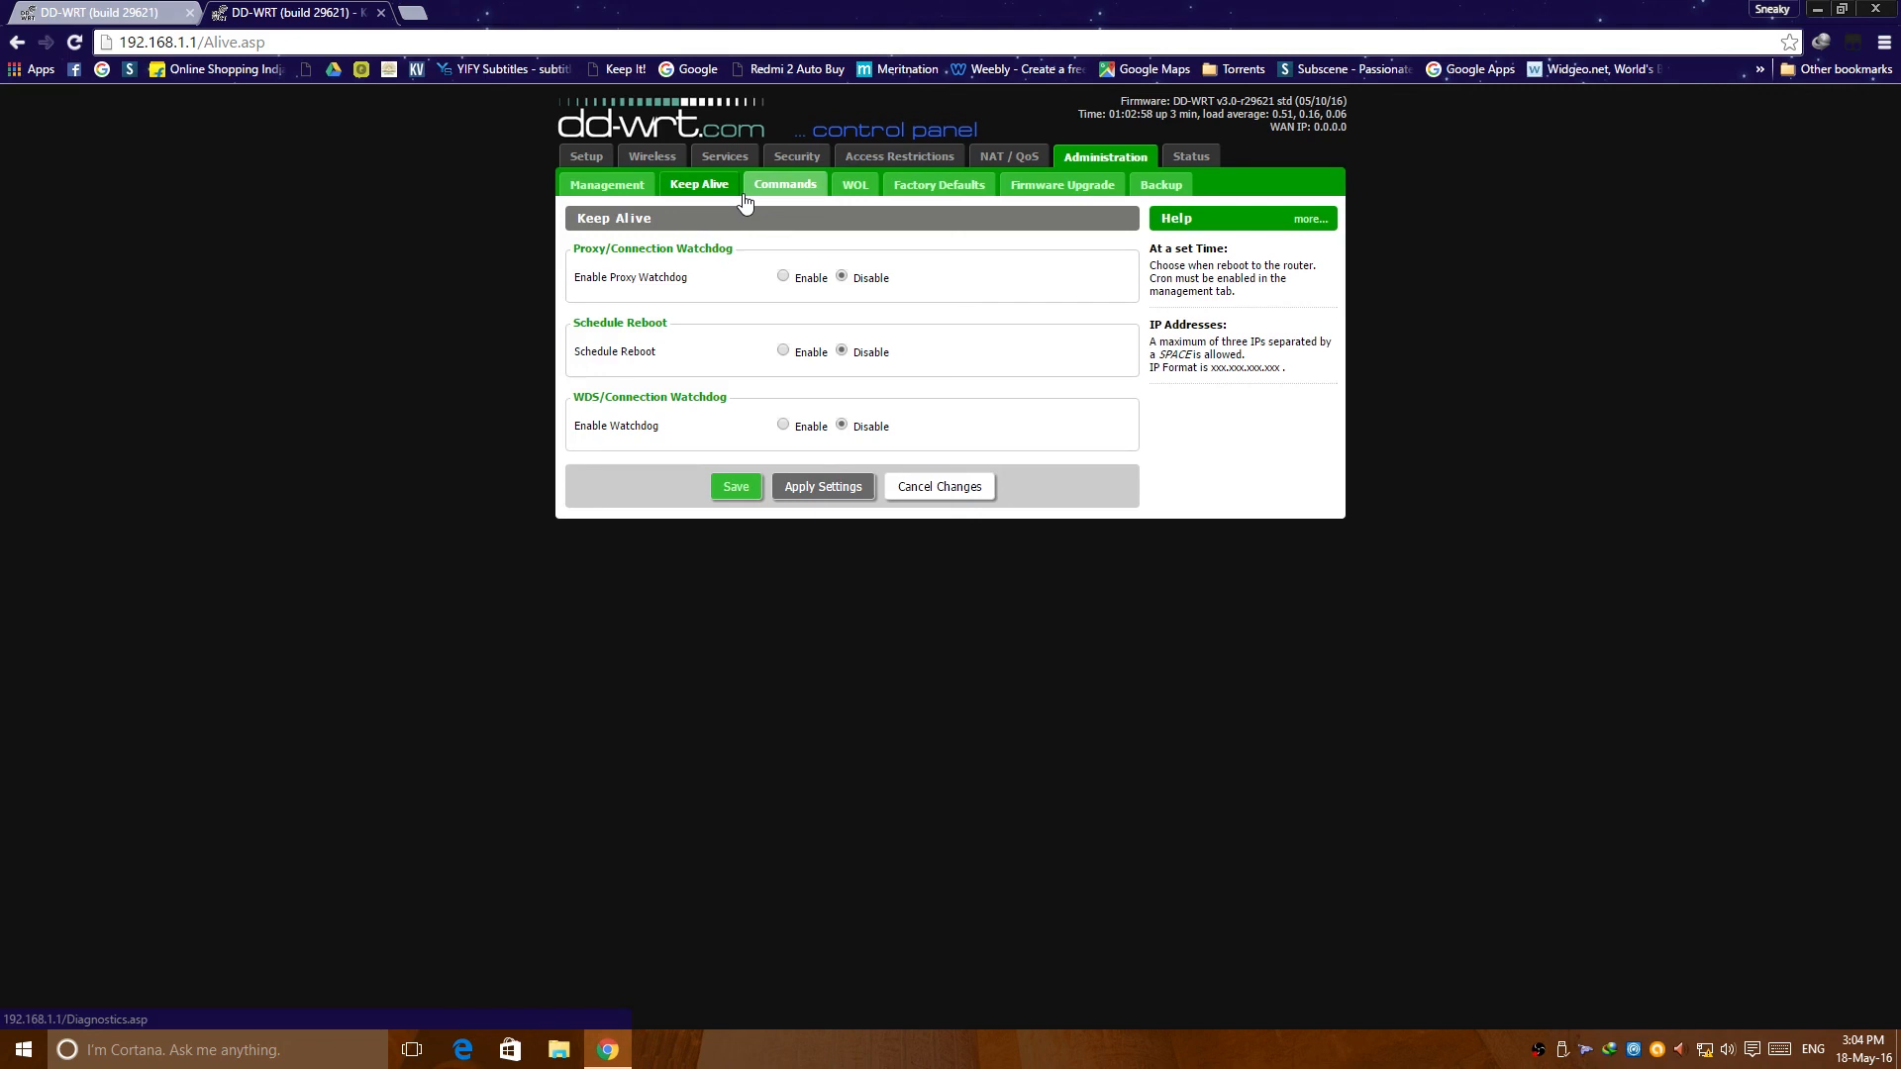
pyautogui.moveTo(627, 347)
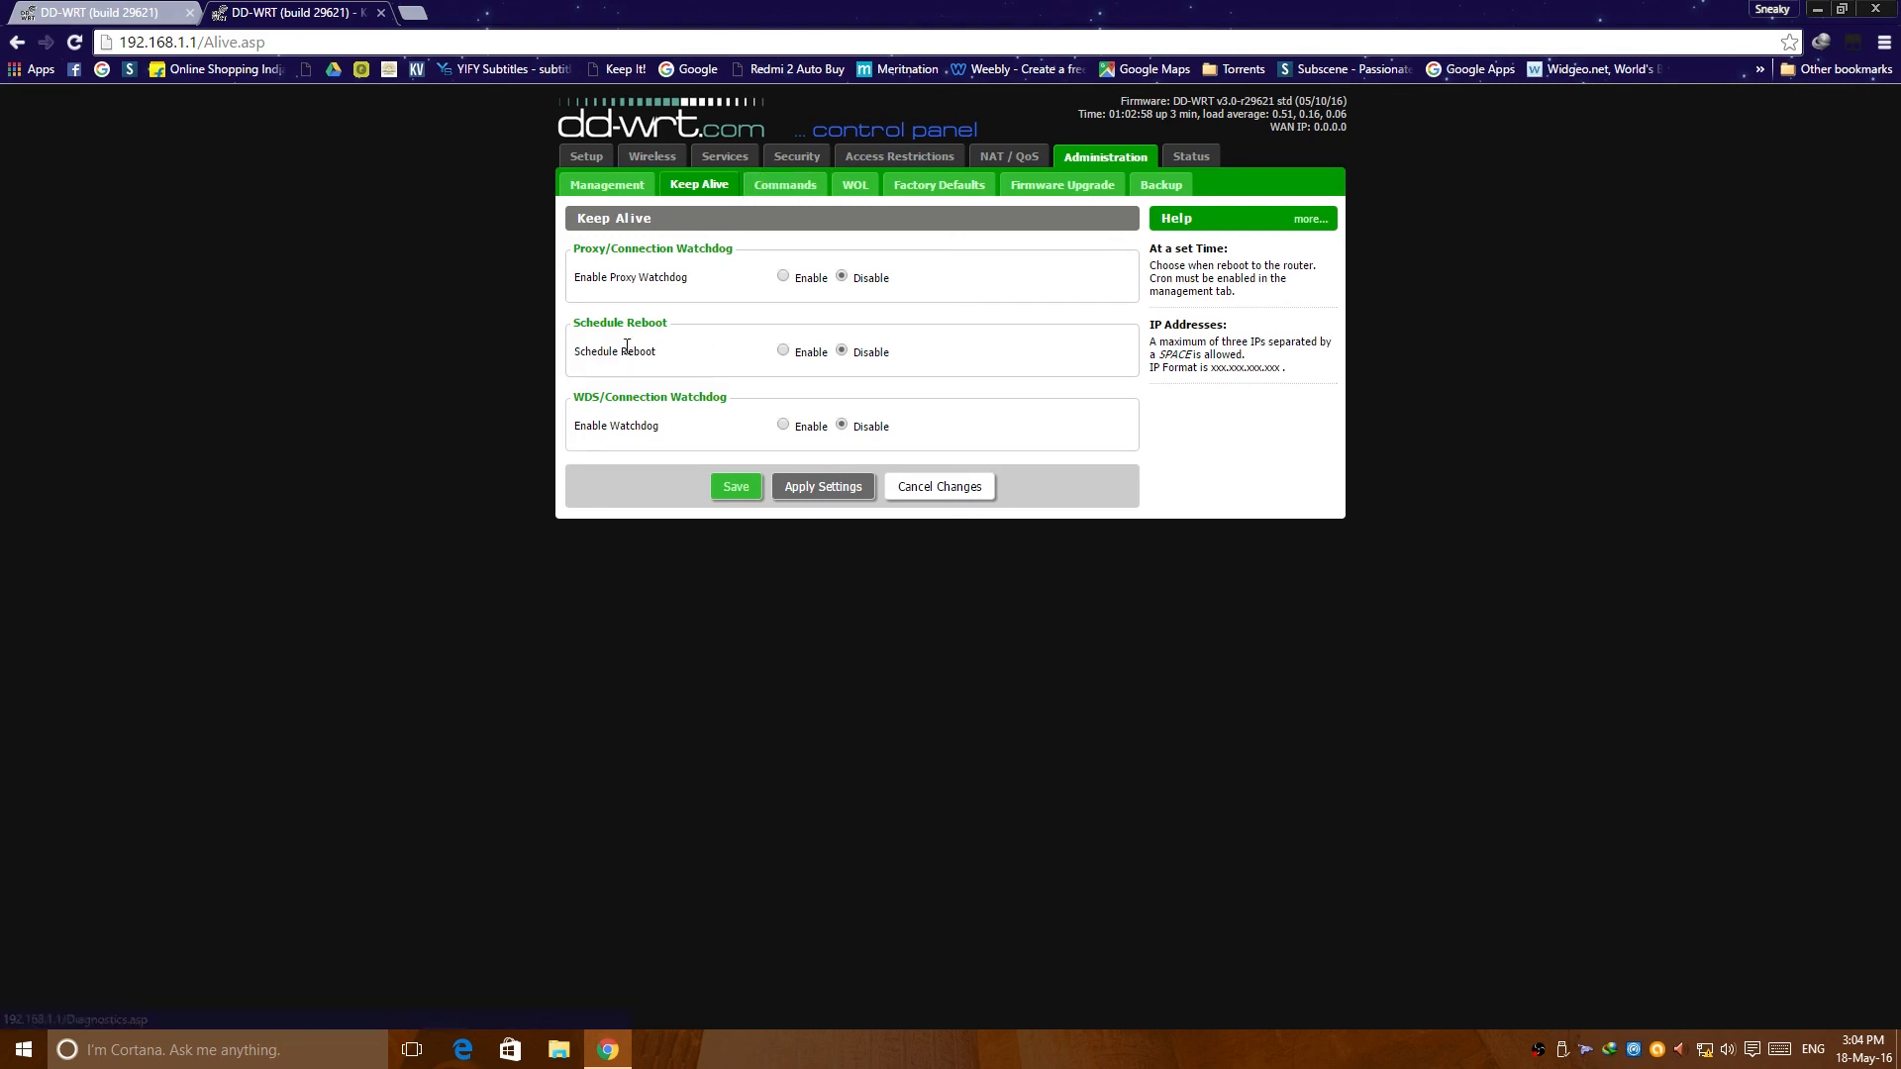
pyautogui.moveTo(725, 360)
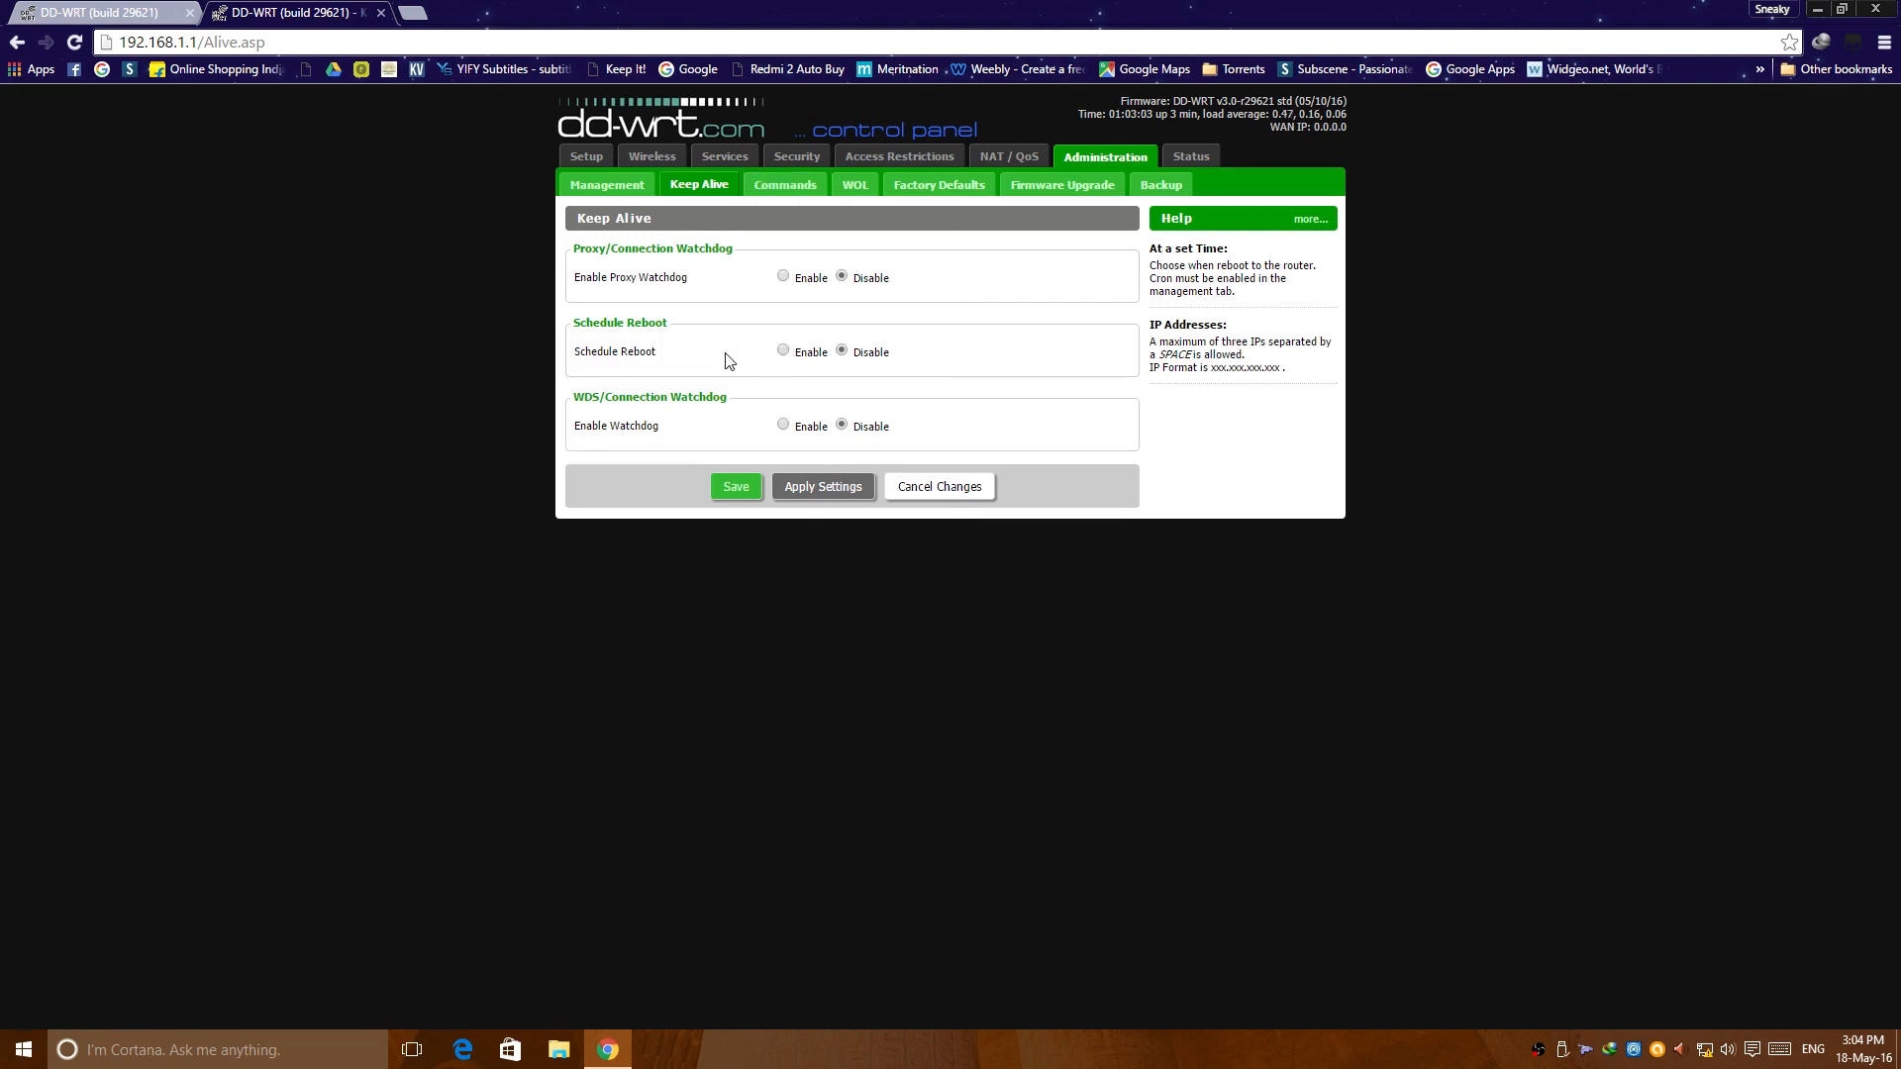
pyautogui.moveTo(776, 364)
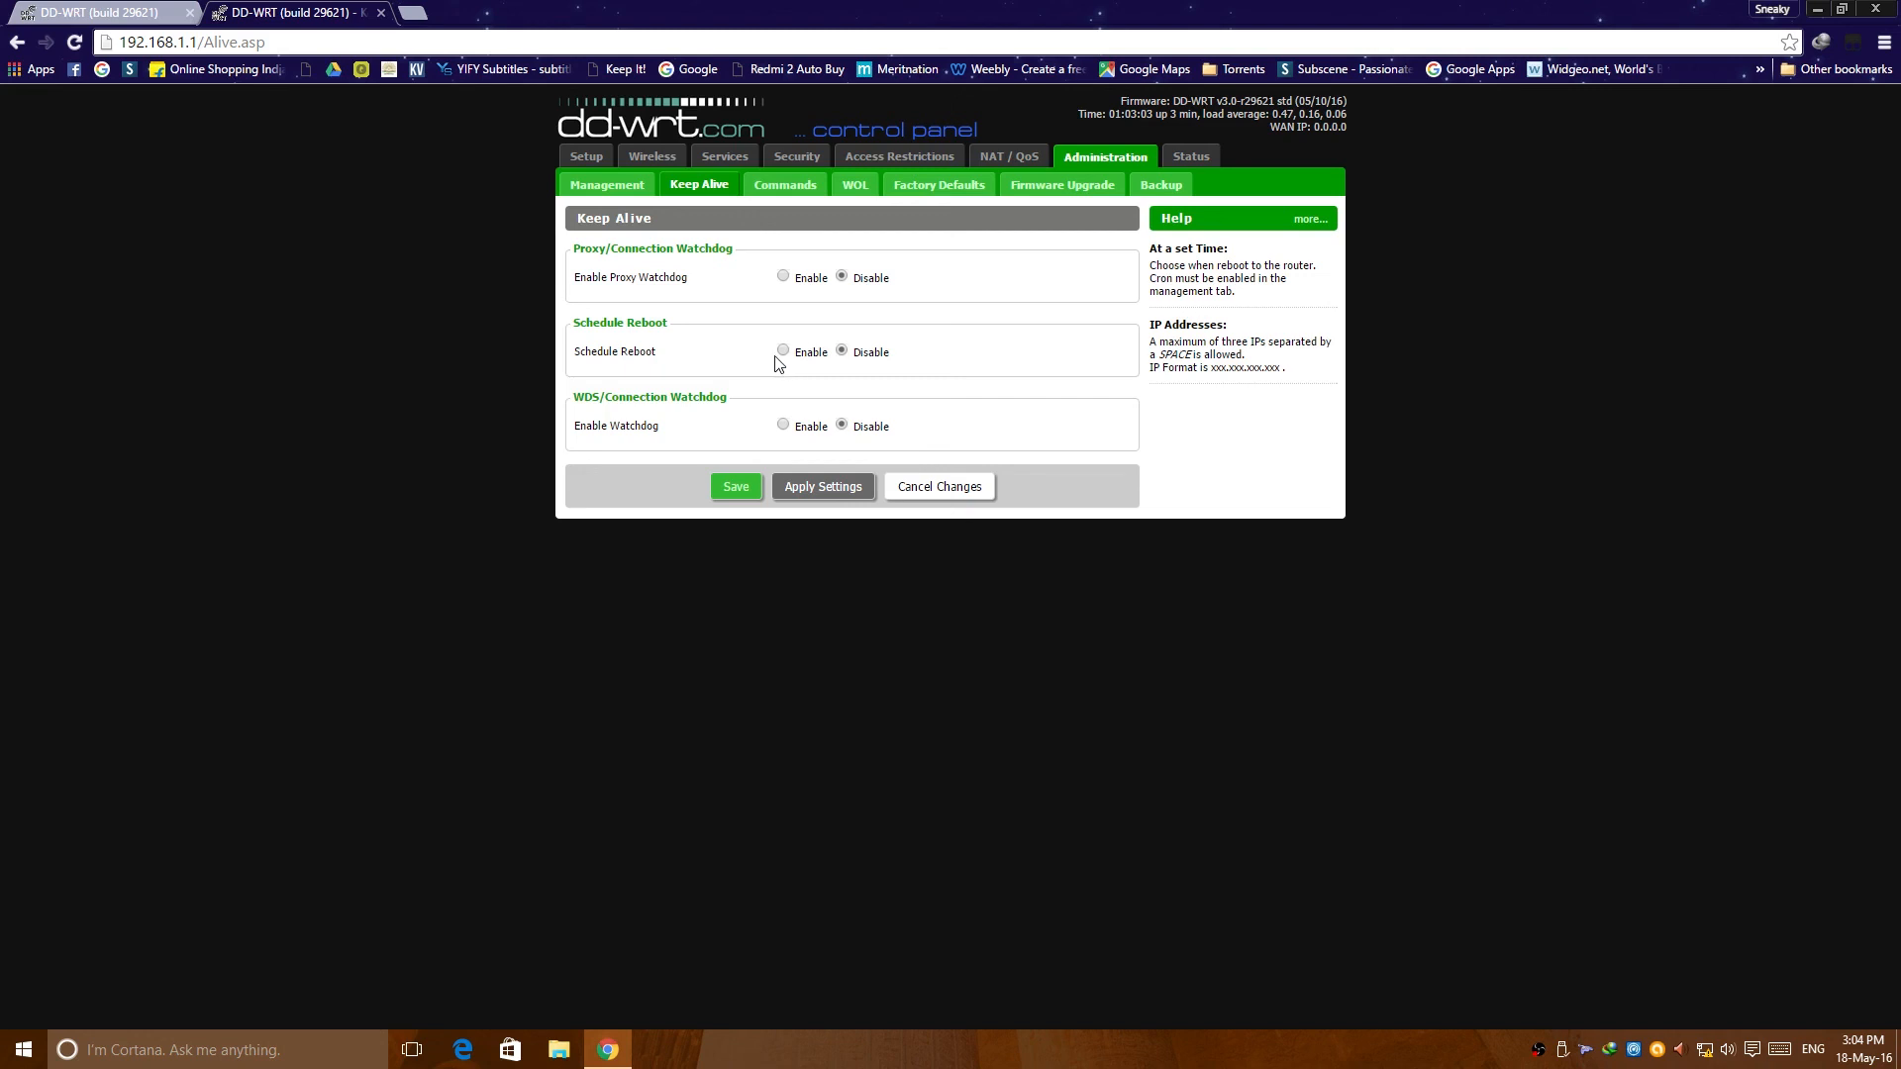
pyautogui.click(784, 184)
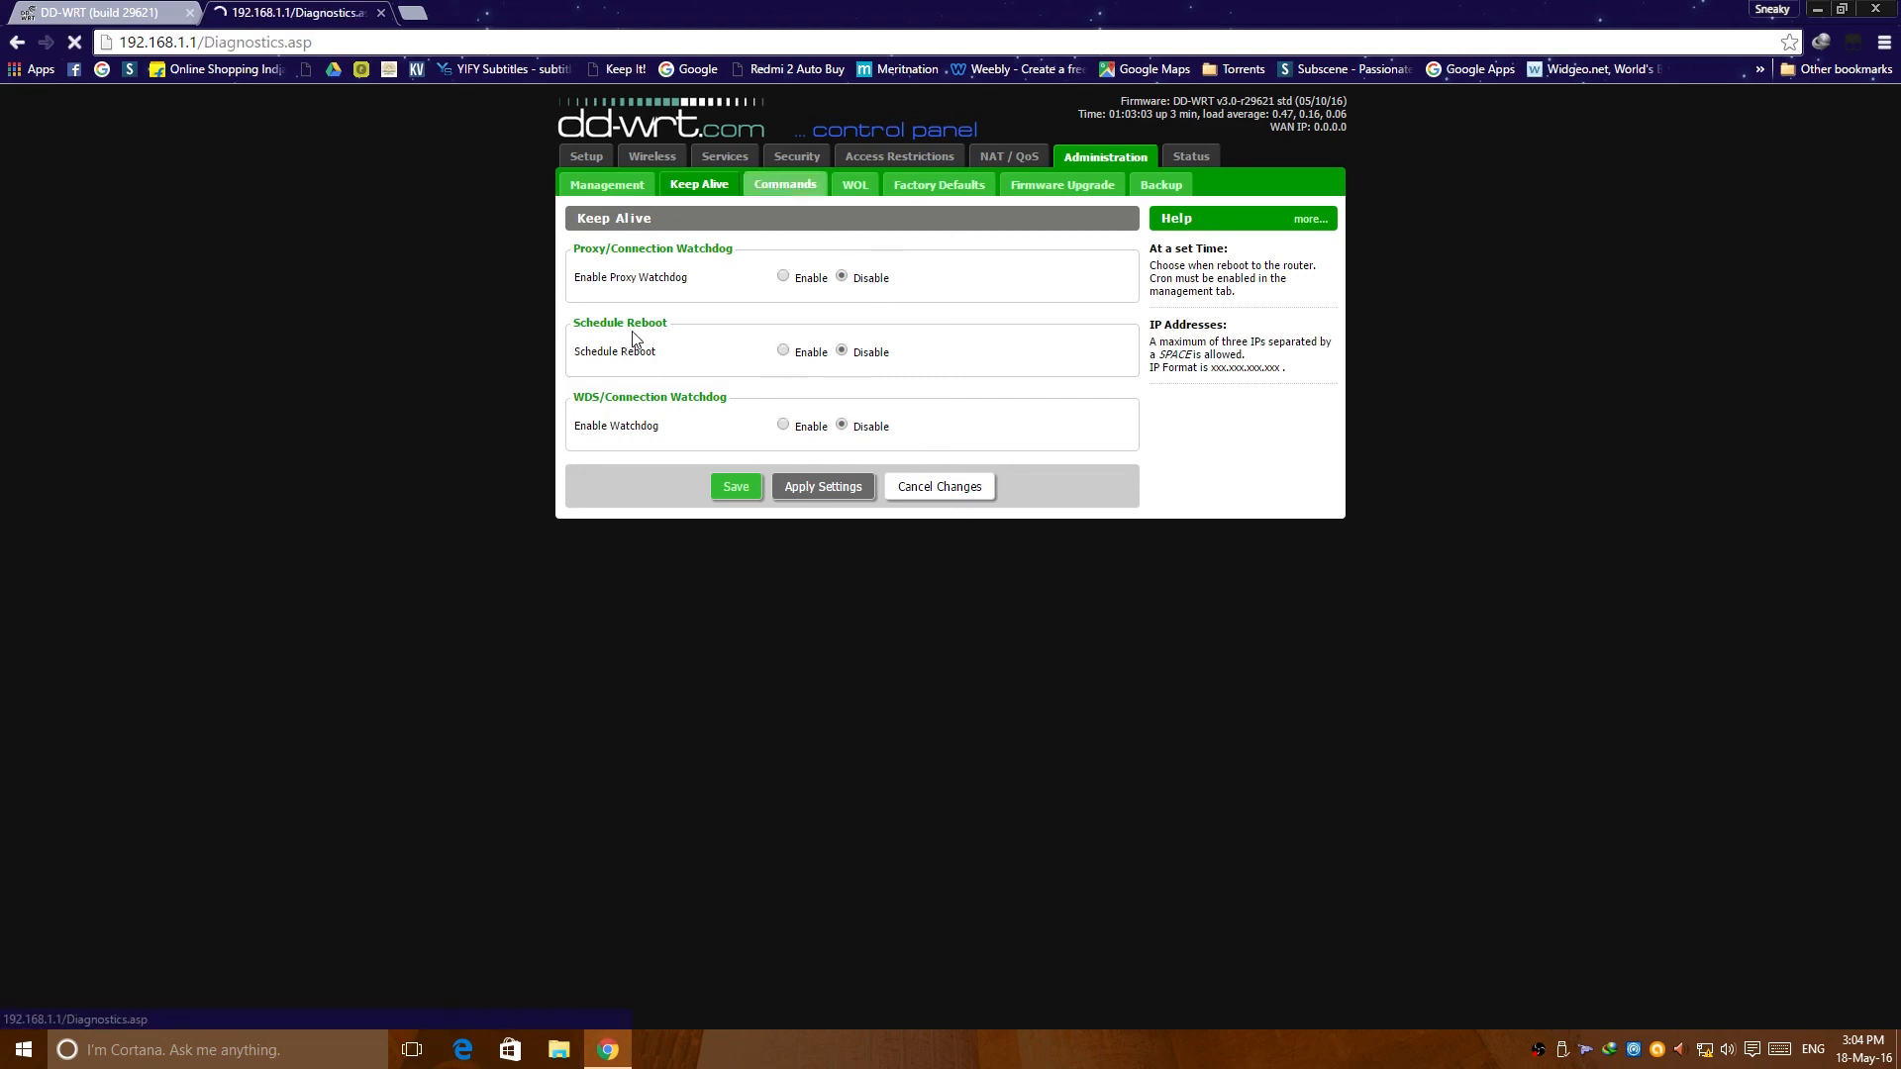
pyautogui.click(784, 184)
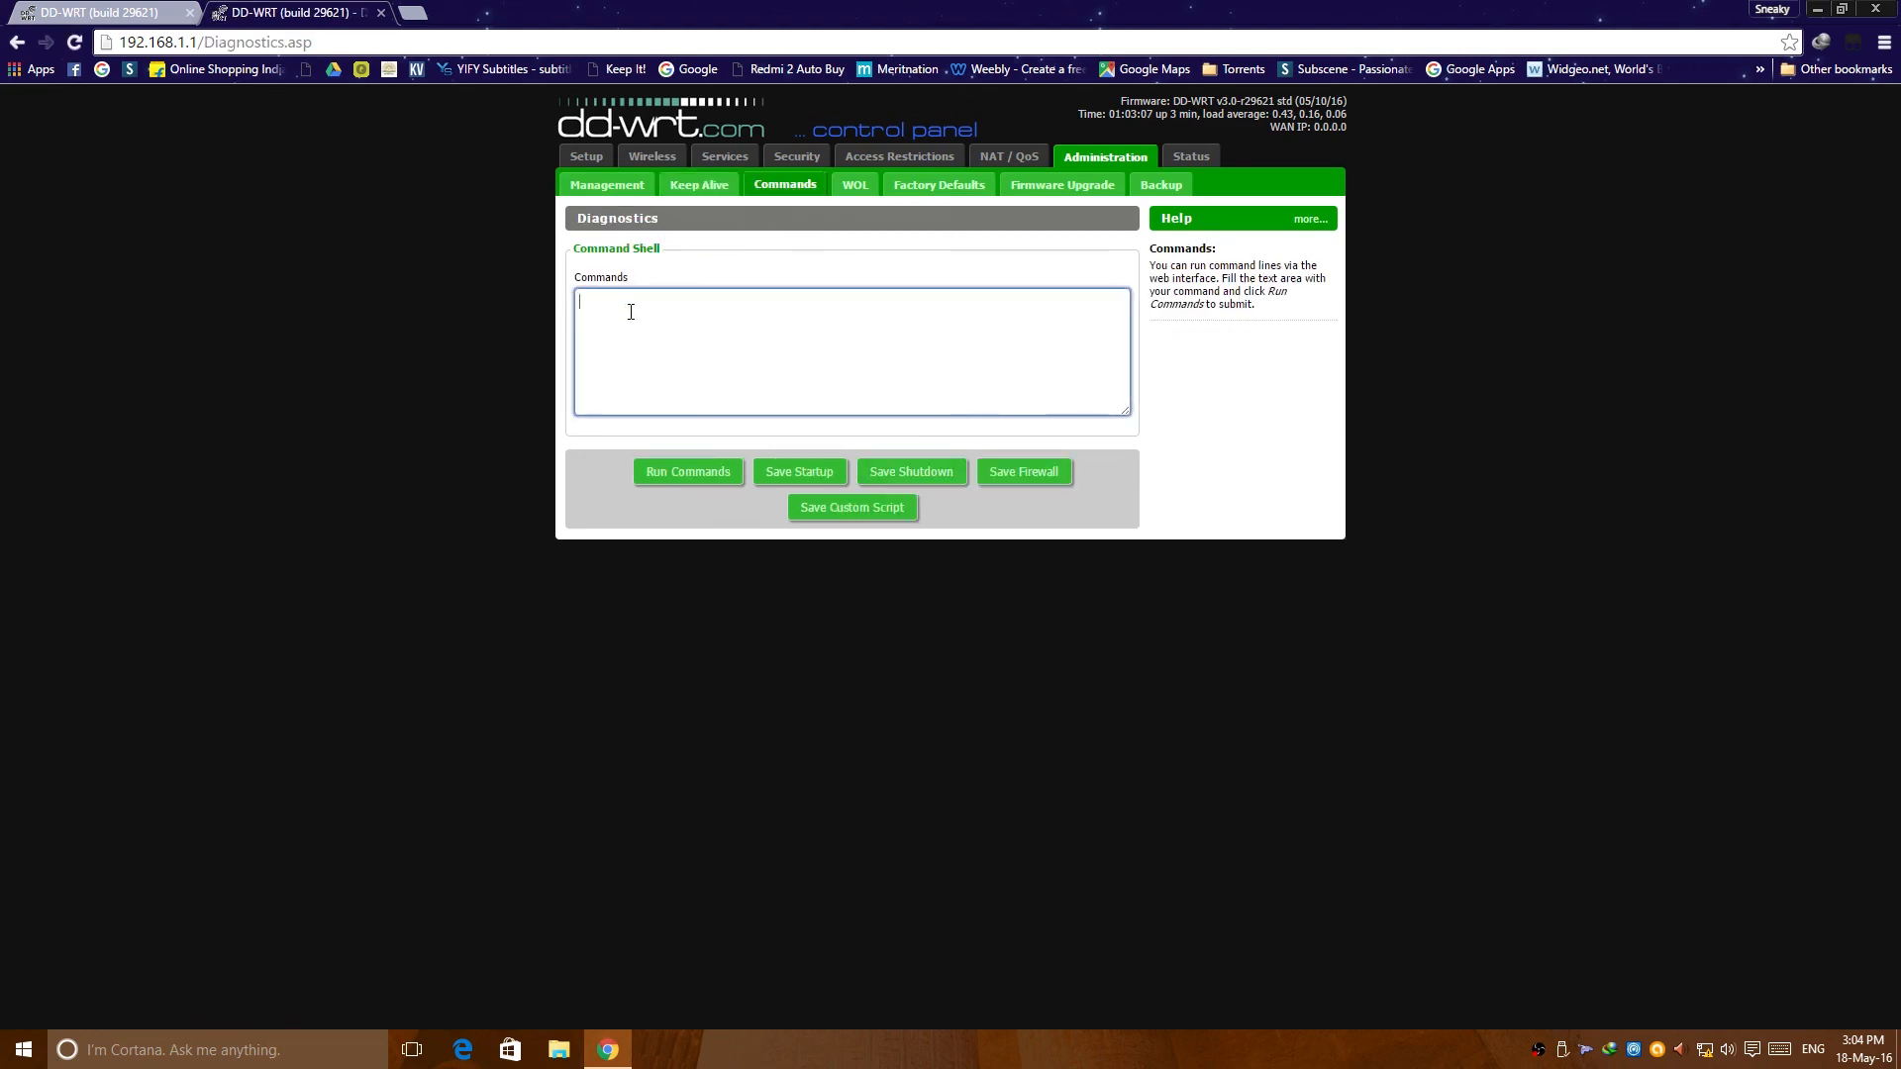
pyautogui.moveTo(696, 344)
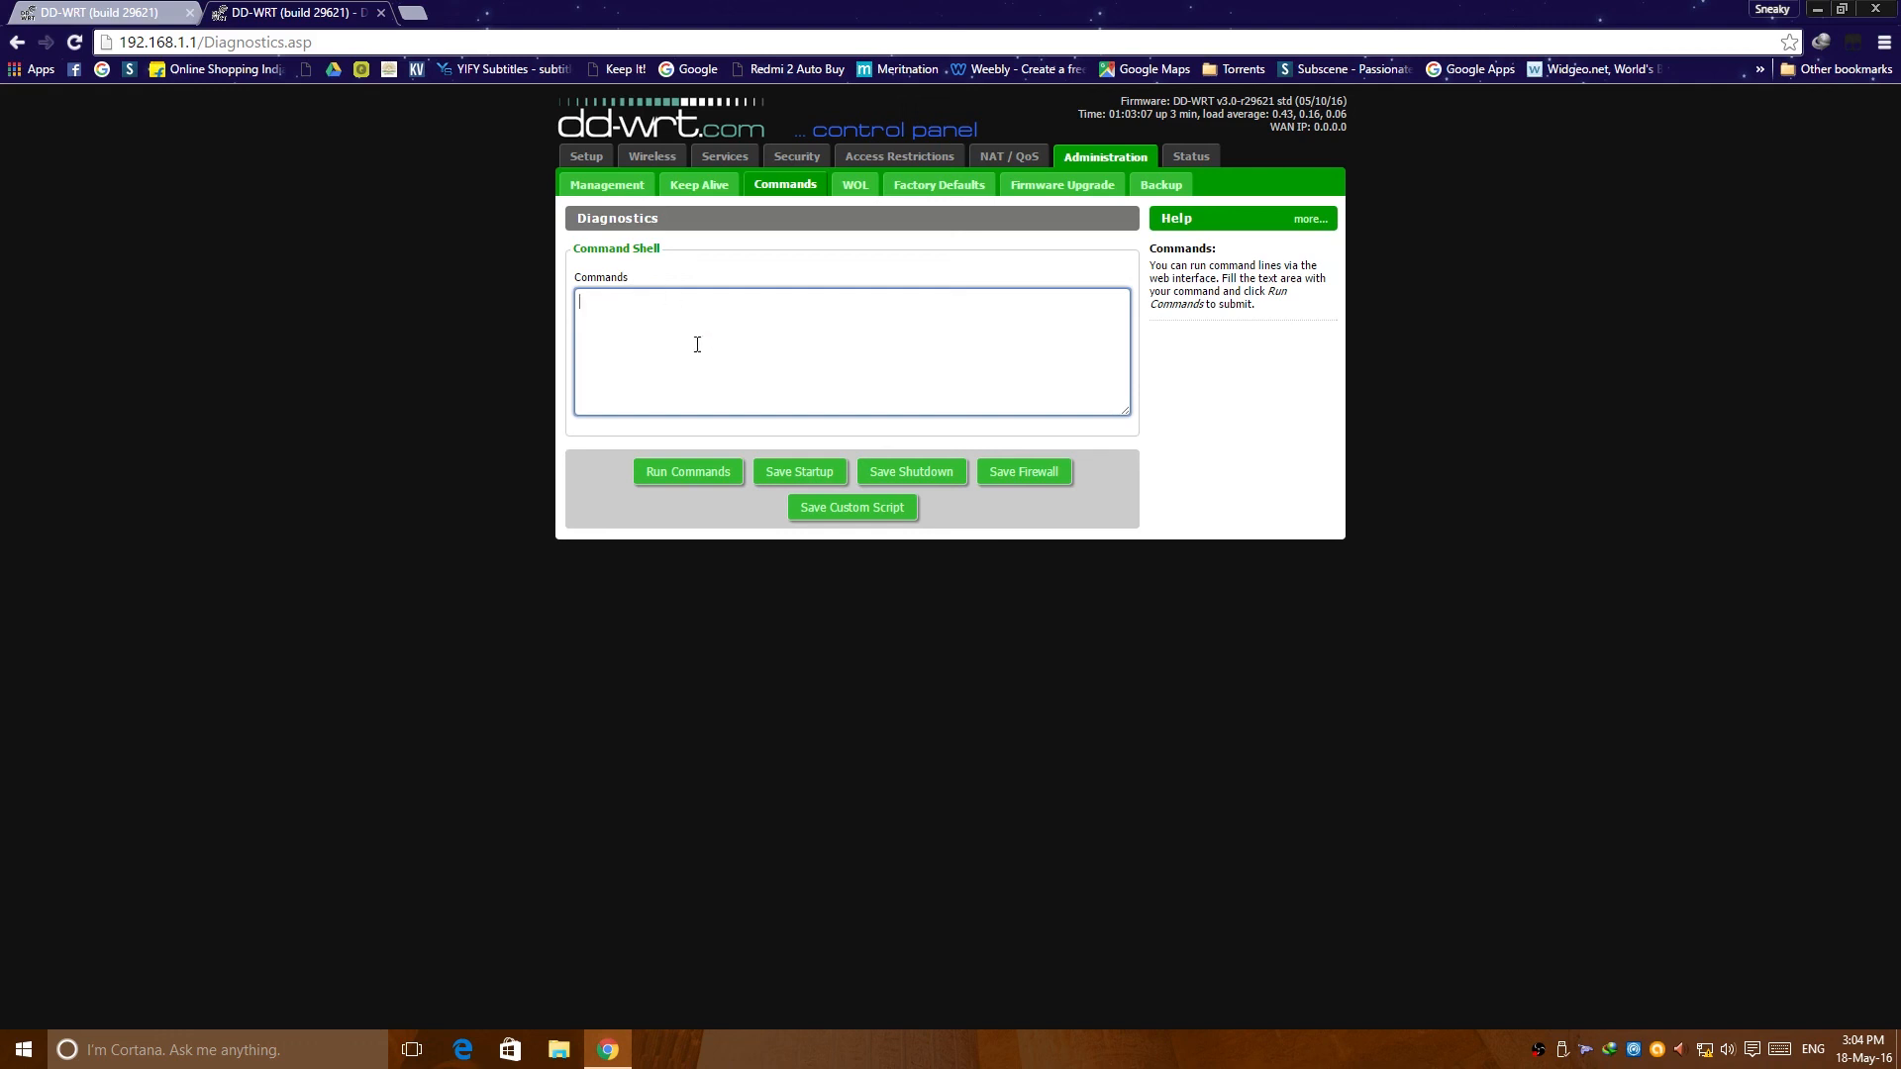
pyautogui.click(855, 184)
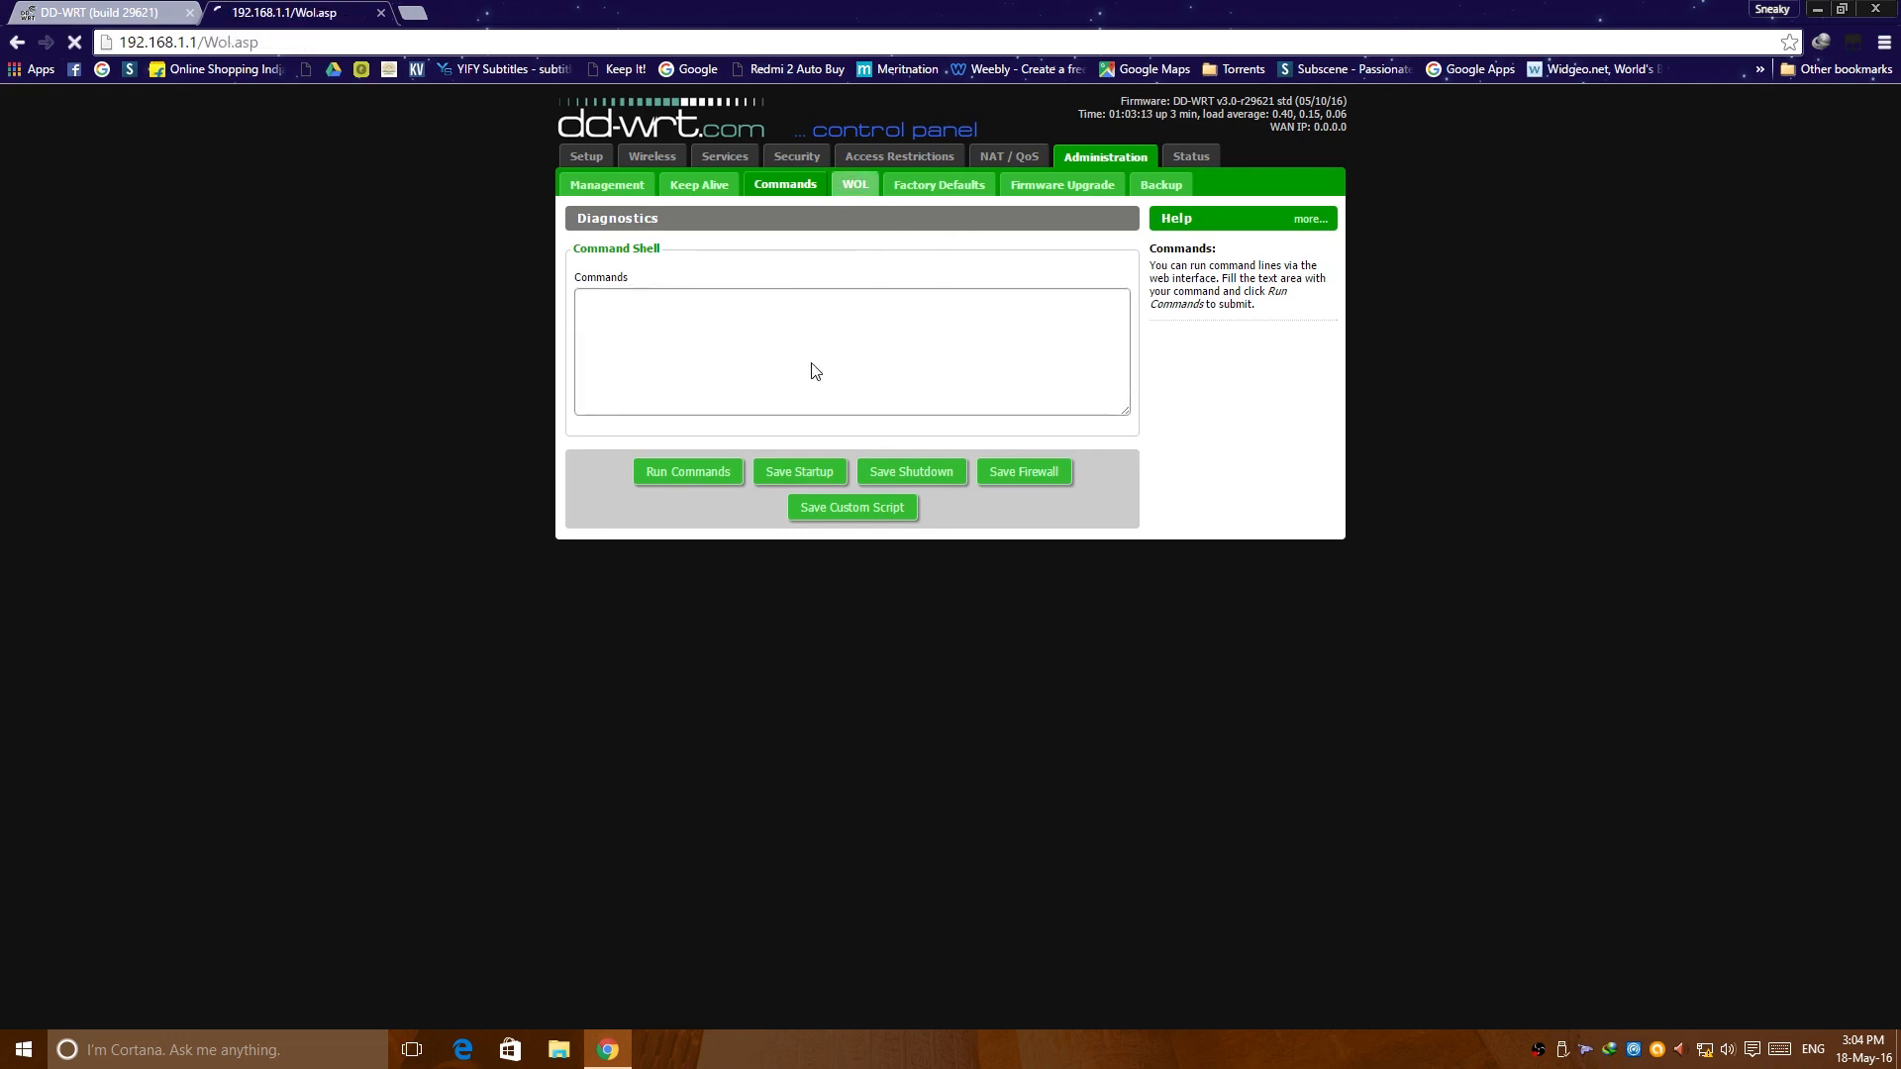
pyautogui.click(854, 184)
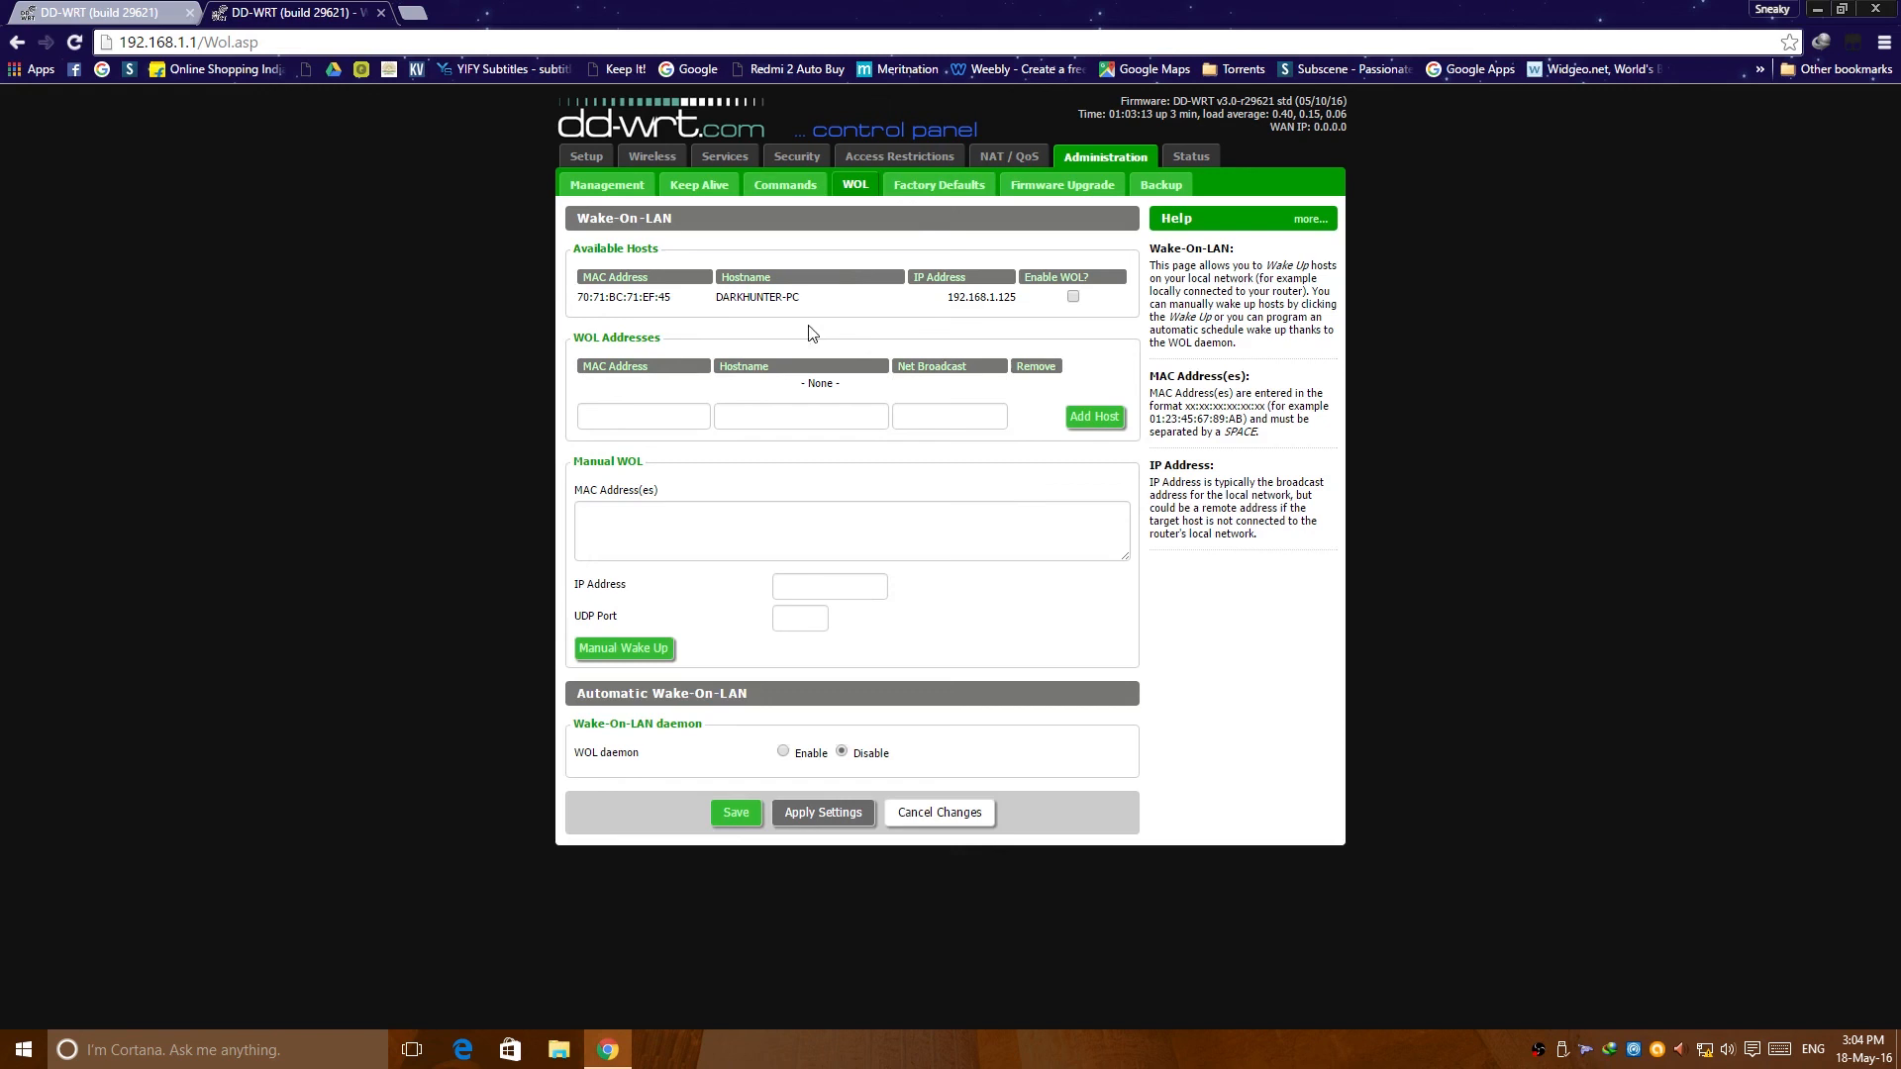
pyautogui.moveTo(939, 184)
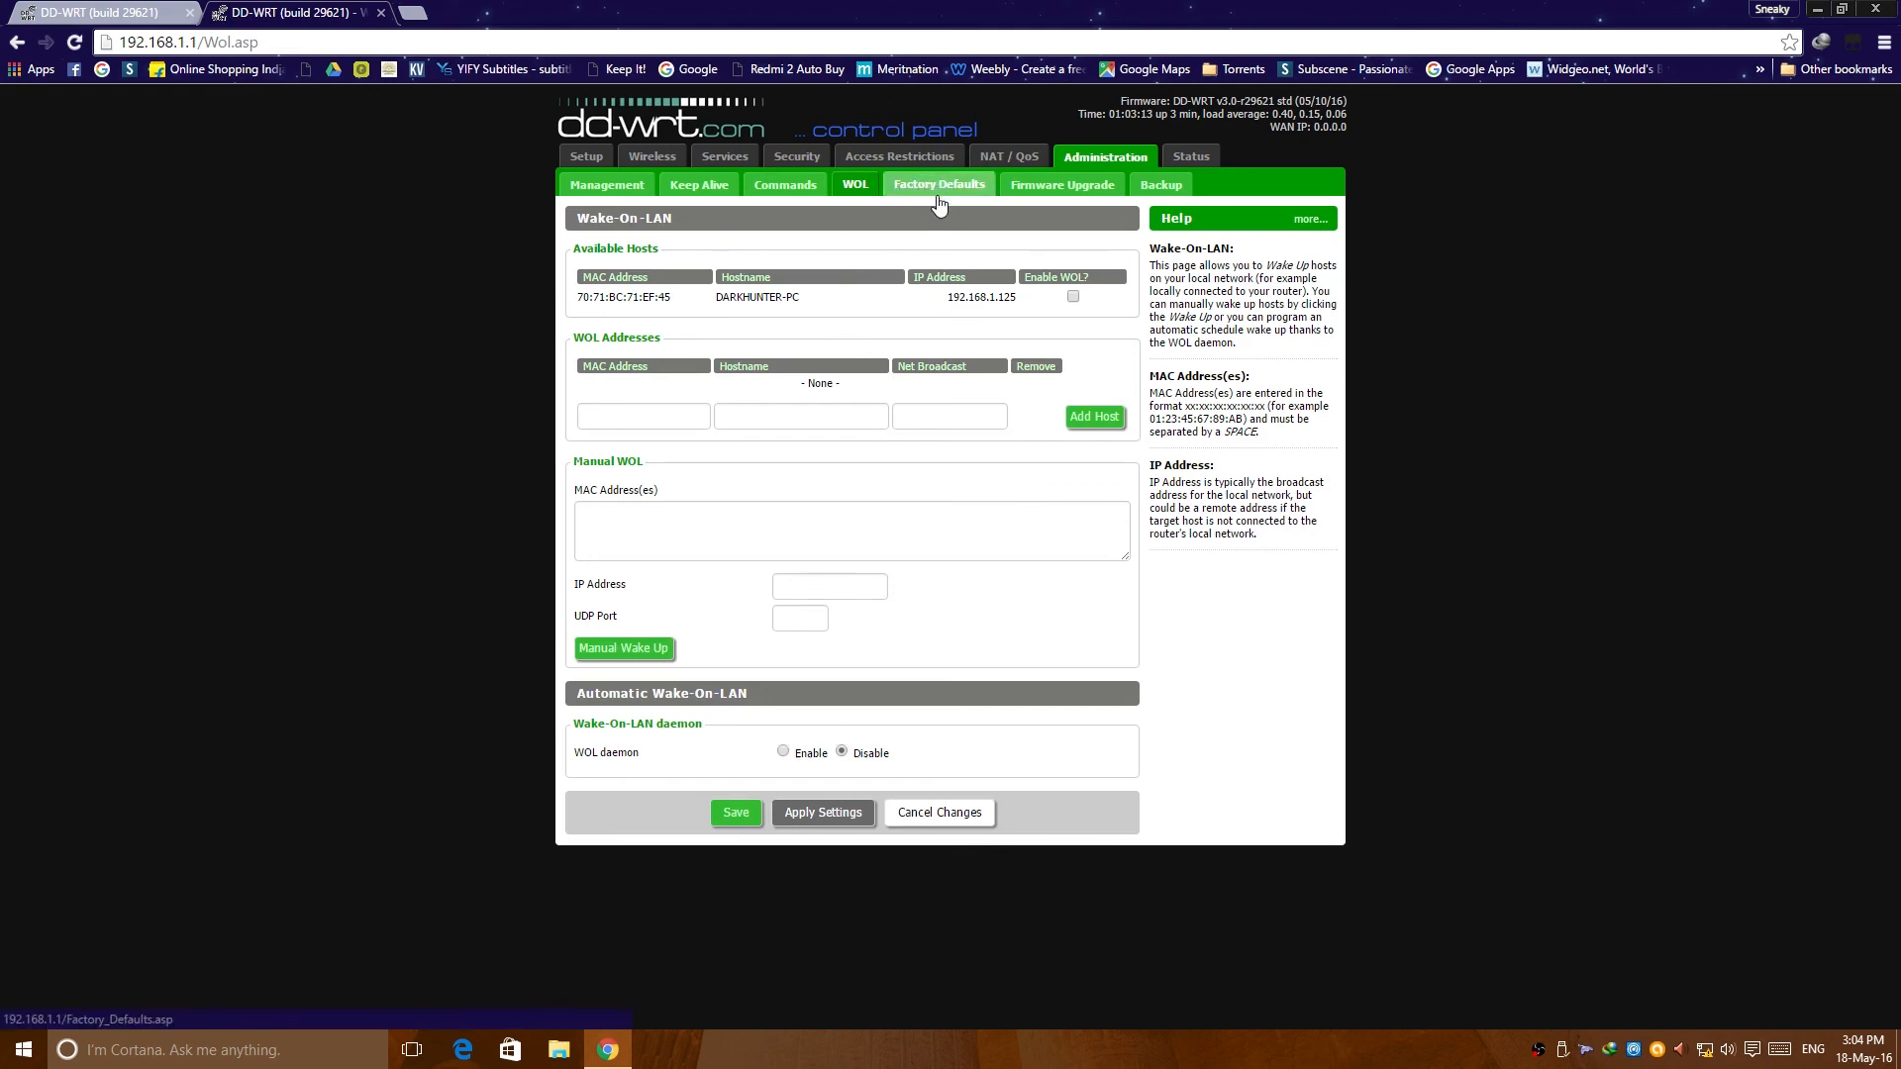
# Step: View the Factory Defaults and Backup pages, ending on Status Router Information
pyautogui.click(939, 185)
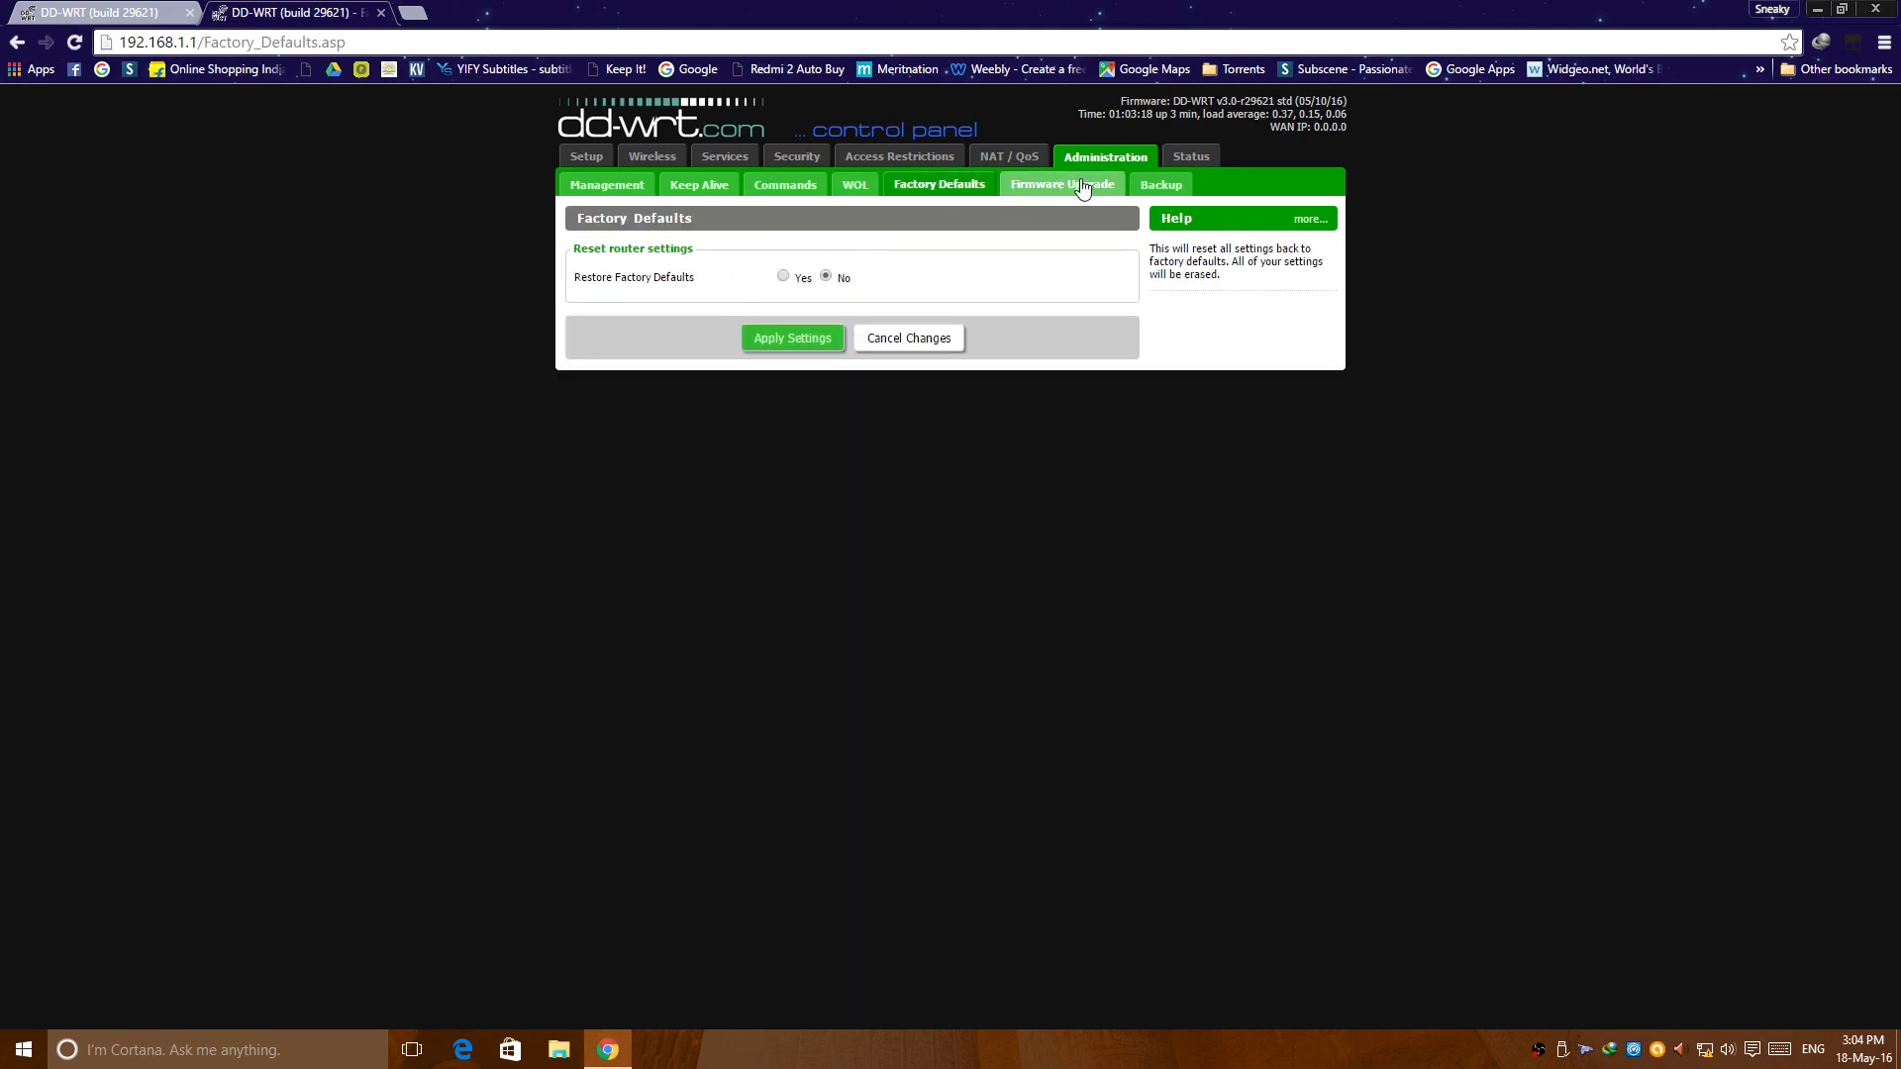
pyautogui.click(1157, 184)
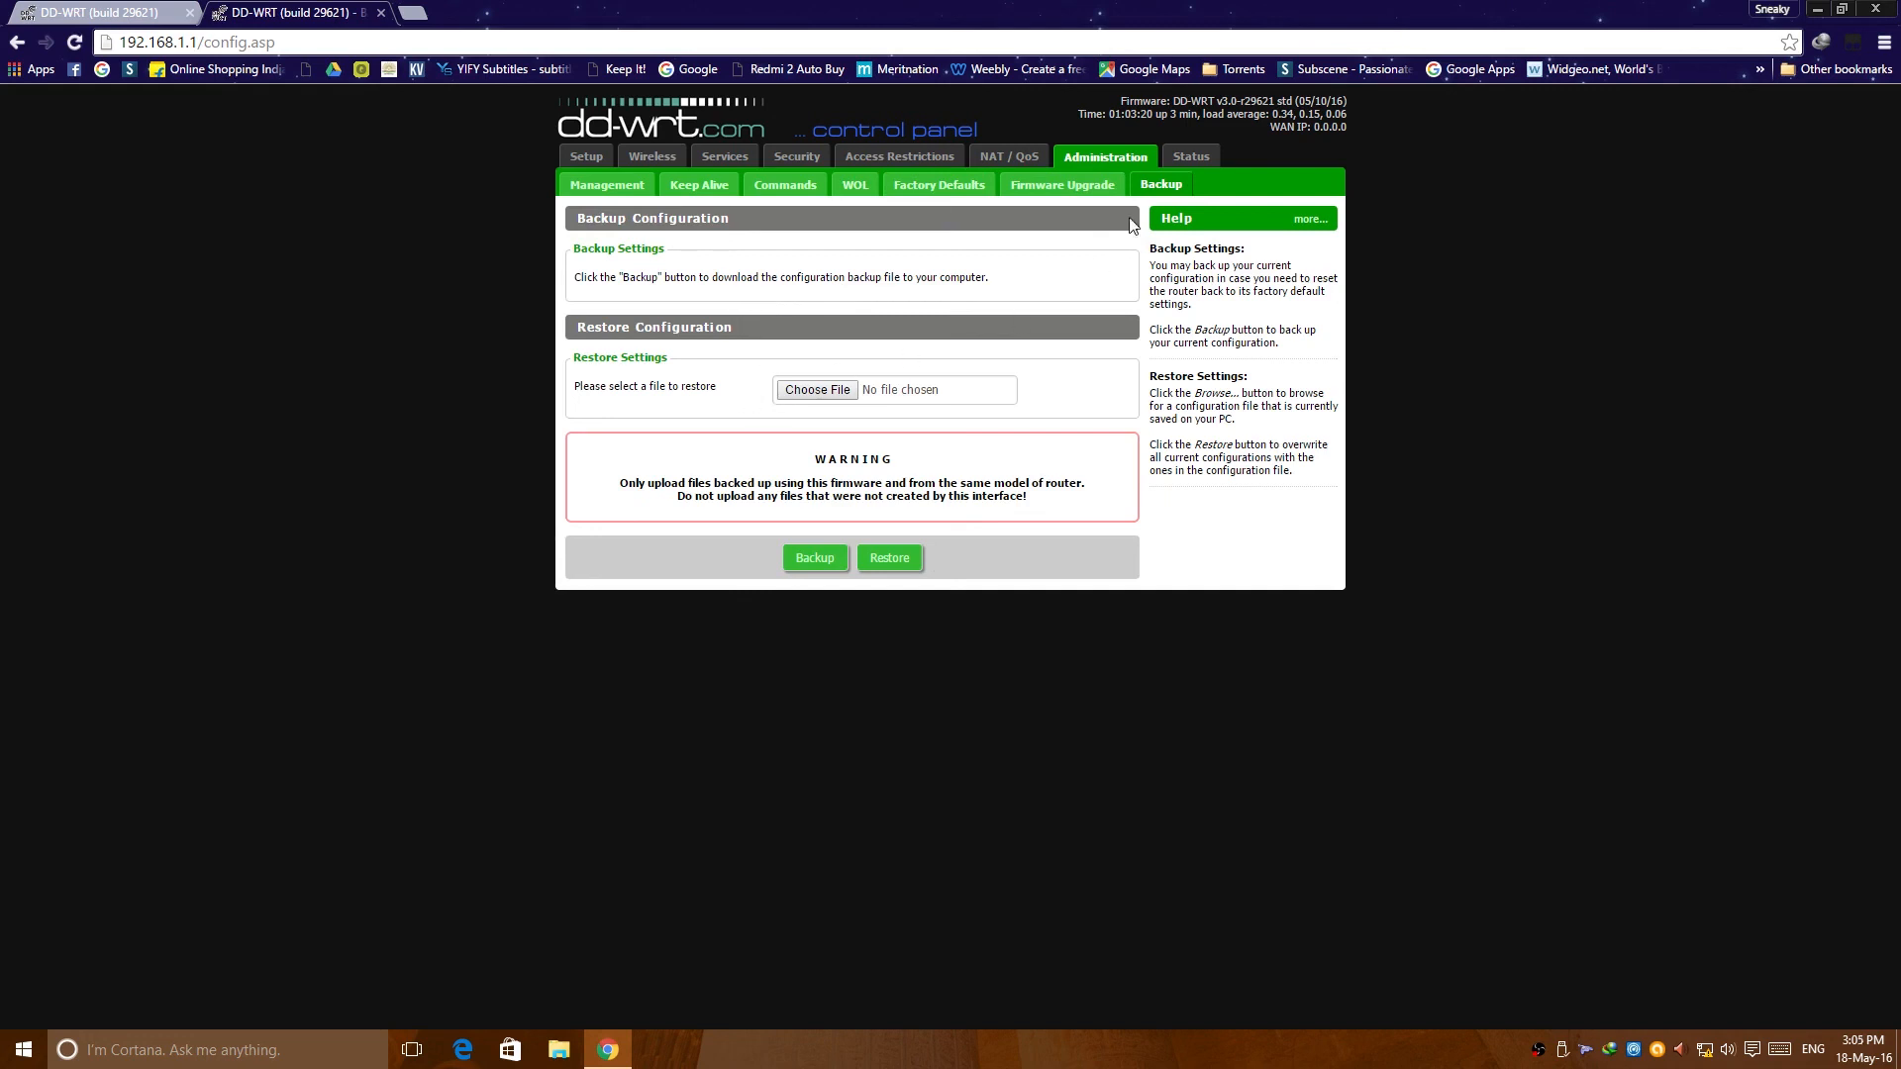
pyautogui.click(1189, 156)
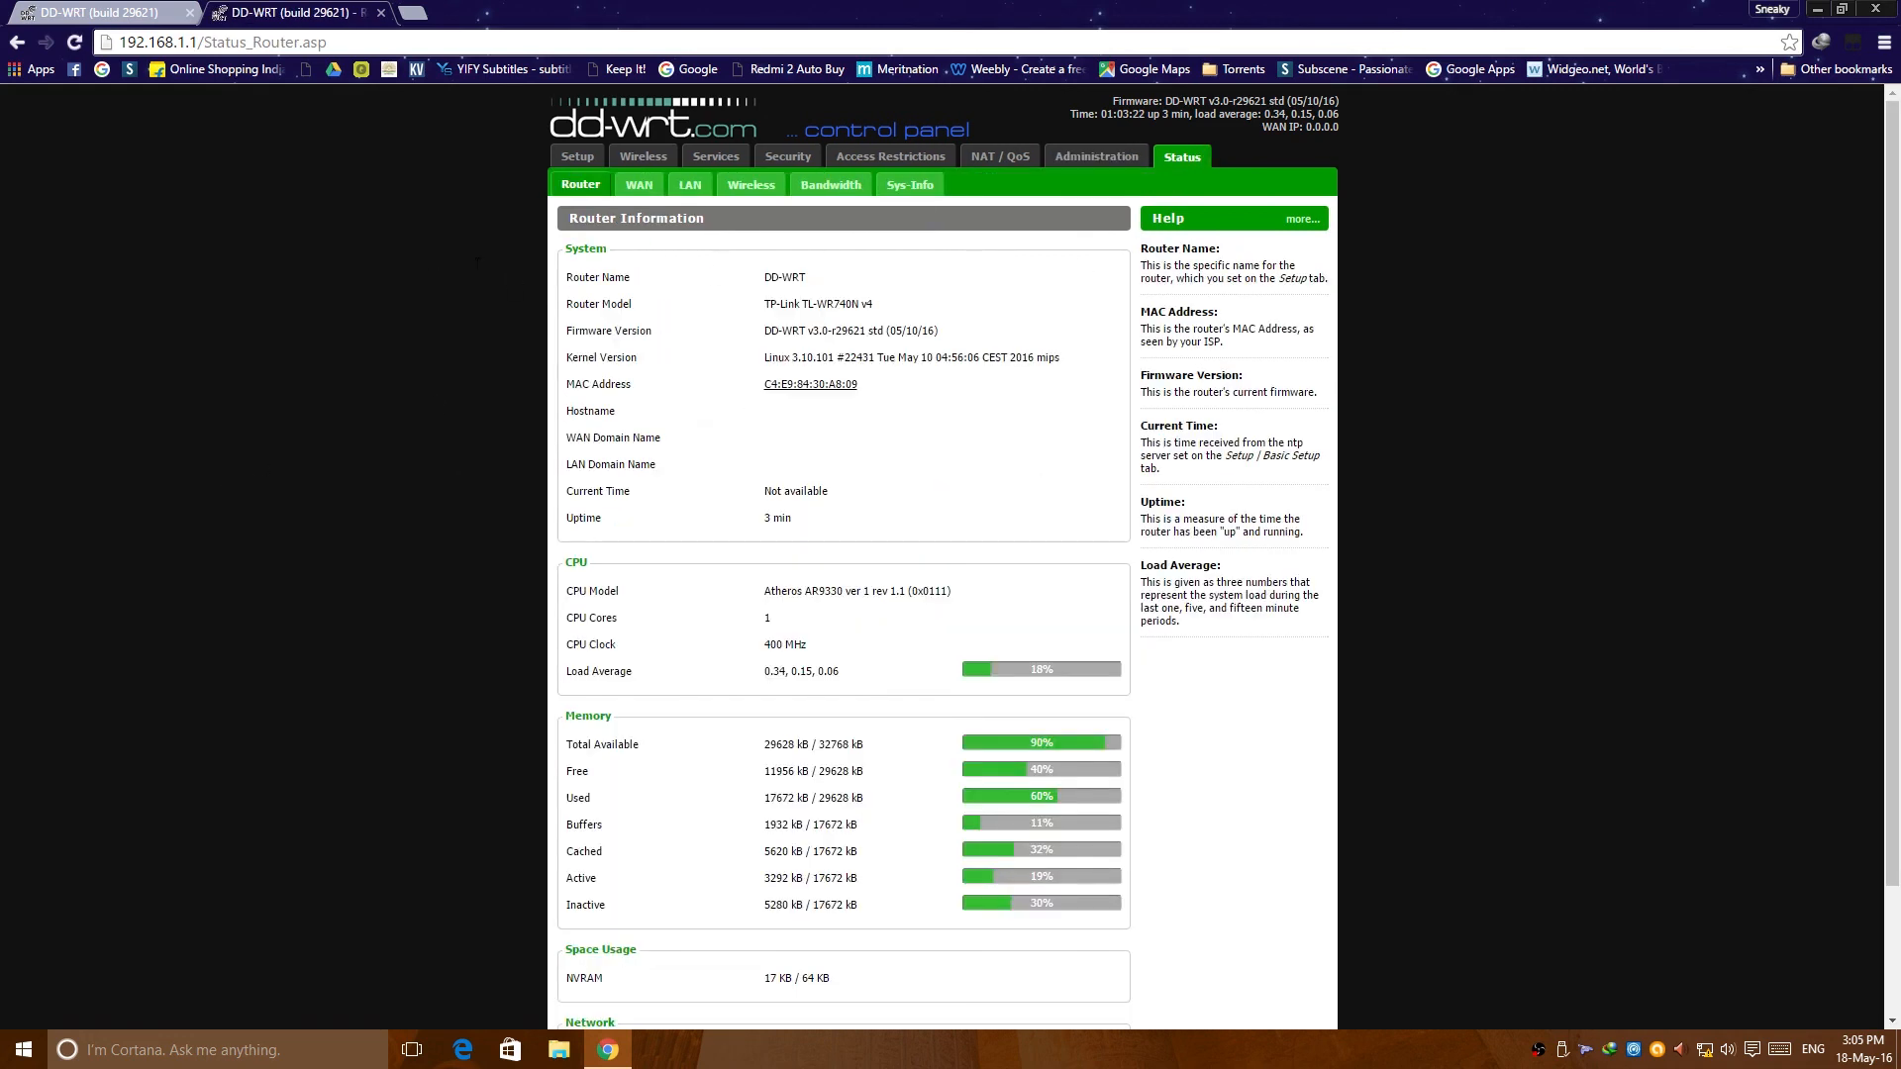
# Step: Browse the Status WAN, LAN and Wireless pages, ending on the Bandwidth monitoring graphs
pyautogui.scroll(-3)
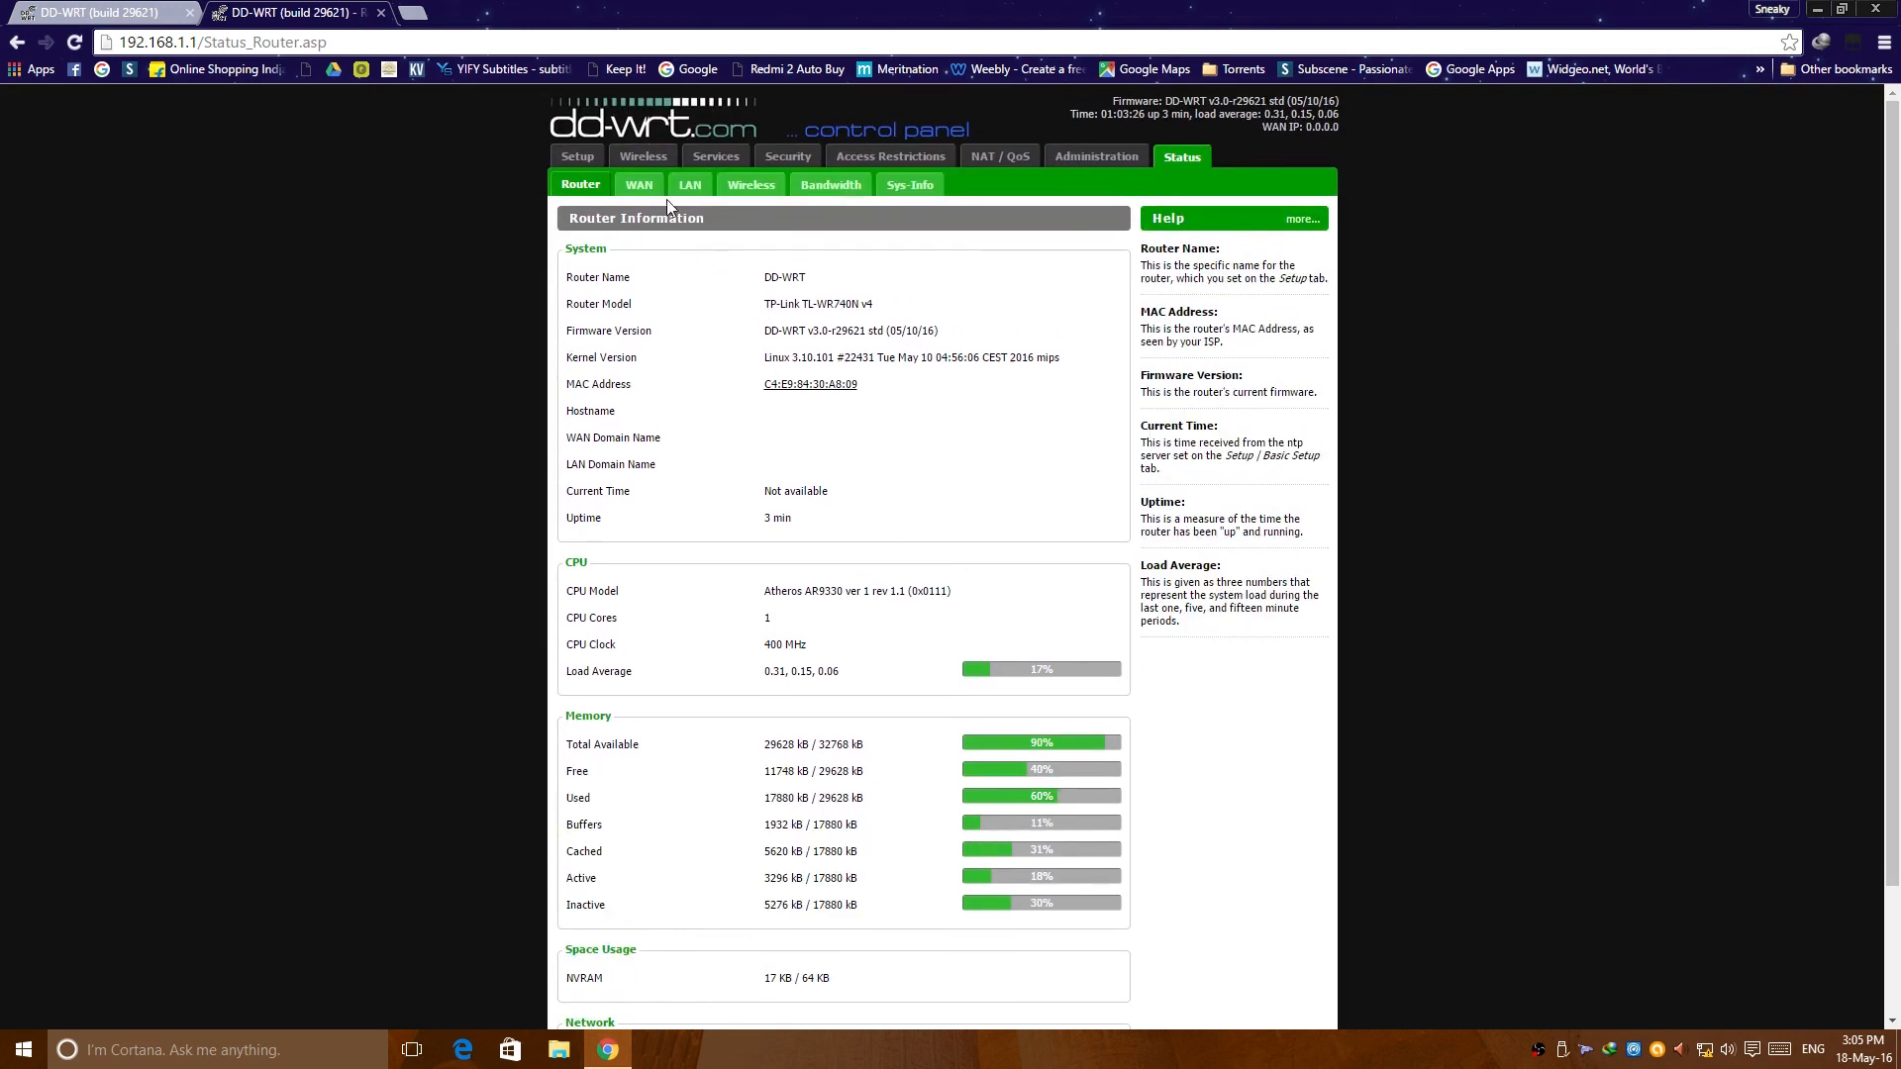
pyautogui.click(639, 184)
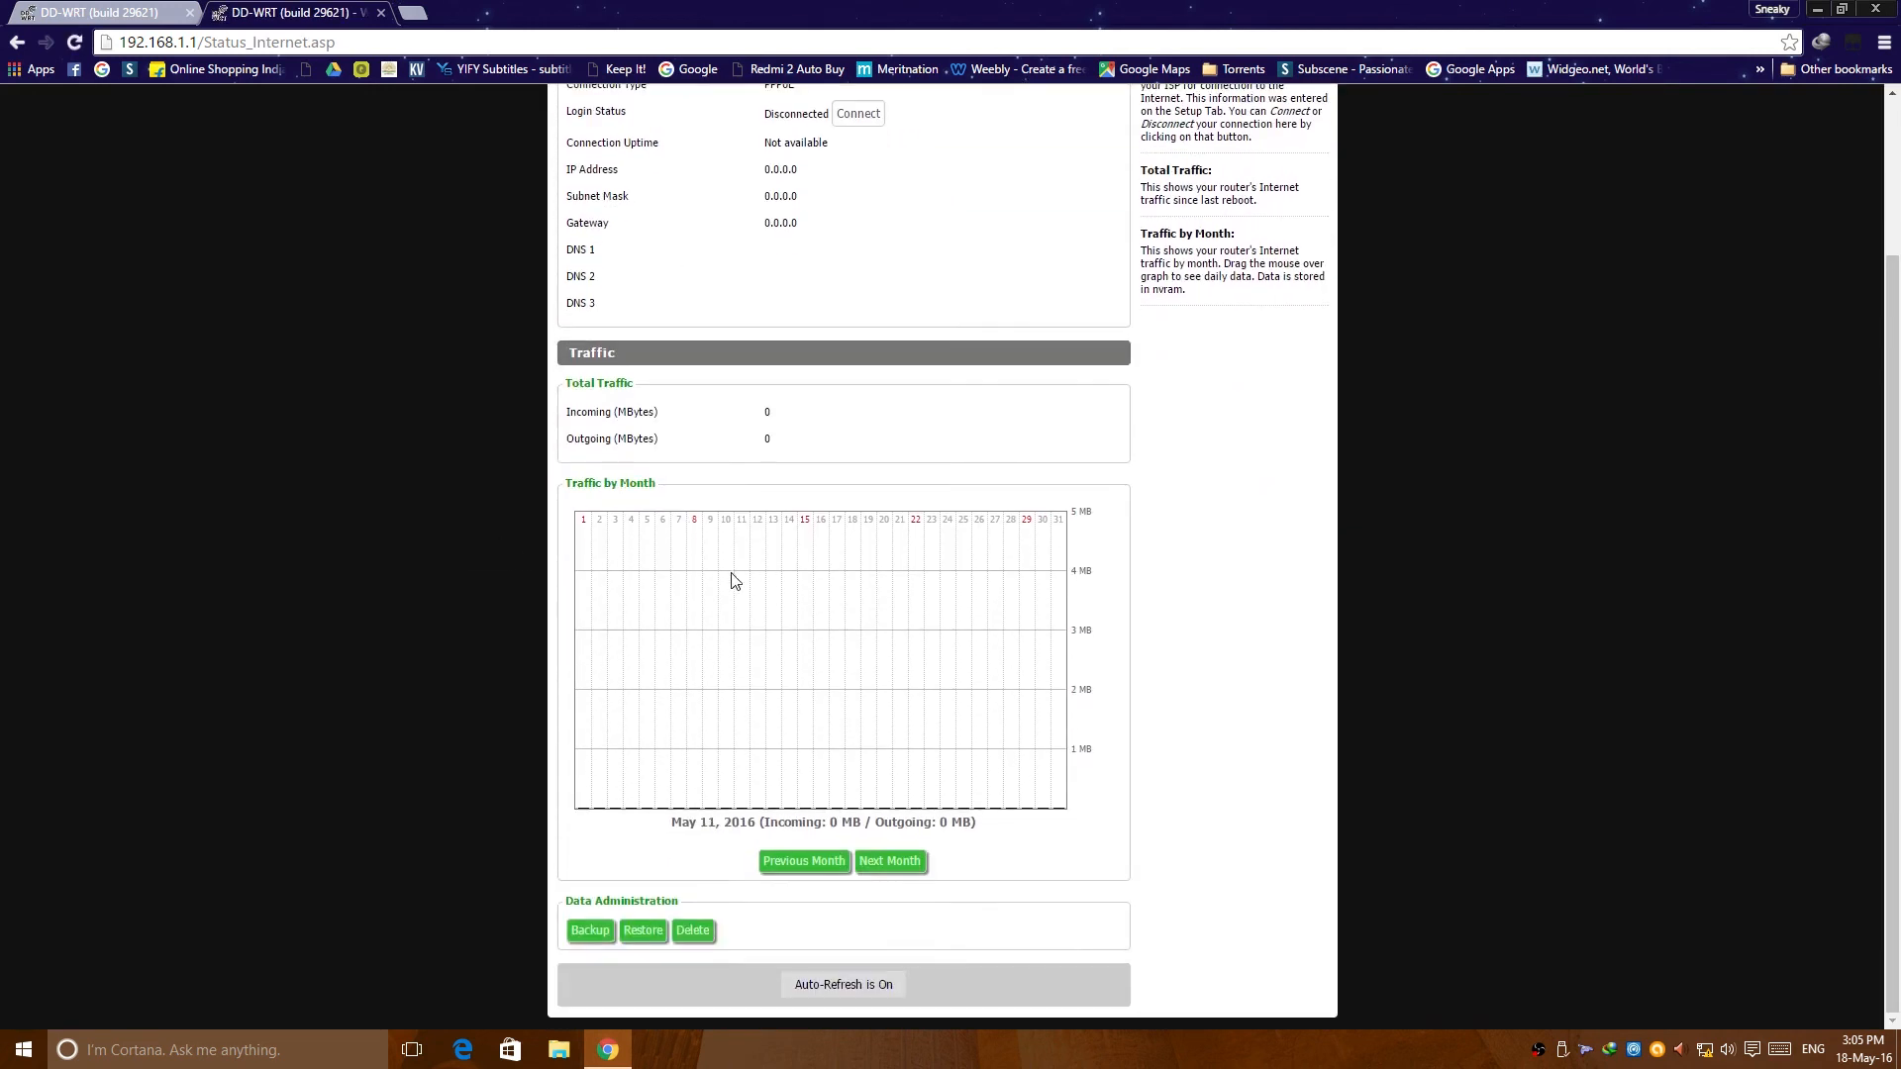
pyautogui.scroll(3)
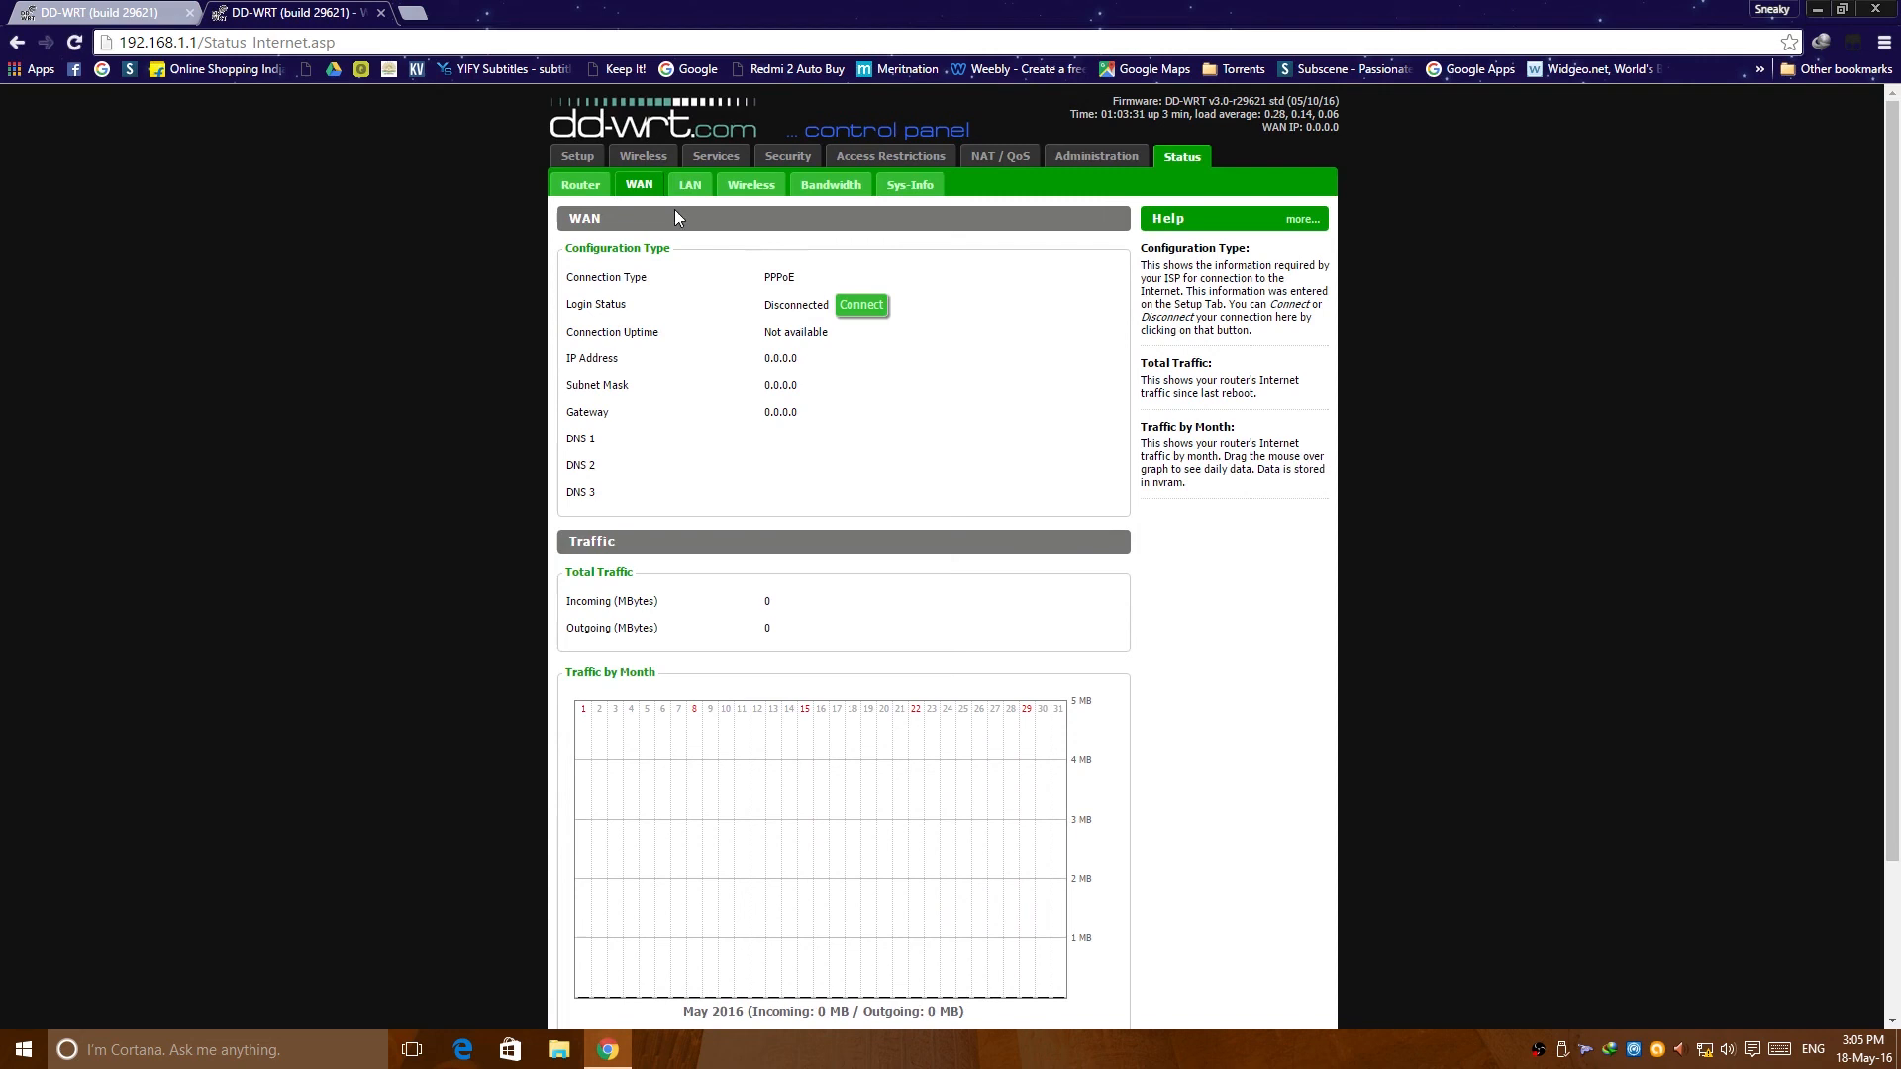
pyautogui.click(689, 184)
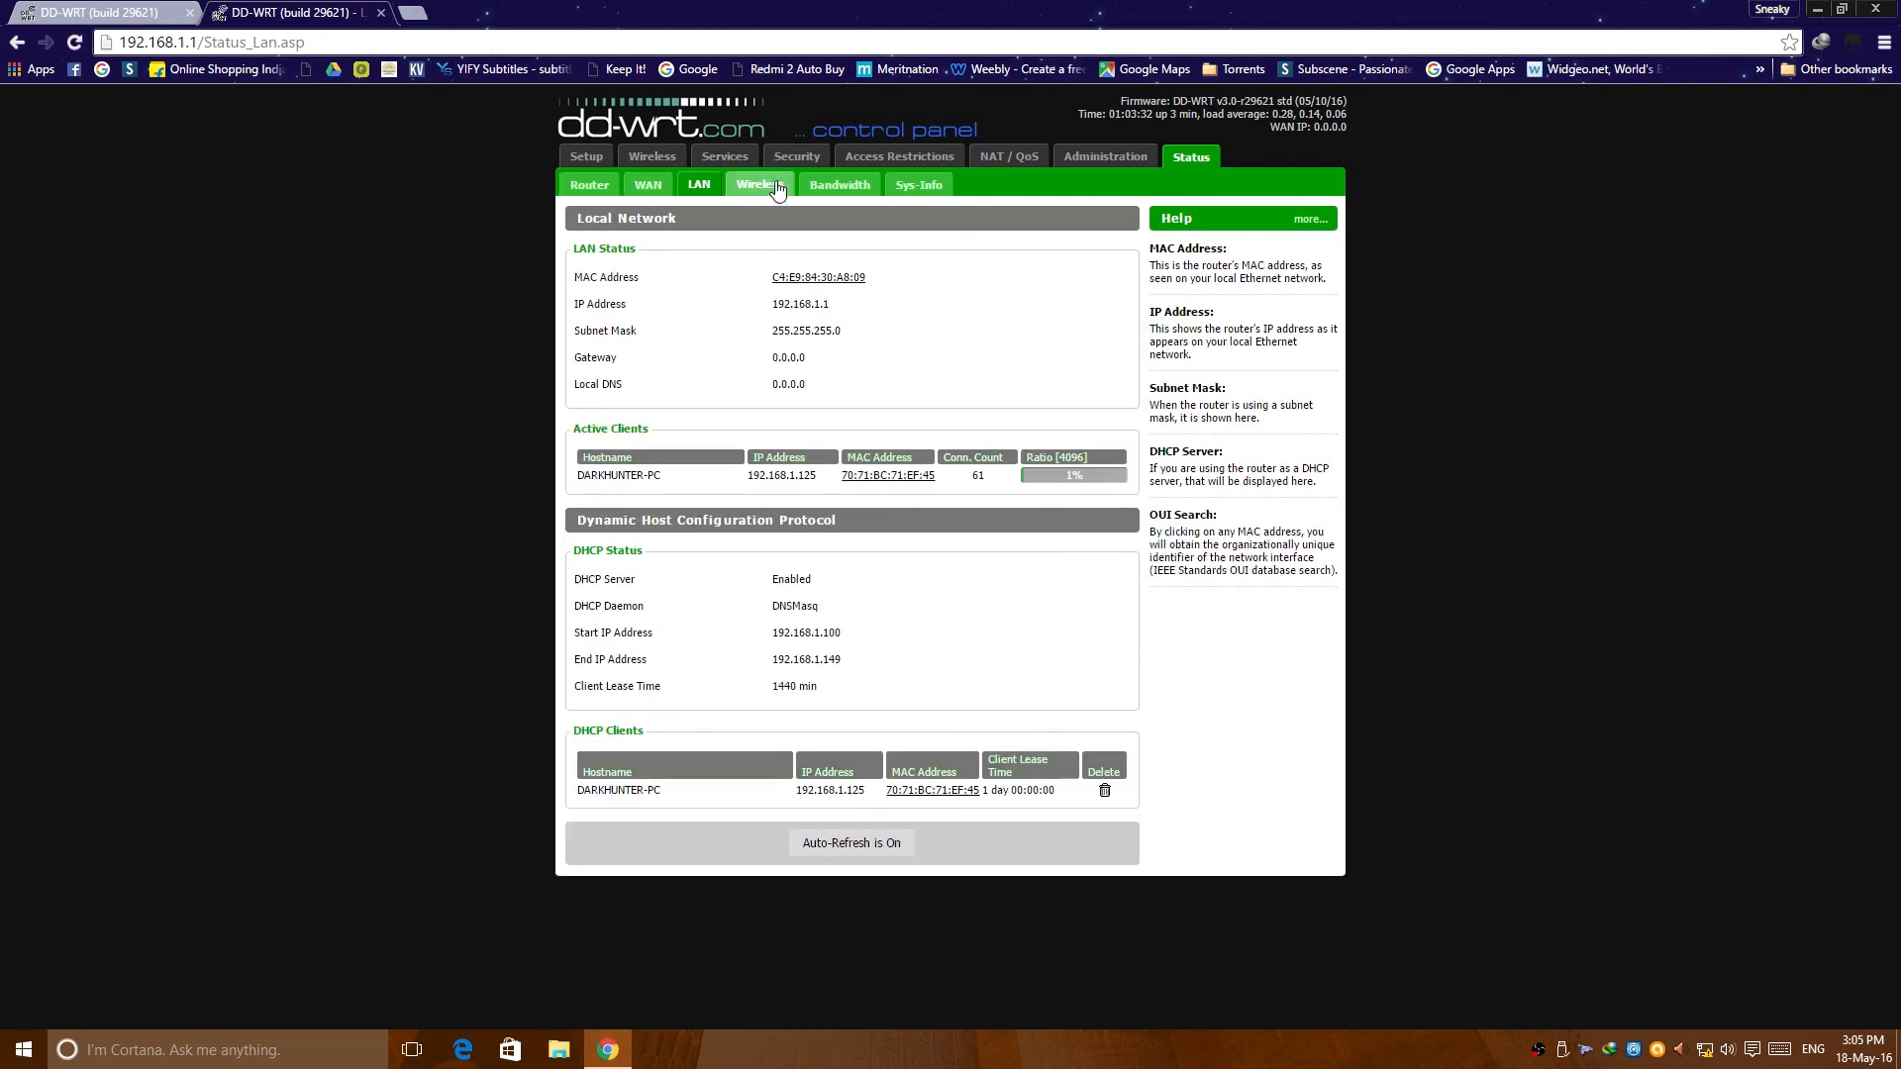
pyautogui.click(759, 184)
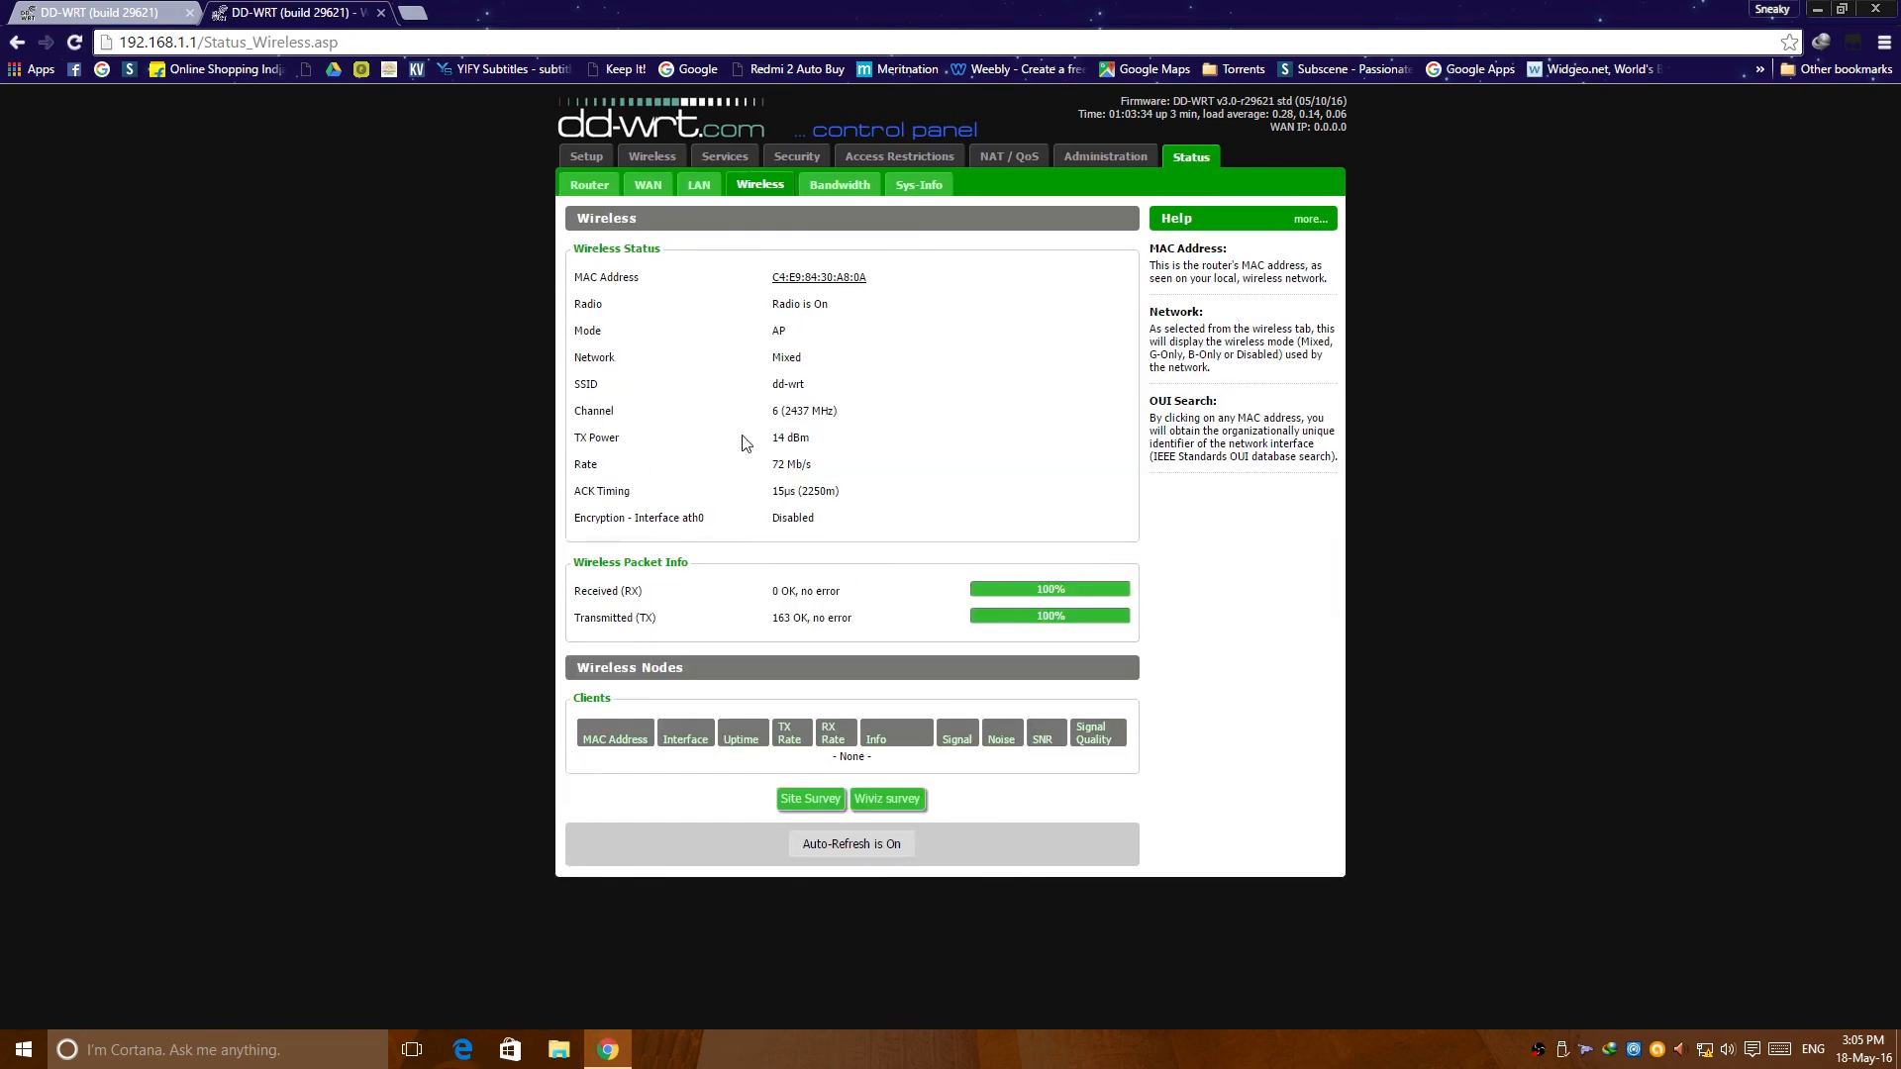
pyautogui.click(838, 184)
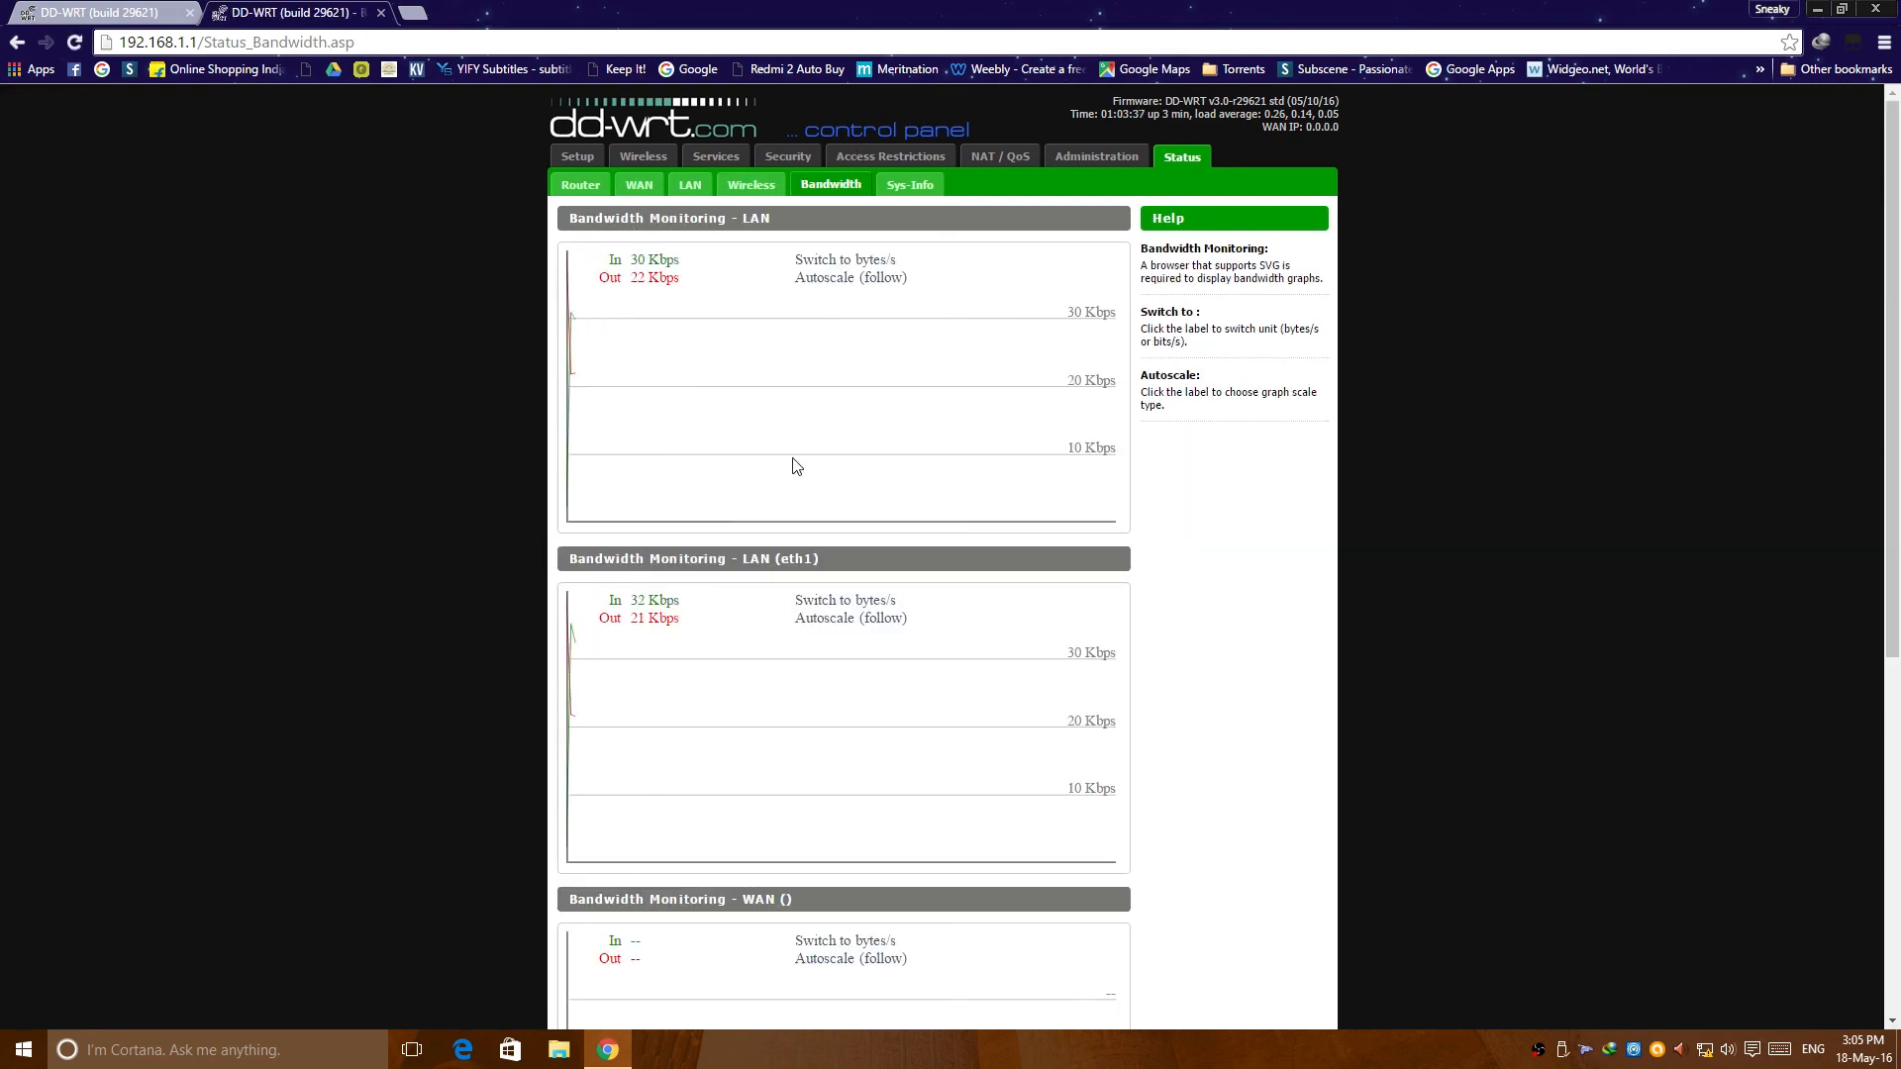
# Step: Open the Status Sys-Info page summarizing router, wireless, memory and DHCP clients
pyautogui.click(909, 185)
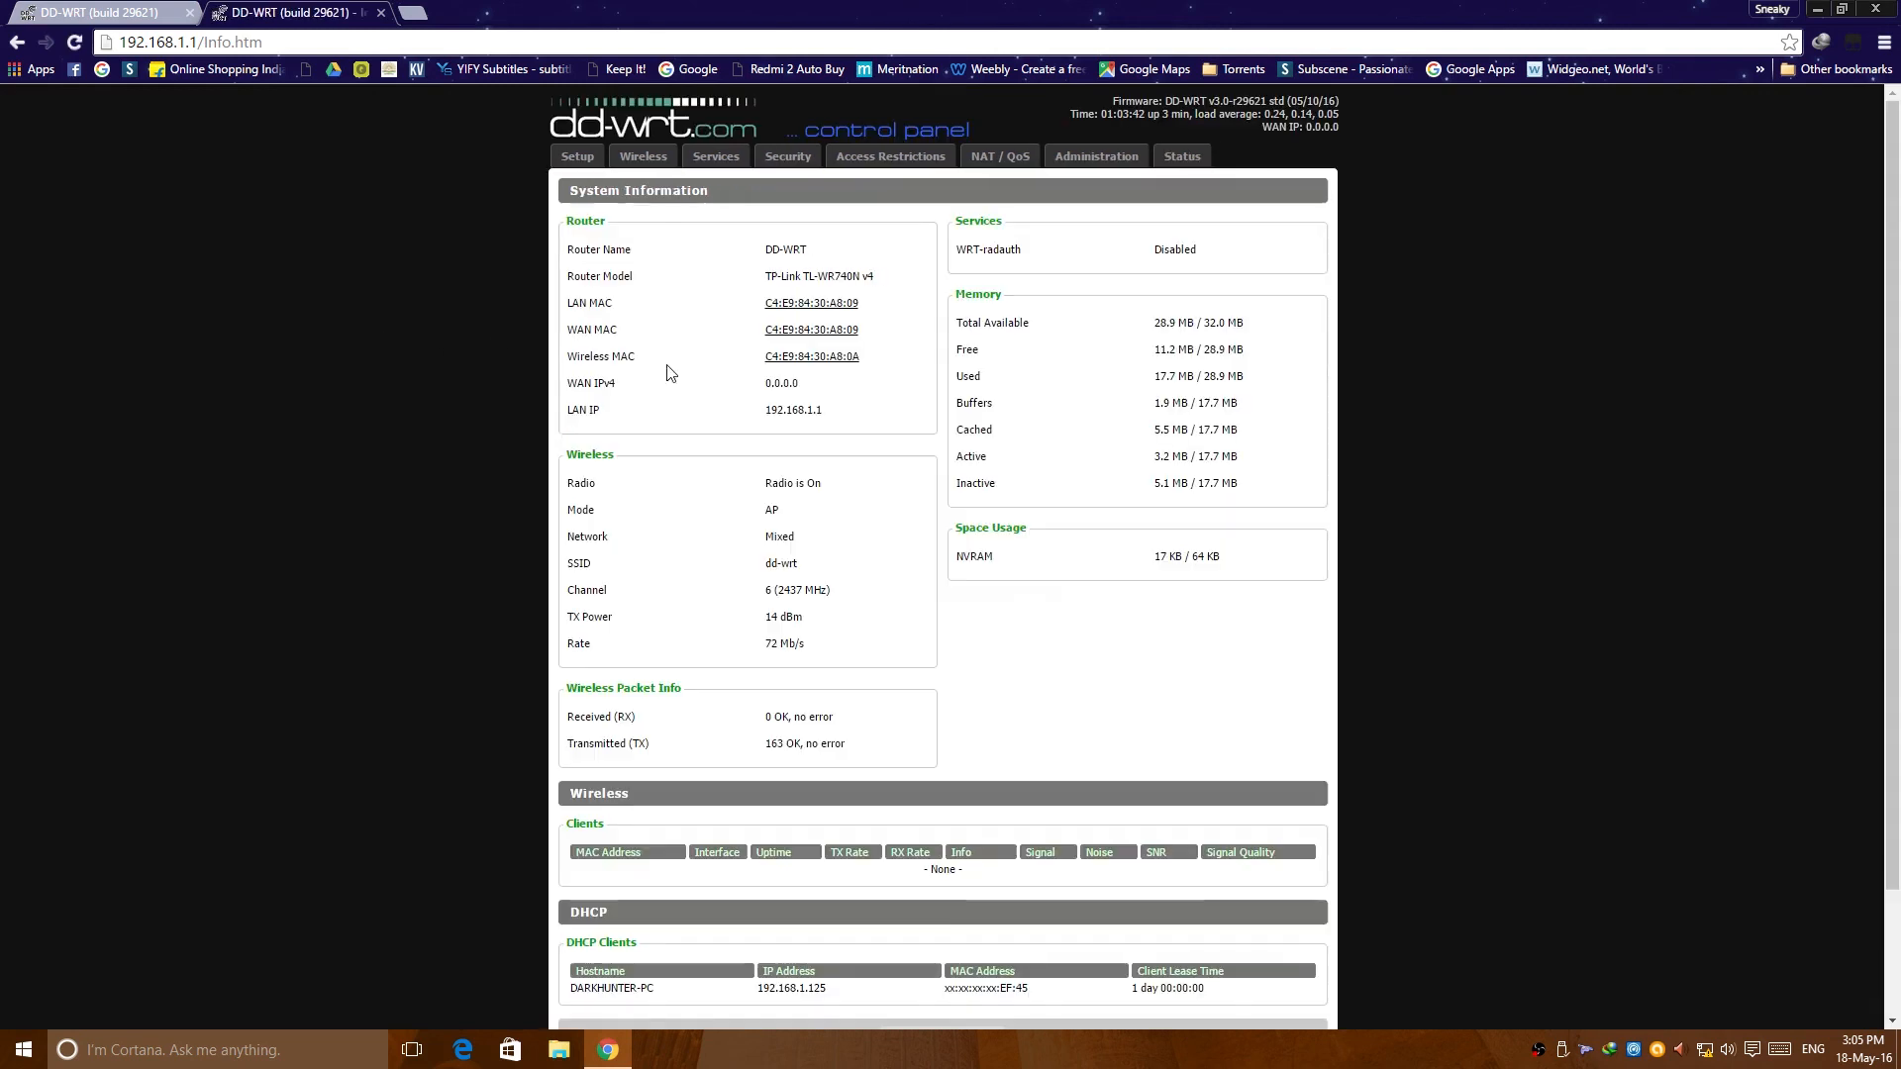
pyautogui.moveTo(1210, 650)
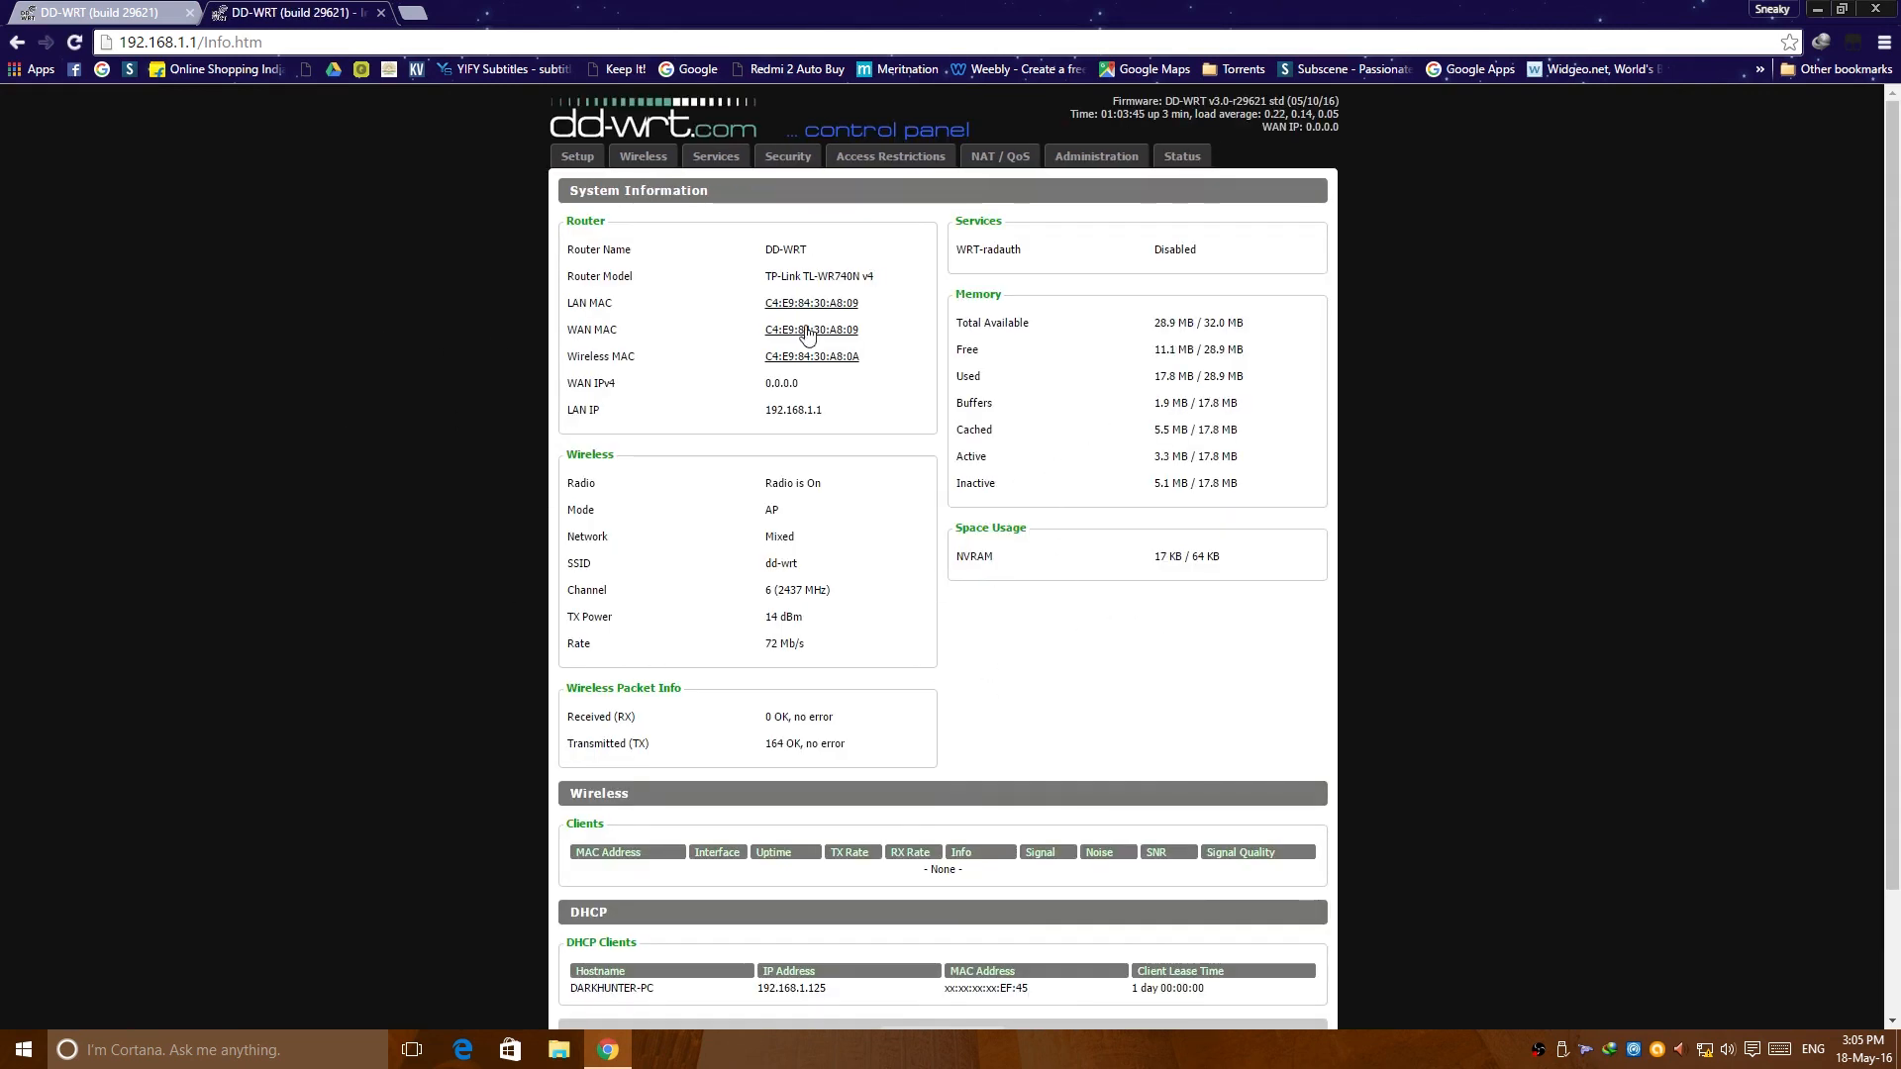
pyautogui.moveTo(625, 486)
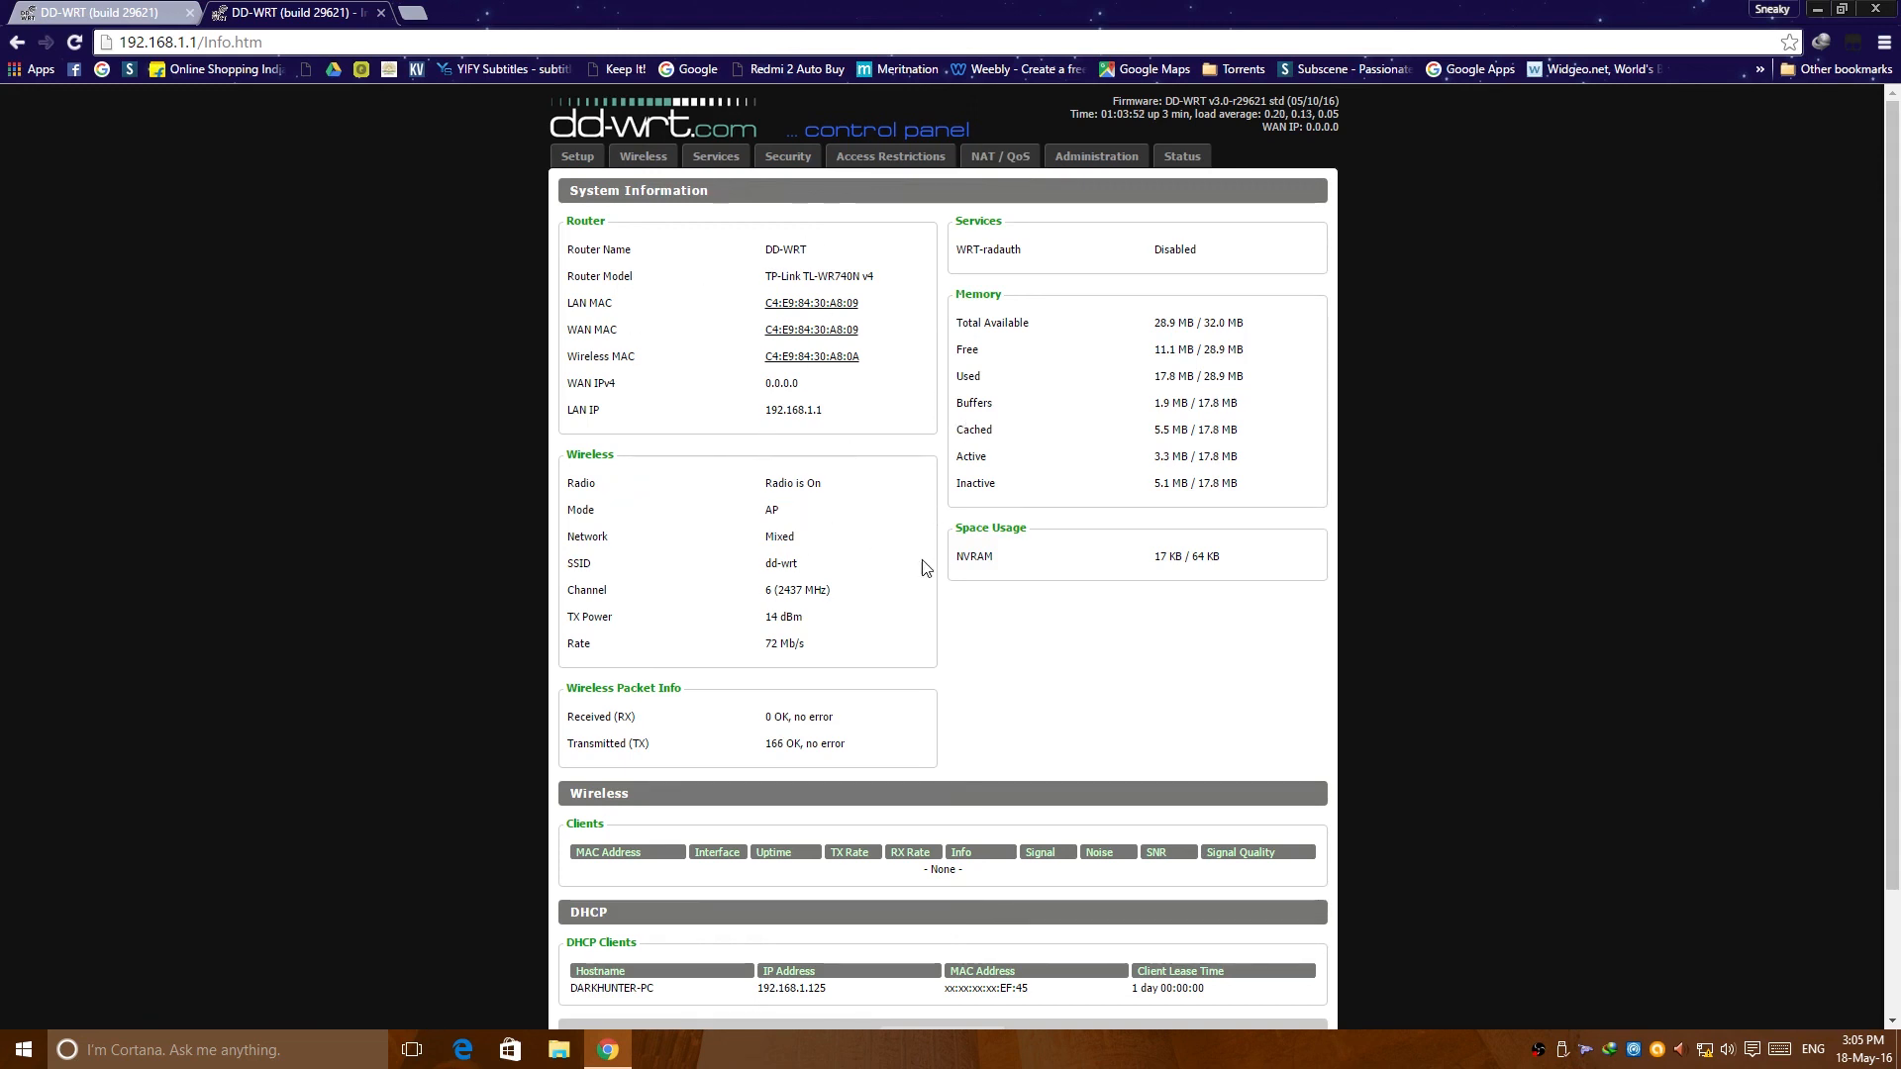
pyautogui.moveTo(1098, 428)
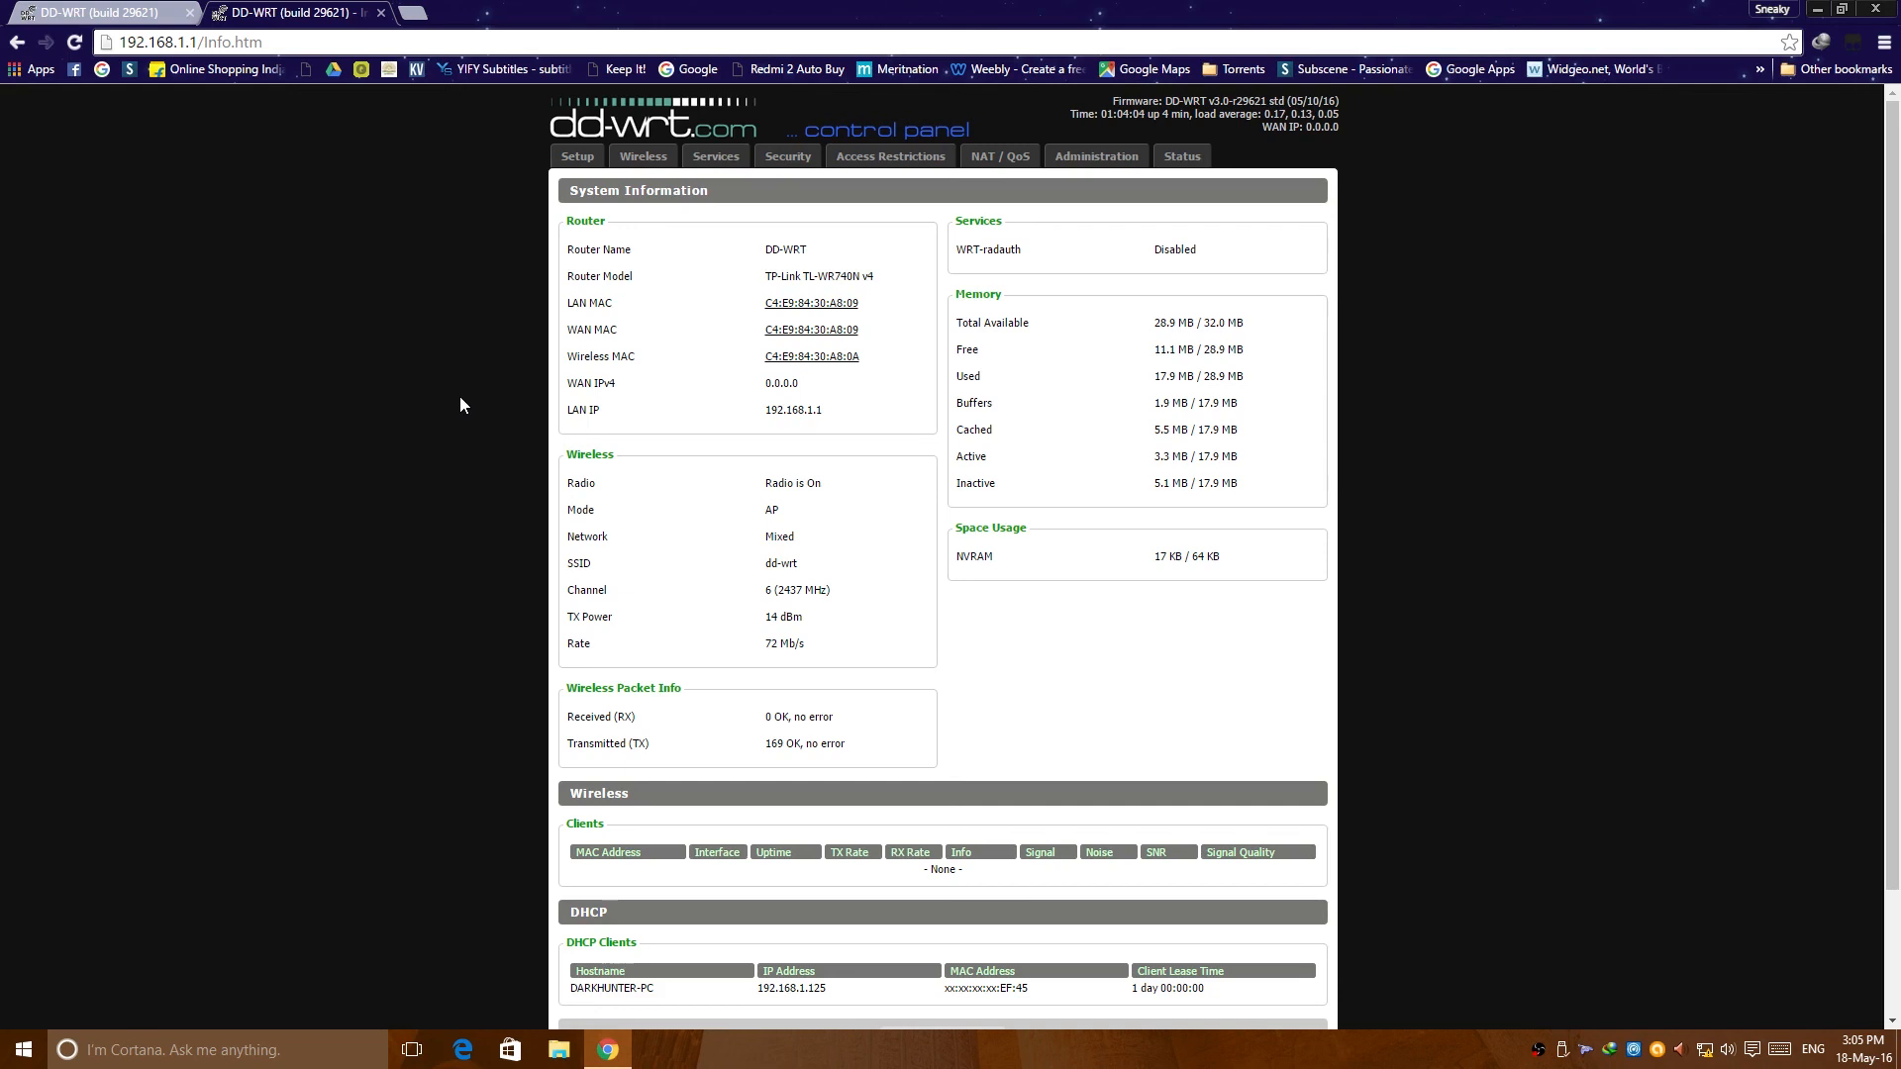
pyautogui.moveTo(443, 404)
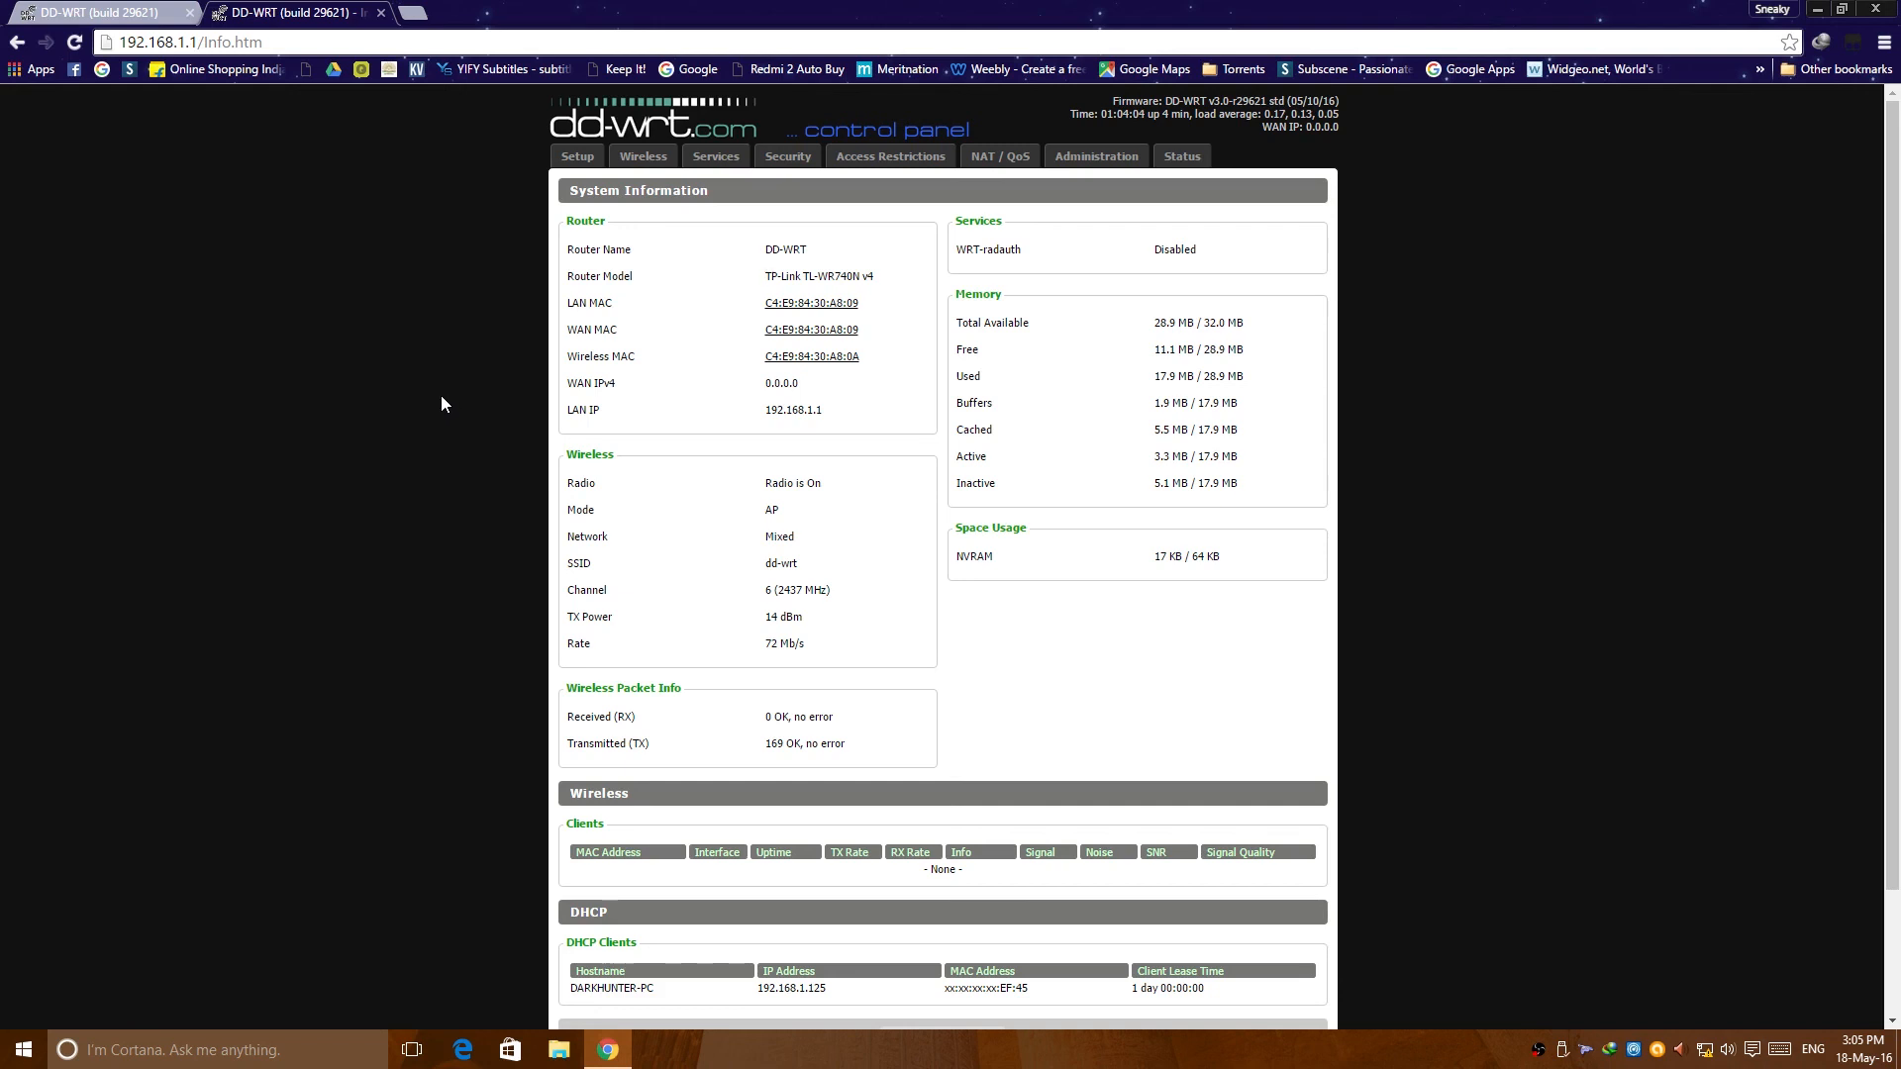
pyautogui.moveTo(1390, 752)
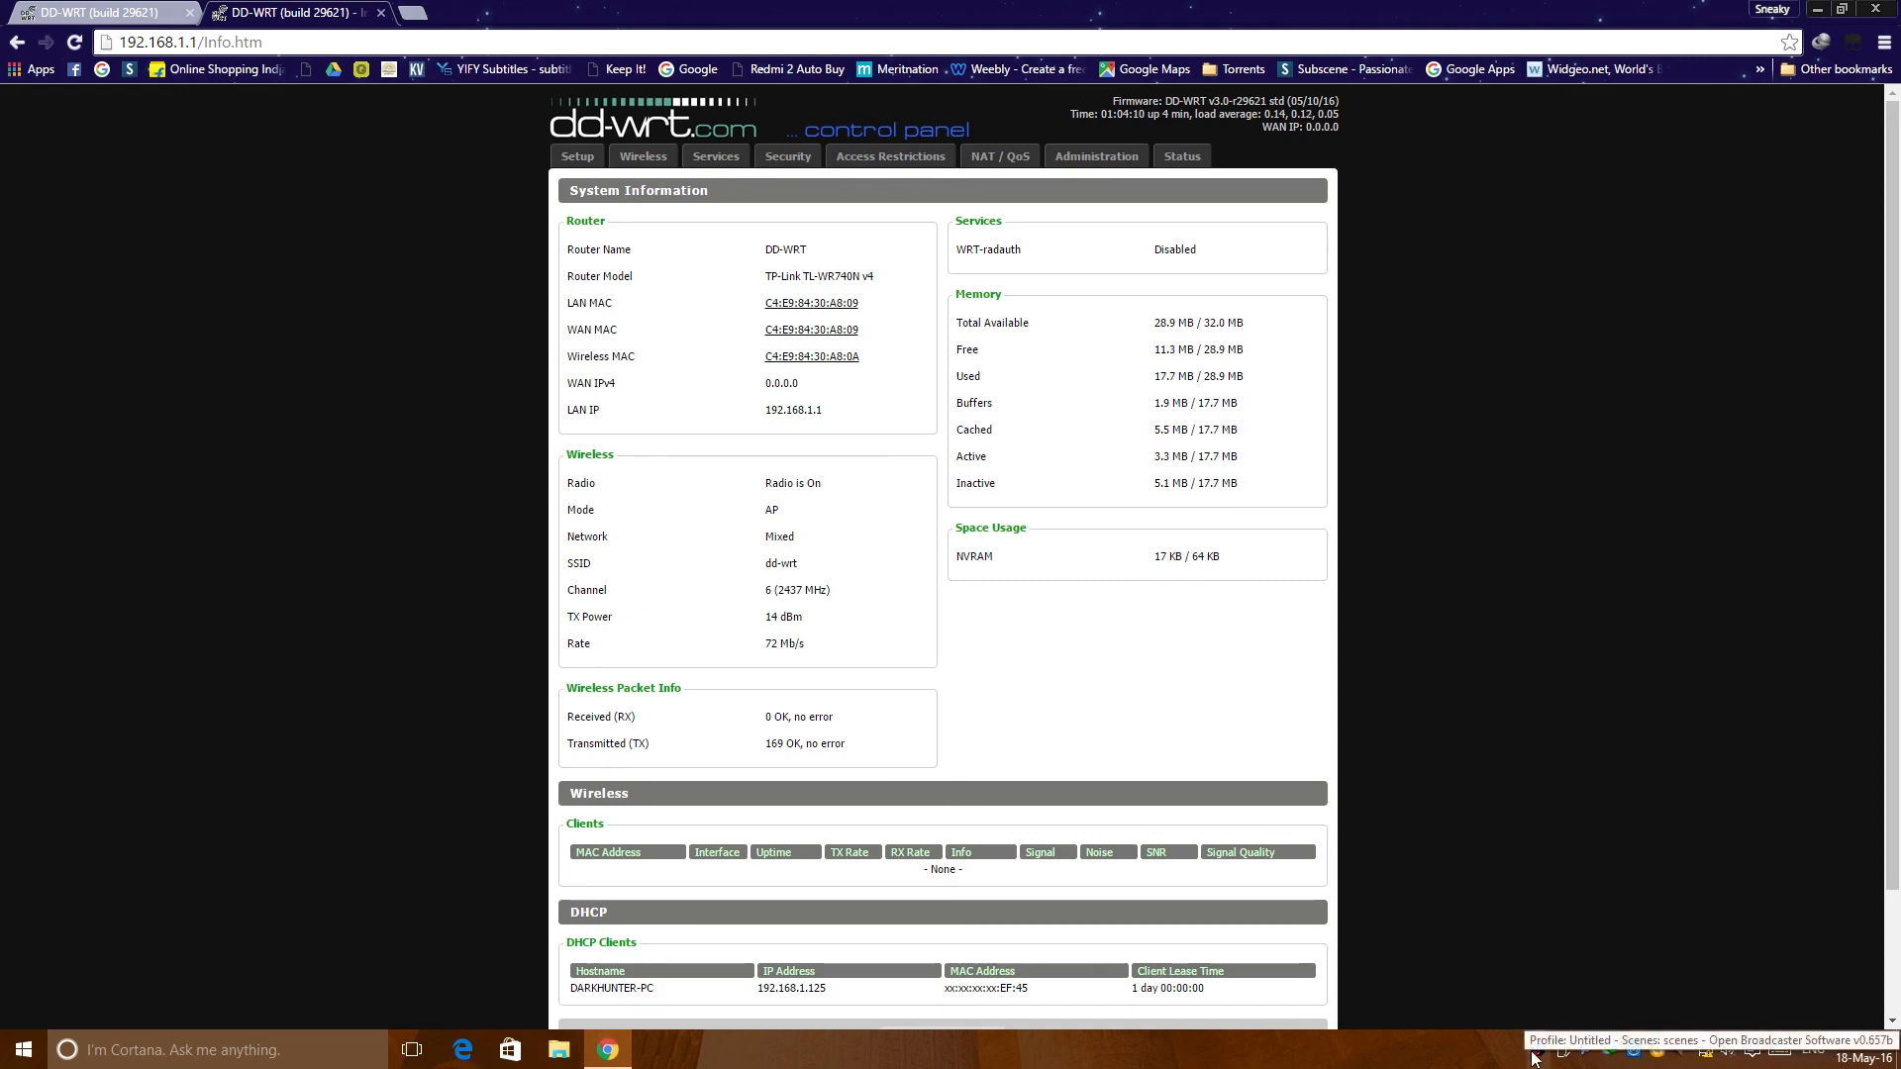
pyautogui.click(1534, 1056)
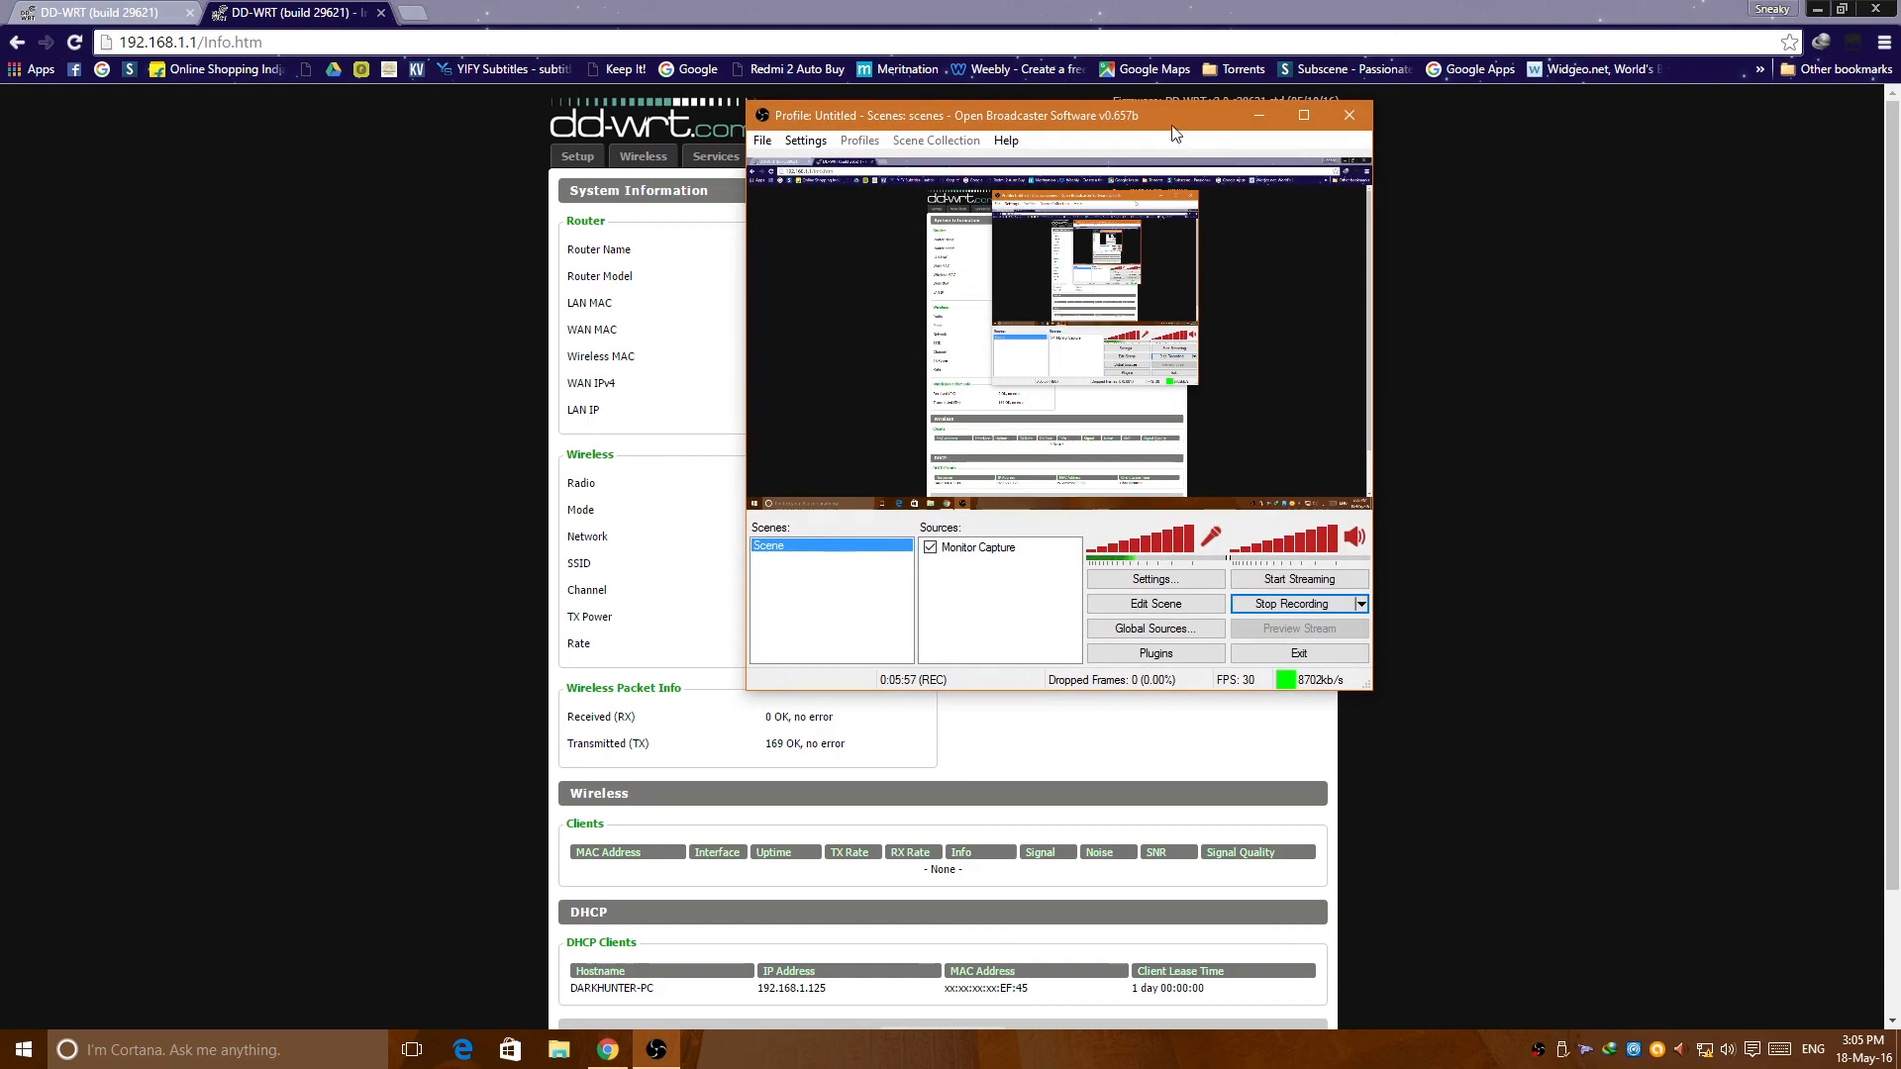